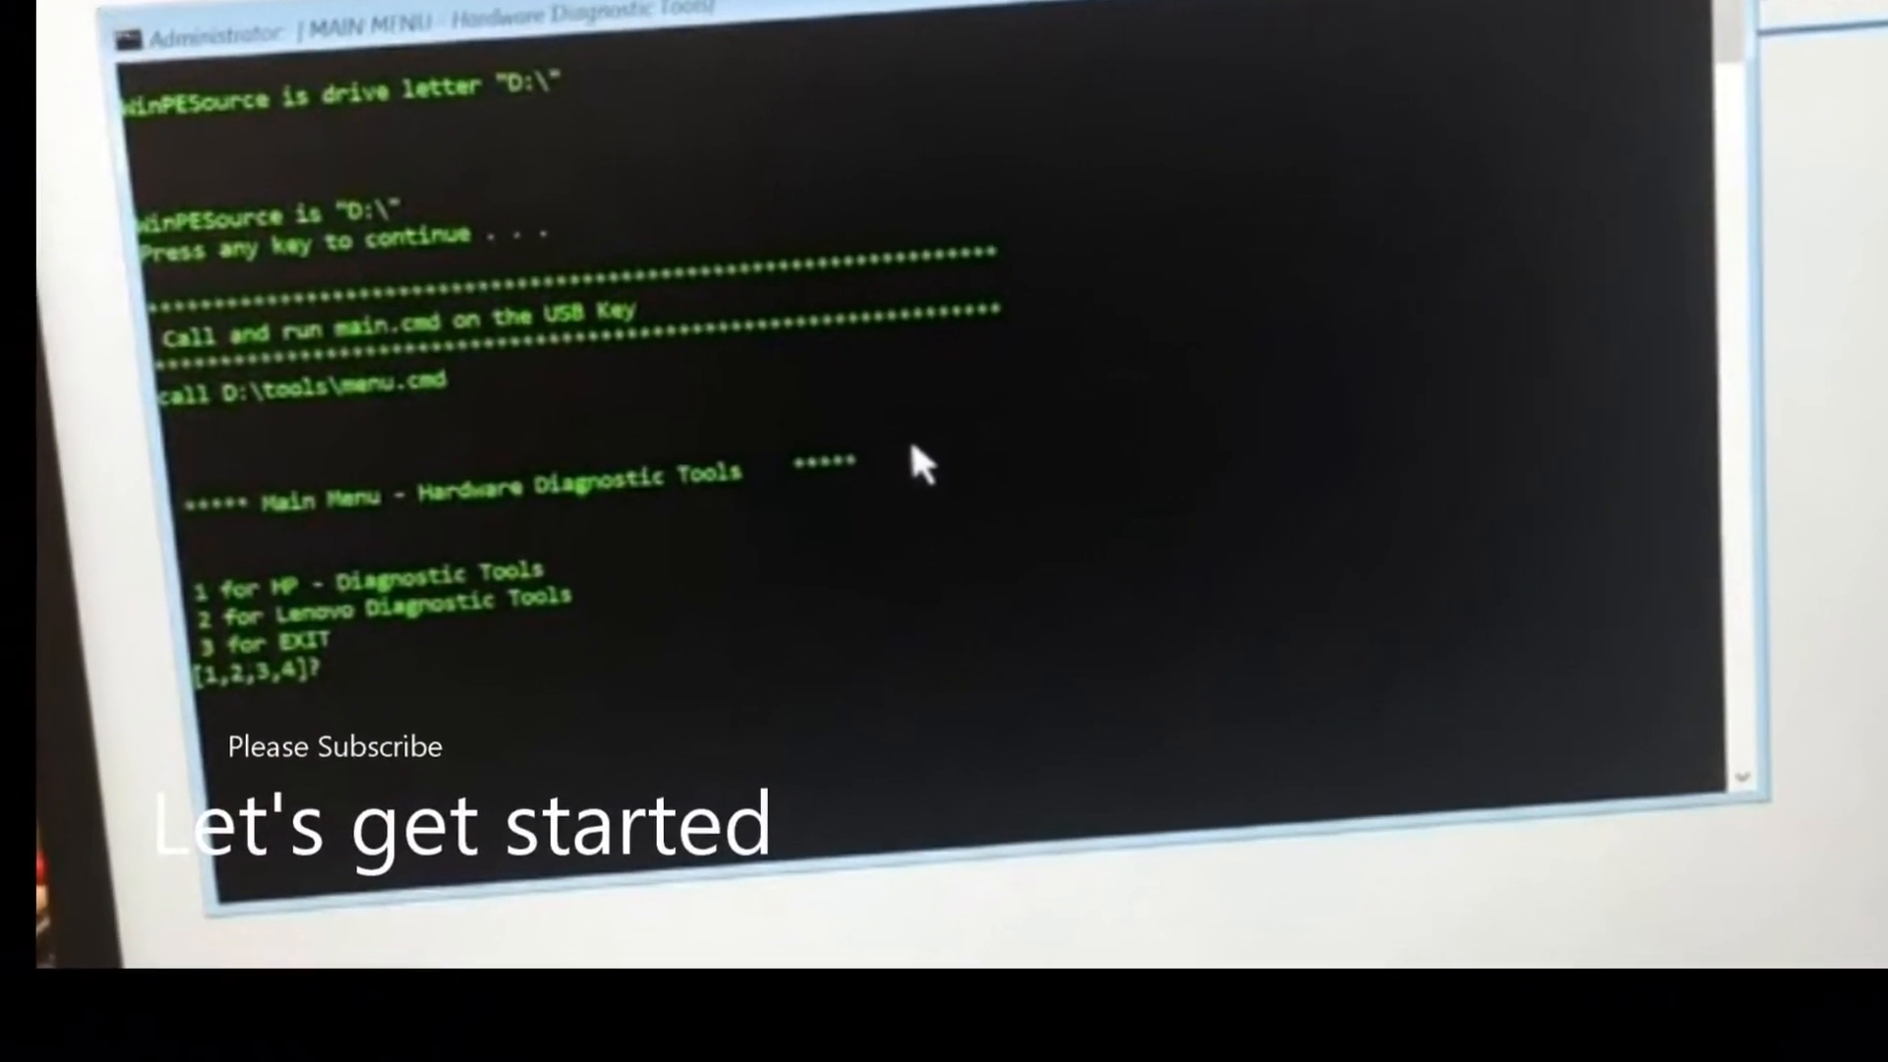
- Enter 2, then 1 to launch HP PC Hardware Diagnostics UEFI and view languages
{"action": "type", "text": "2"}
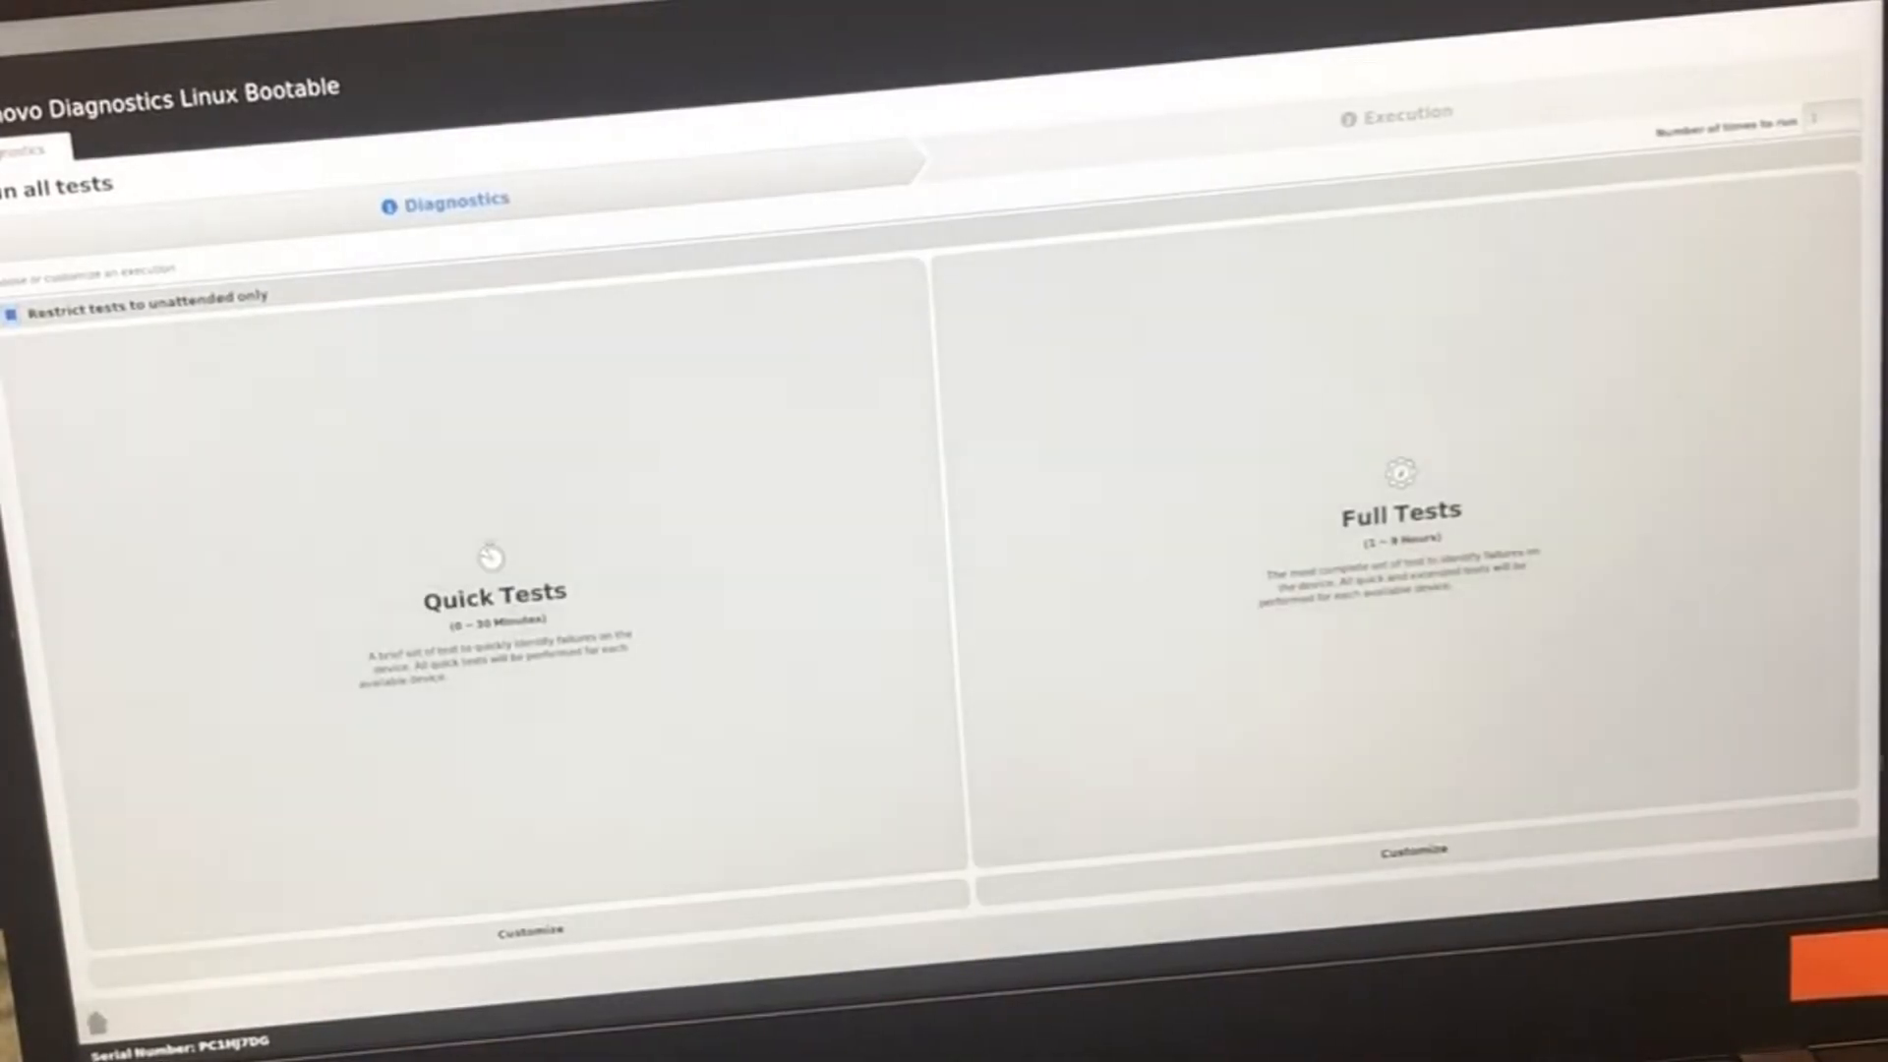
{"action": "left_click", "coordinate": [493, 592]}
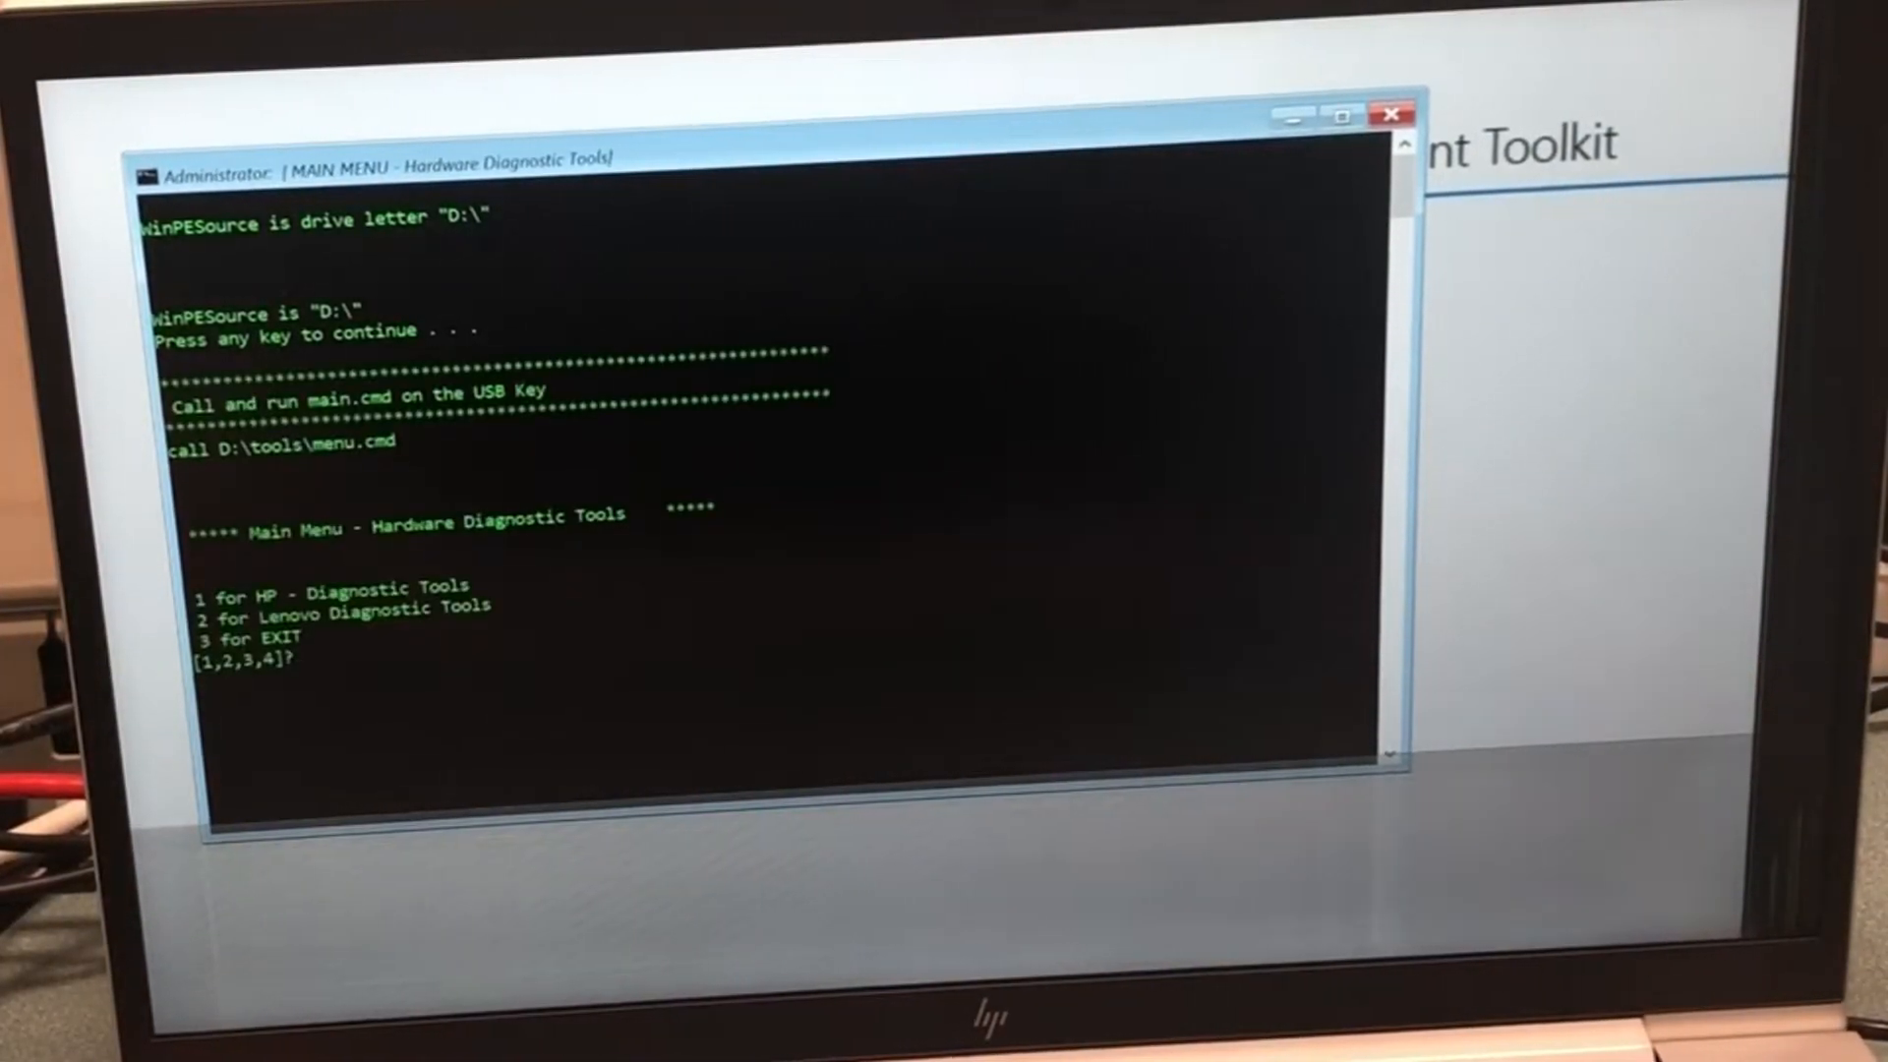
{"action": "type", "text": "1"}
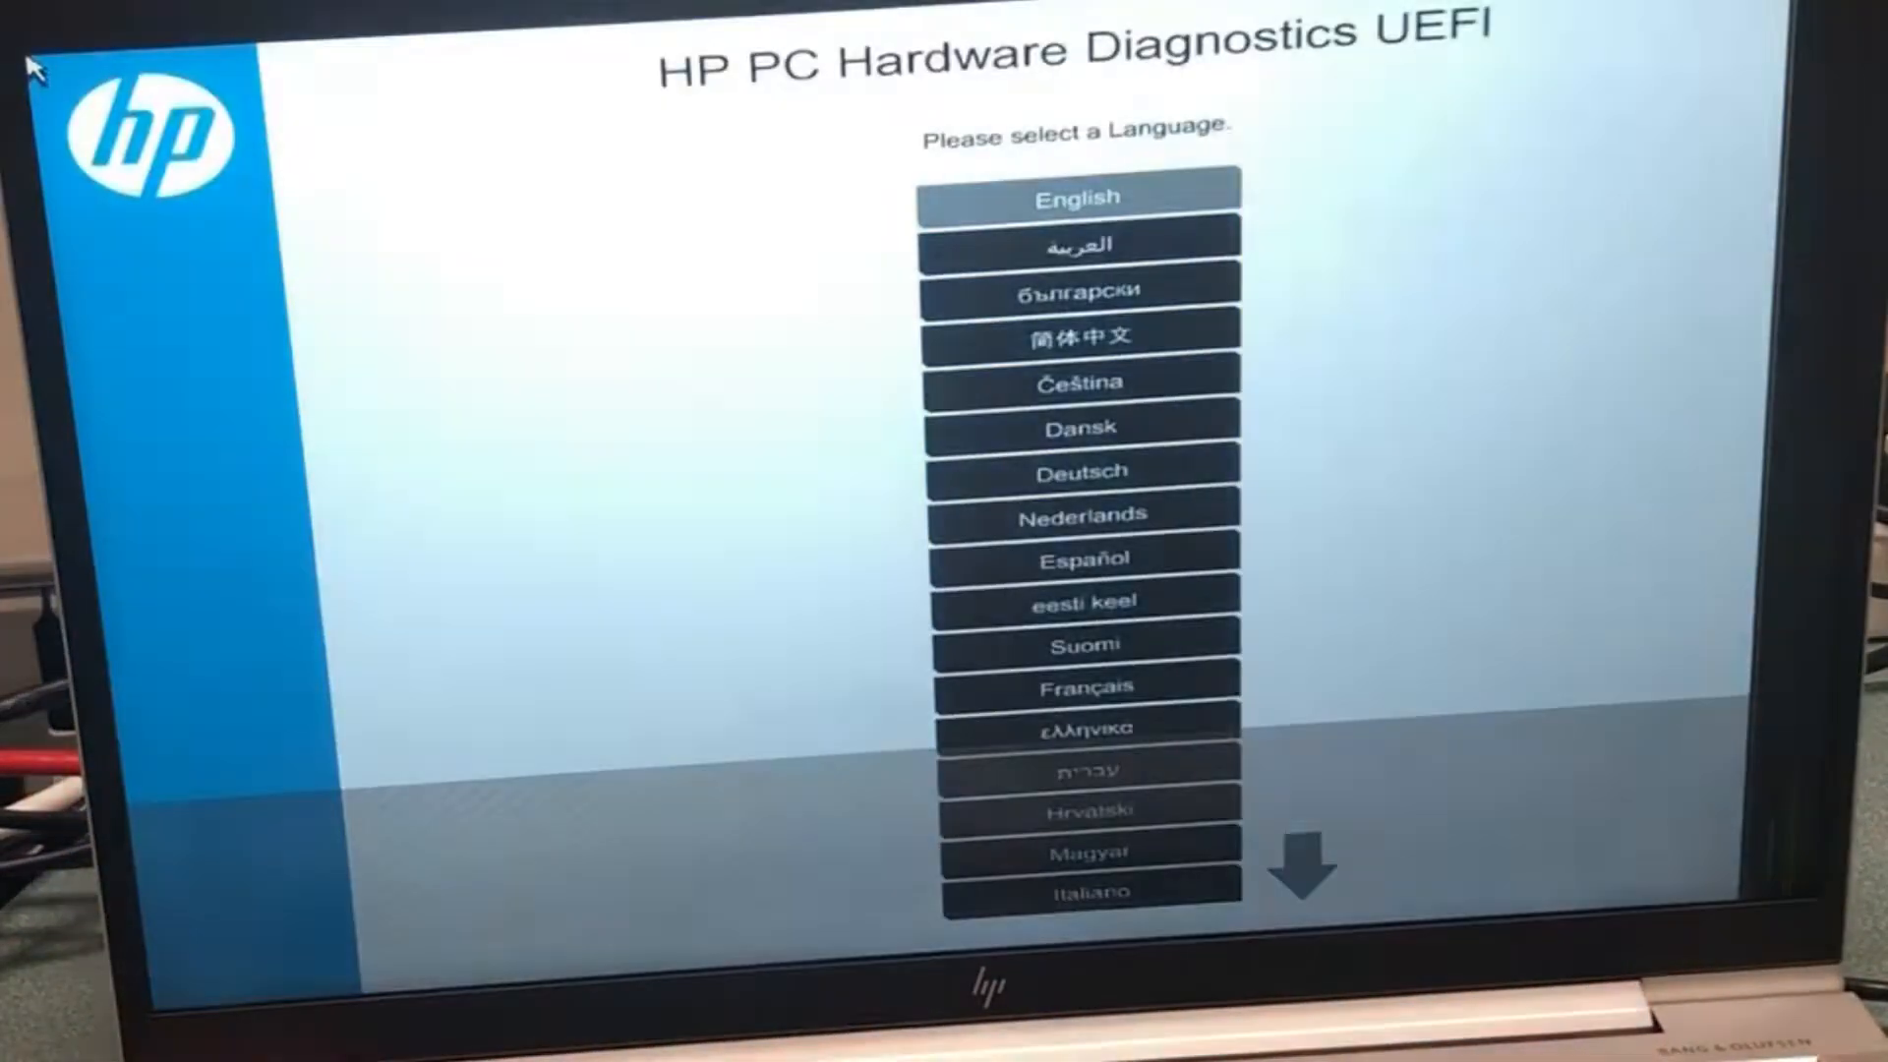
{"action": "left_click", "coordinate": [1079, 197]}
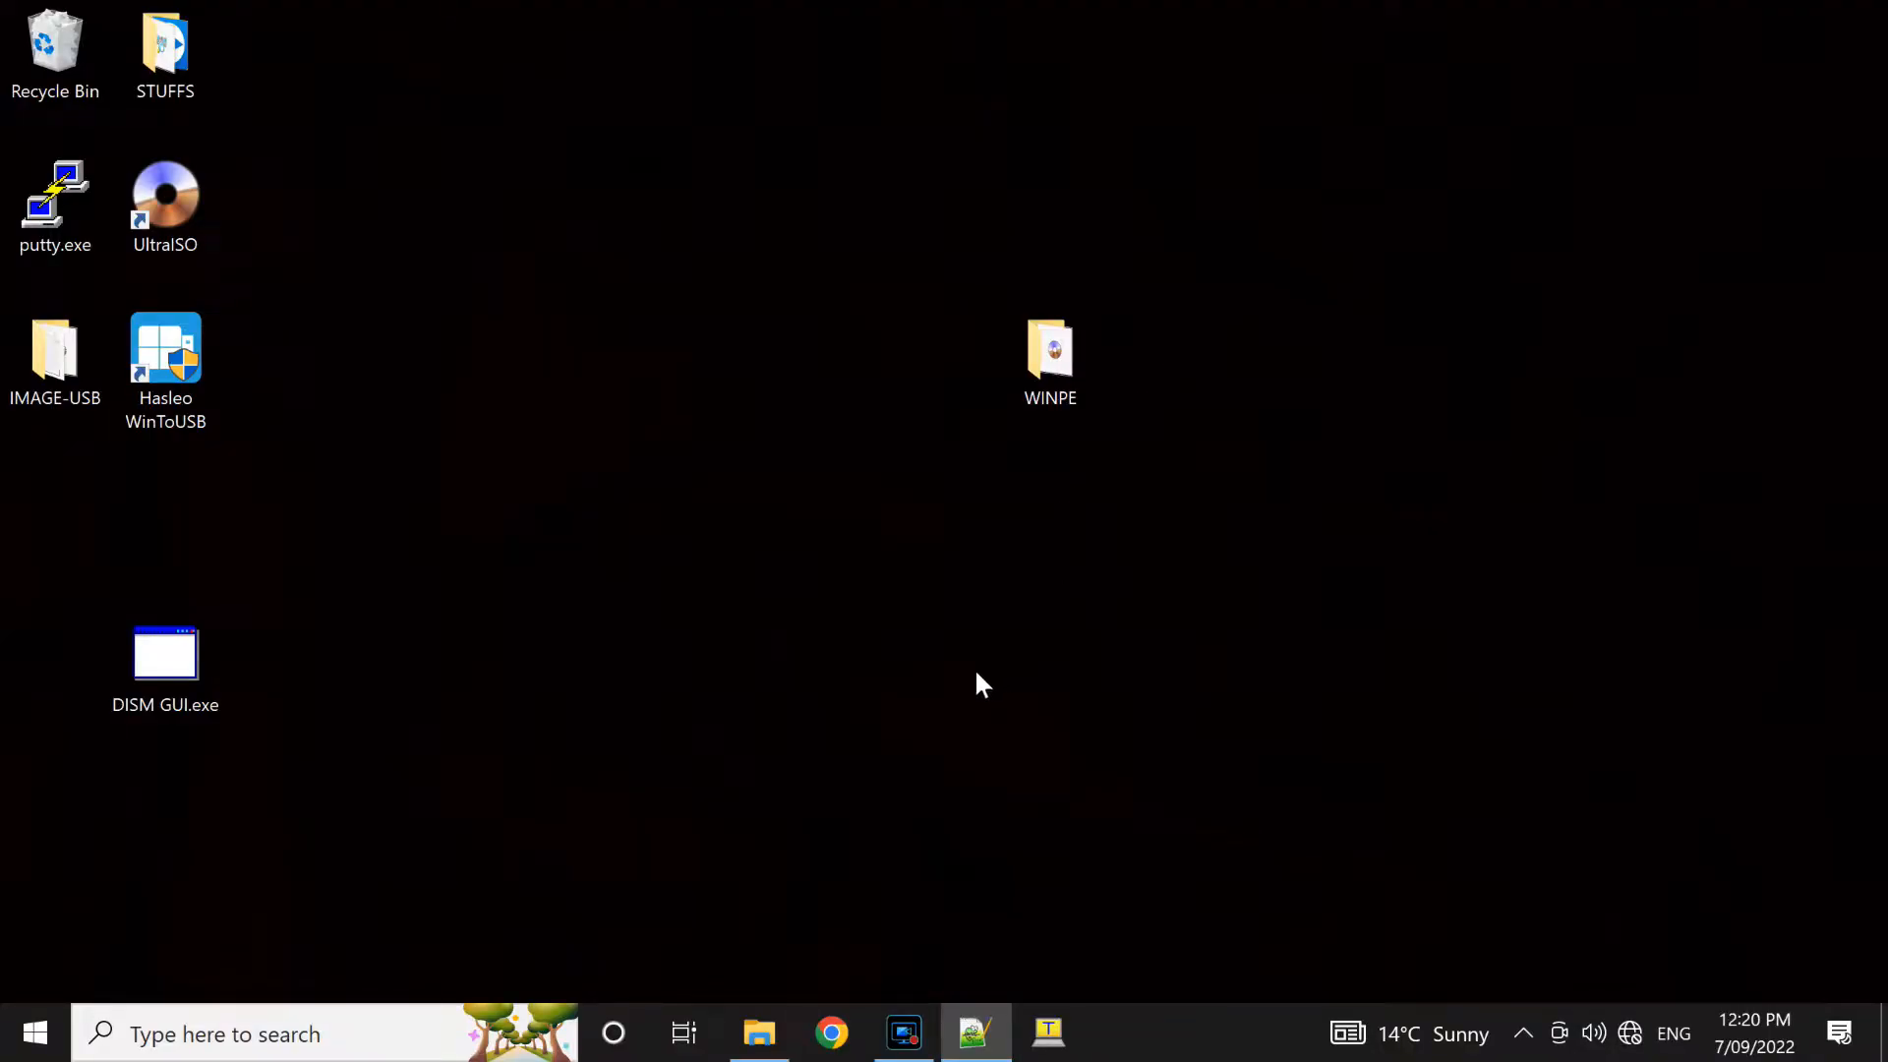
- Rename Generic_x64.iso in WINPE to WINPE-GENERIC.iso and open it in UltraISO
{"action": "left_click", "coordinate": [1049, 358]}
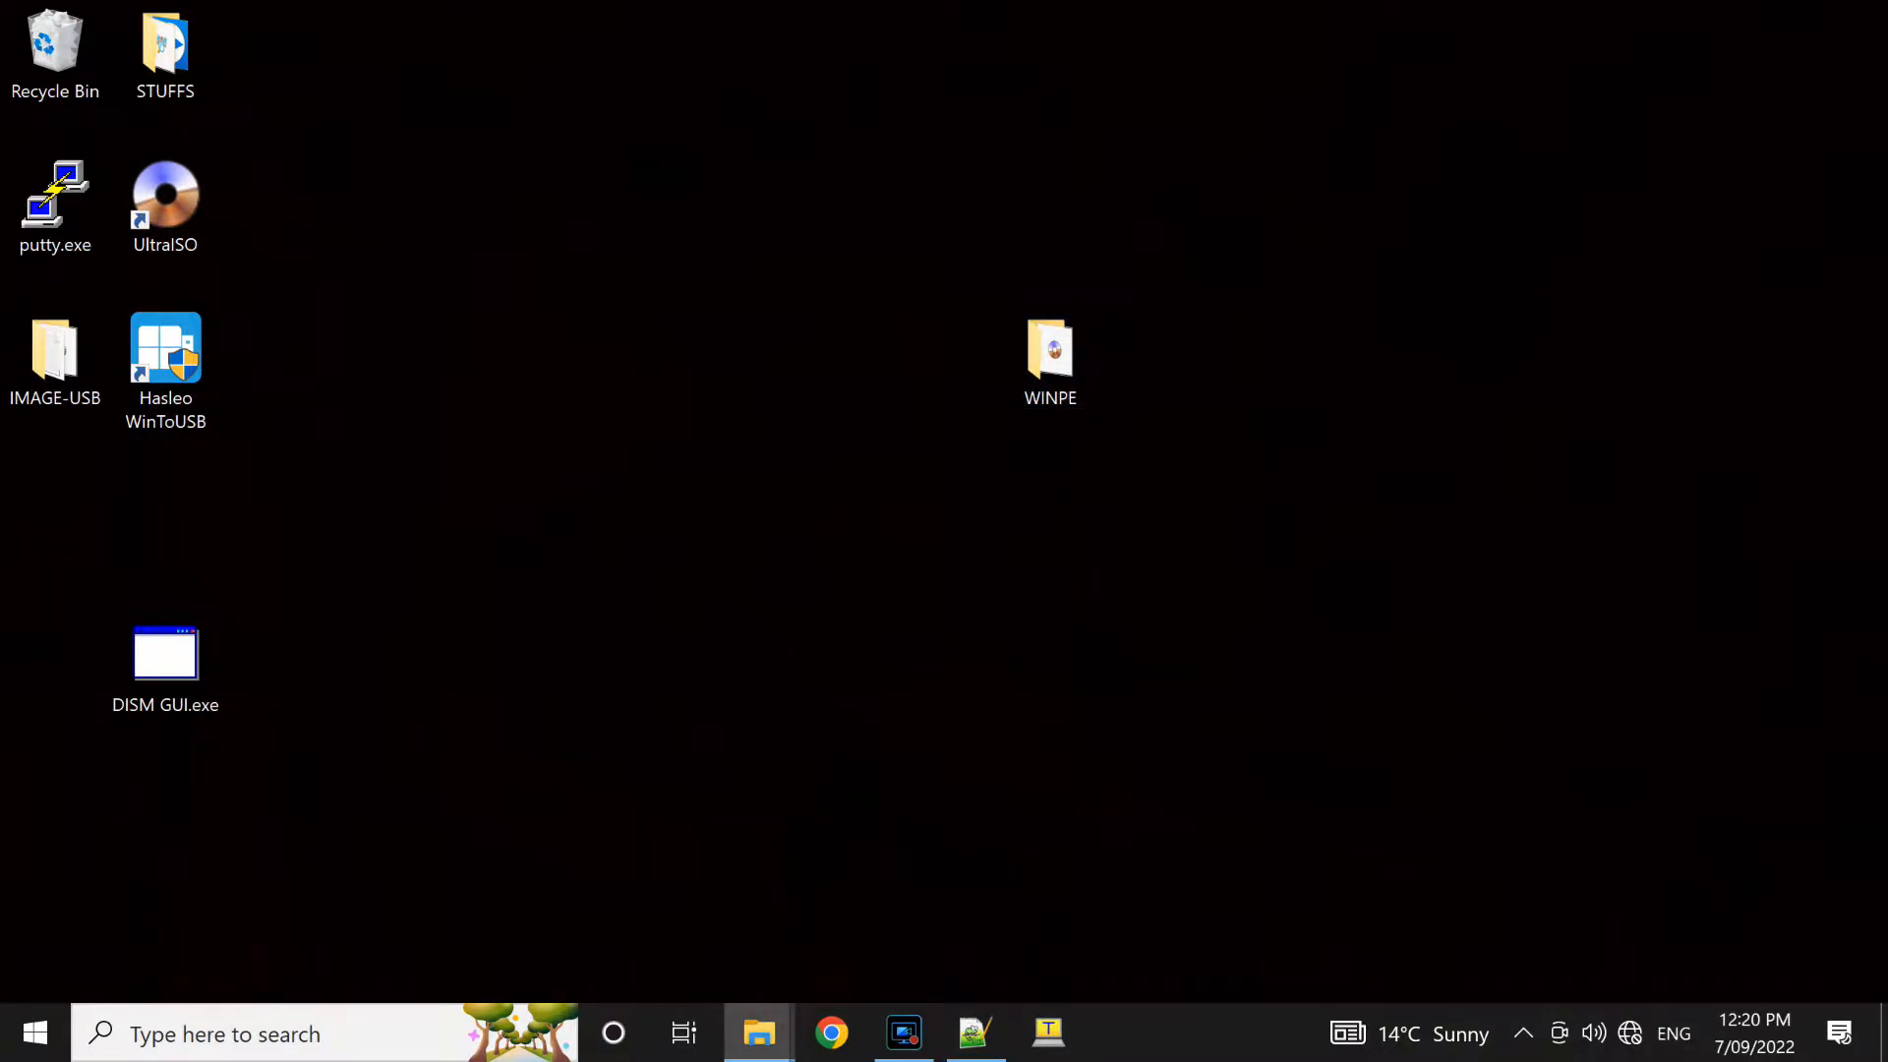
{"action": "double_click", "coordinate": [1050, 349]}
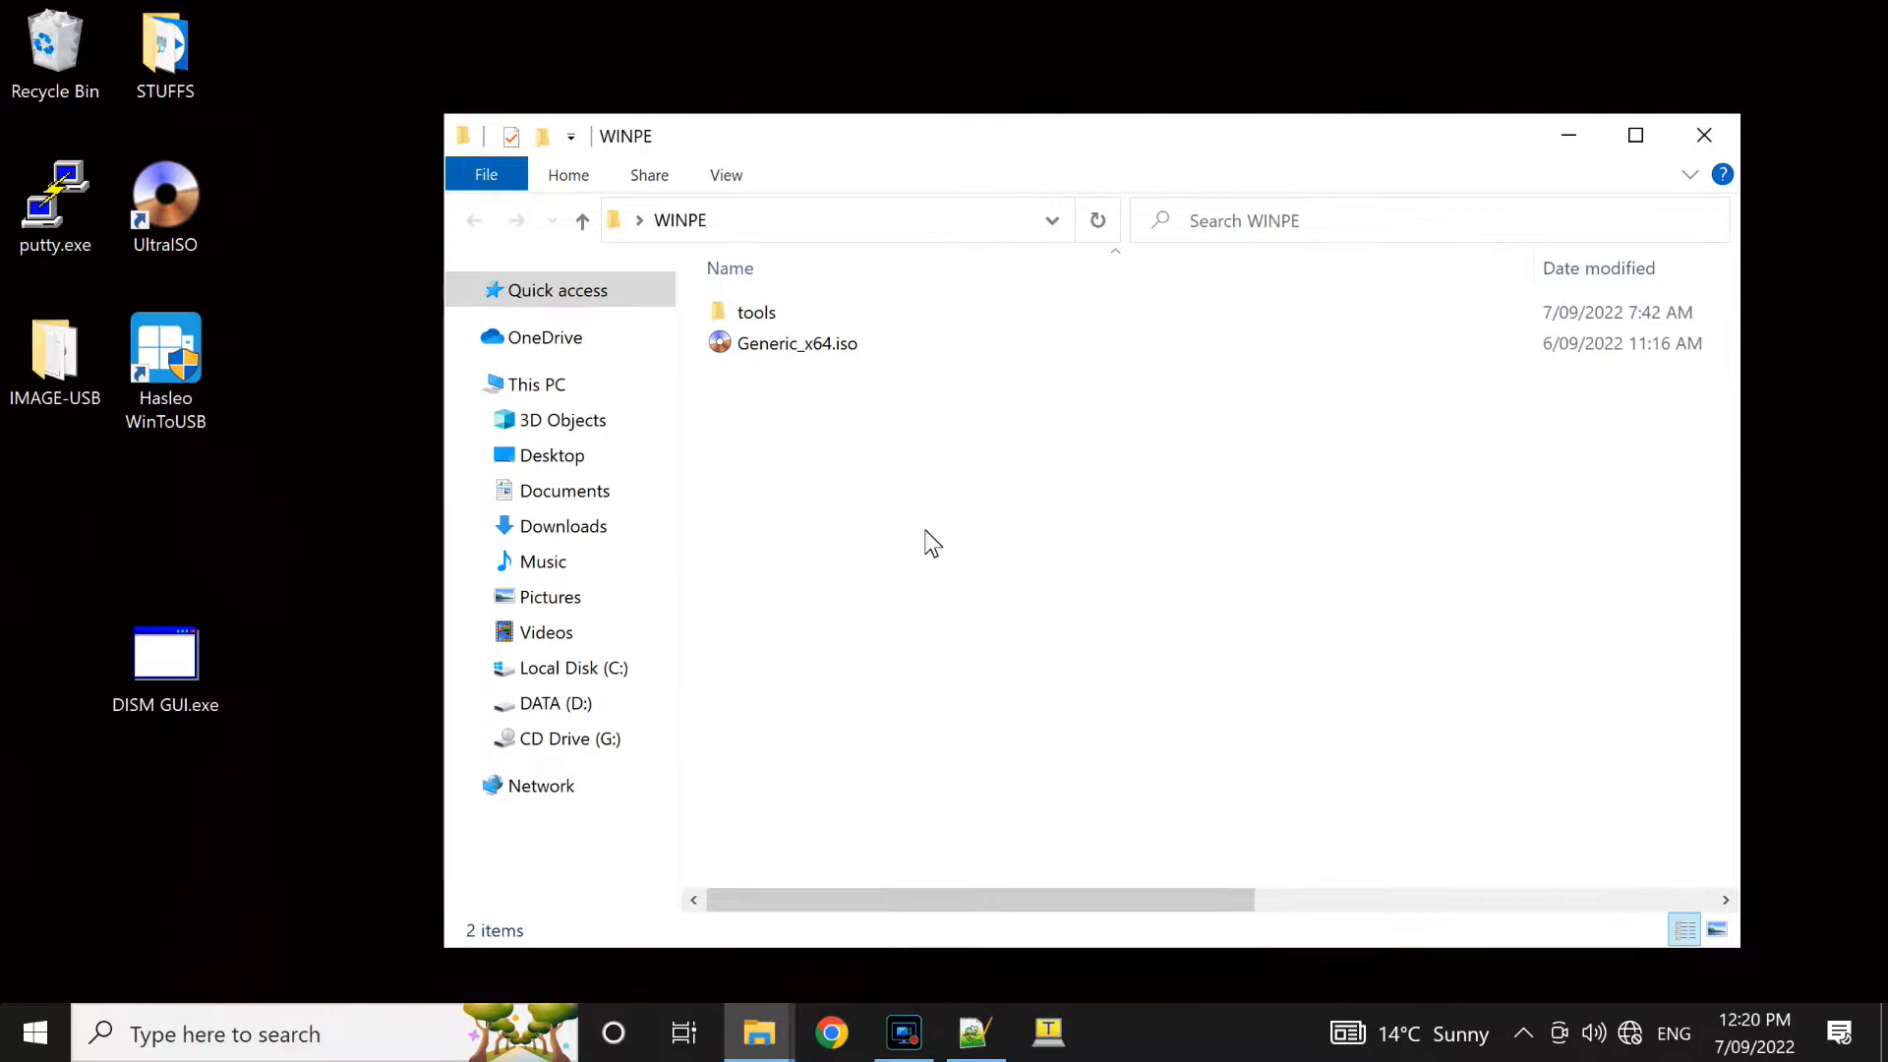
{"action": "left_click", "coordinate": [798, 343]}
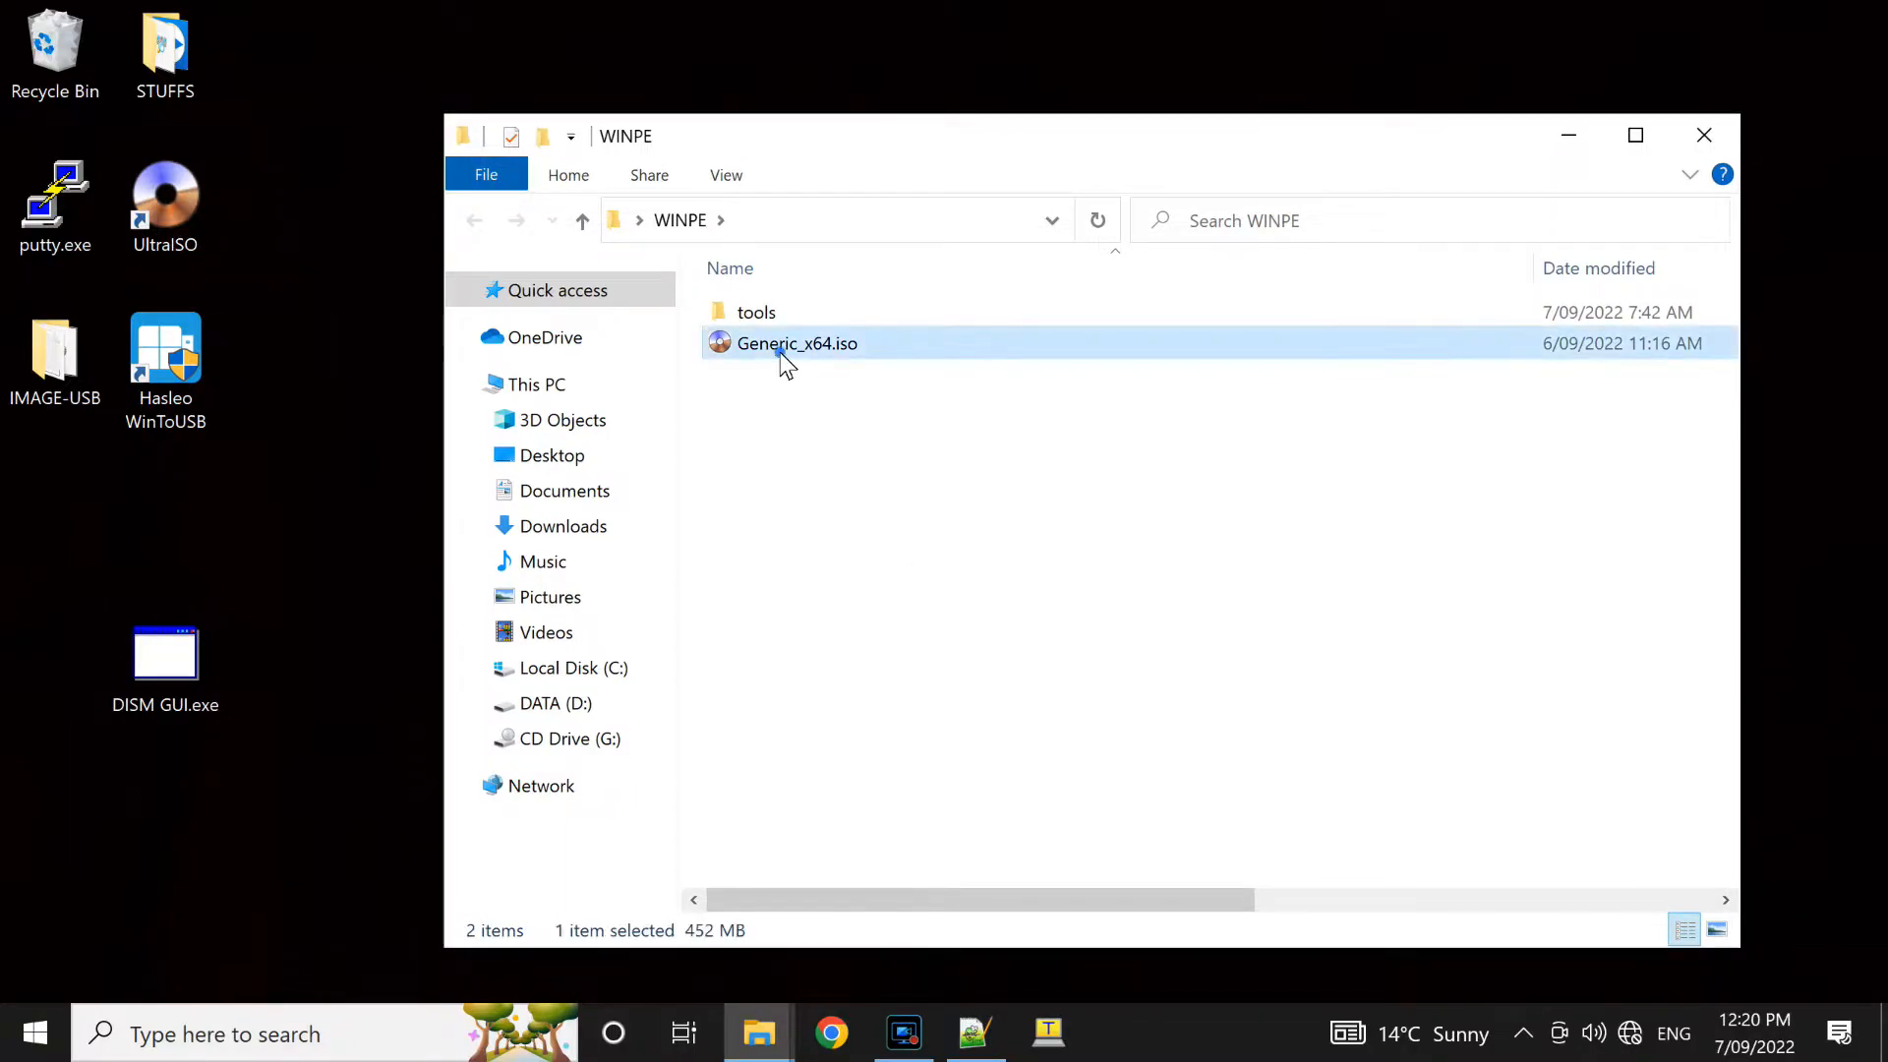
{"action": "left_click", "coordinate": [783, 349]}
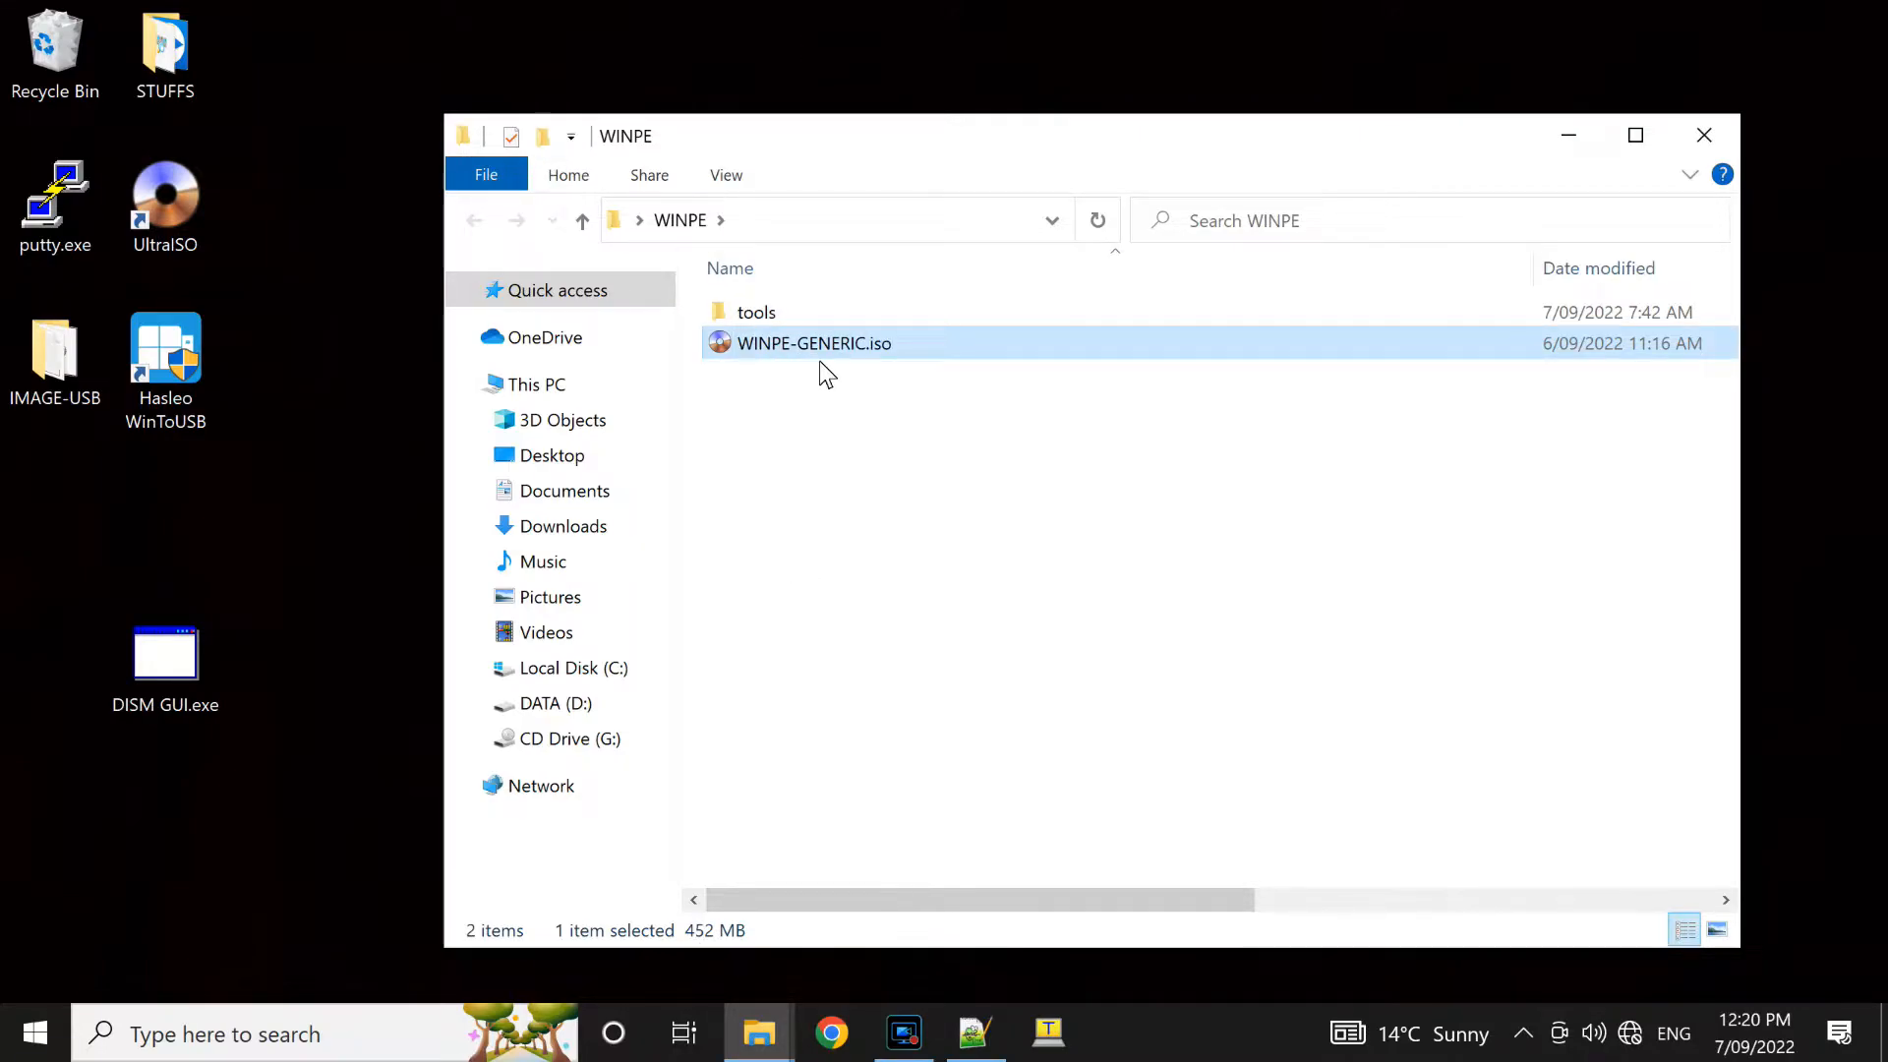
{"action": "mouse_move", "coordinate": [843, 380]}
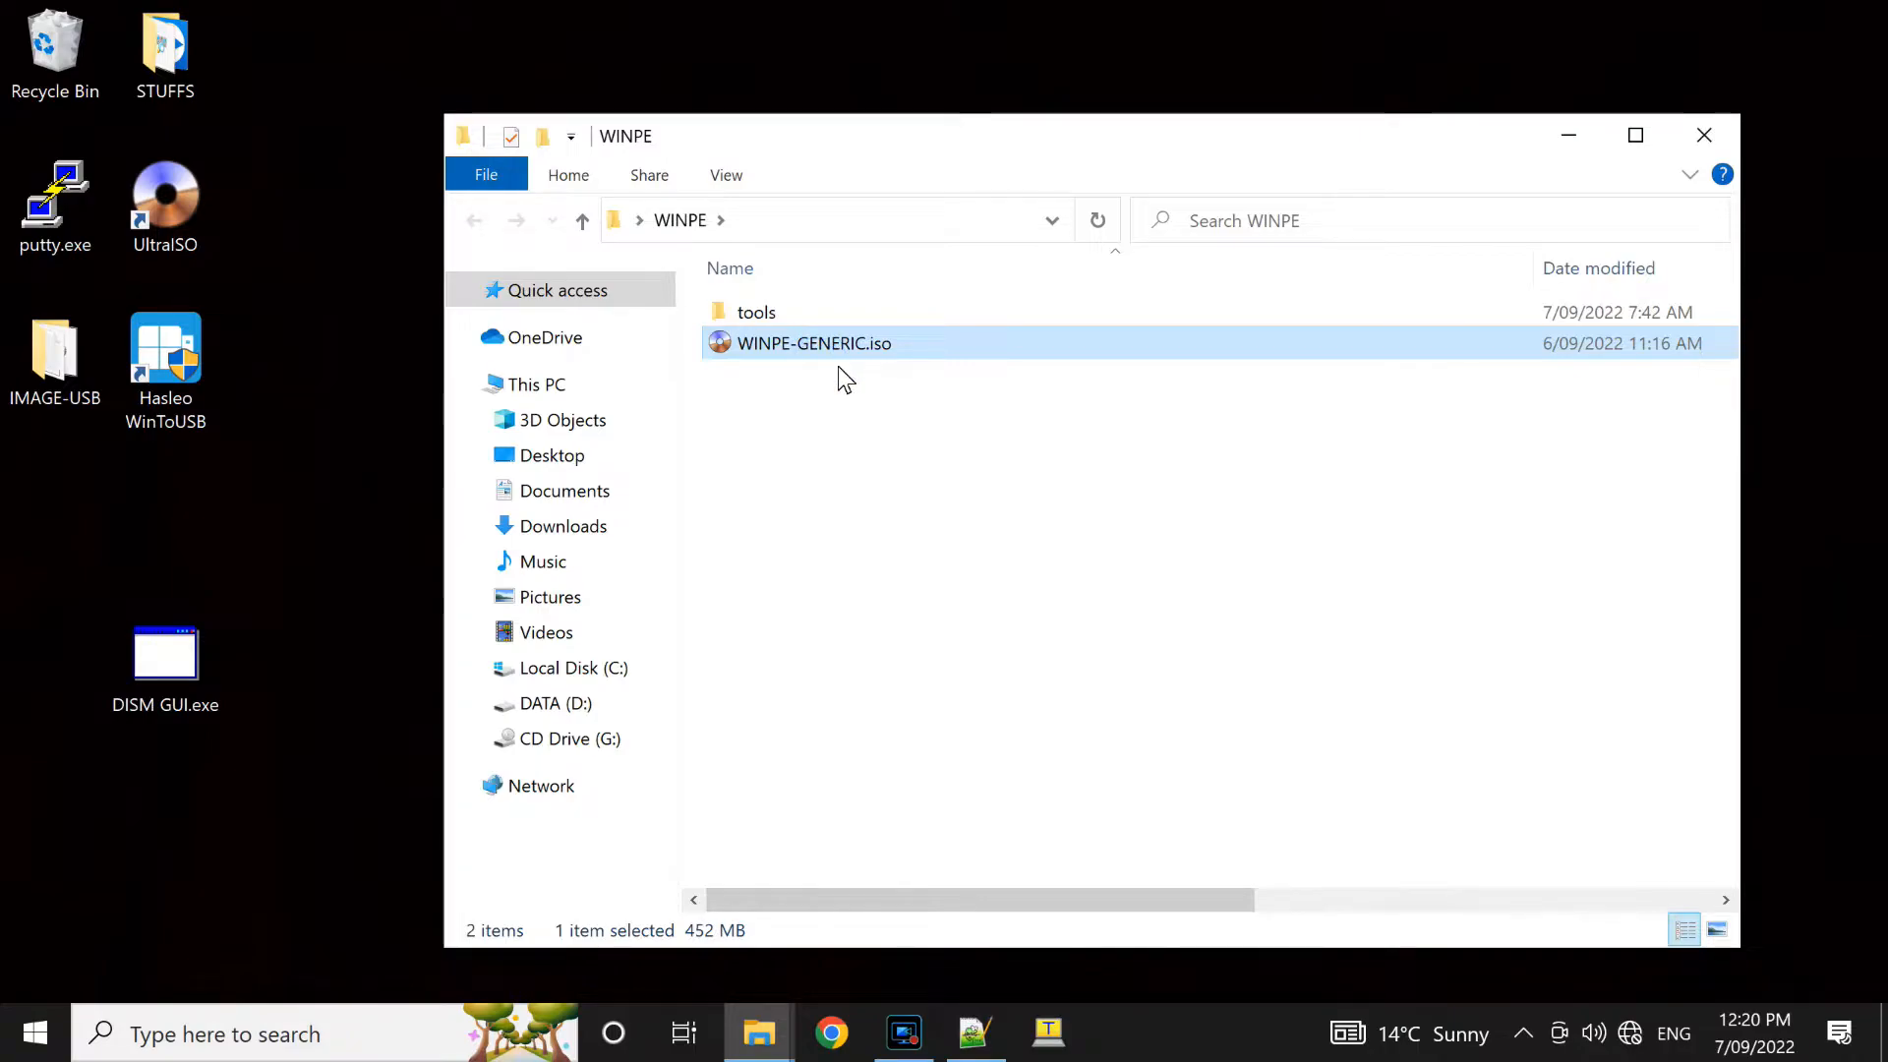
{"action": "double_click", "coordinate": [814, 343]}
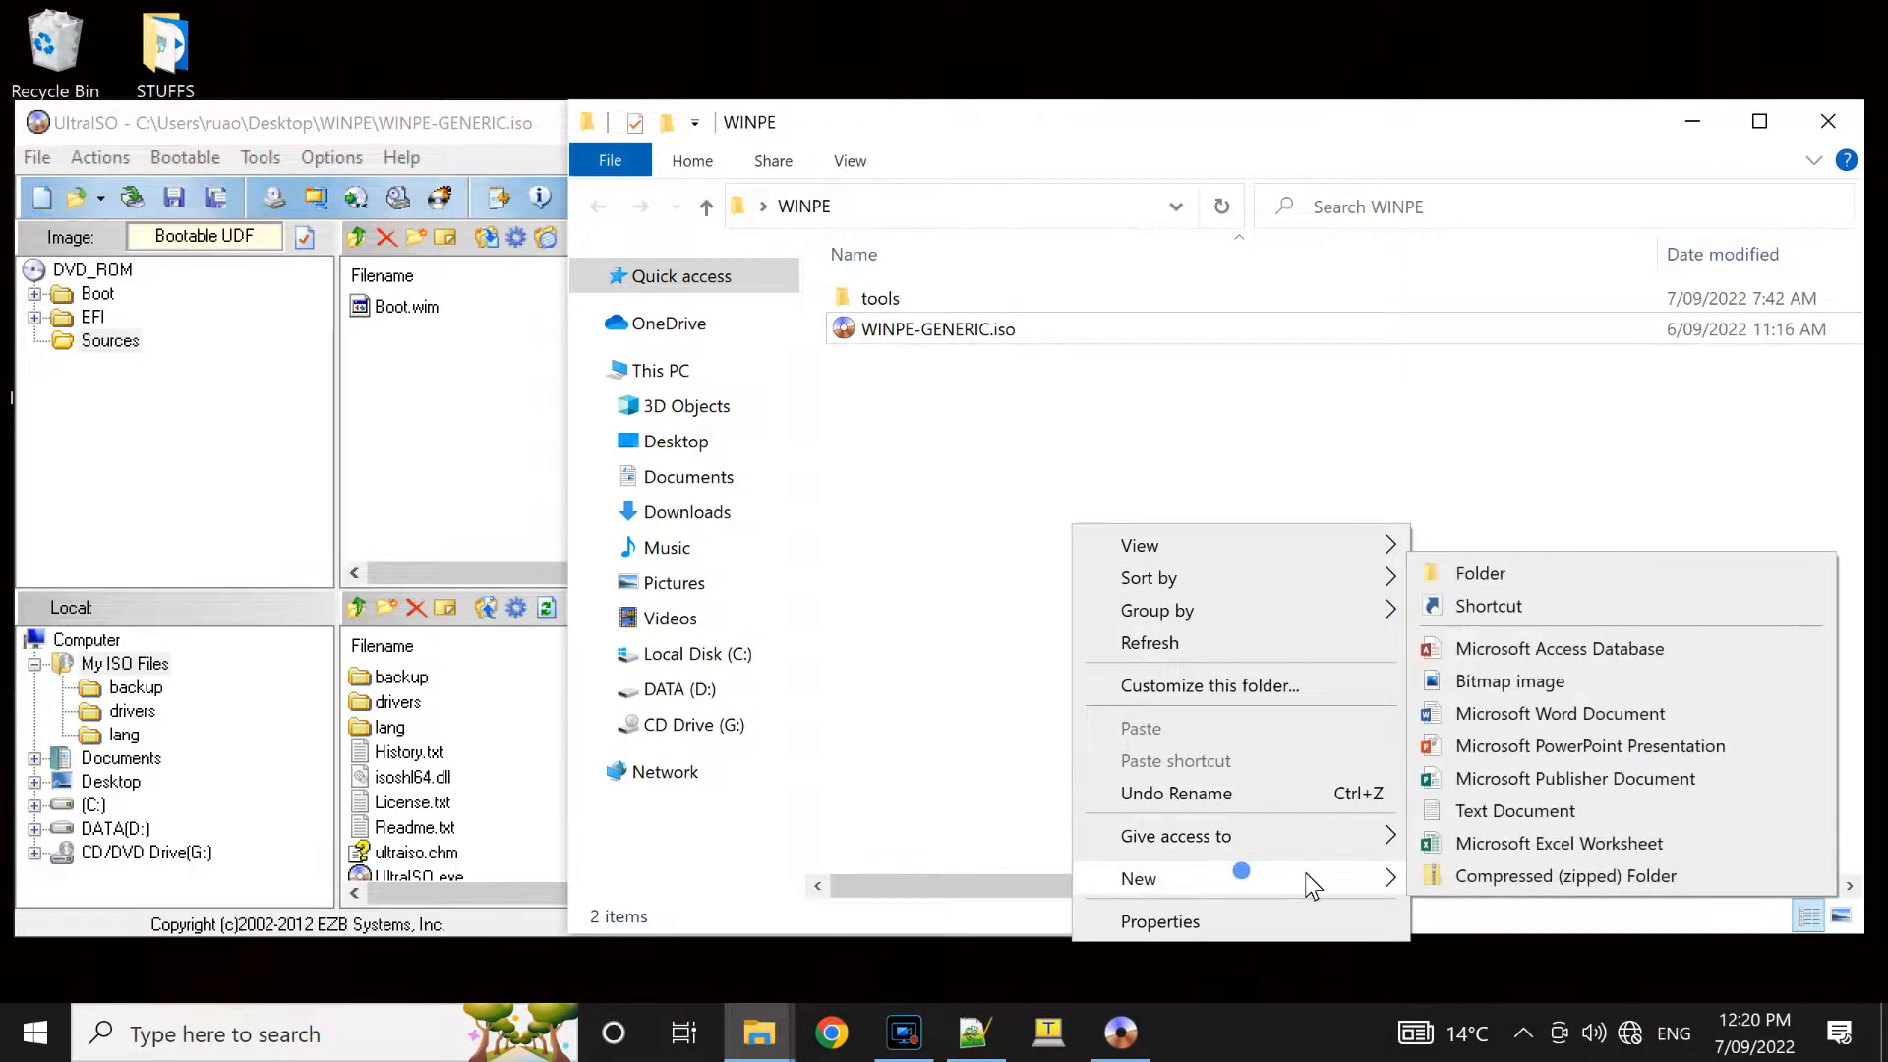
- Create a wimfile folder in WINPE and extract Boot.wim from Sources into it
{"action": "left_click", "coordinate": [1481, 572]}
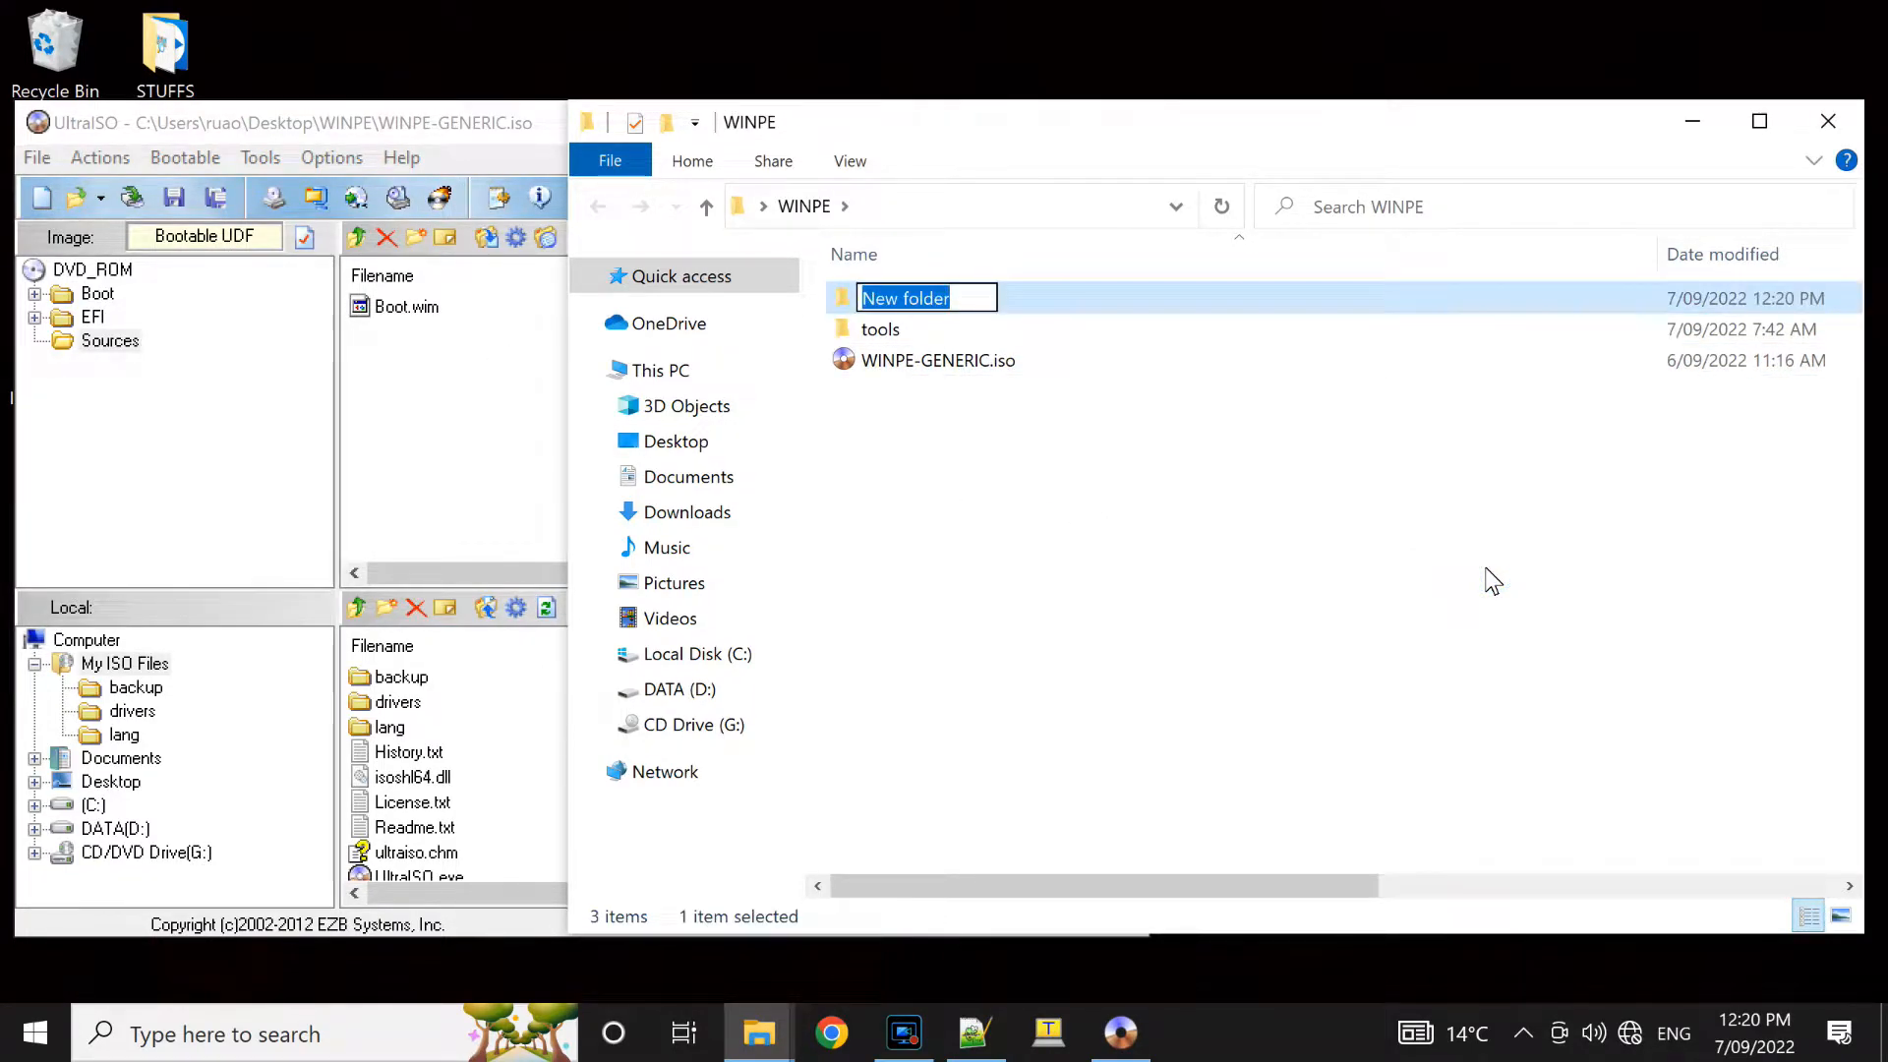
{"action": "type", "text": "wimfile"}
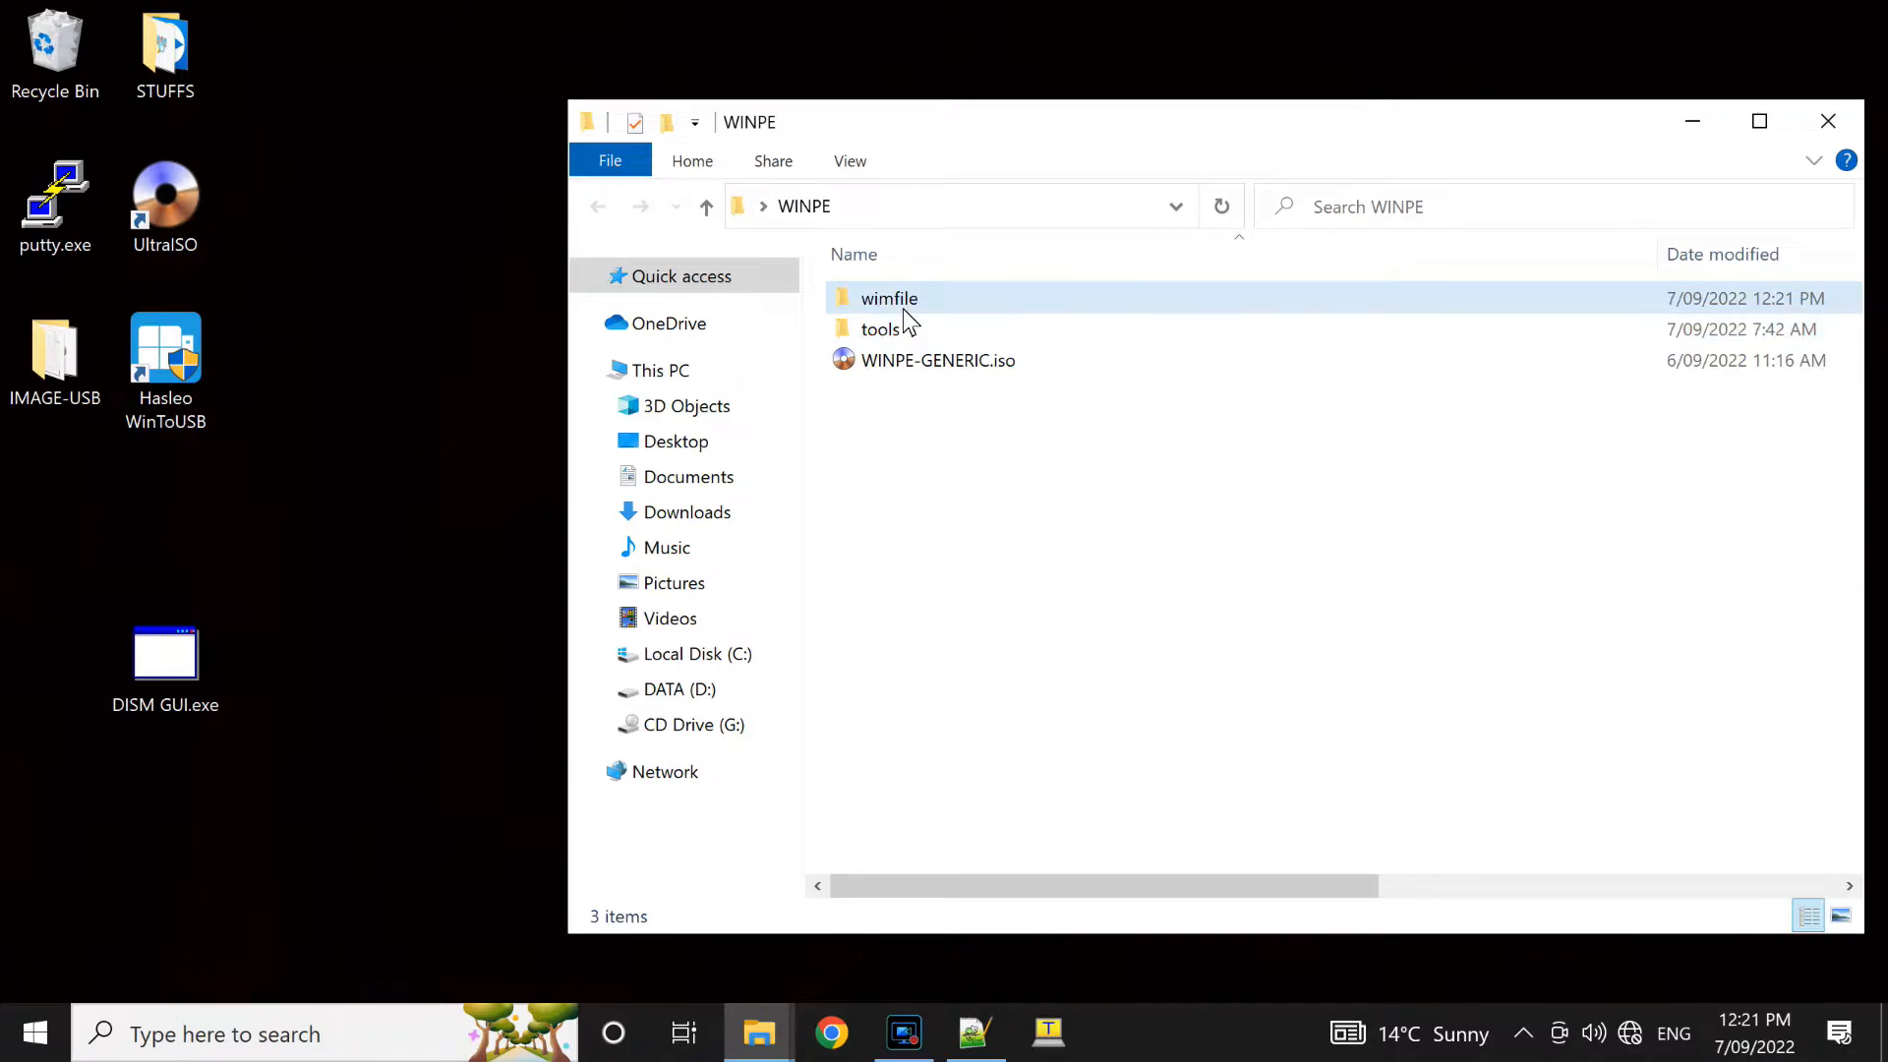
{"action": "double_click", "coordinate": [889, 297]}
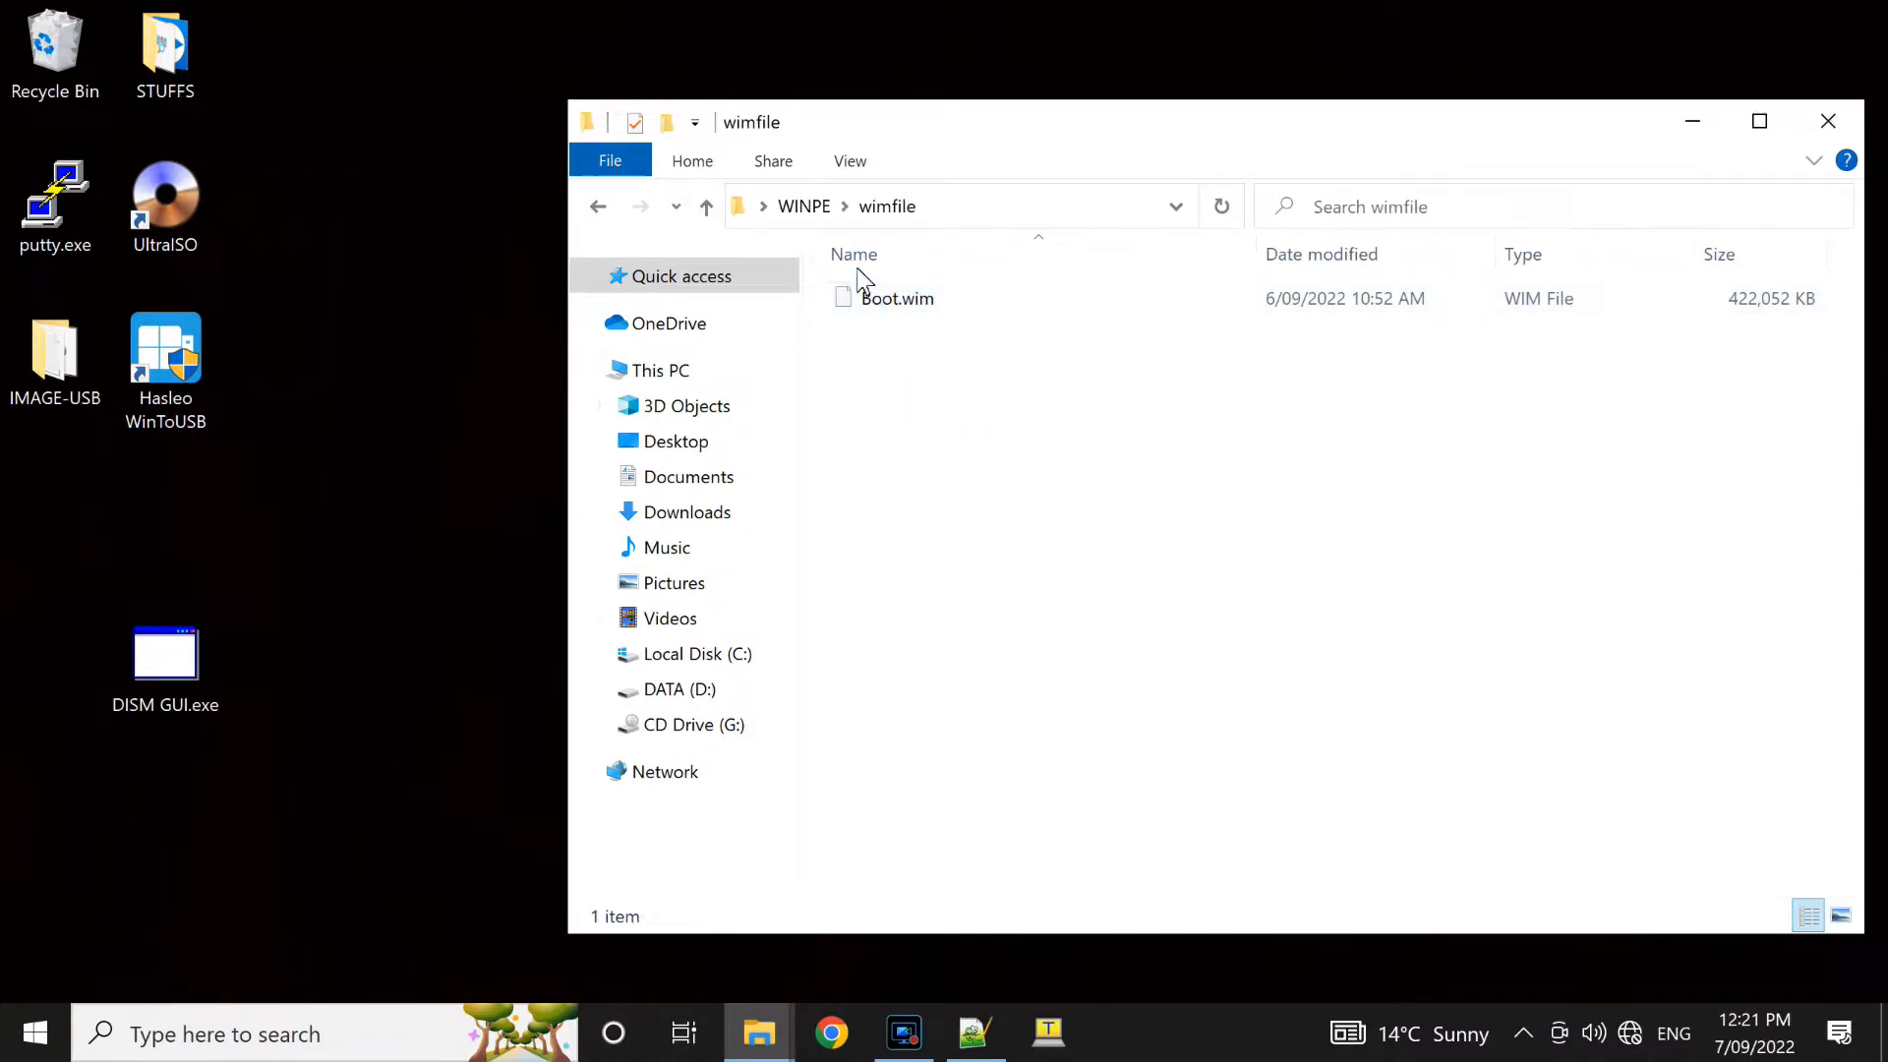
{"action": "left_click", "coordinate": [707, 205]}
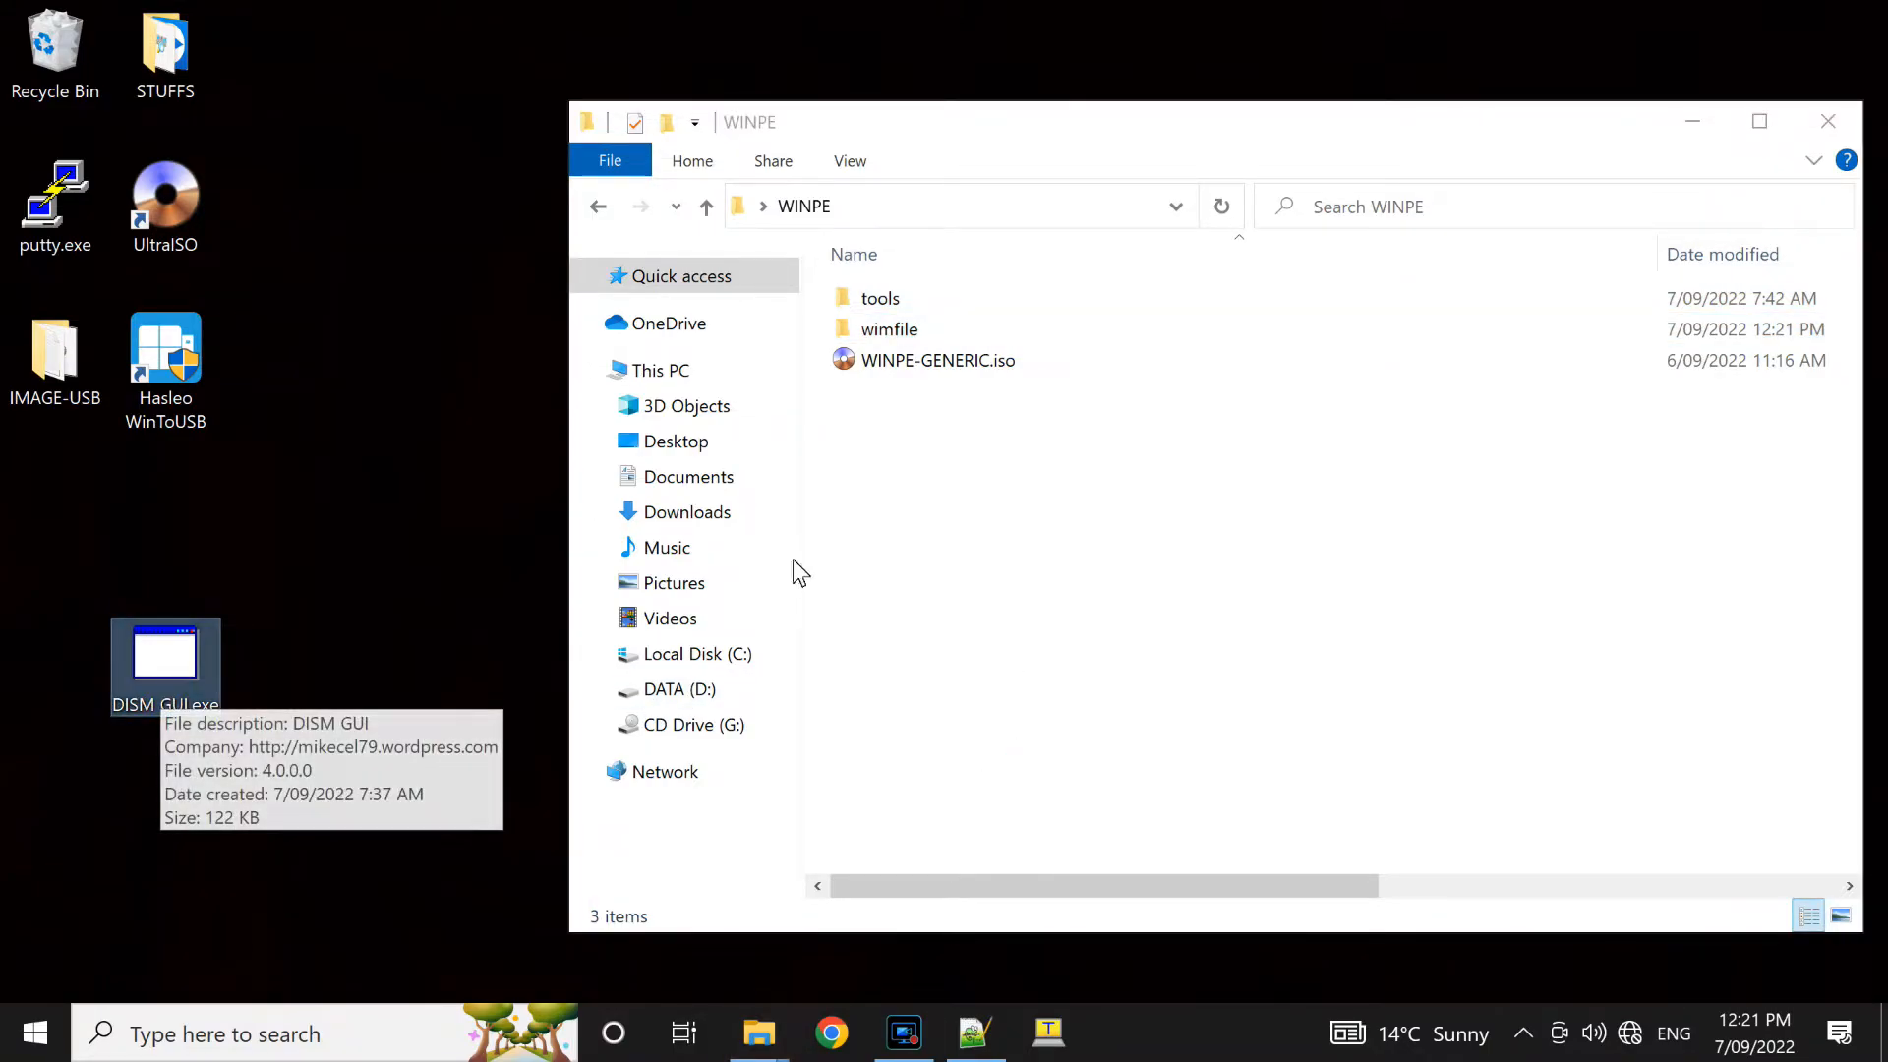
{"action": "left_click", "coordinate": [881, 297]}
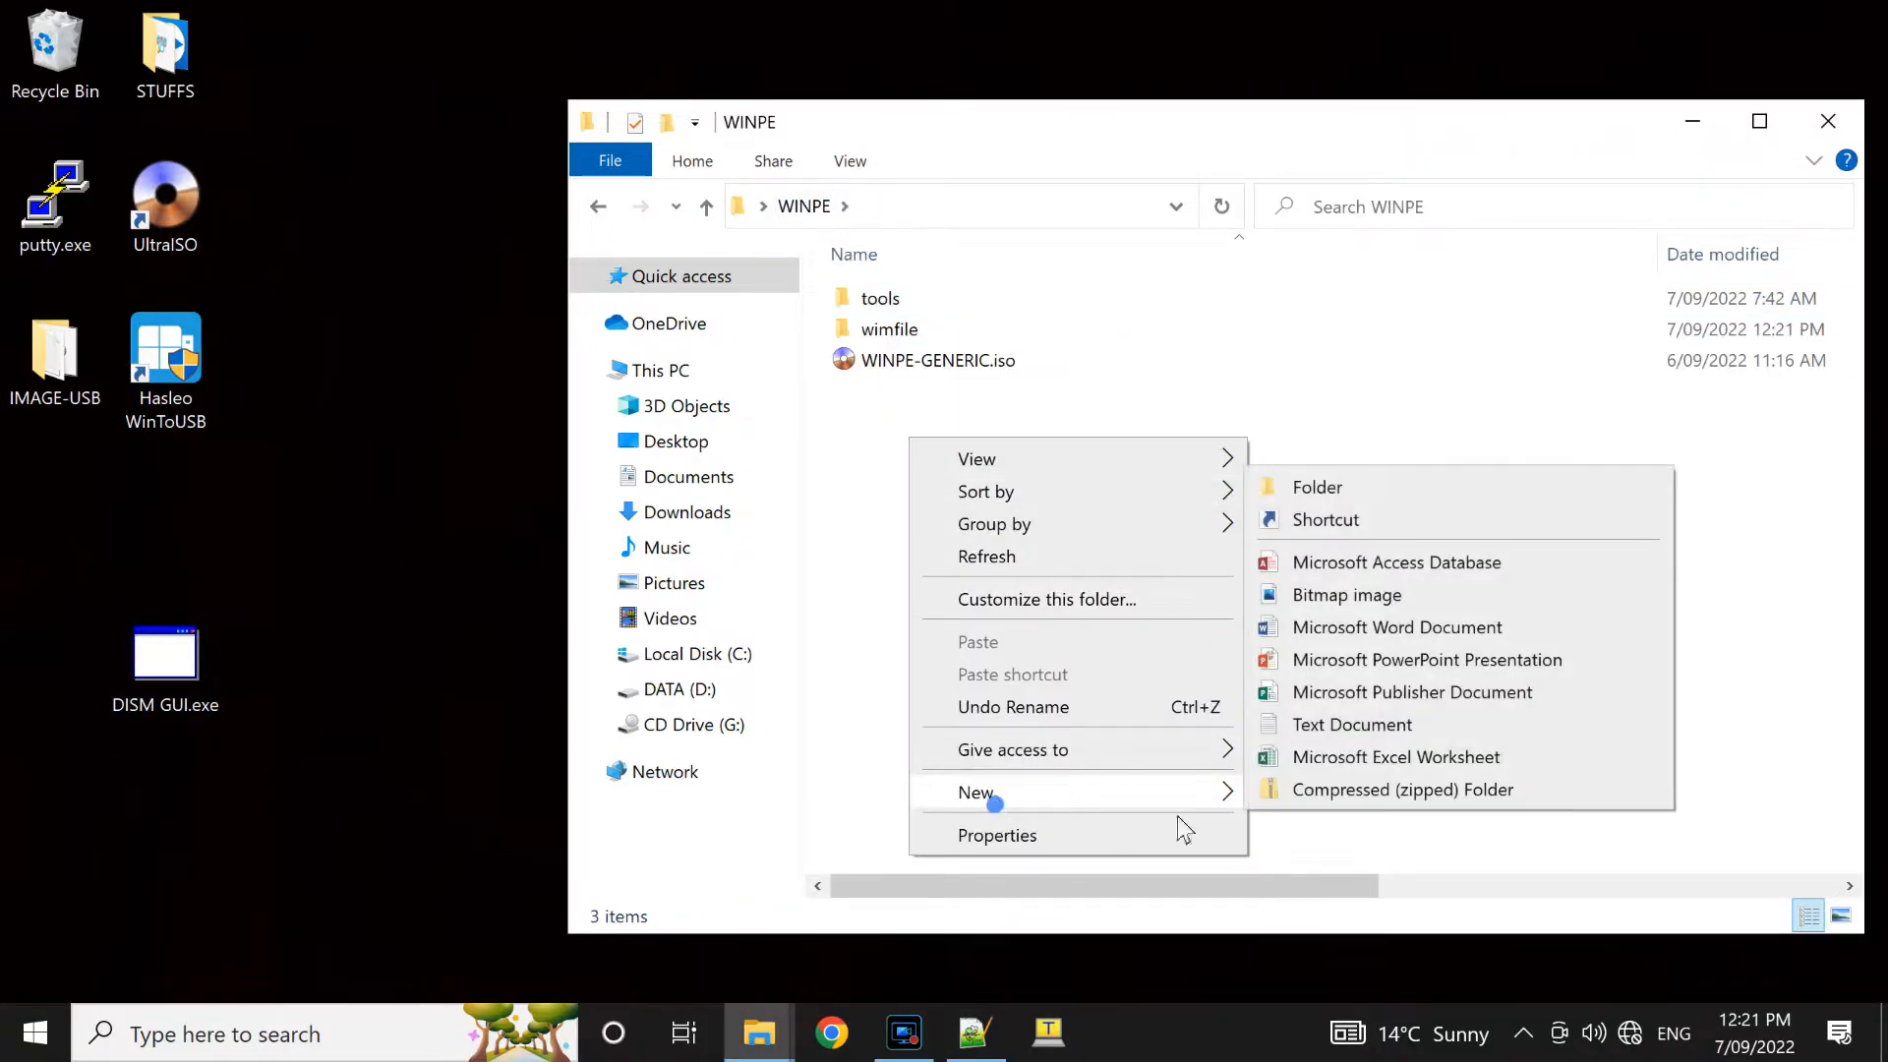
- Create startnet.cmd as a new document in WINPE and open it in Notepad
{"action": "left_click", "coordinate": [1351, 724]}
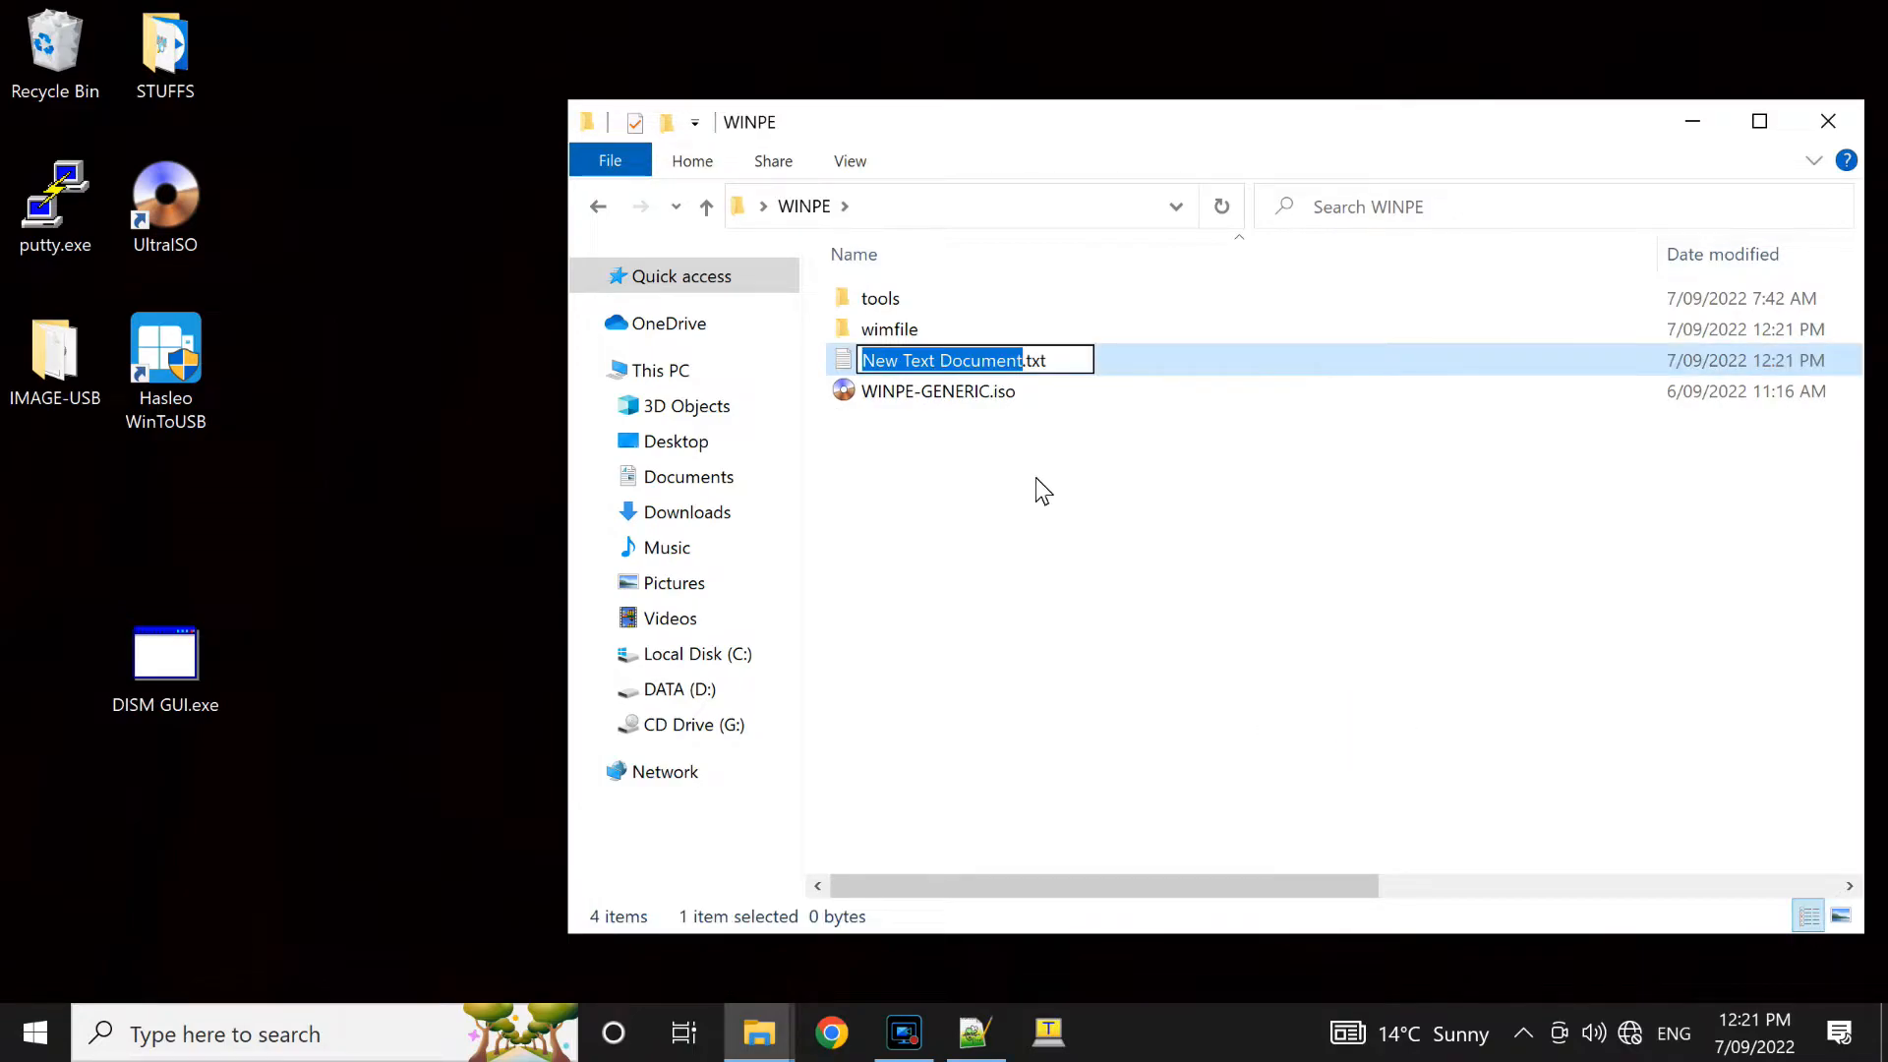
{"action": "type", "text": "startnet.cmd"}
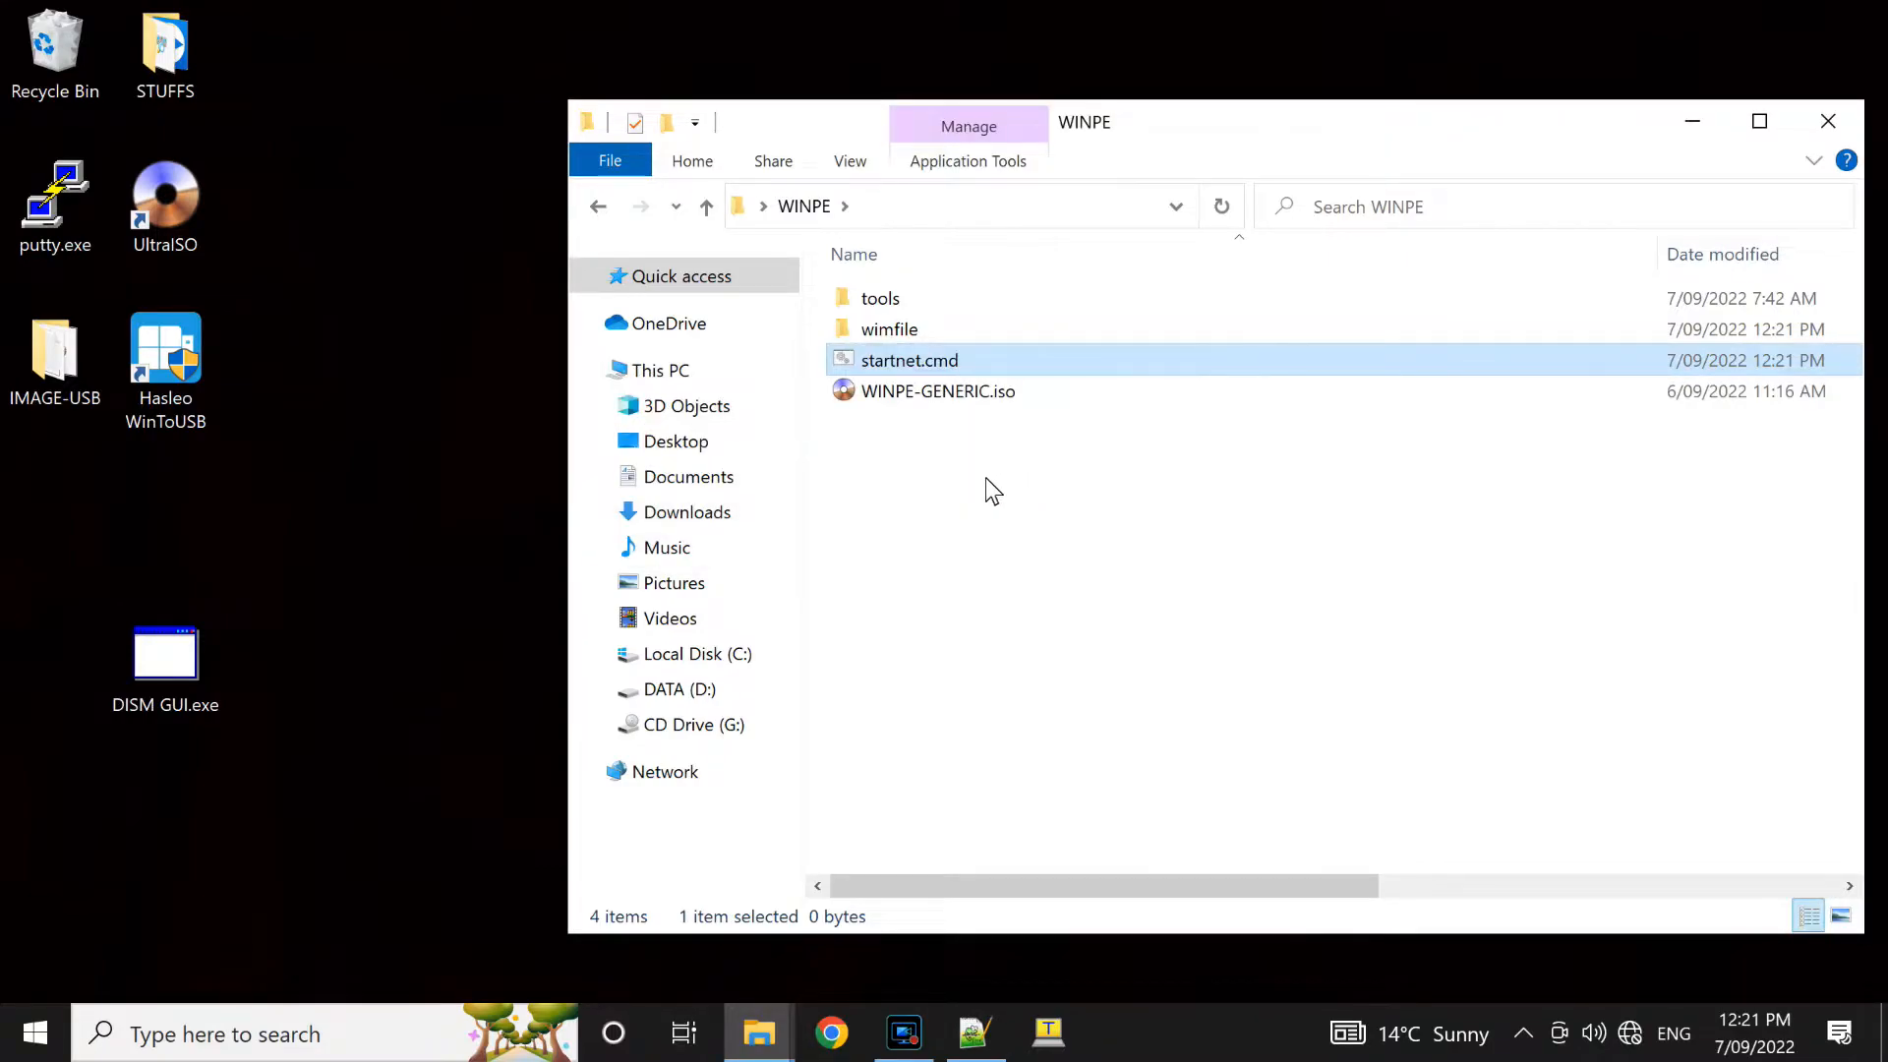
{"action": "right_click", "coordinate": [909, 360]}
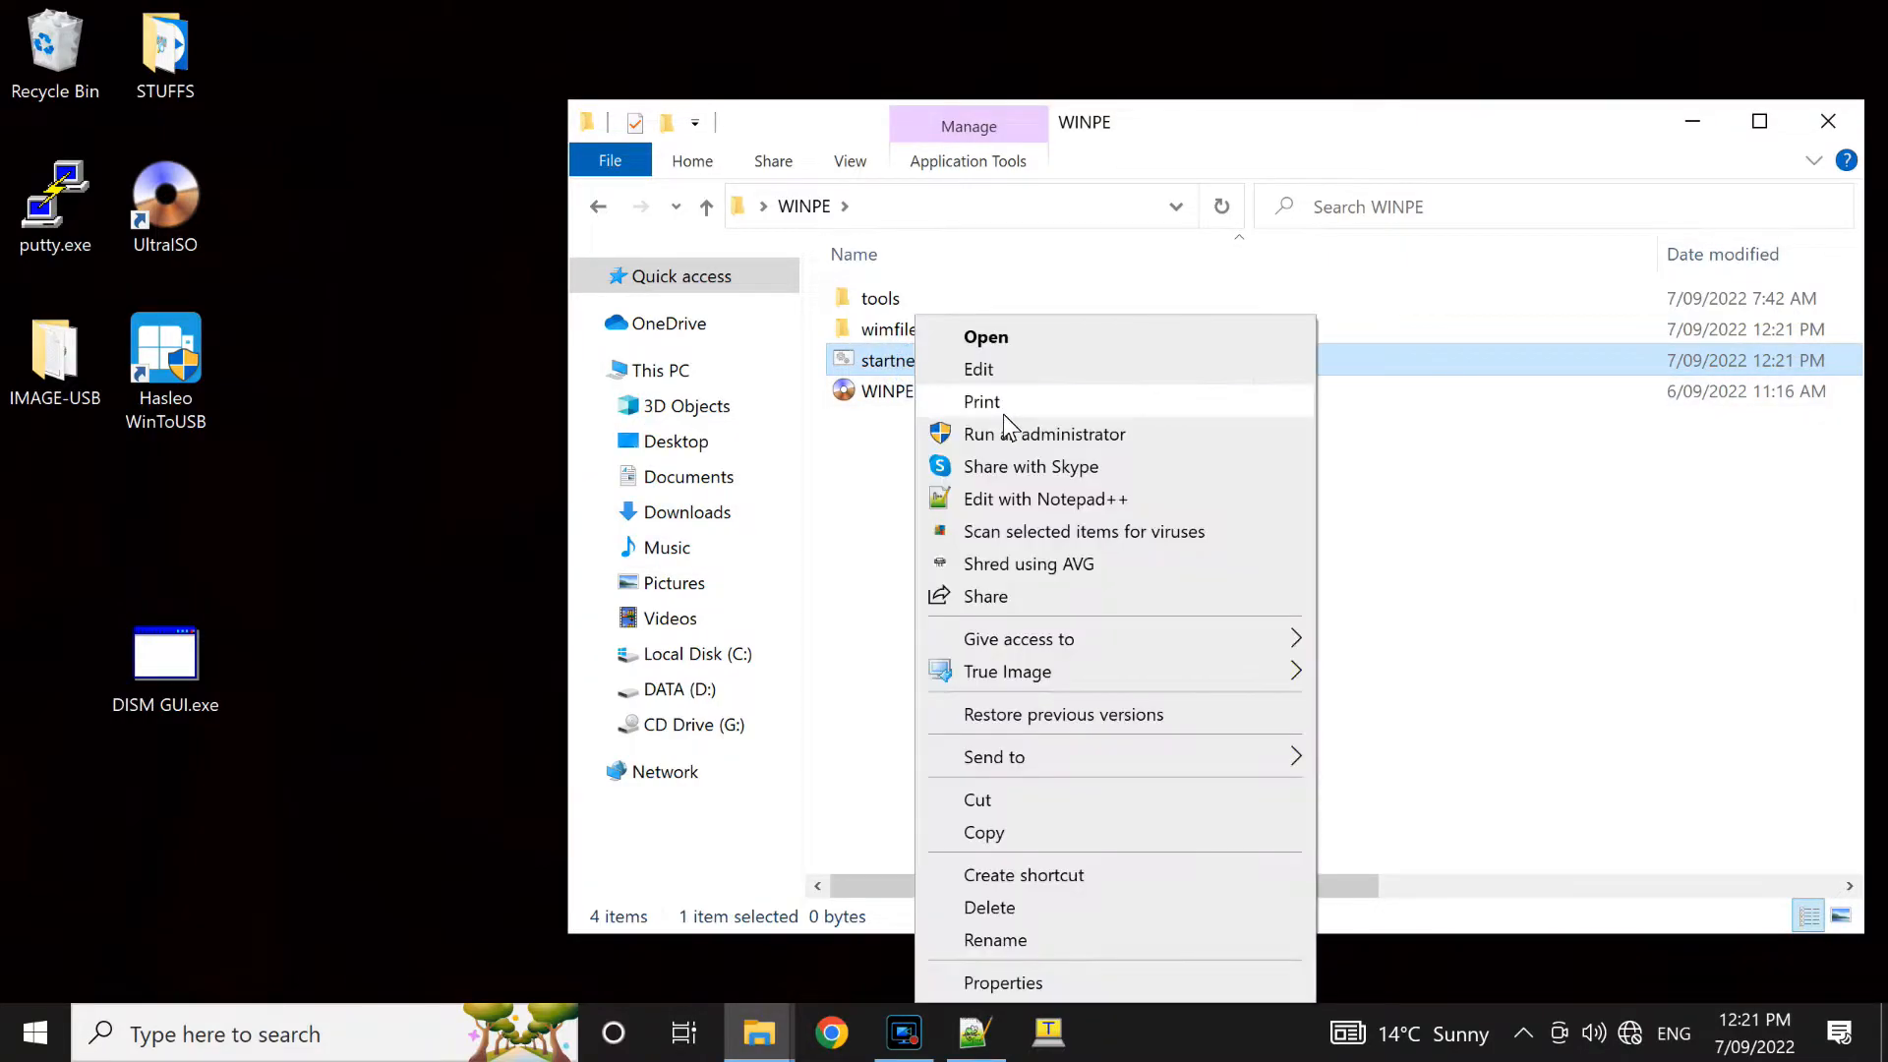
{"action": "mouse_move", "coordinate": [1017, 638]}
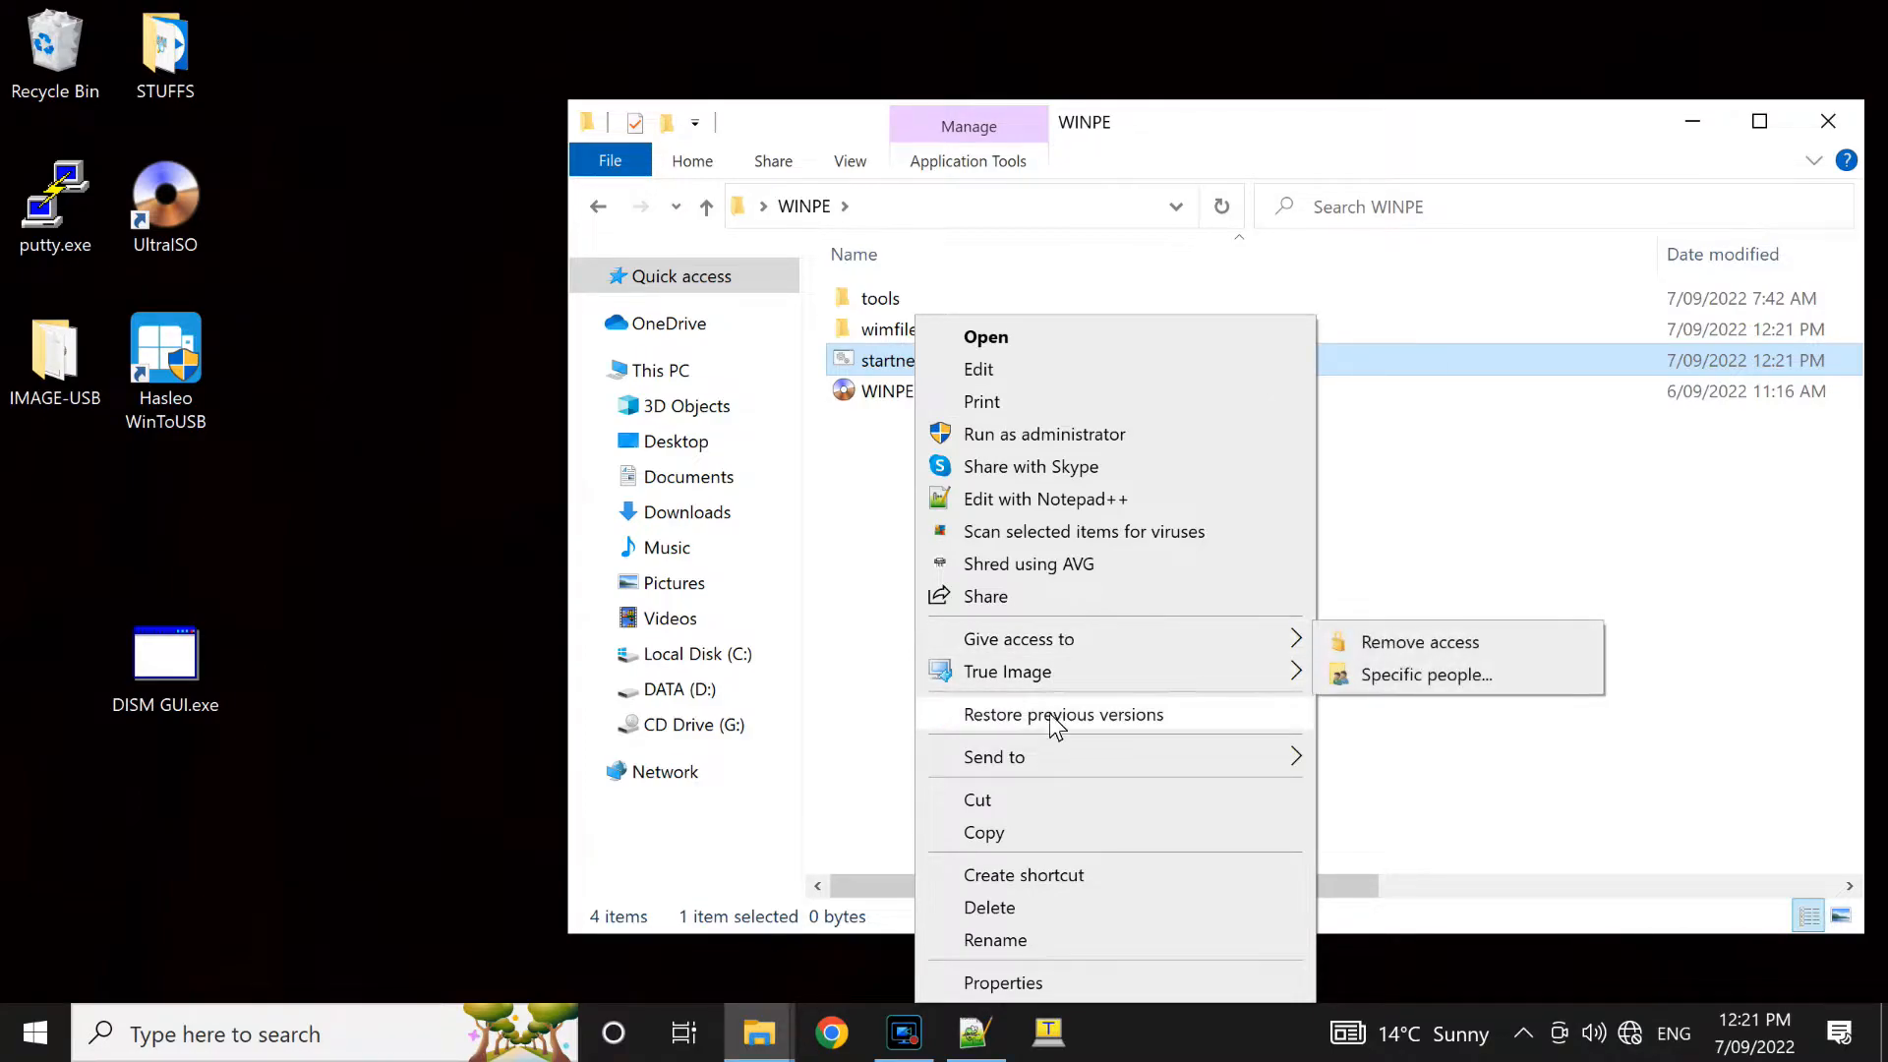
{"action": "mouse_move", "coordinate": [1041, 499]}
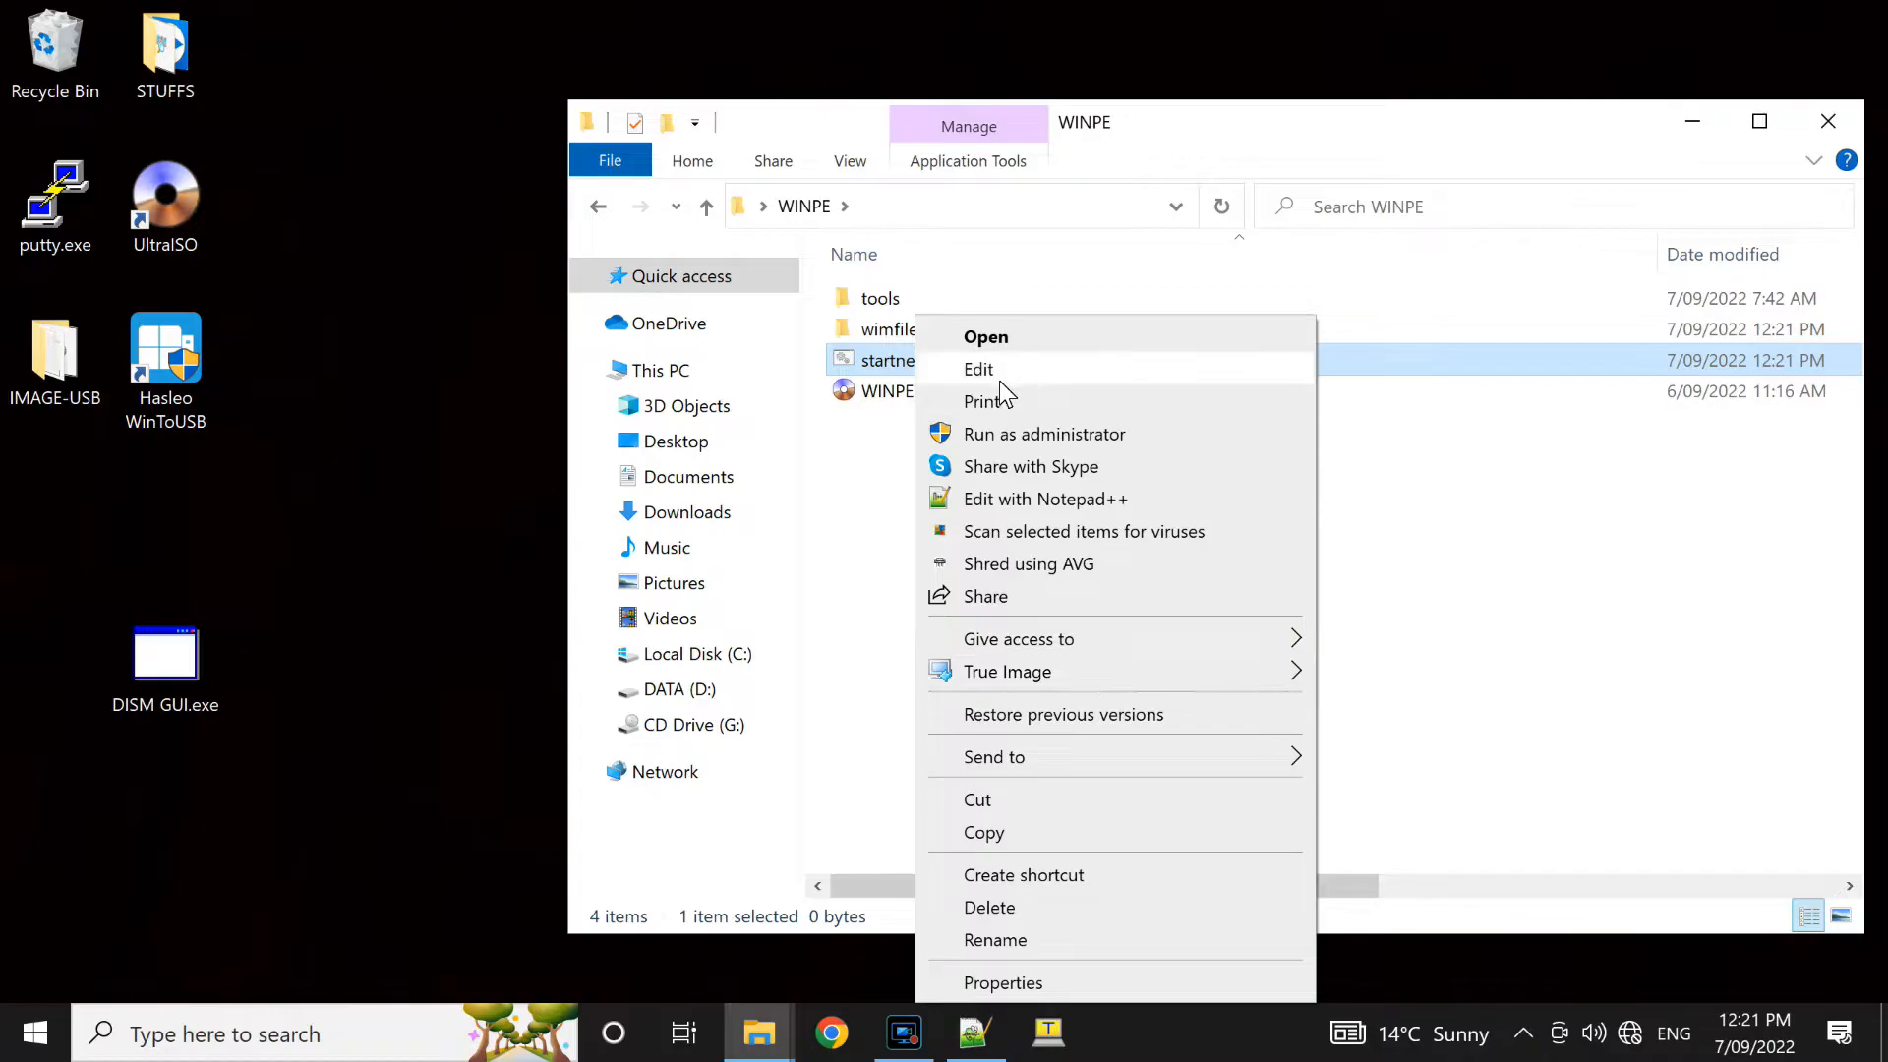
{"action": "left_click", "coordinate": [986, 337]}
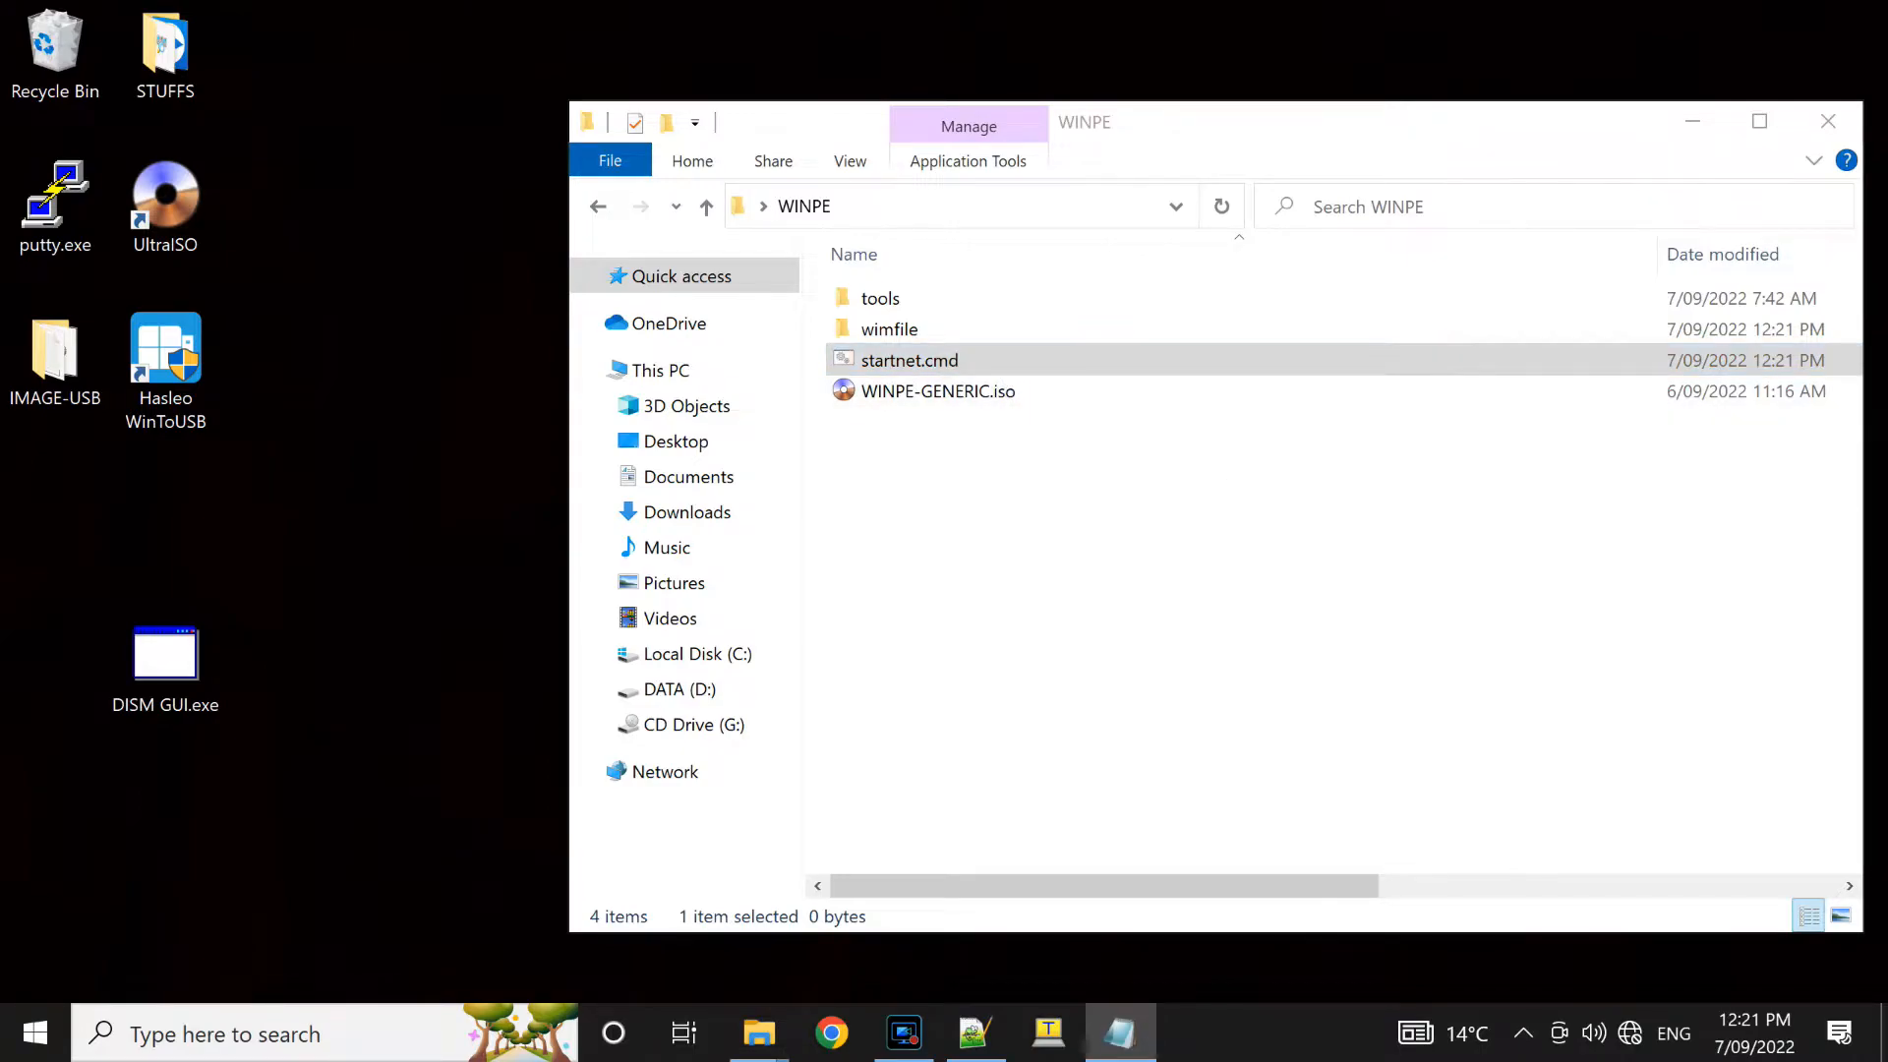
{"action": "double_click", "coordinate": [910, 359]}
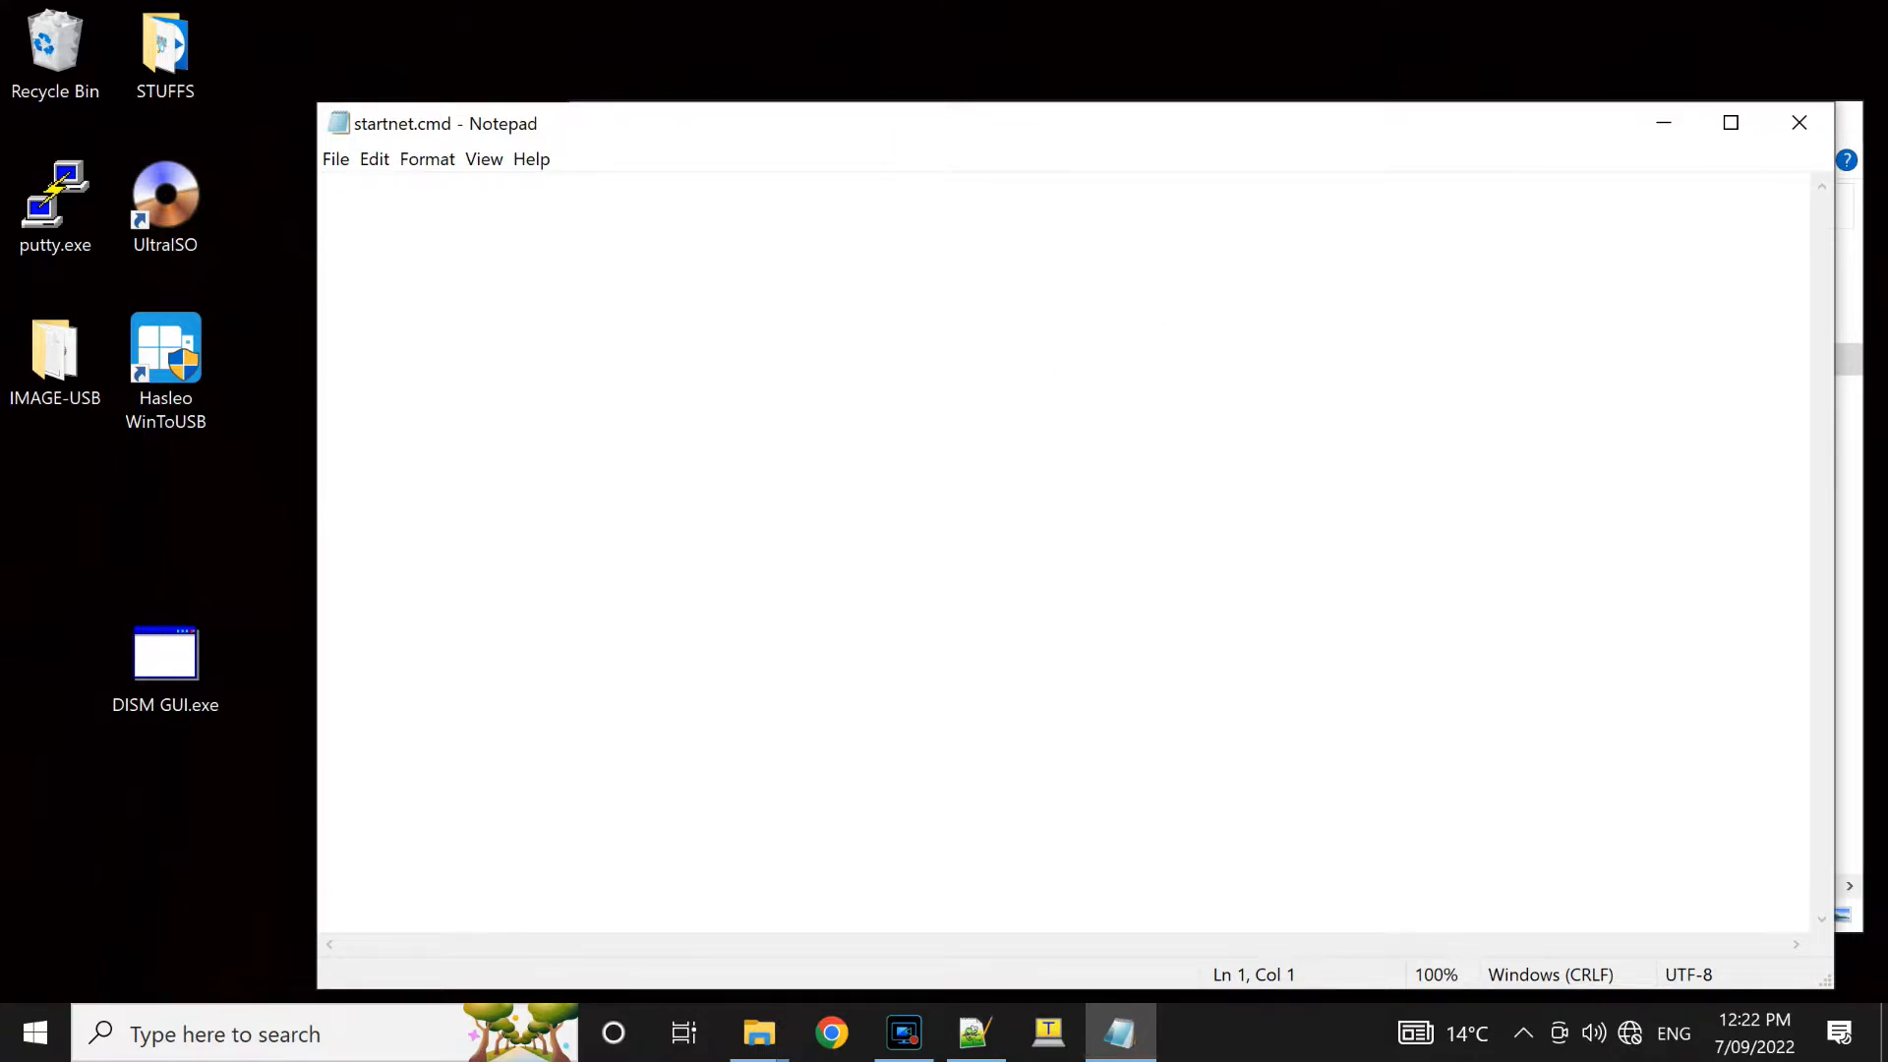
{"action": "type", "text": "@echo off"}
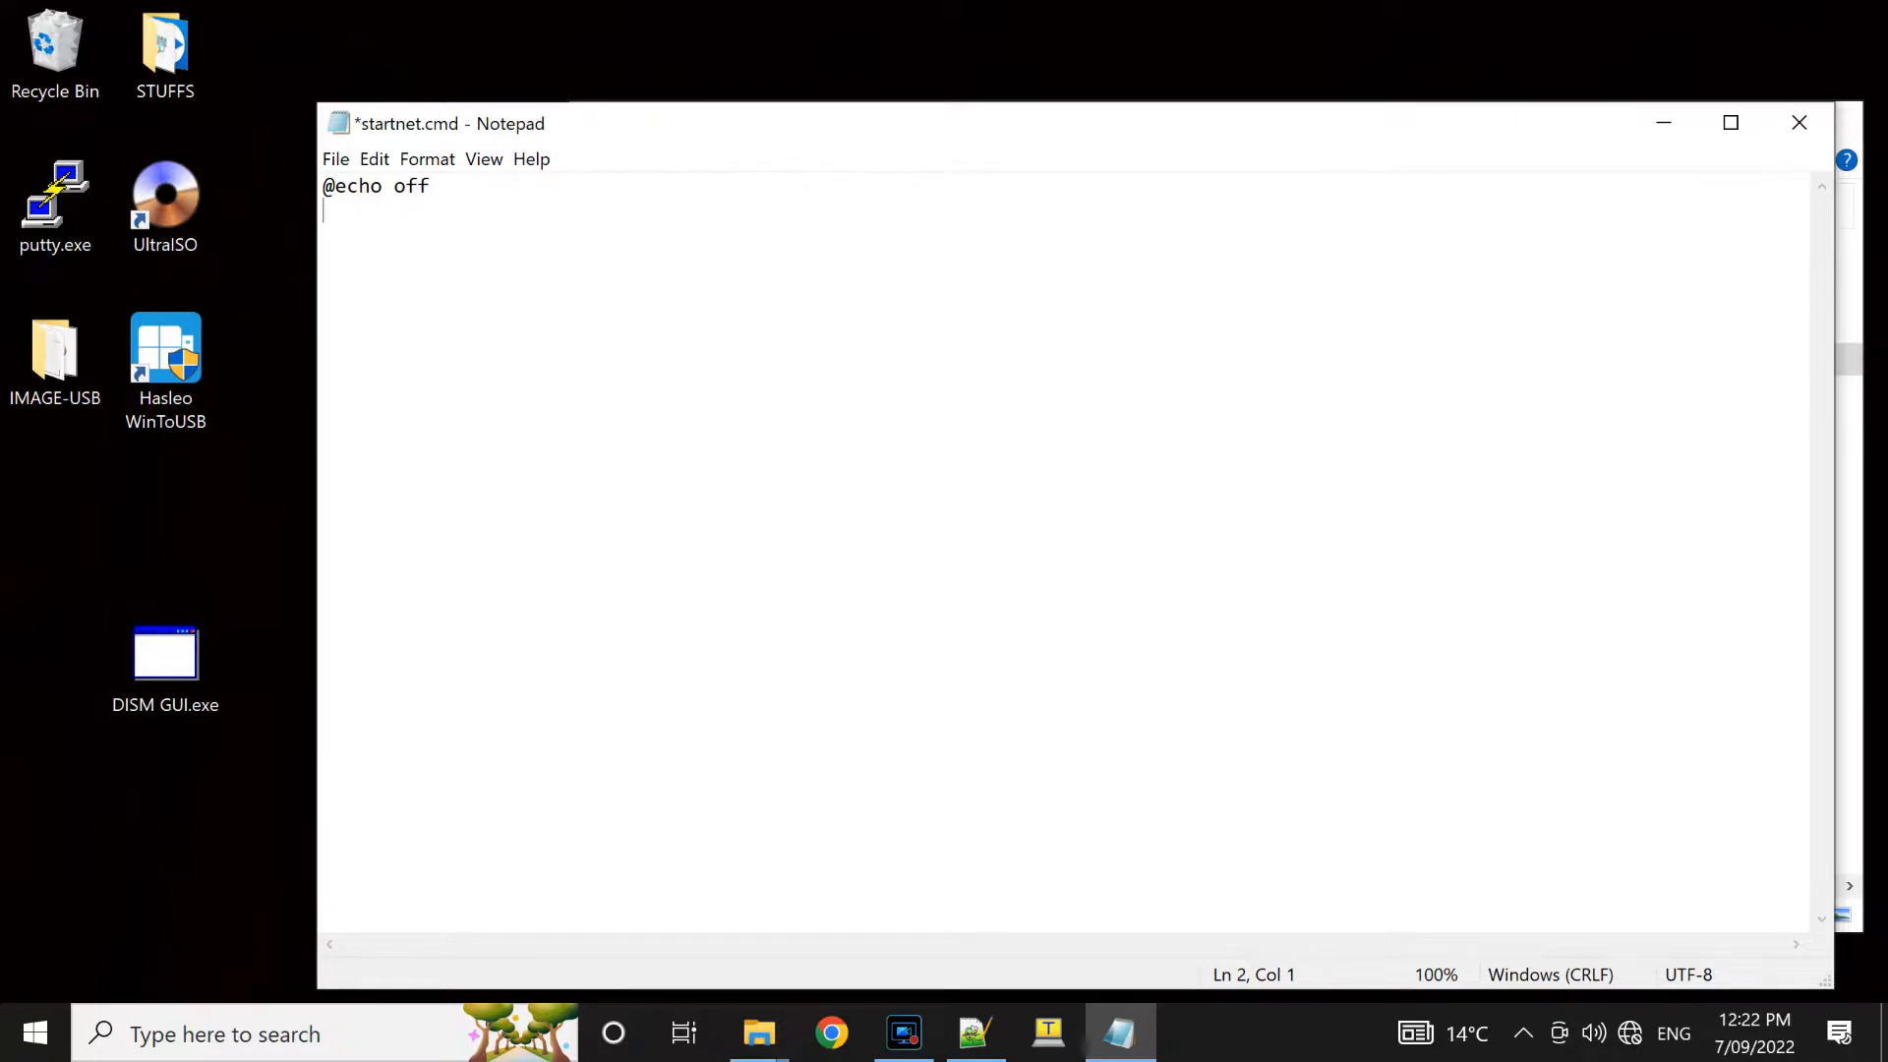
{"action": "type", "text": "@sta"}
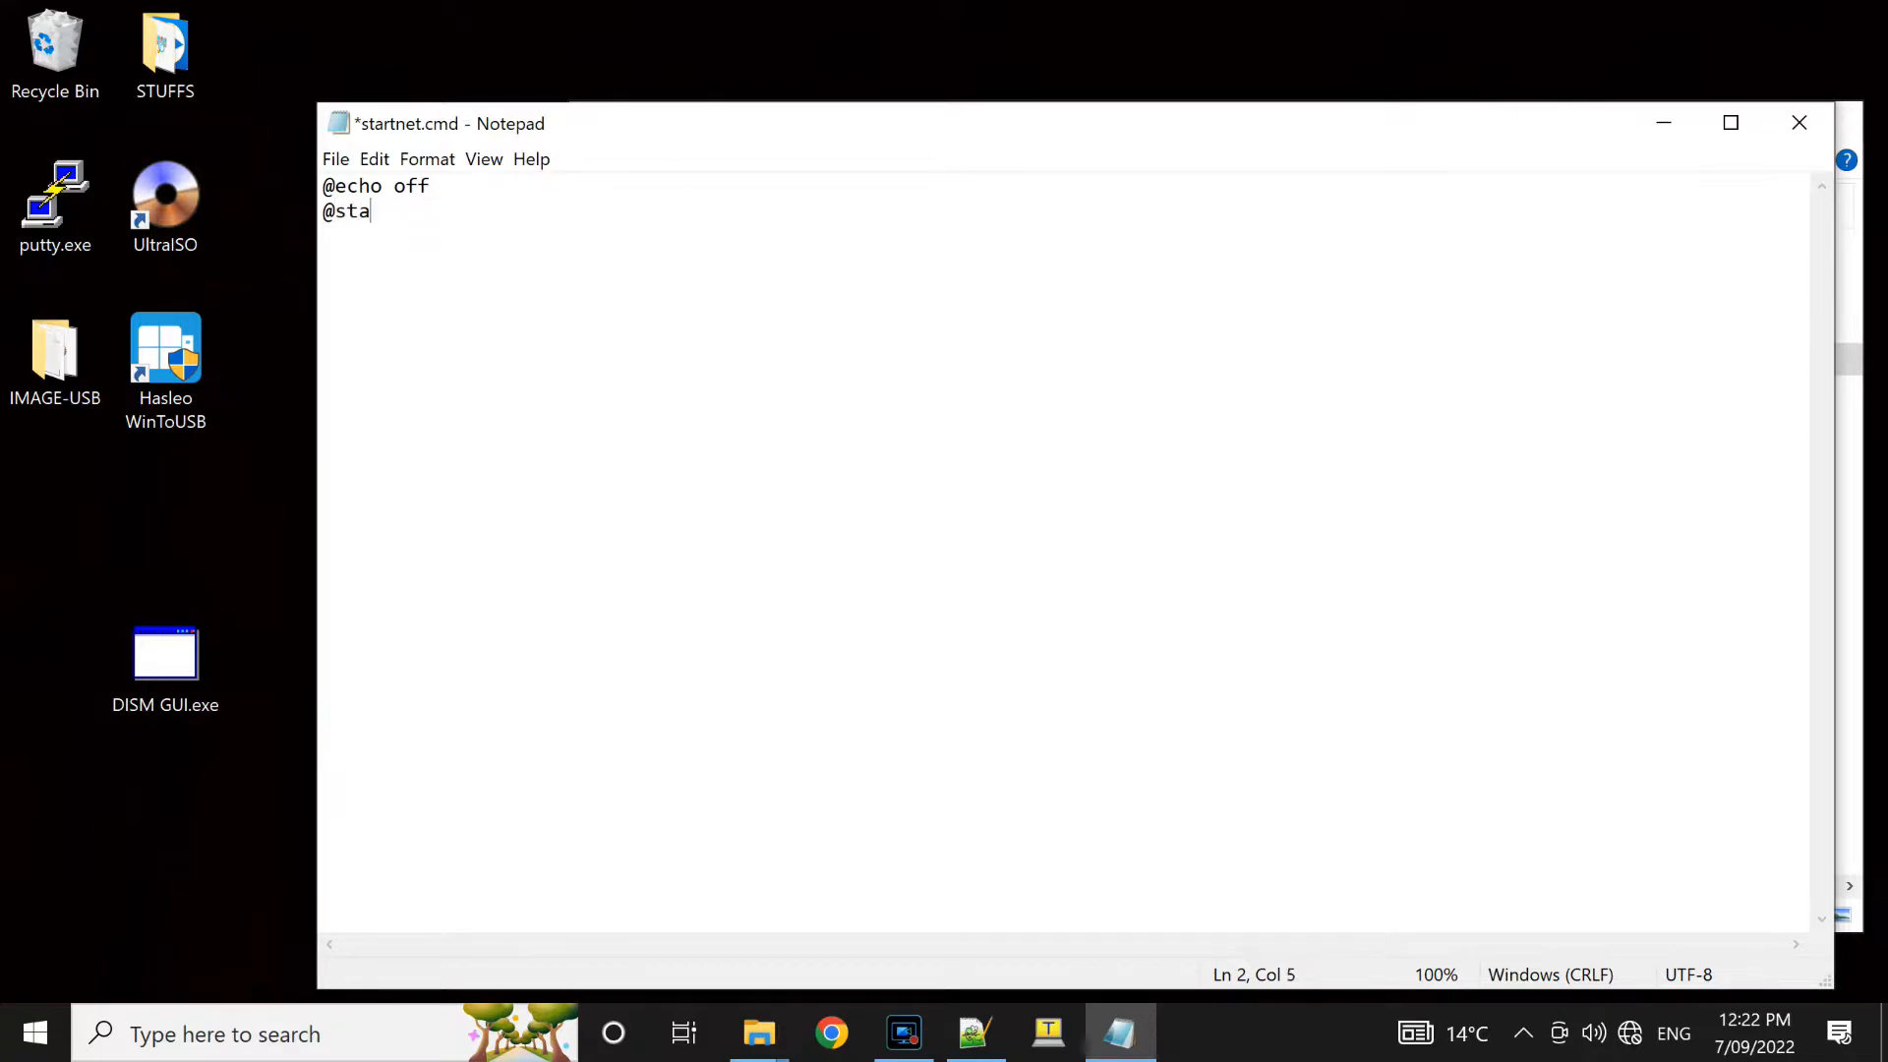
{"action": "type", "text": "rt here"}
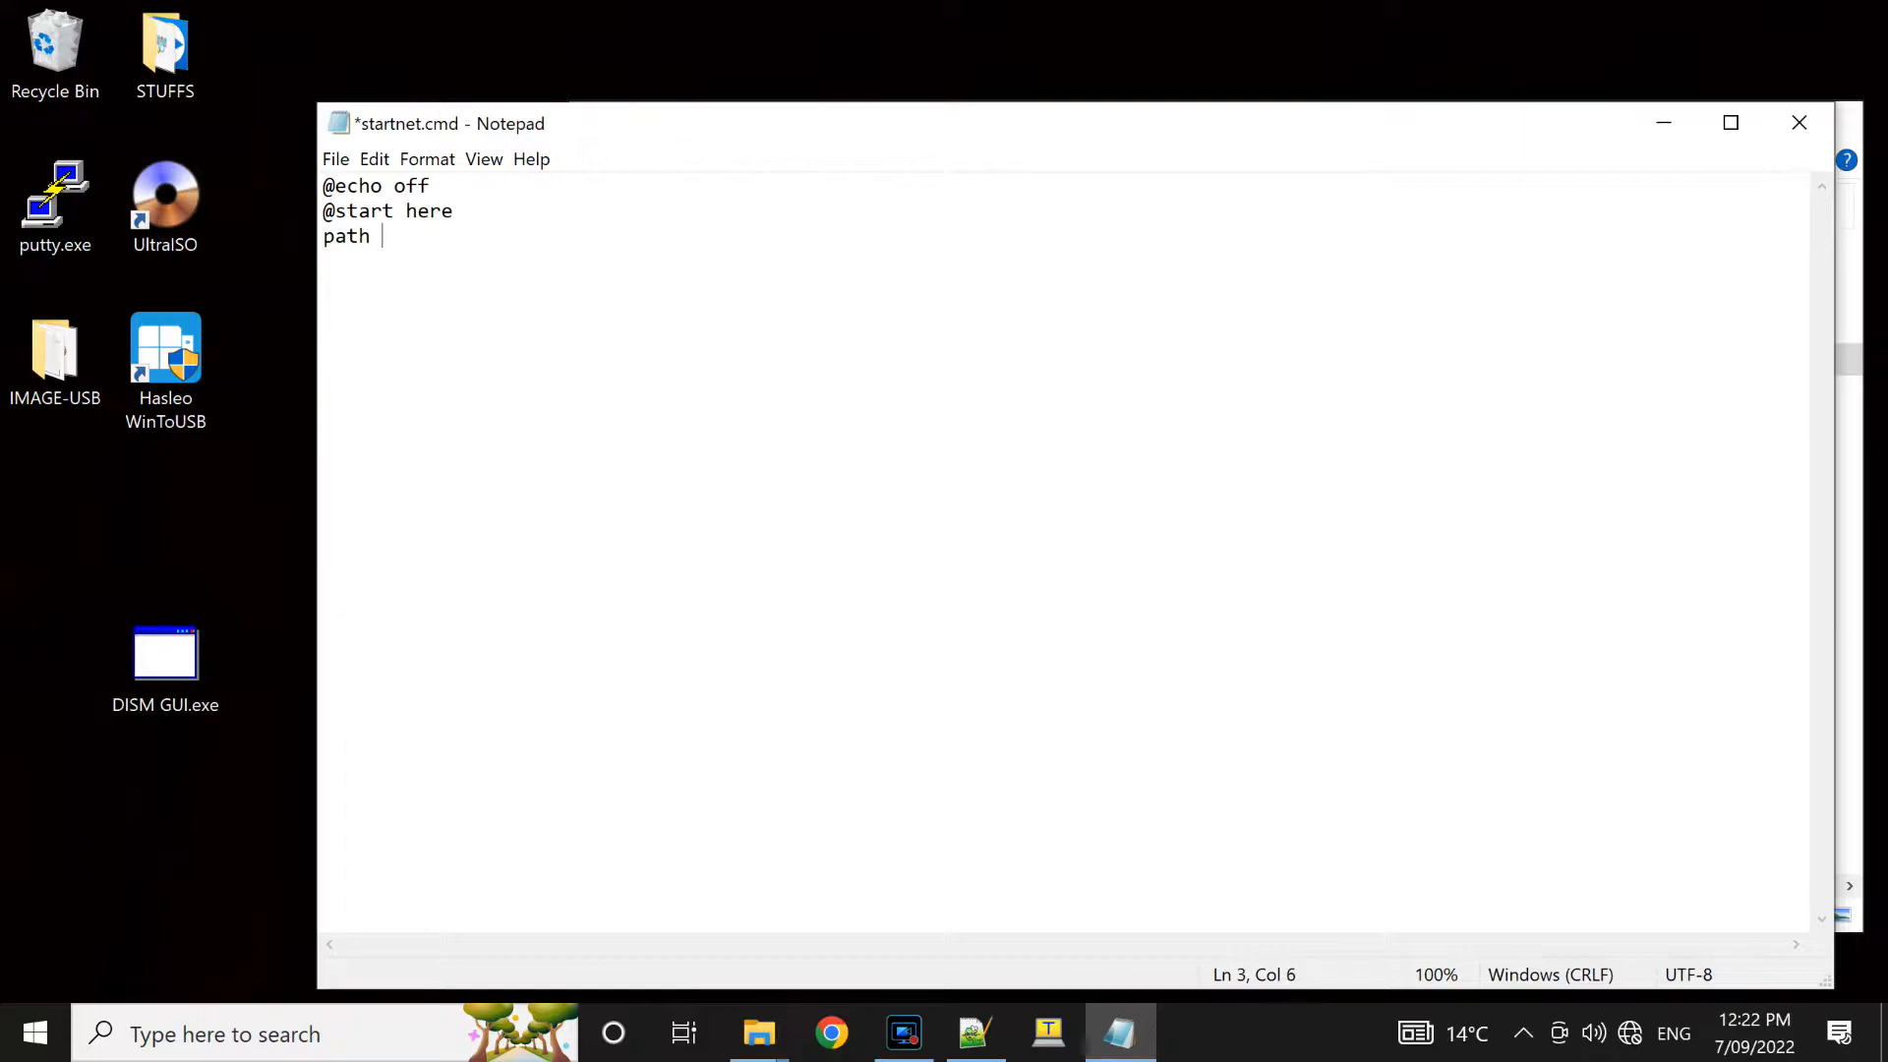
- Complete the path line with x:\windows;x:\windows\system32; and add wpeinit below
{"action": "type", "text": "x:\\wind"}
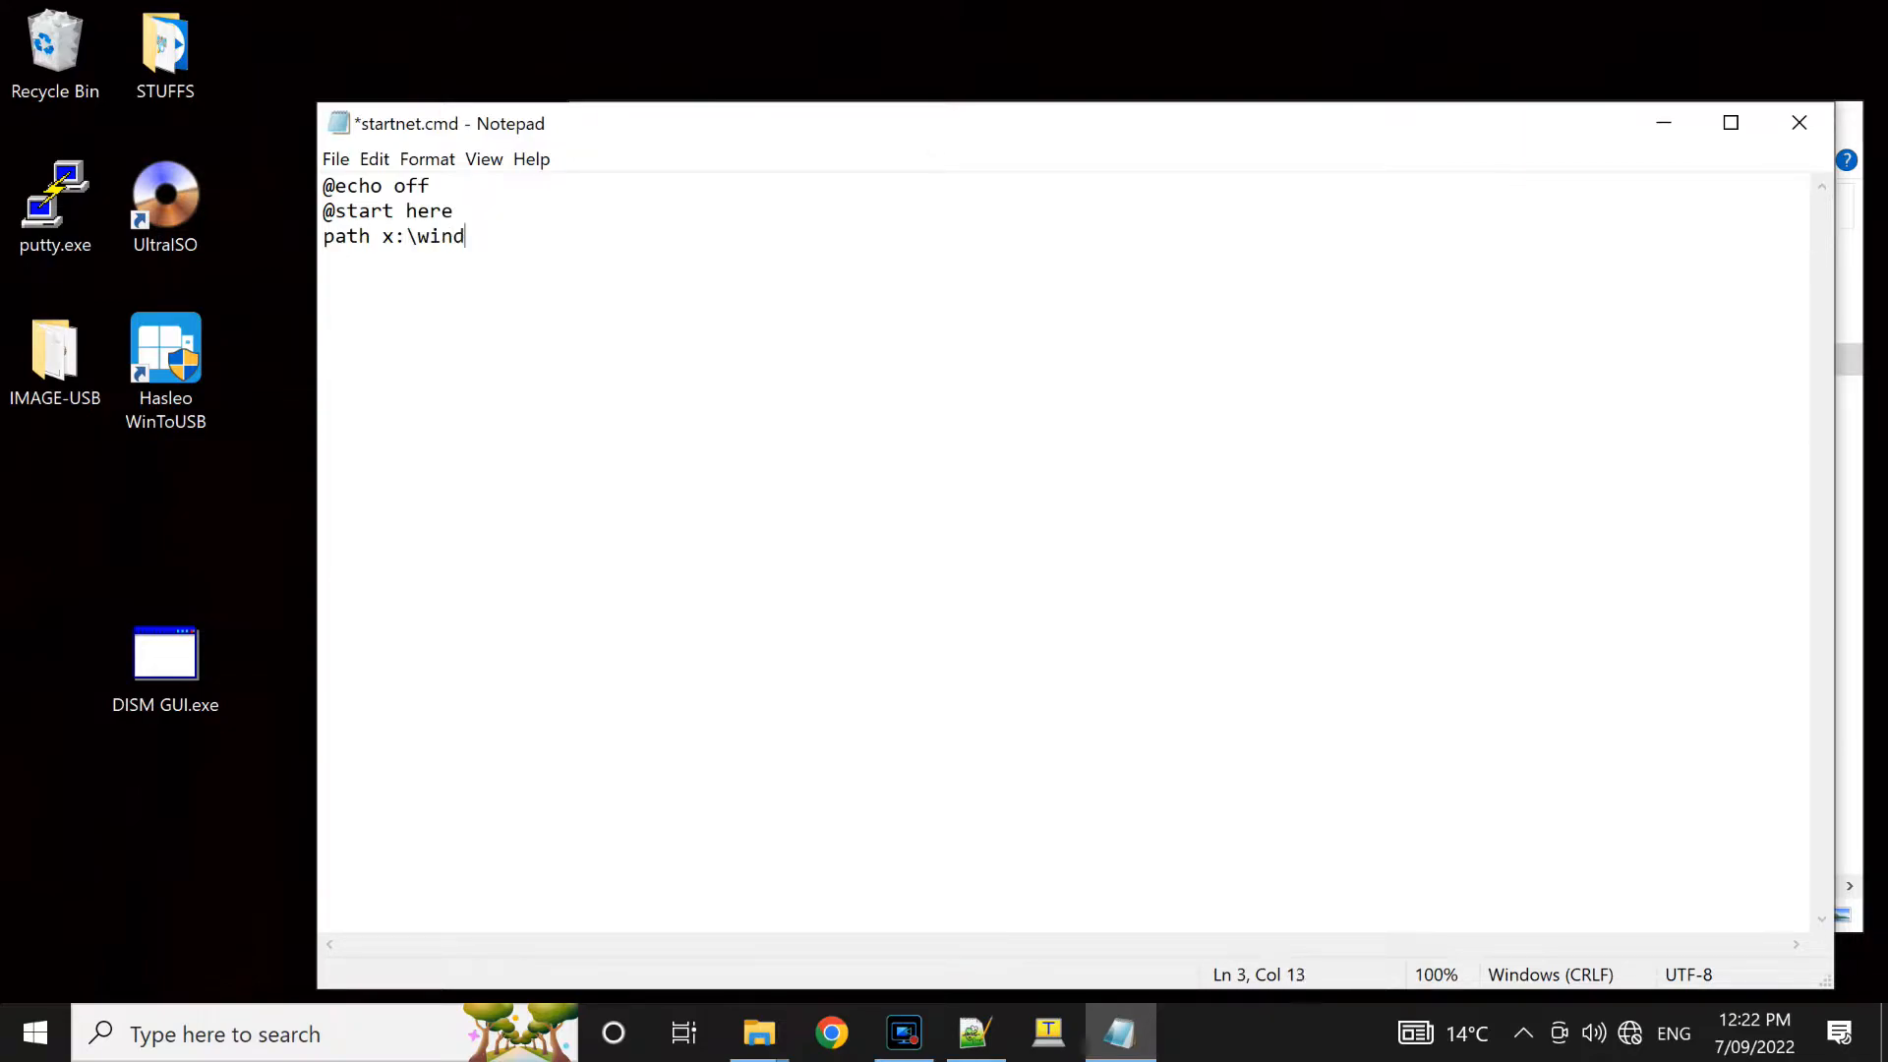
{"action": "type", "text": "ows;"}
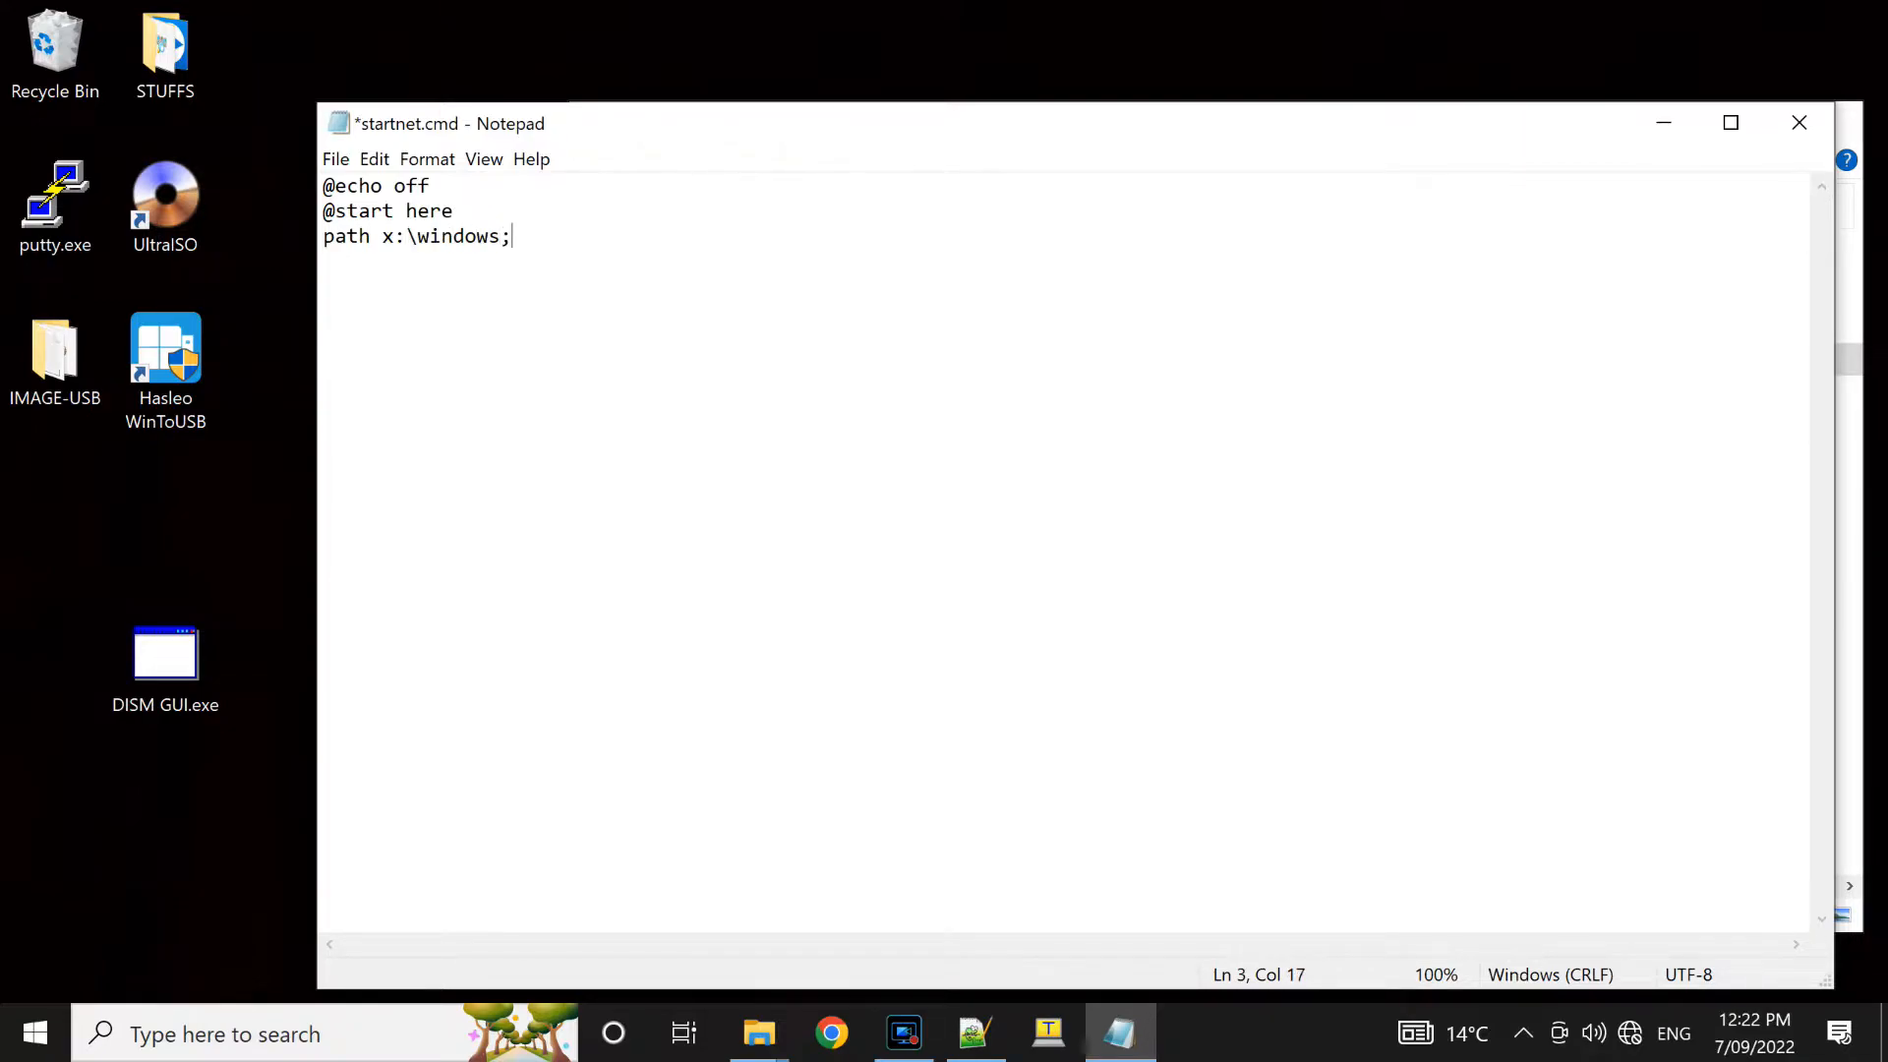
{"action": "type", "text": "x:\\"}
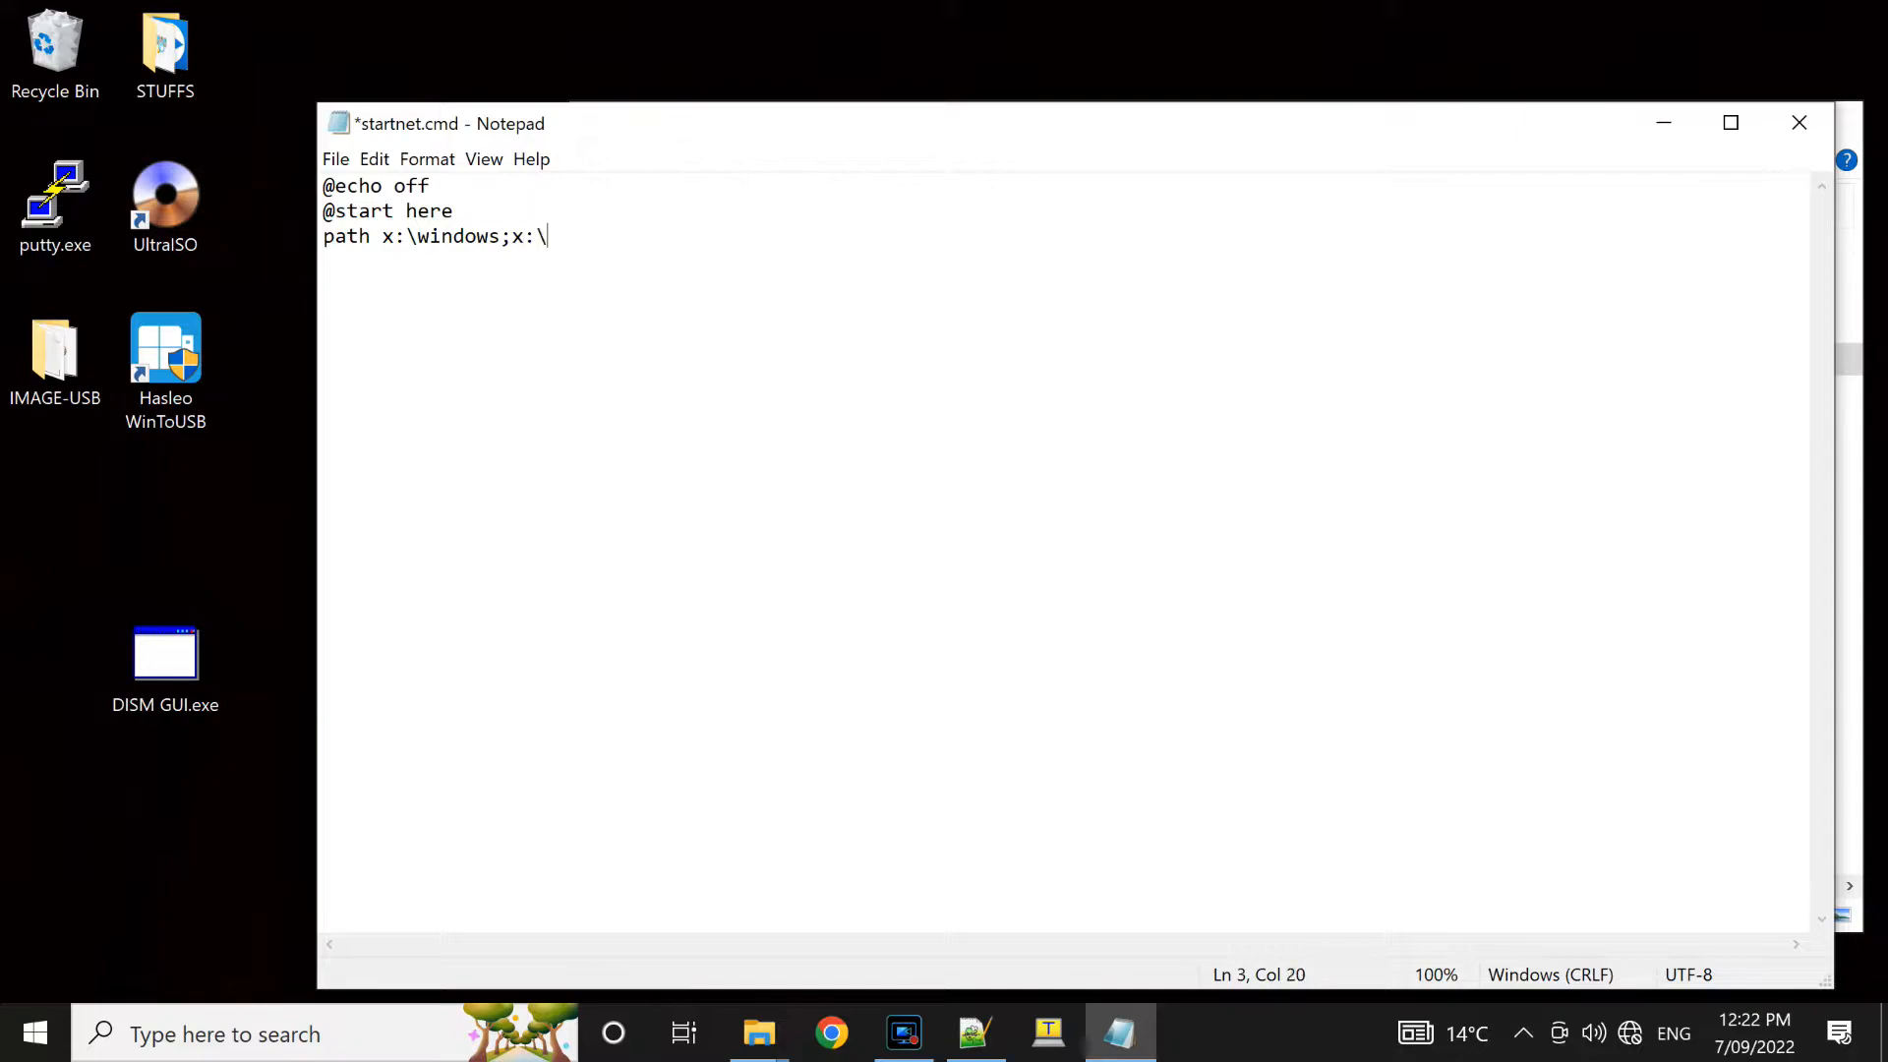
{"action": "type", "text": "windows\\s"}
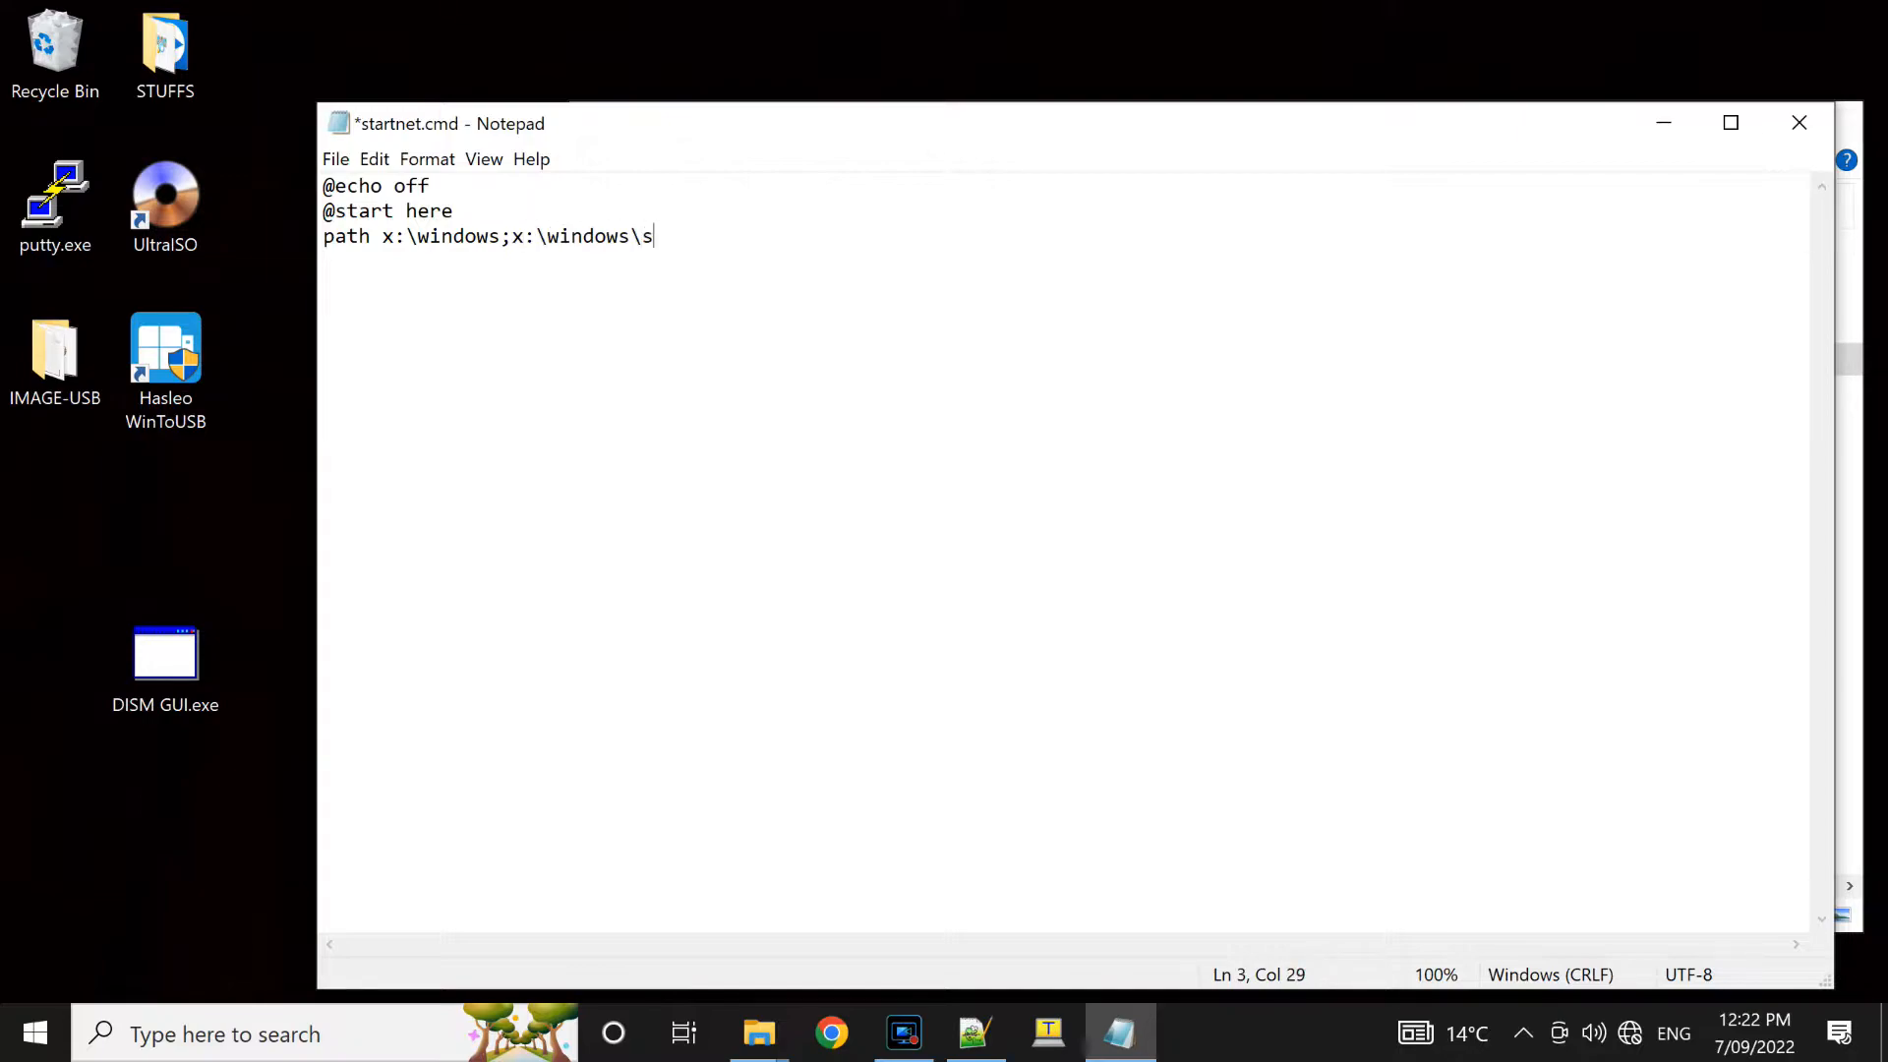
{"action": "type", "text": "ystem32;"}
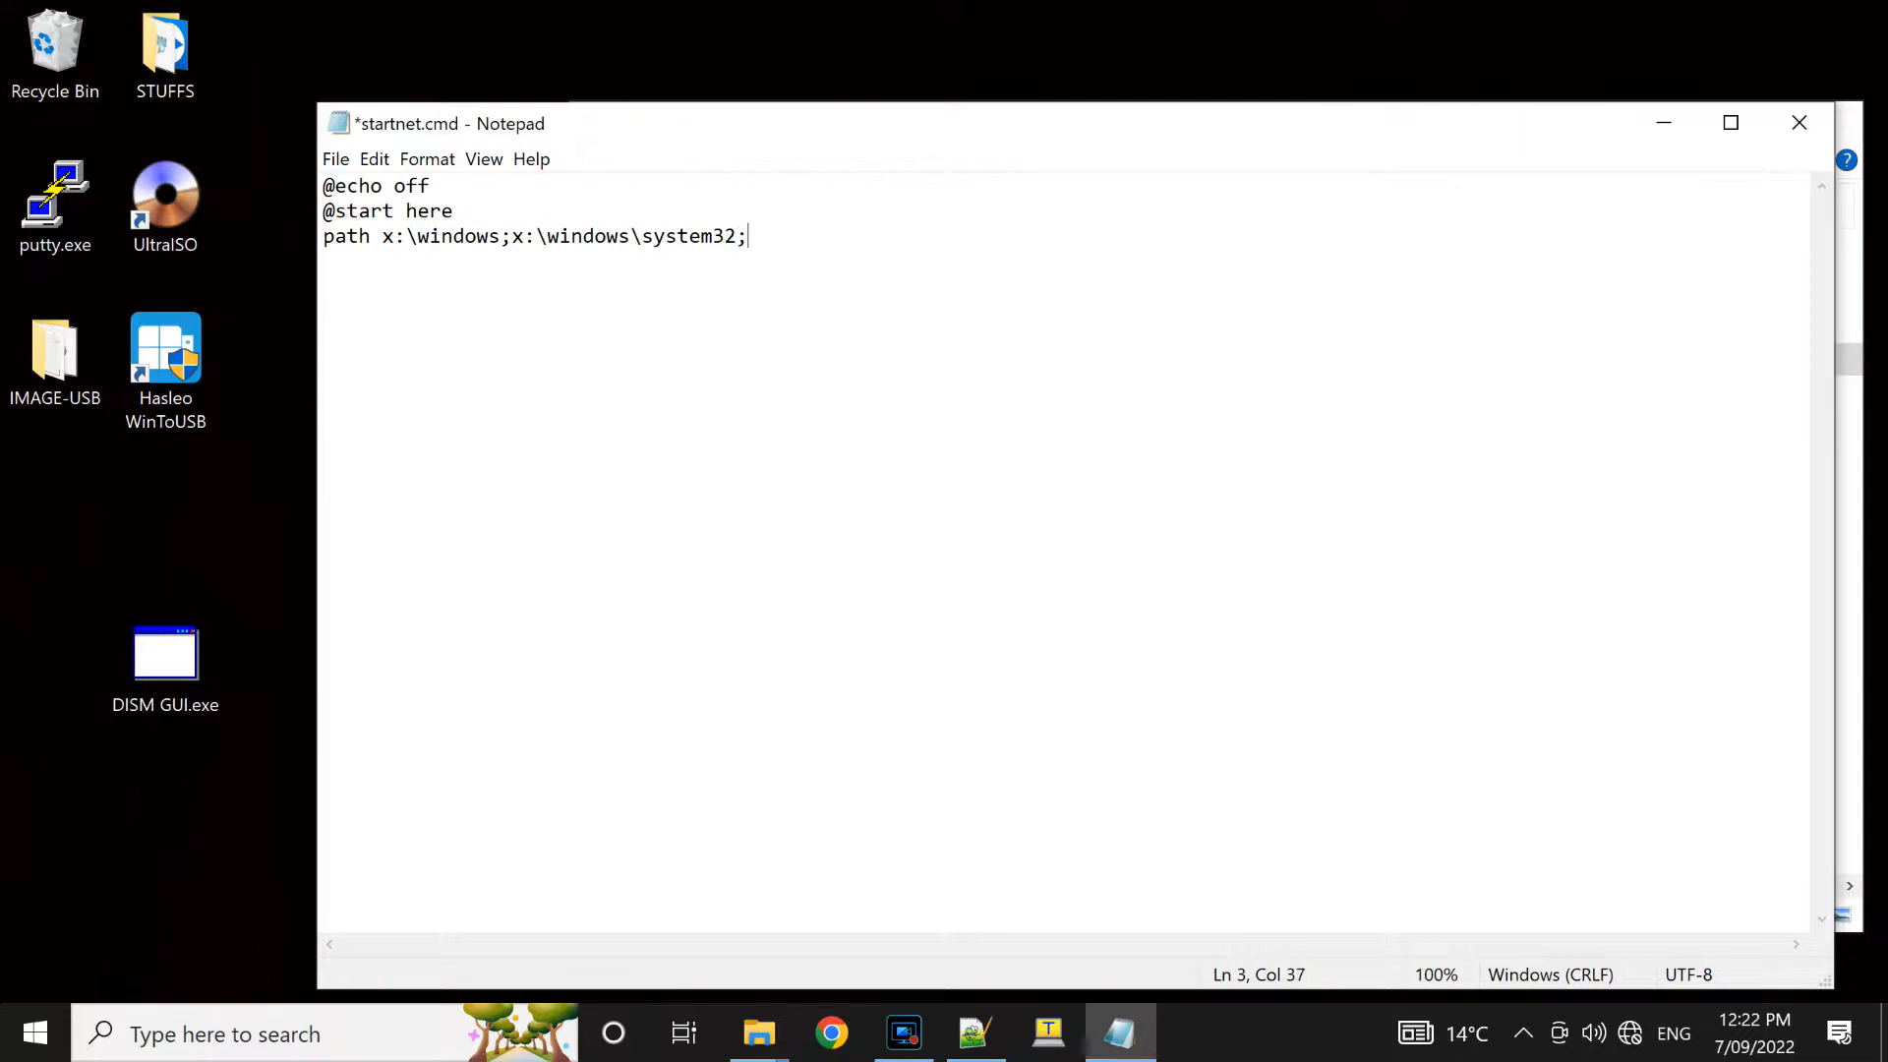
{"action": "key", "text": "enter"}
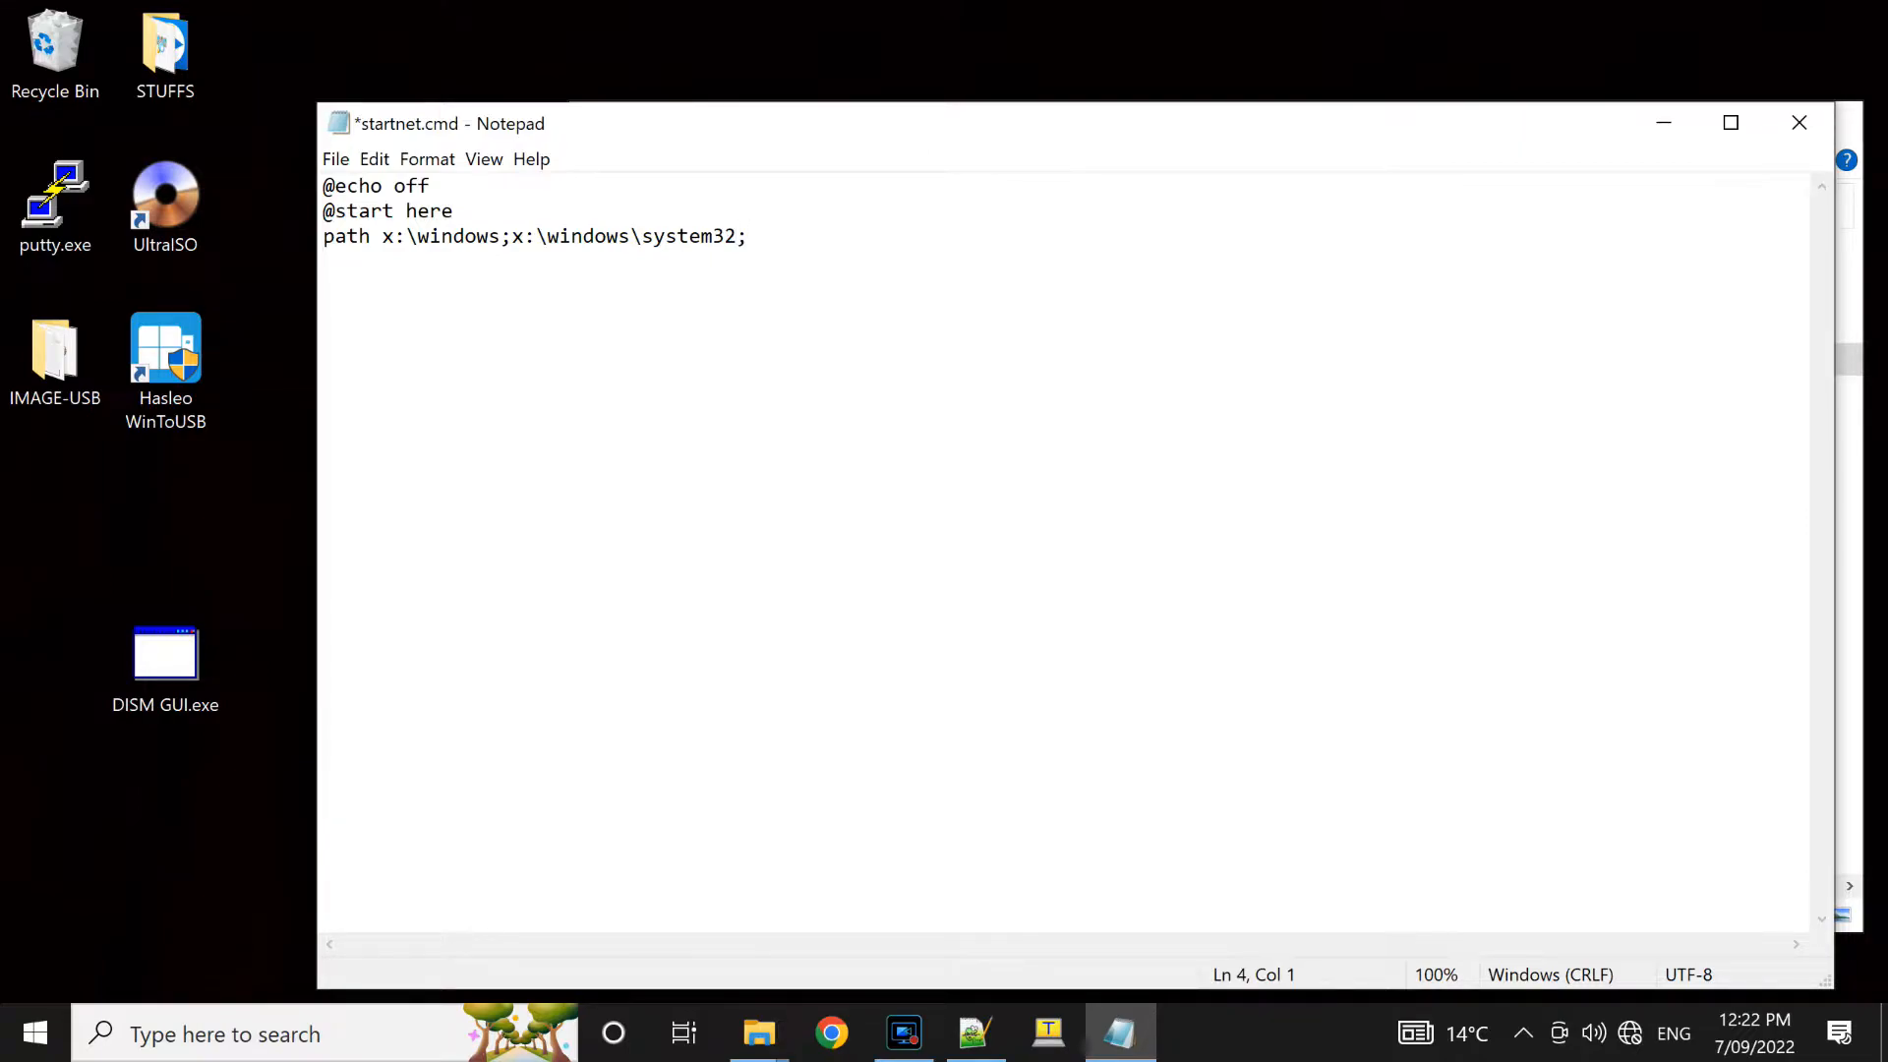
{"action": "type", "text": "winpe"}
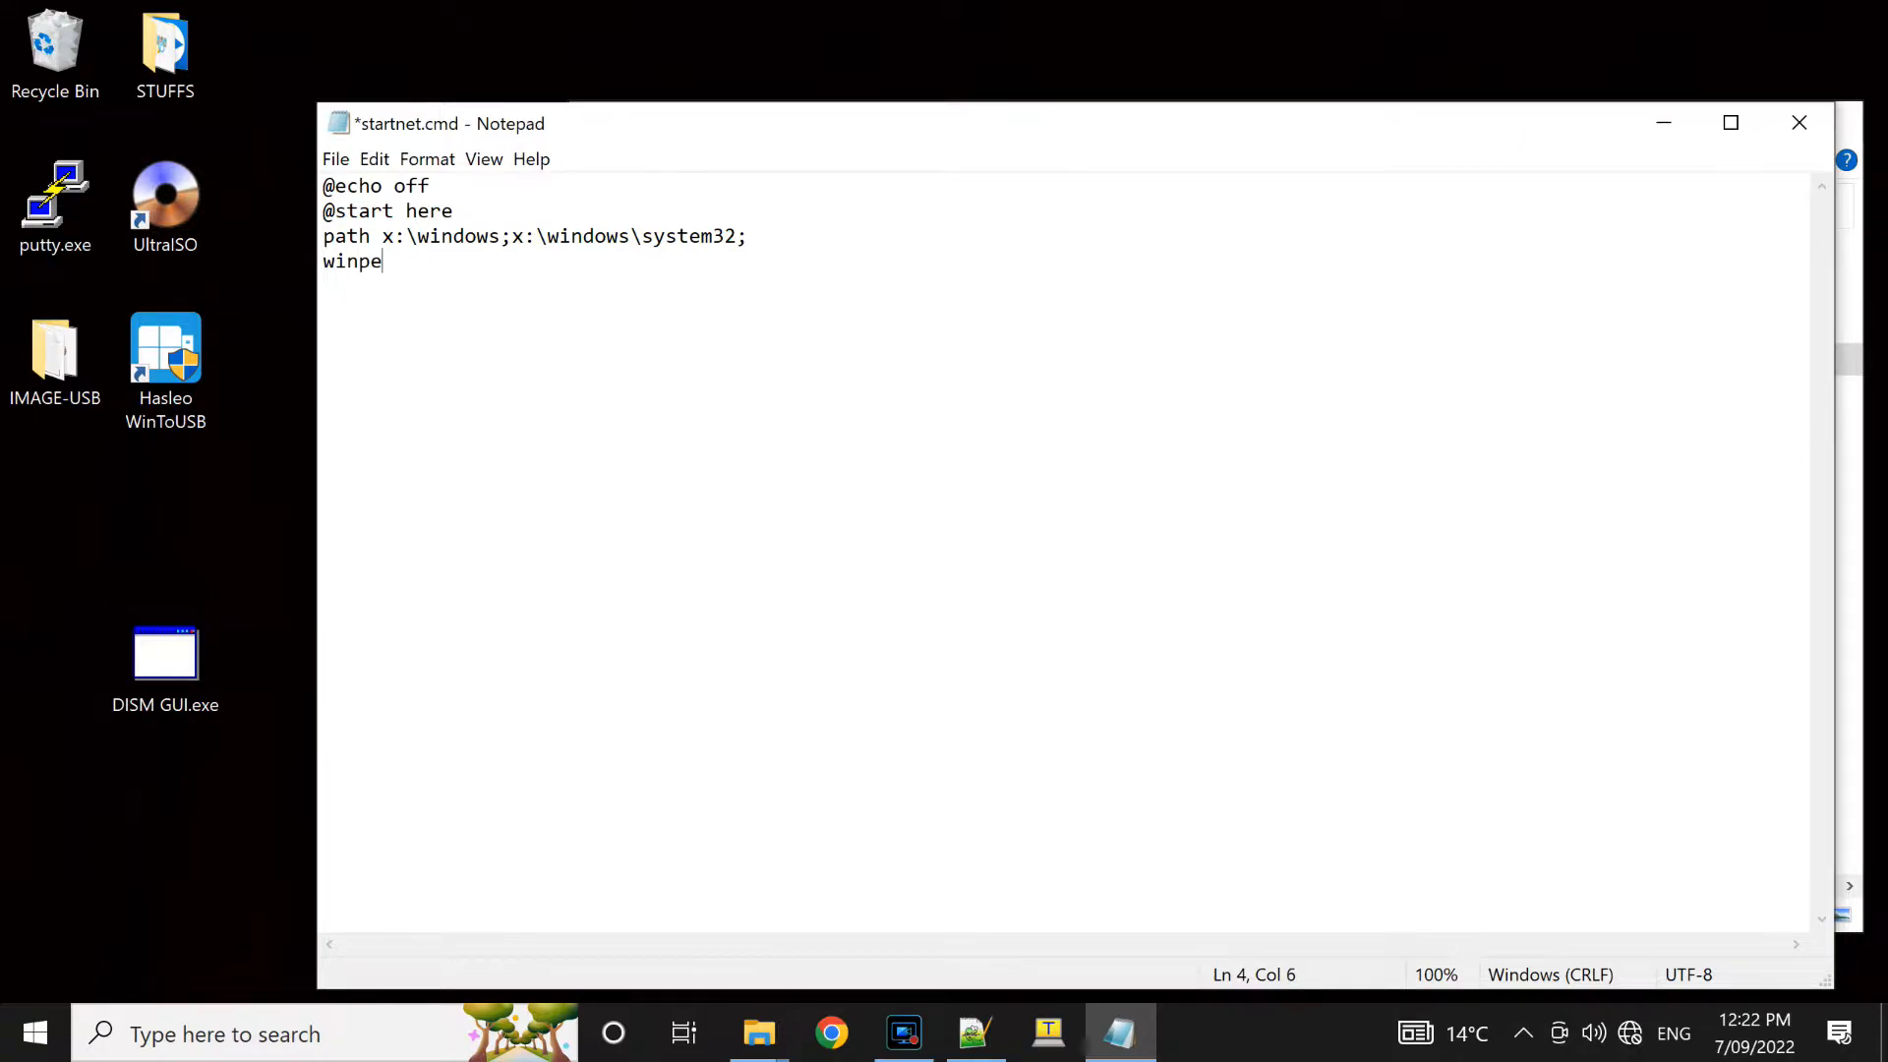
{"action": "key", "text": "Backspace"}
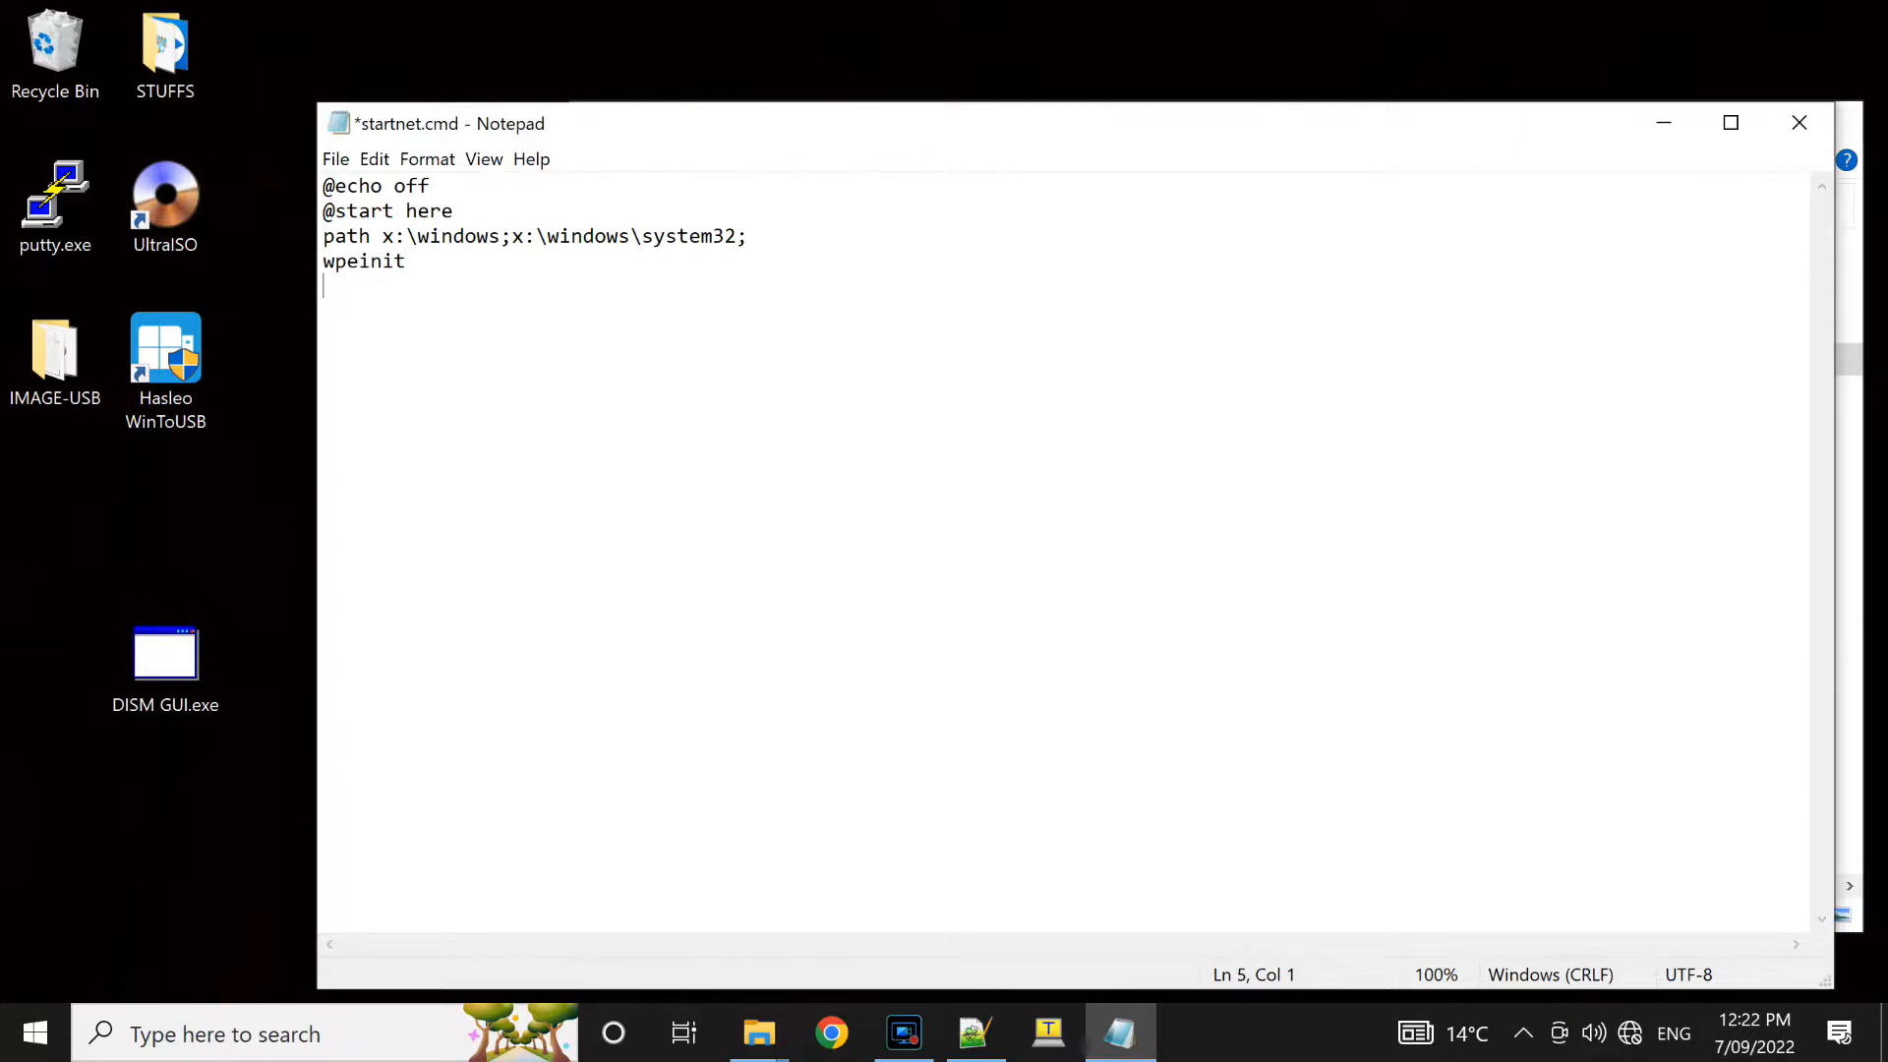
- Add echo text about finding the drive labelled WINPE
{"action": "type", "text": "@echo"}
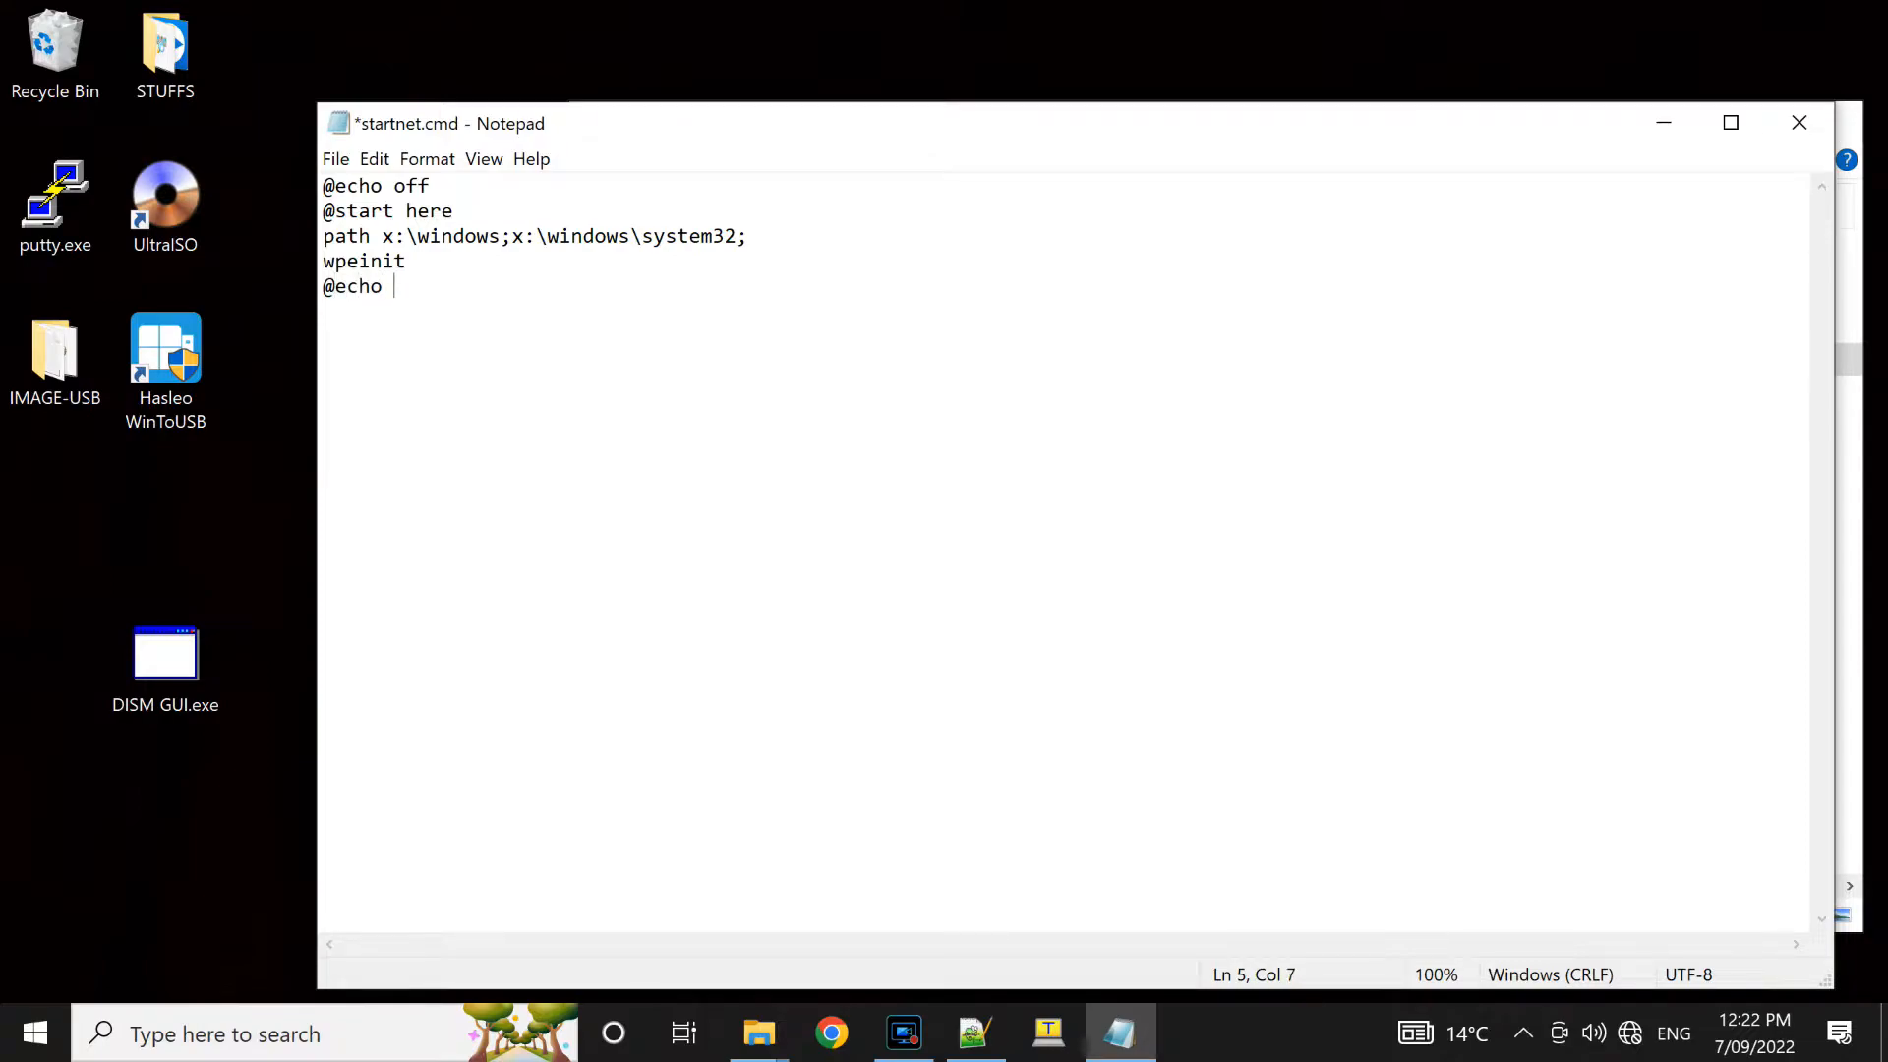
{"action": "type", "text": "finddirve letter WI"}
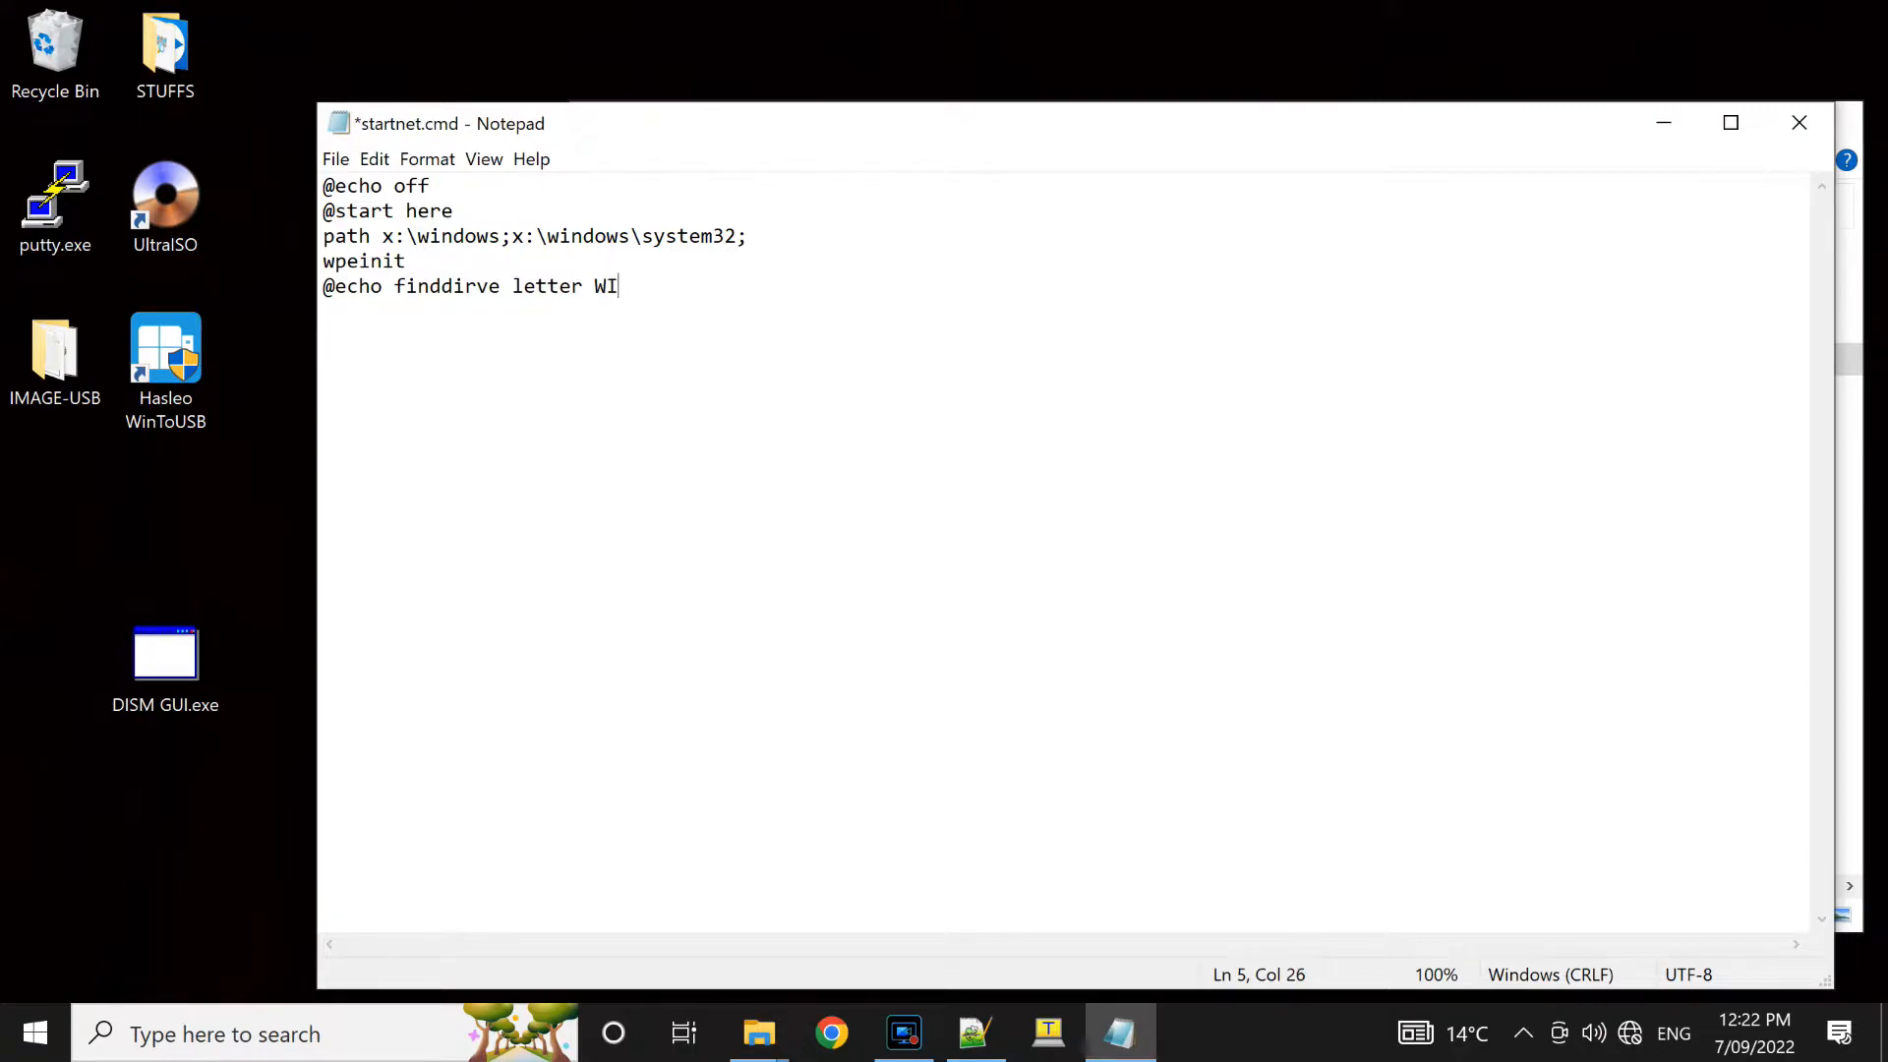
{"action": "type", "text": "N"}
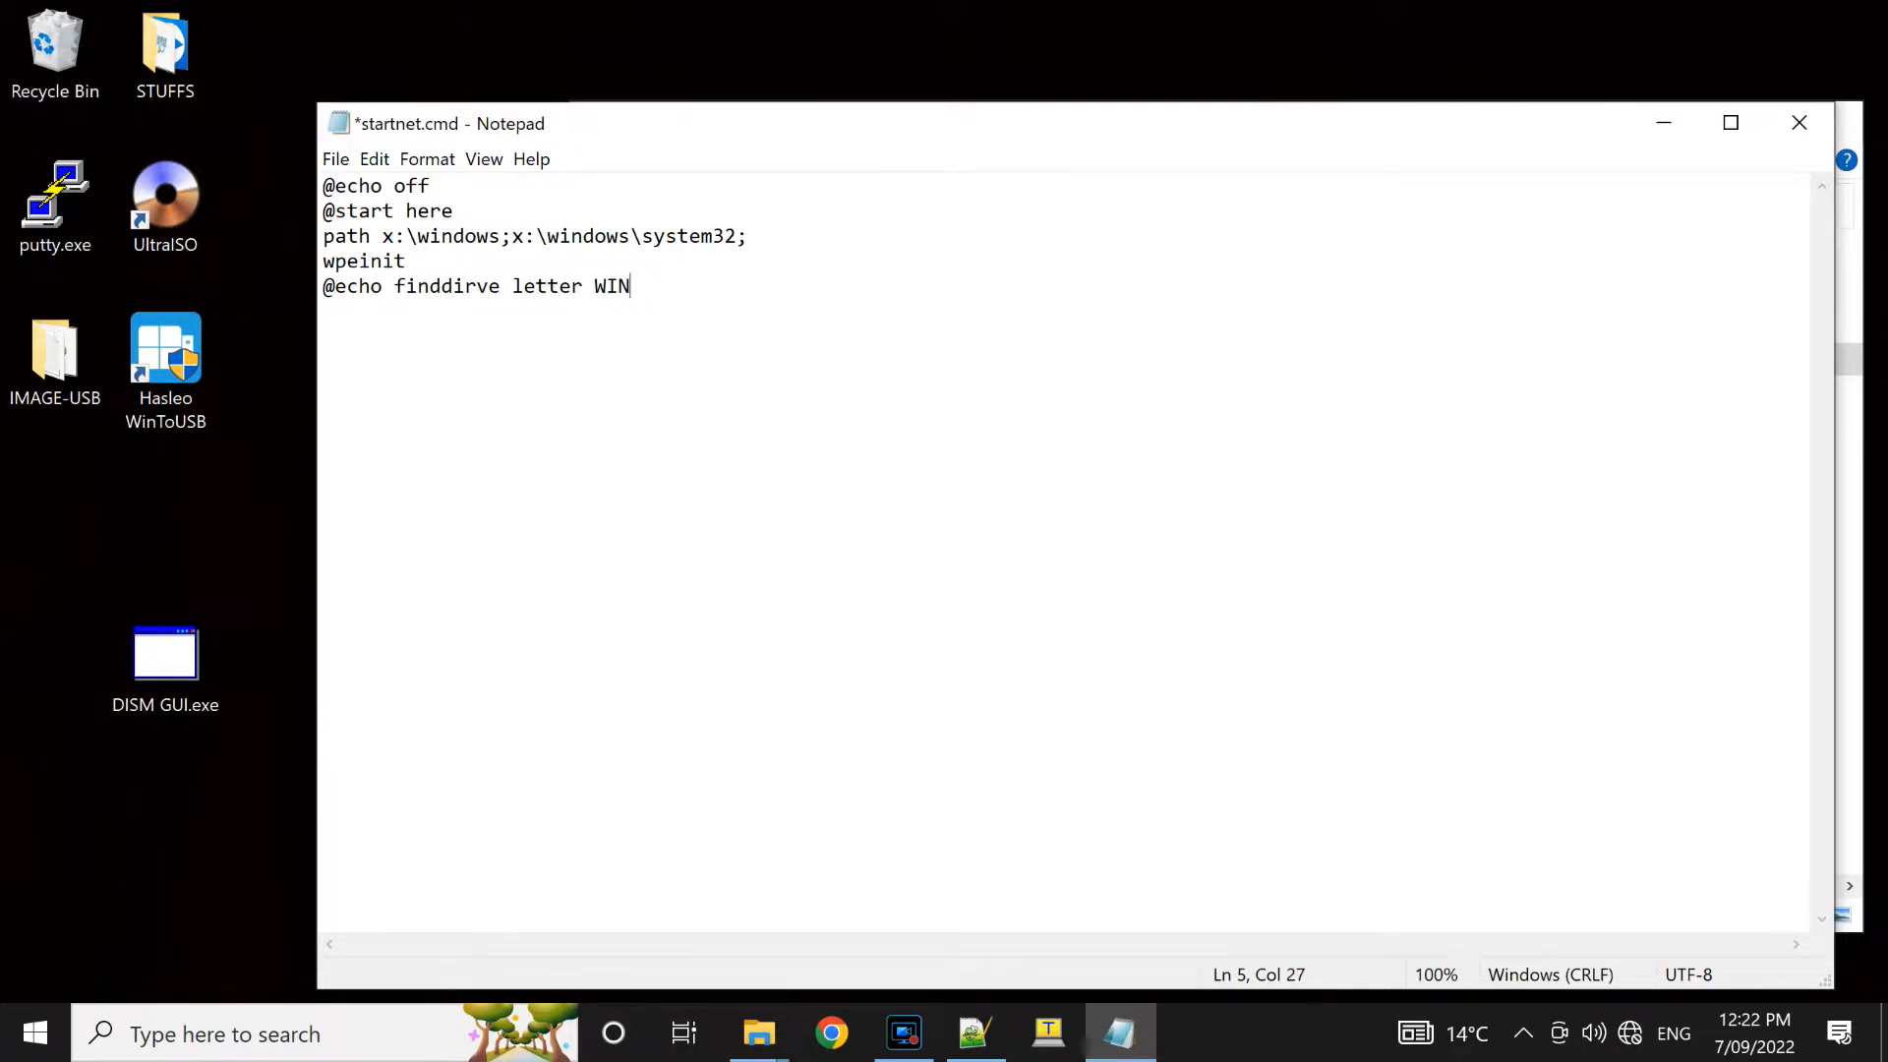
{"action": "type", "text": "label"}
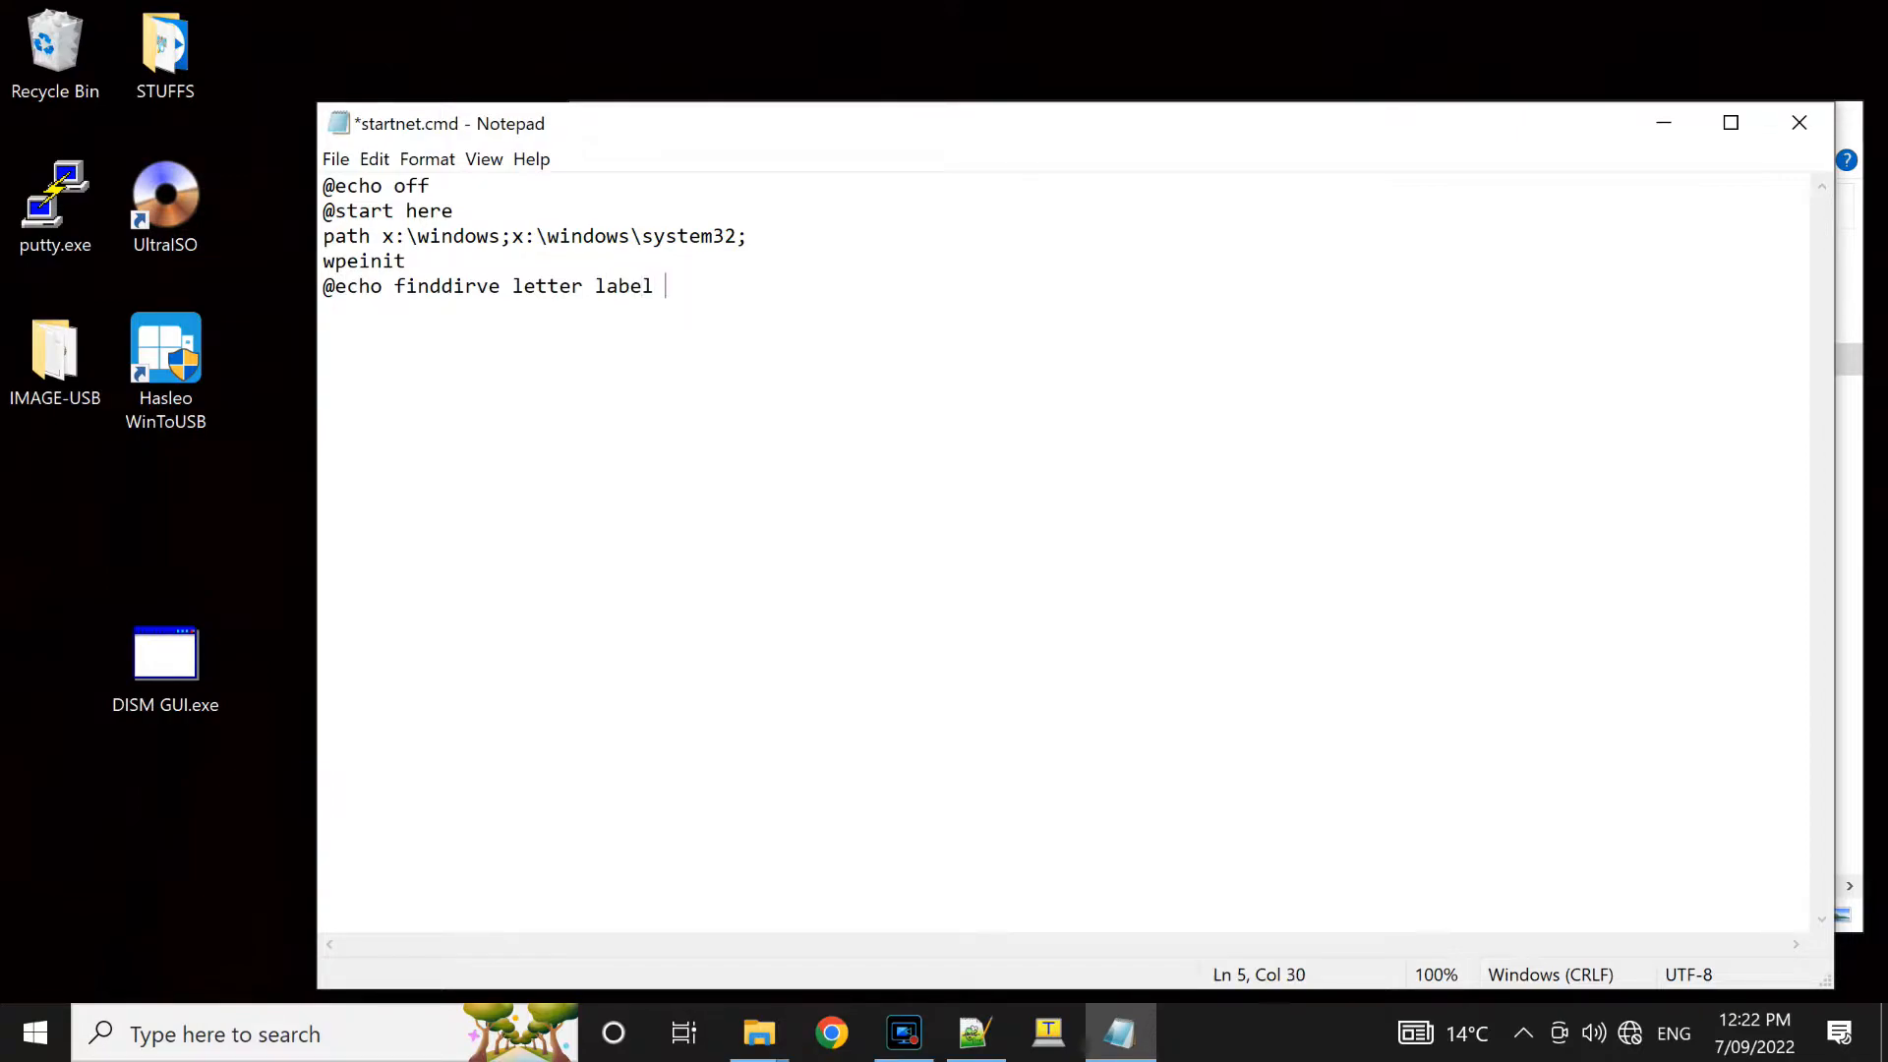
{"action": "type", "text": "WIN"}
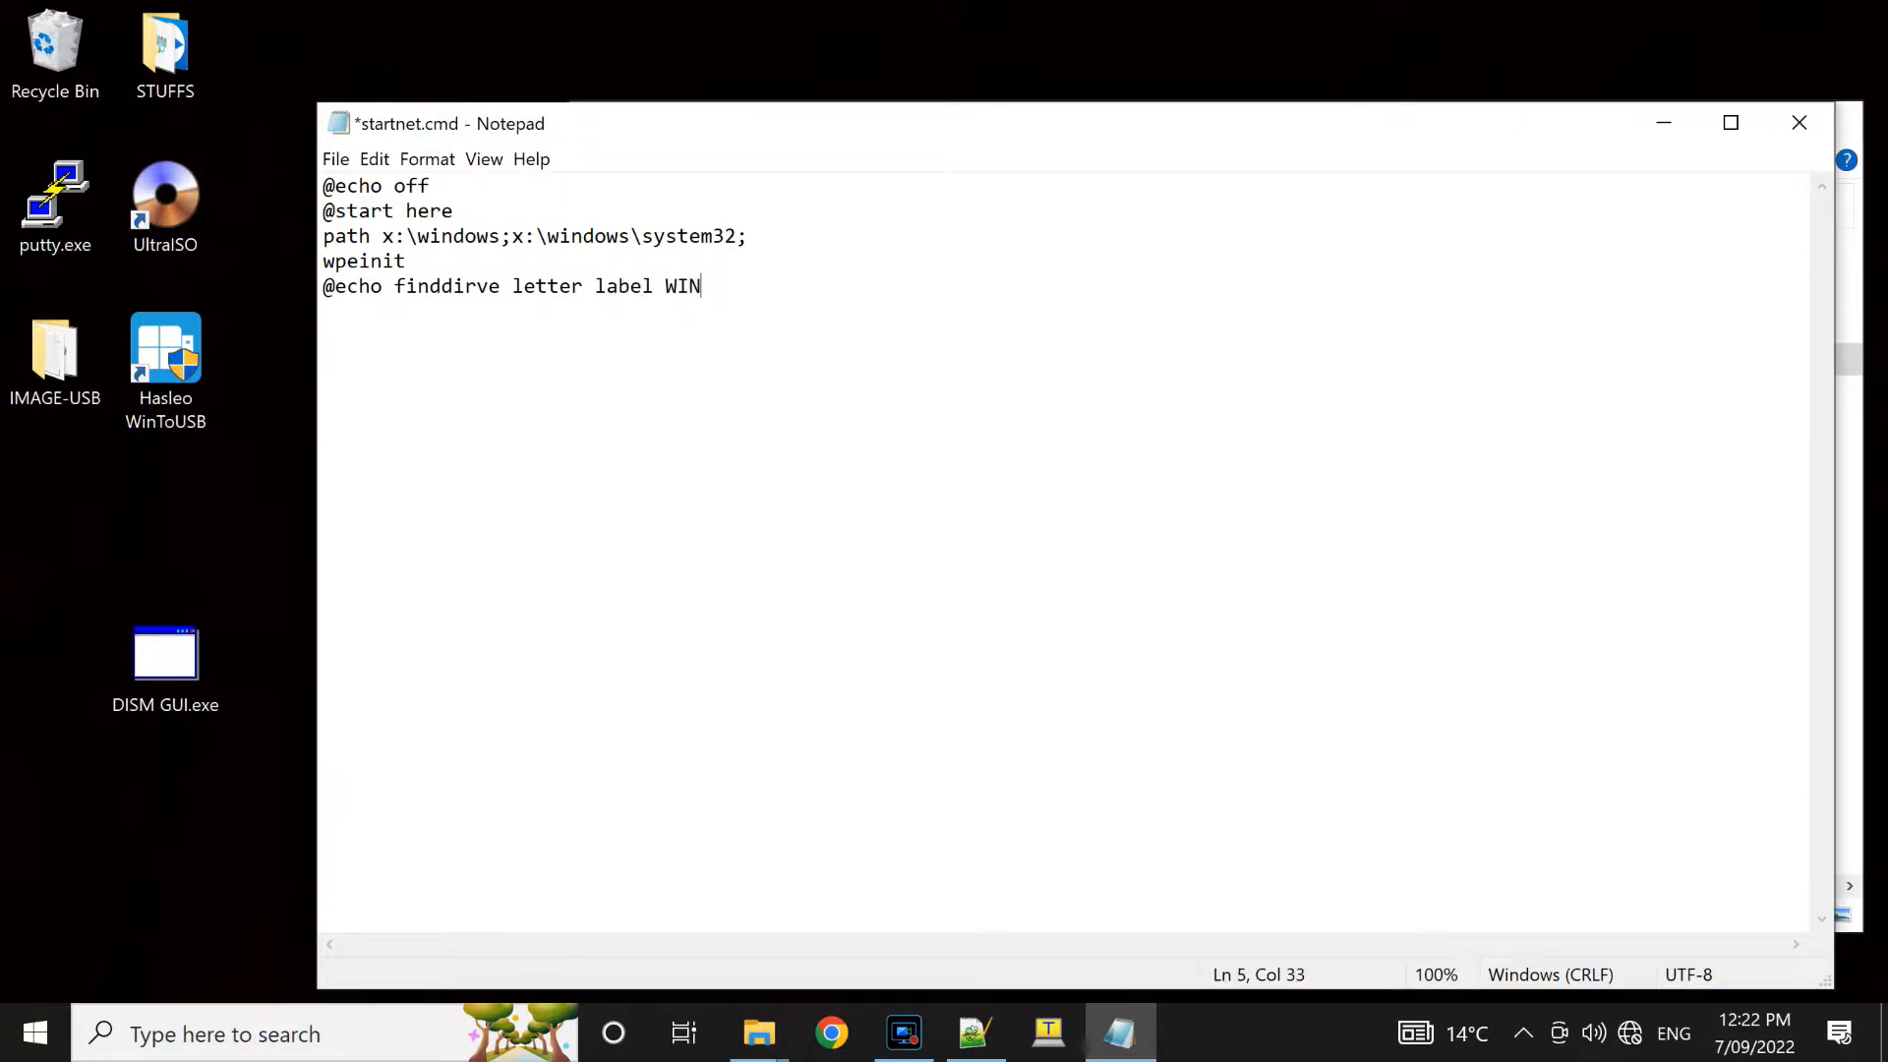
{"action": "type", "text": "PE"}
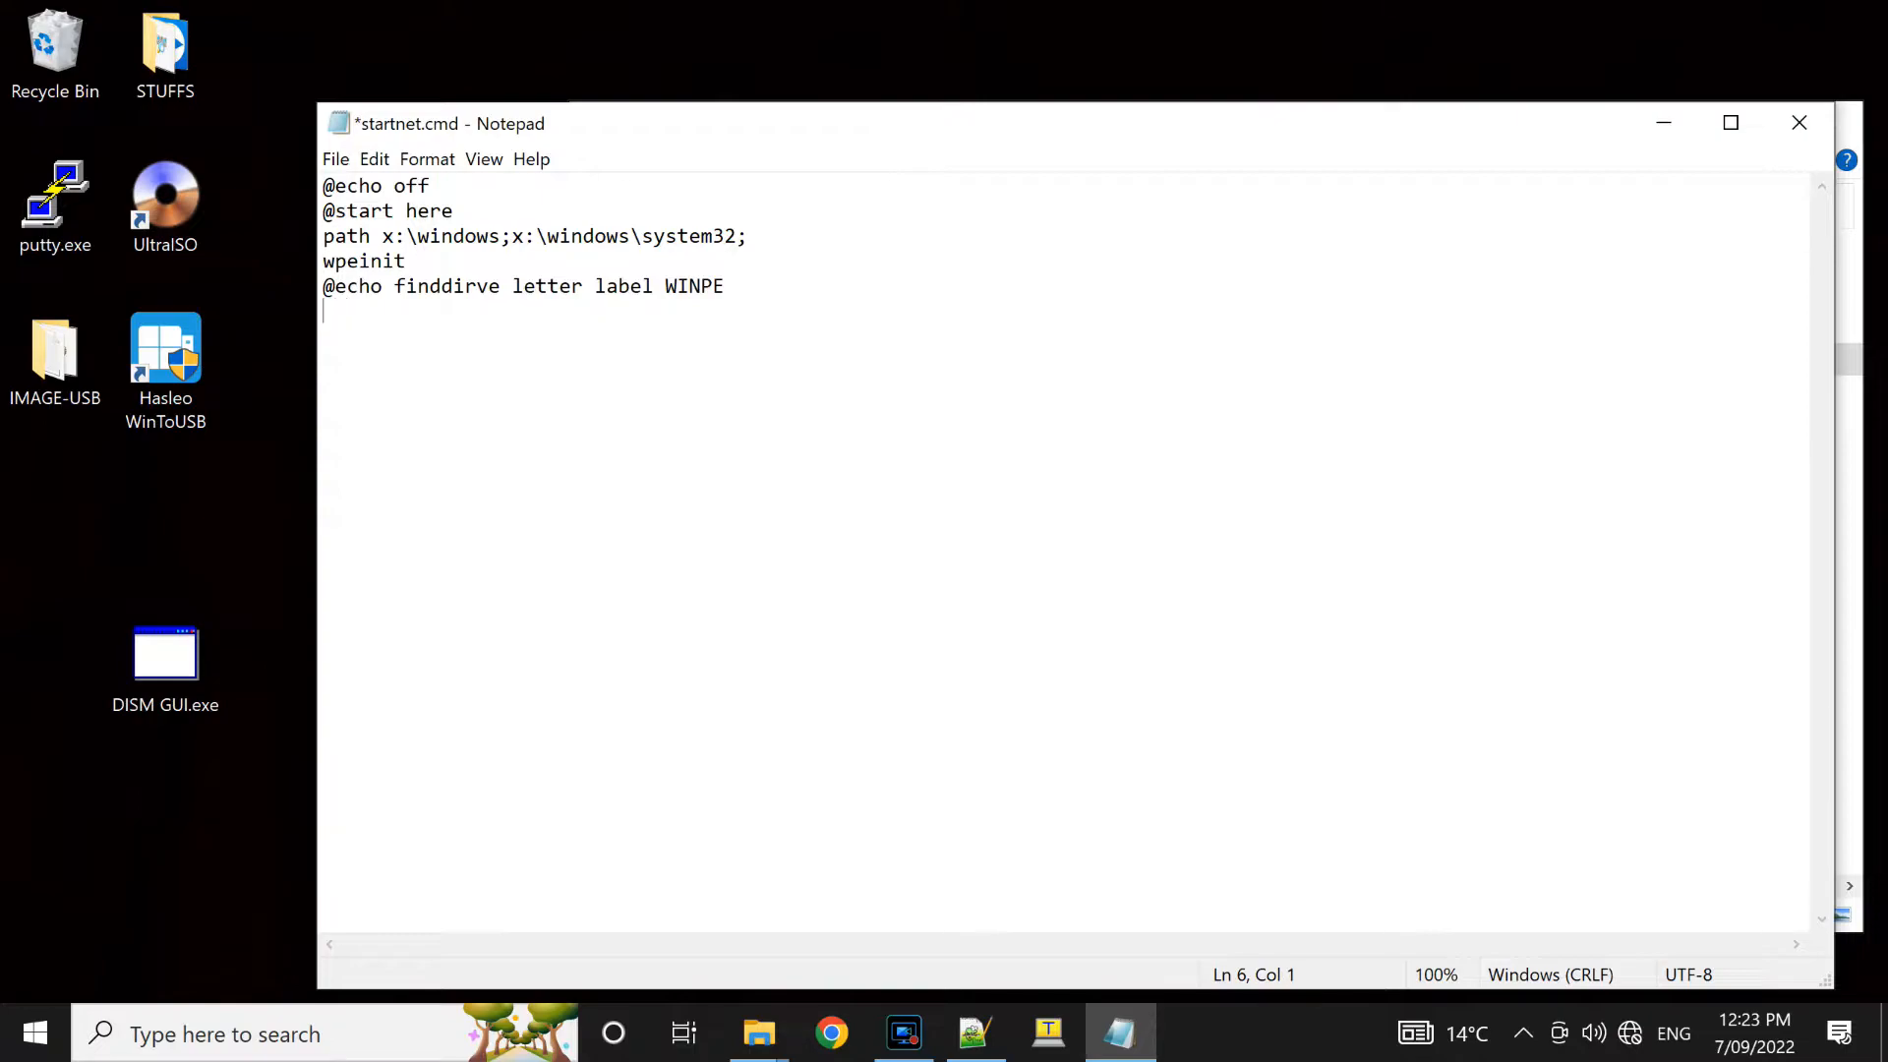
- Add the wpeutil UpdateBootInfo command, correcting its capitalisation
{"action": "type", "text": "wpe"}
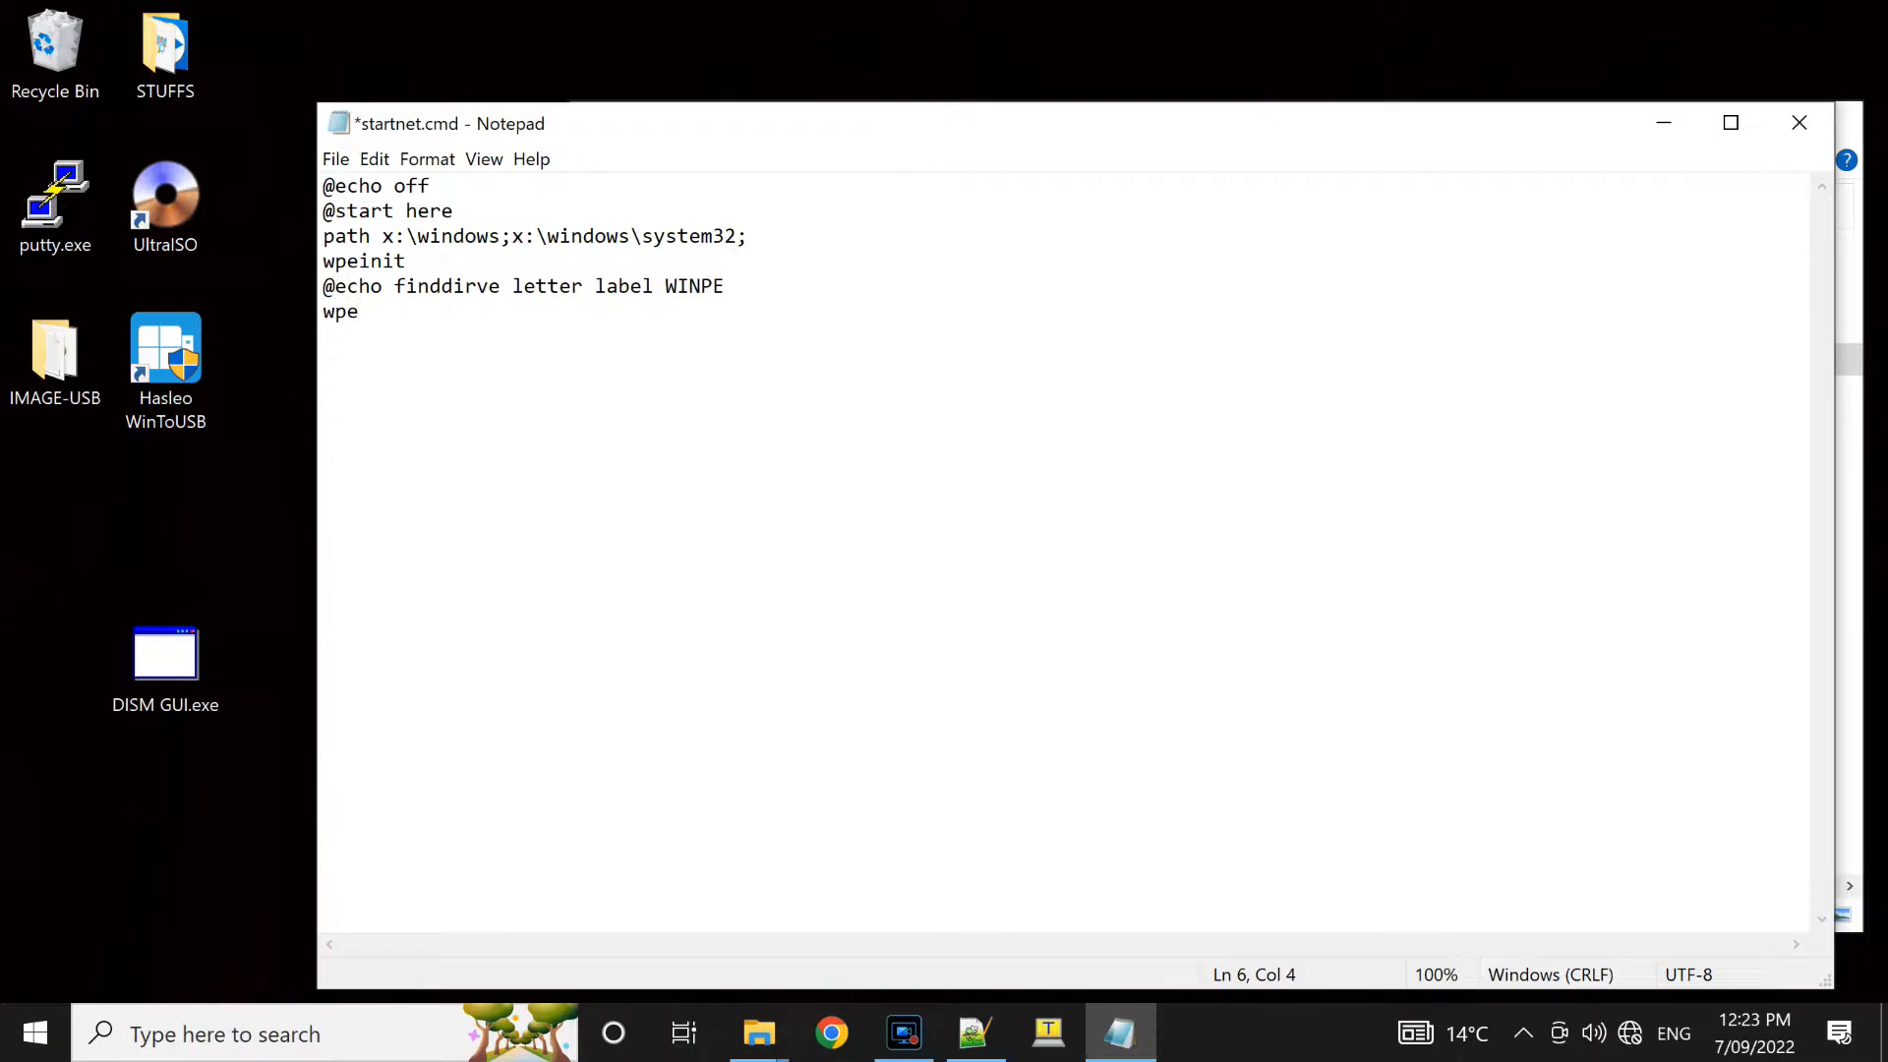
{"action": "type", "text": "util"}
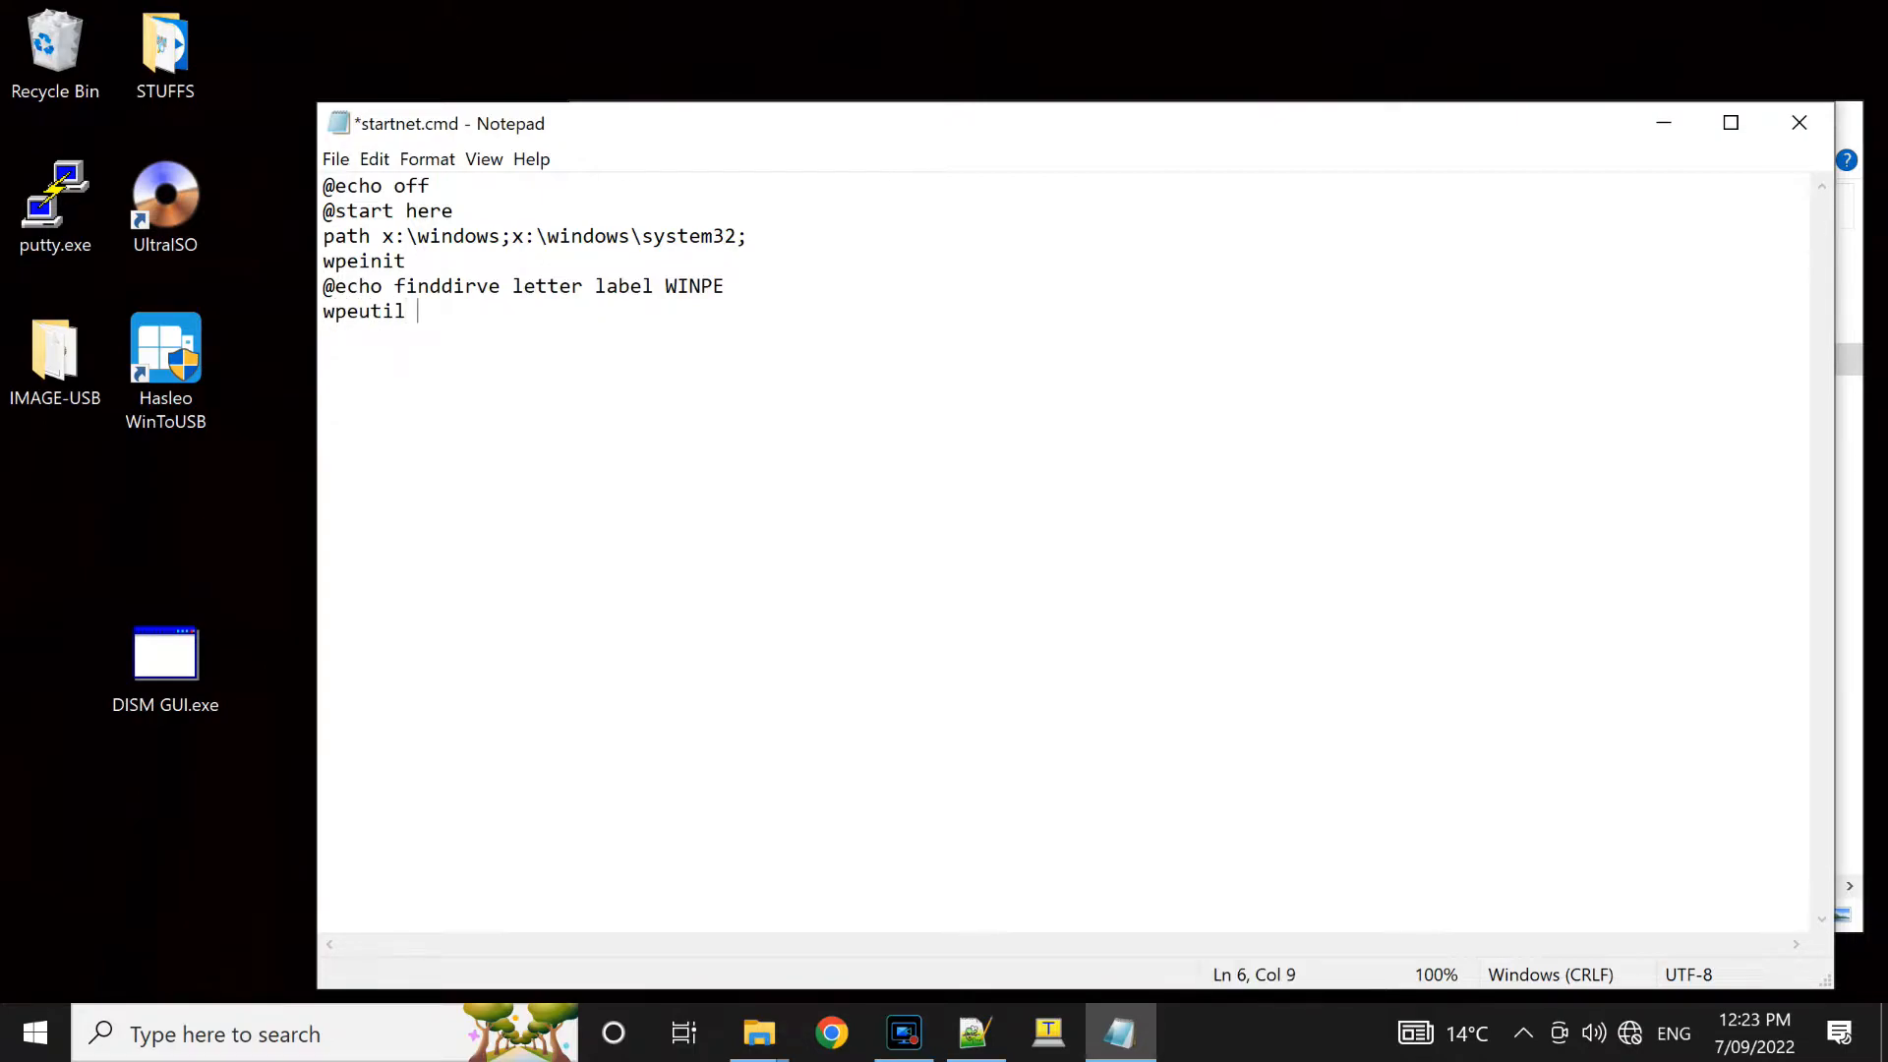
{"action": "type", "text": "upda"}
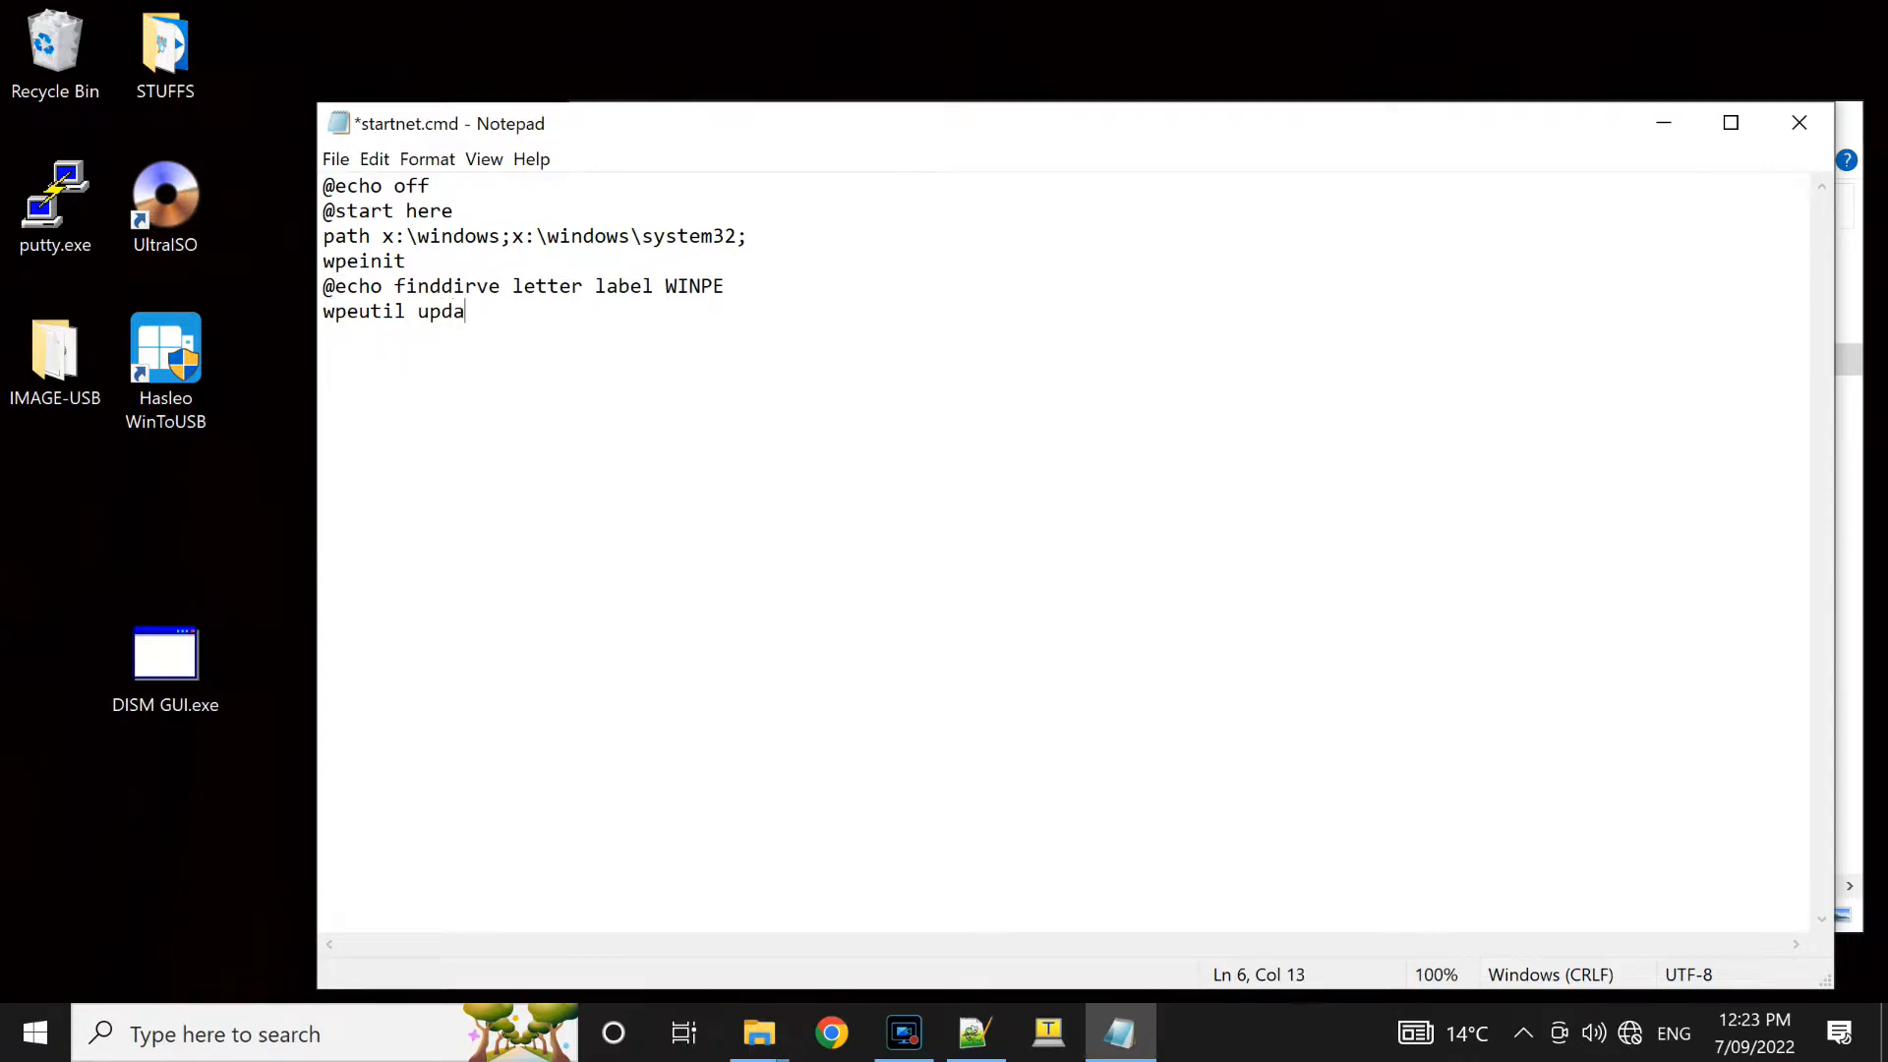
{"action": "type", "text": "tebootinfo"}
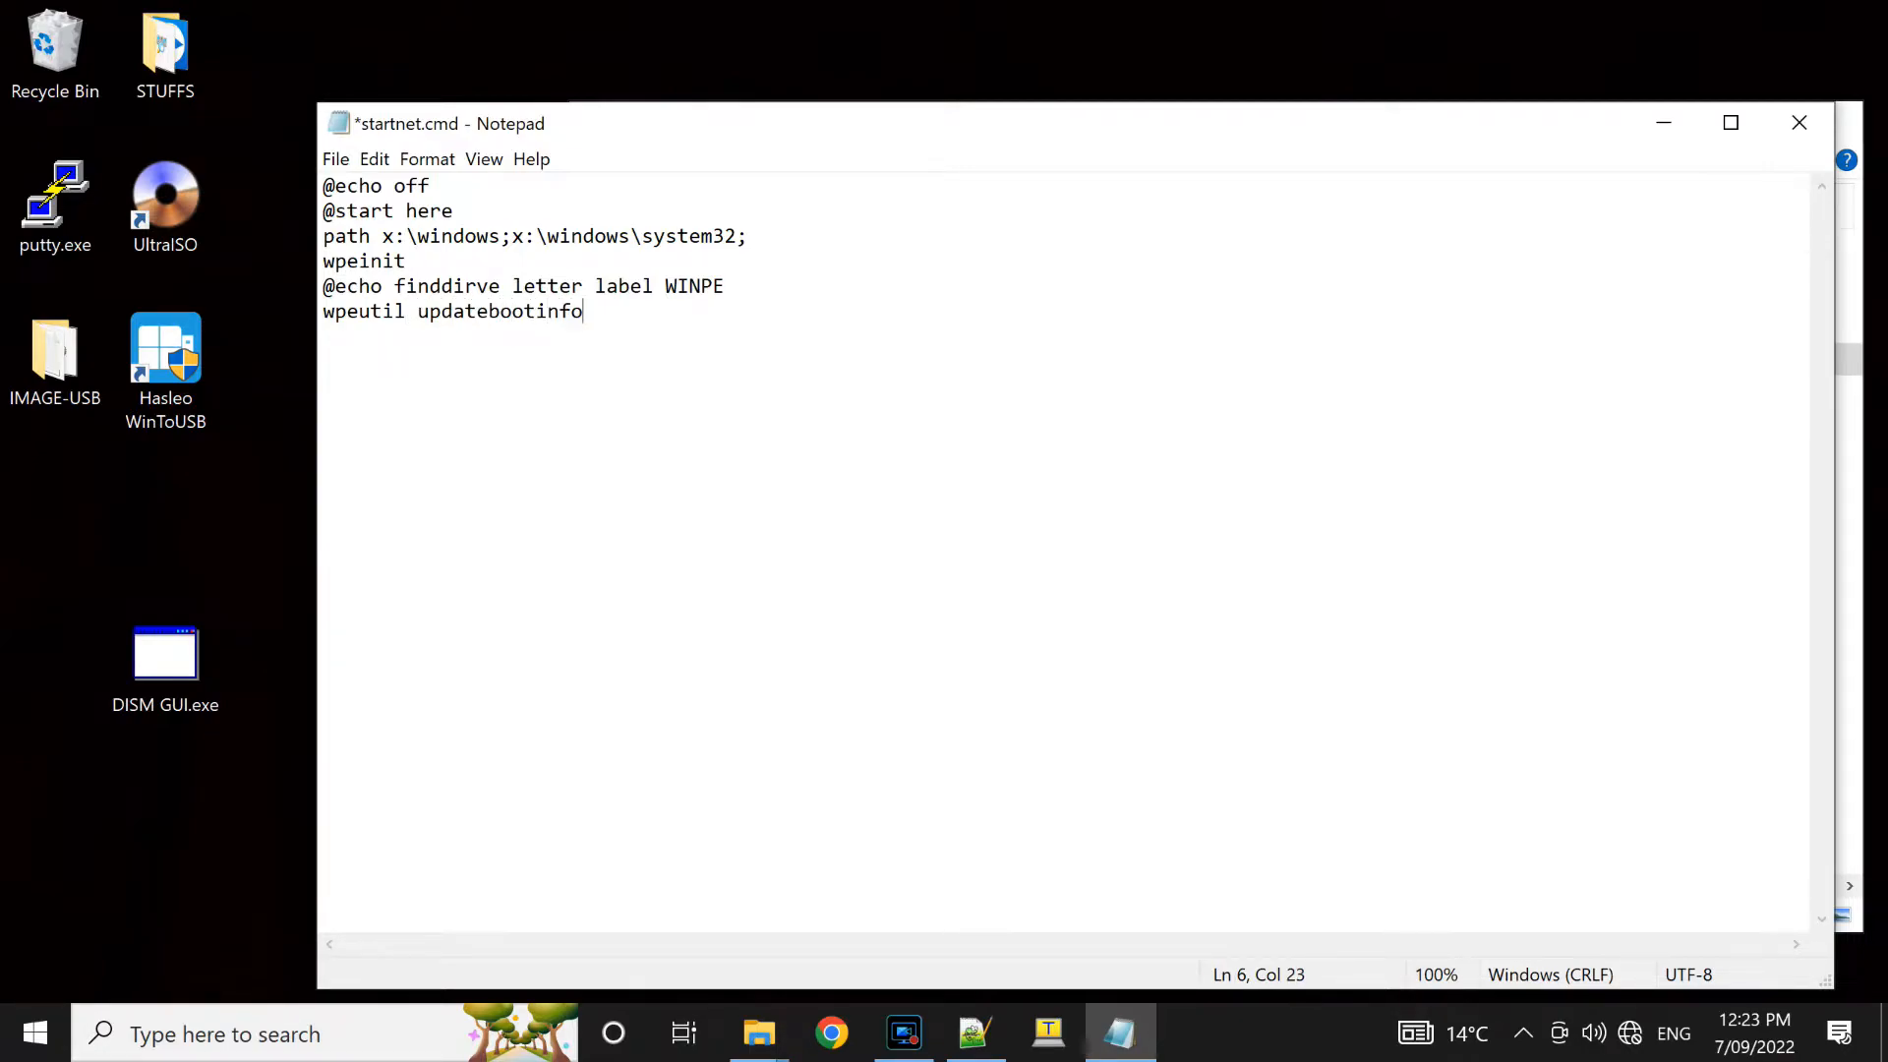
{"action": "key", "text": "BackSpace"}
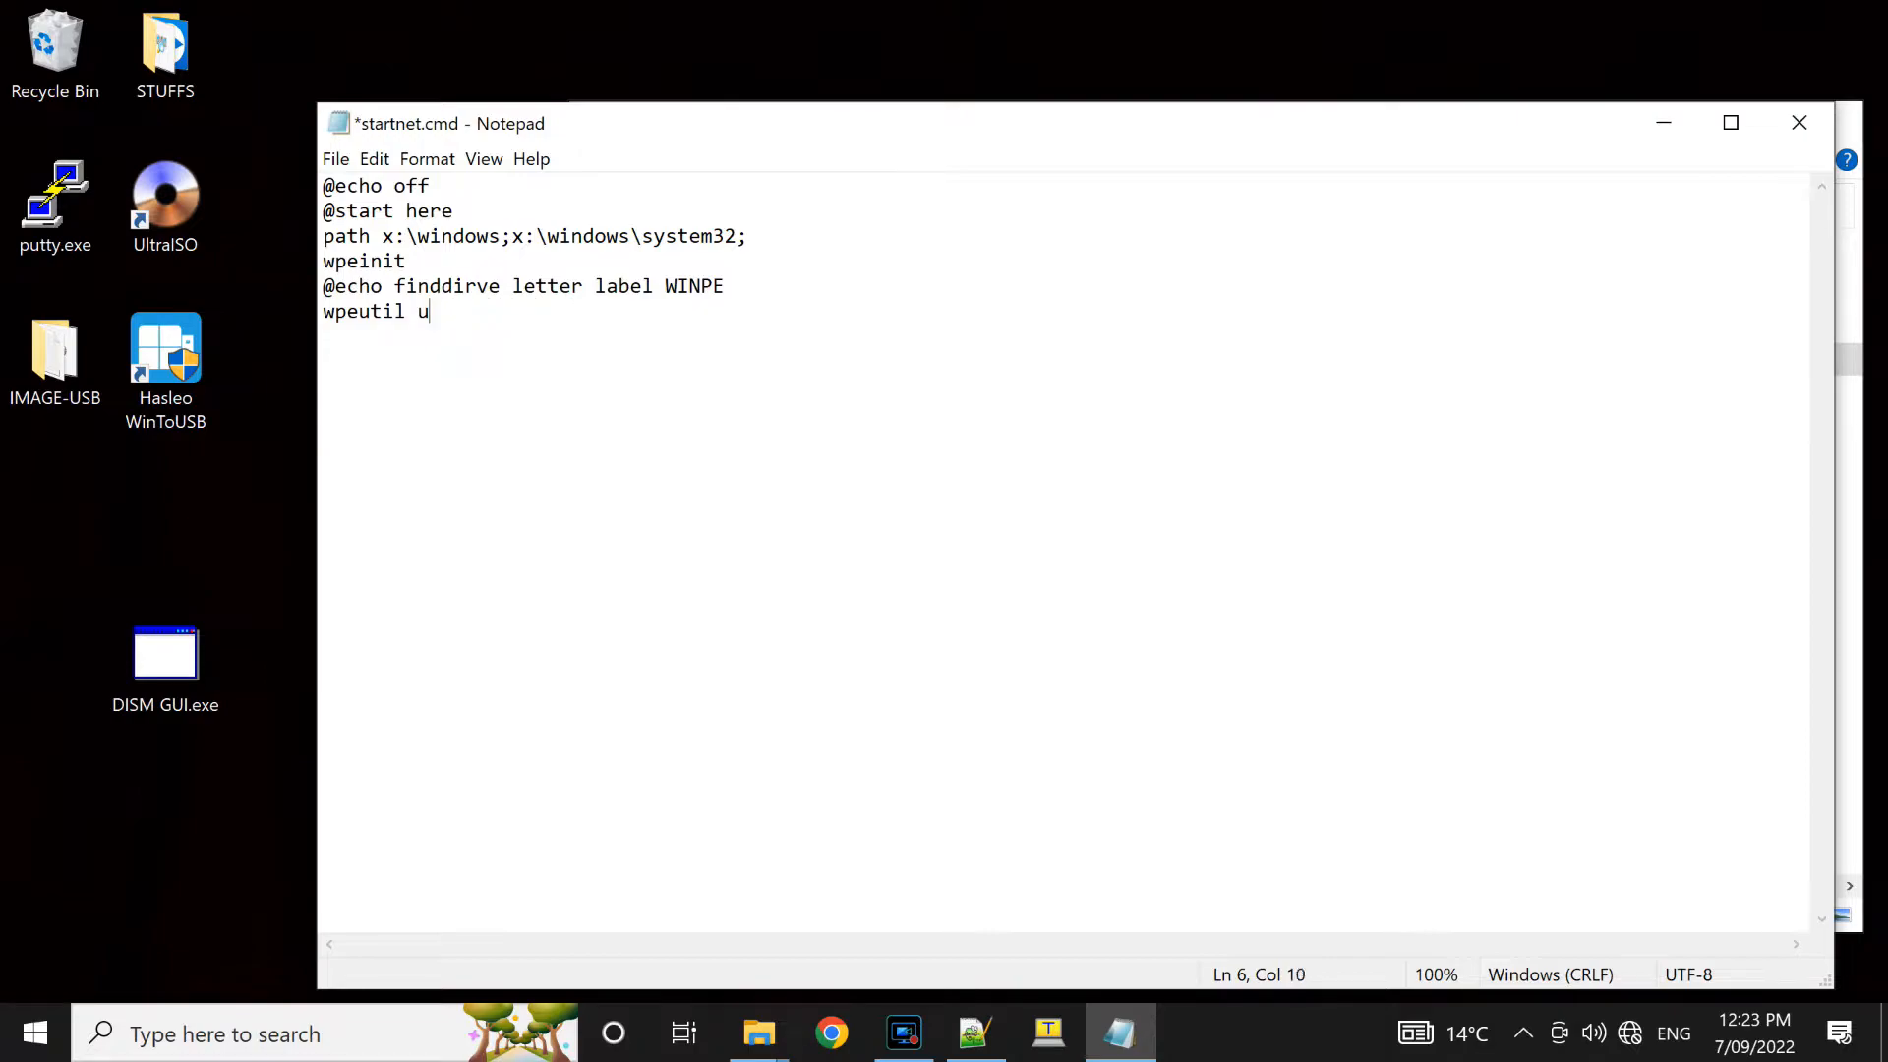
{"action": "type", "text": "pdate"}
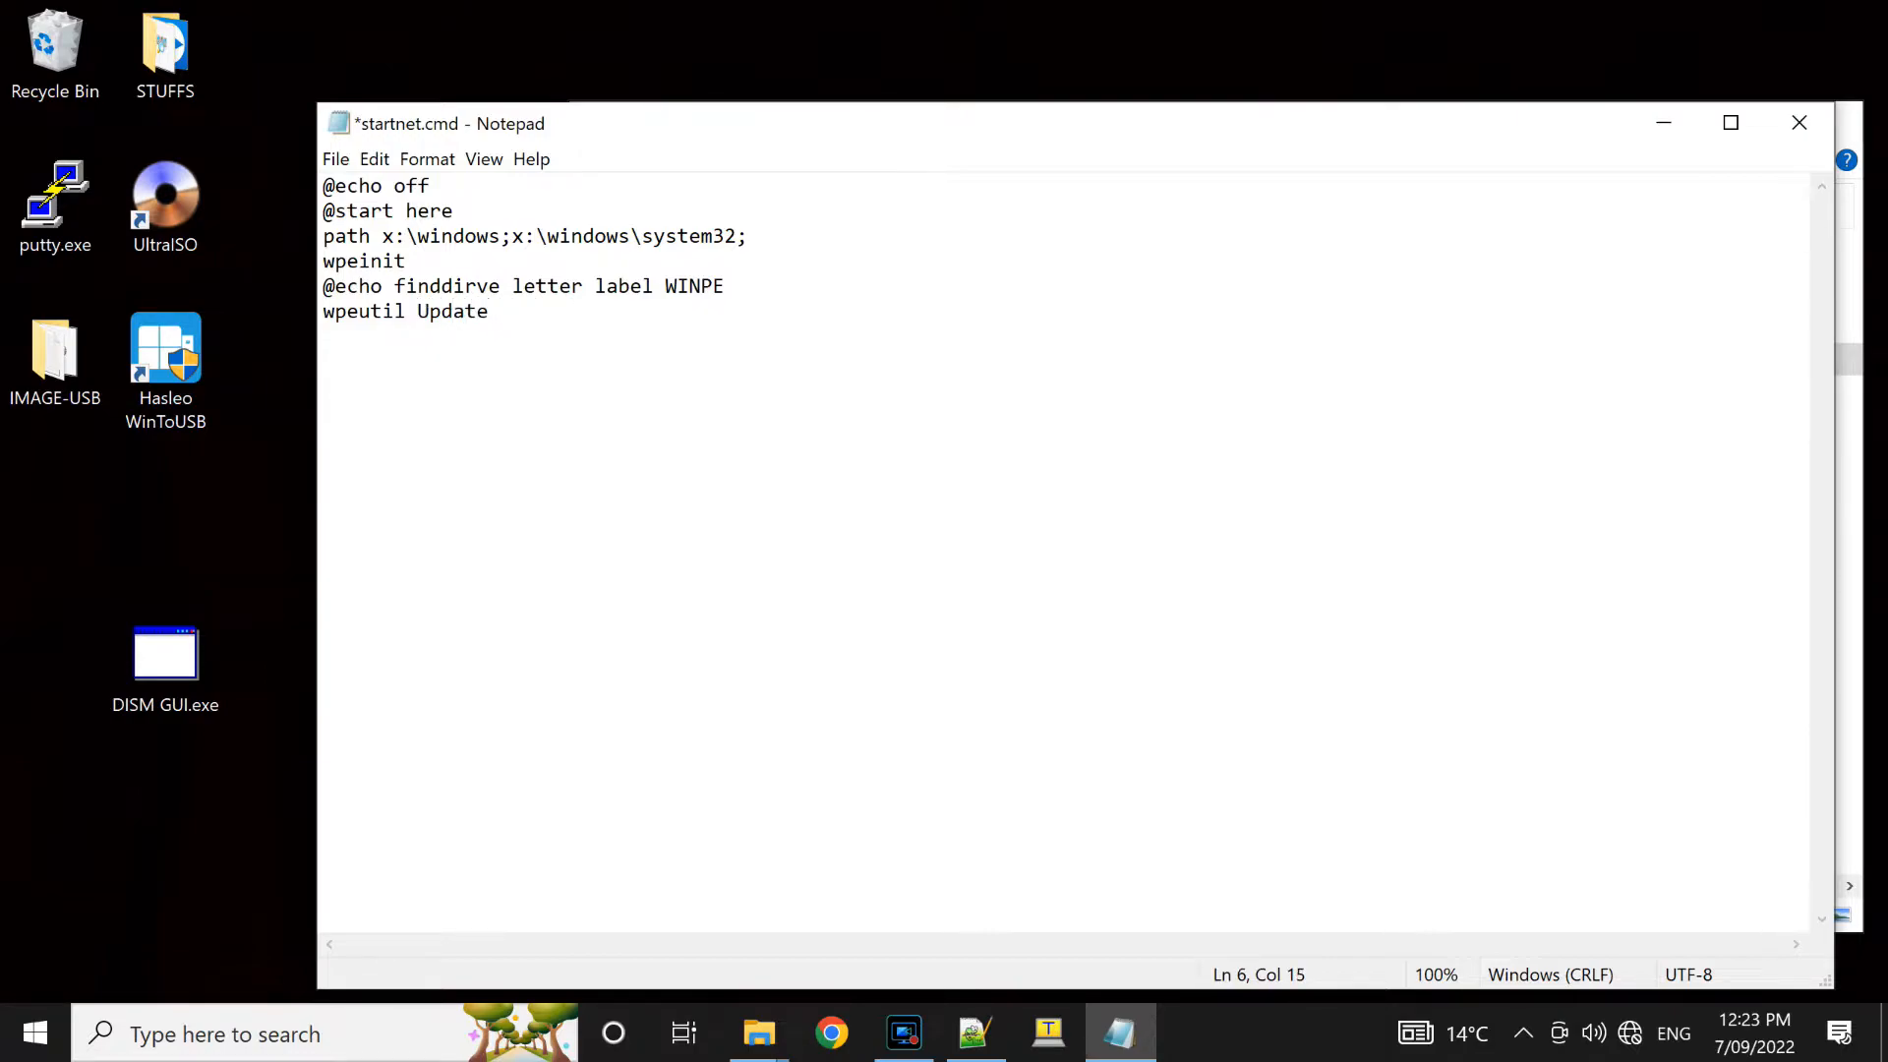
{"action": "type", "text": "BootInfo"}
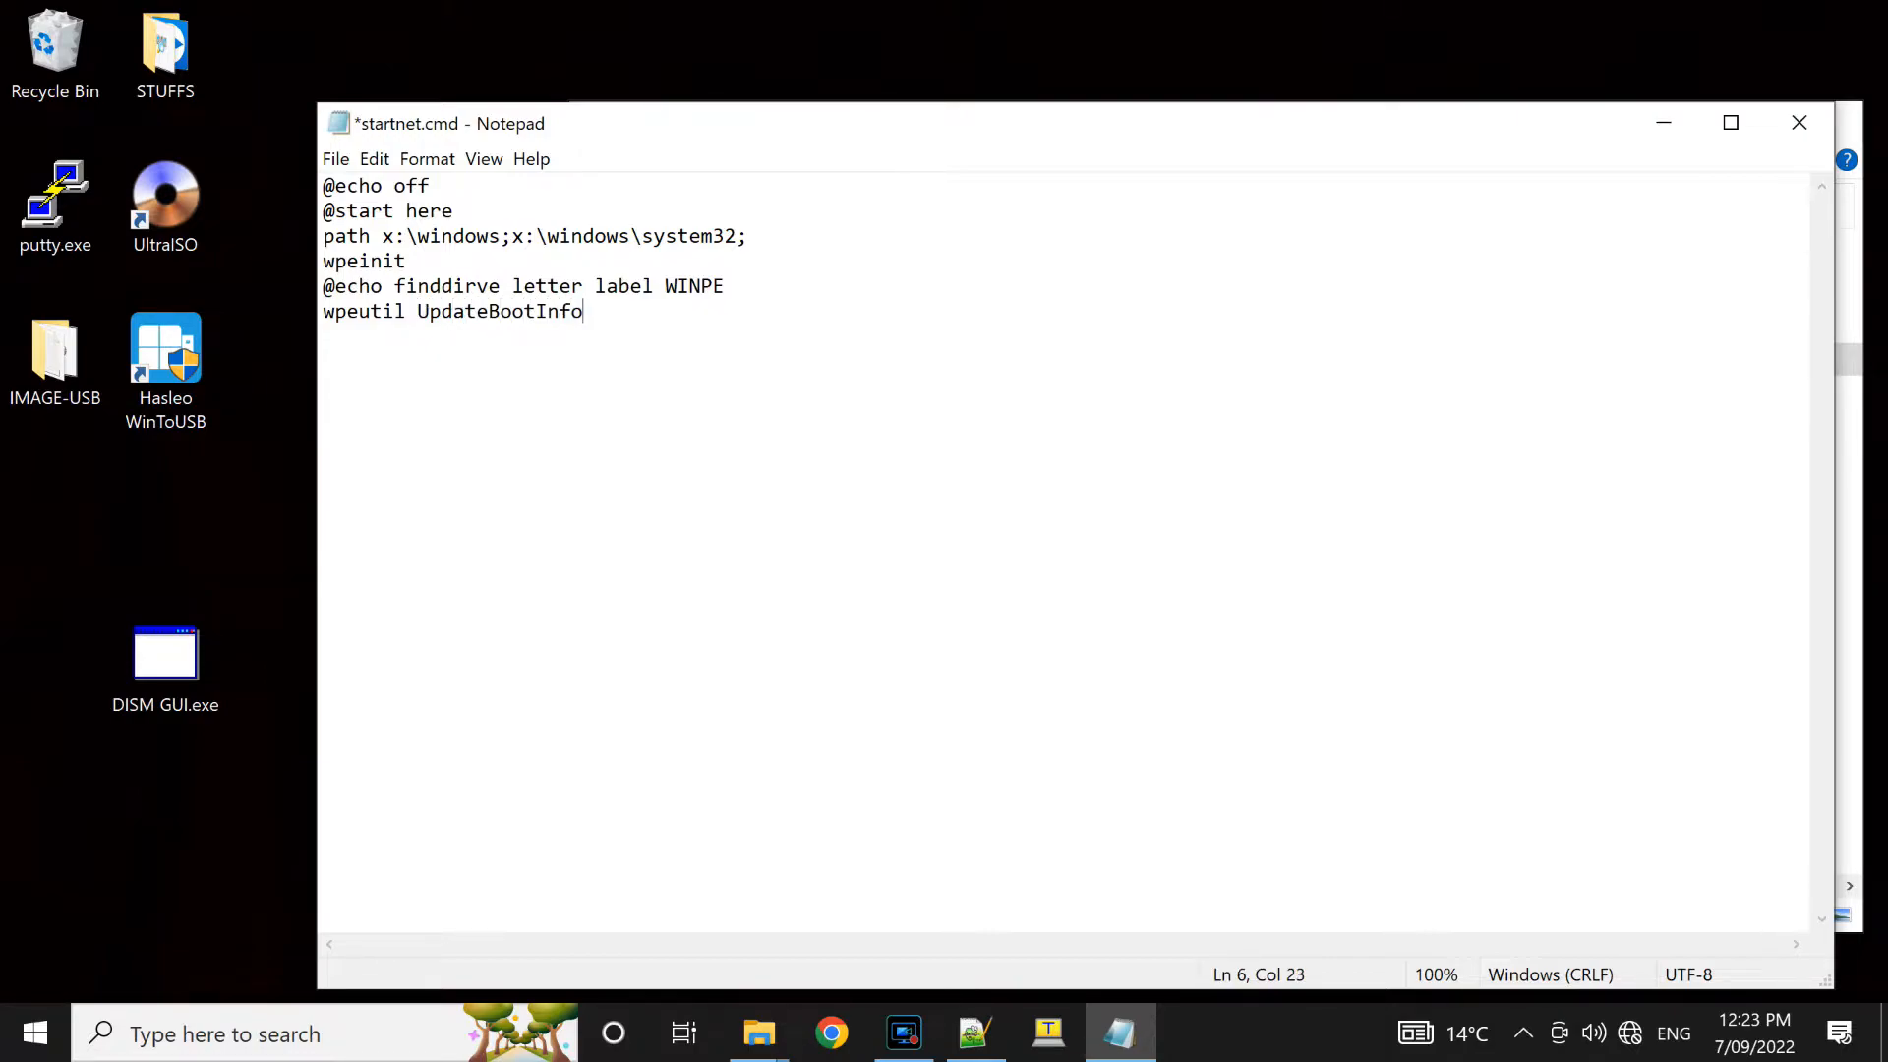
{"action": "key", "text": "enter"}
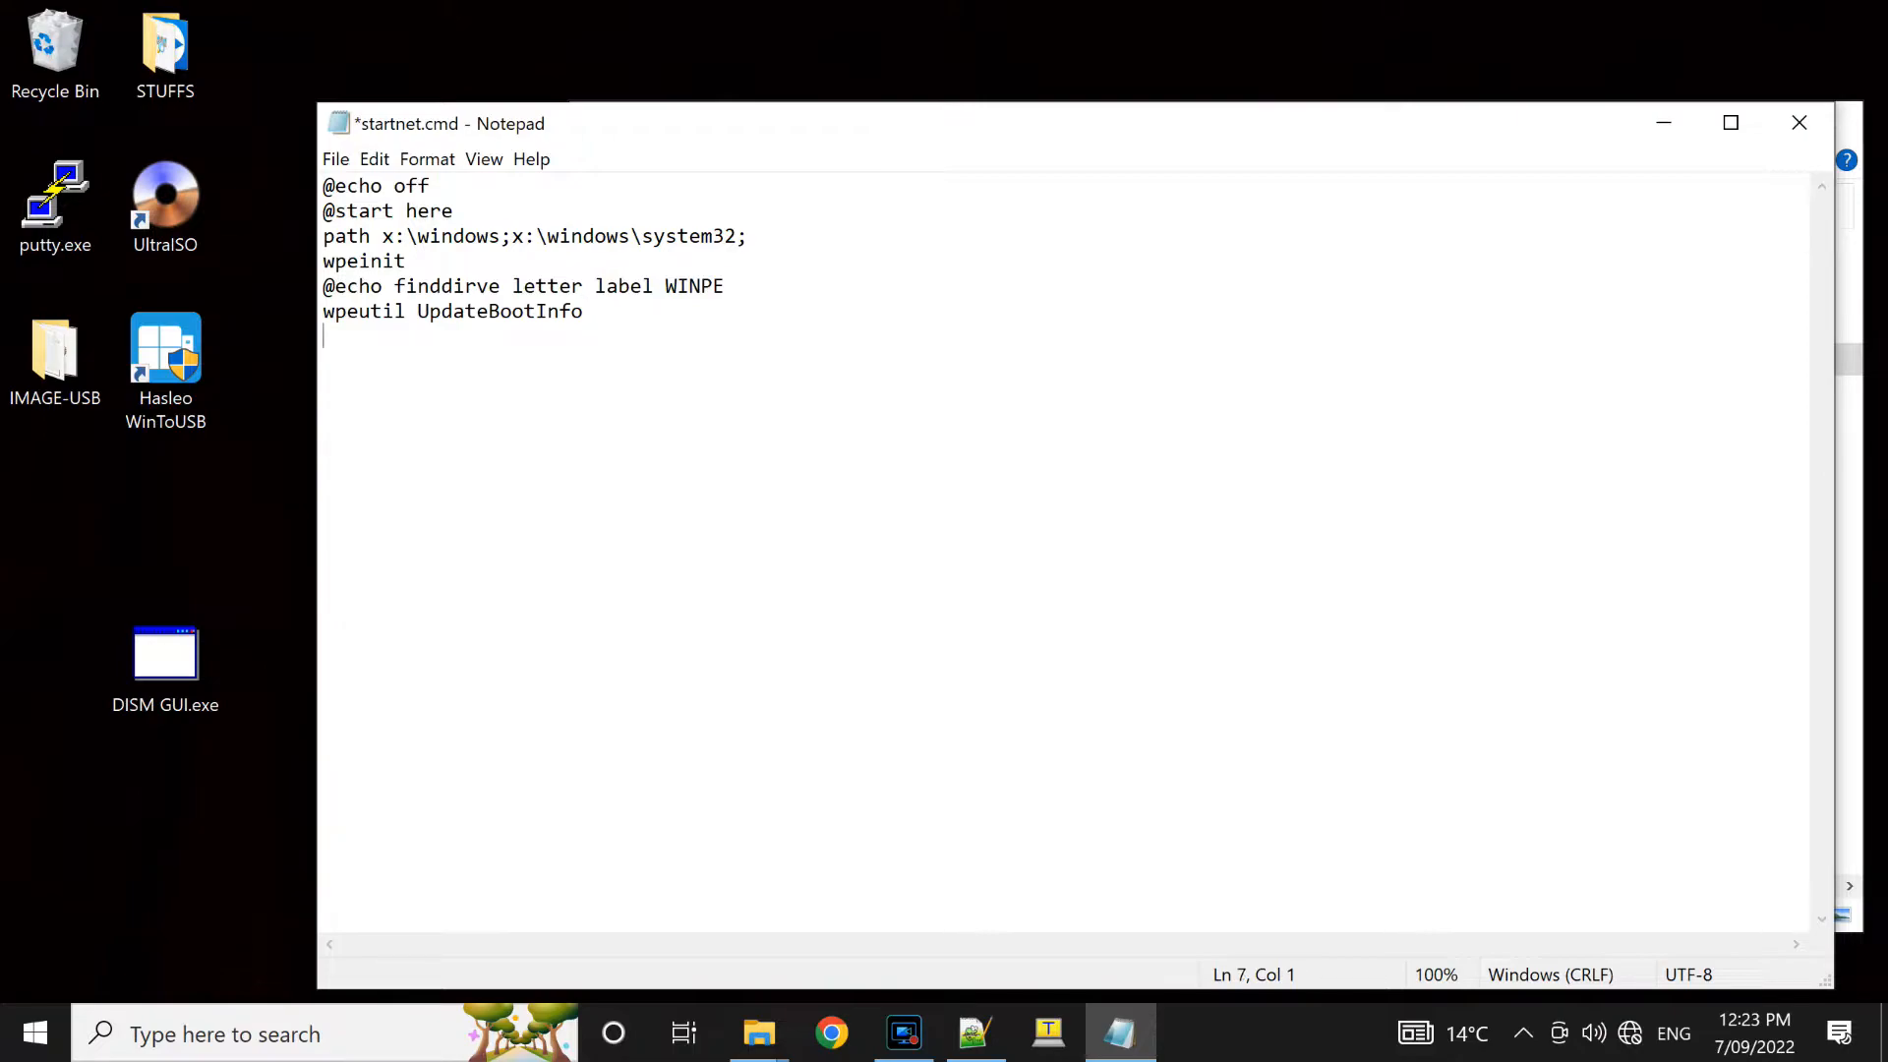
- Define WinPEREG as the HKLM\System\Current... path and WinPEKey as PEBootRamDiskSo...
{"action": "type", "text": "s"}
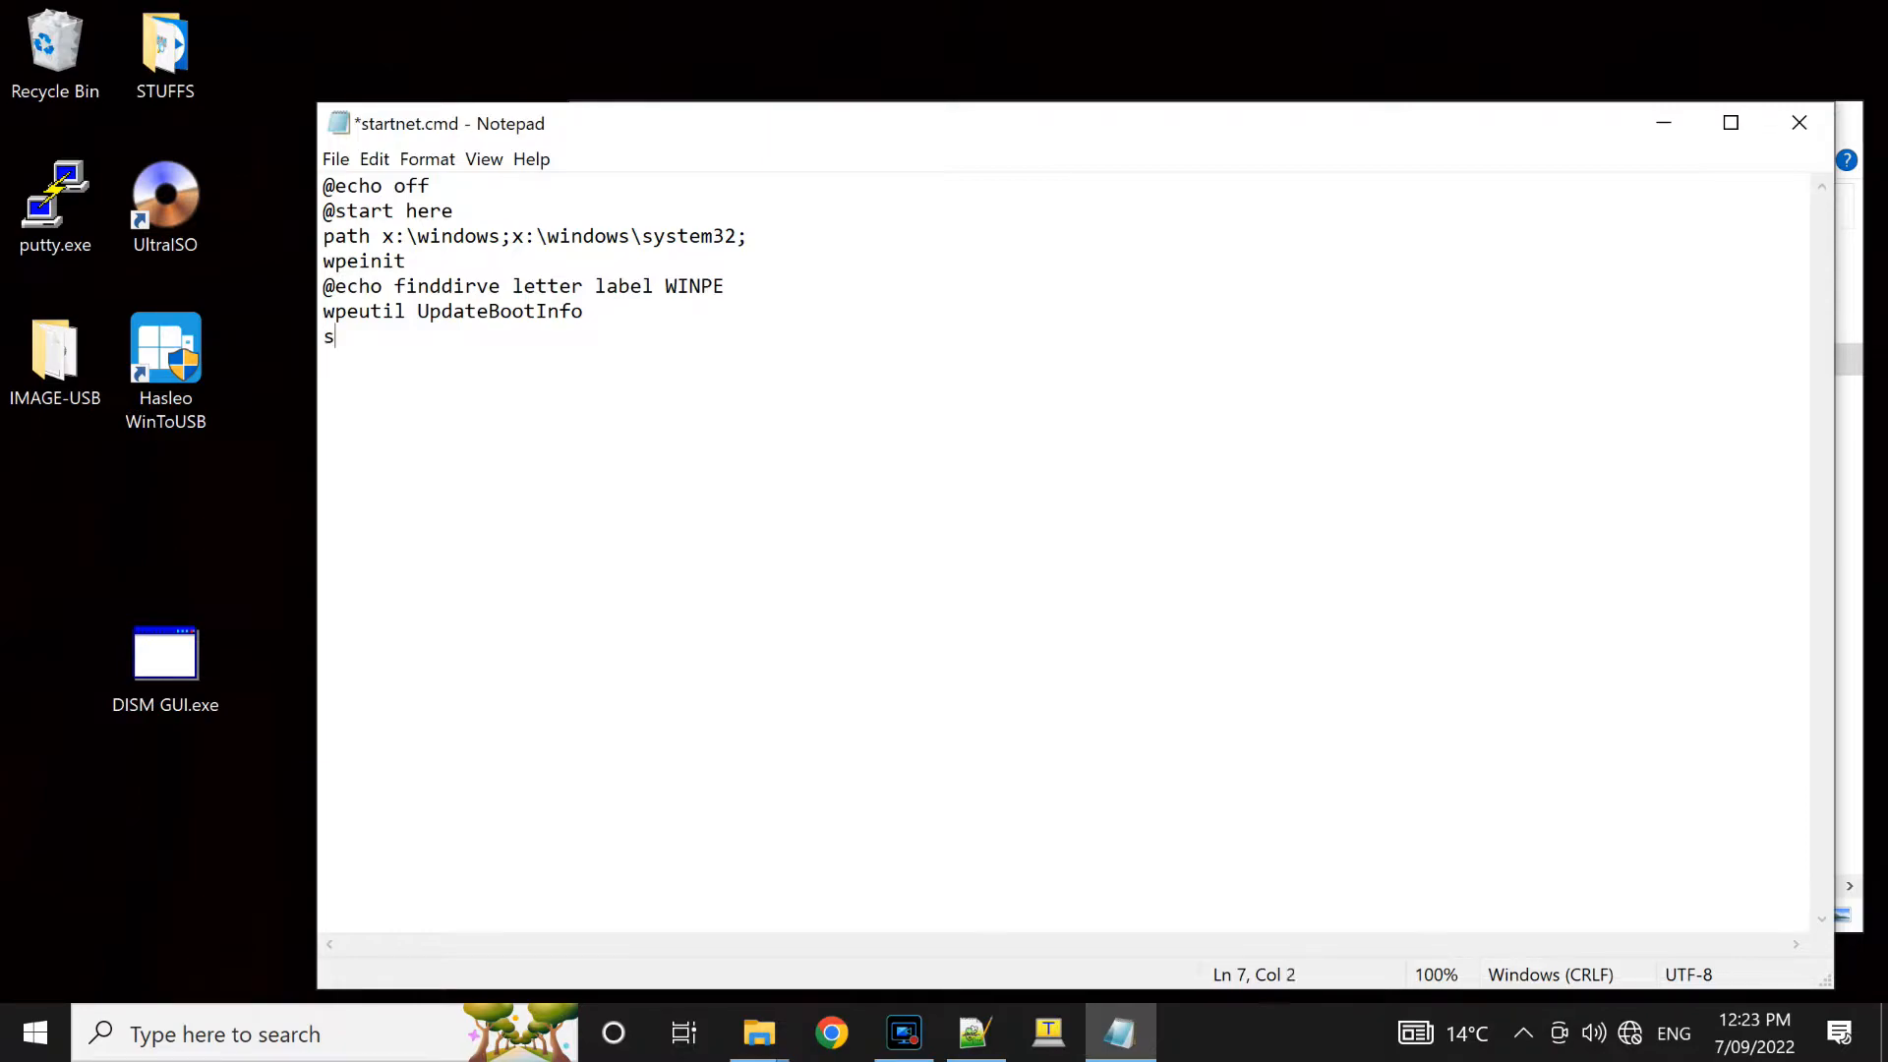
{"action": "type", "text": "et"}
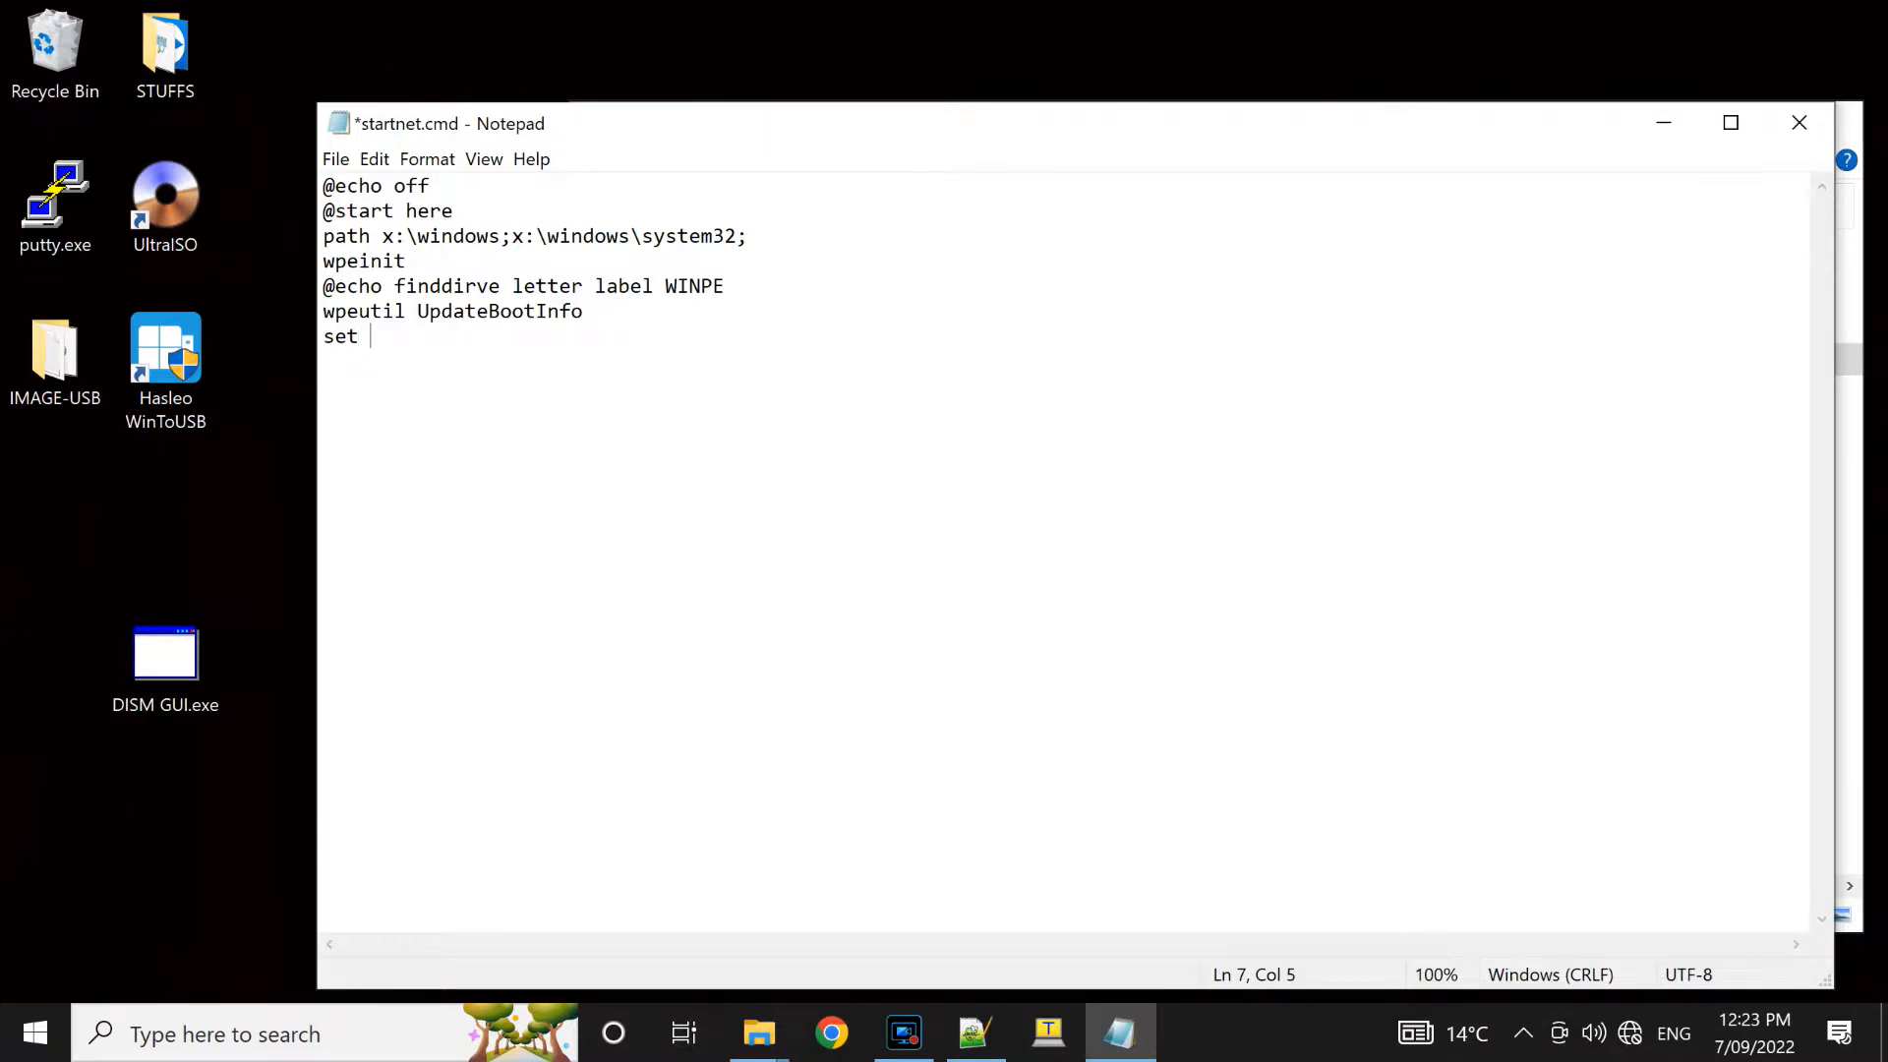
{"action": "type", "text": "WinP"}
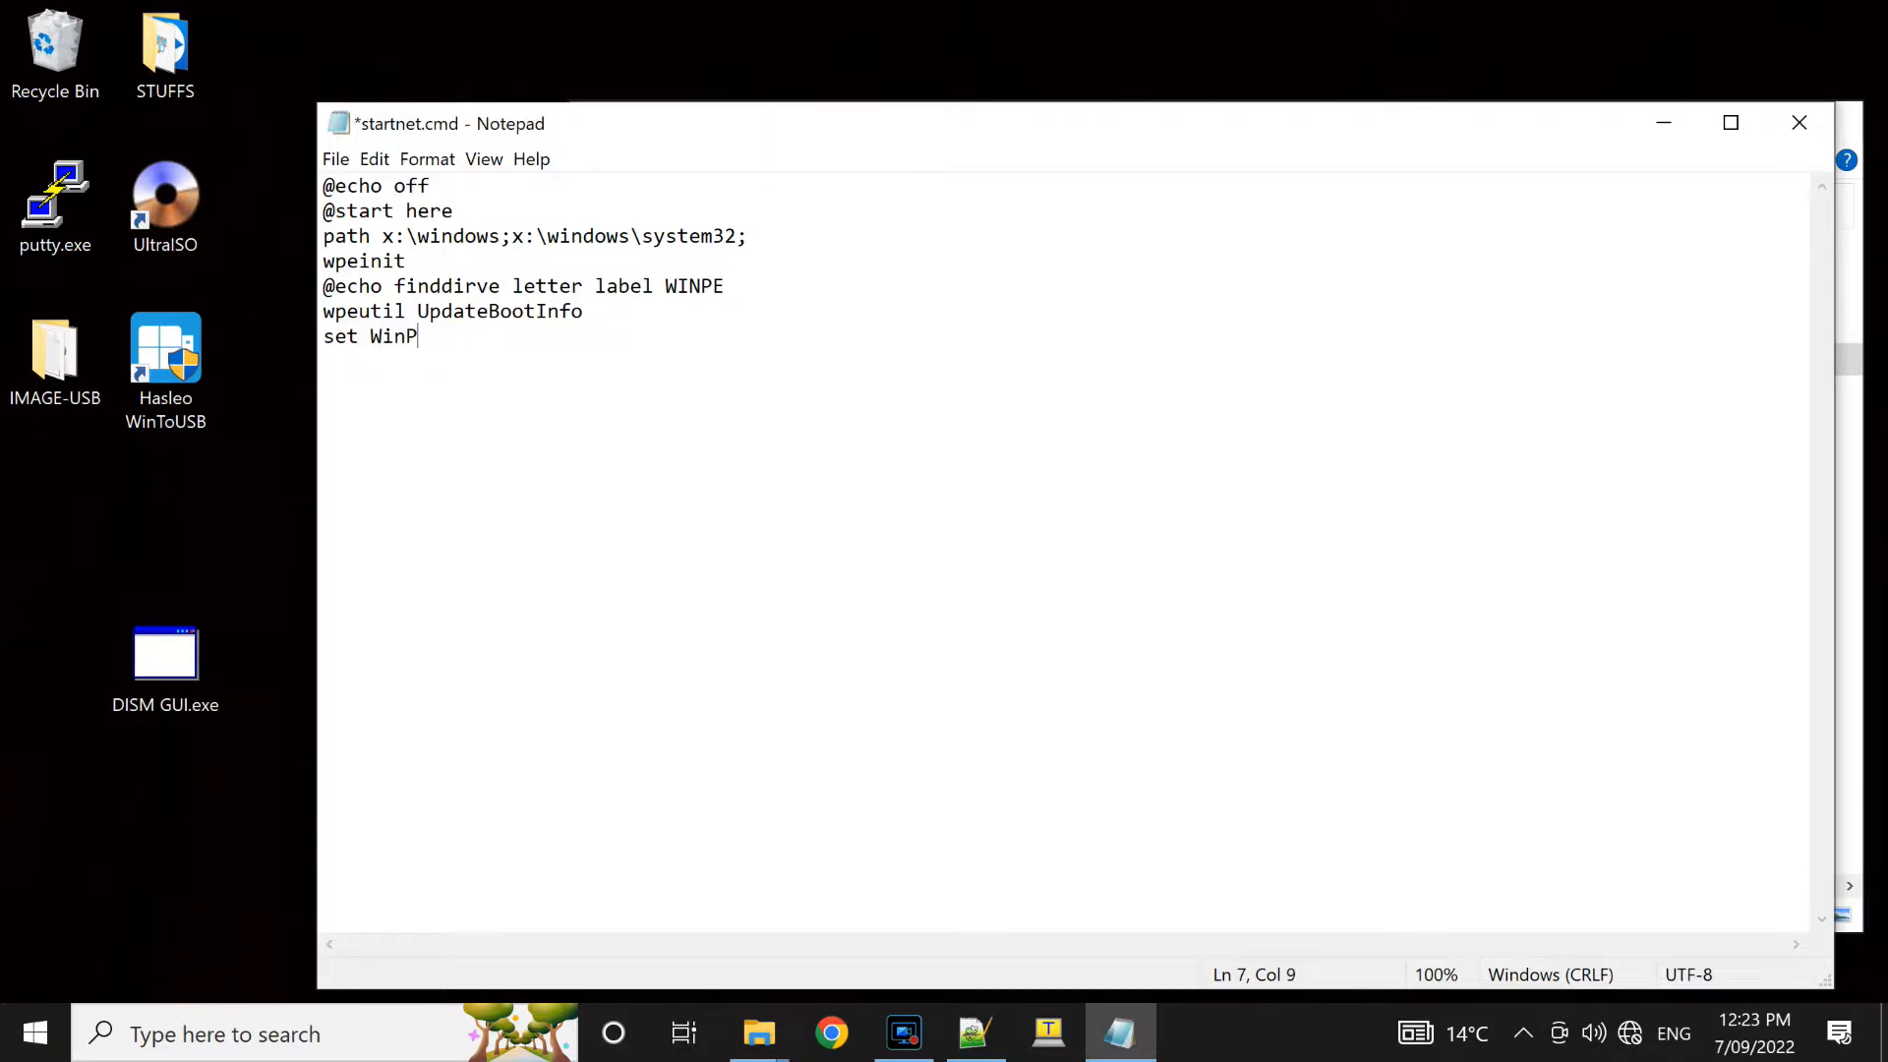
{"action": "type", "text": "ERE"}
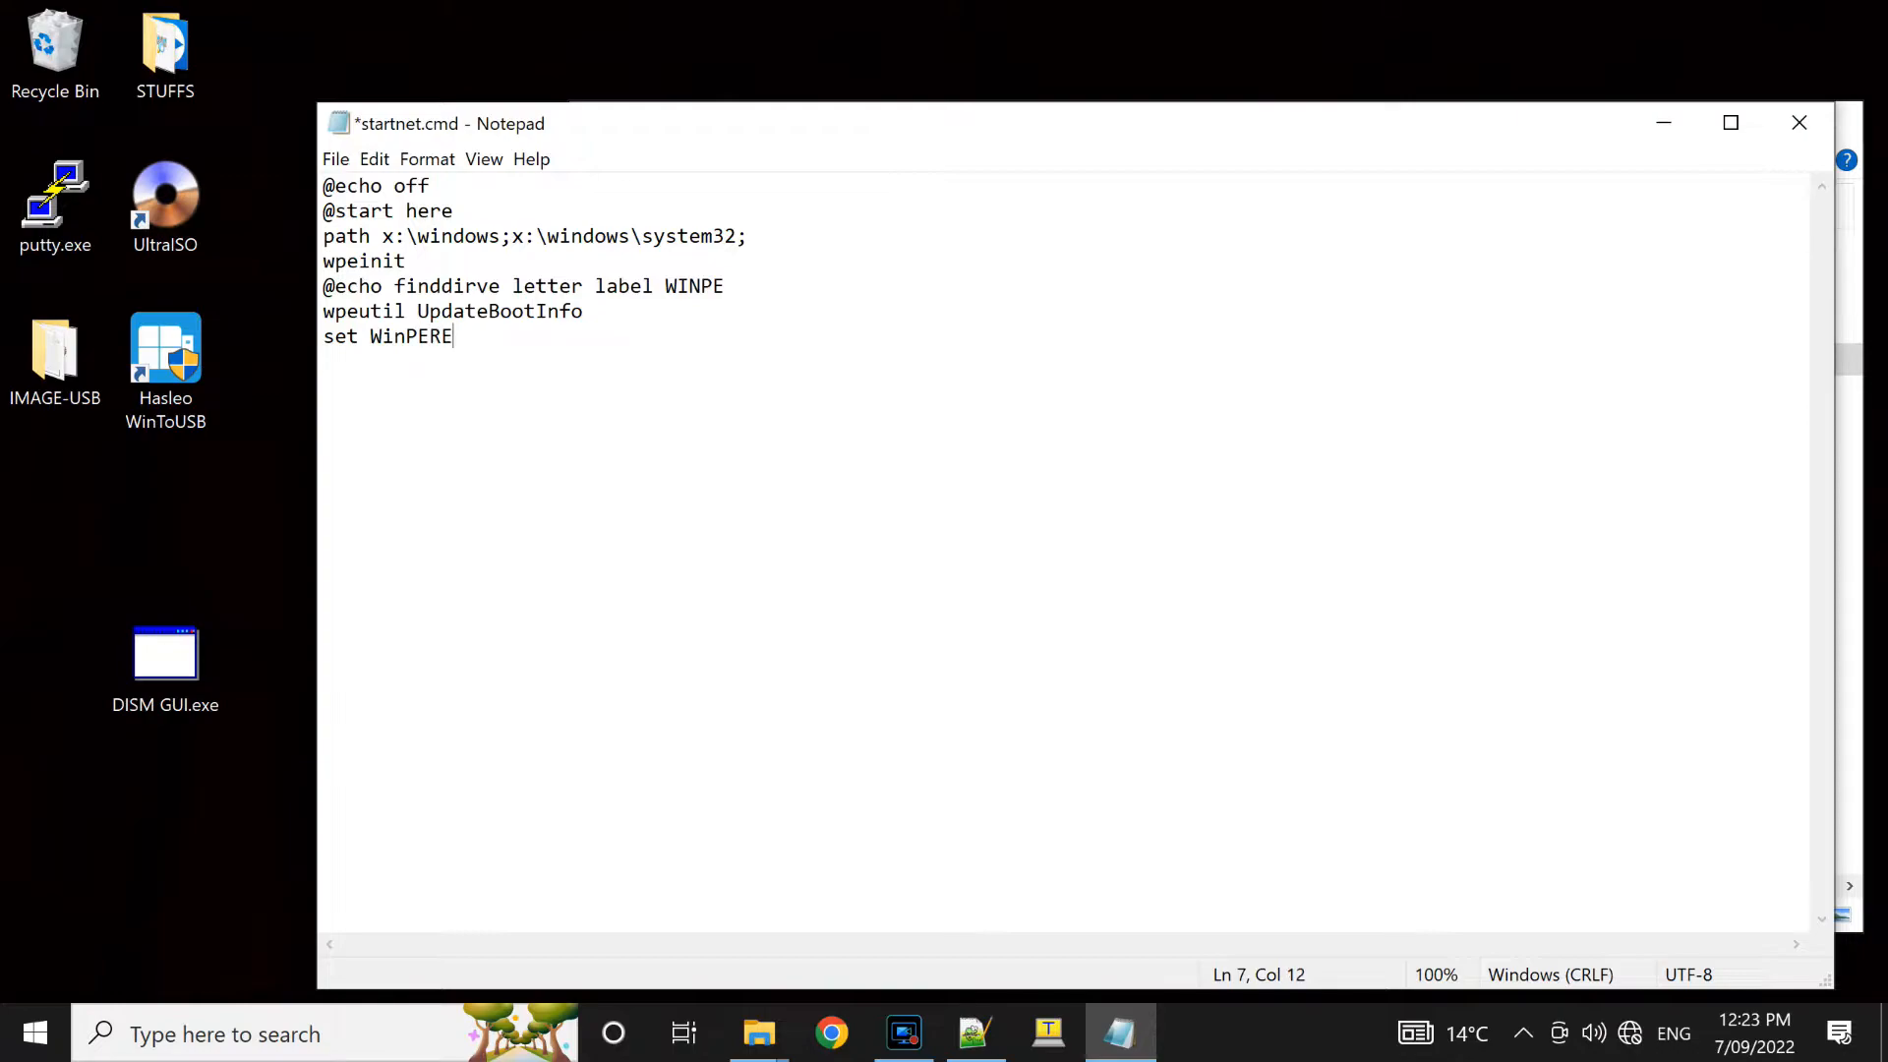
{"action": "type", "text": "G"}
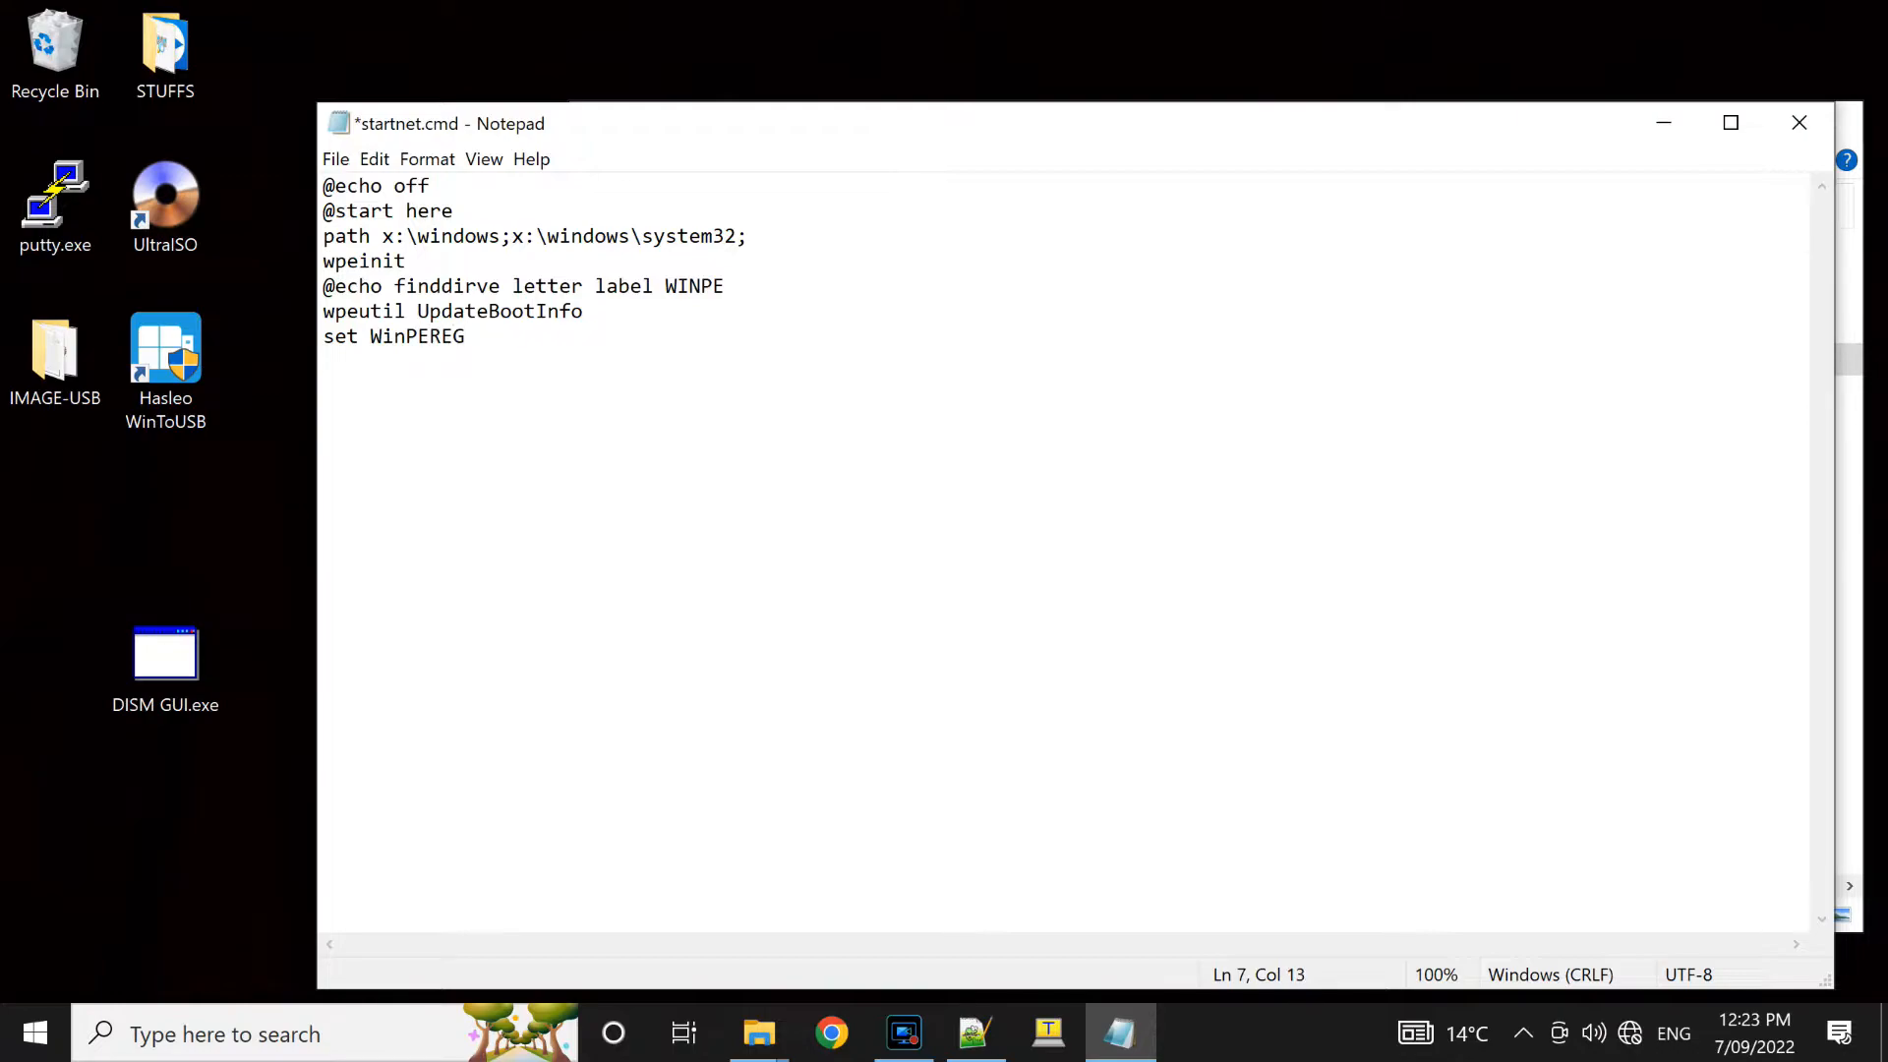
{"action": "type", "text": "="}
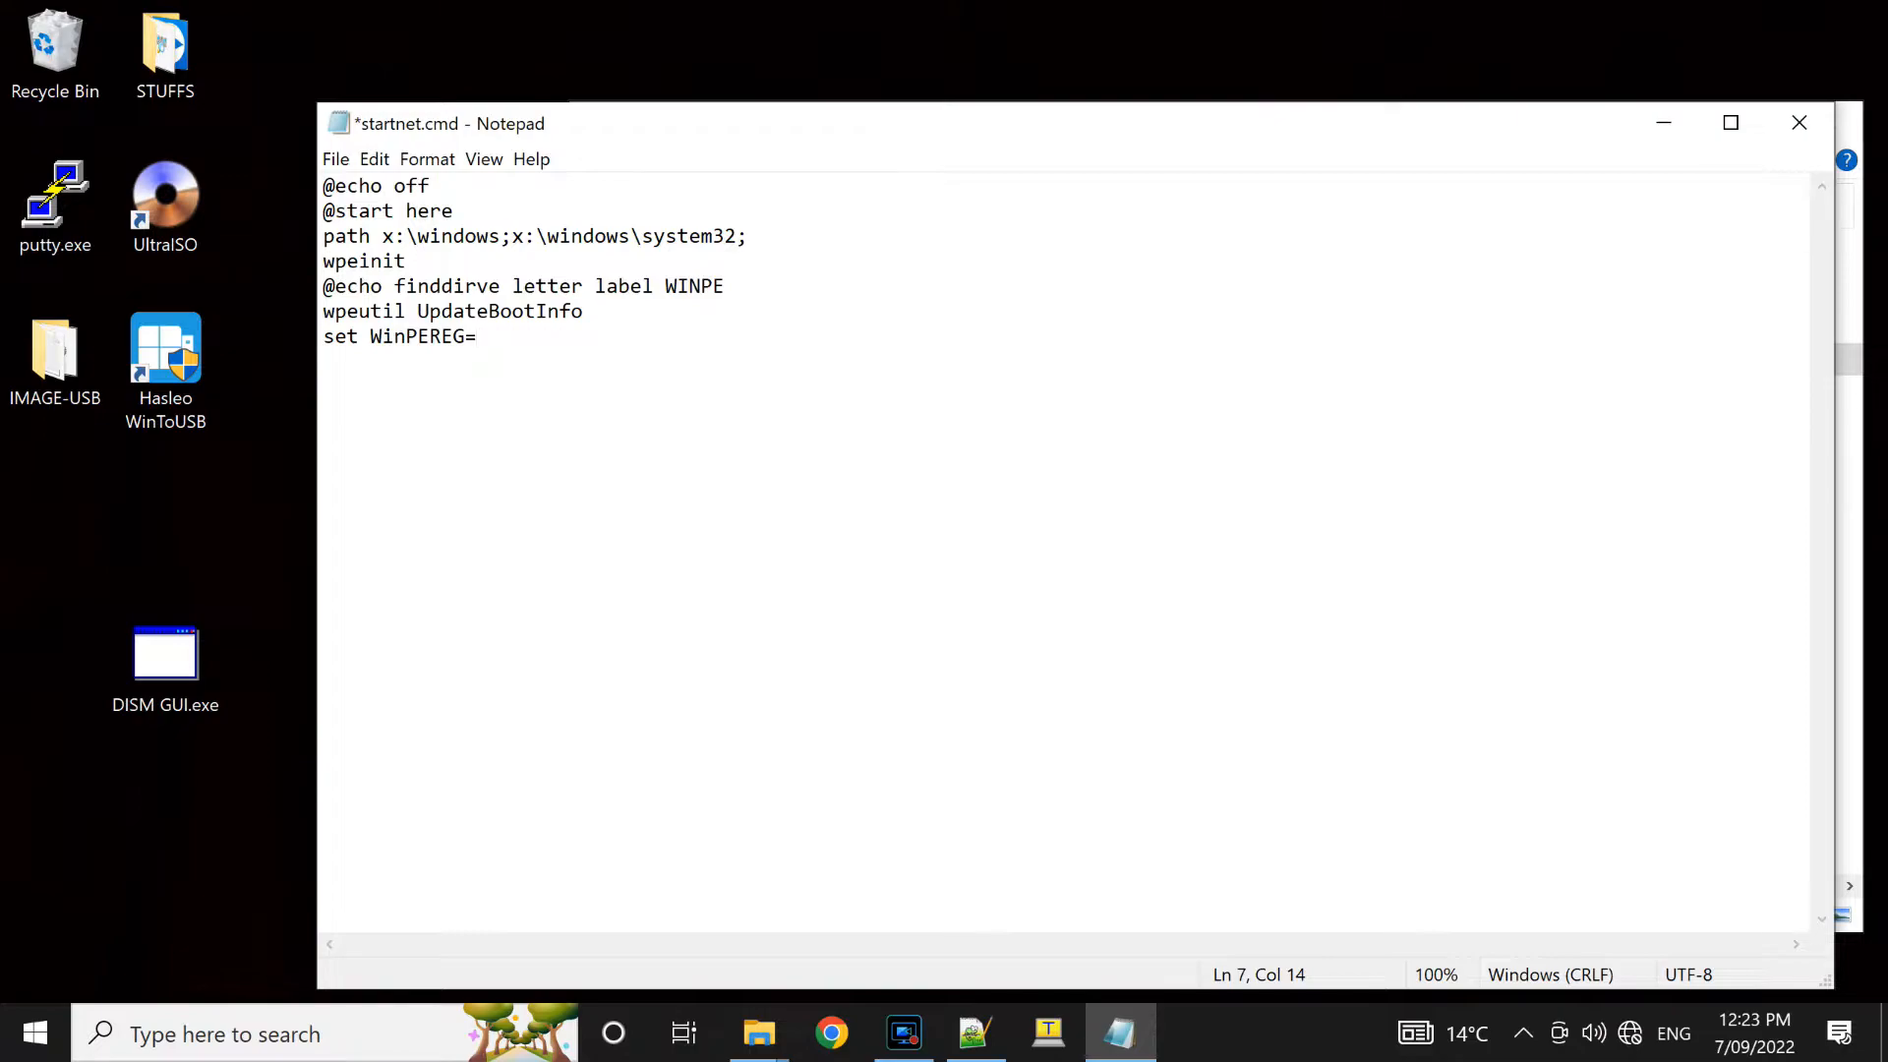
{"action": "type", "text": "\"H"}
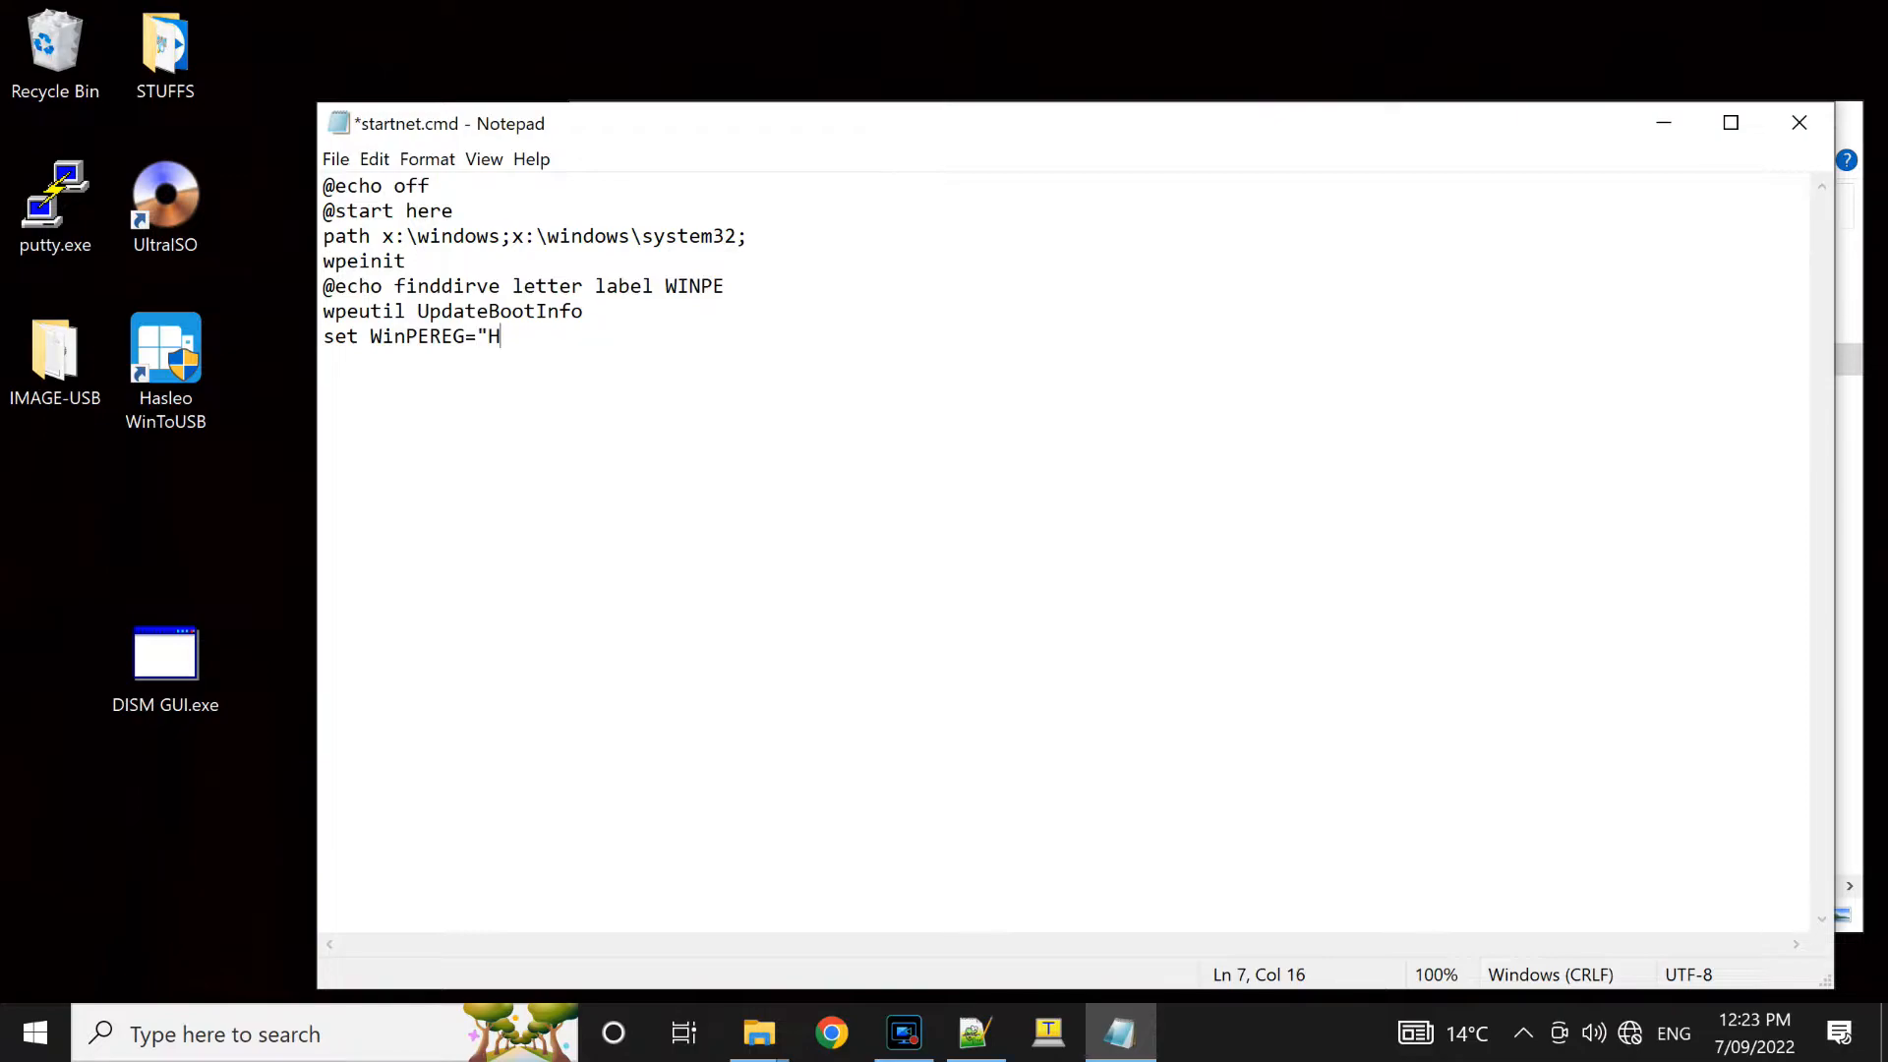
{"action": "type", "text": "KLM"}
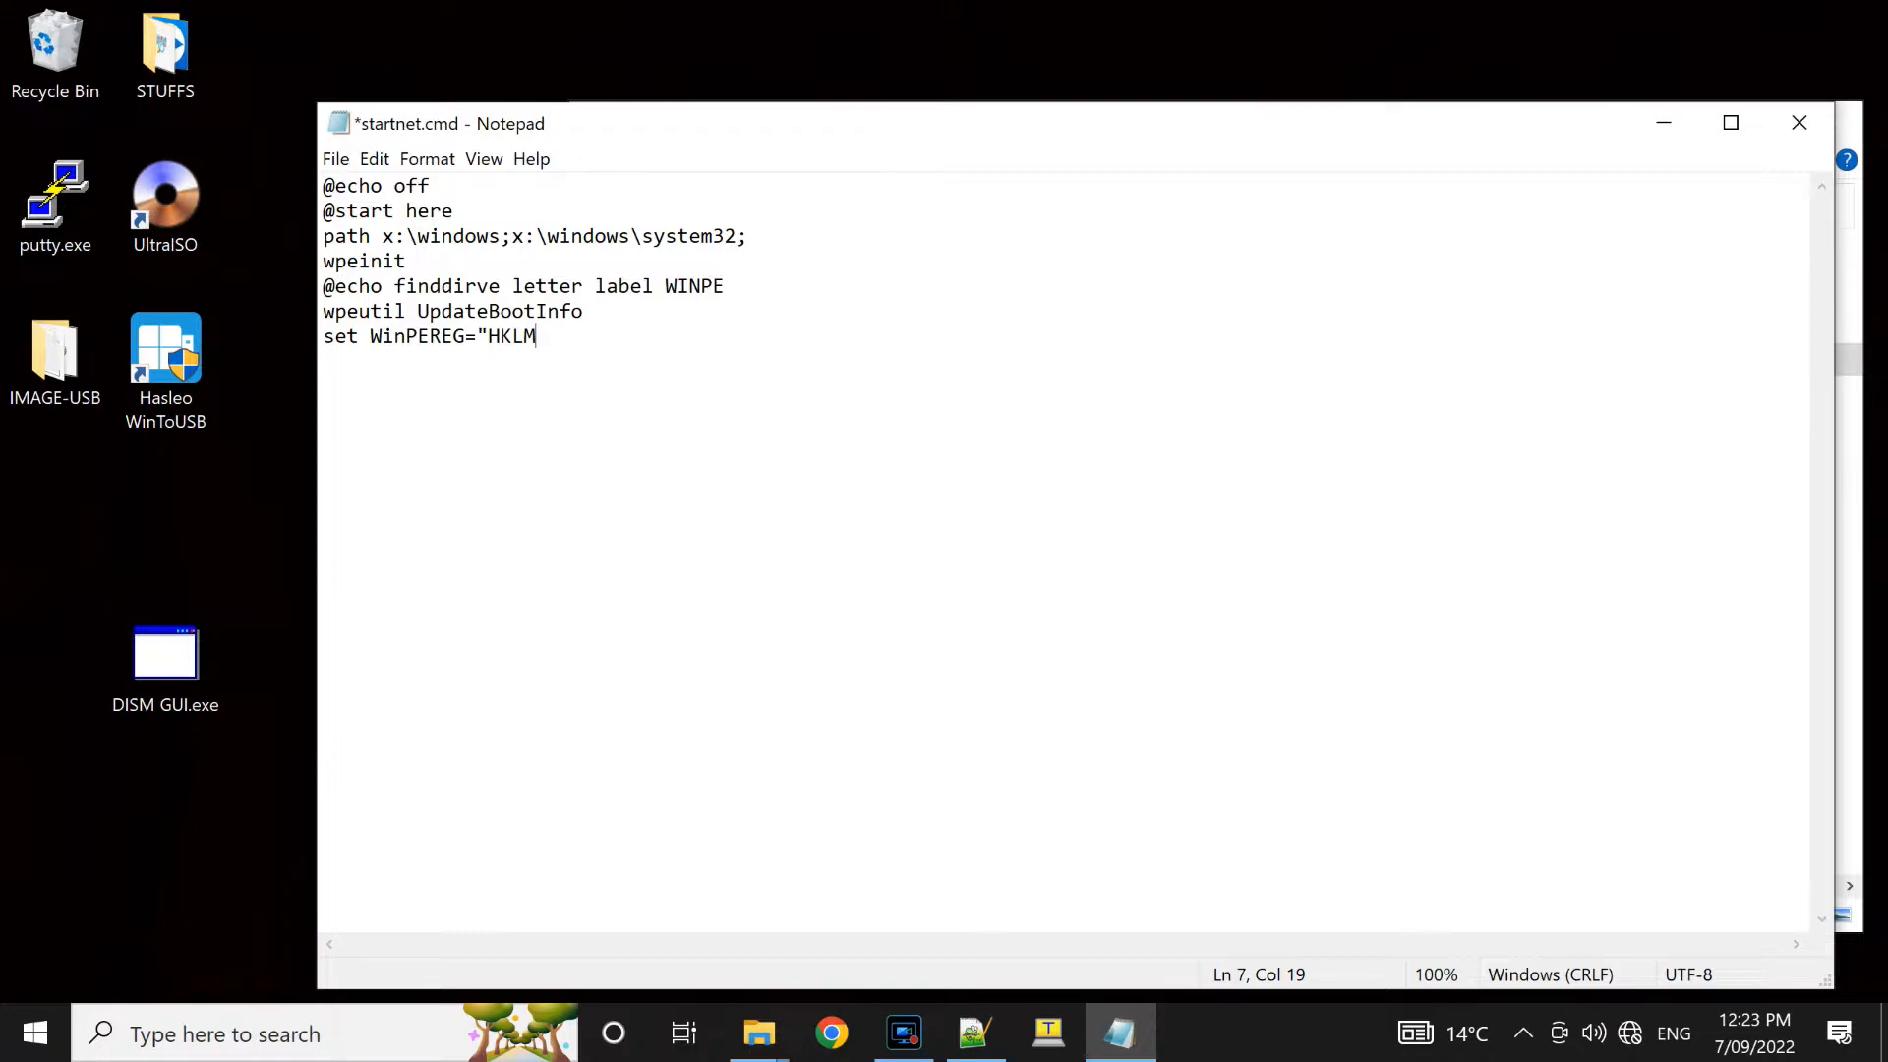
{"action": "type", "text": "\\System\\CurrentControlSet\\Control"}
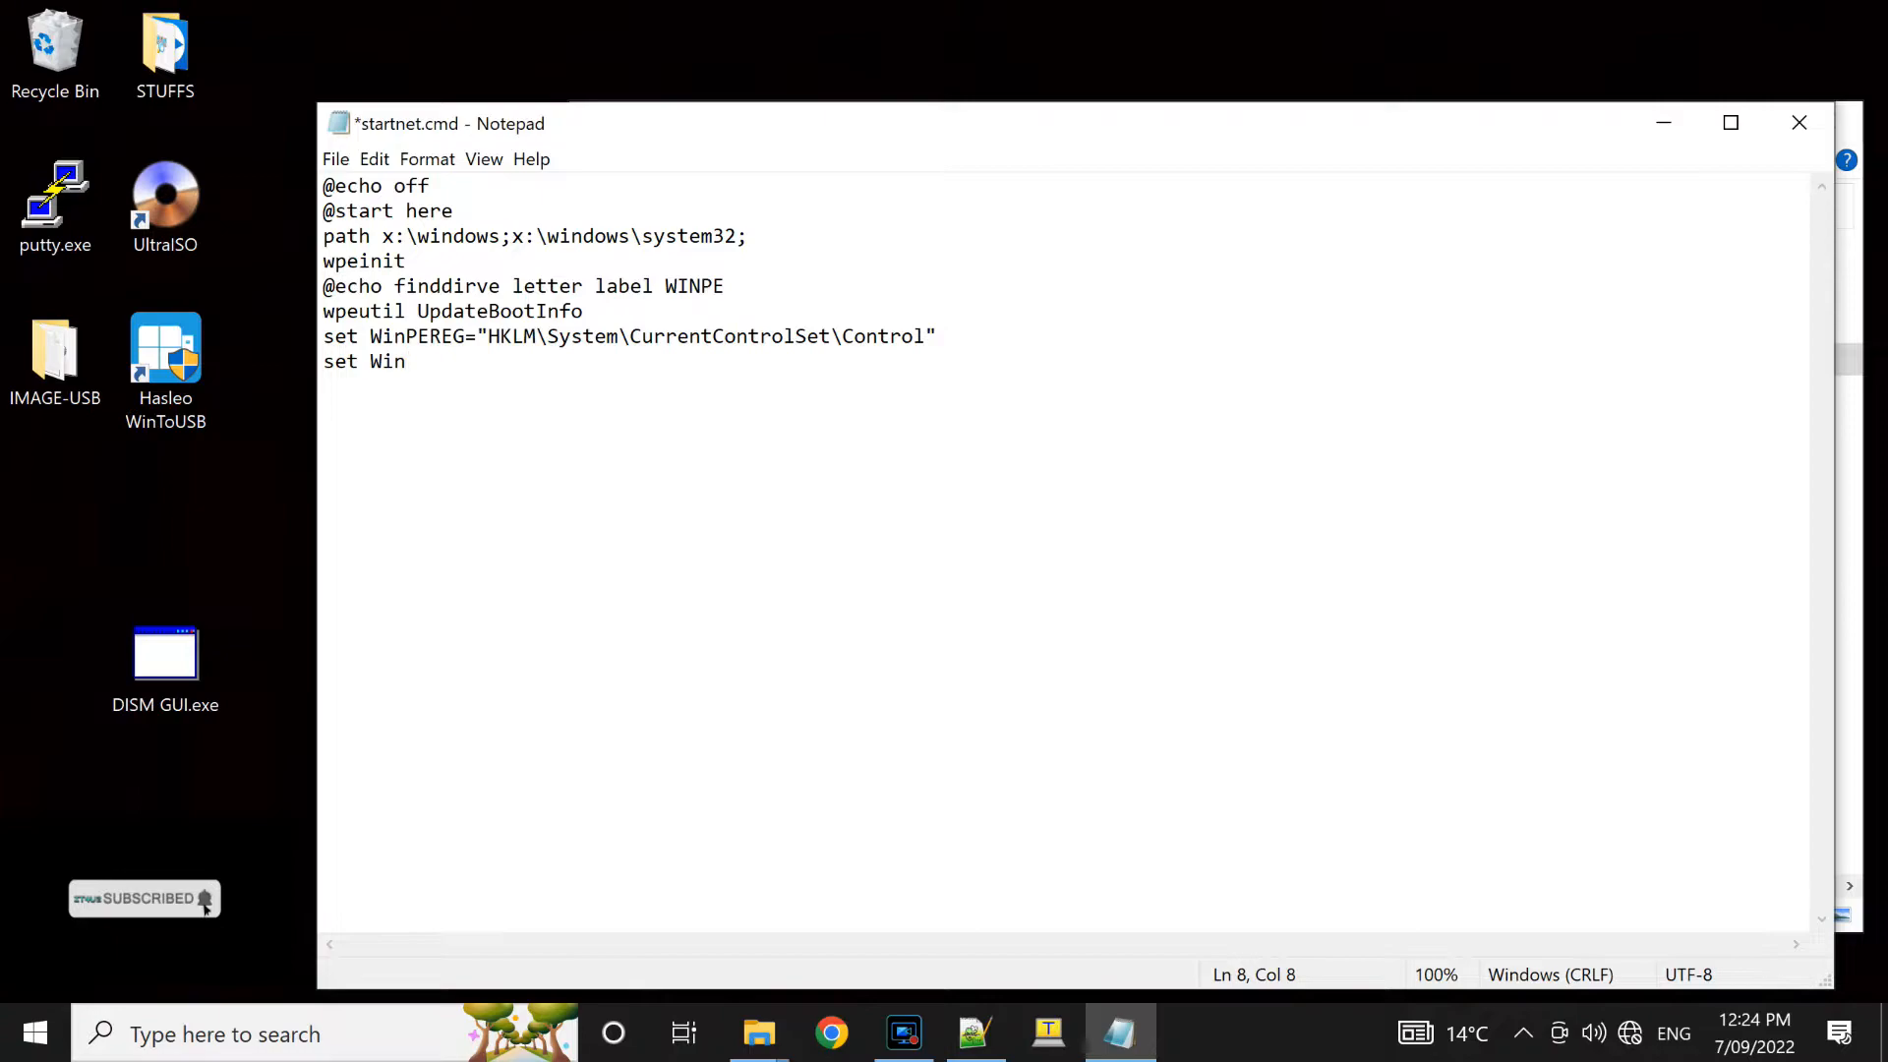
{"action": "type", "text": "PEKey=PEBootRamDiskSourceDrive"}
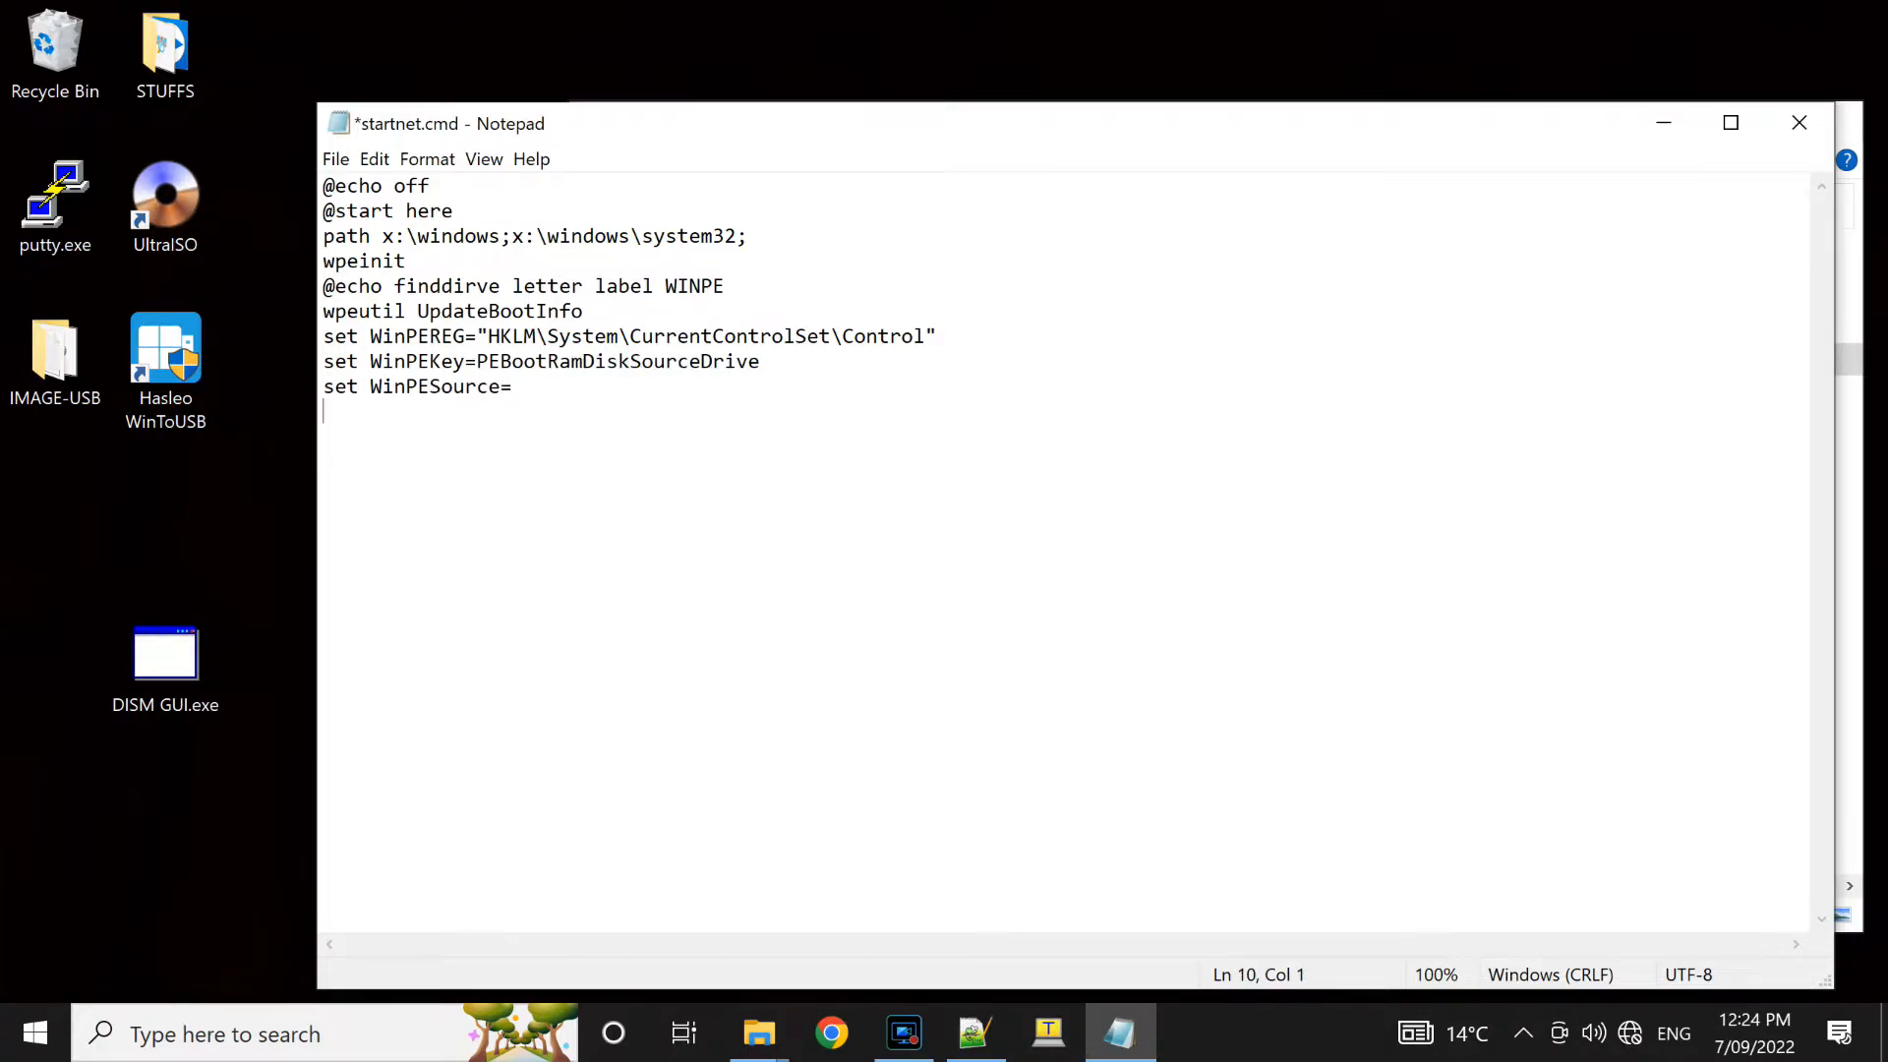
- Add the USB drive-letter rem comment and the for /f Reg query loop setting WinPESource=%%a
{"action": "type", "text": "@rem get volume letter of U"}
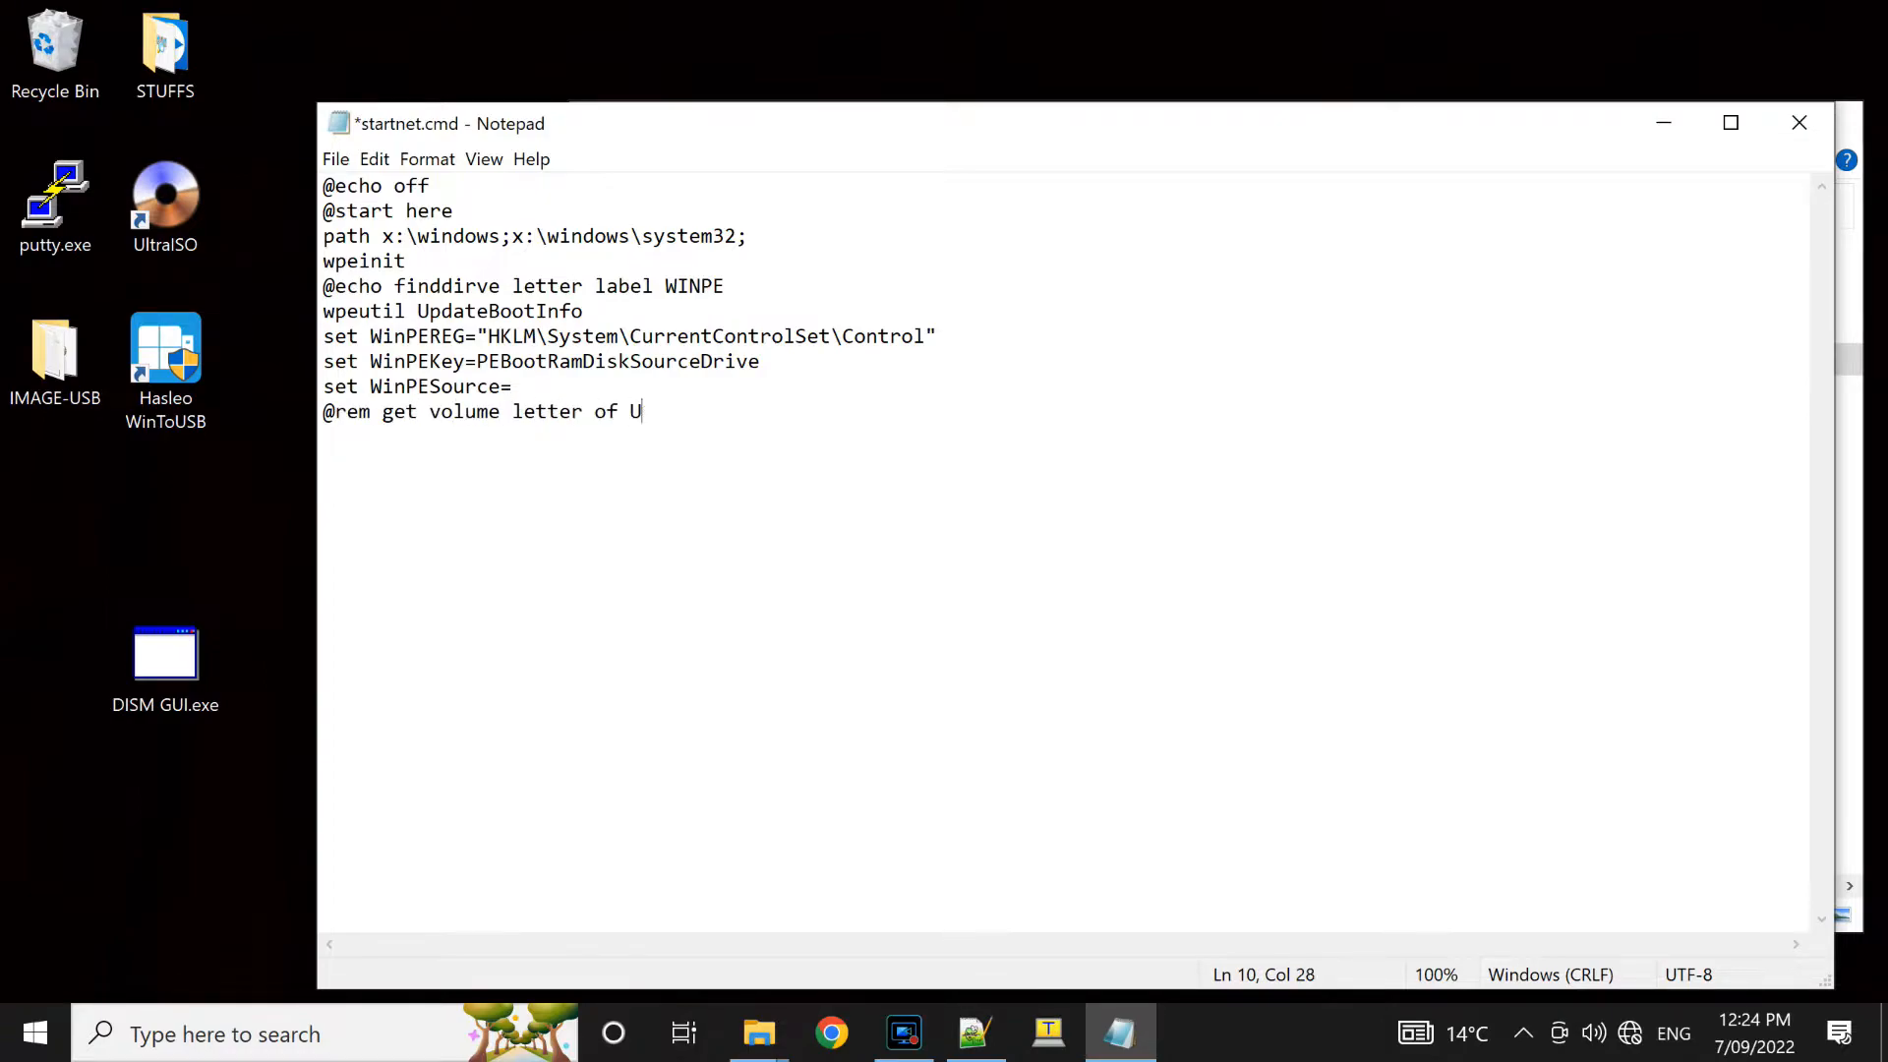
{"action": "type", "text": "SB drive"}
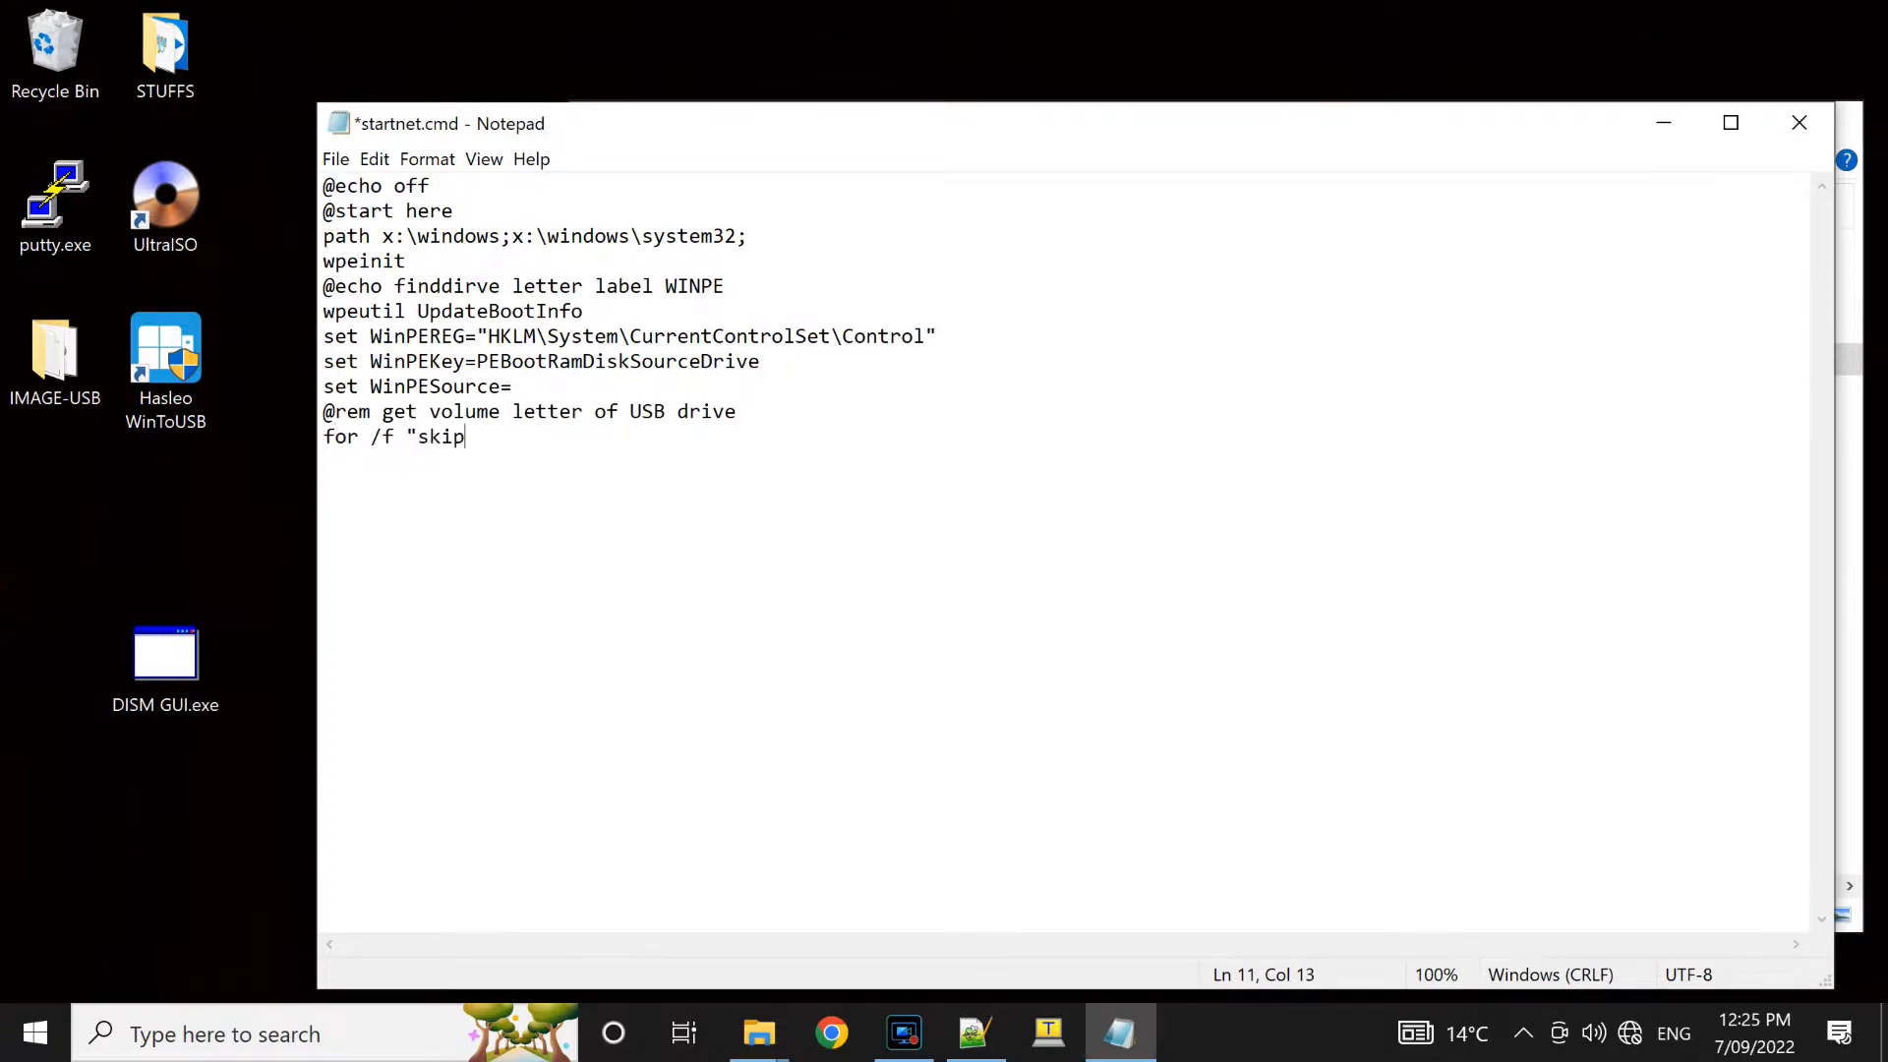
{"action": "type", "text": "2 tokens=3\" %%a in ('"}
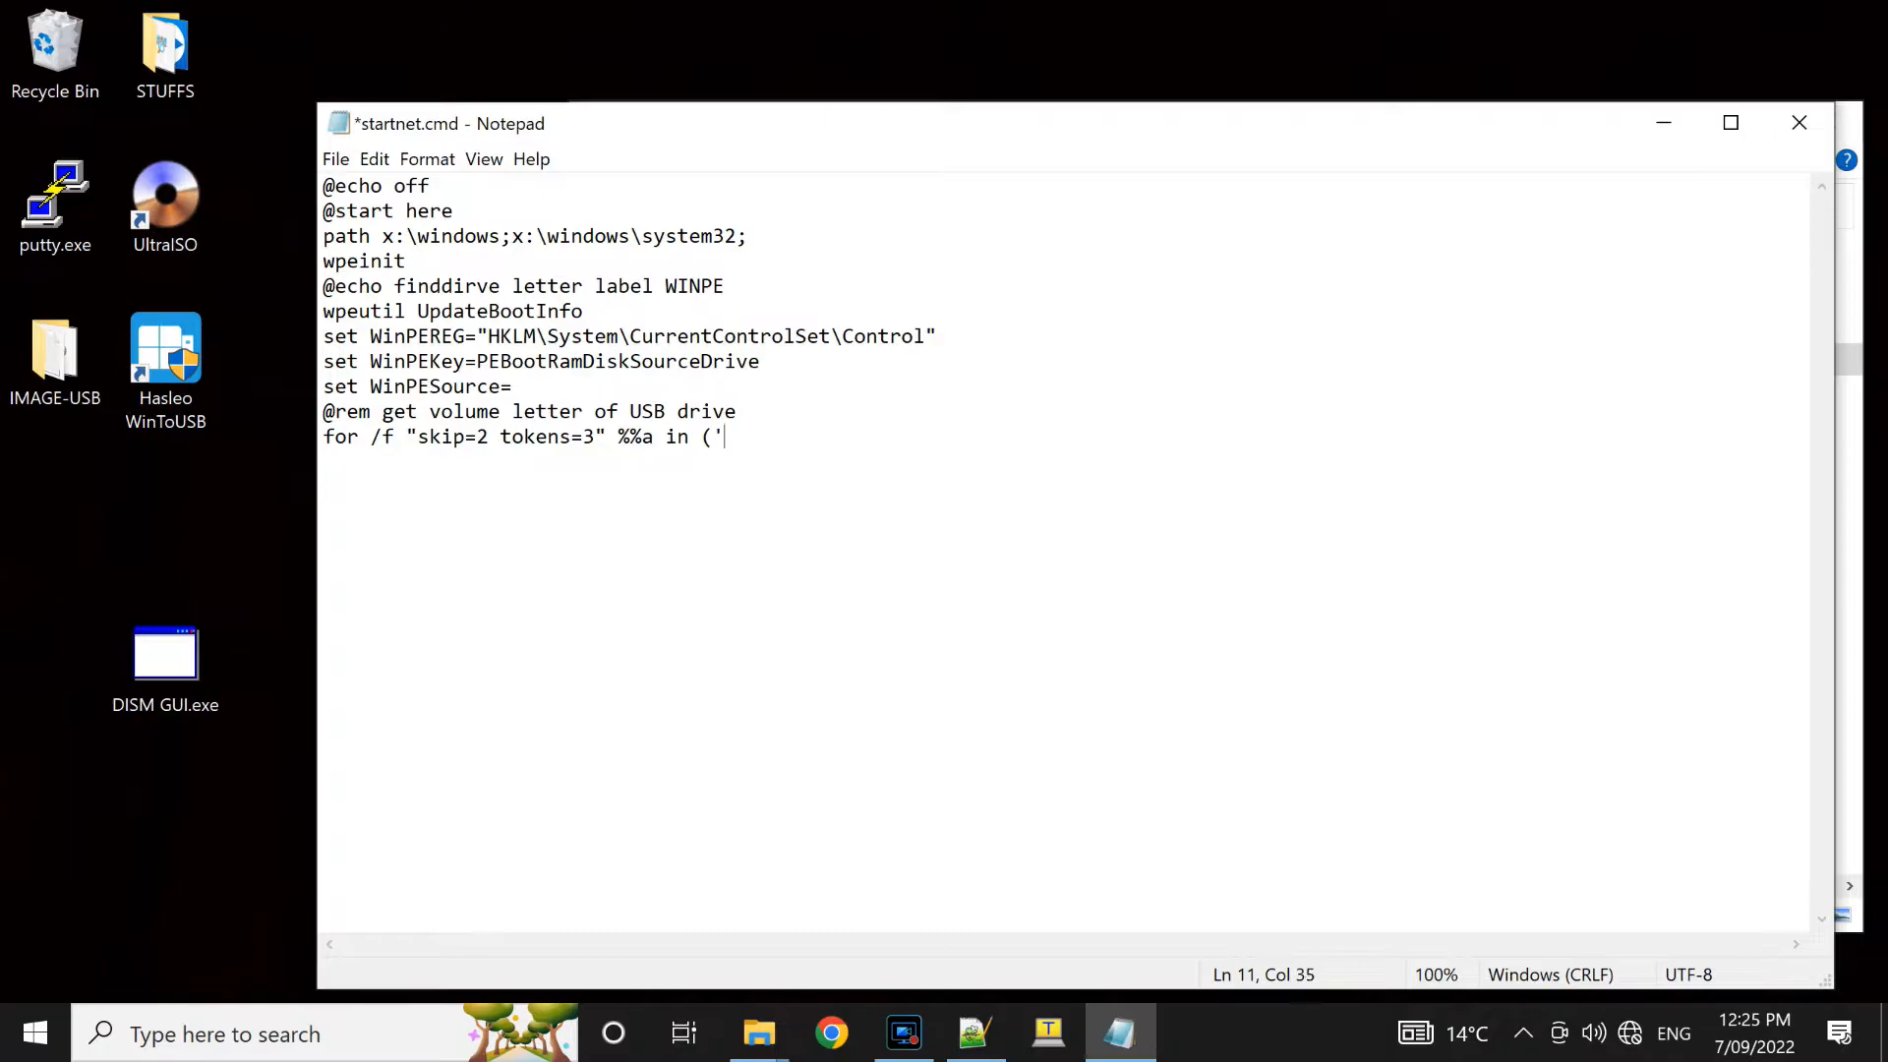
{"action": "type", "text": "call Reg query %WinPEREG"}
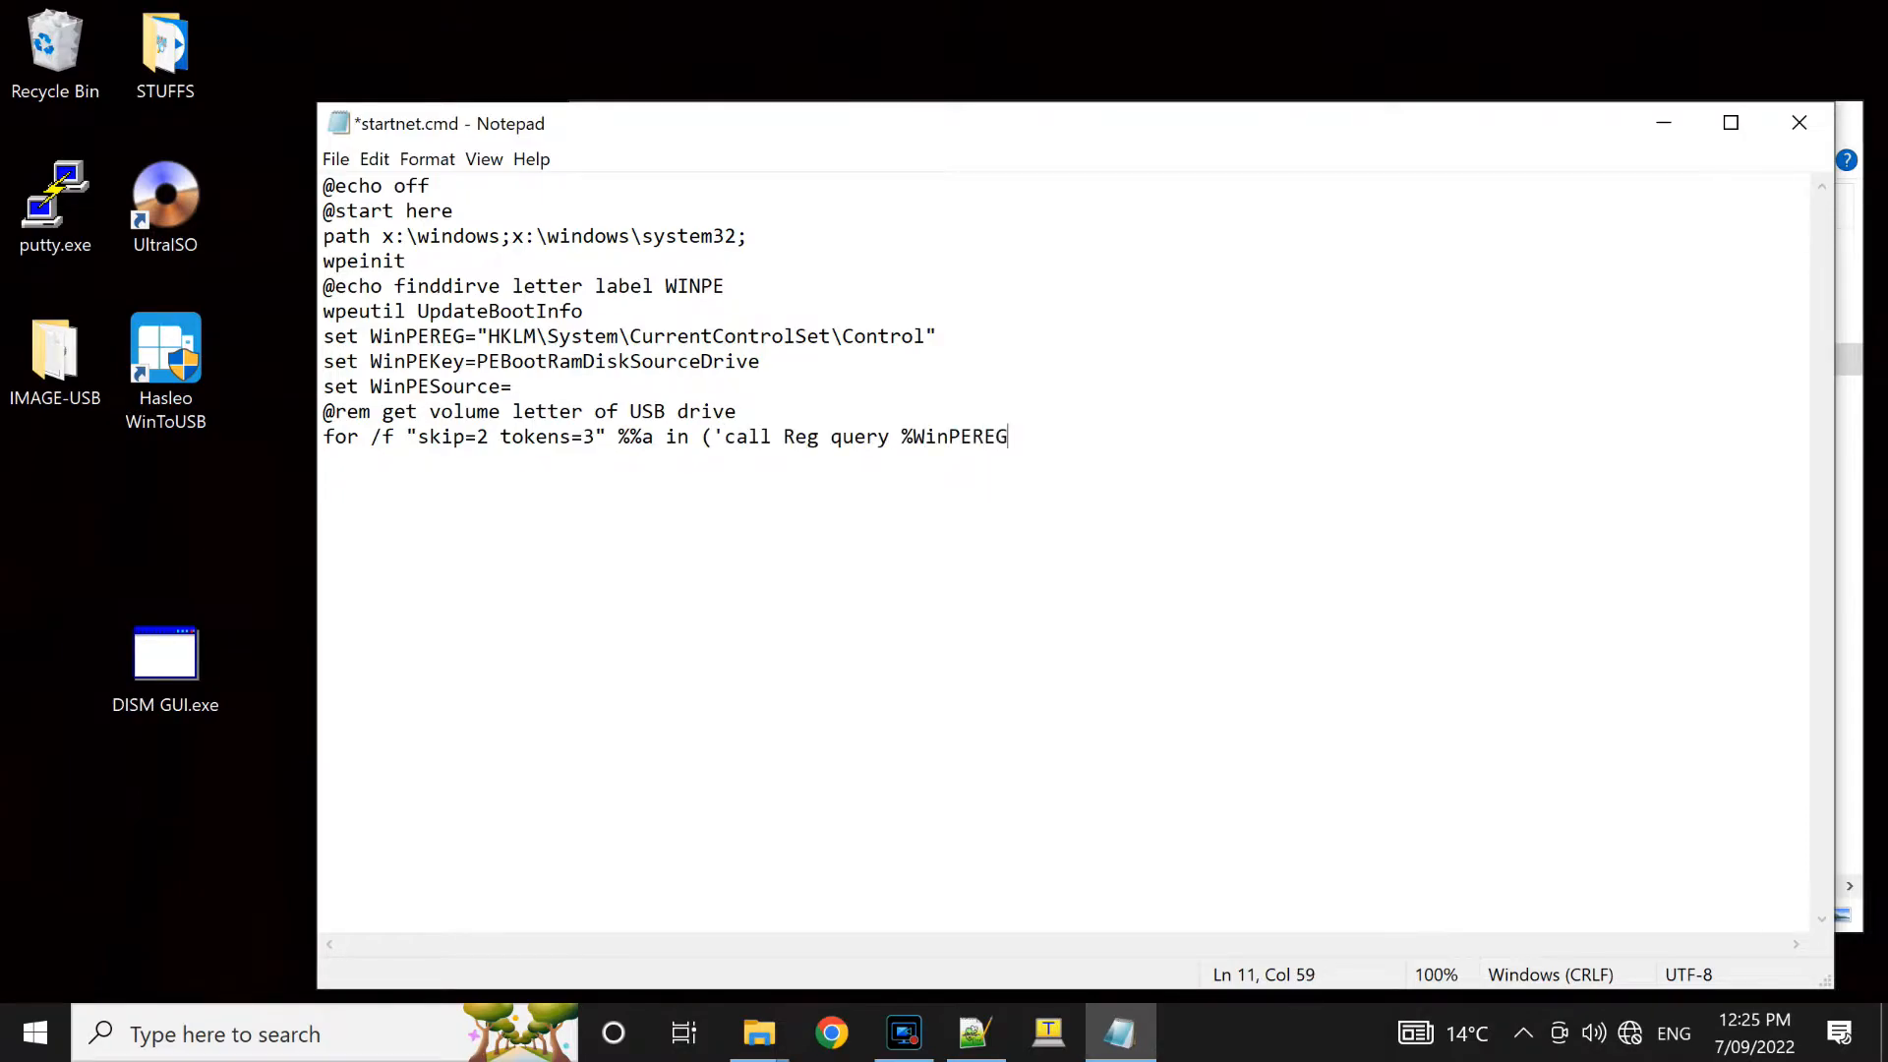
{"action": "type", "text": "% /v %WinPEKEY"}
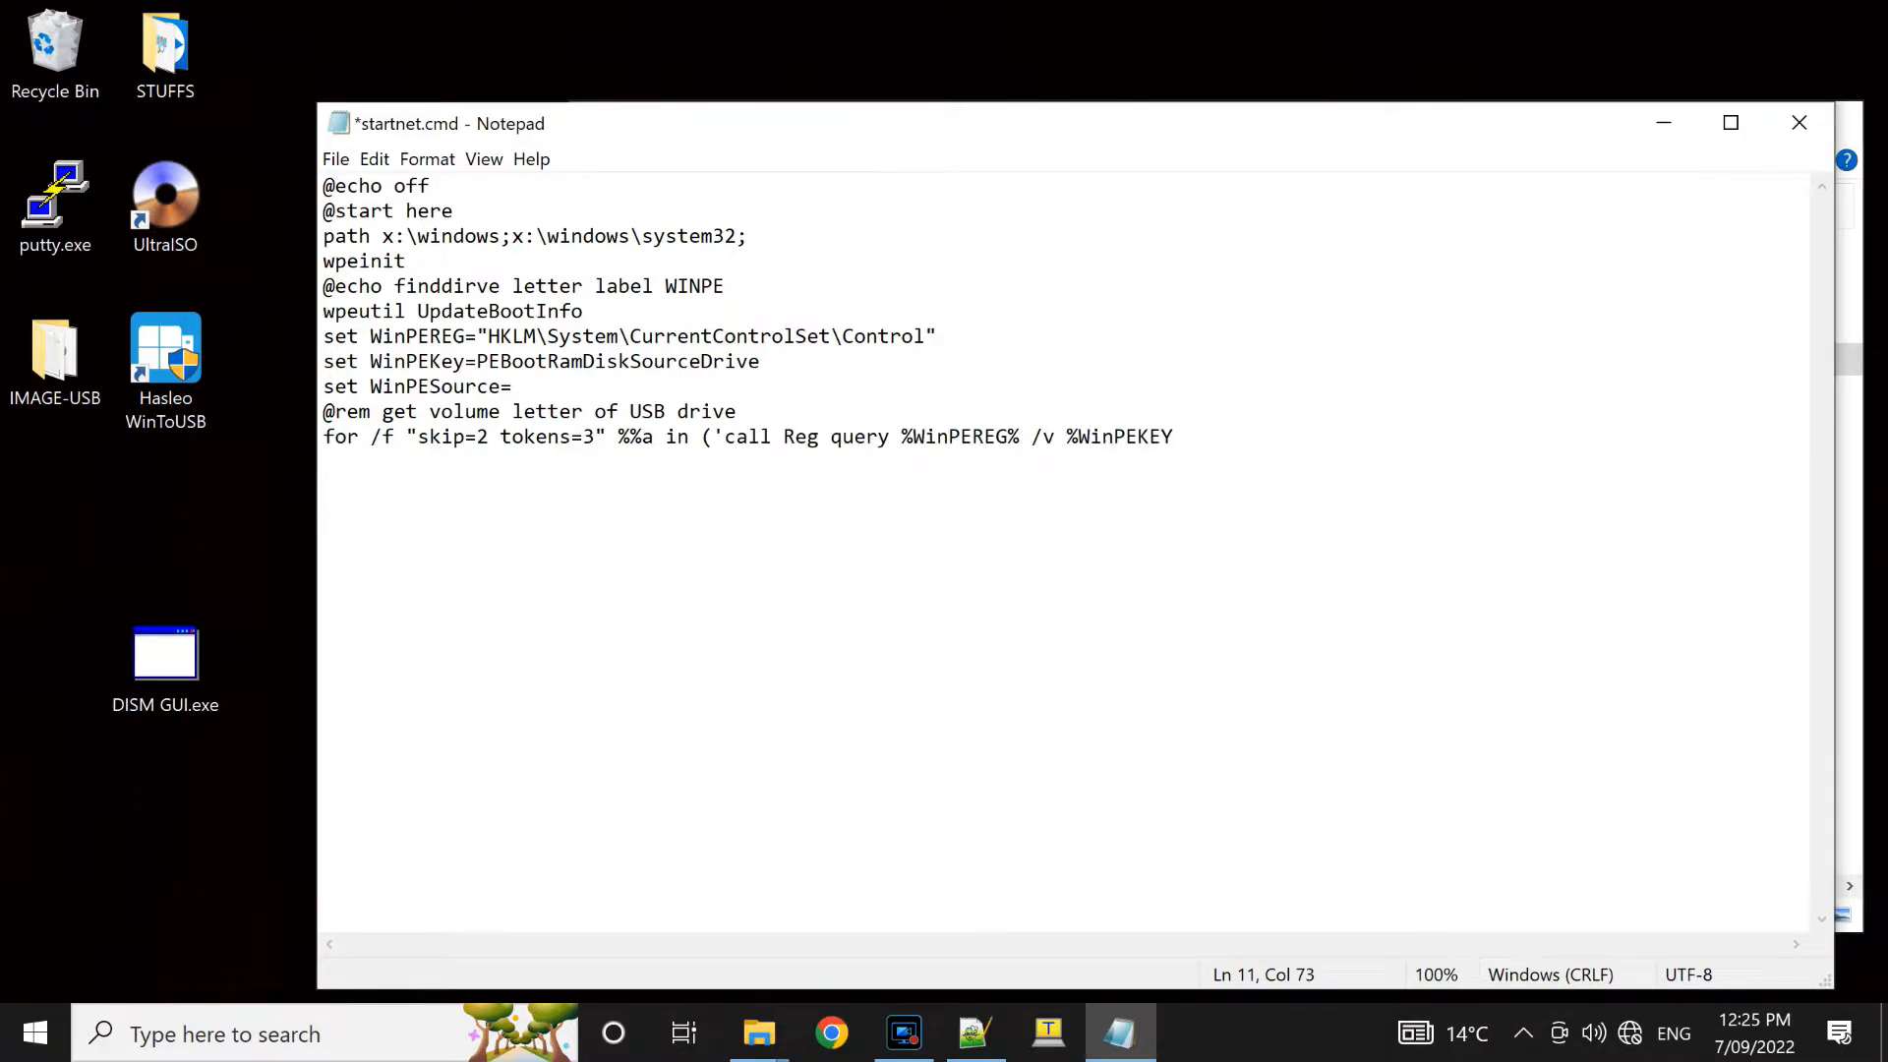
{"action": "type", "text": "%') do set WinPESource"}
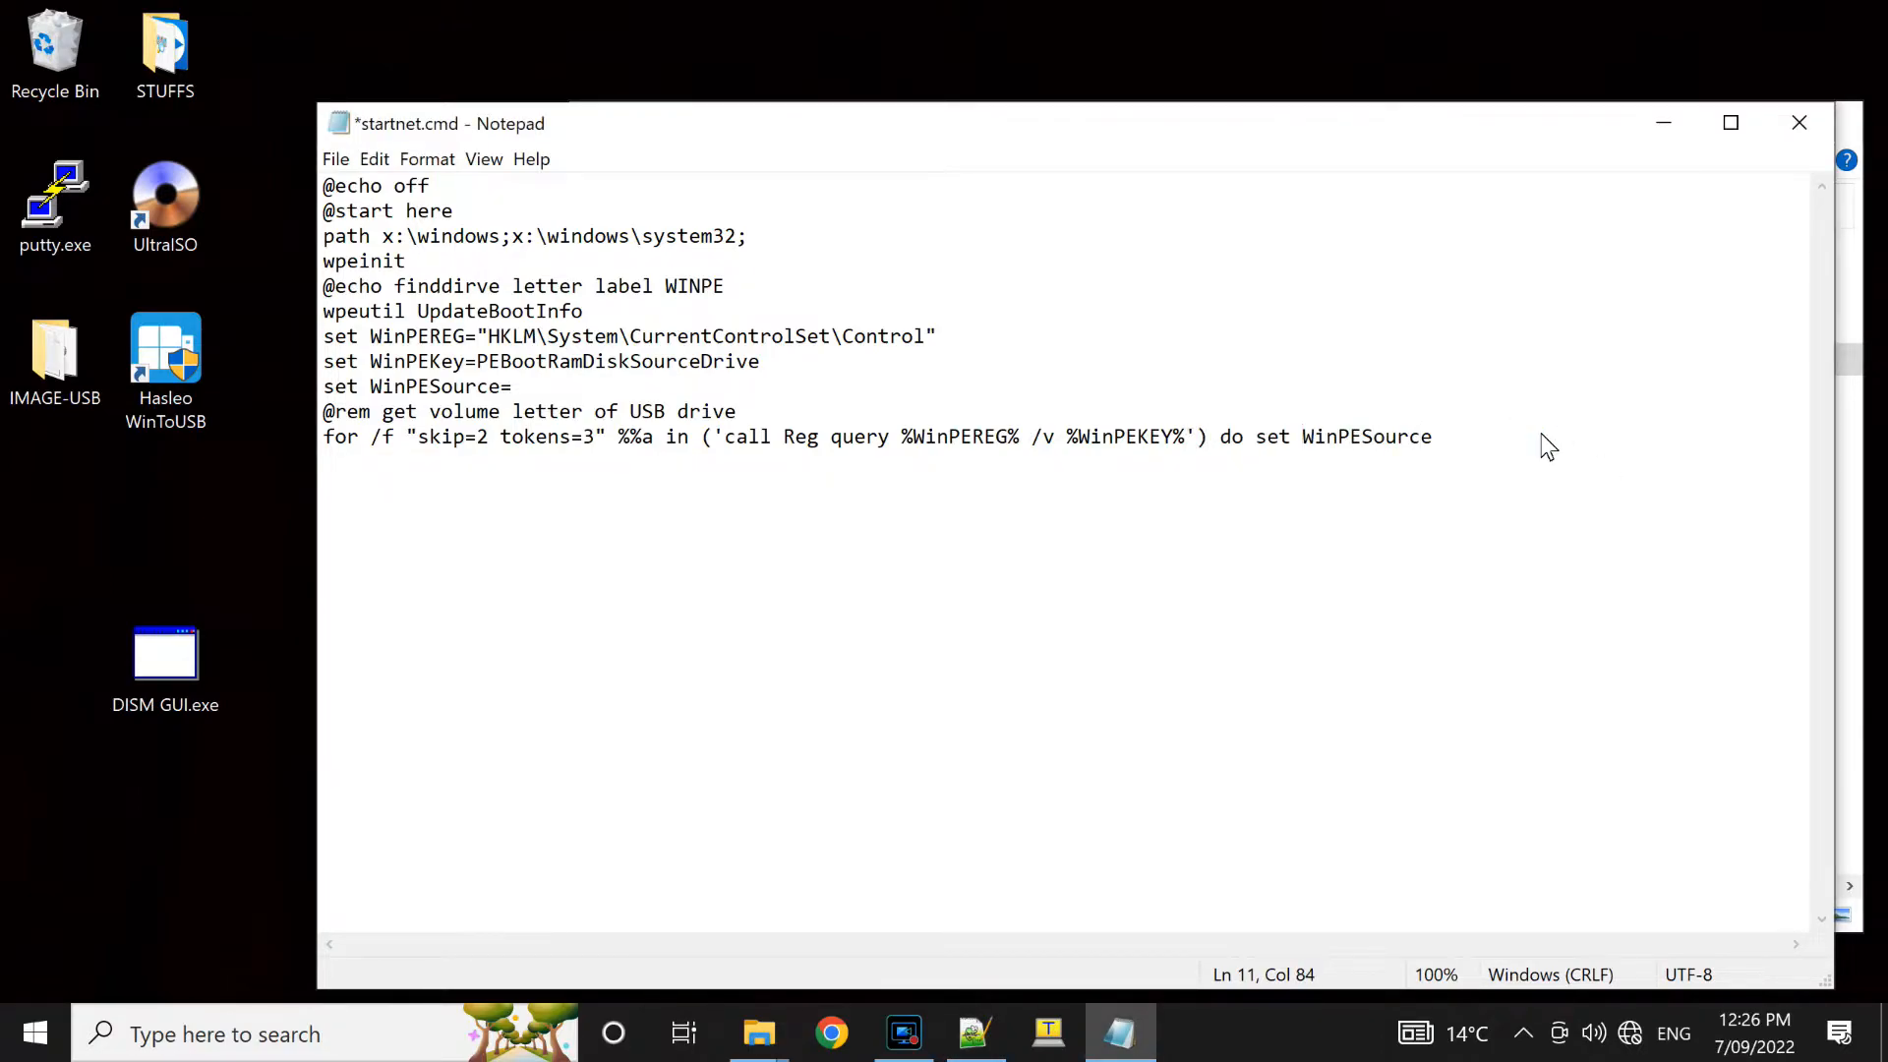
{"action": "type", "text": "=%%a"}
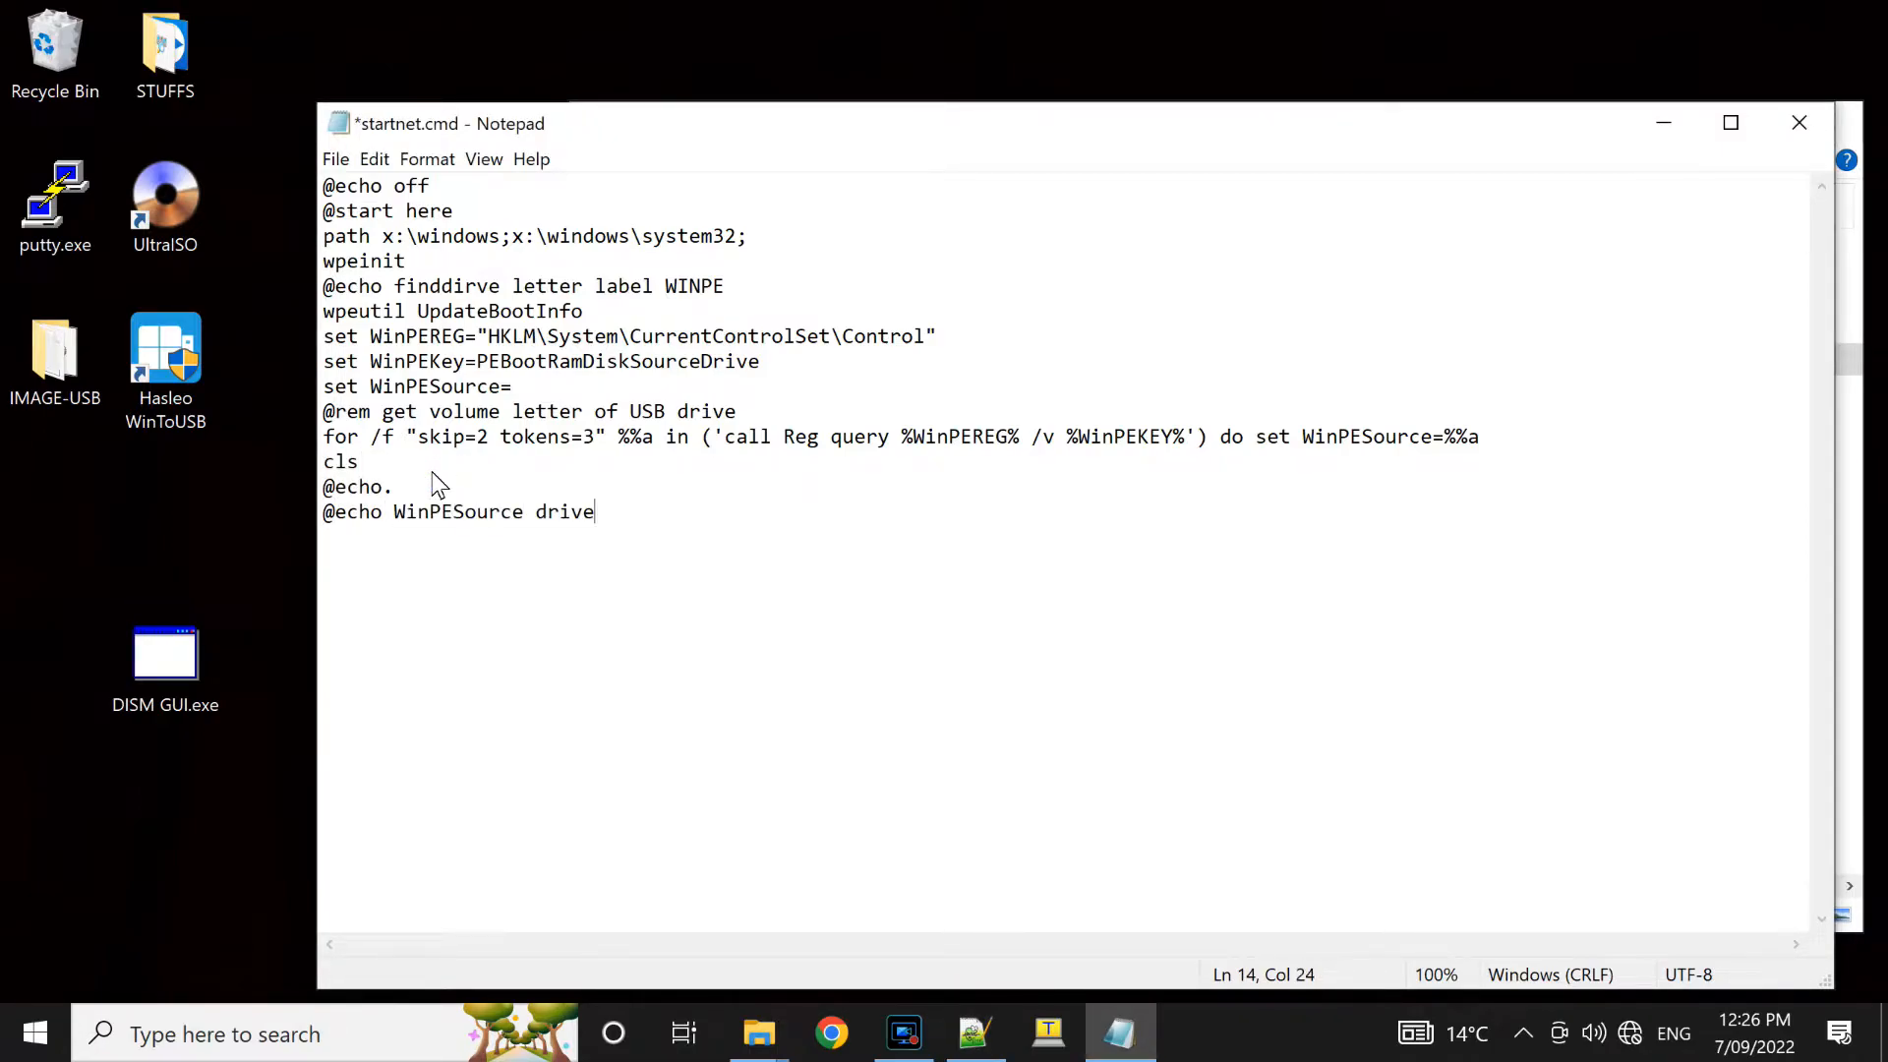
- Finish the 'letter is "%WinPESource%"' echo and begin the if exist "%WinPESource%" test
{"action": "type", "text": "letter is \"%WinPESource%\""}
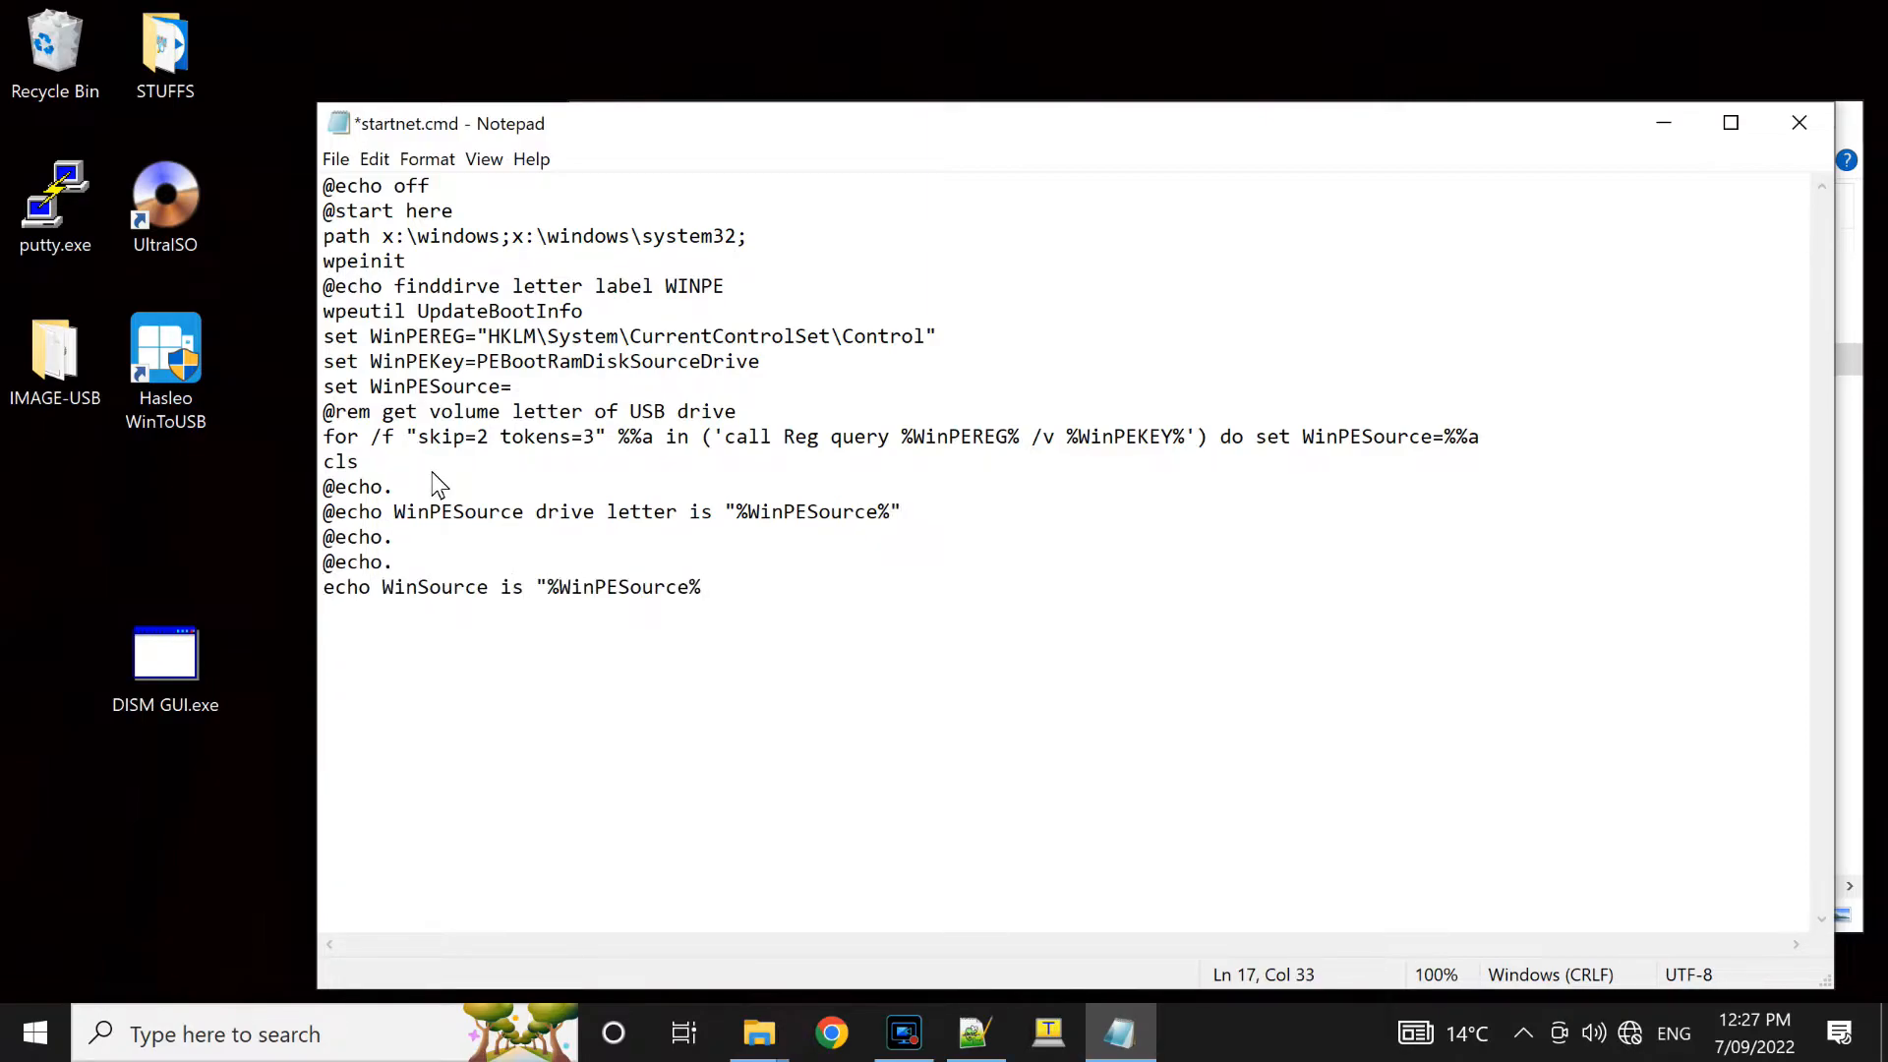
{"action": "type", "text": "if exist"}
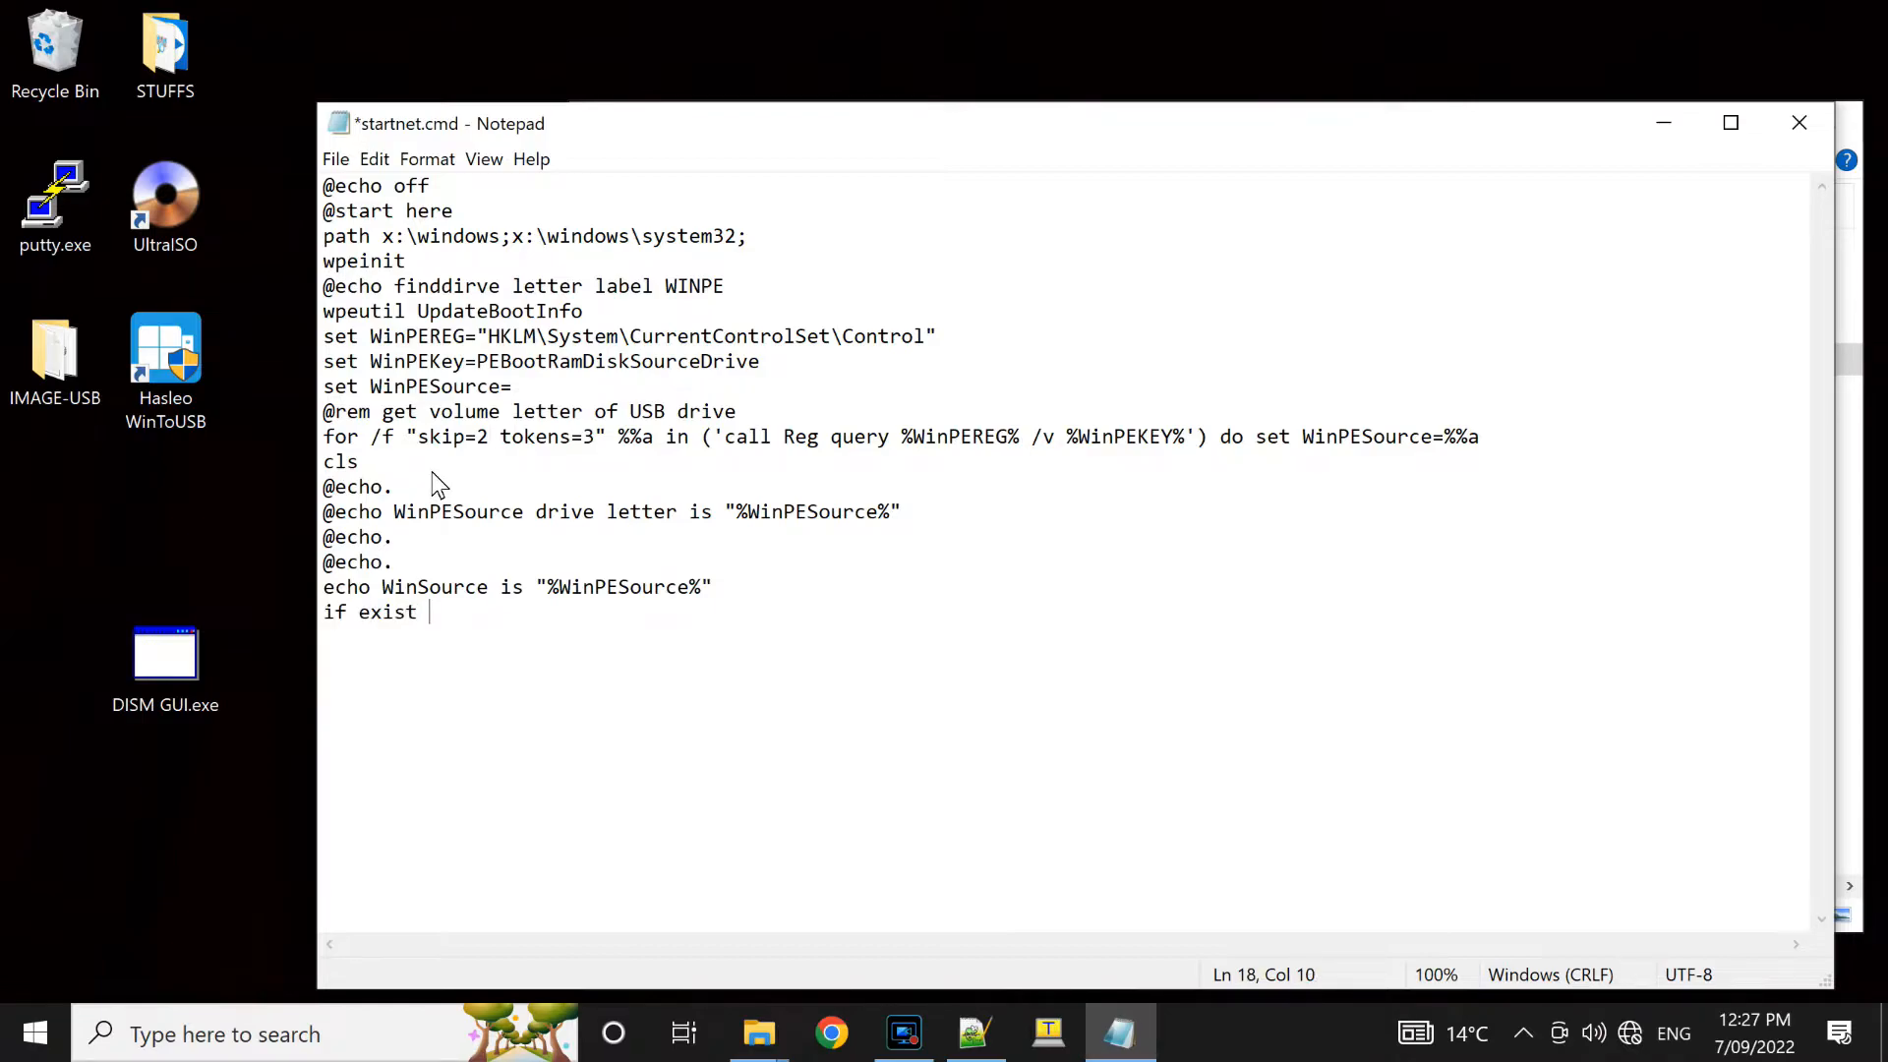
{"action": "type", "text": "\""}
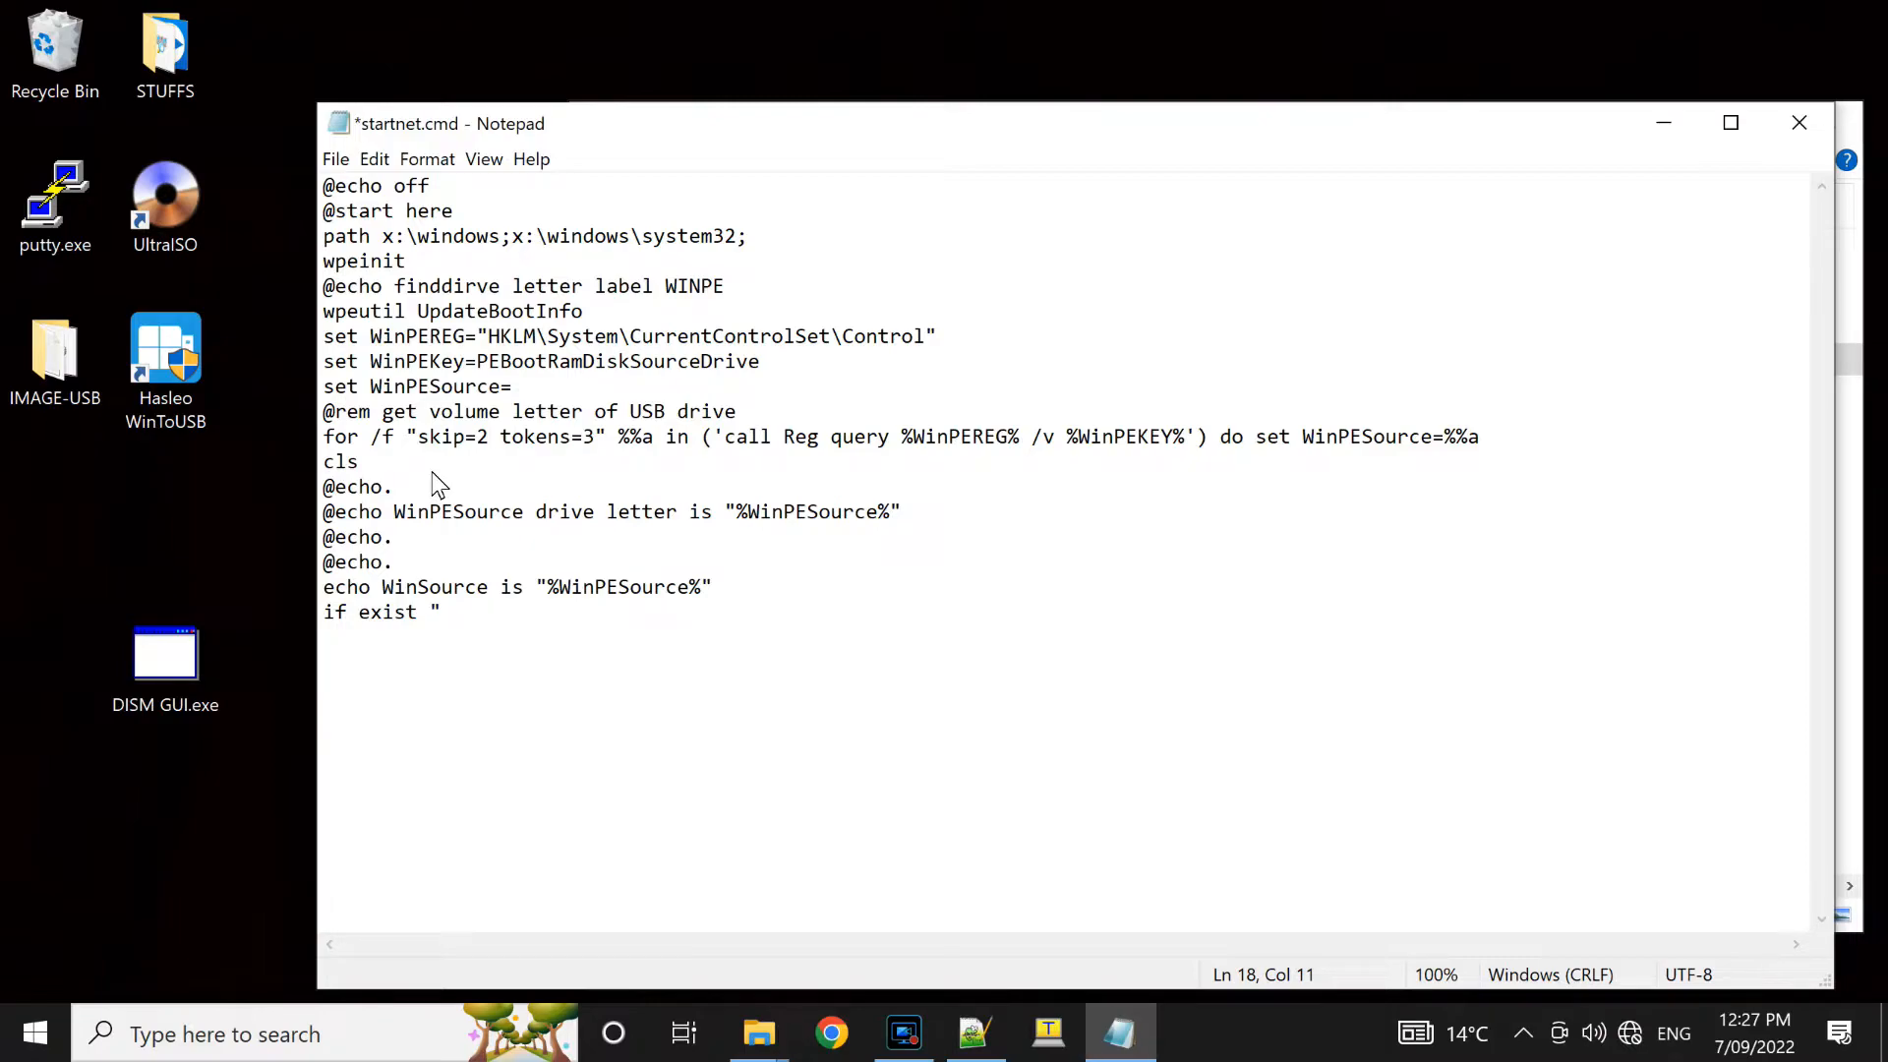
{"action": "double_click", "coordinate": [618, 586]}
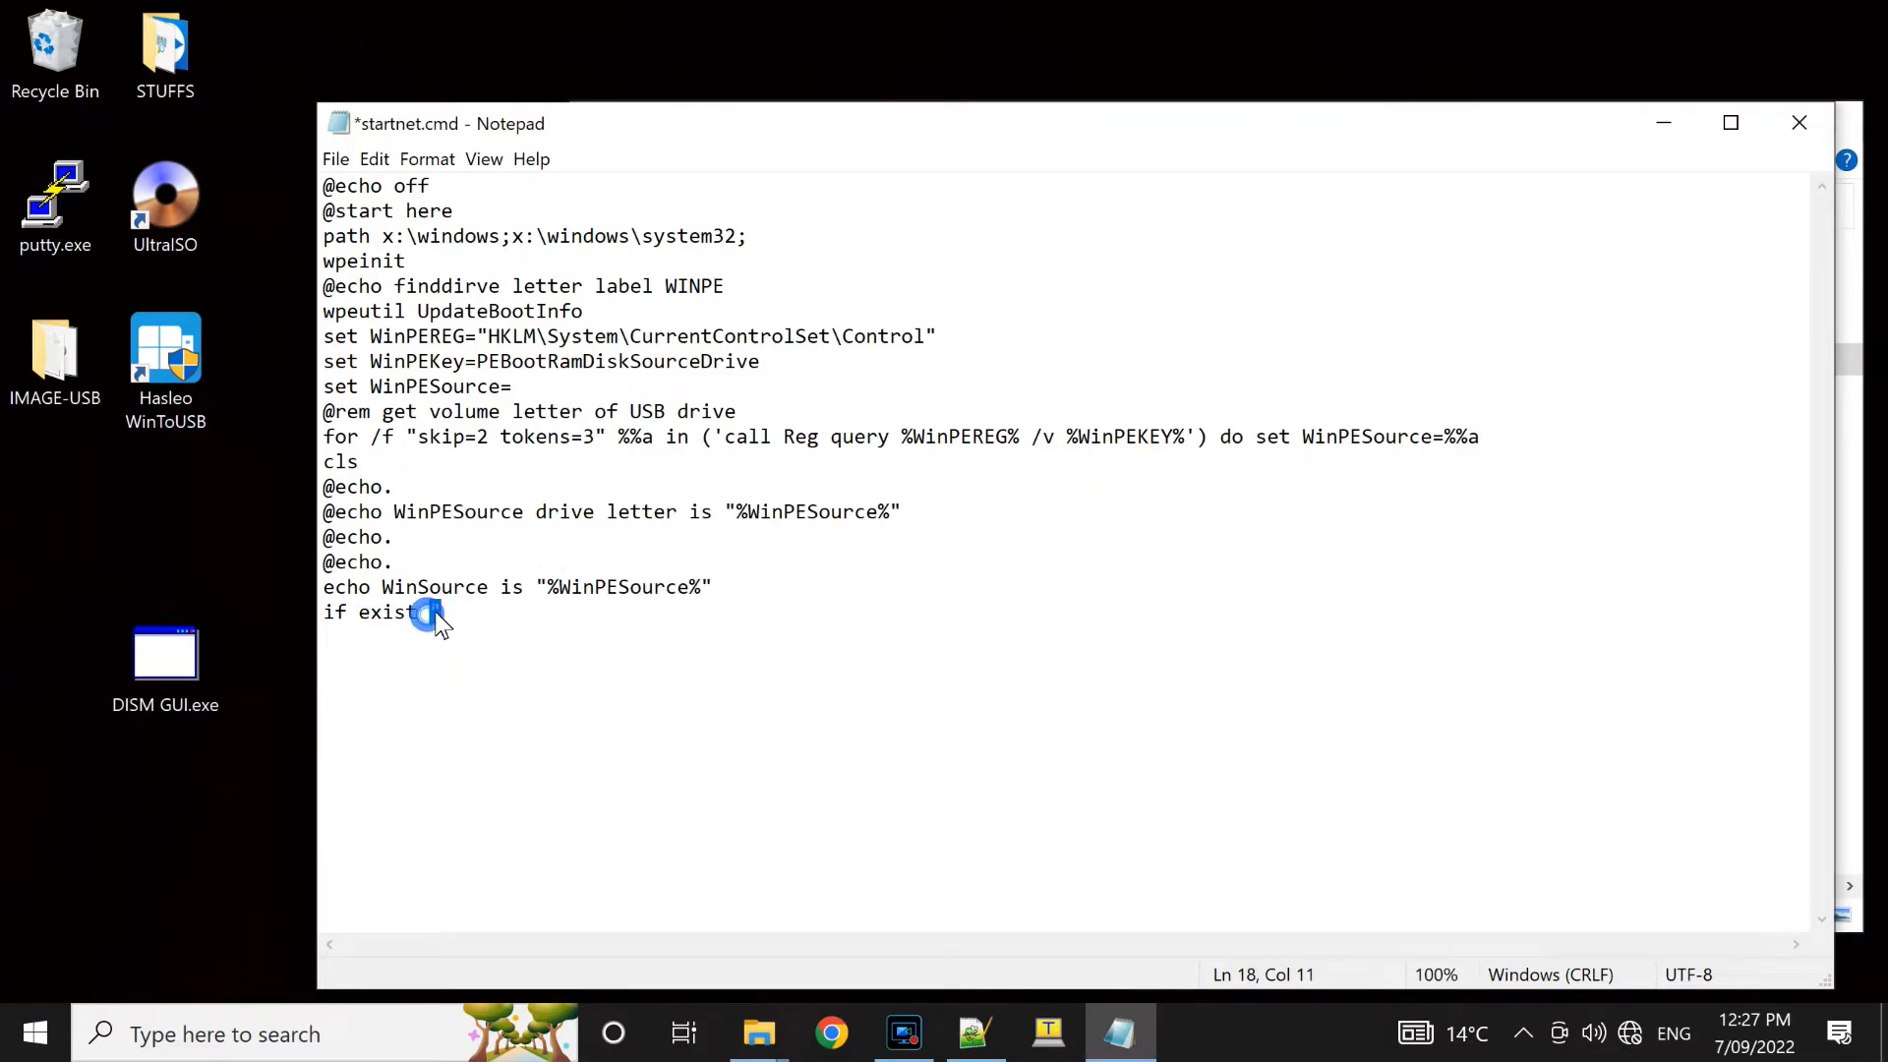
{"action": "type", "text": "\"%WinPESource%\""}
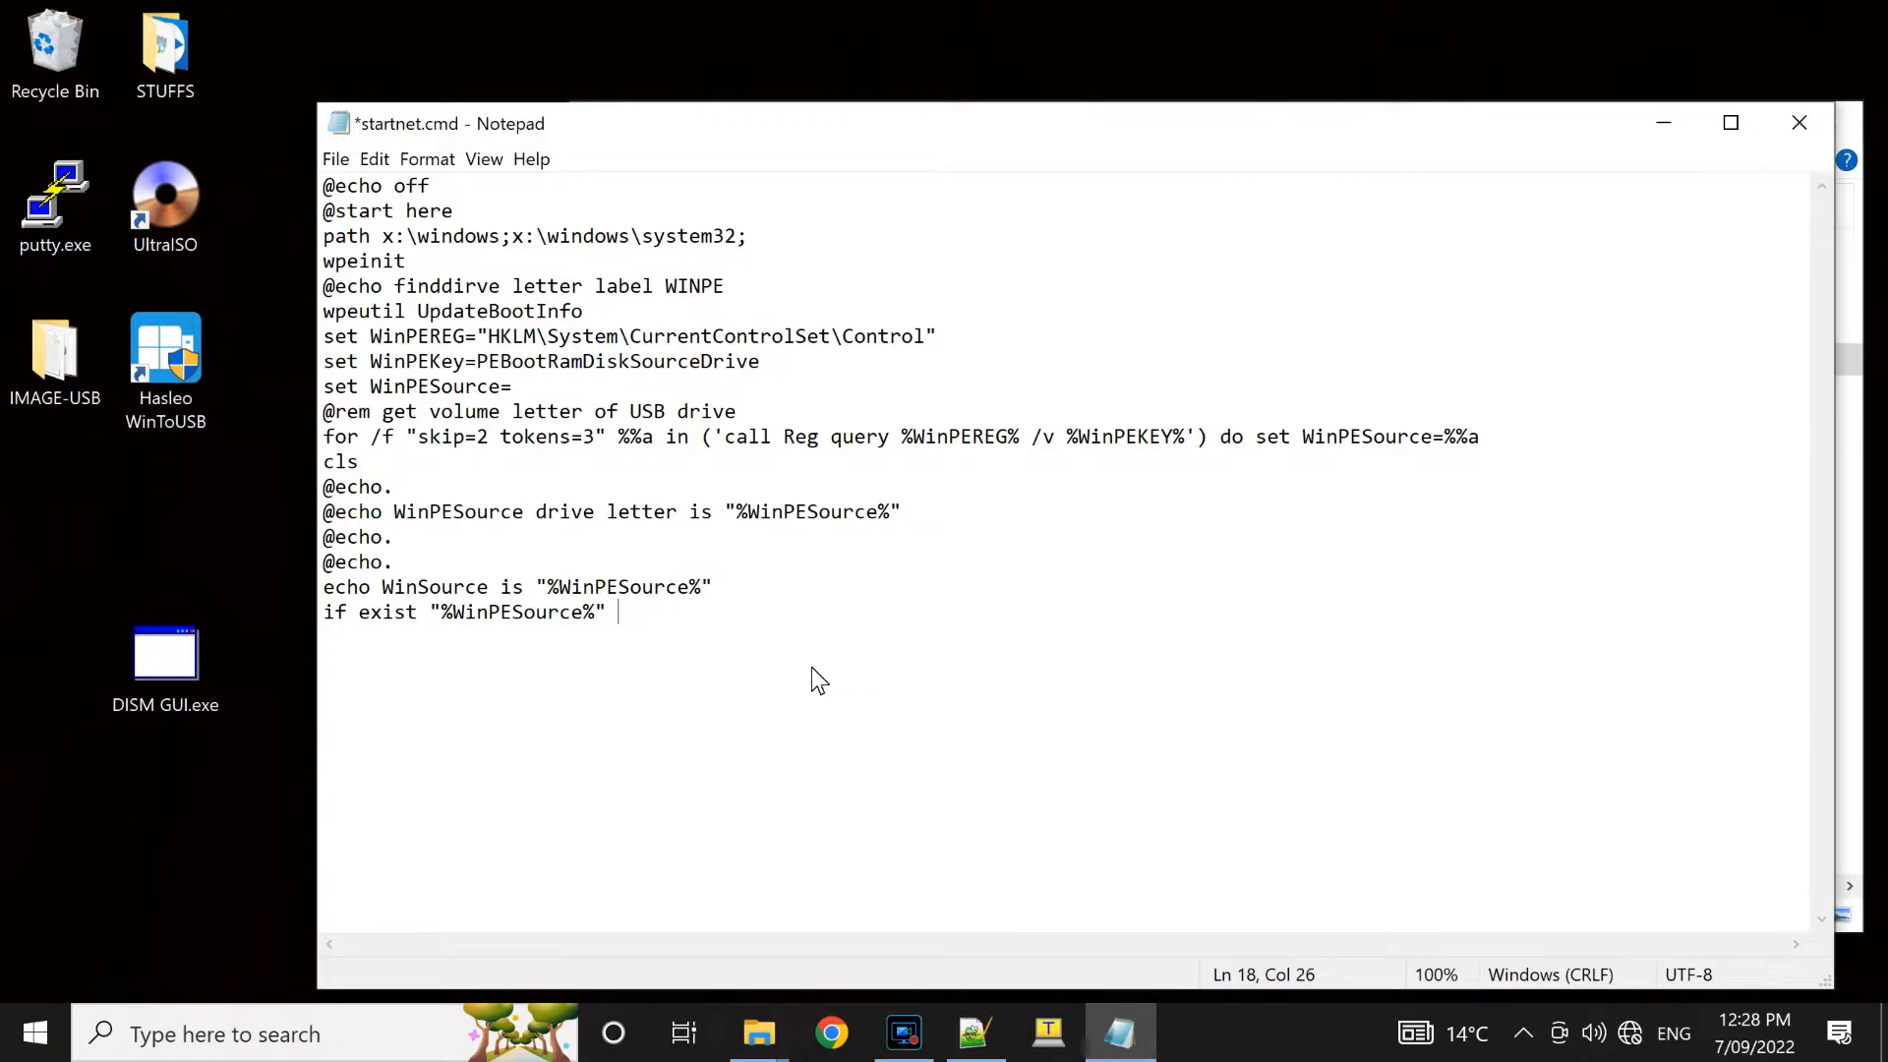
- Add the cd /d "%WinPESource%" branch followed by goto MENU
{"action": "type", "text": "("}
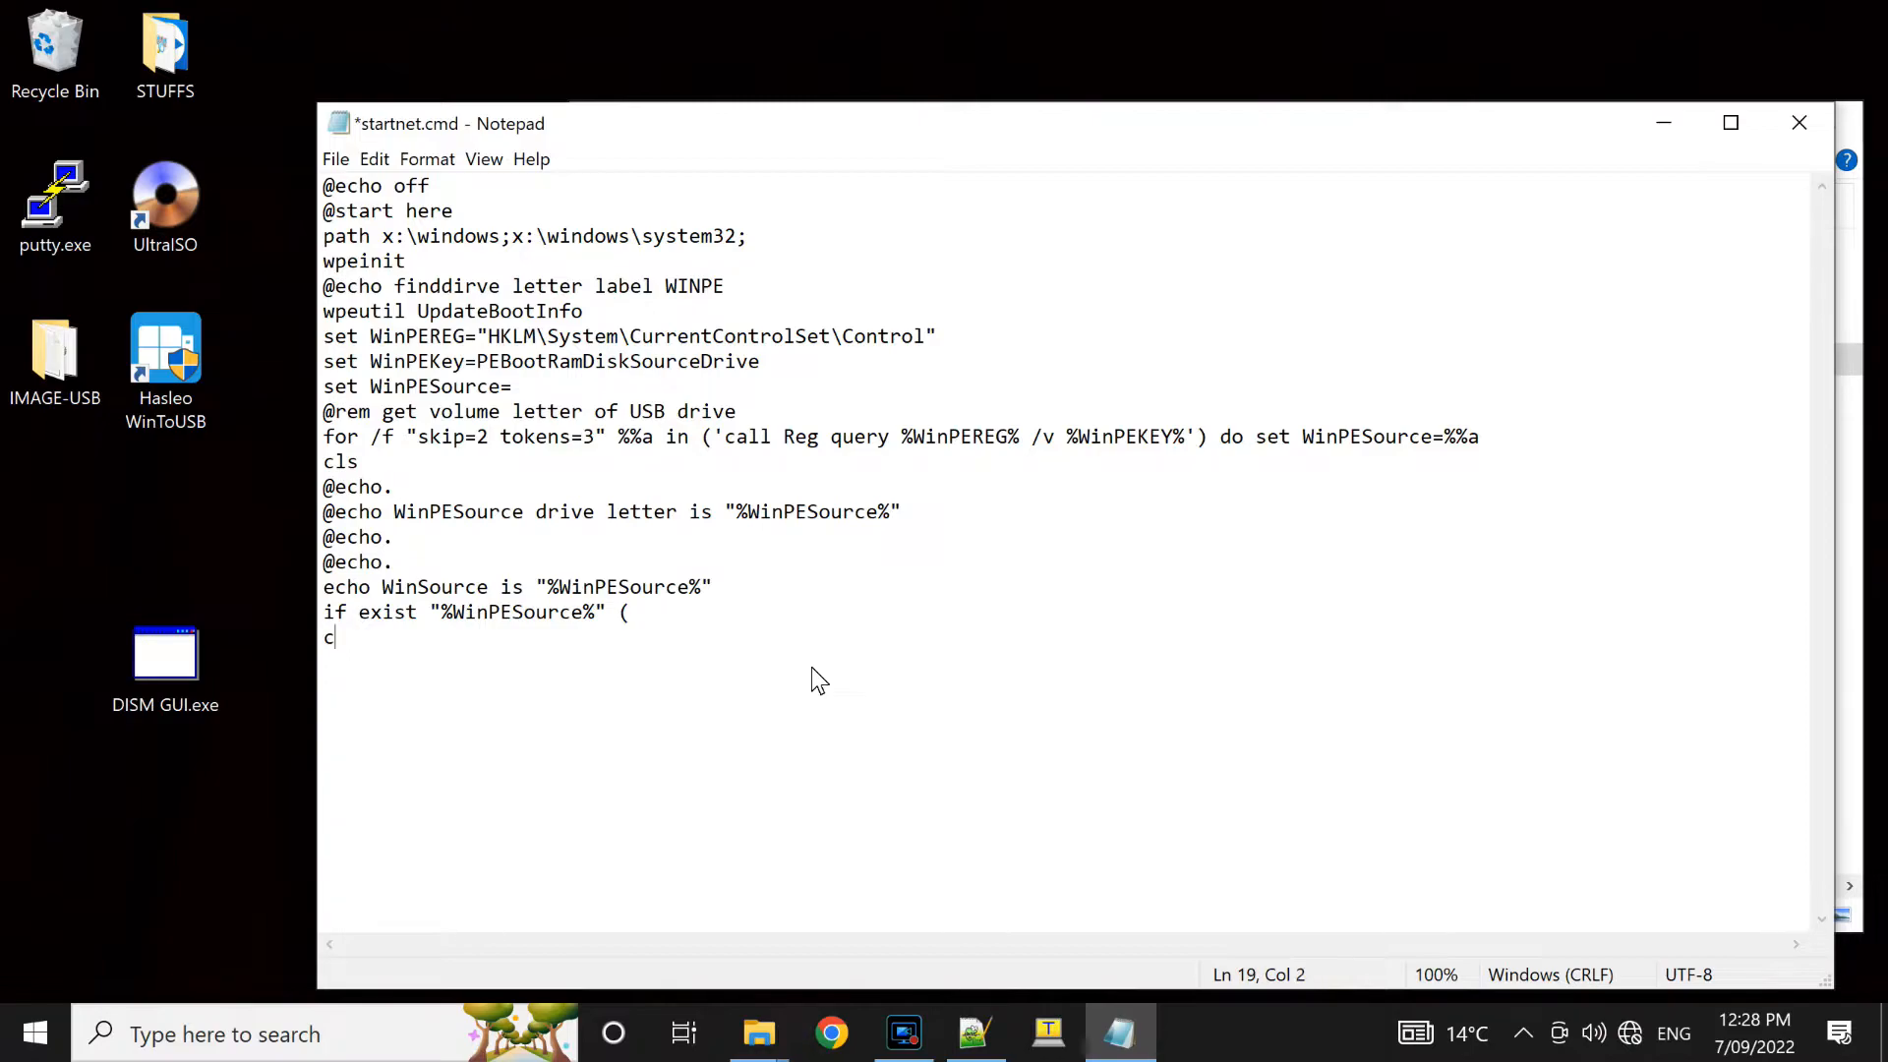
{"action": "type", "text": "d"}
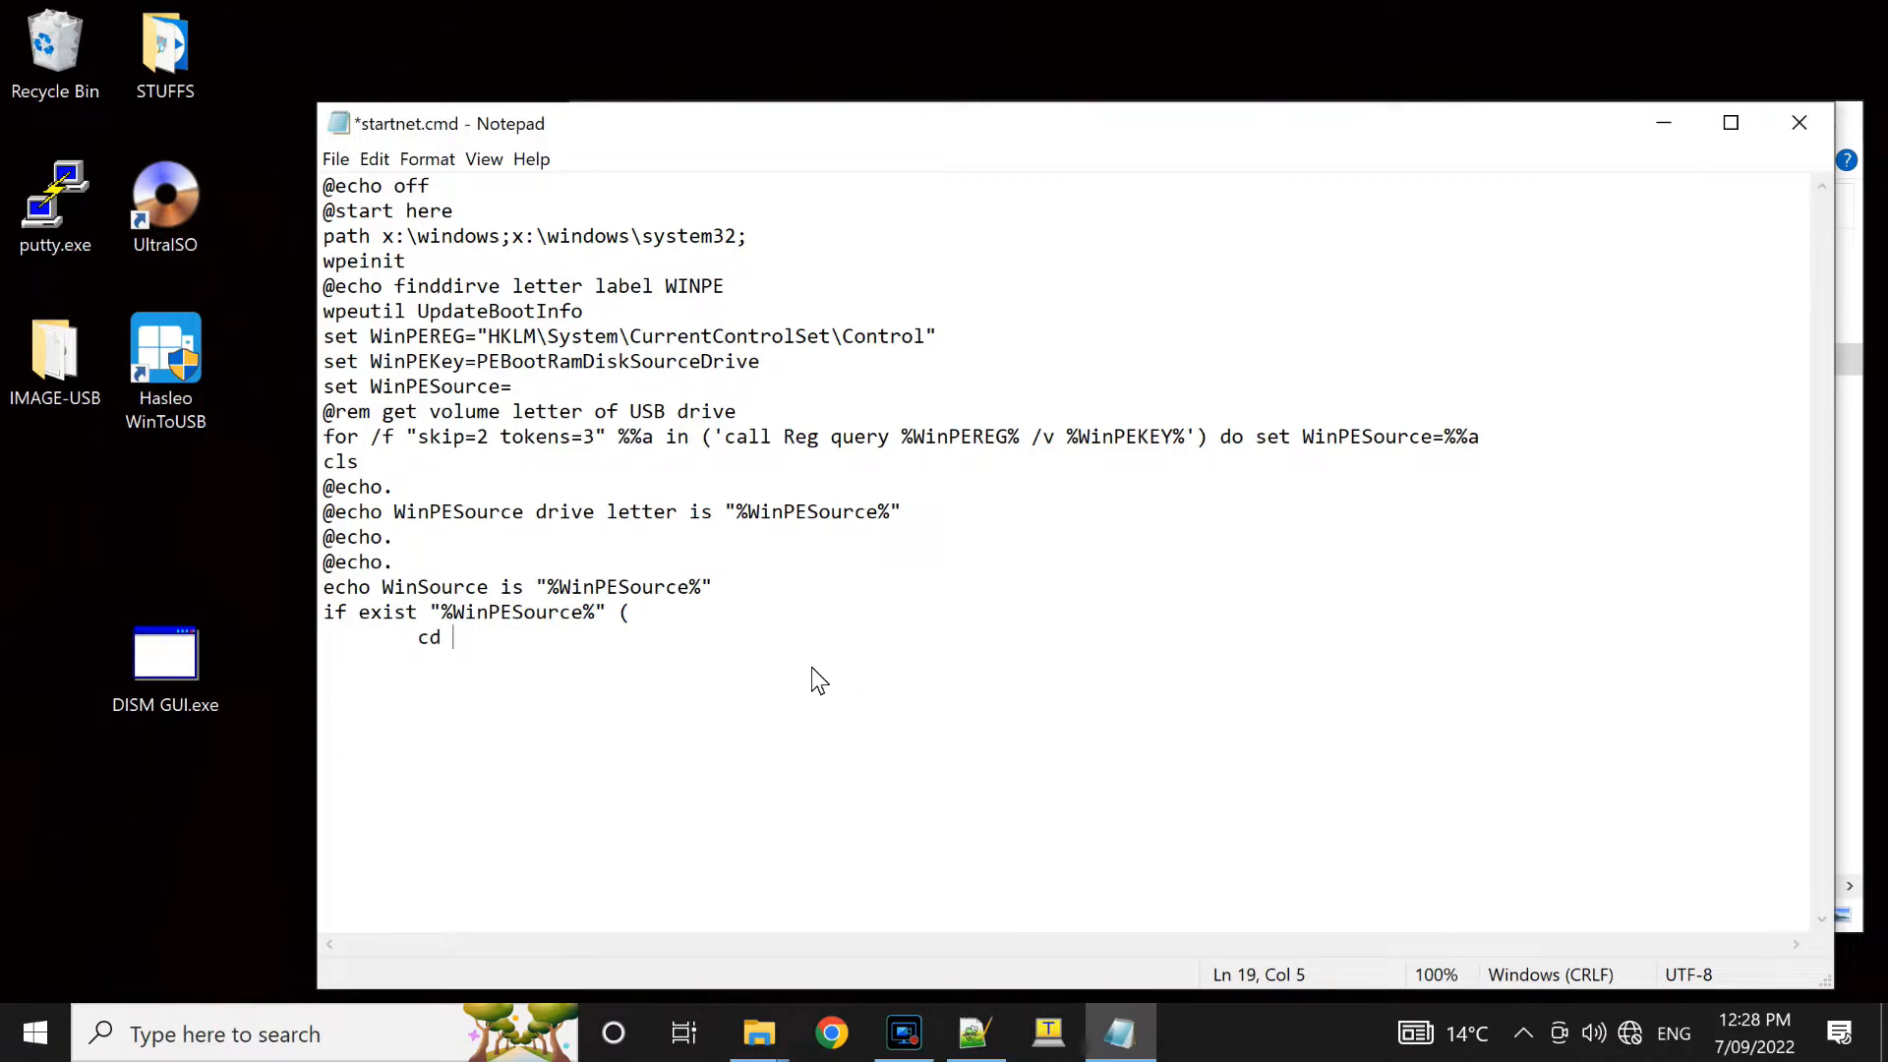
{"action": "type", "text": "/d"}
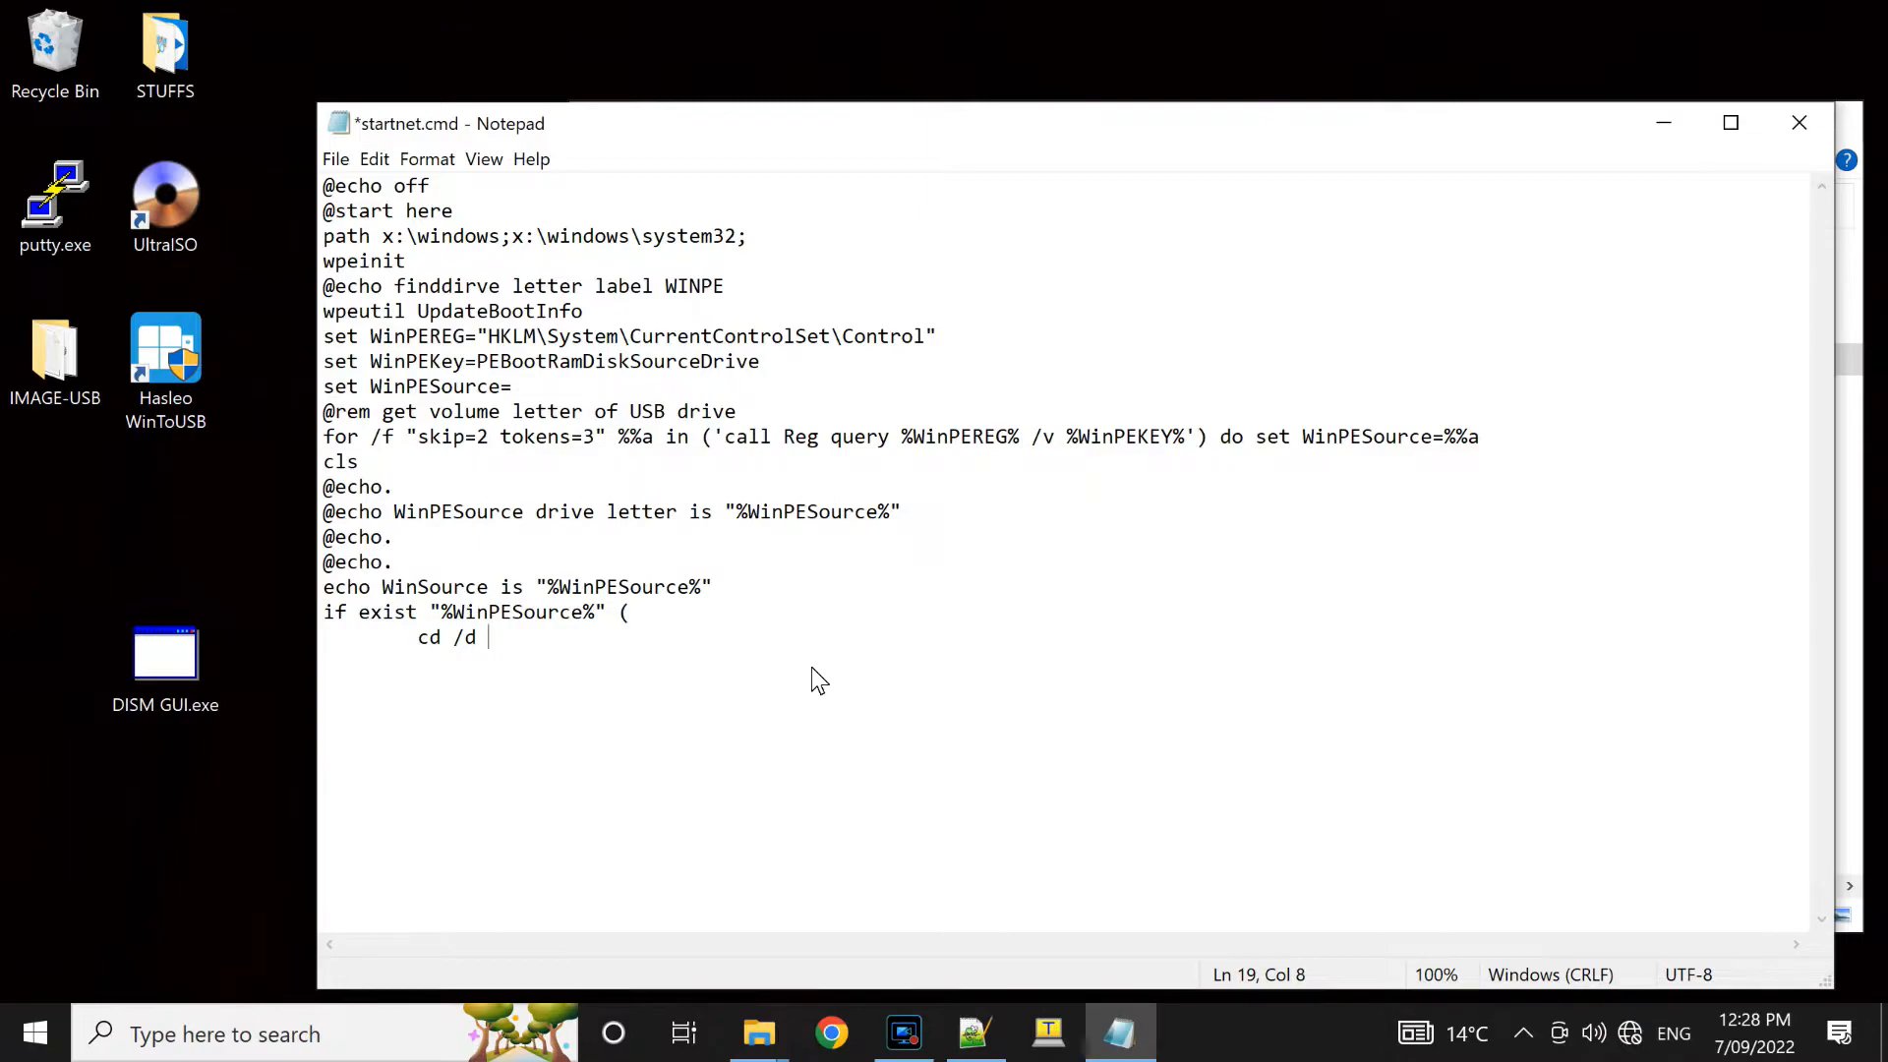
{"action": "type", "text": "\"%WinPESource%\""}
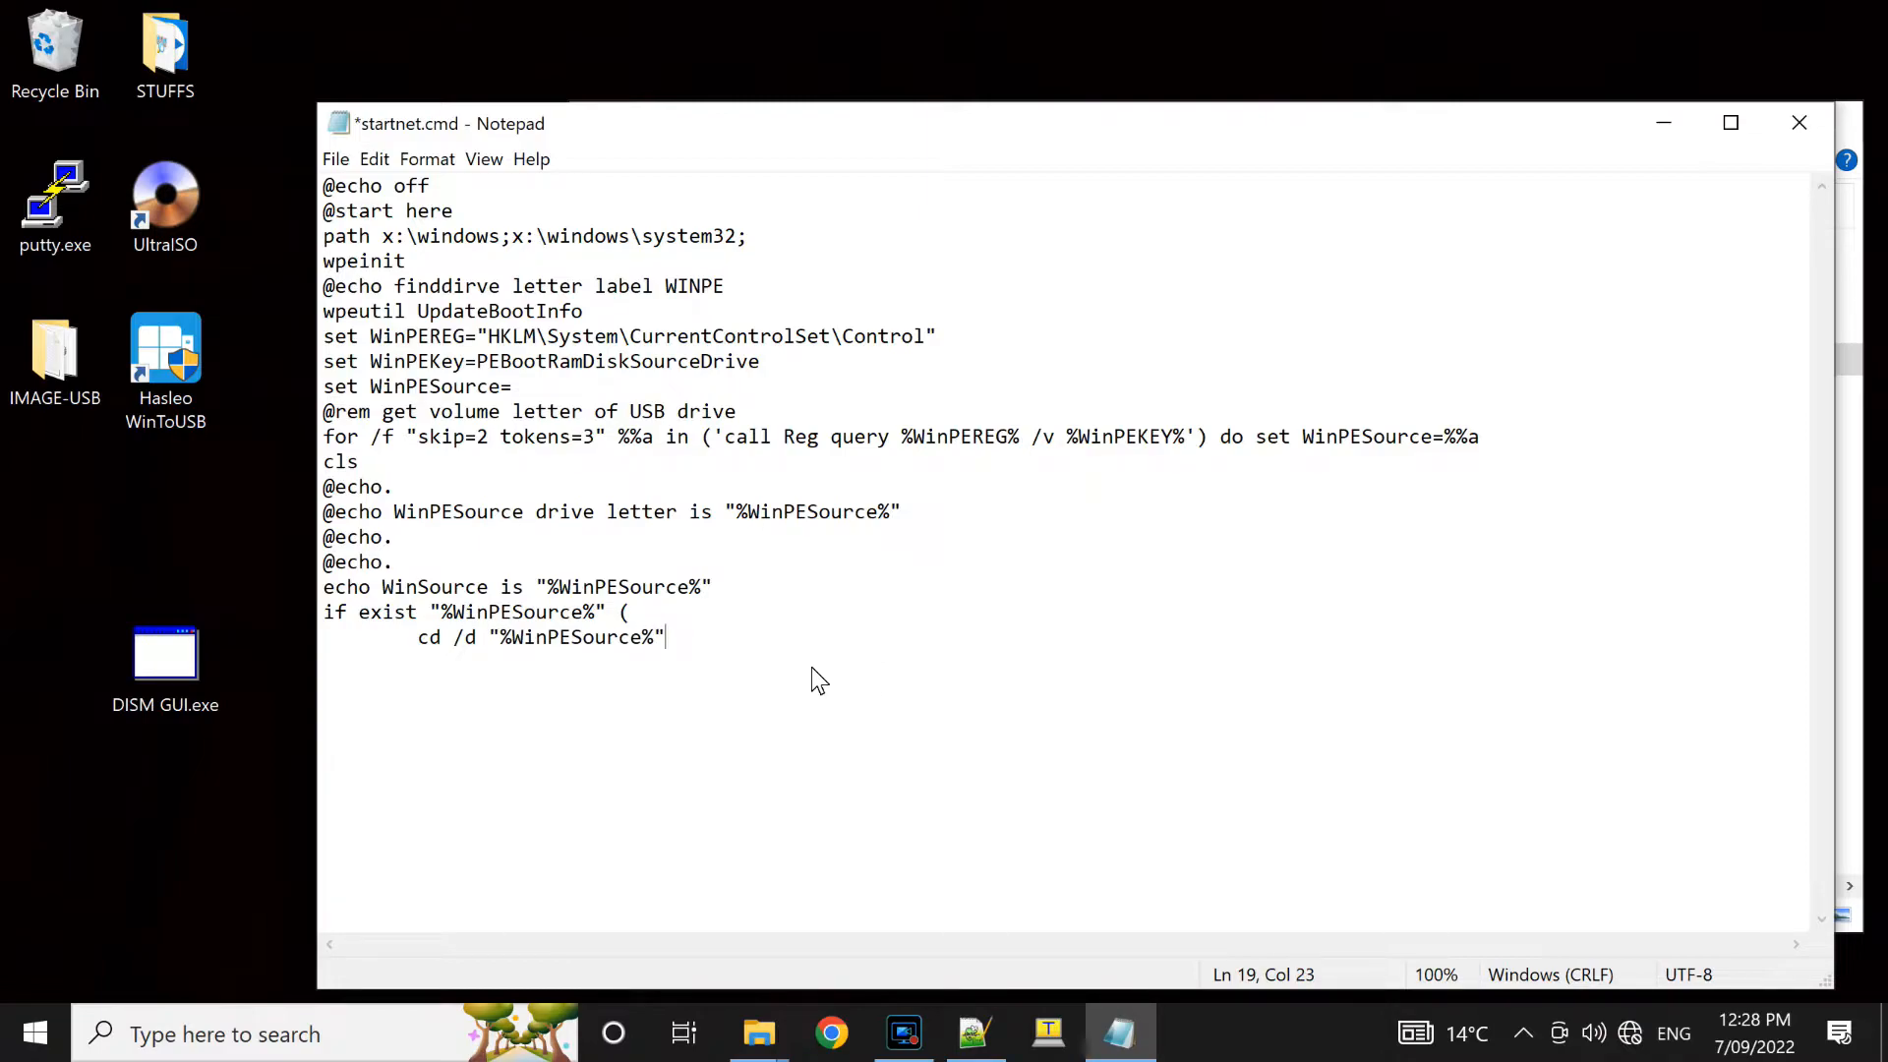
{"action": "key", "text": "enter"}
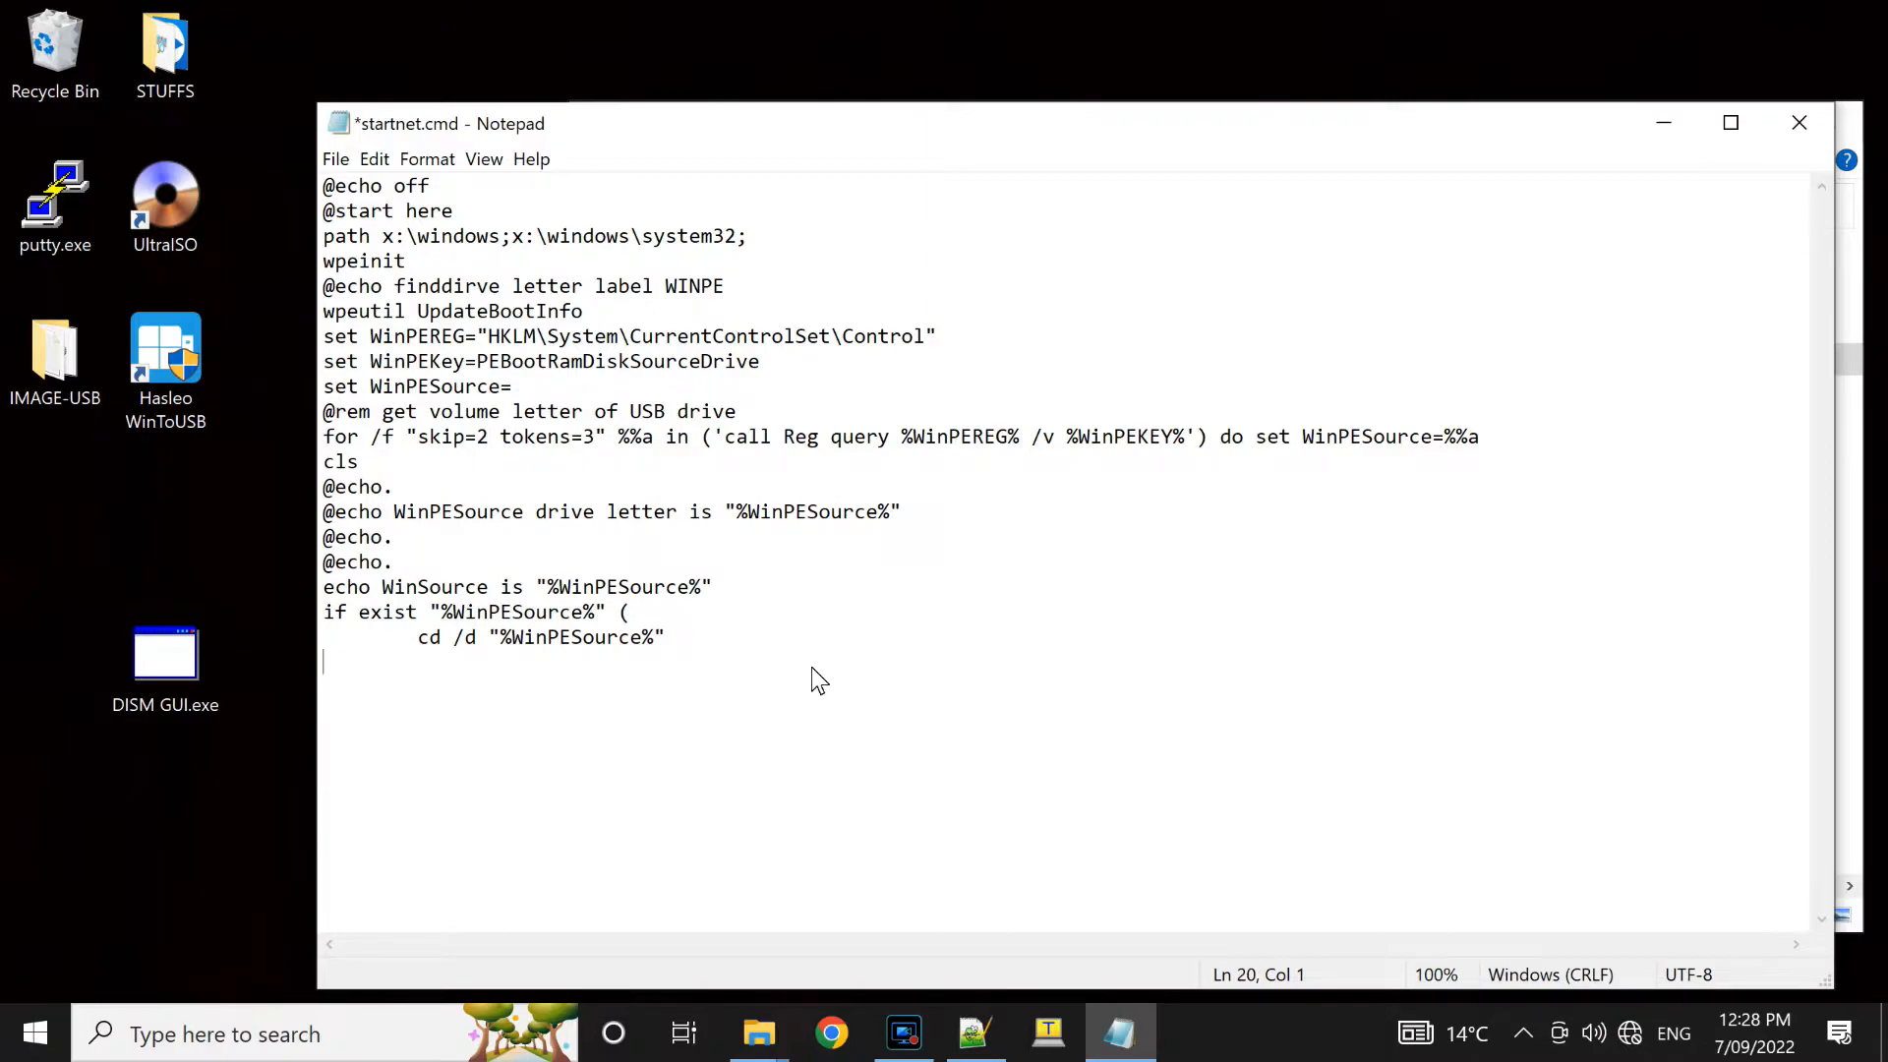
{"action": "type", "text": "goto"}
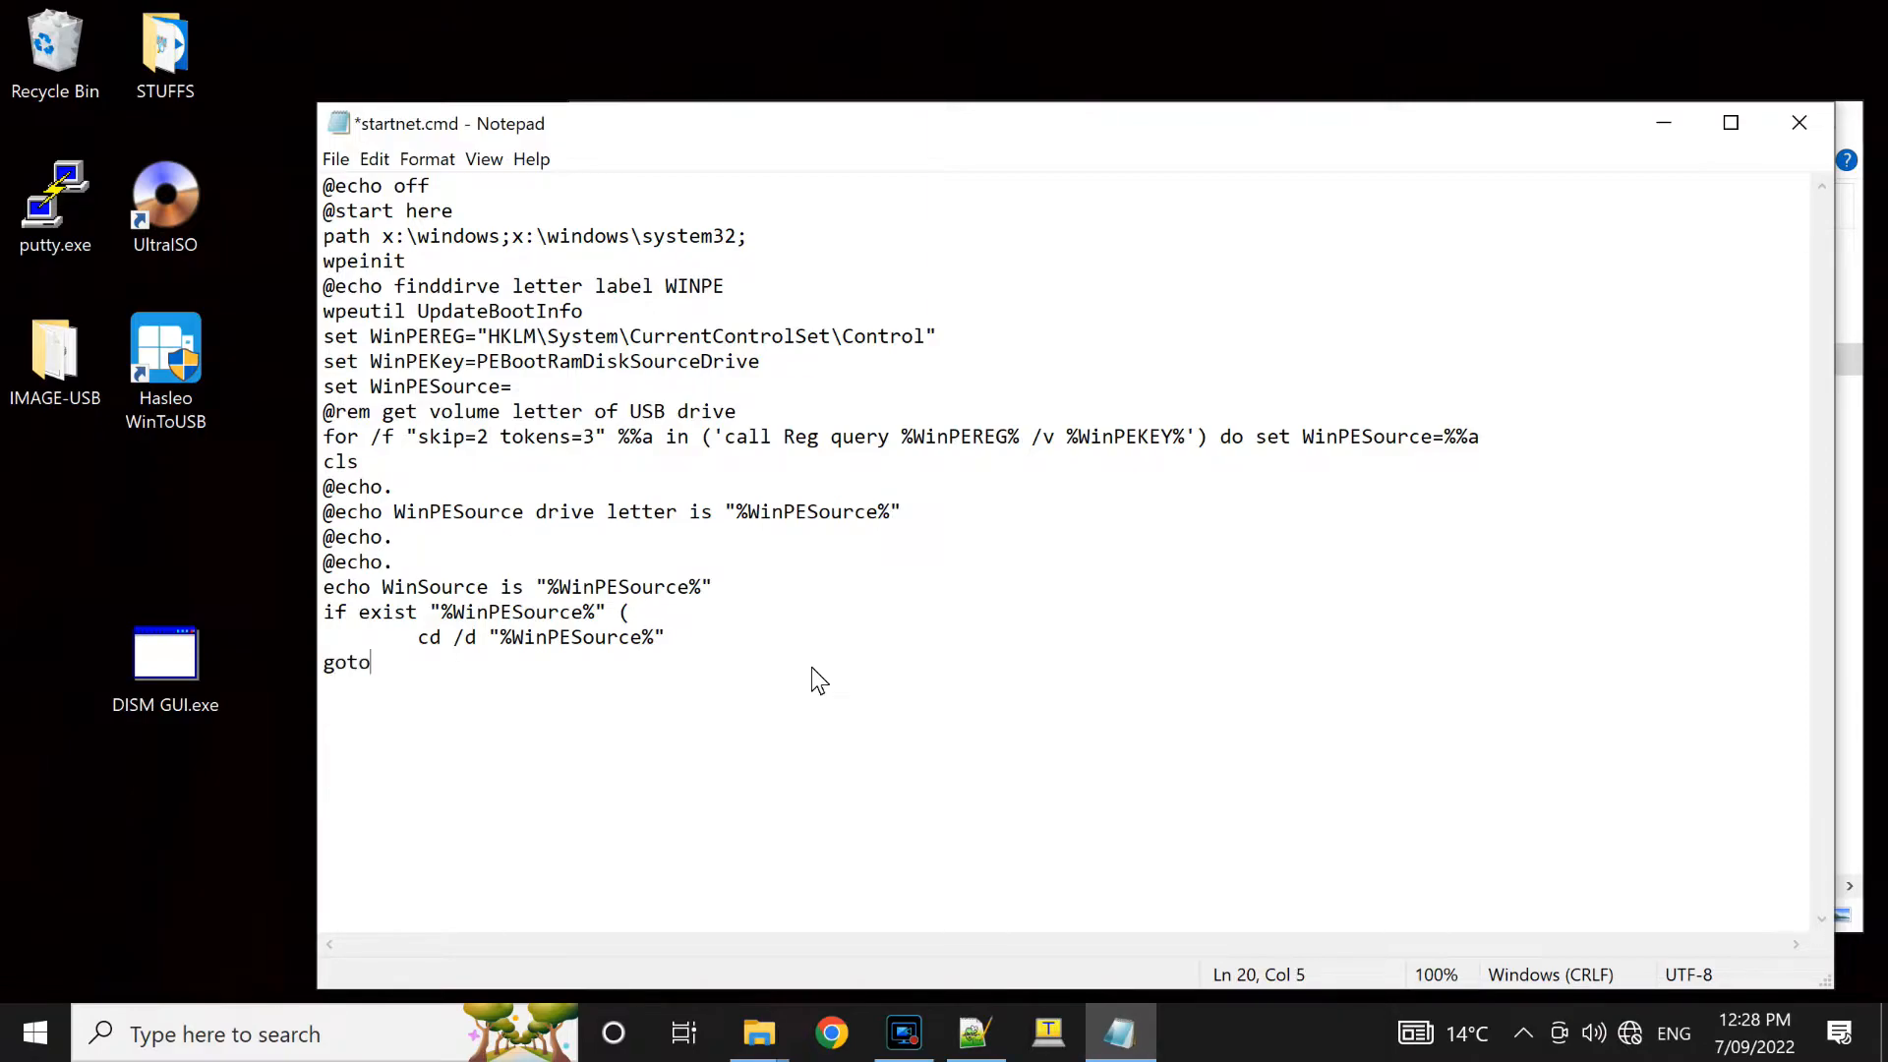
{"action": "type", "text": "MENU"}
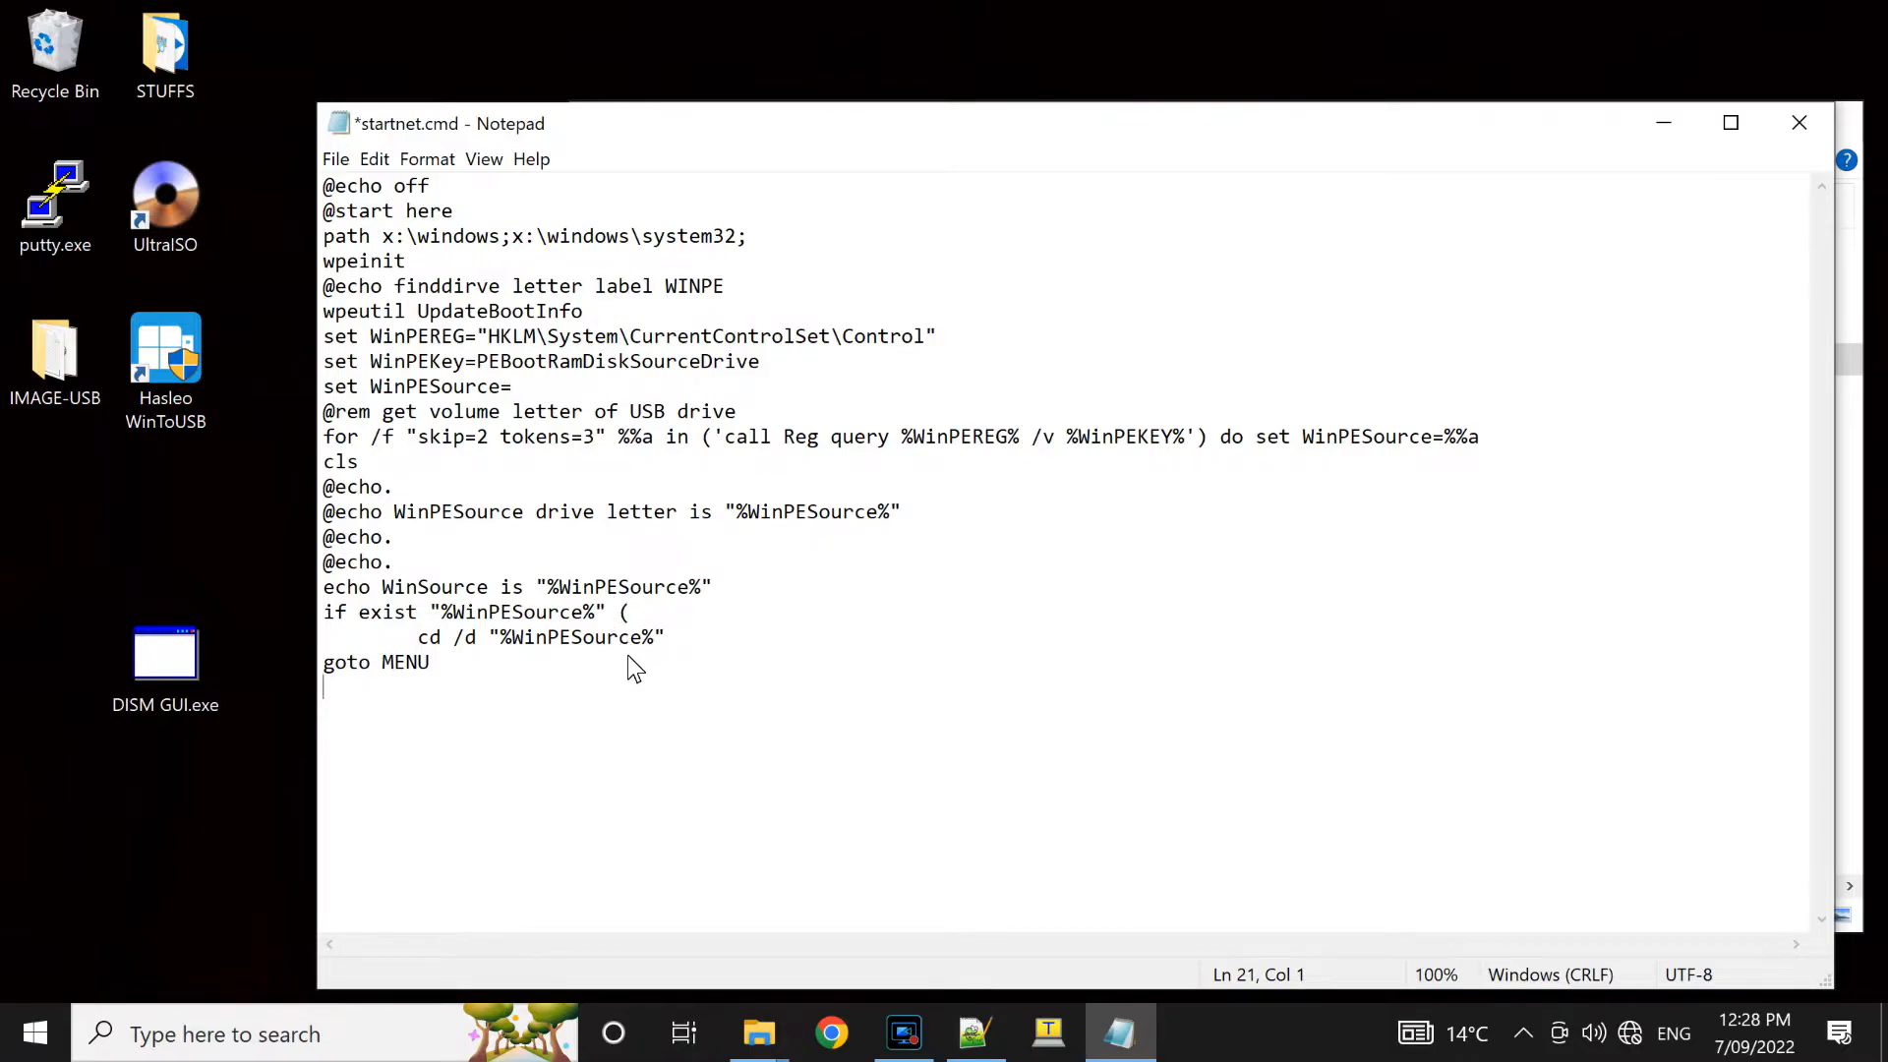
{"action": "mouse_move", "coordinate": [574, 659]}
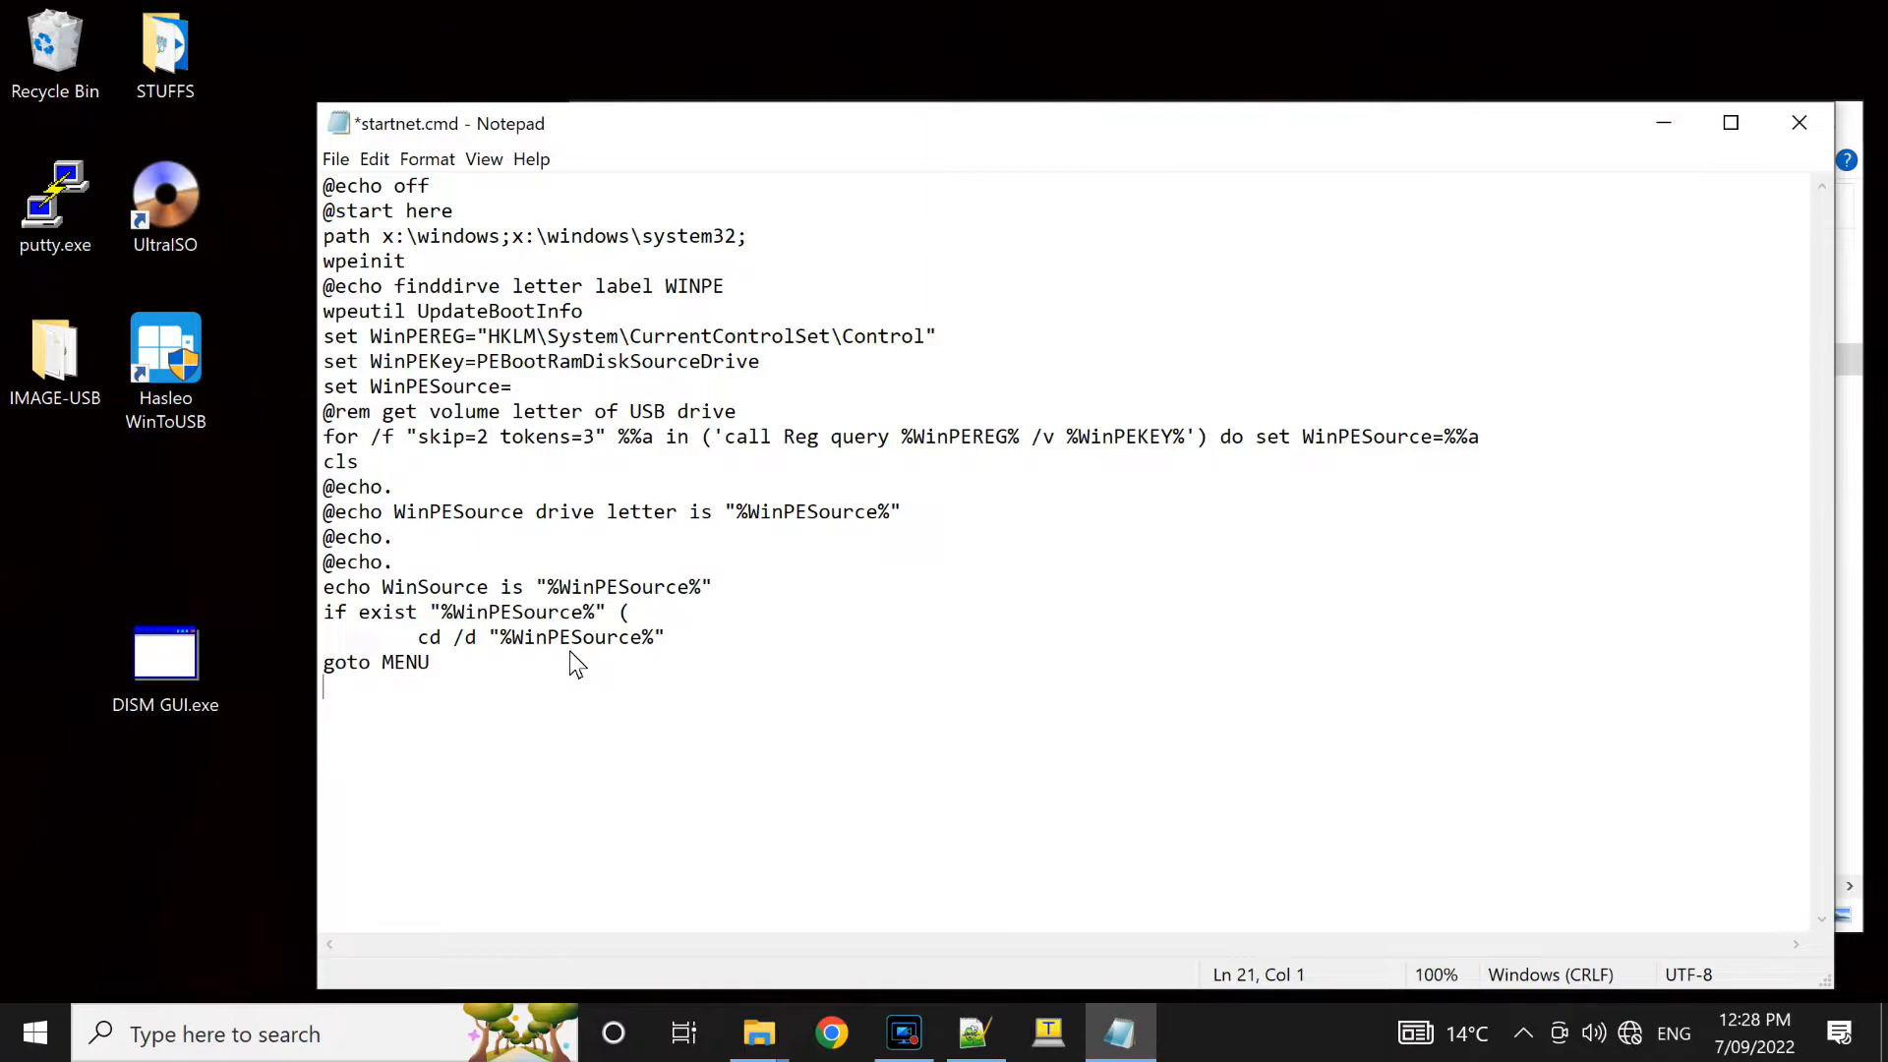
{"action": "left_click", "coordinate": [632, 665]}
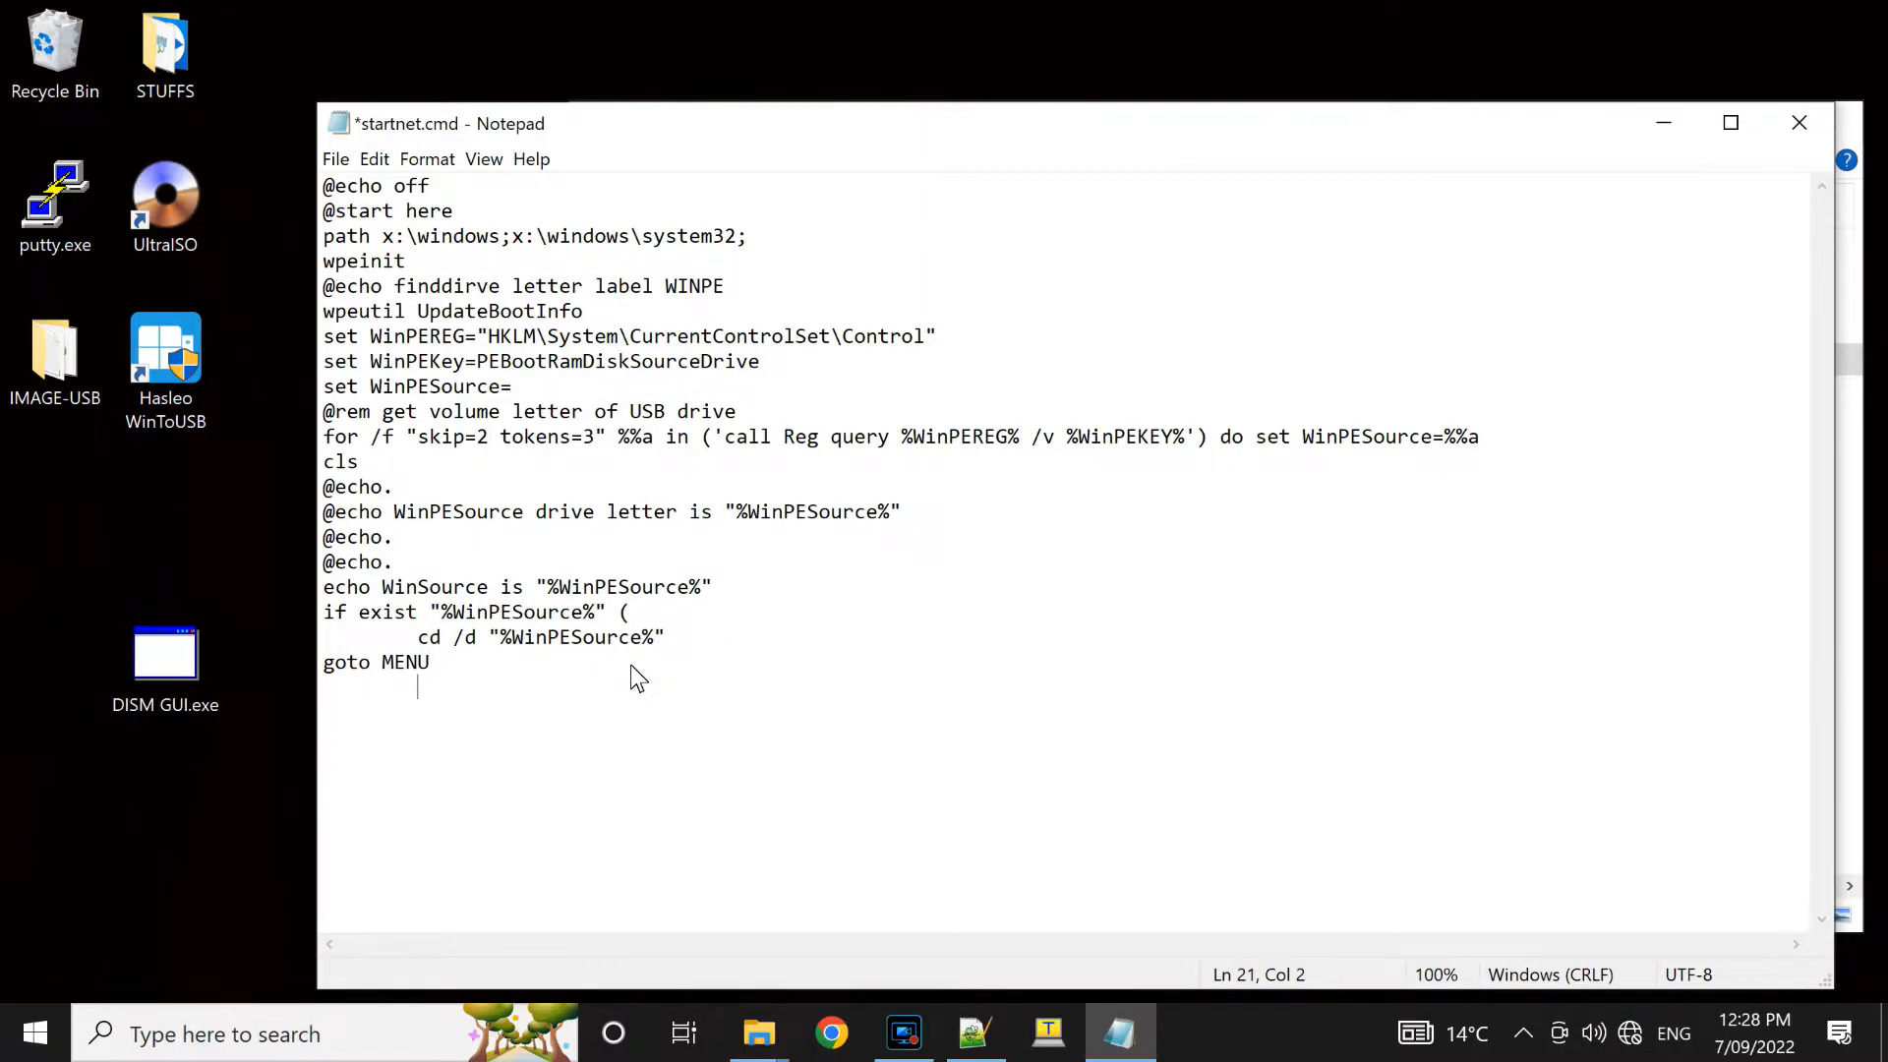
{"action": "type", "text": "> e"}
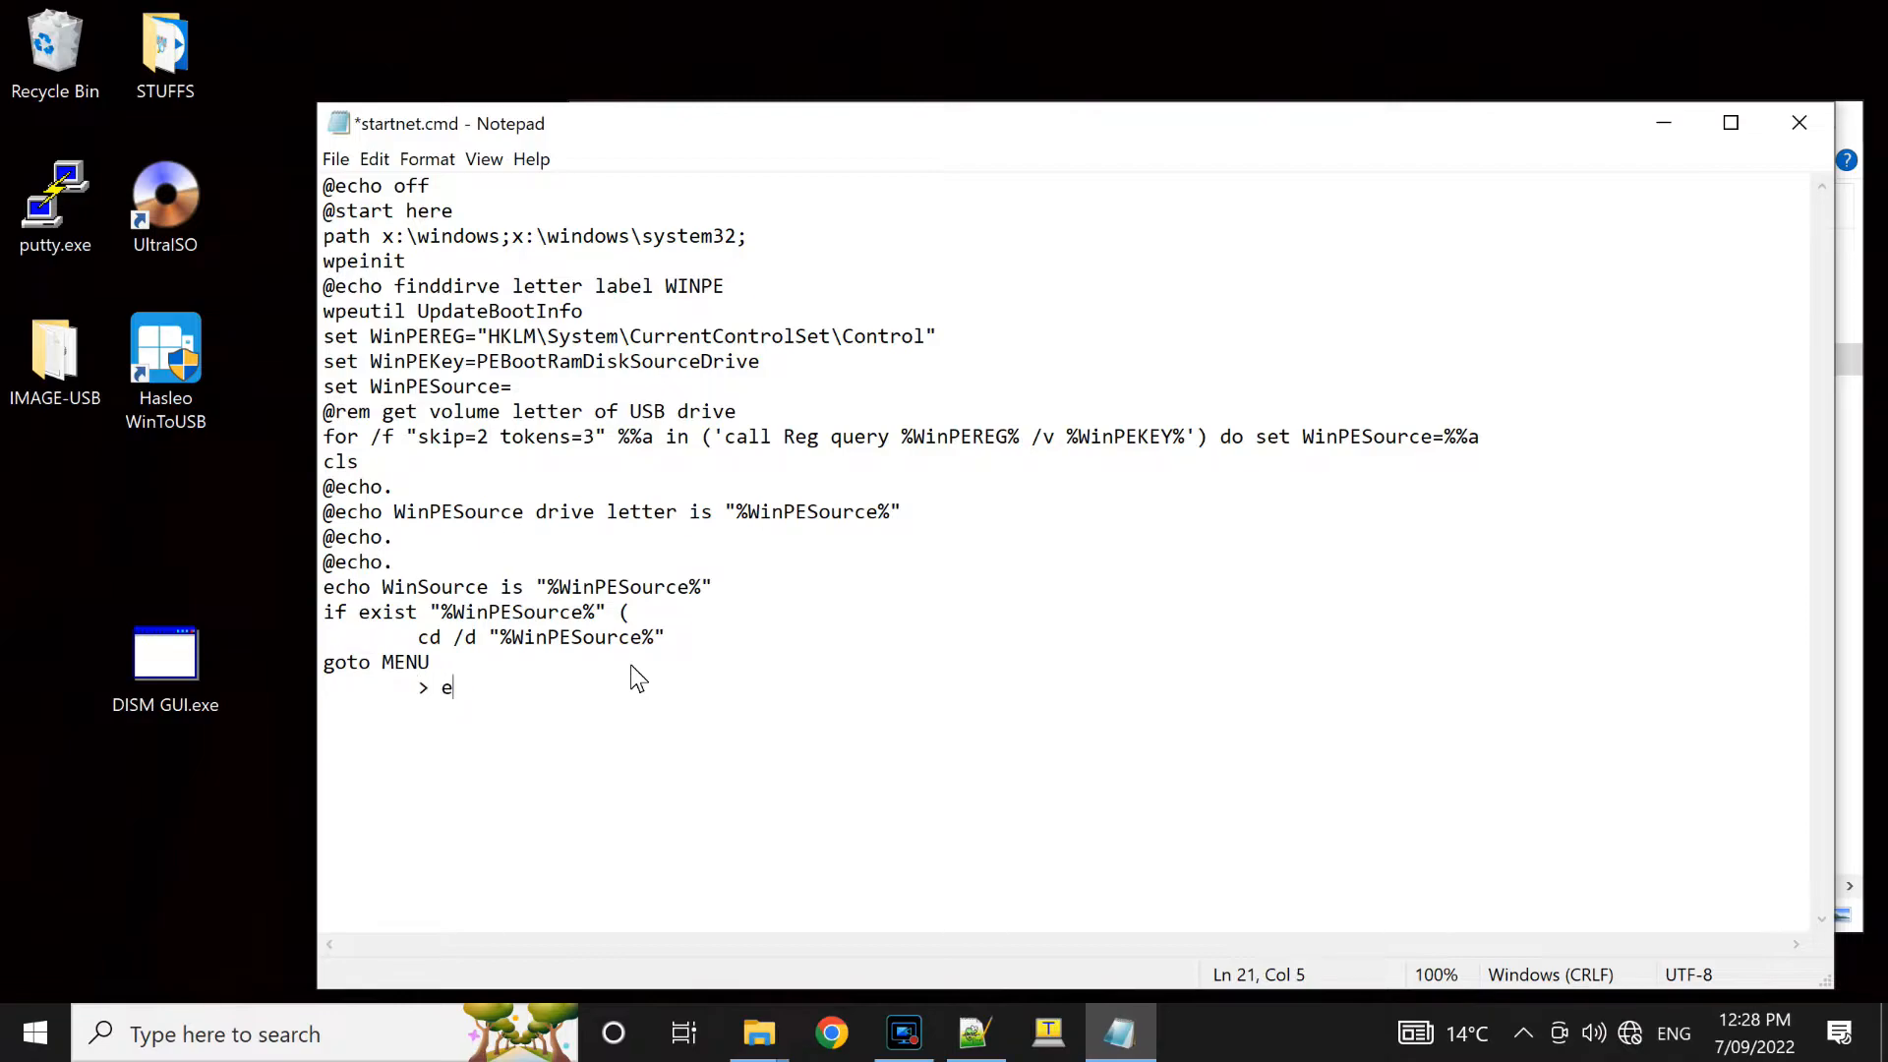
{"action": "type", "text": "lse cd /d c:"}
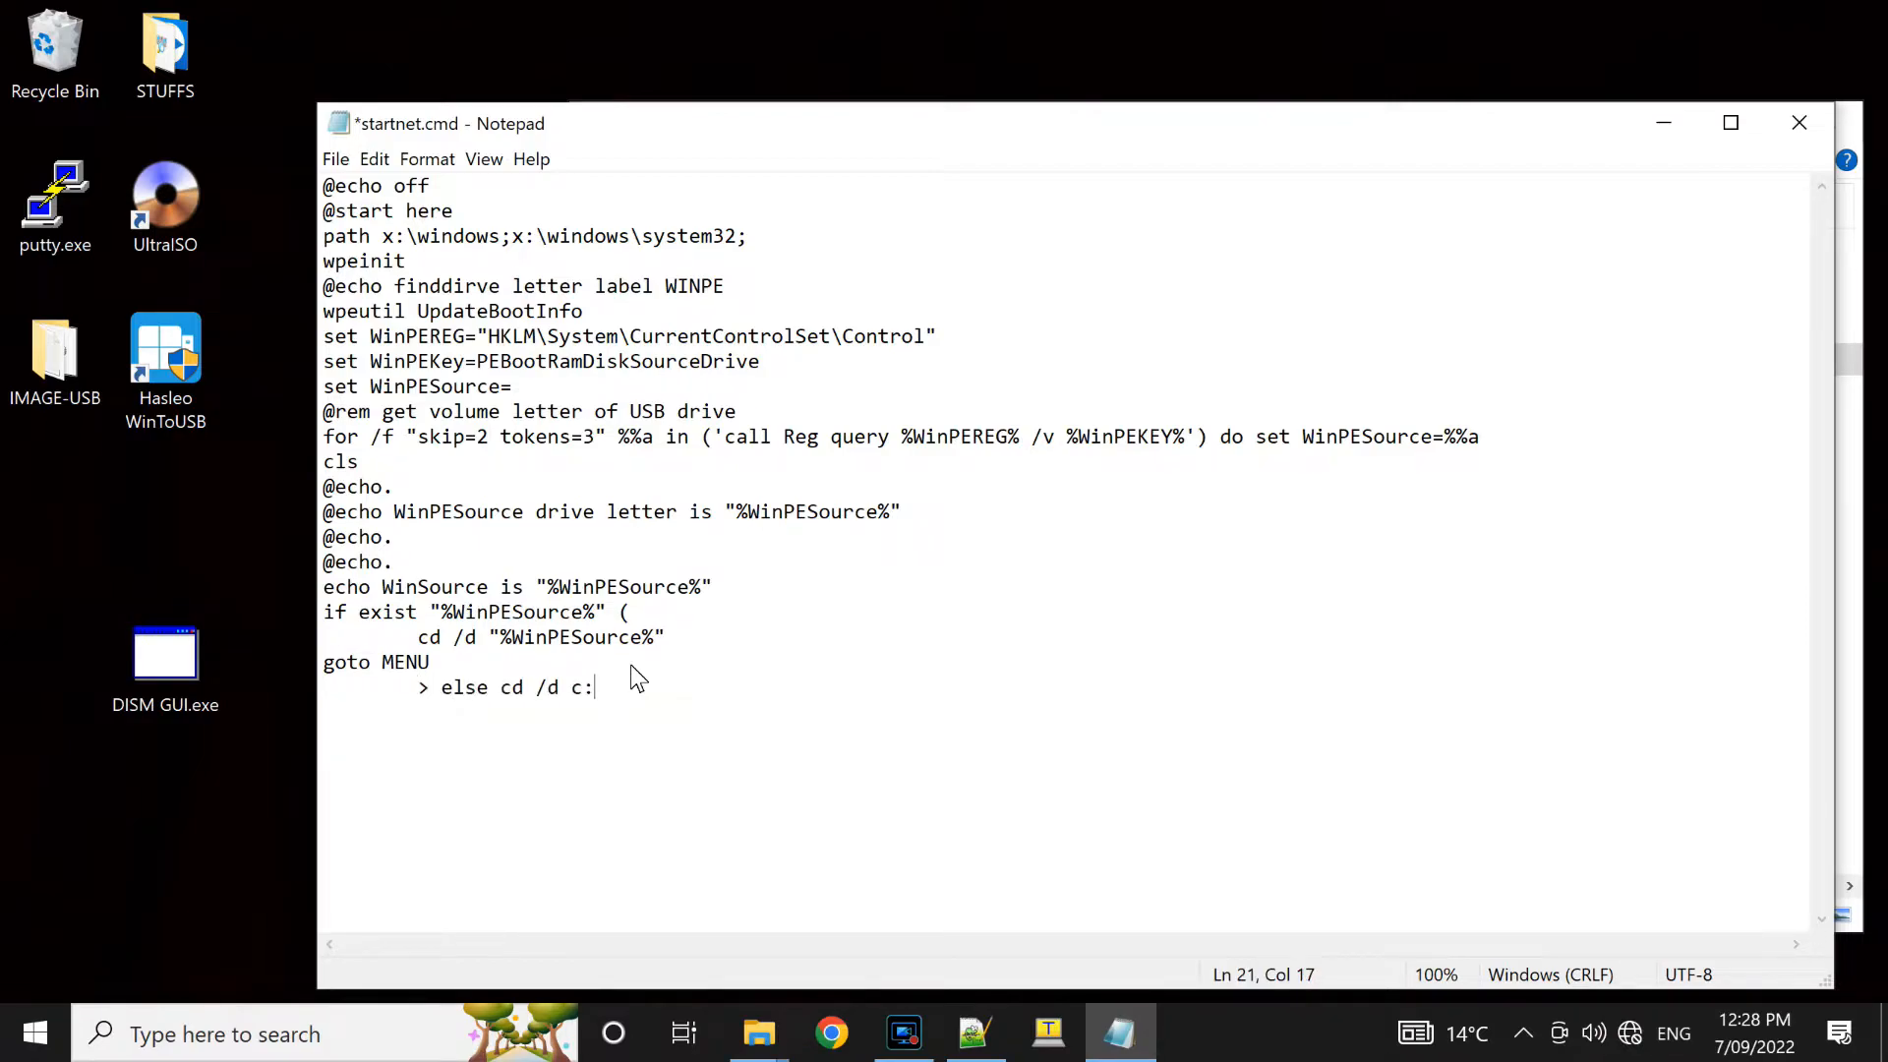
{"action": "key", "text": "enter"}
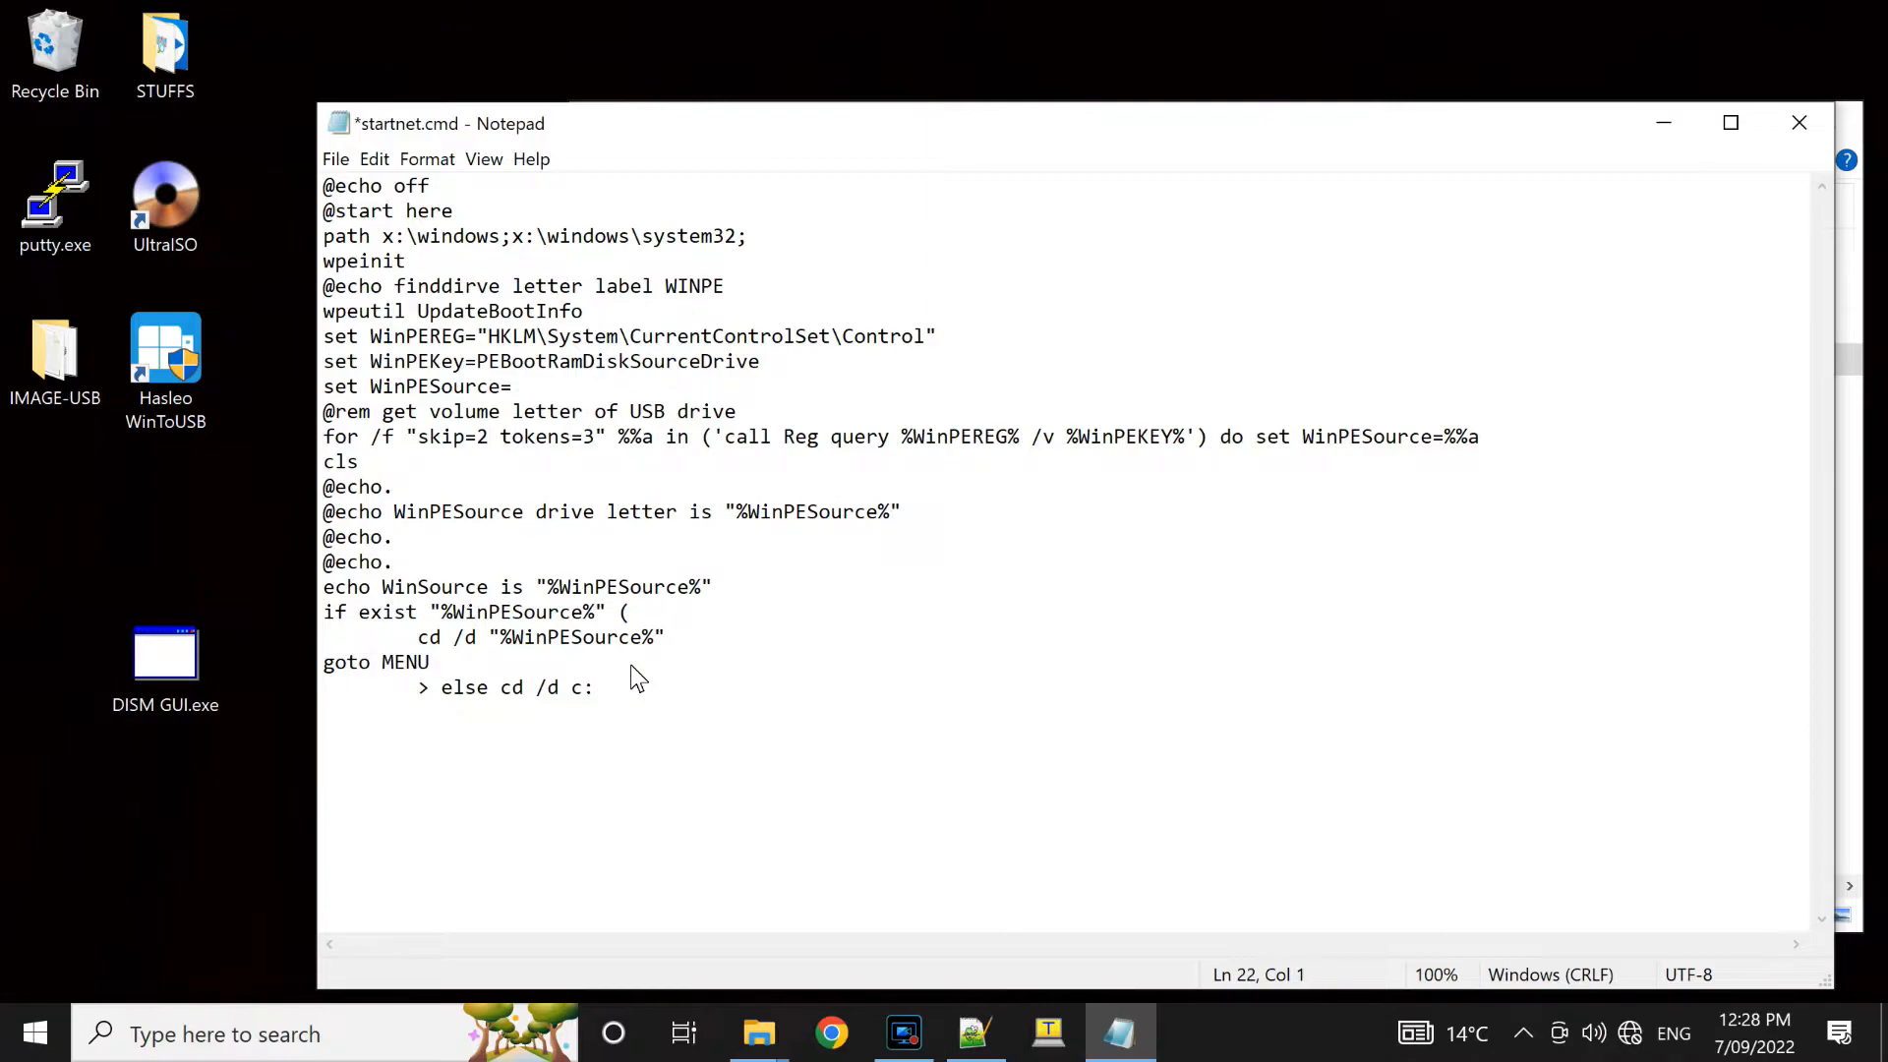
{"action": "type", "text": ":"}
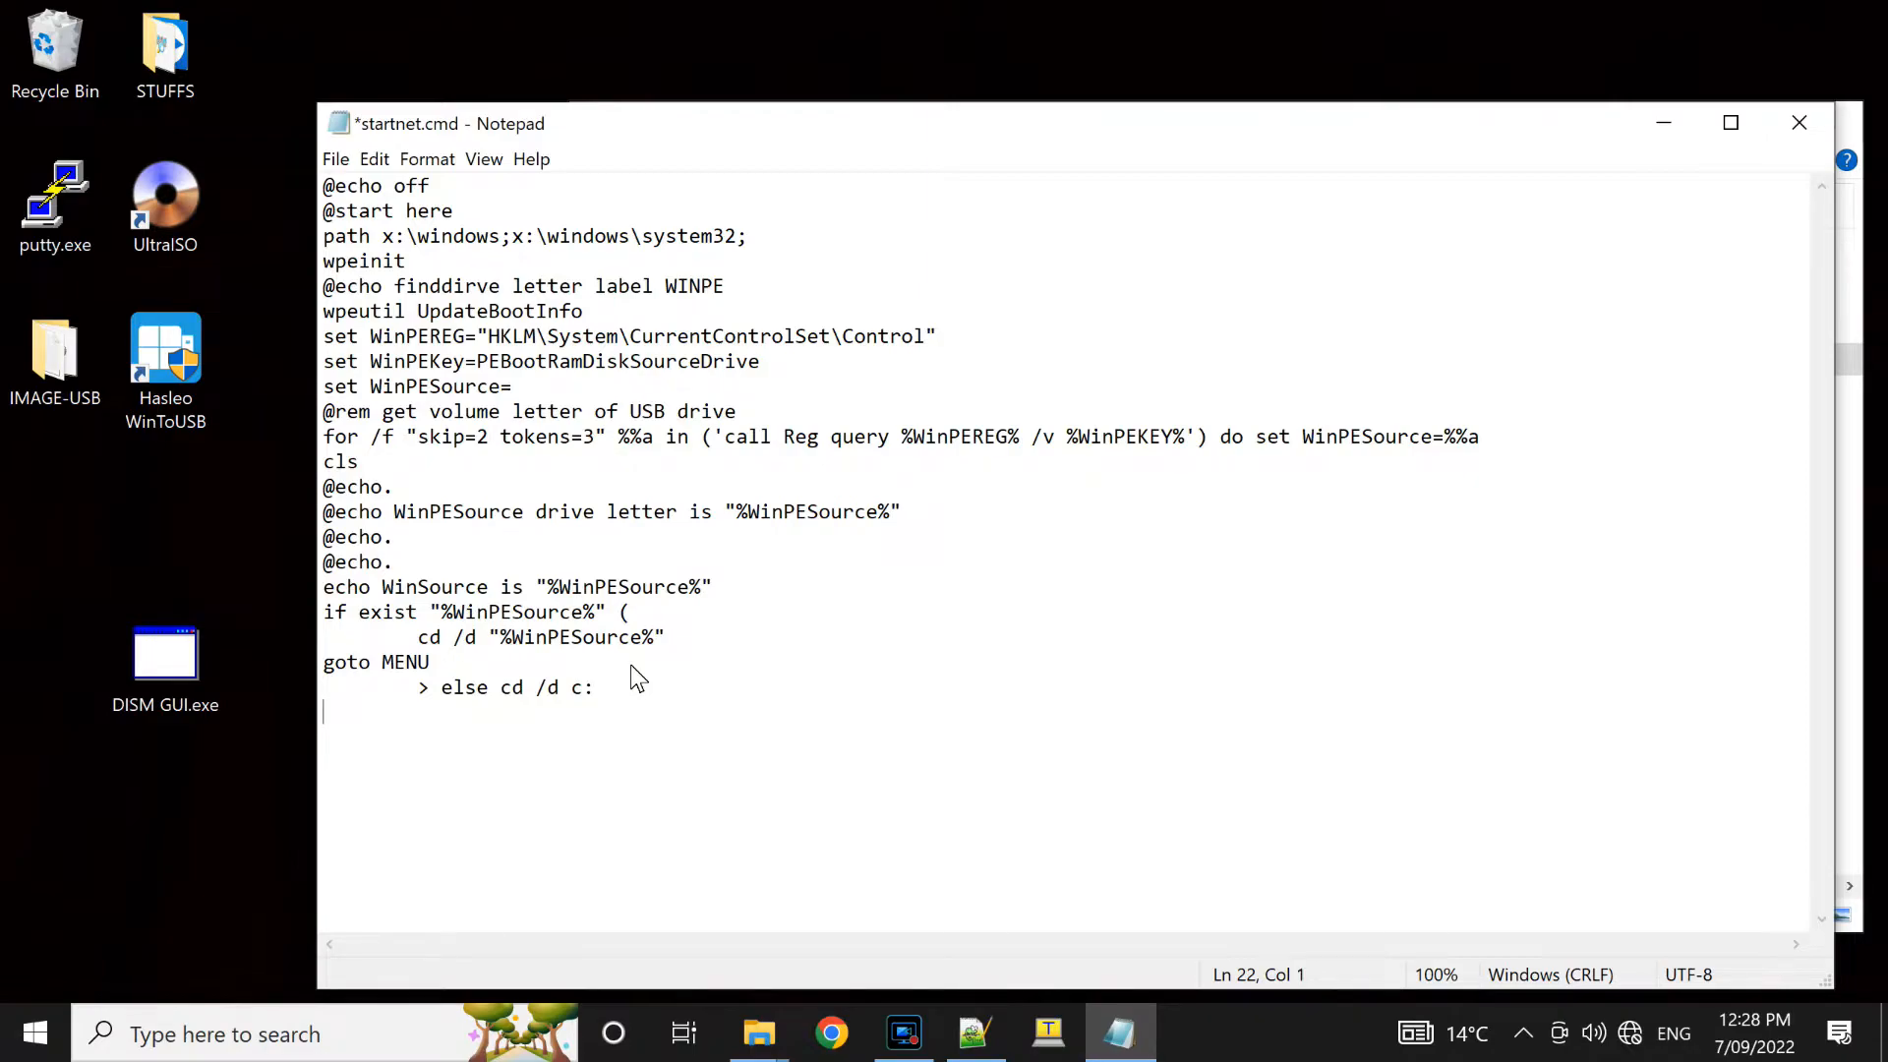
{"action": "type", "text": "@echo."}
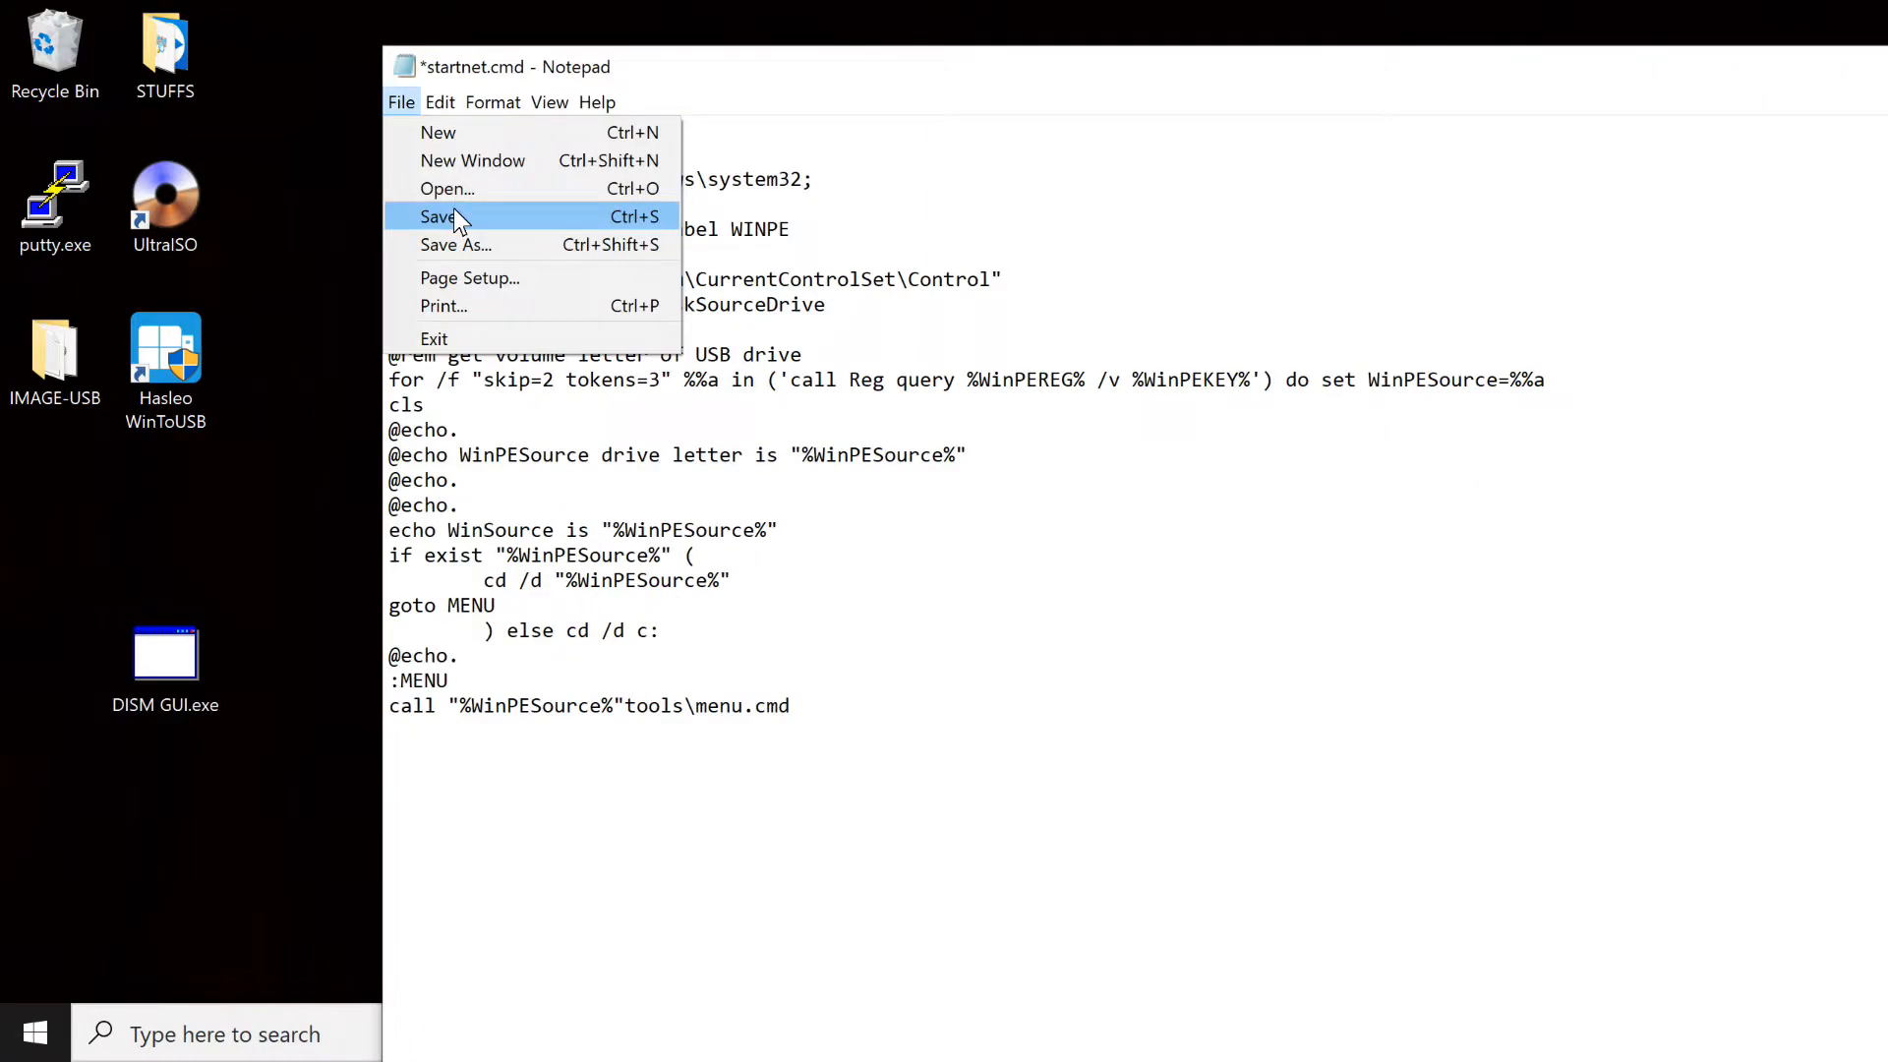
{"action": "mouse_move", "coordinate": [544, 546]}
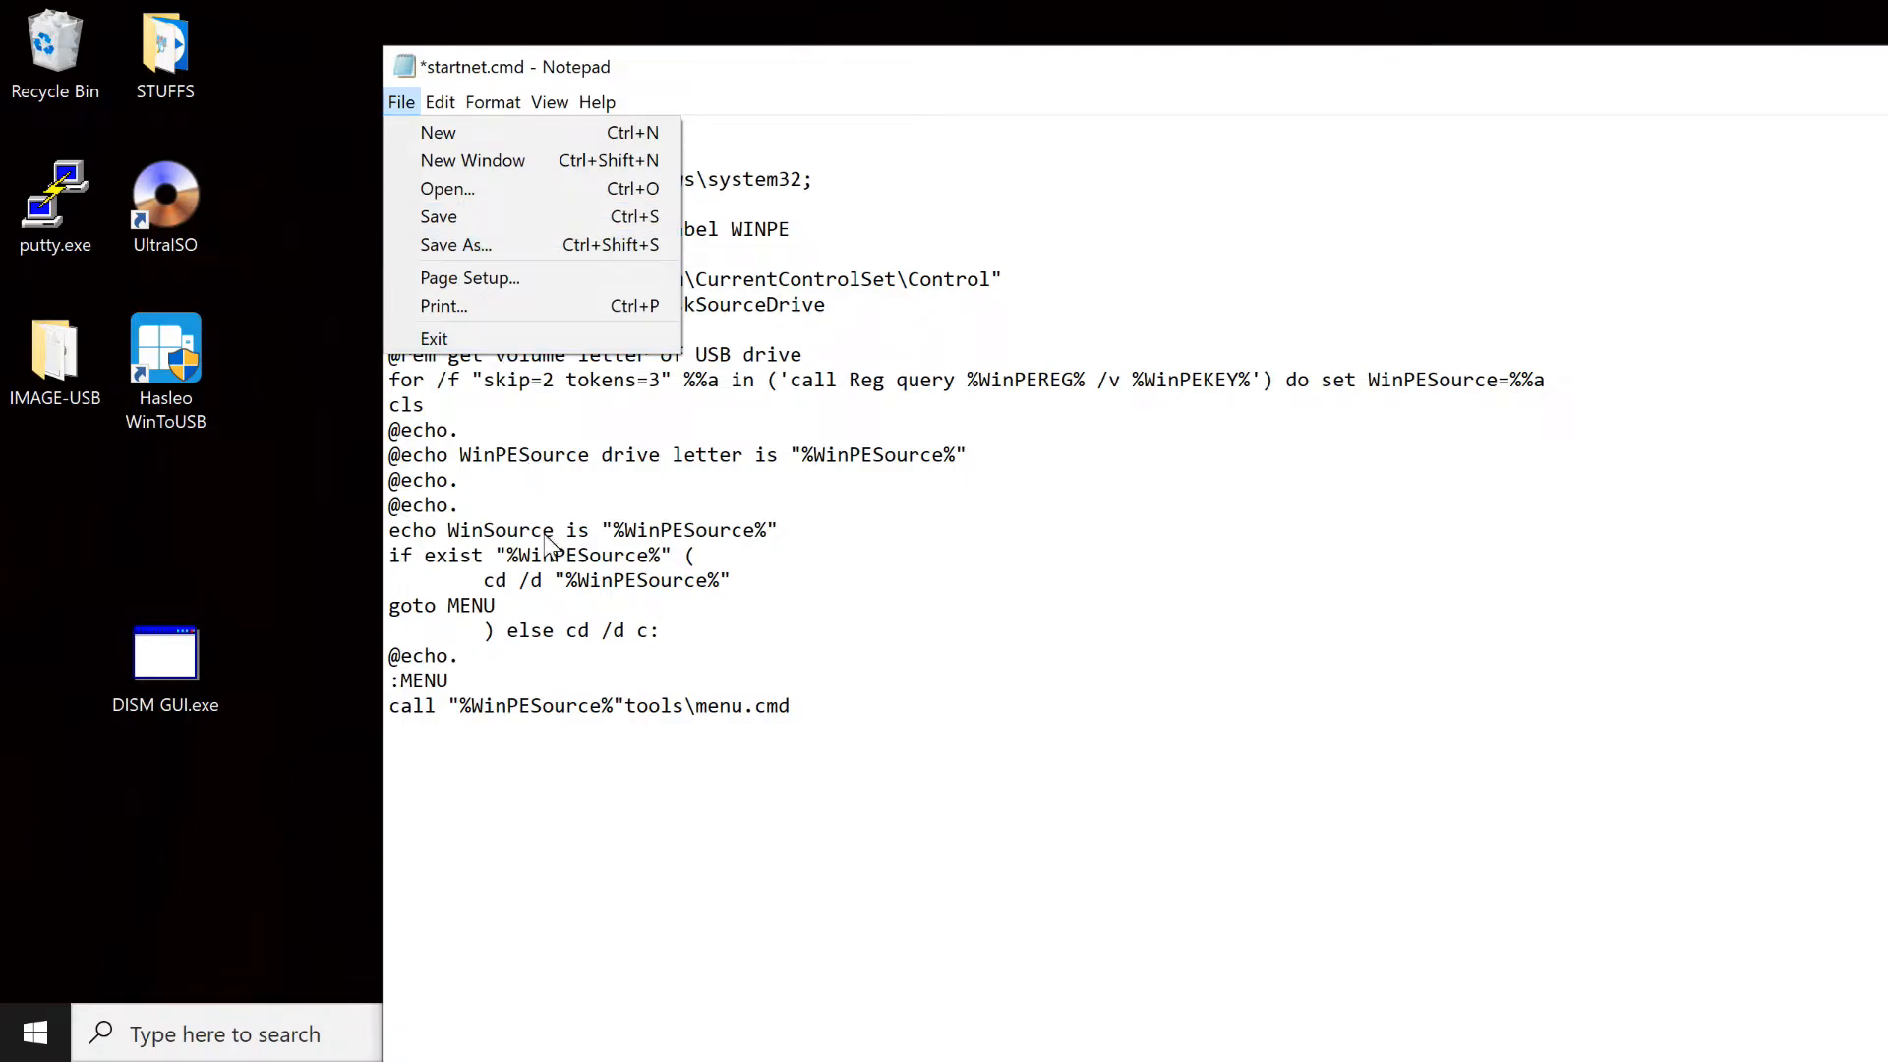
- Type goto MENU under the else line and save startnet.cmd
{"action": "left_click", "coordinate": [692, 634]}
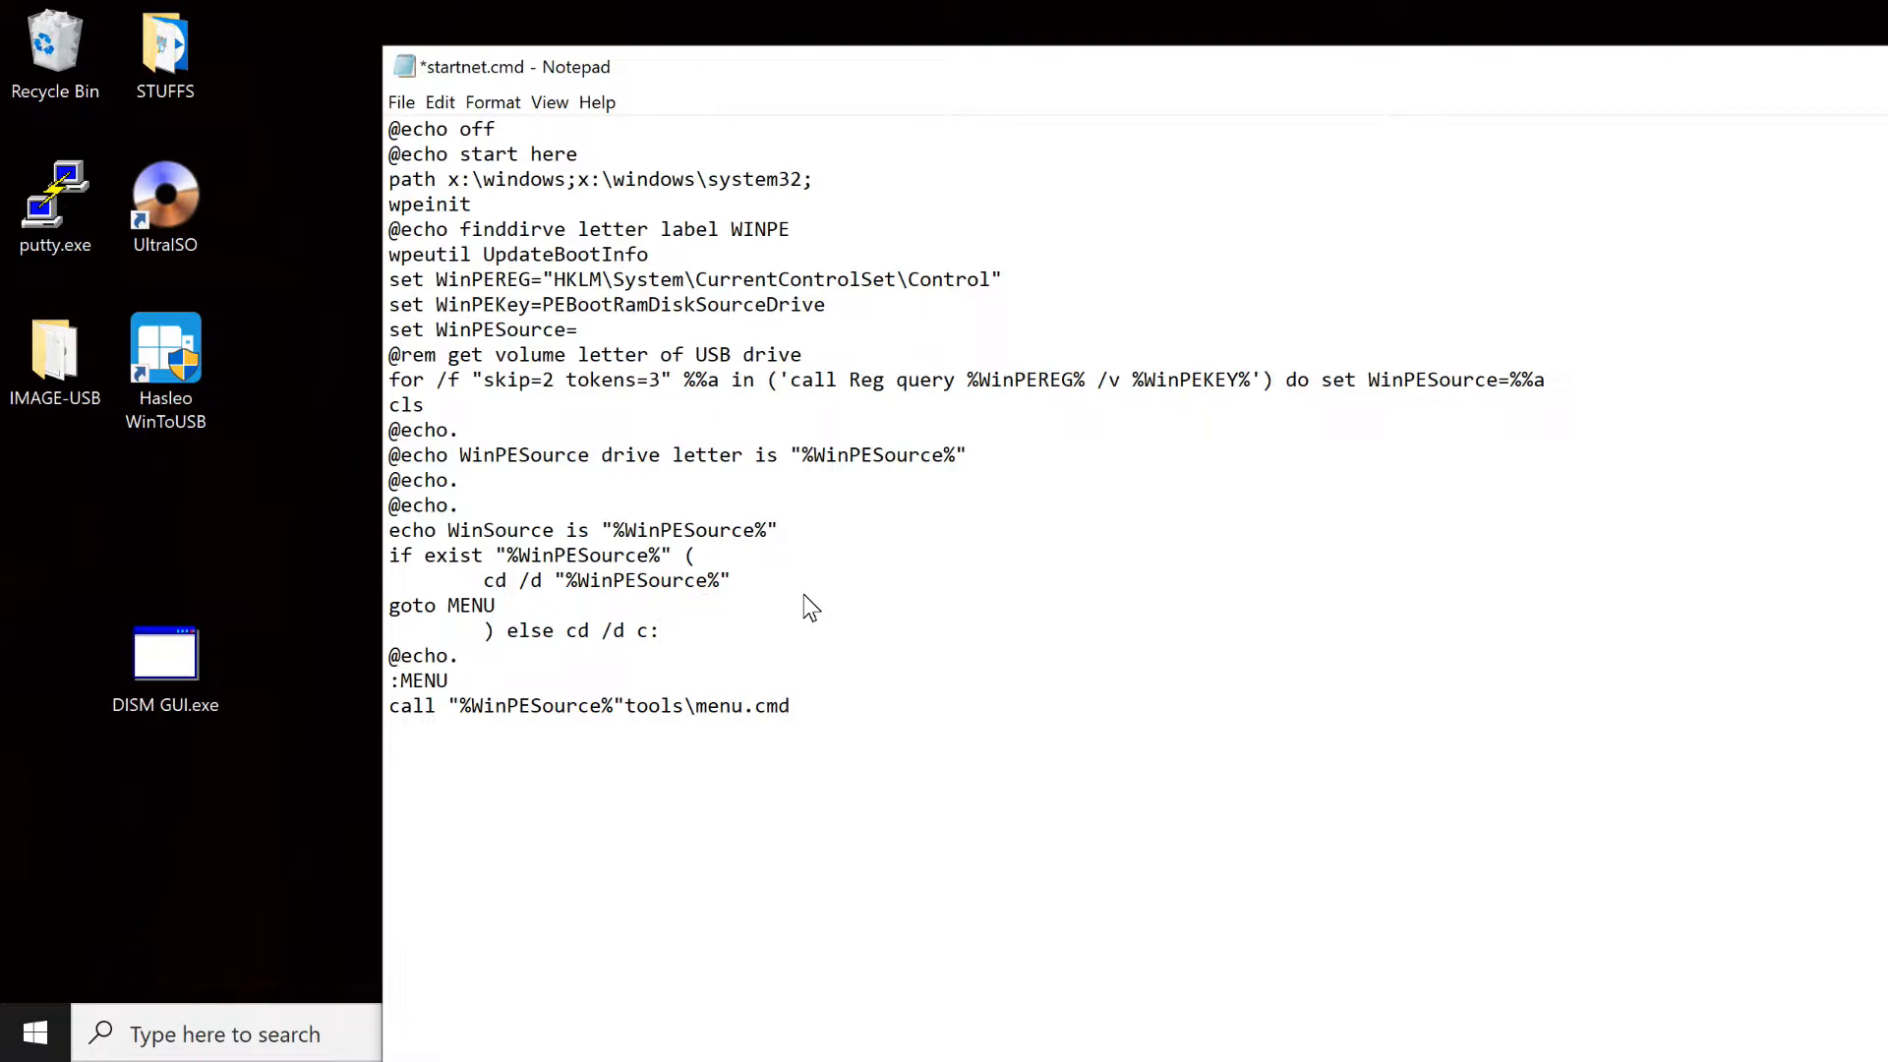
{"action": "type", "text": "goto M"}
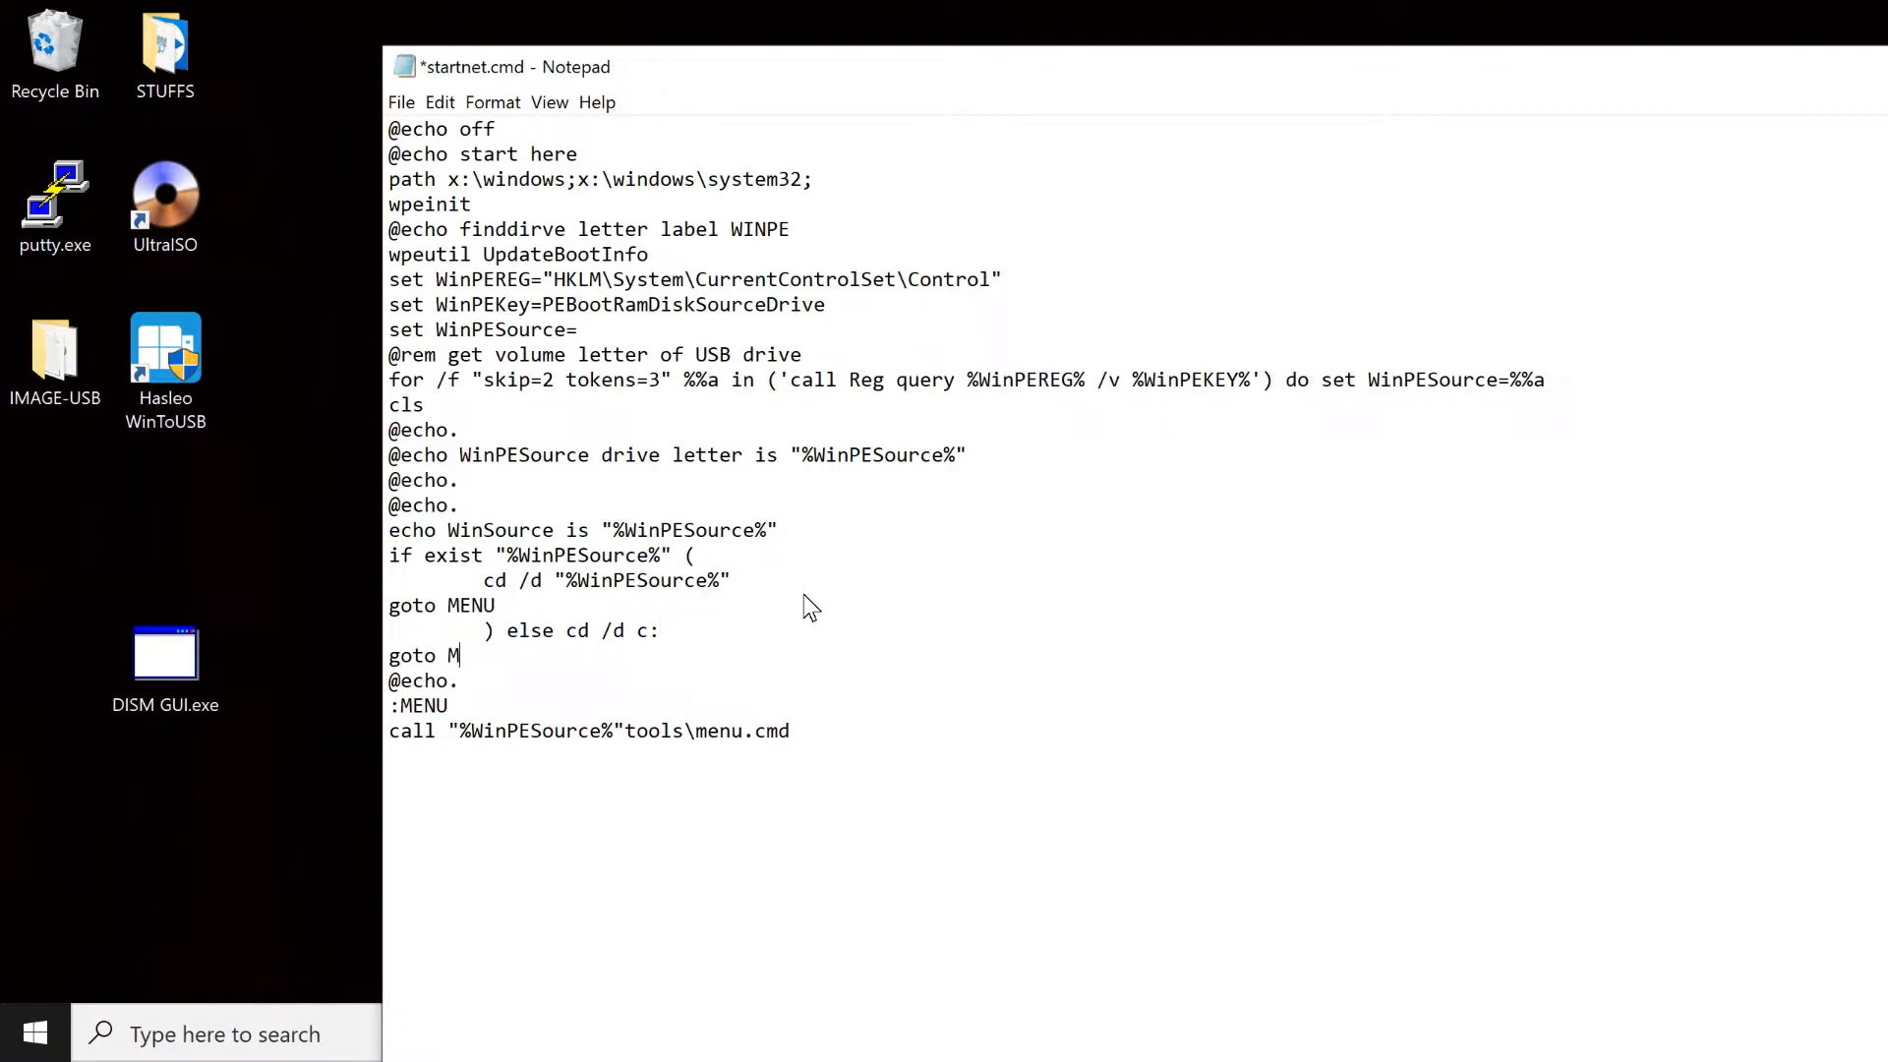
{"action": "type", "text": "ENU"}
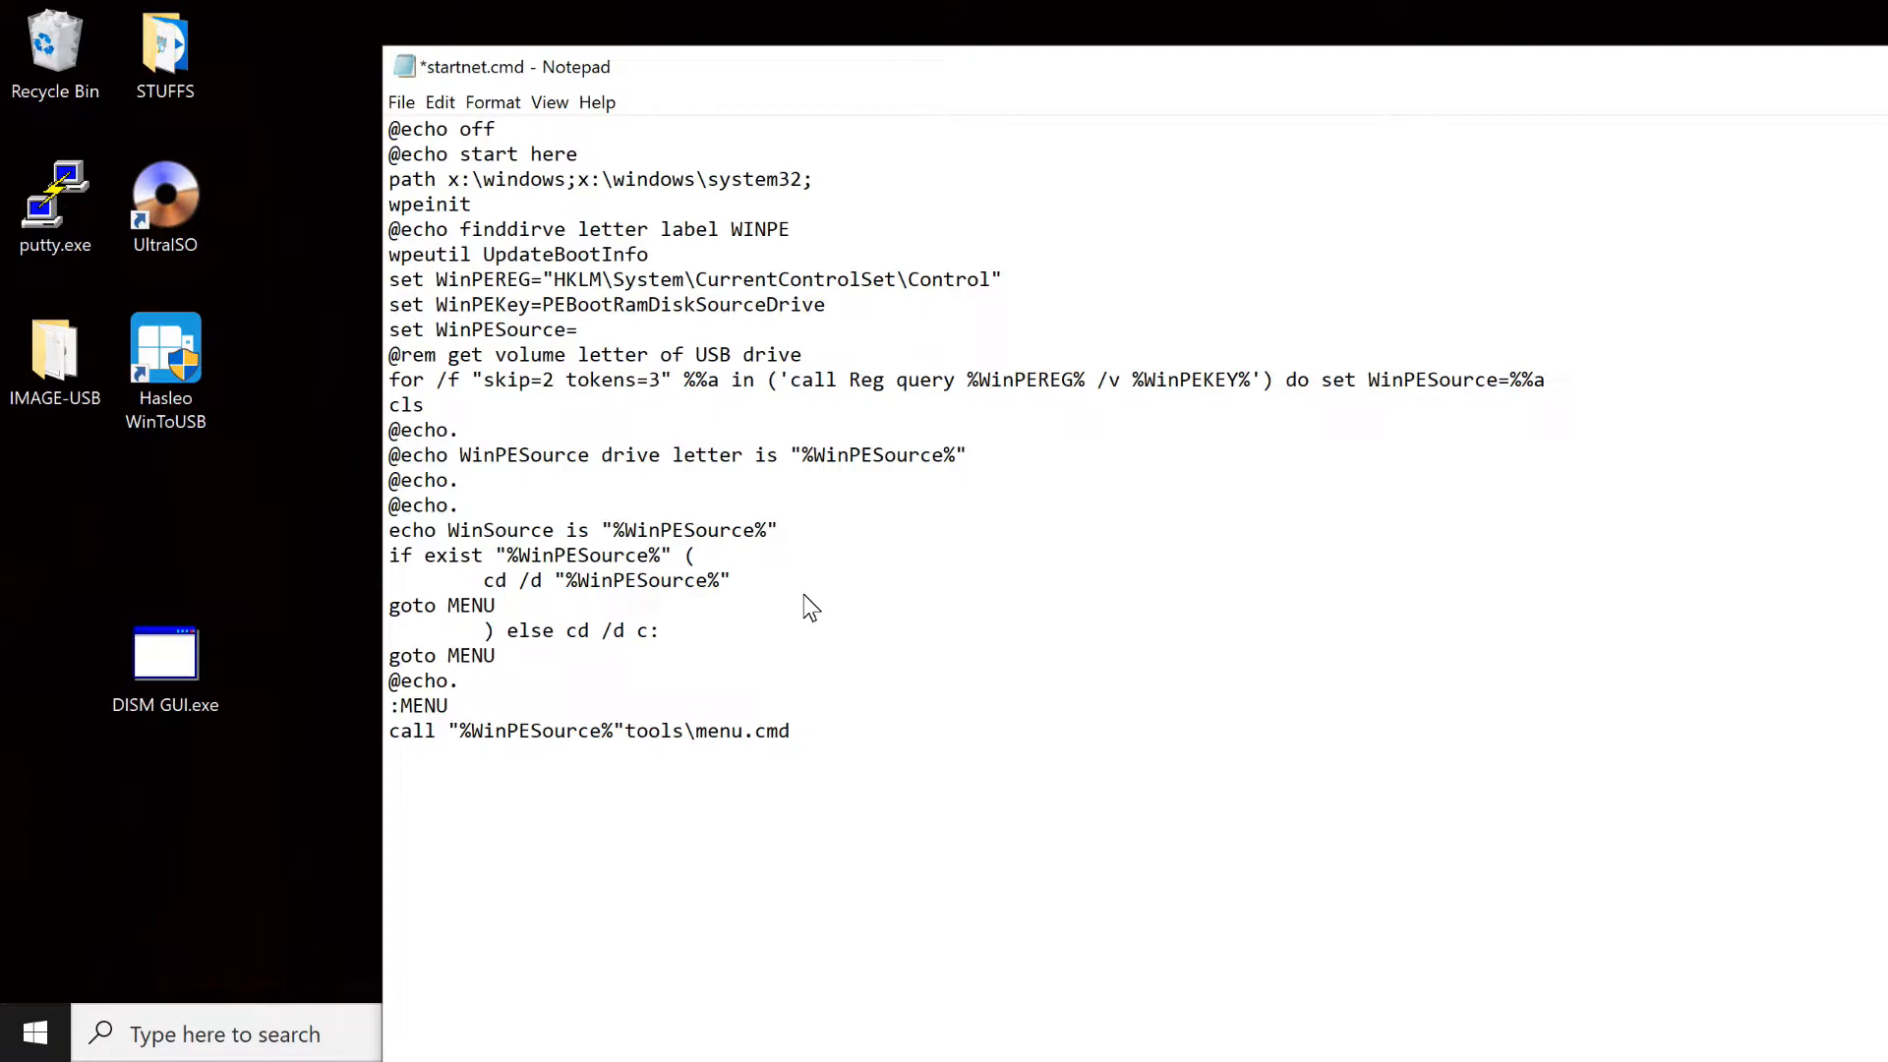
{"action": "left_click", "coordinate": [401, 101]}
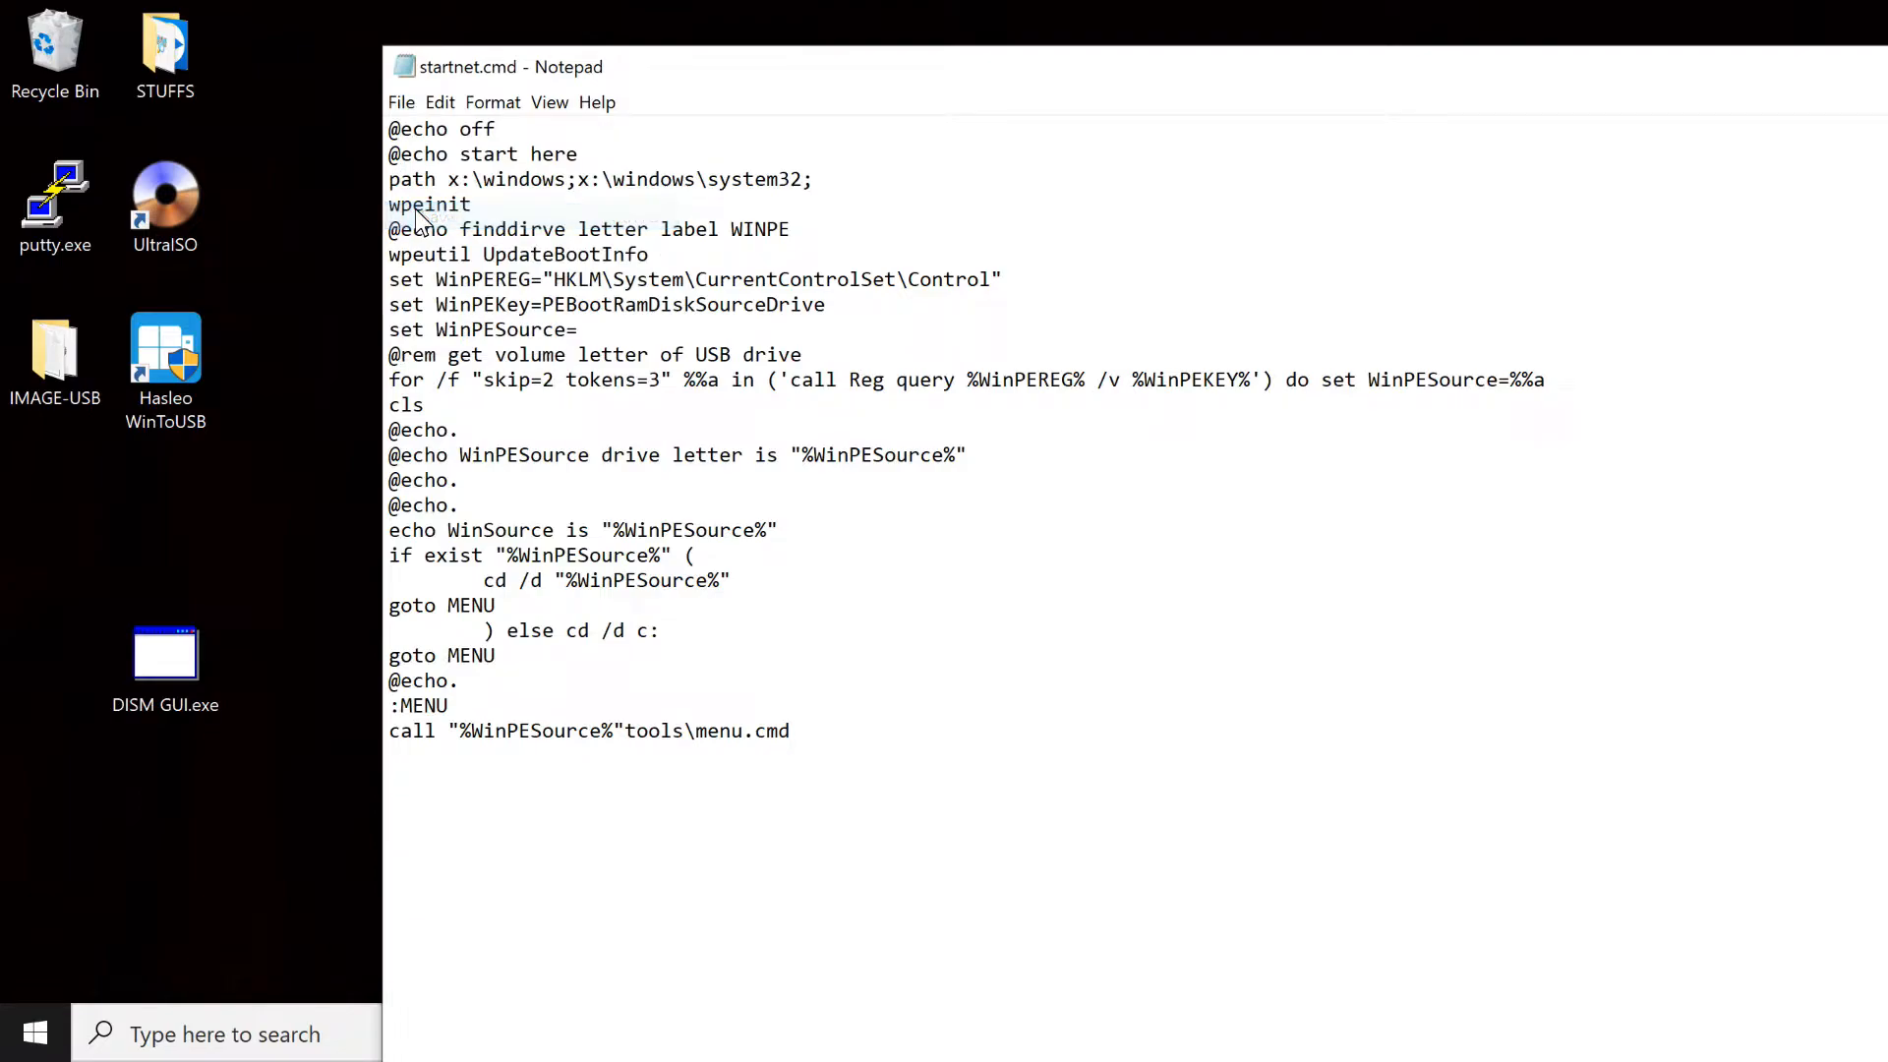
{"action": "mouse_move", "coordinate": [463, 638]}
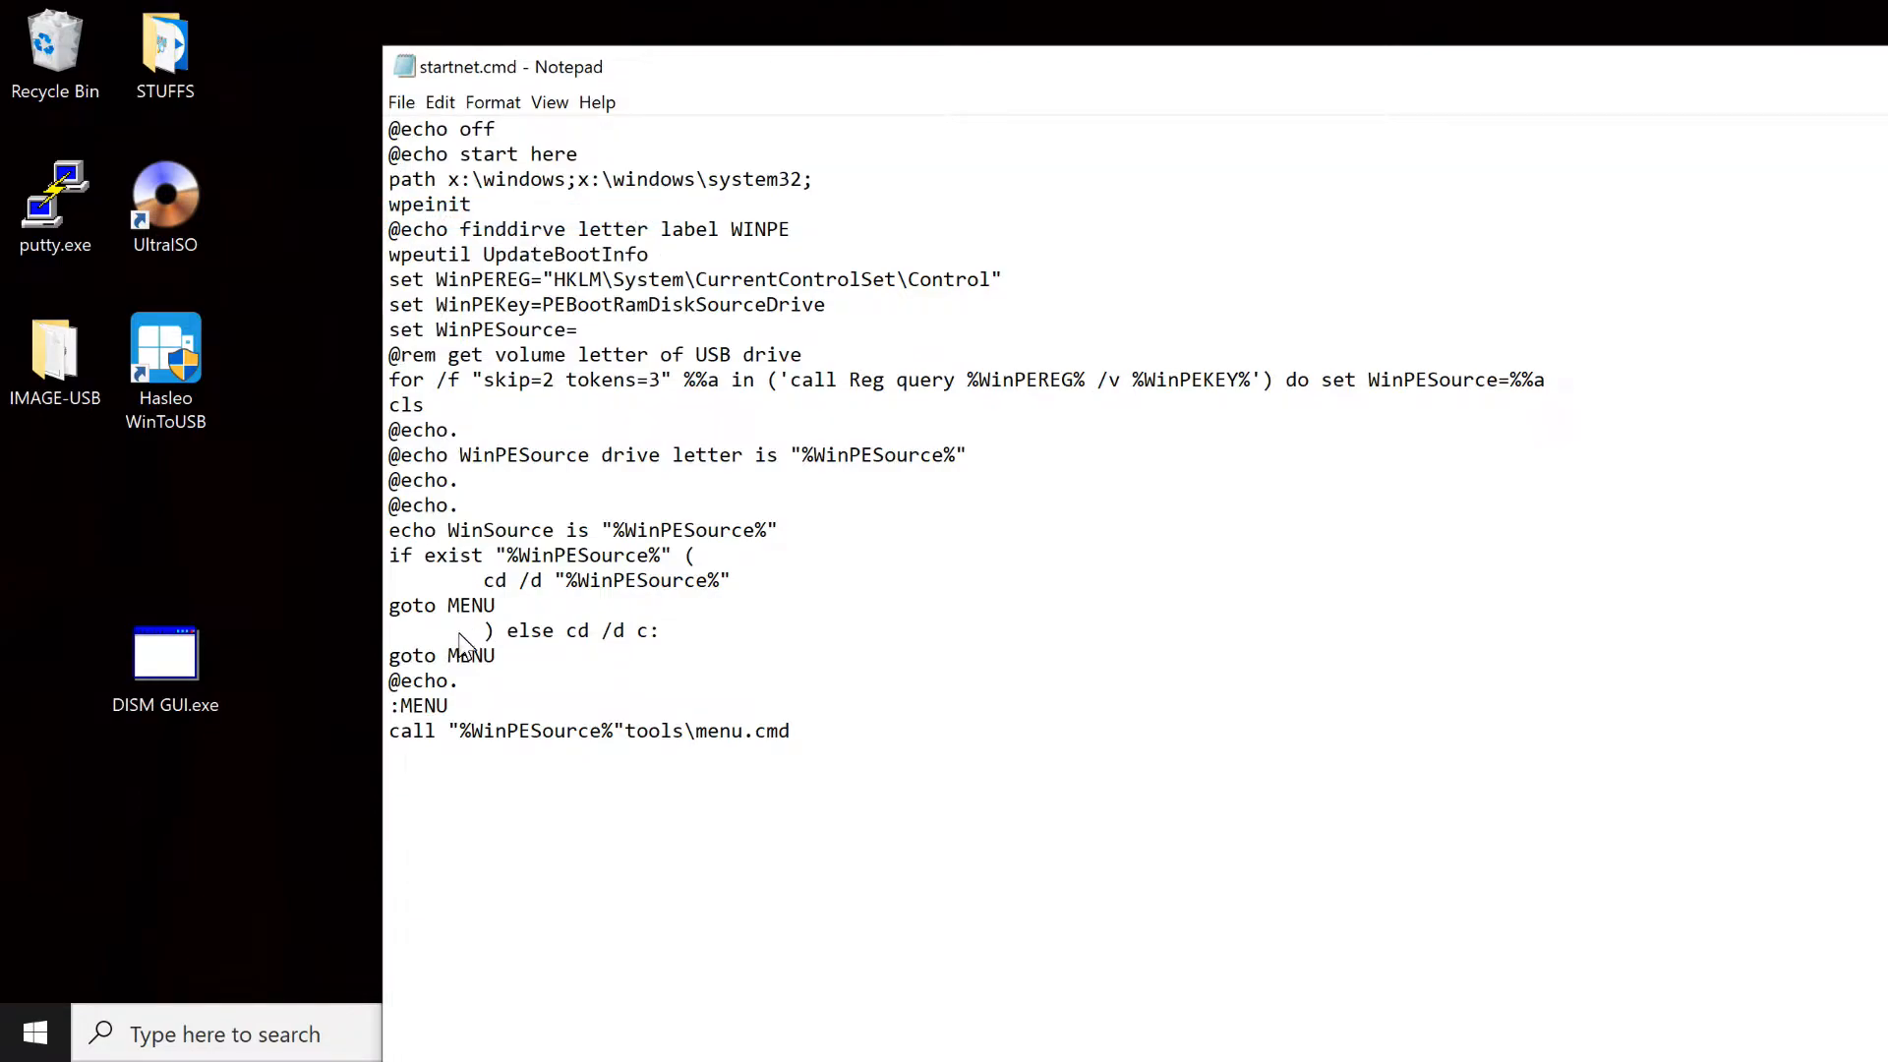
{"action": "double_click", "coordinate": [441, 654]}
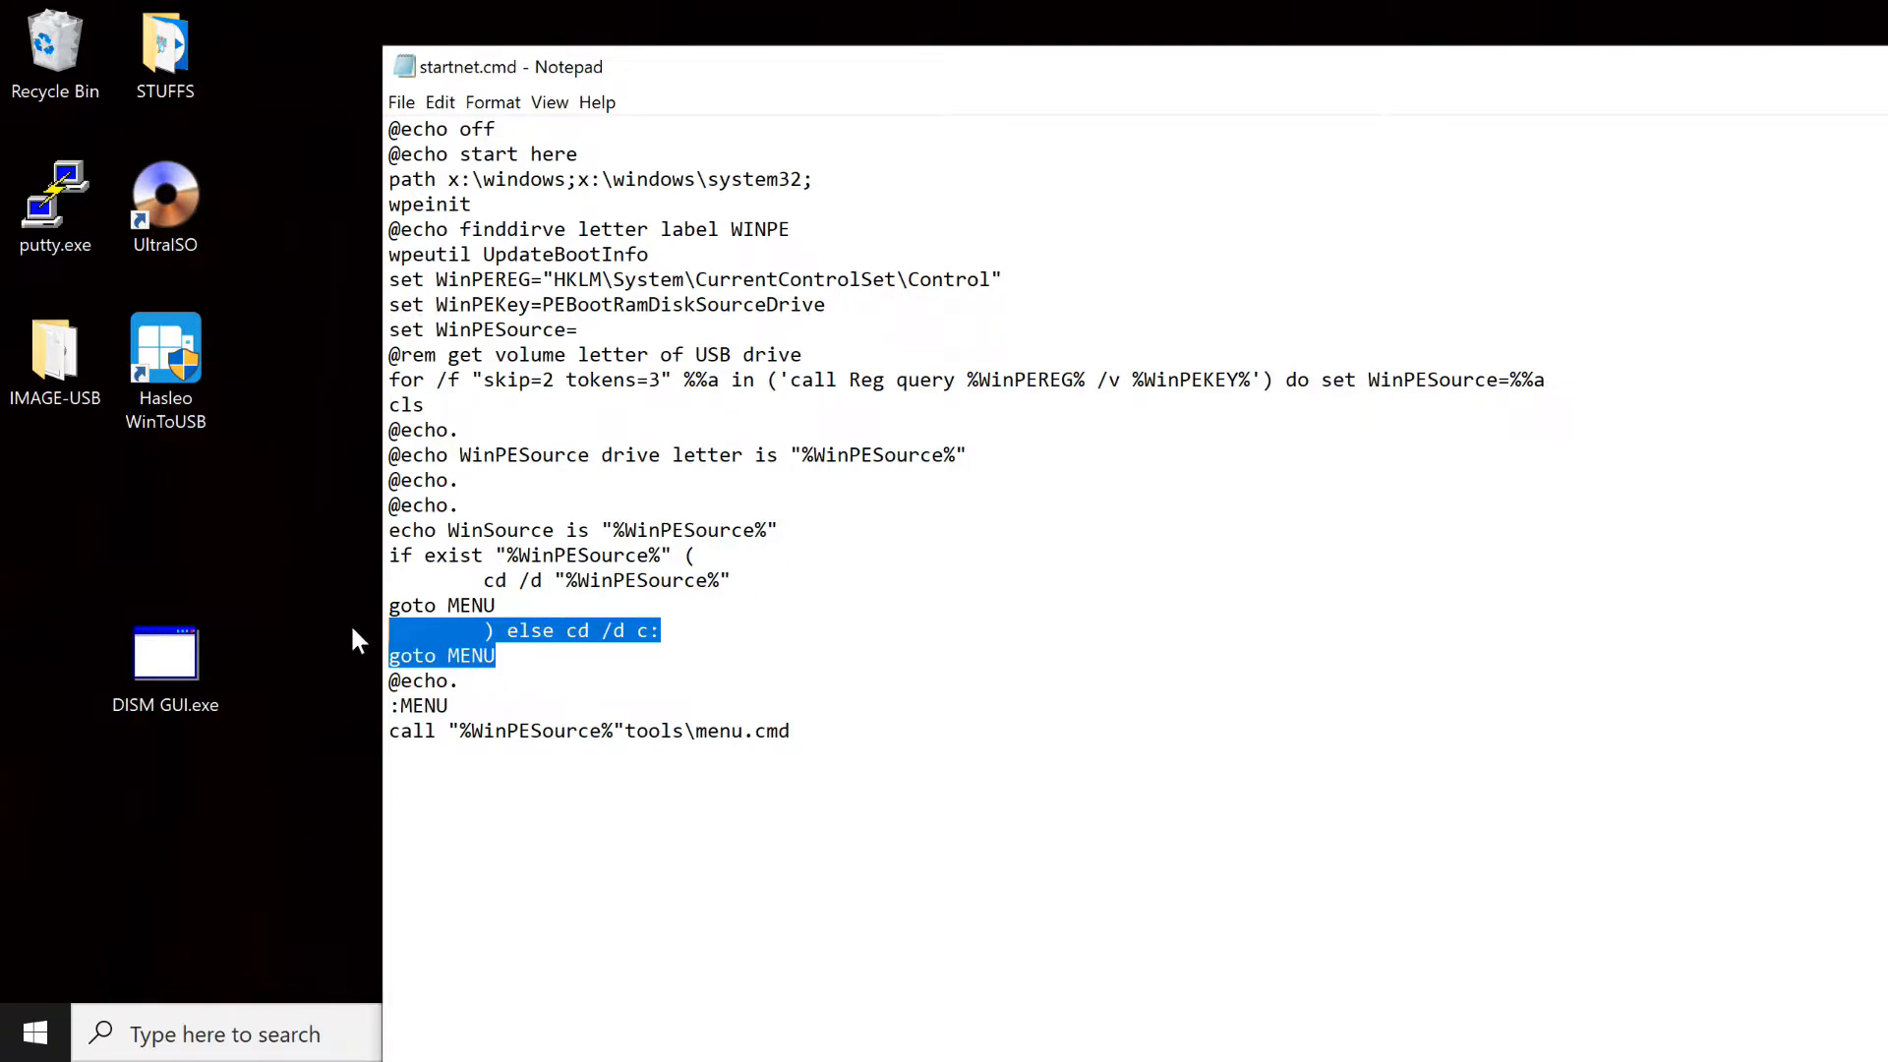
{"action": "left_click", "coordinate": [530, 178]}
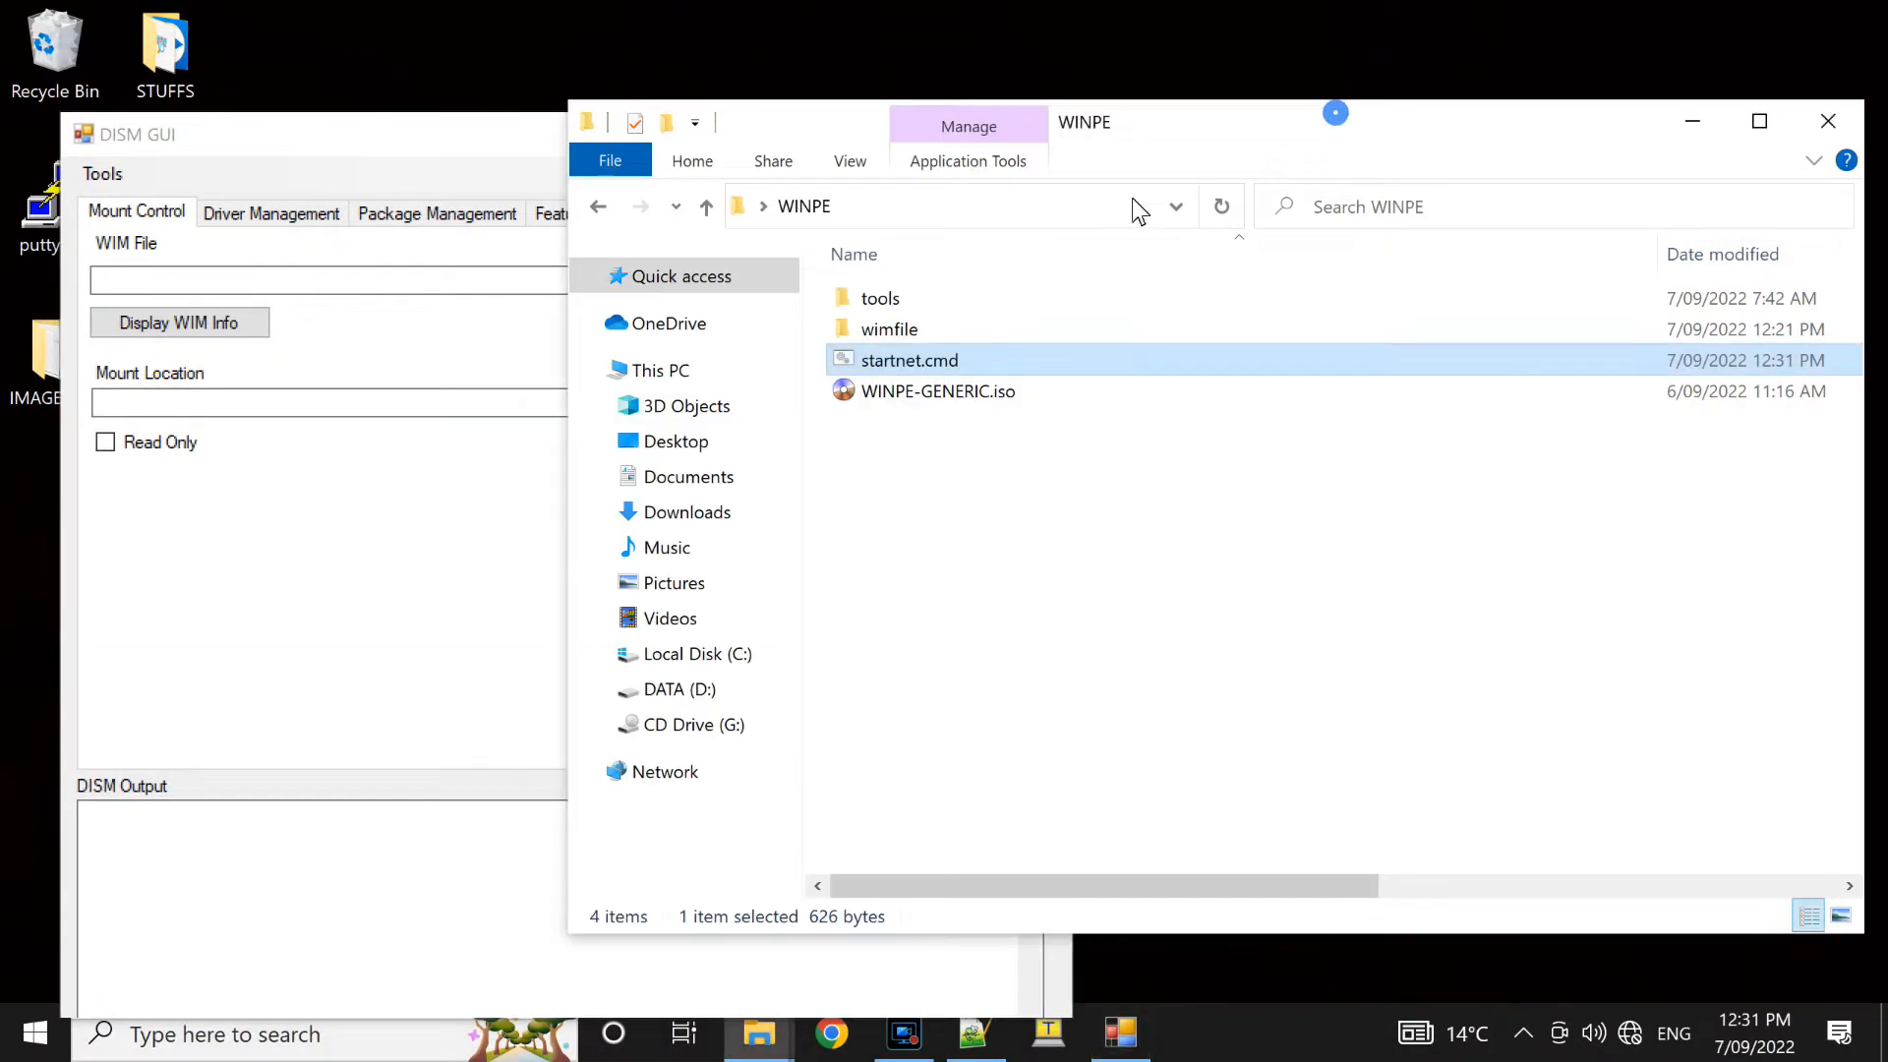
- Mount boot.wim from WINPE\wimfile into c:\temp at index 1 in DISM GUI
{"action": "double_click", "coordinate": [889, 328]}
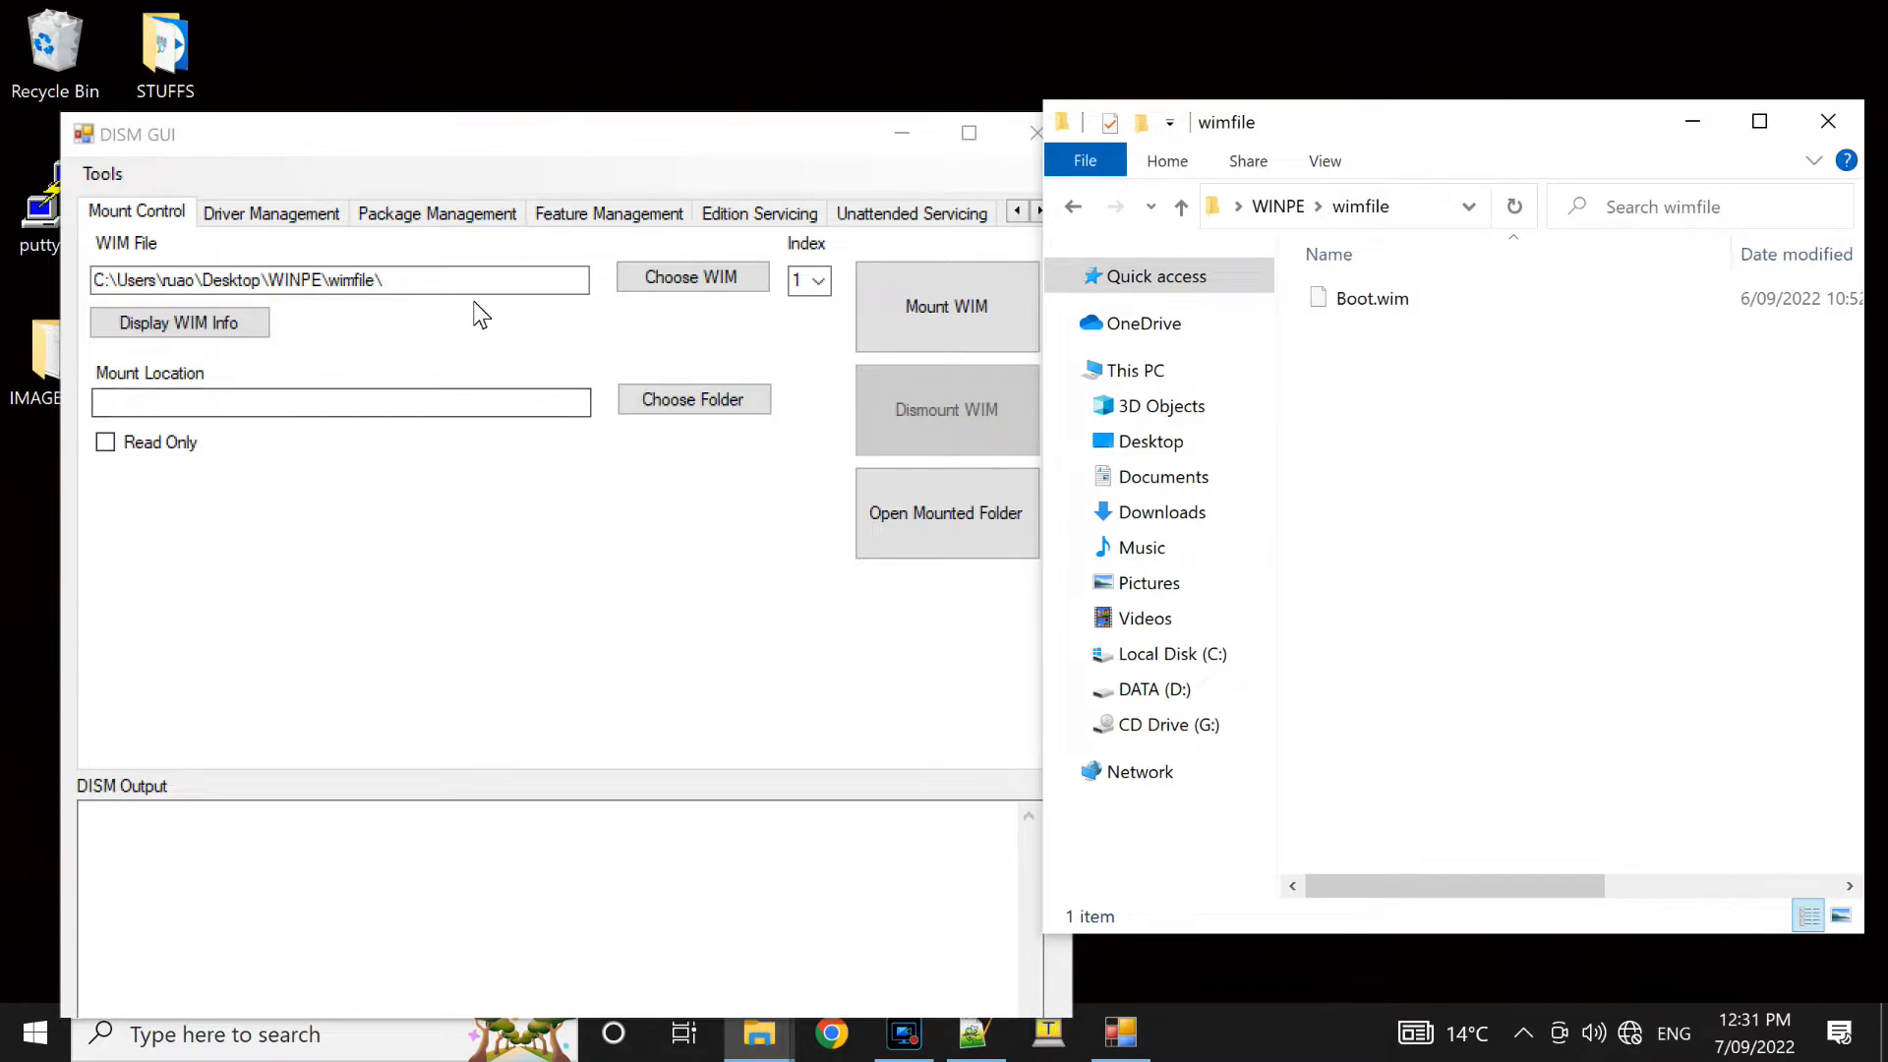
{"action": "type", "text": "b"}
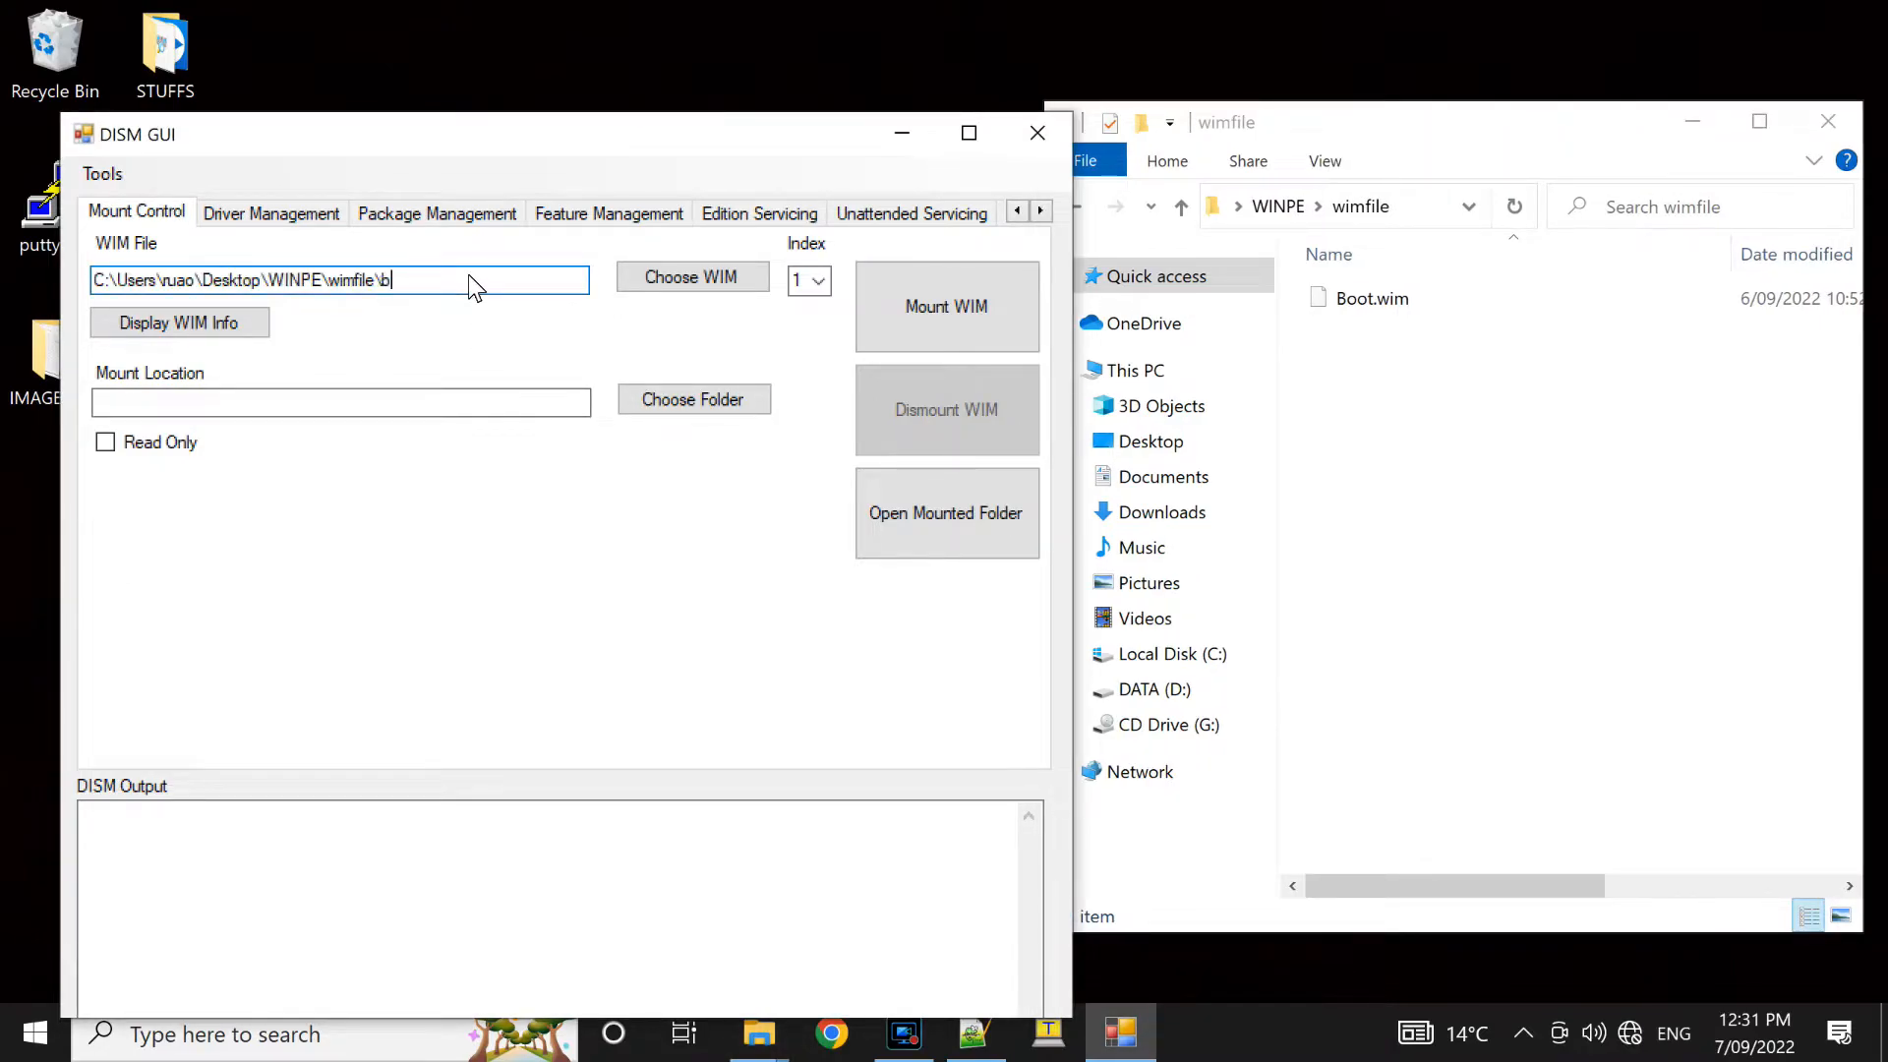
{"action": "type", "text": "oot.wim"}
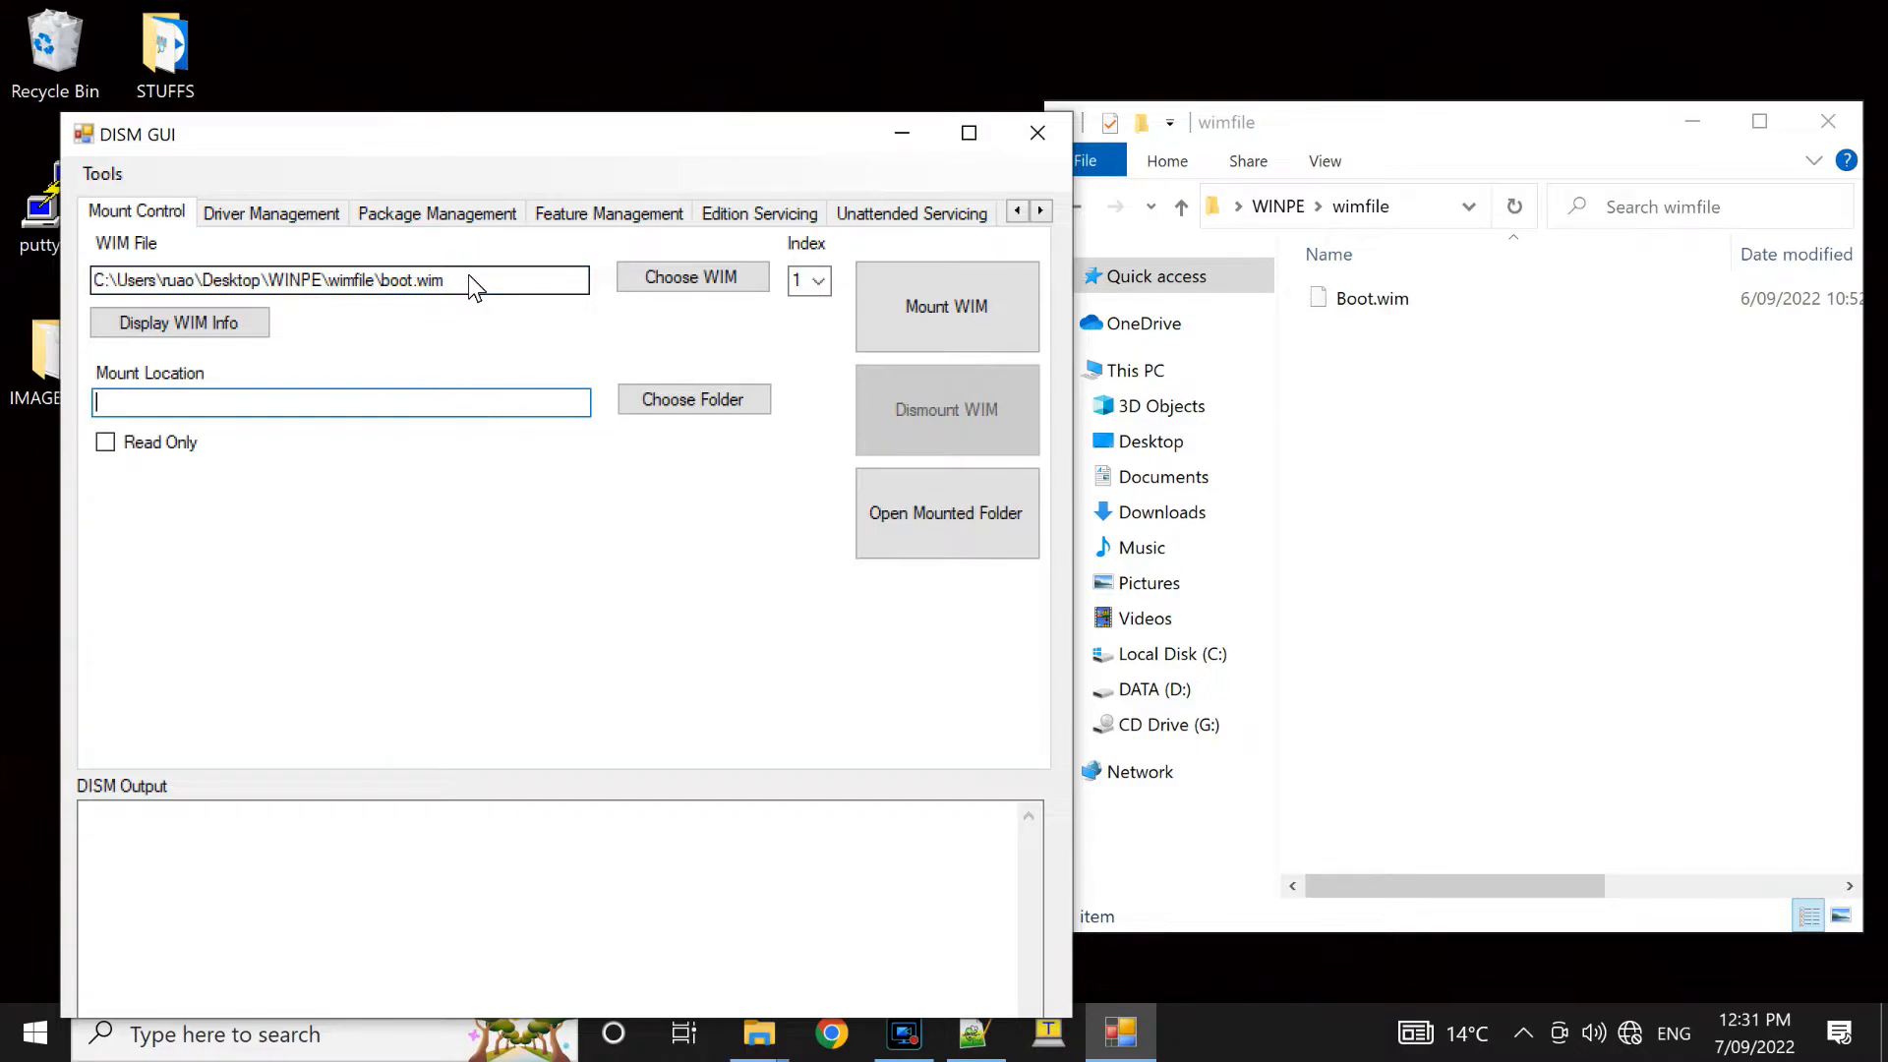
{"action": "type", "text": "c:\\temp"}
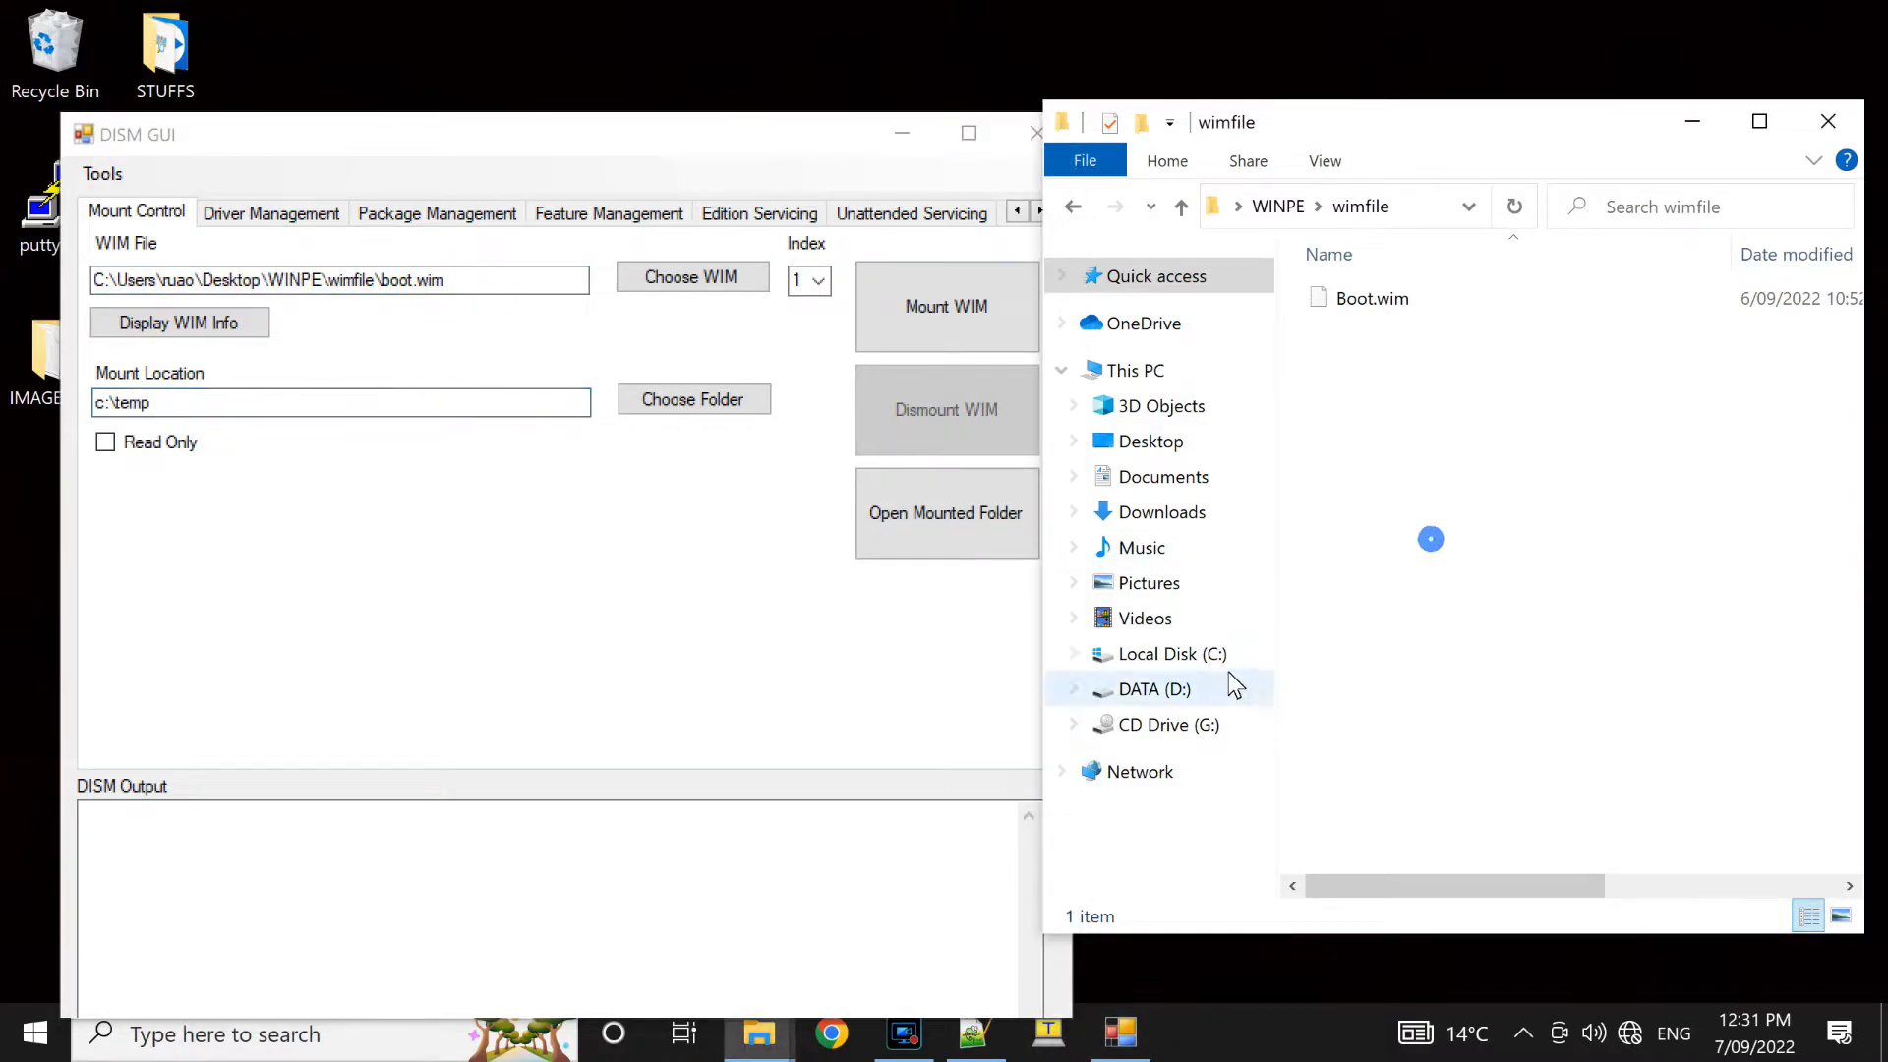
{"action": "left_click", "coordinate": [1165, 653]}
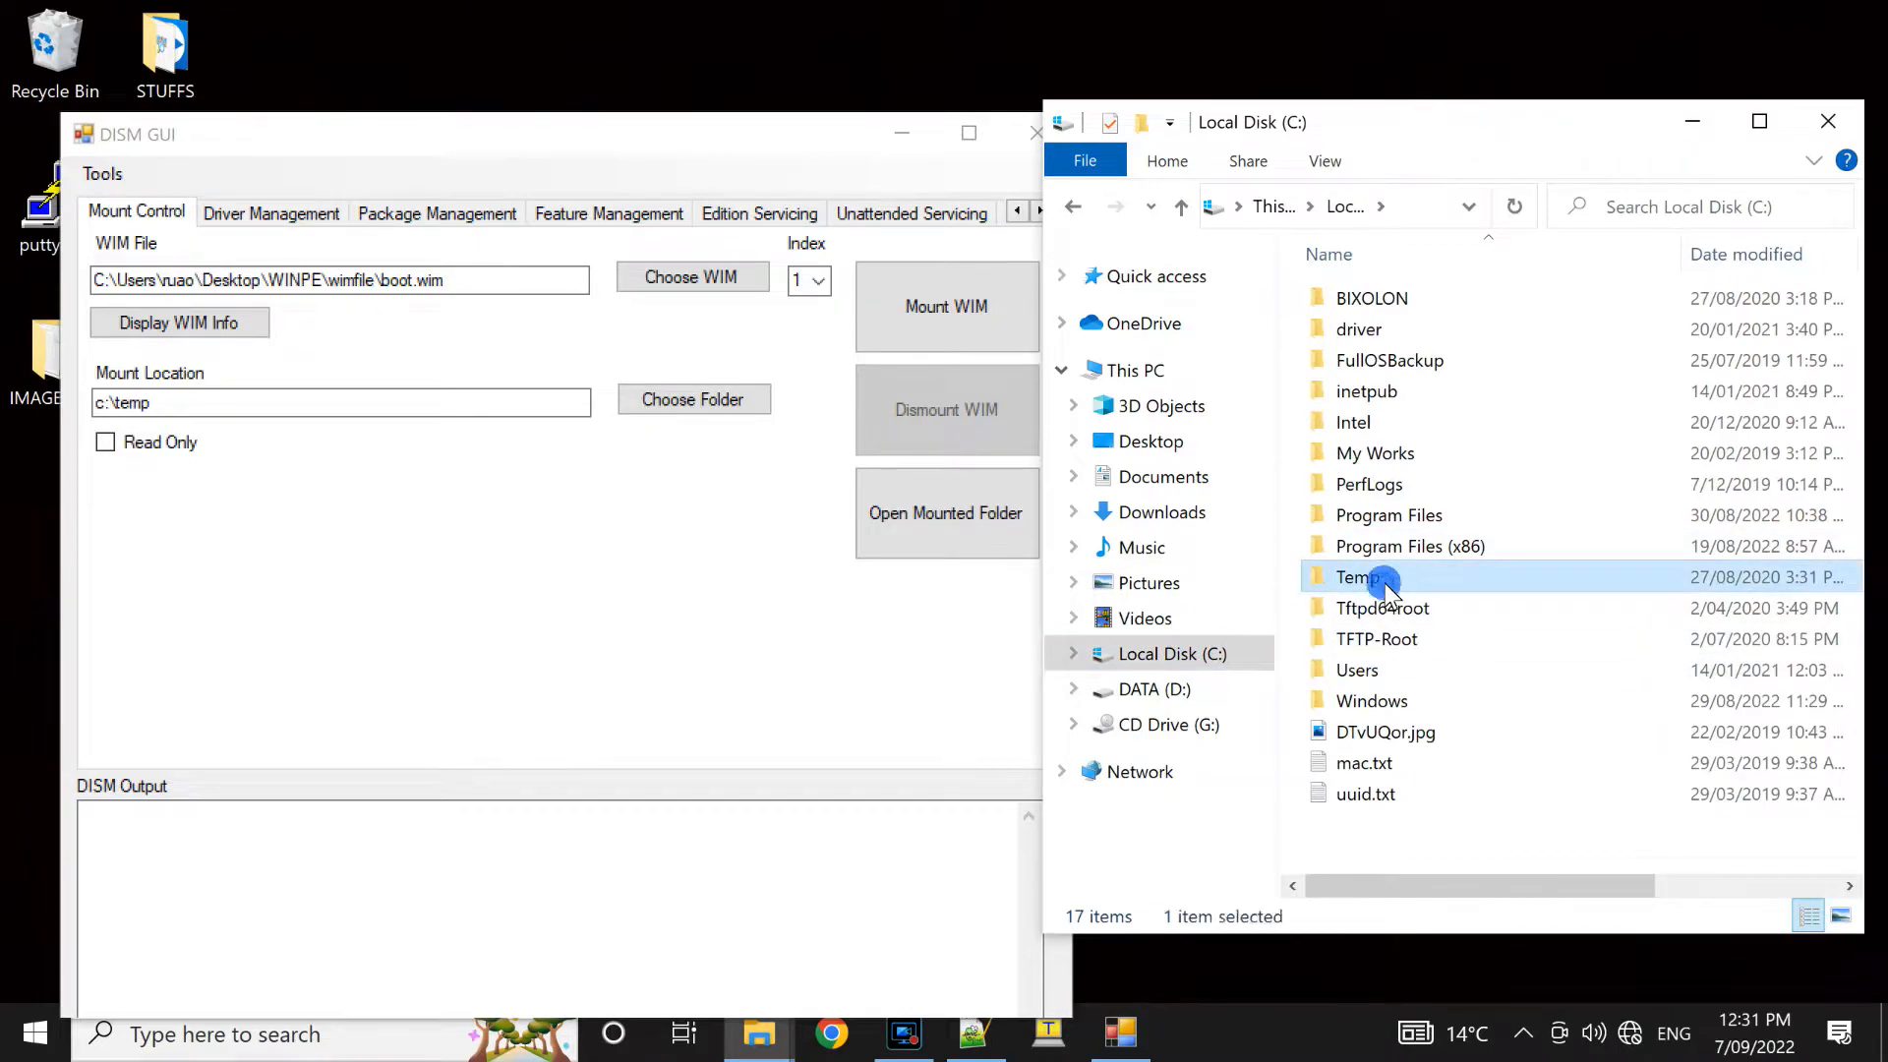
{"action": "double_click", "coordinate": [1353, 577]}
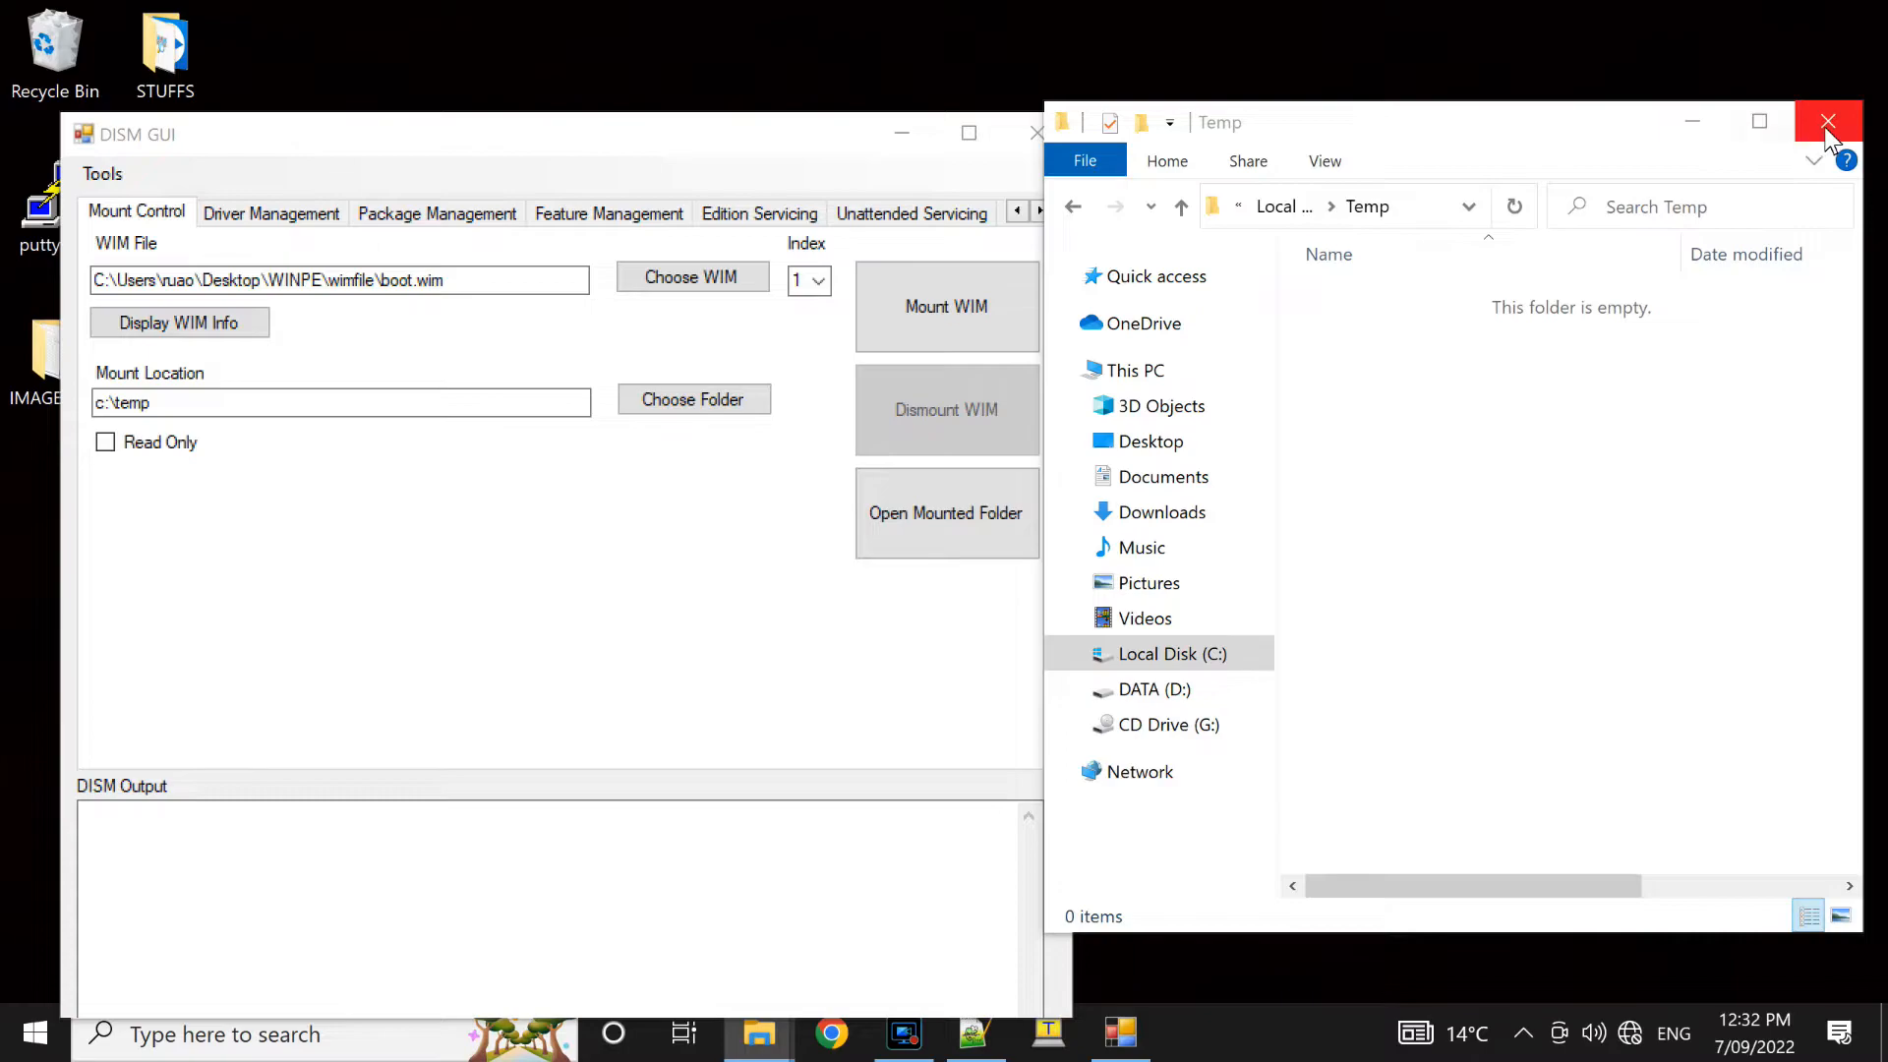
{"action": "left_click", "coordinate": [1181, 206]}
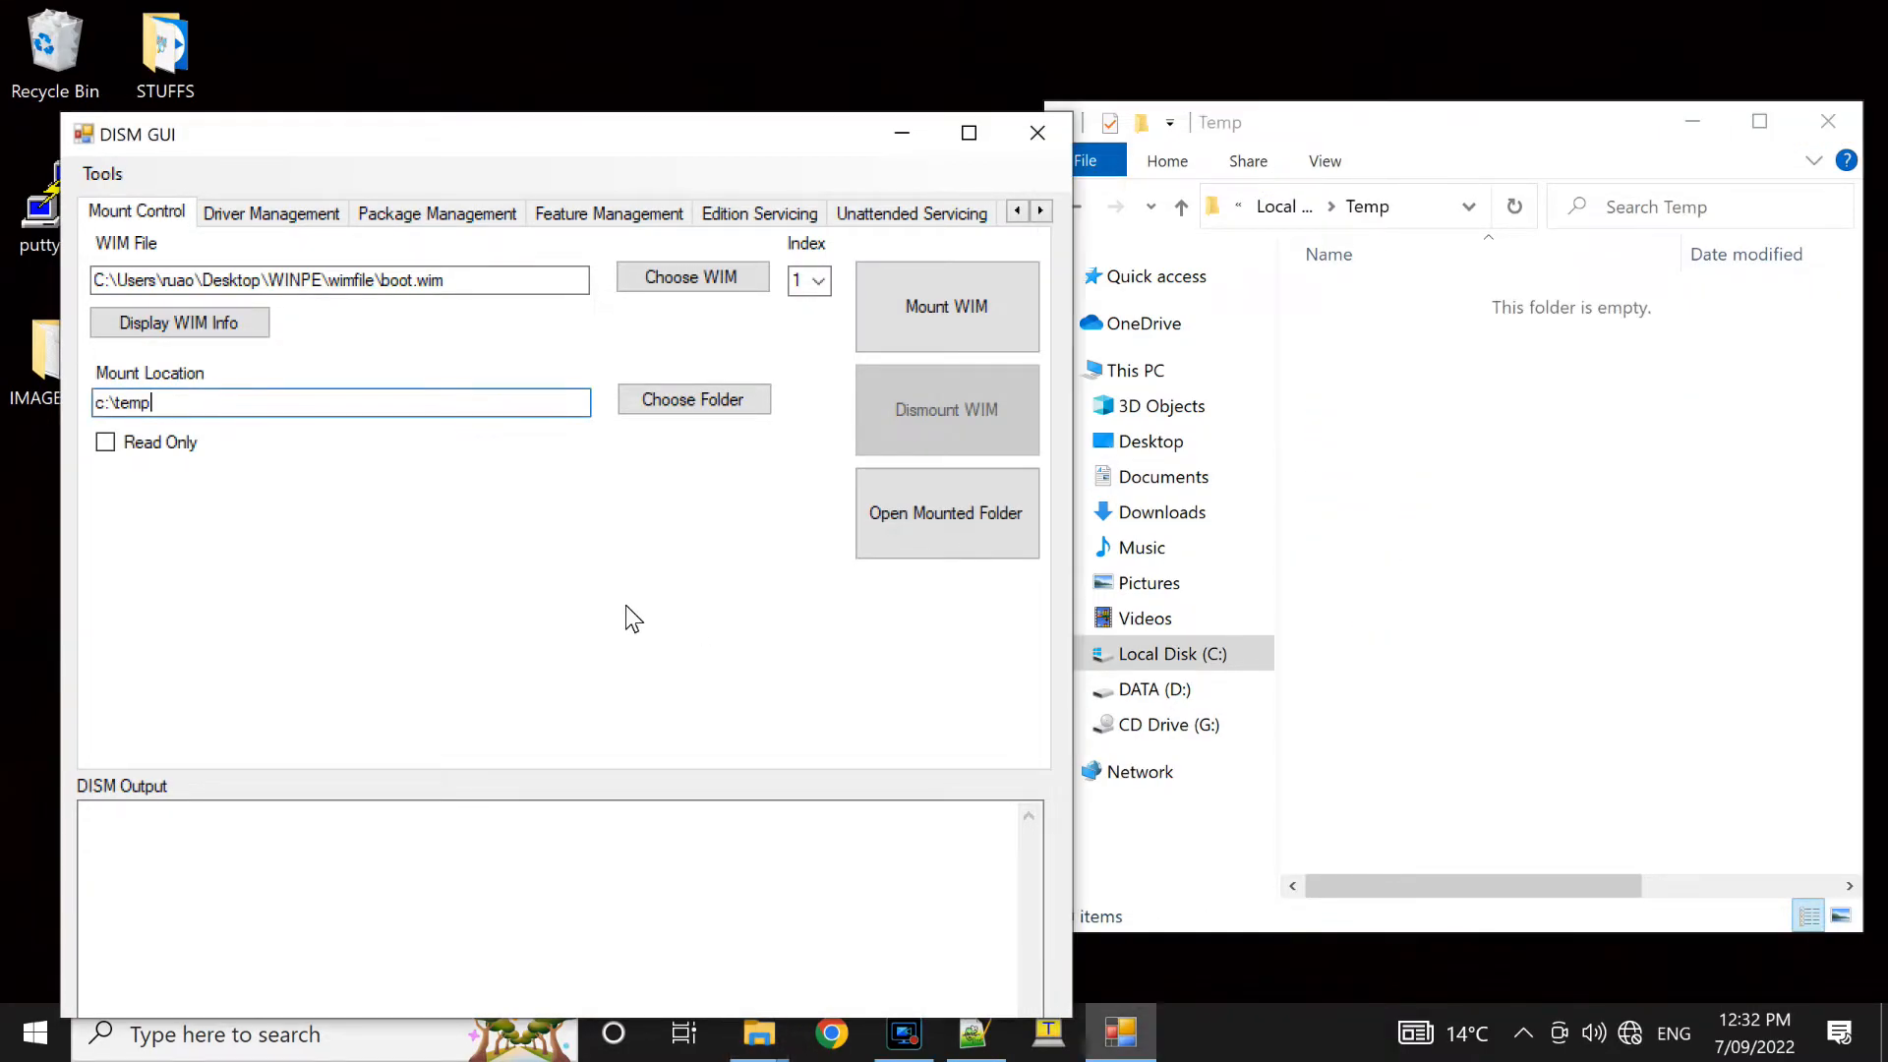
{"action": "left_click", "coordinate": [946, 306]}
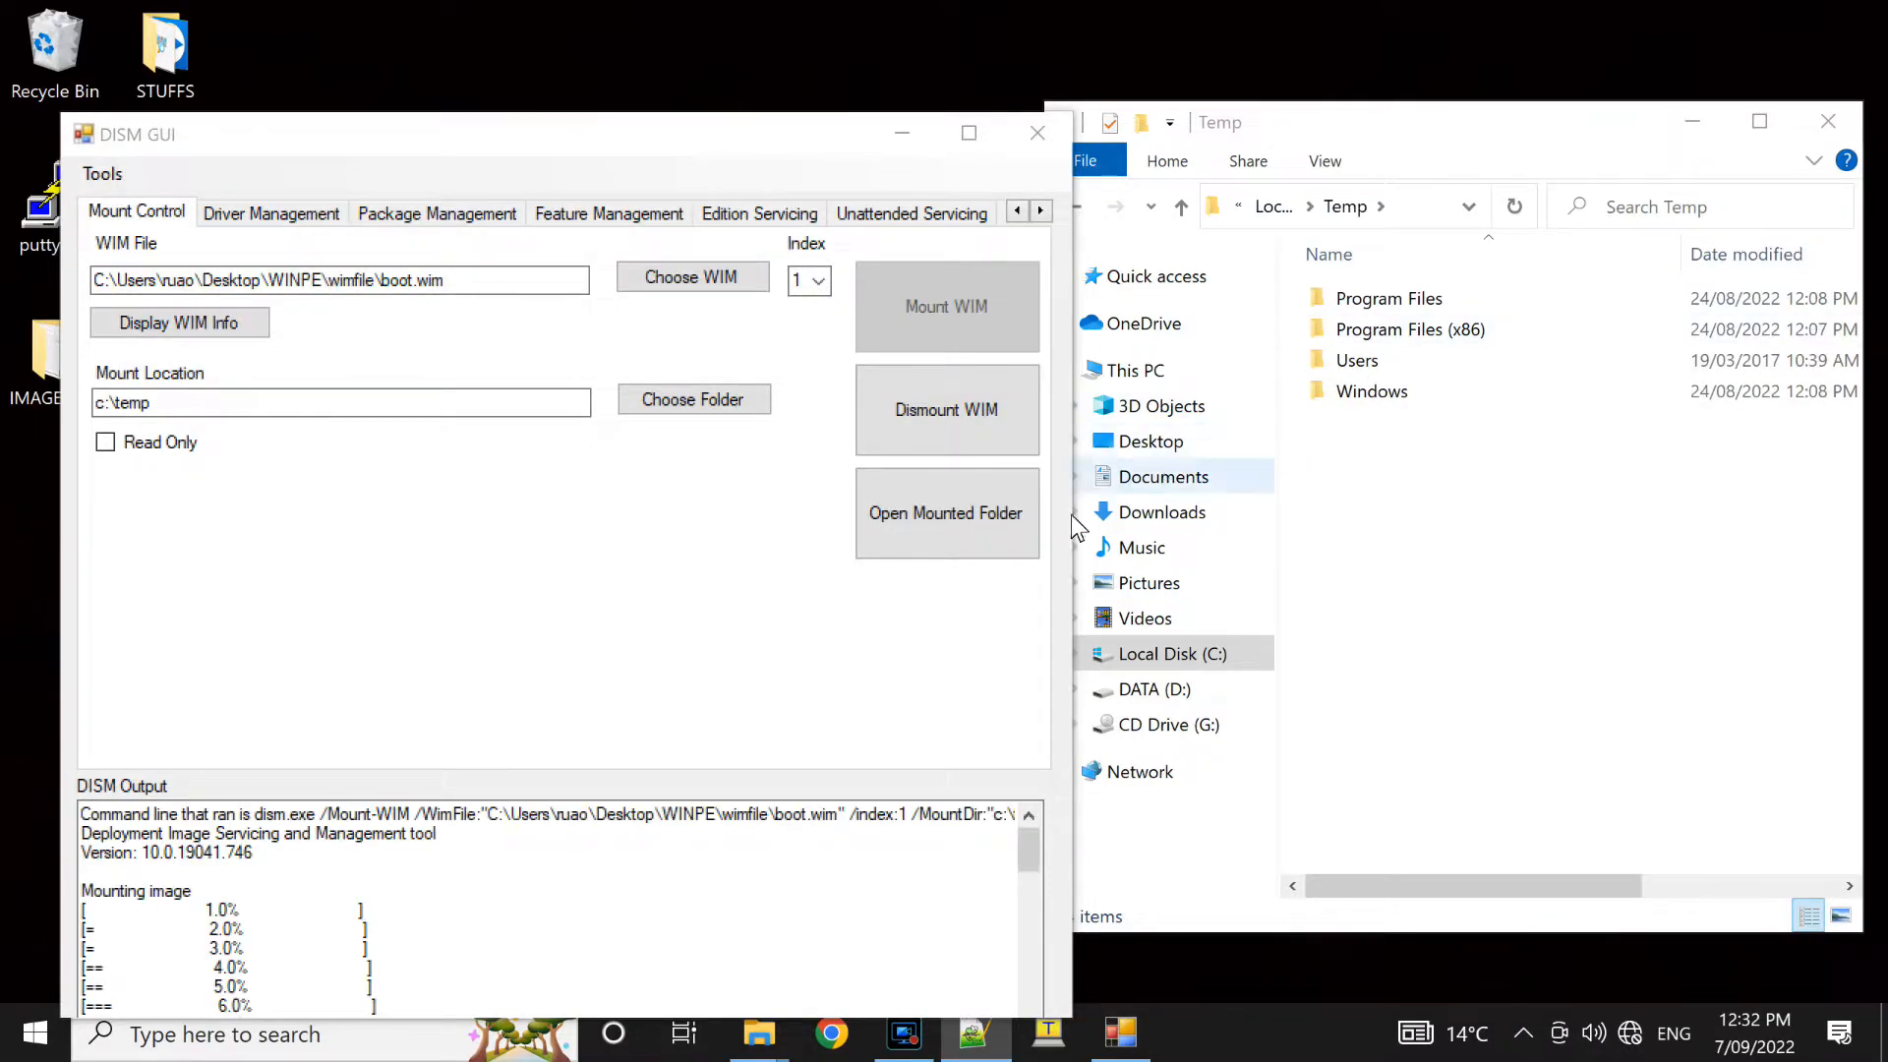
- Browse the mounted image in c:\temp to its Windows\System32 folder
{"action": "left_click", "coordinate": [1370, 390]}
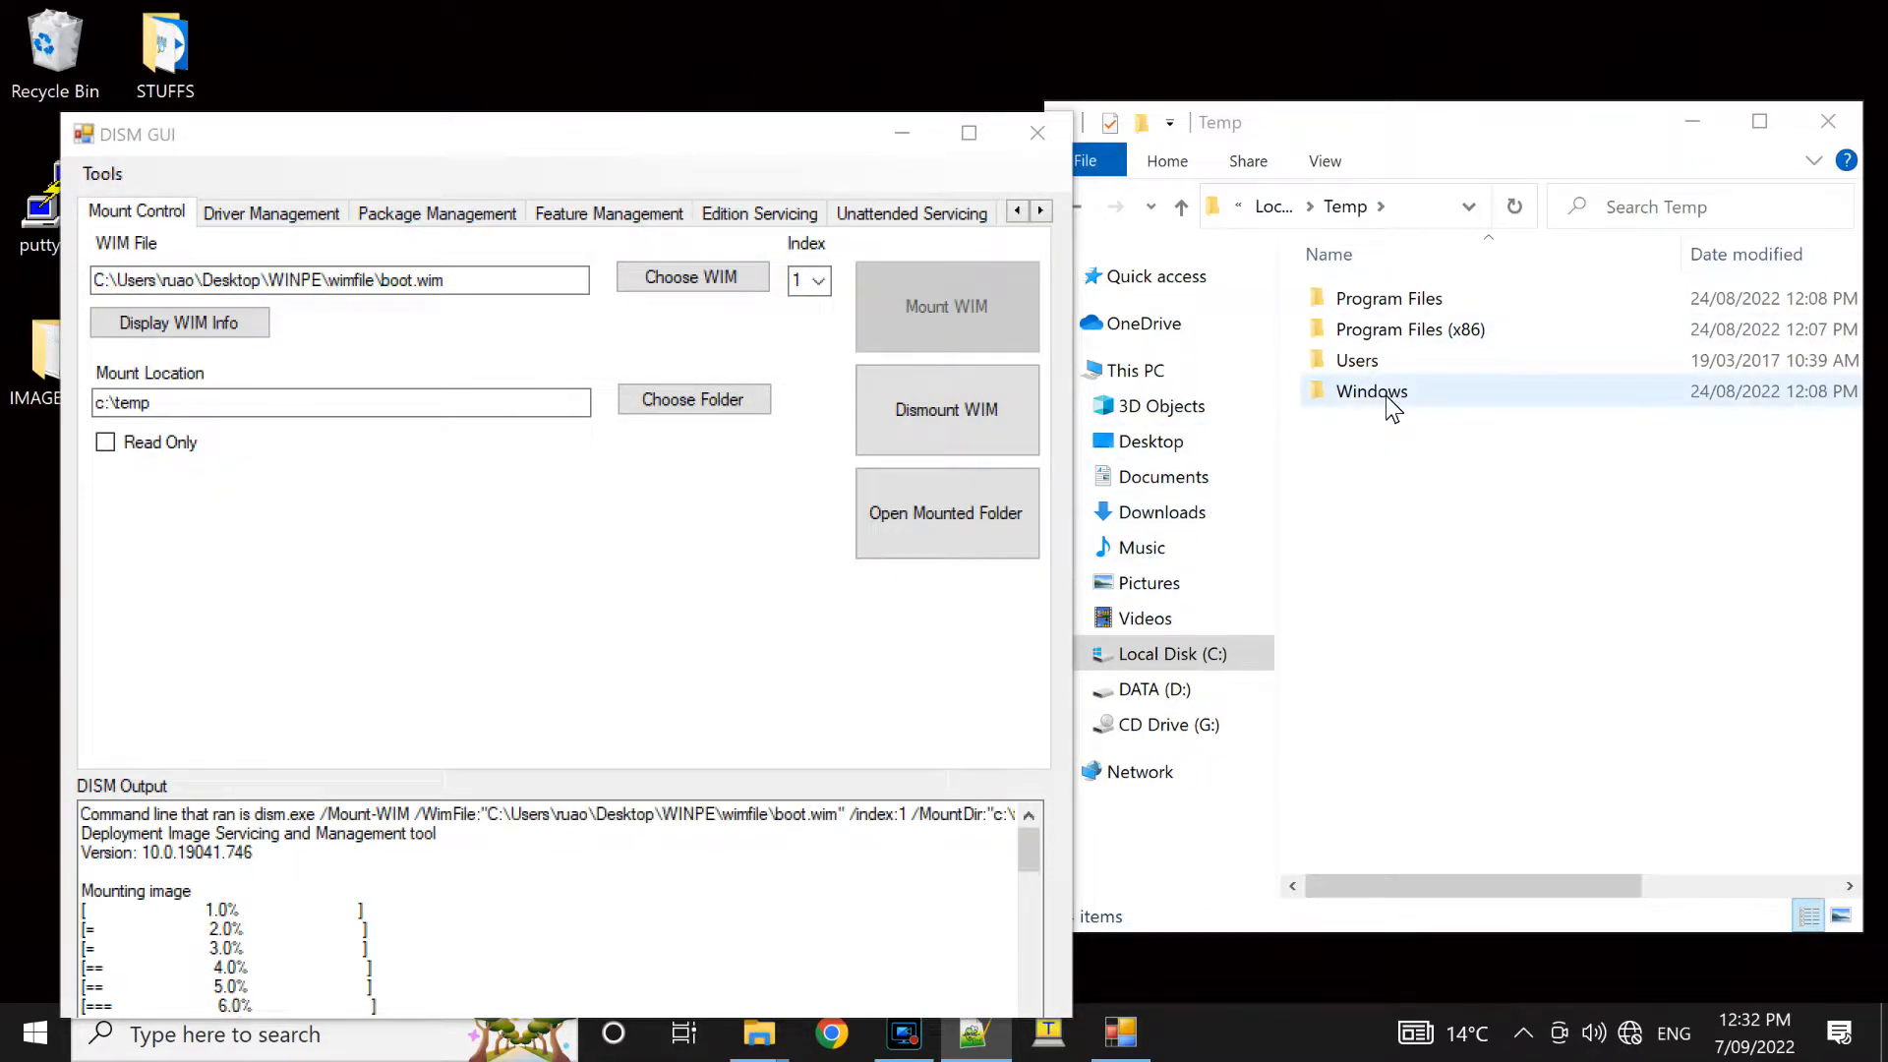
{"action": "double_click", "coordinate": [1370, 390]}
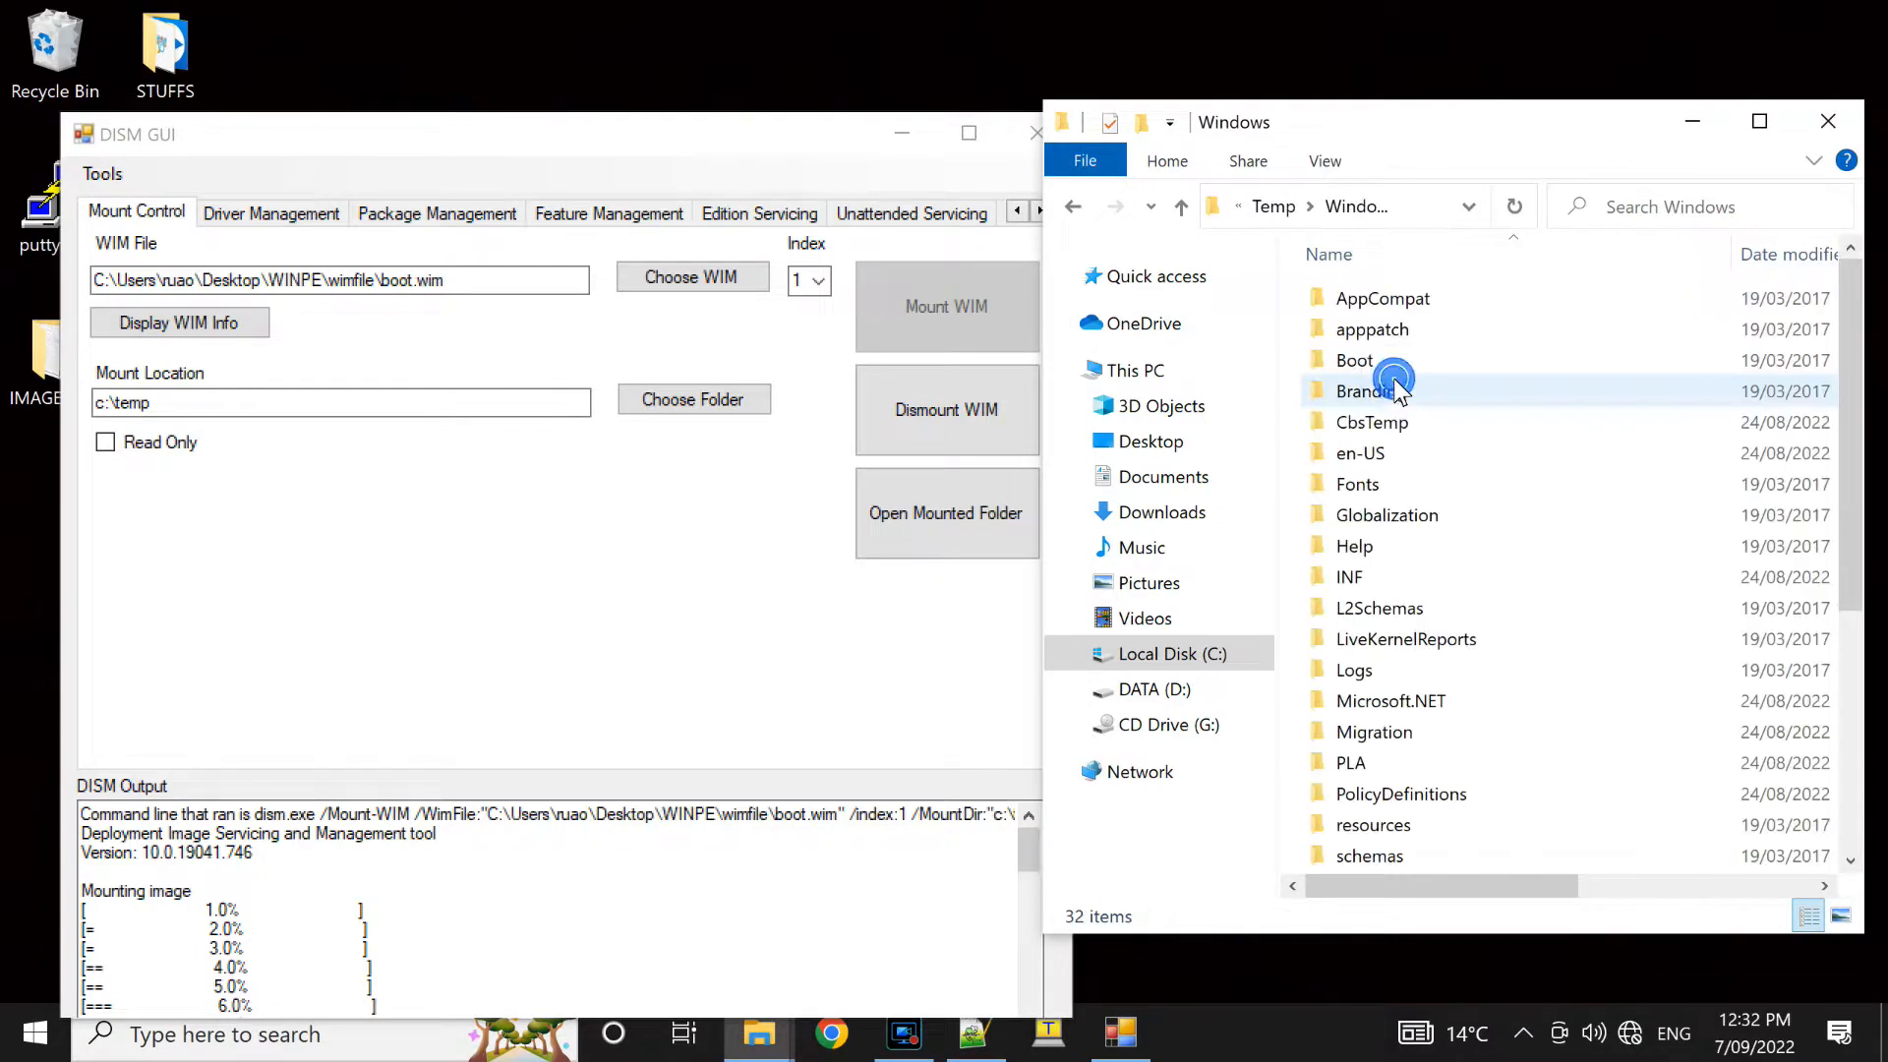
{"action": "scroll", "scroll_direction": "down", "scroll_amount": 3}
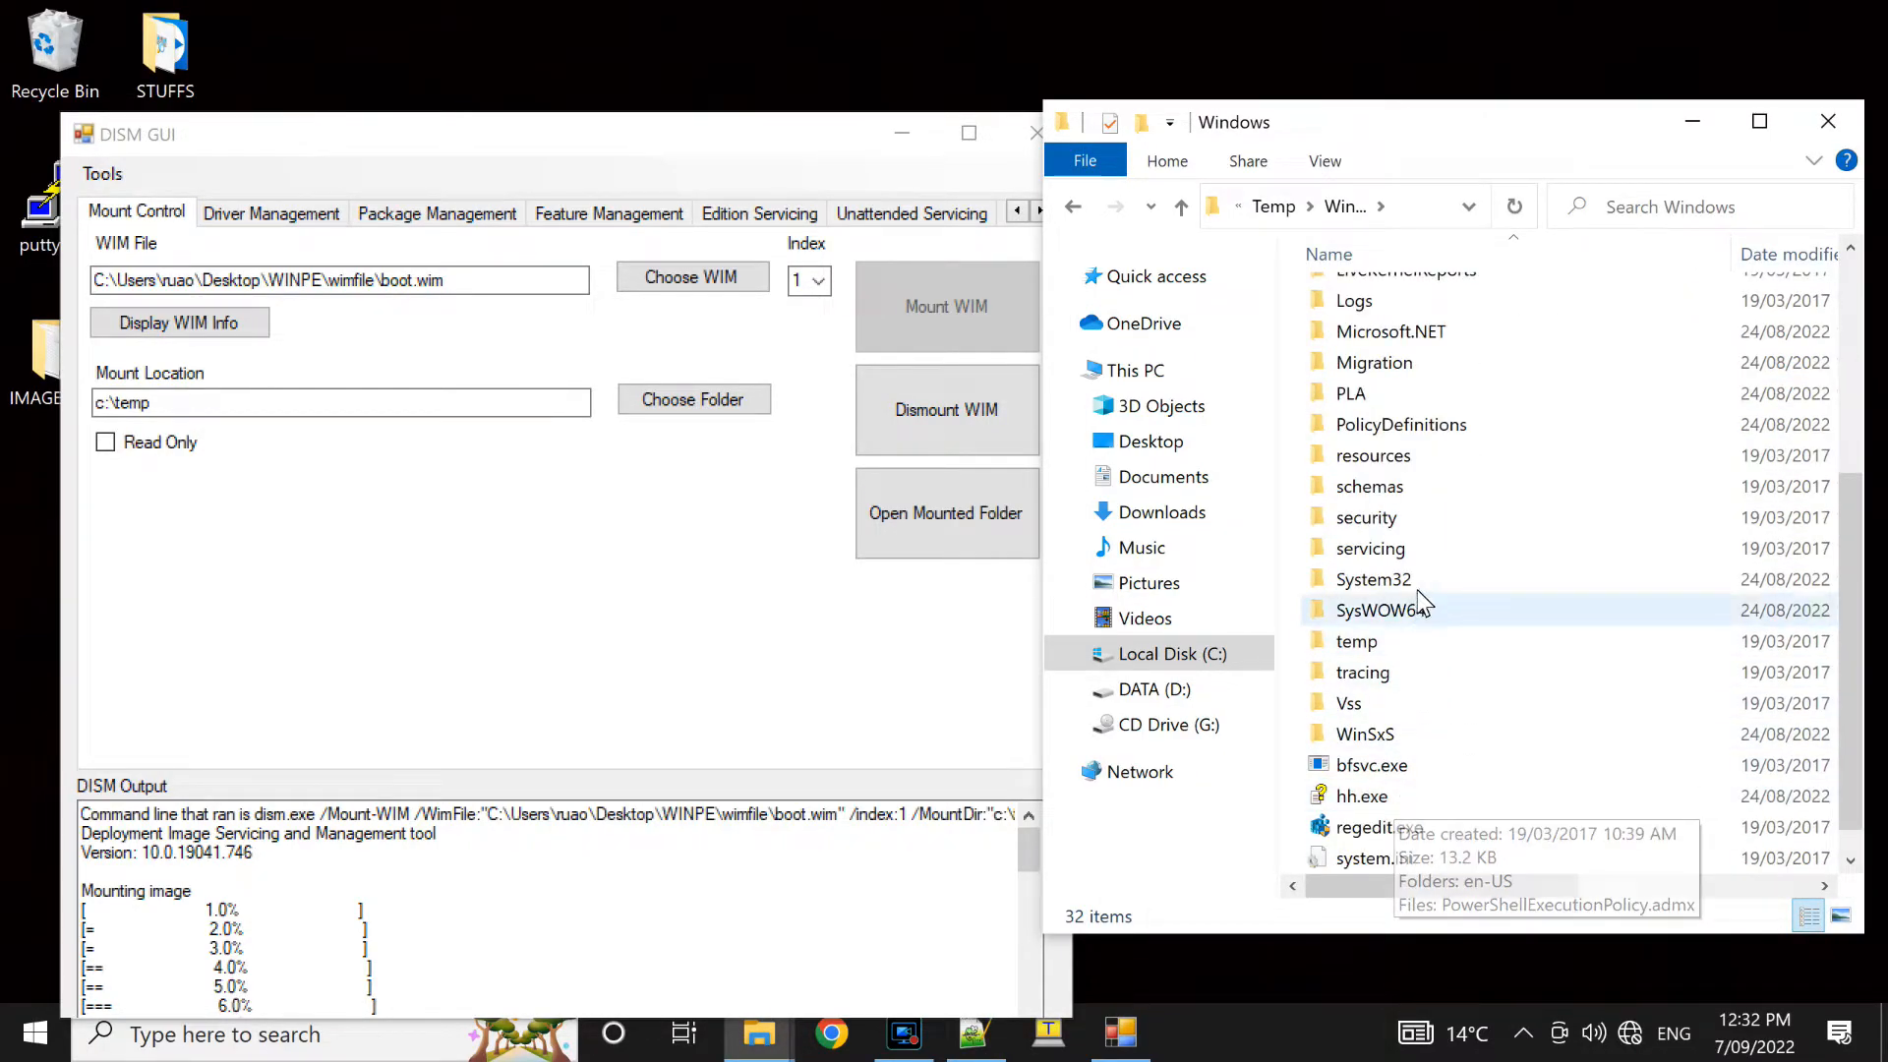
{"action": "left_click", "coordinate": [1373, 579]}
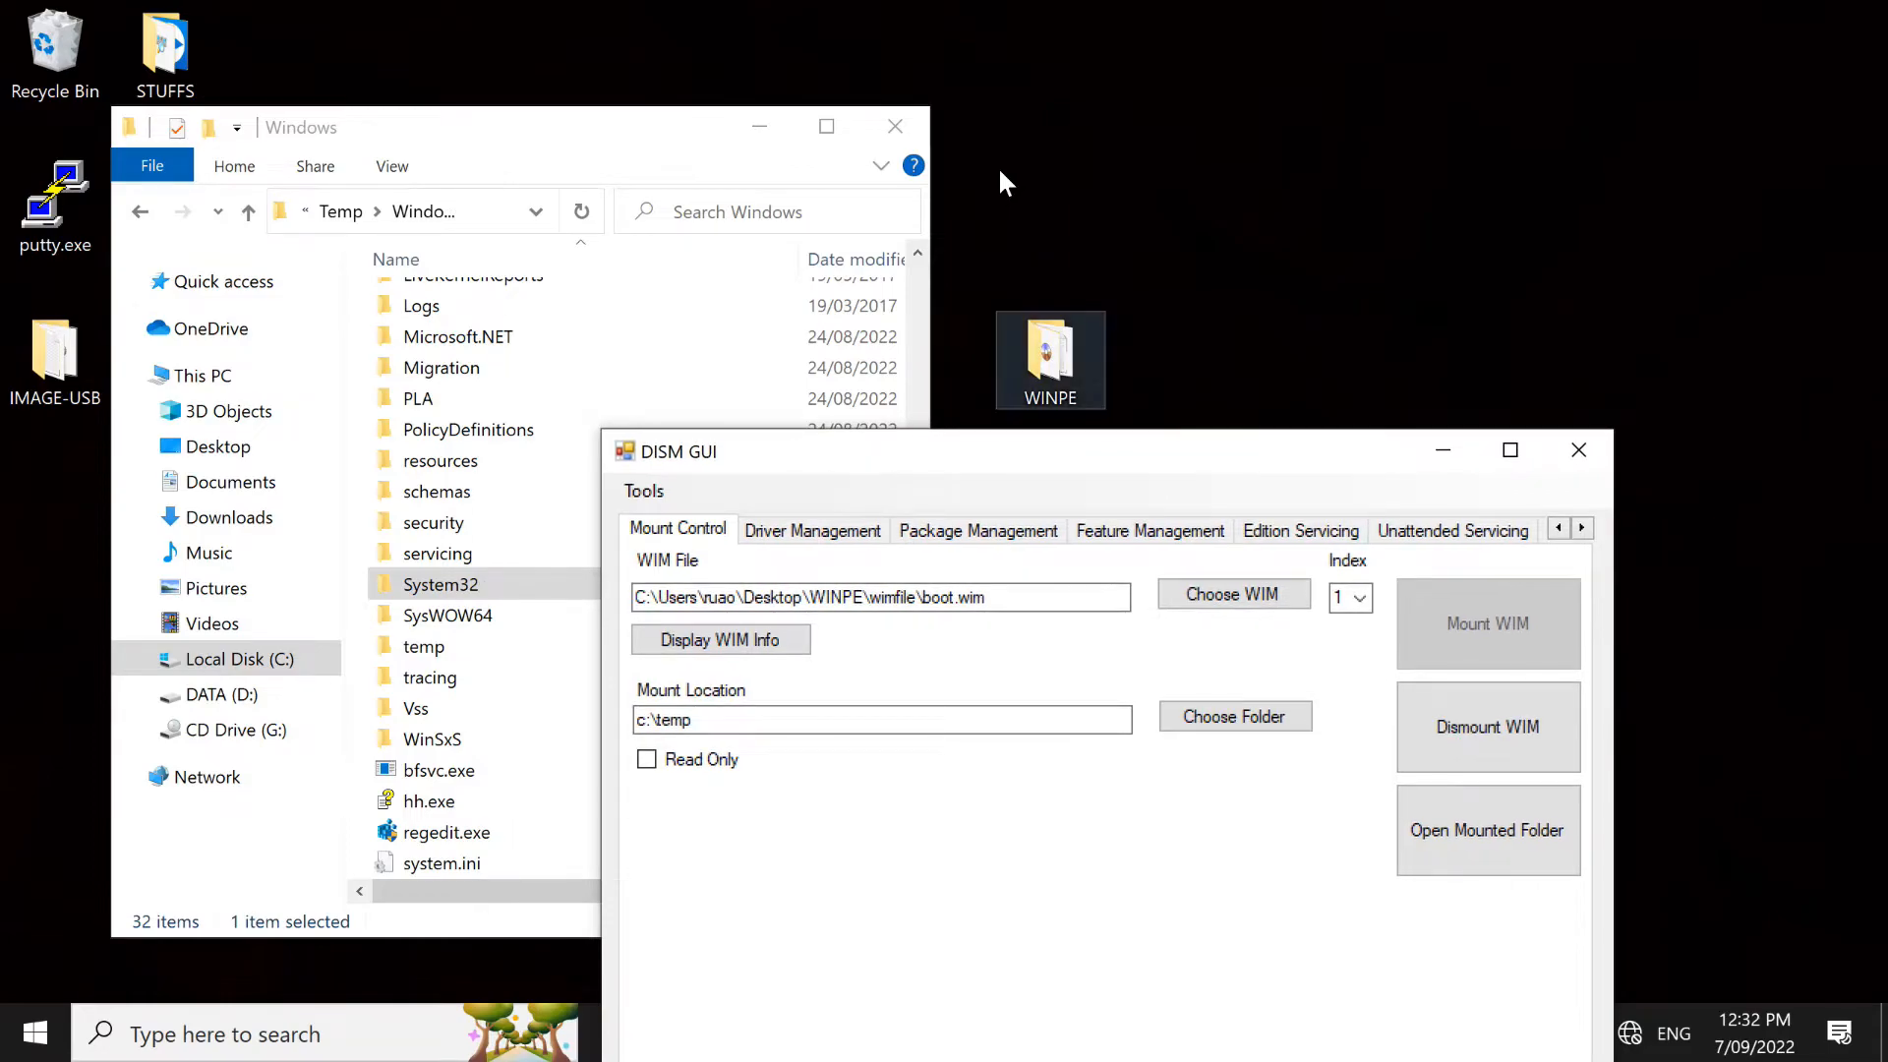
- Copy the fixed startnet.cmd from WINPE into System32, replacing the old file as administrator
{"action": "double_click", "coordinate": [1049, 359]}
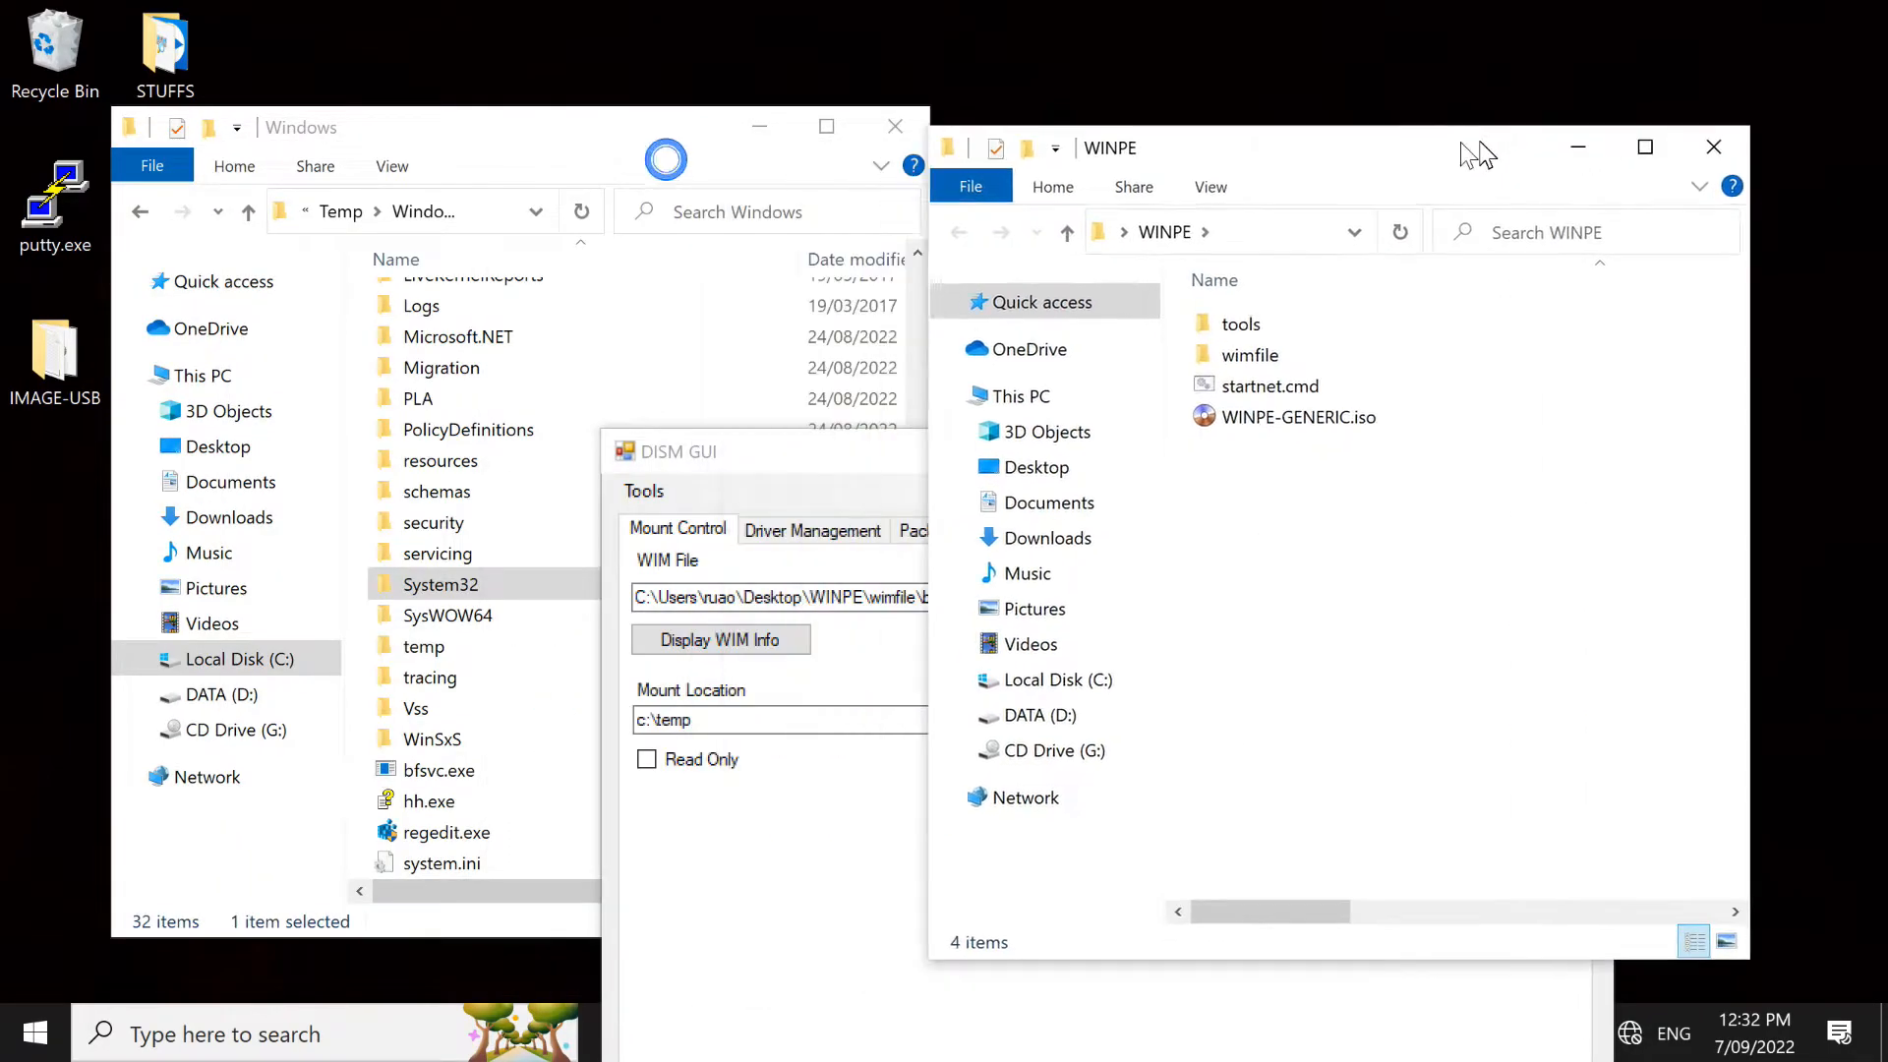
{"action": "left_click", "coordinate": [1310, 344]}
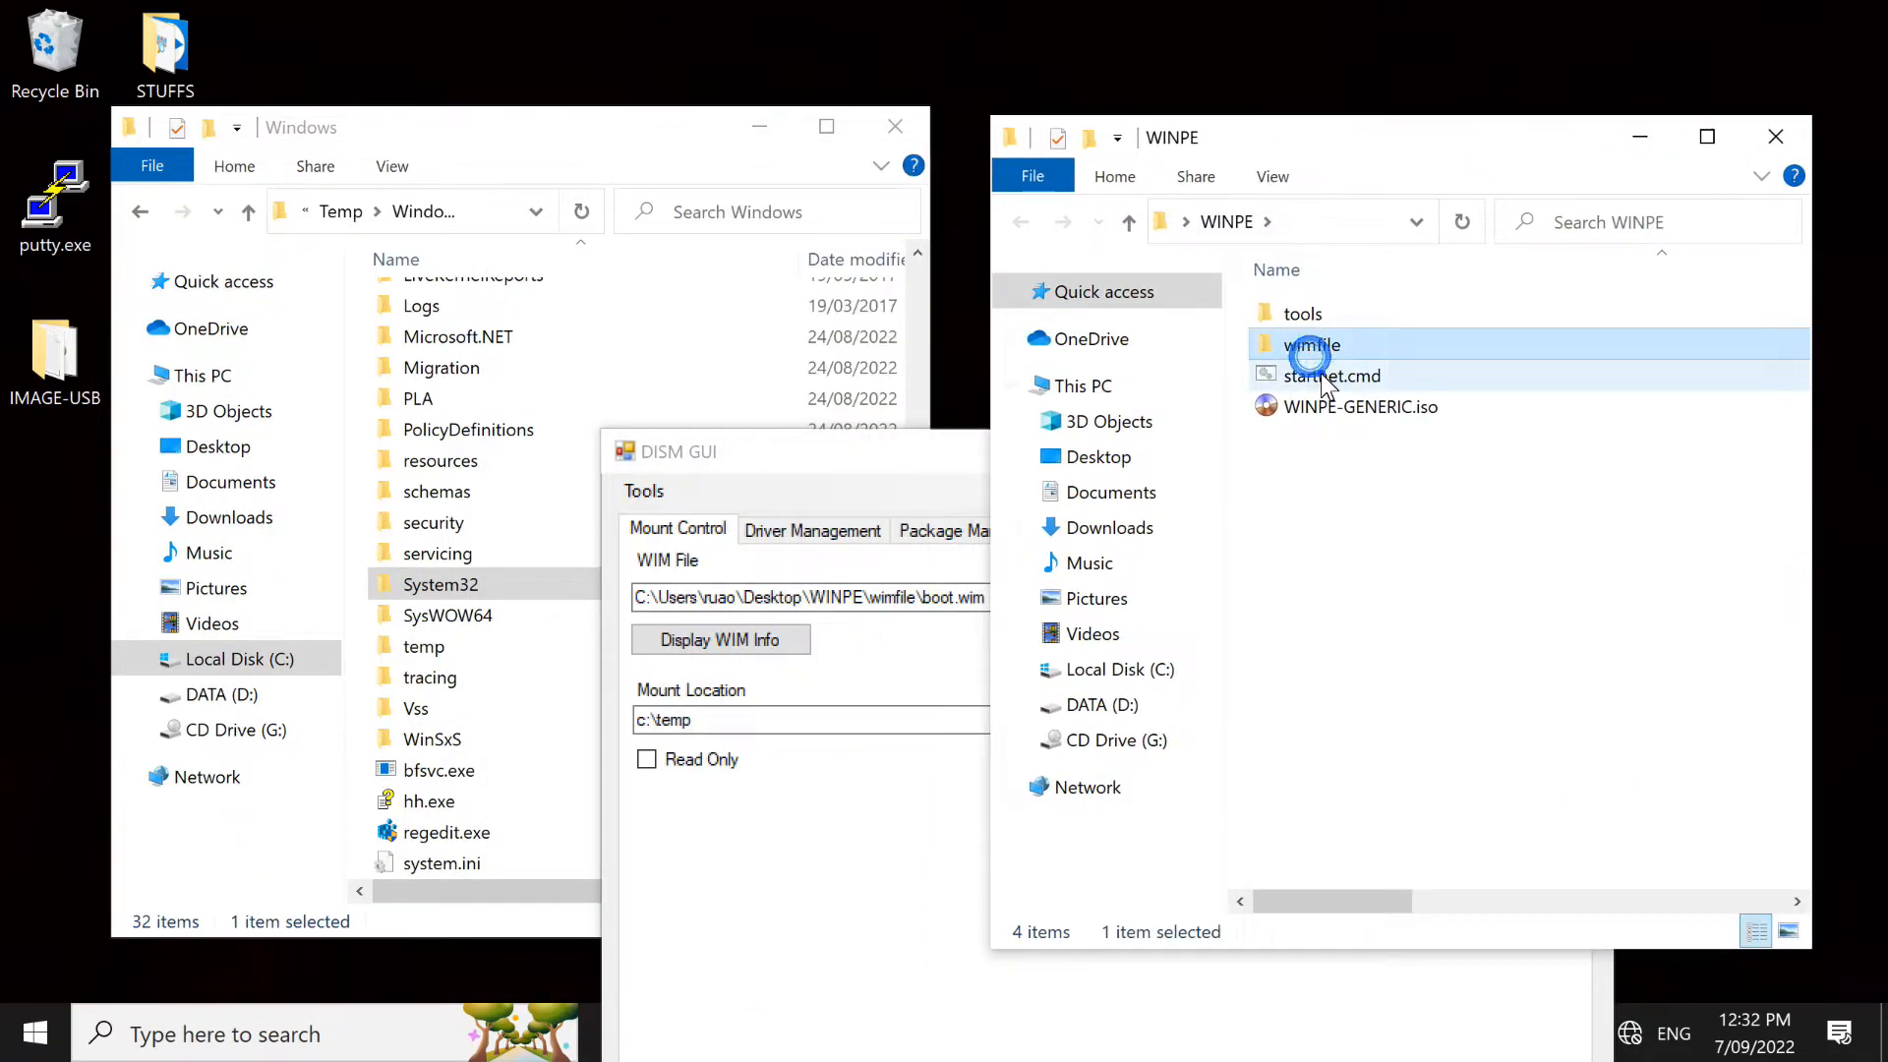
{"action": "right_click", "coordinate": [1331, 375]}
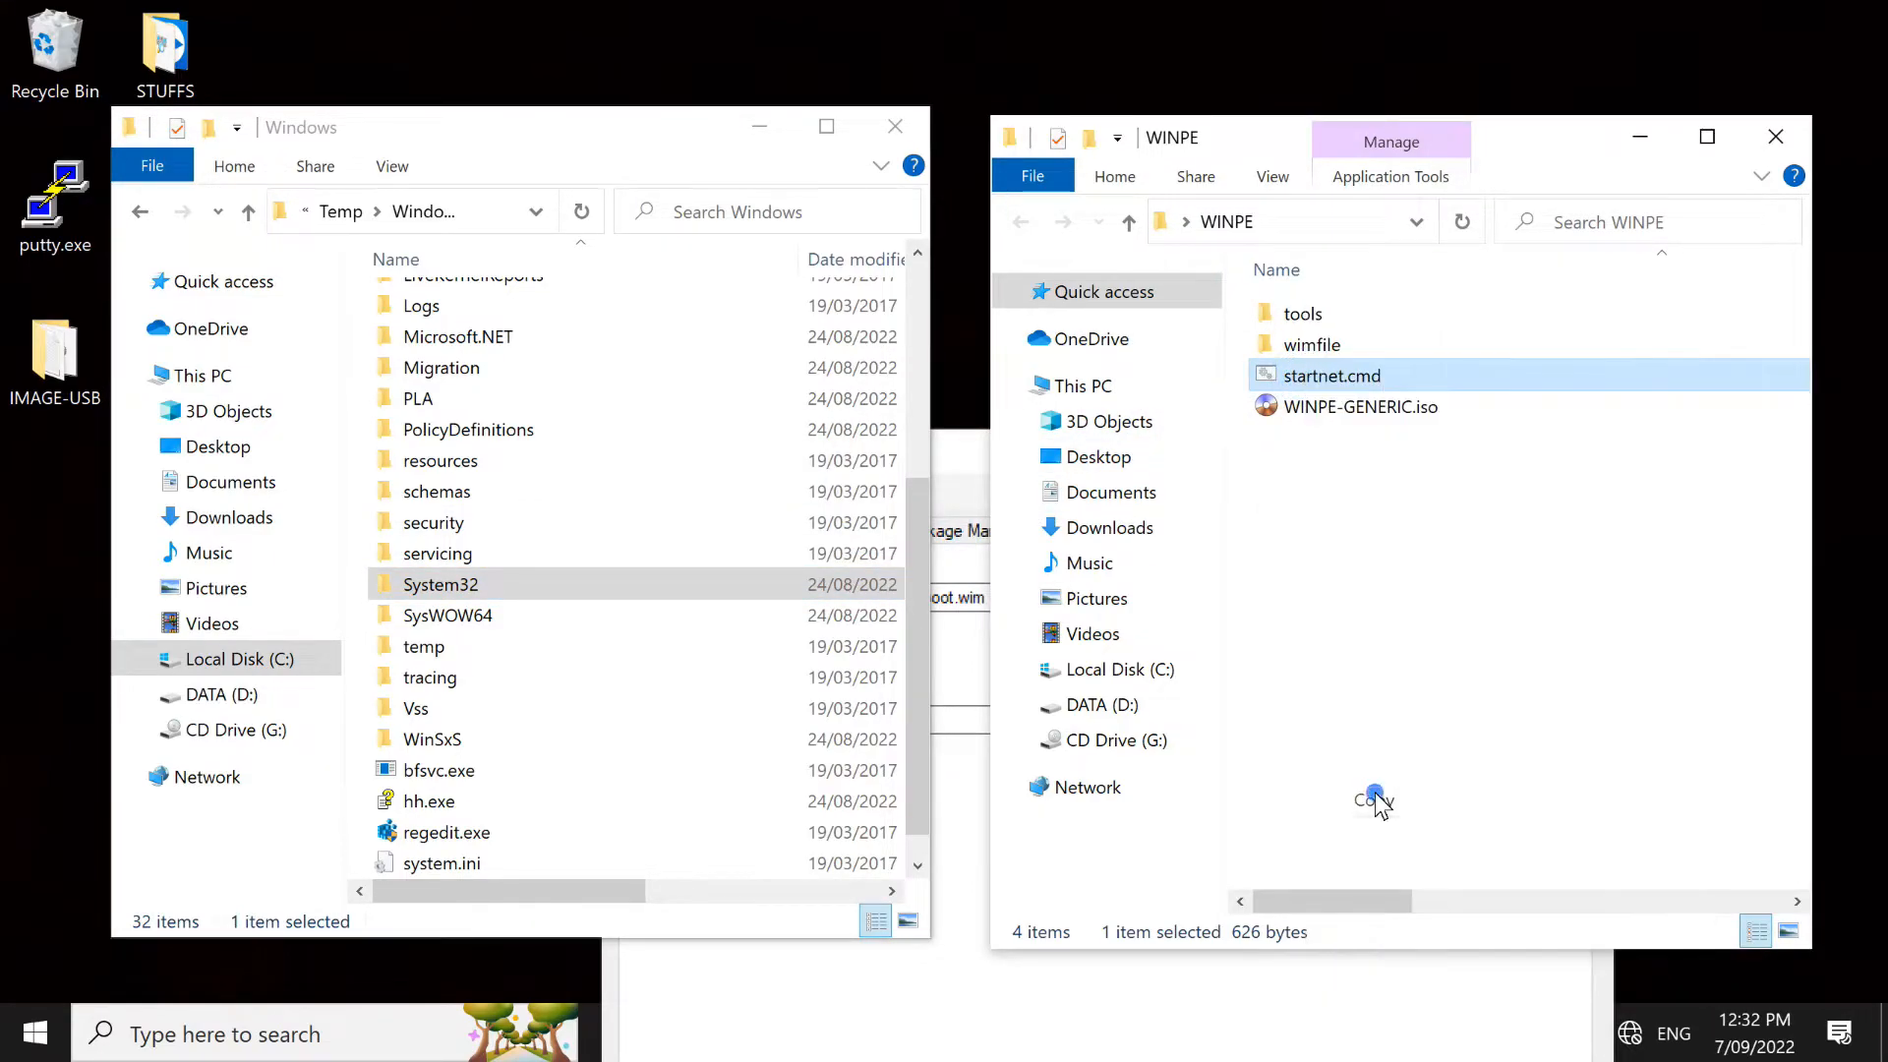
{"action": "right_click", "coordinate": [441, 584]}
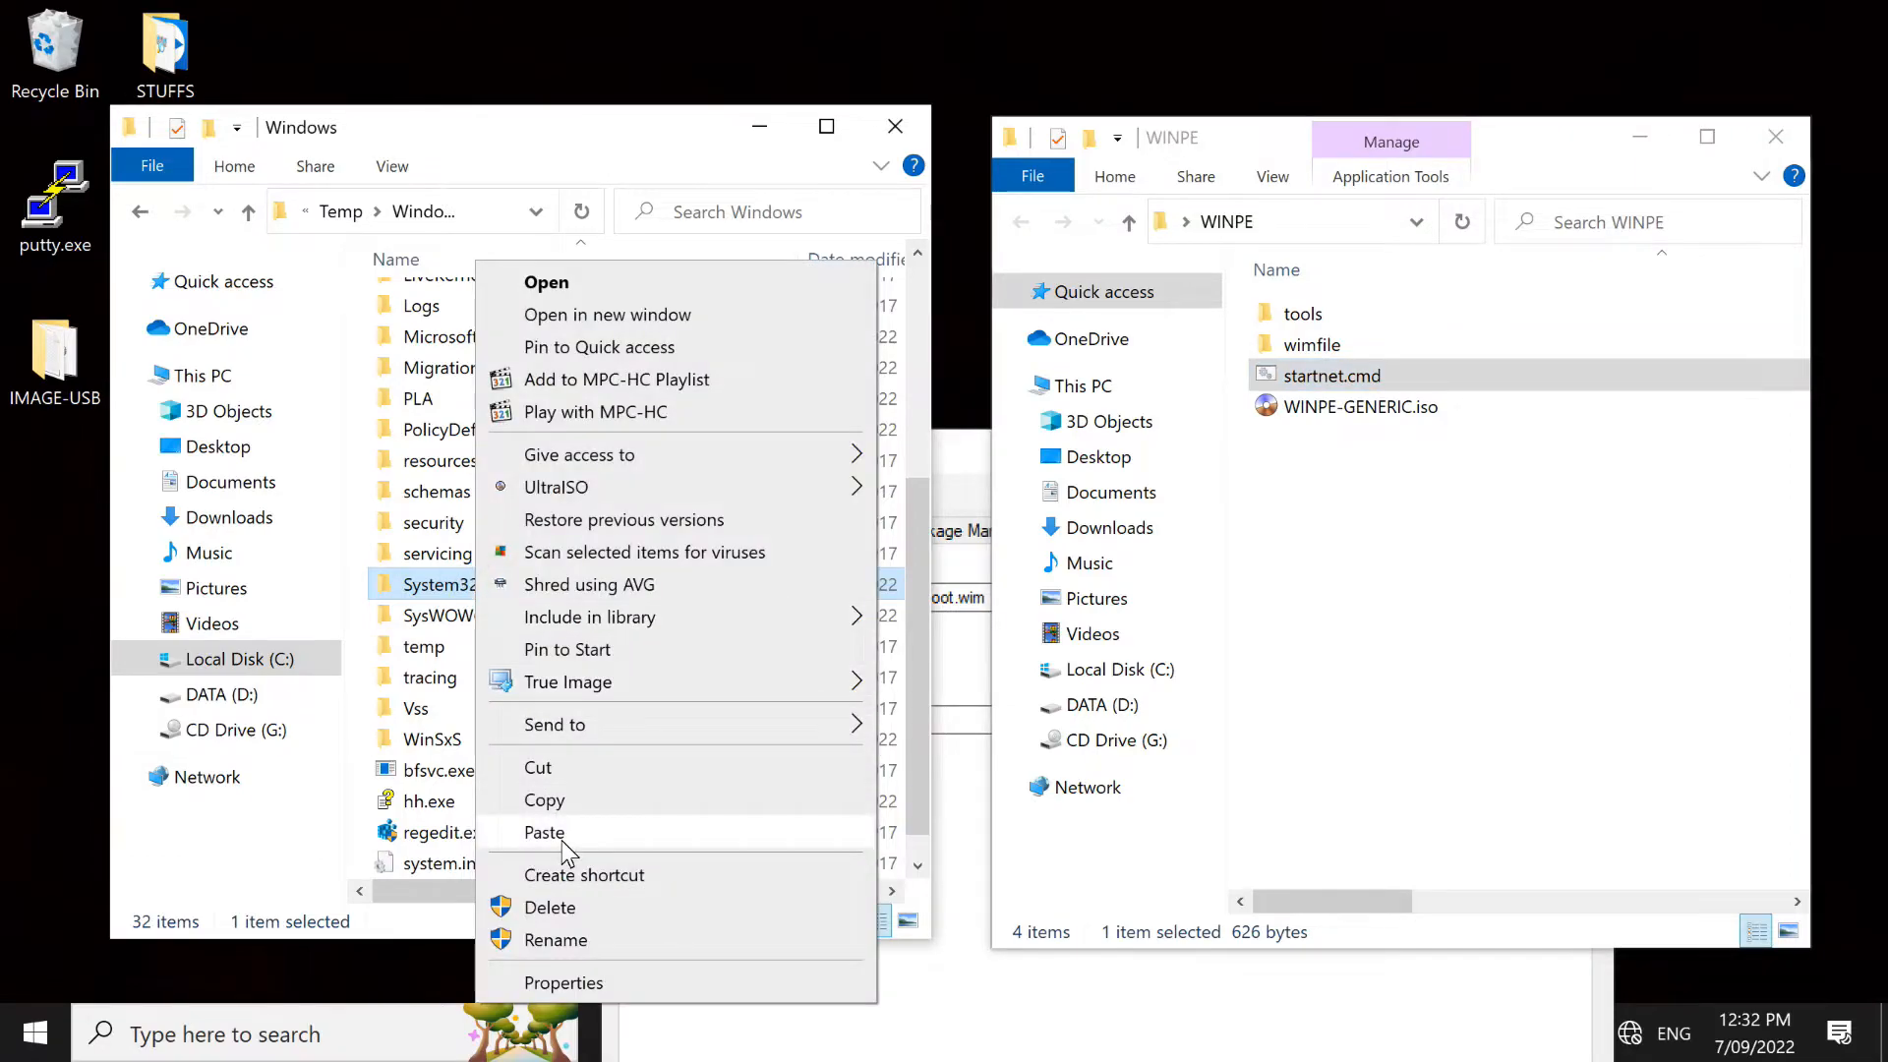
{"action": "left_click", "coordinate": [543, 832]}
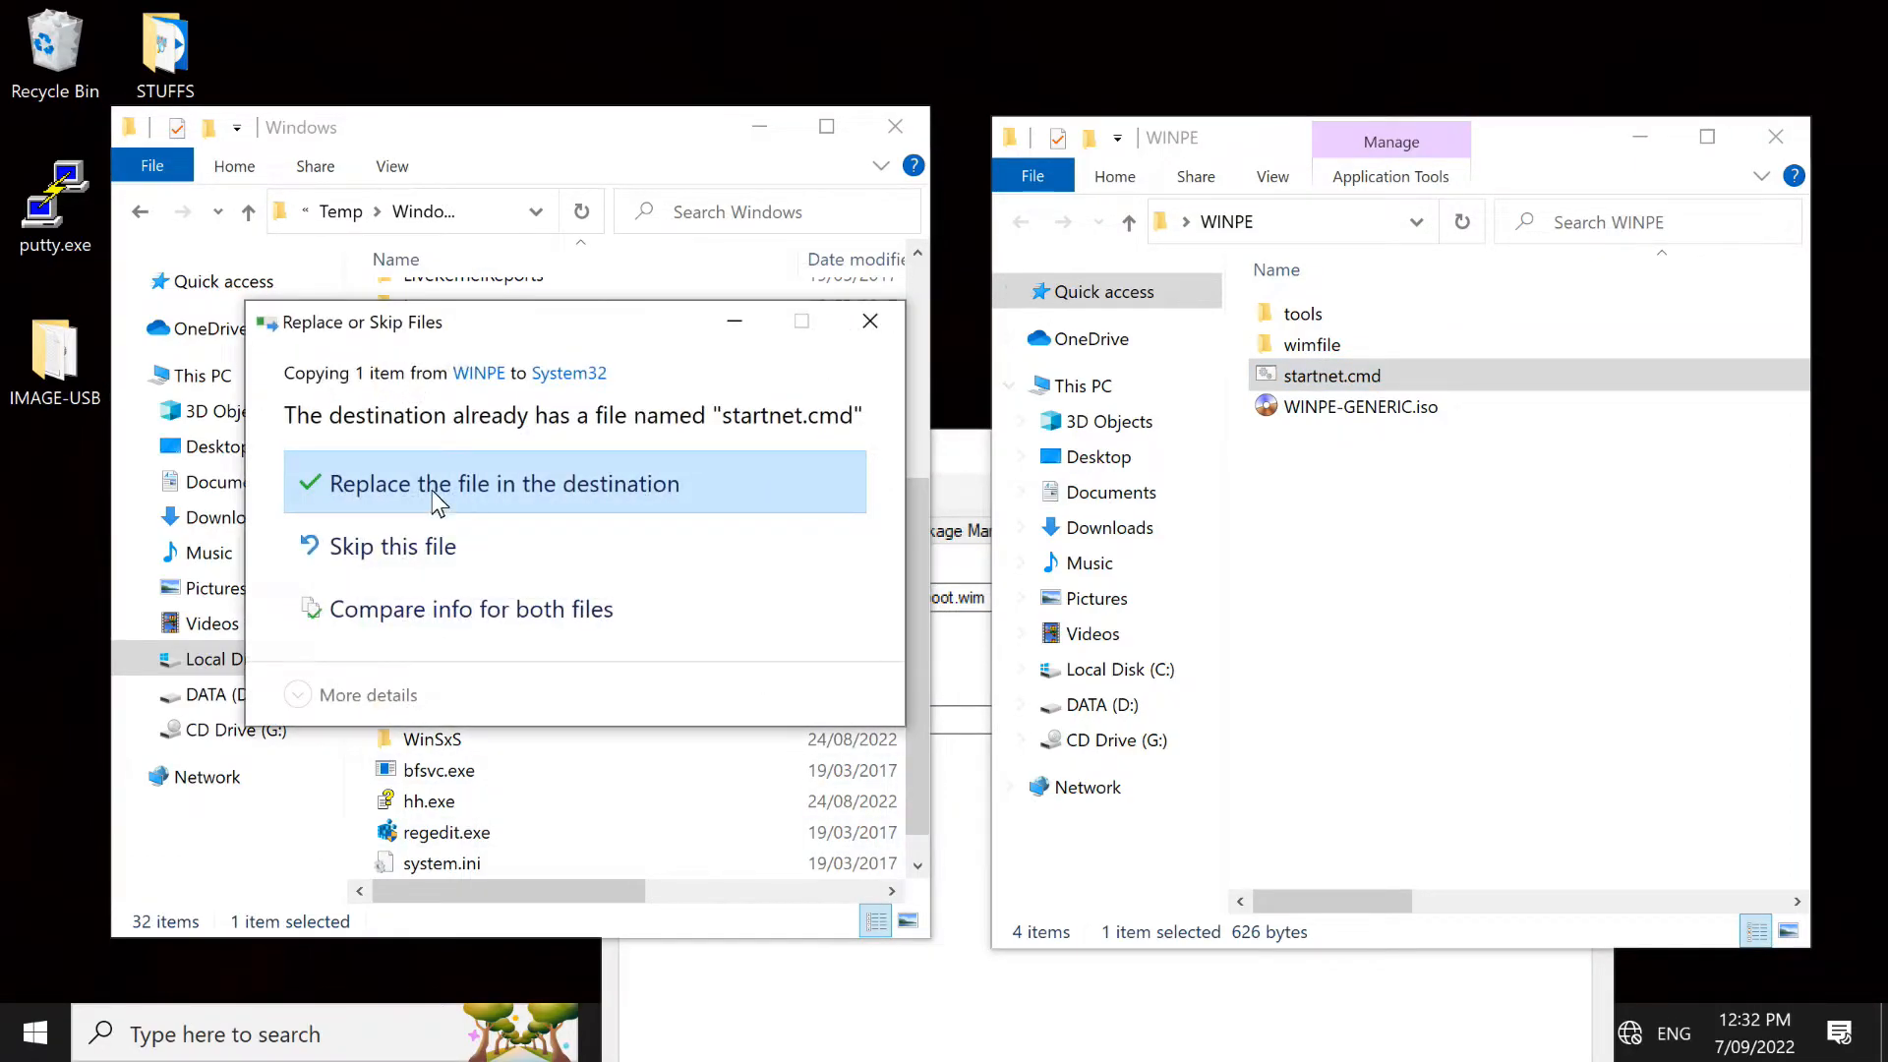
{"action": "mouse_move", "coordinate": [566, 498]}
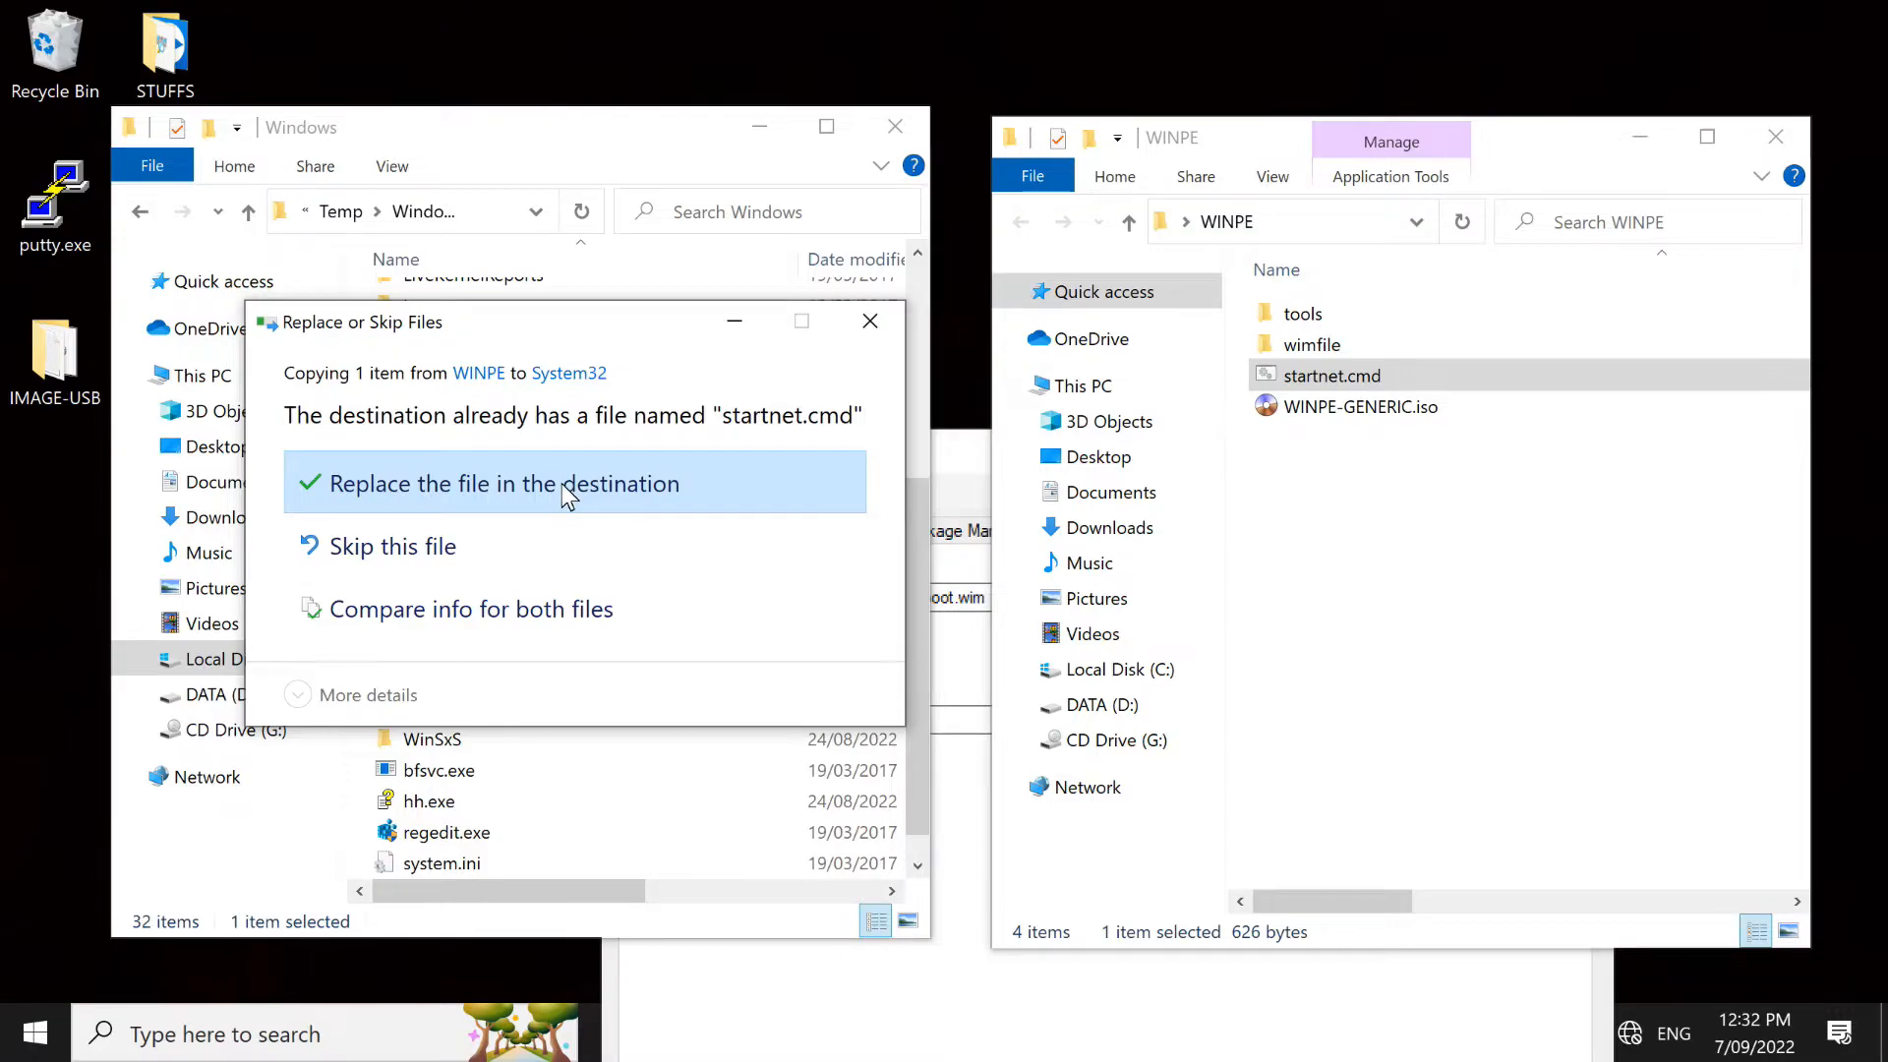
{"action": "left_click", "coordinate": [504, 483]}
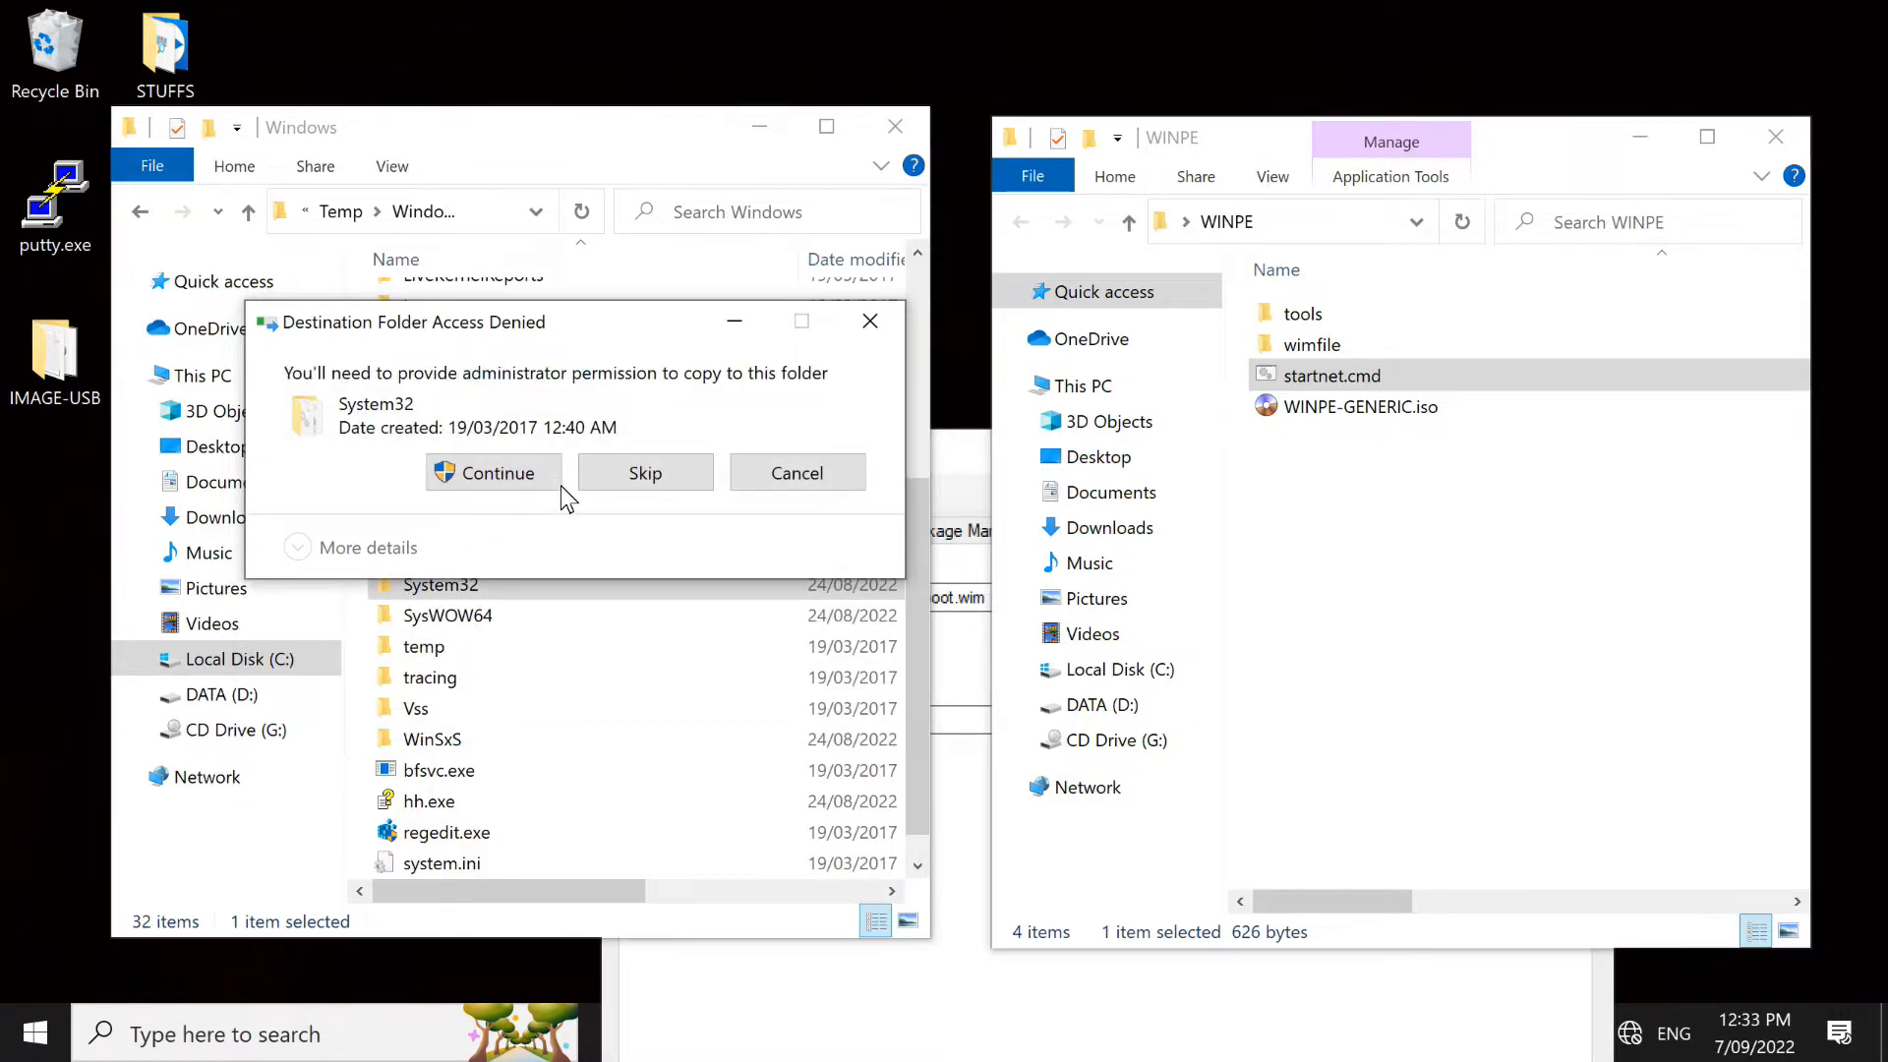
{"action": "left_click", "coordinate": [492, 472]}
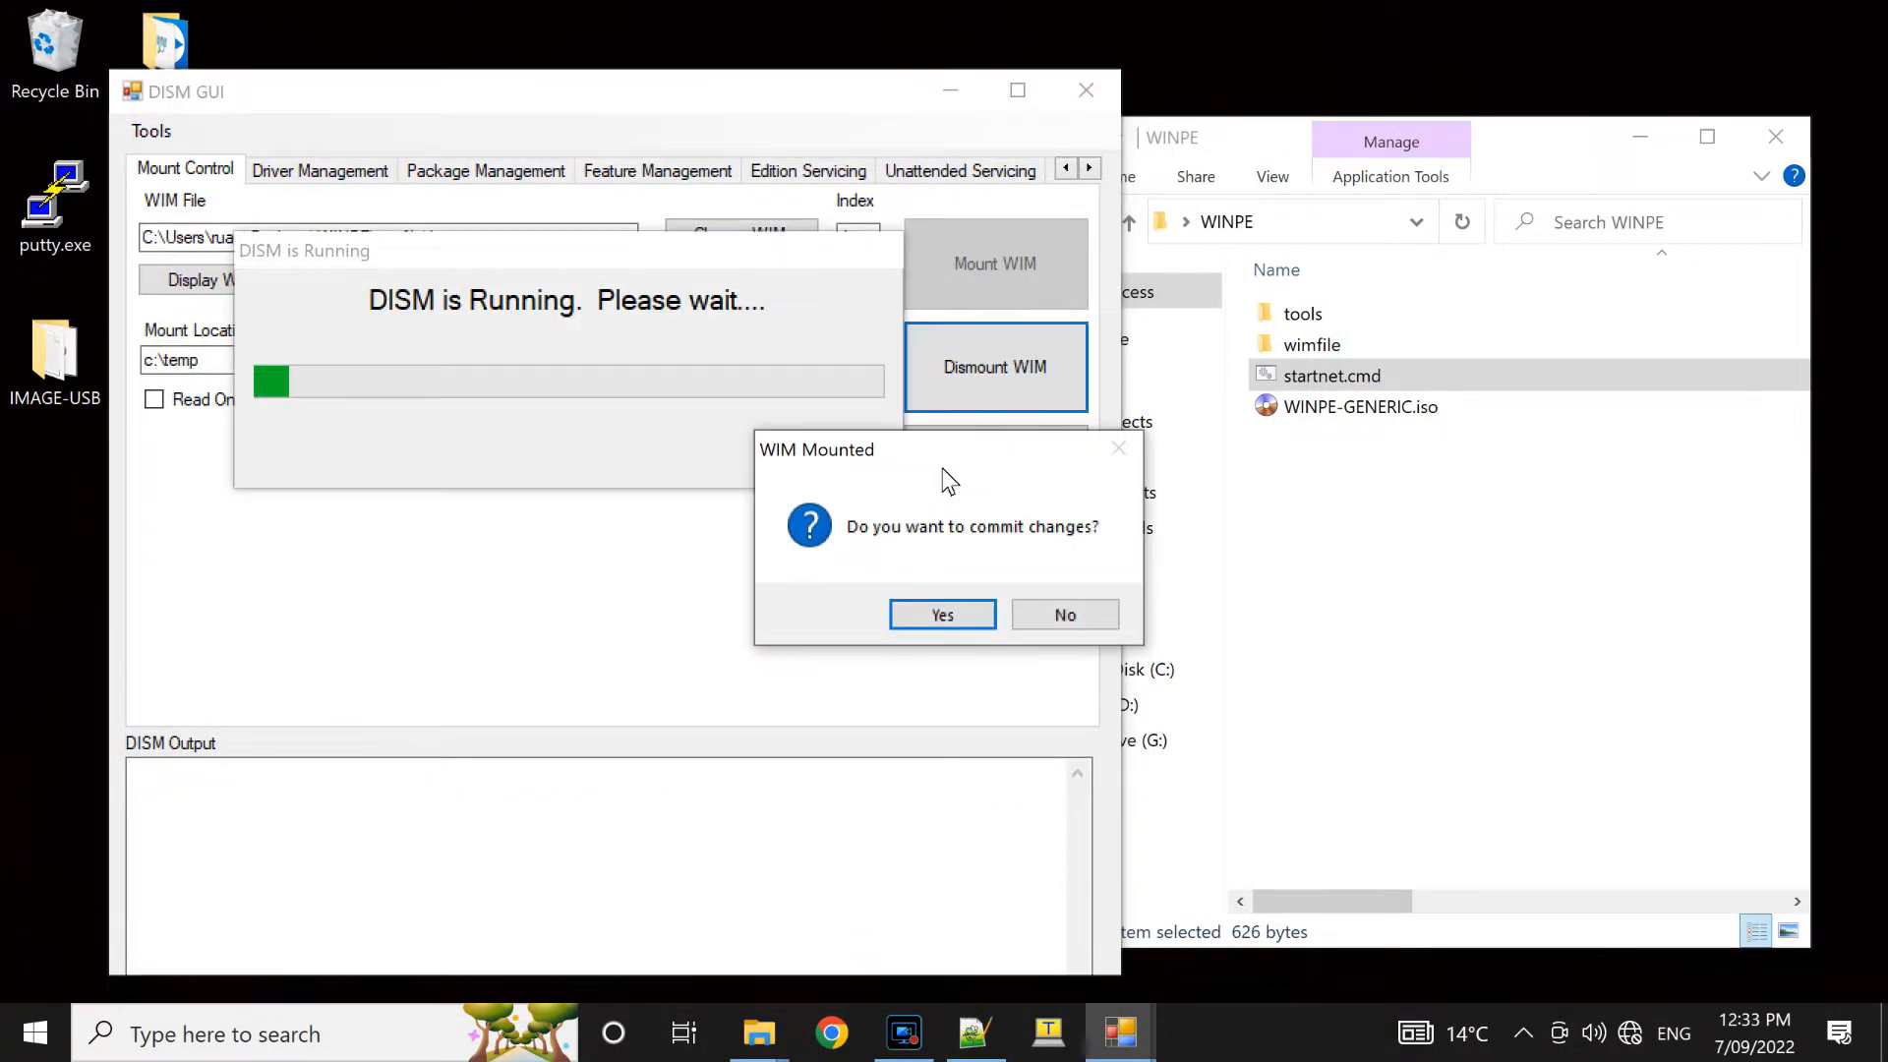
- Dismount boot.wim with the changes committed, then exit DISM GUI
{"action": "left_click", "coordinate": [940, 613]}
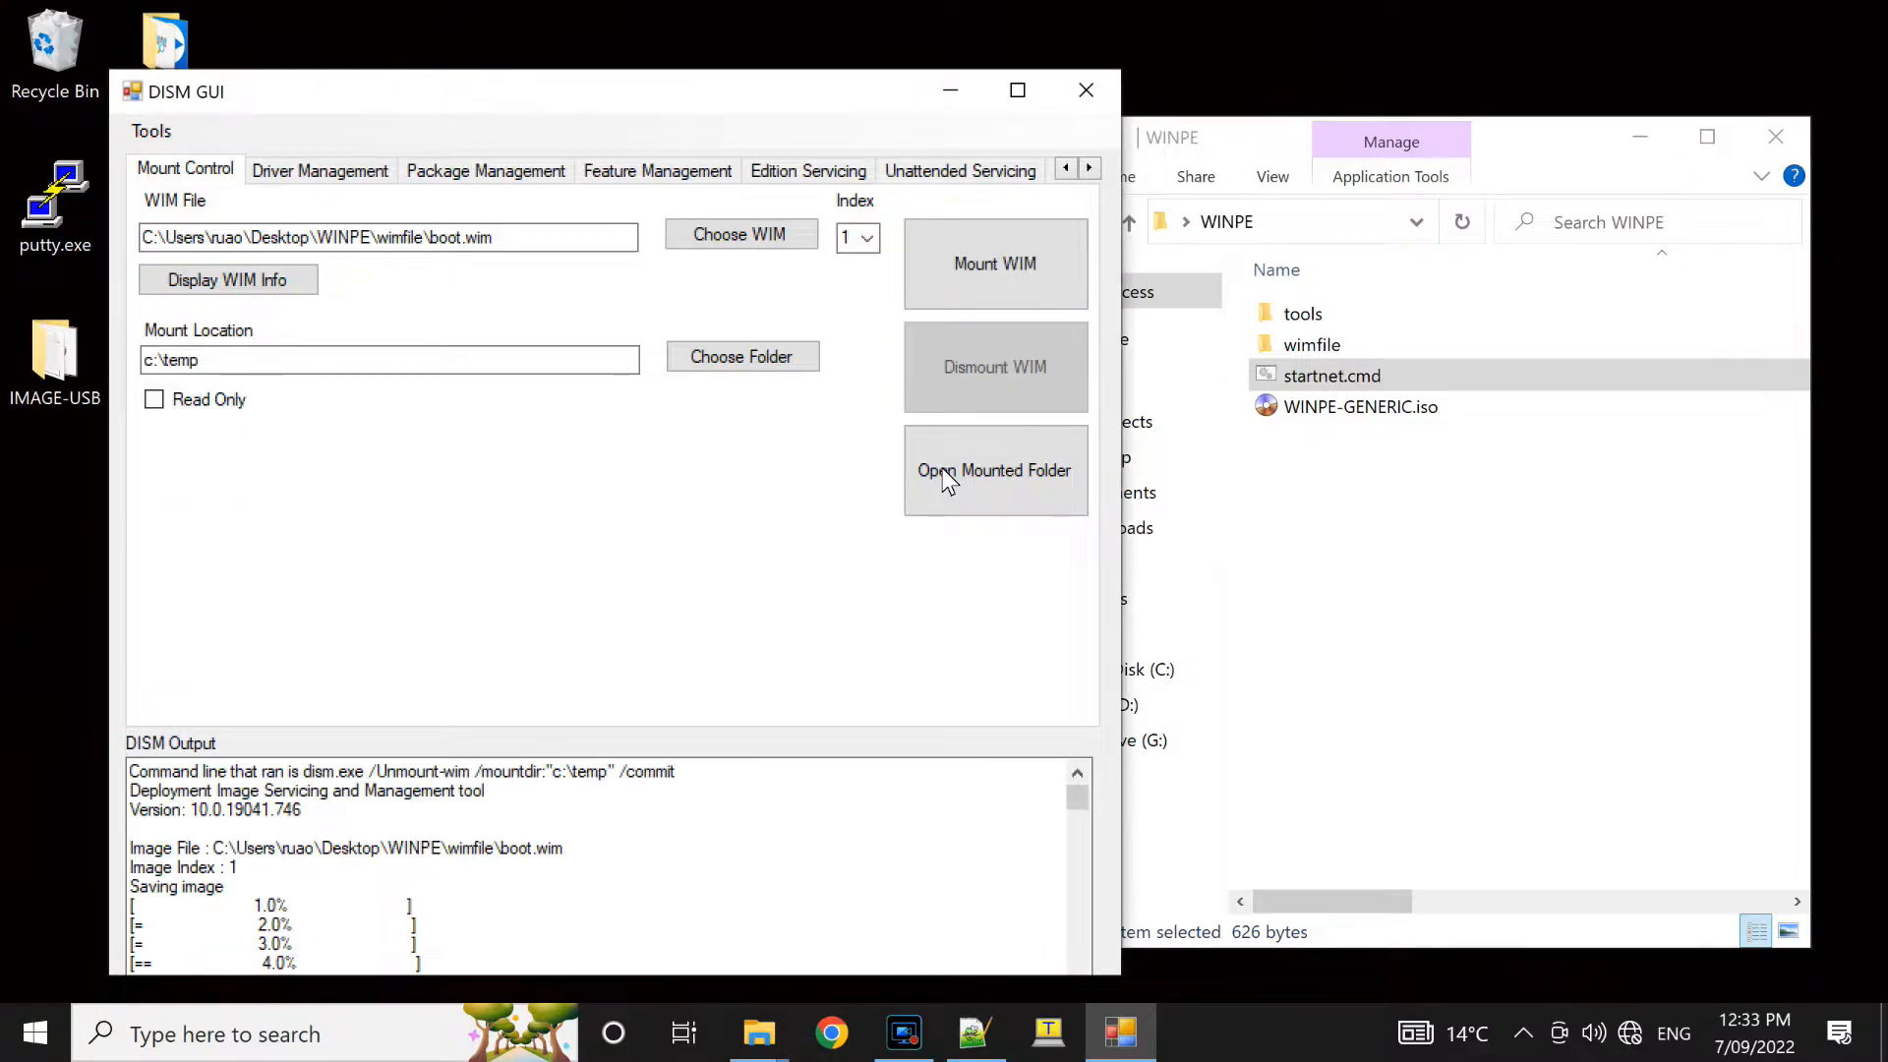
{"action": "left_click", "coordinate": [1303, 313]}
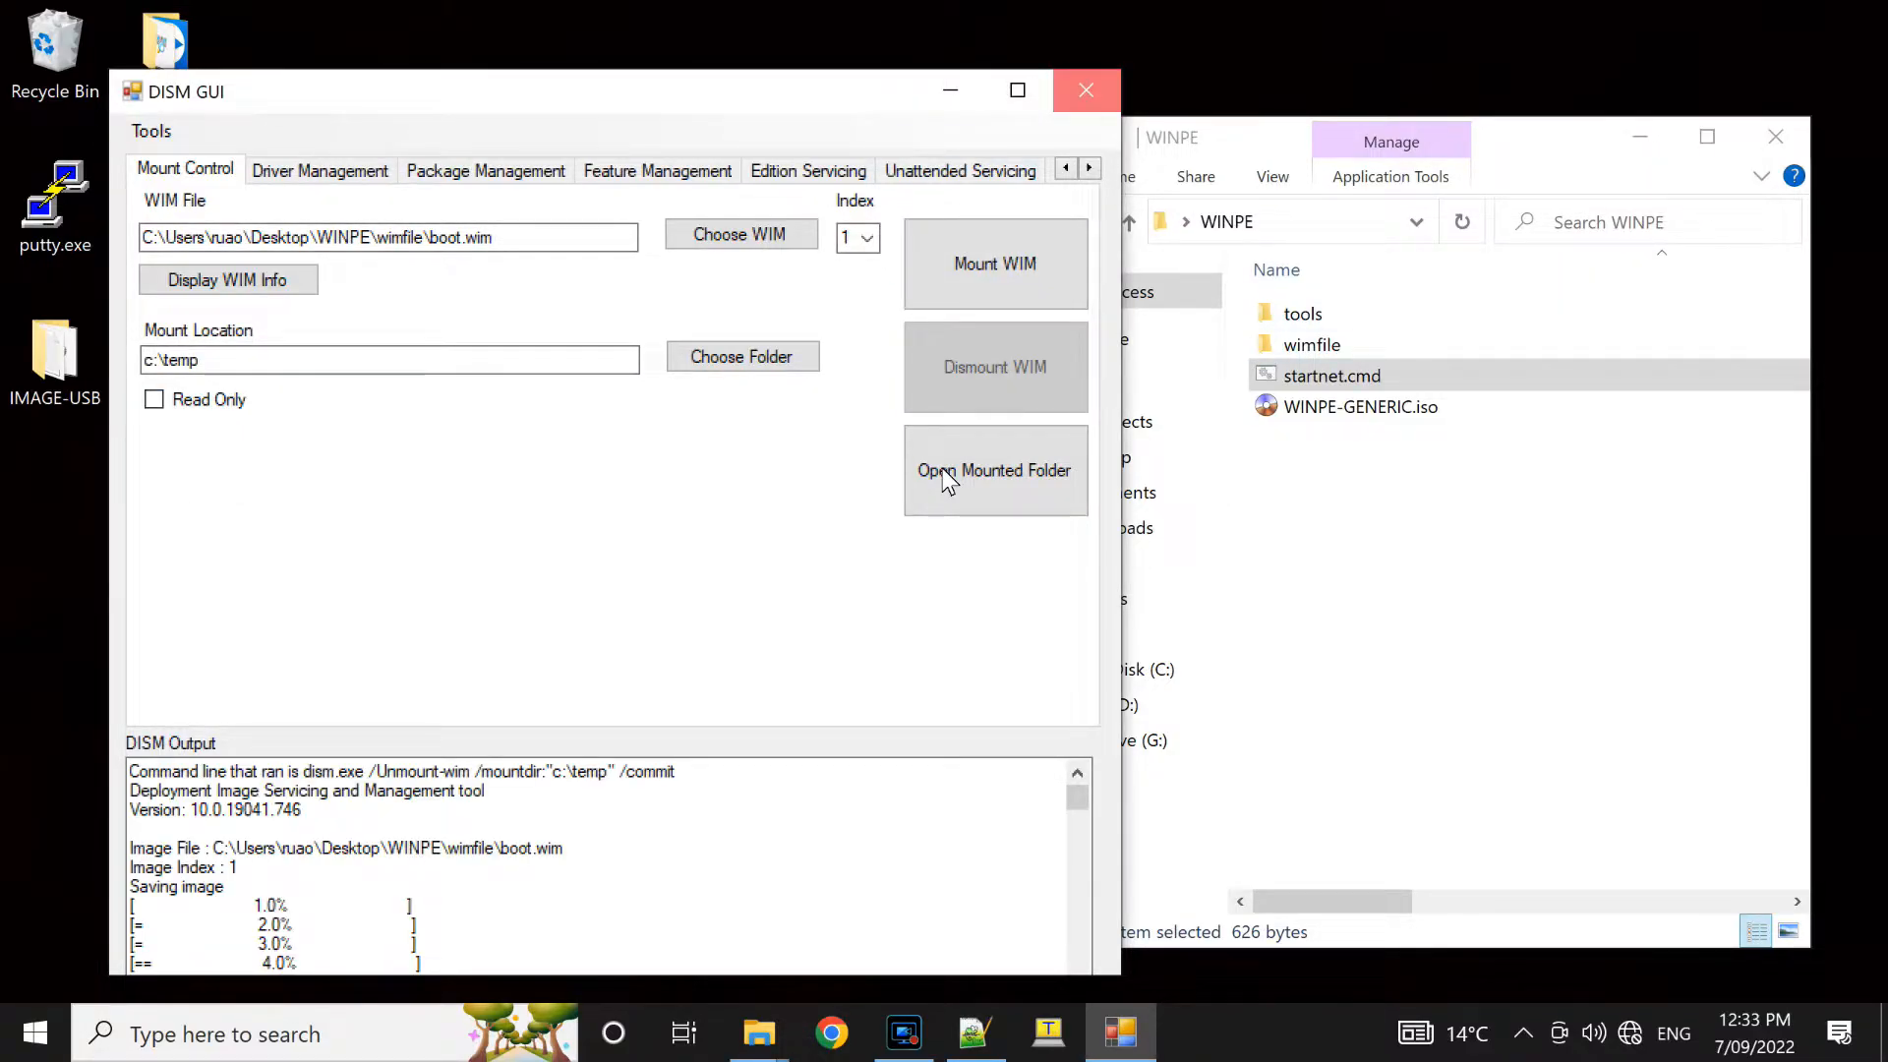
{"action": "left_click", "coordinate": [1085, 90]}
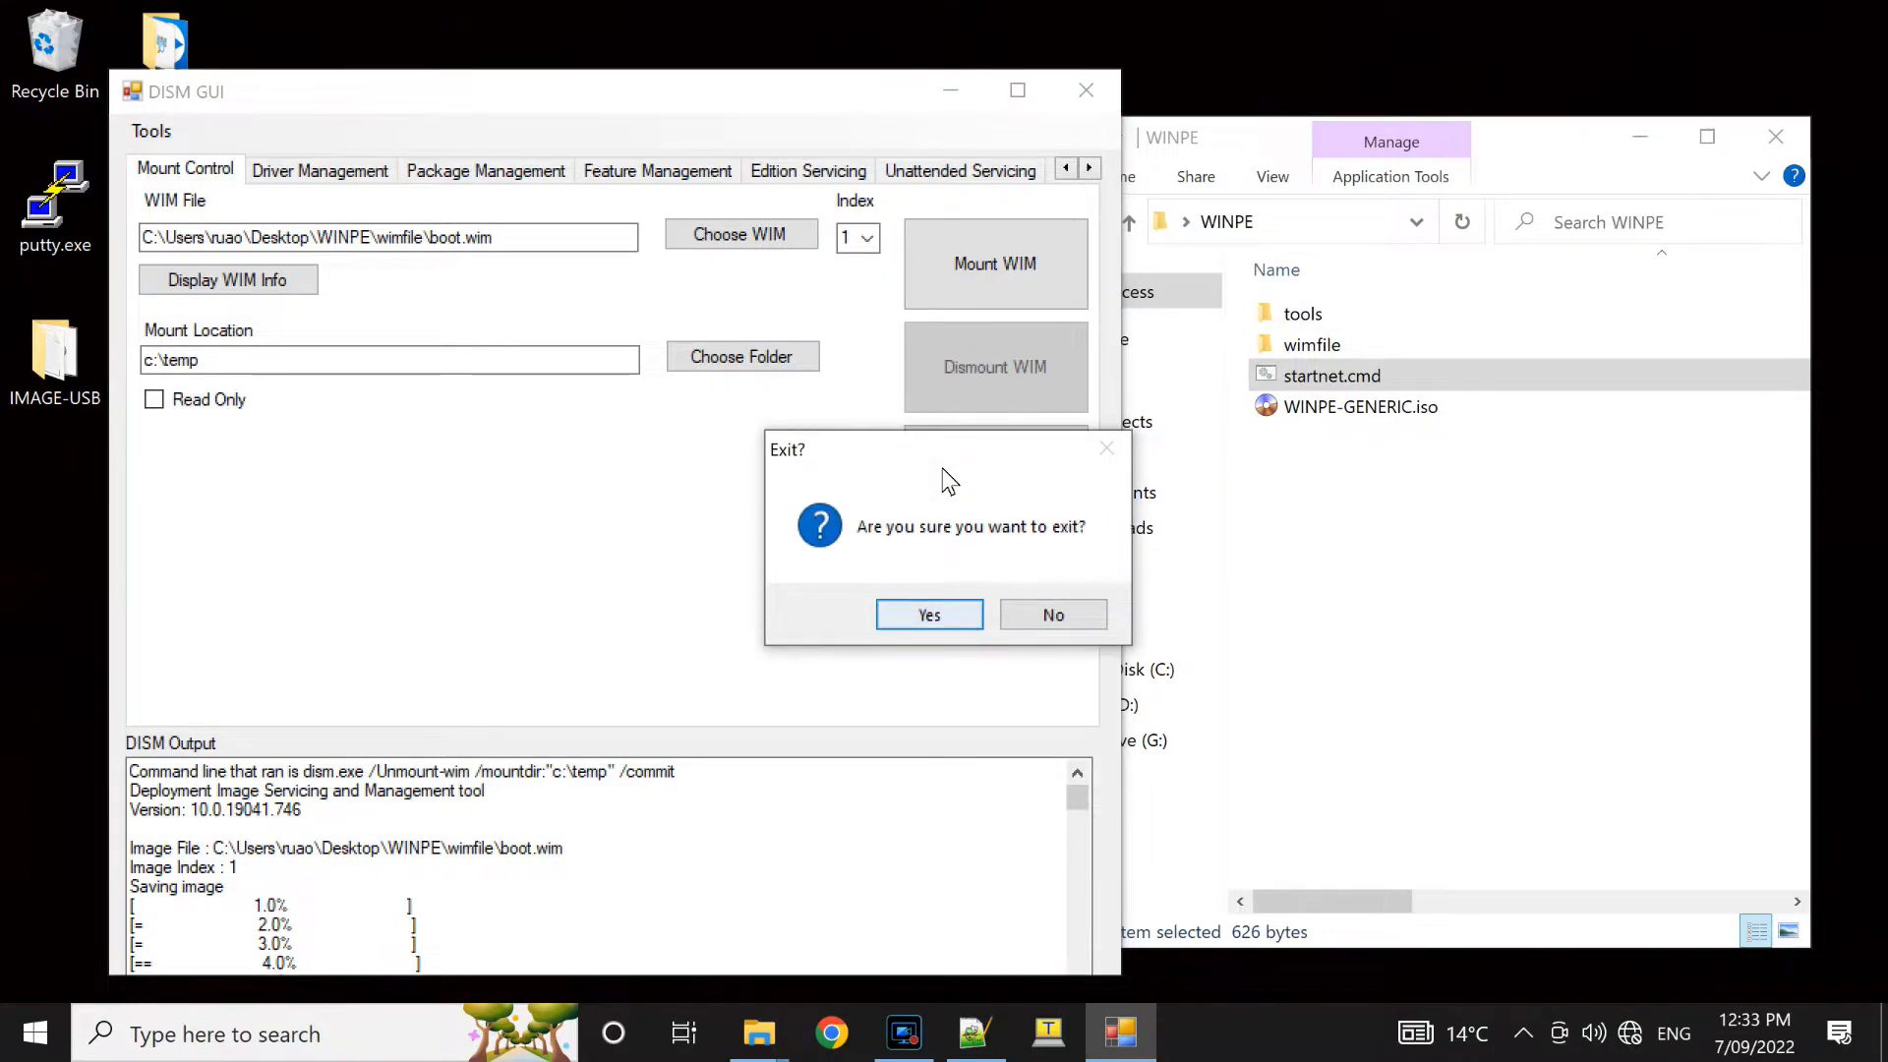
{"action": "left_click", "coordinate": [928, 614]}
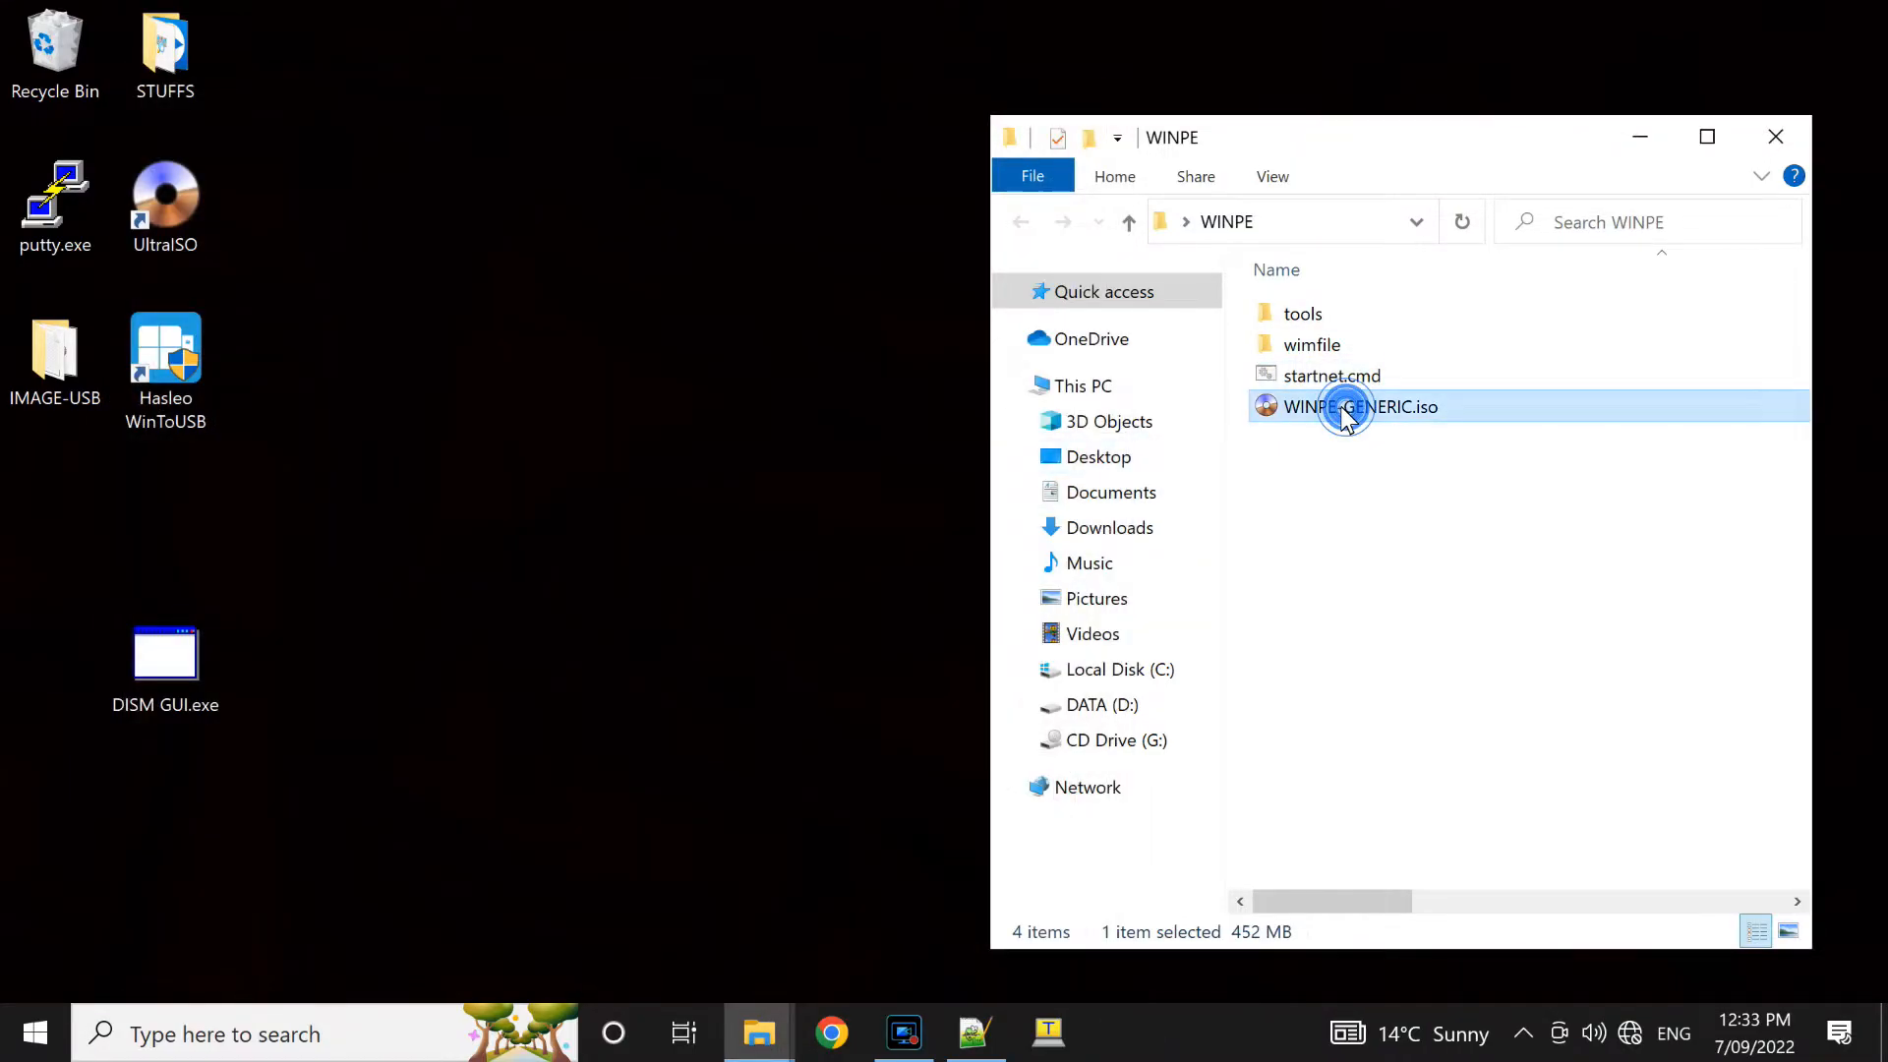
- Replace Boot.wim in the ISO's /Sources with the updated one from wimfile and save
{"action": "double_click", "coordinate": [1359, 406]}
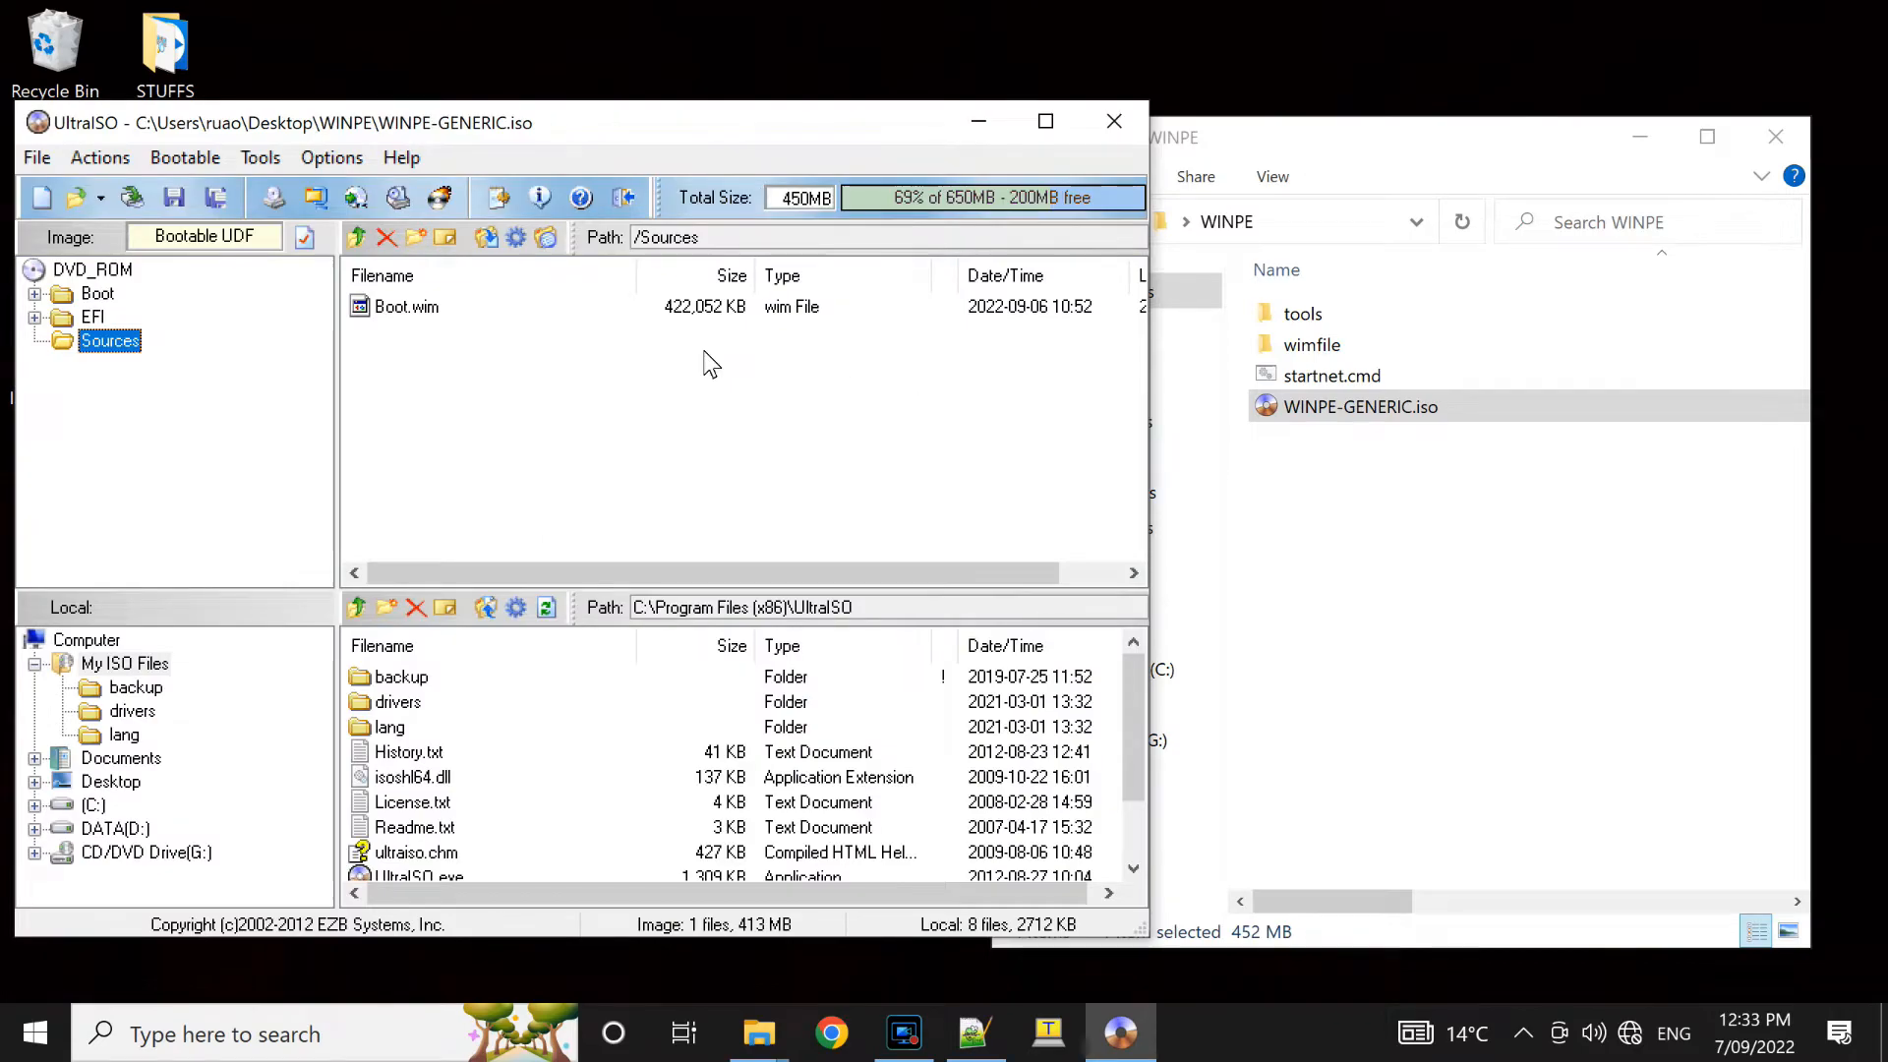
{"action": "double_click", "coordinate": [1311, 344]}
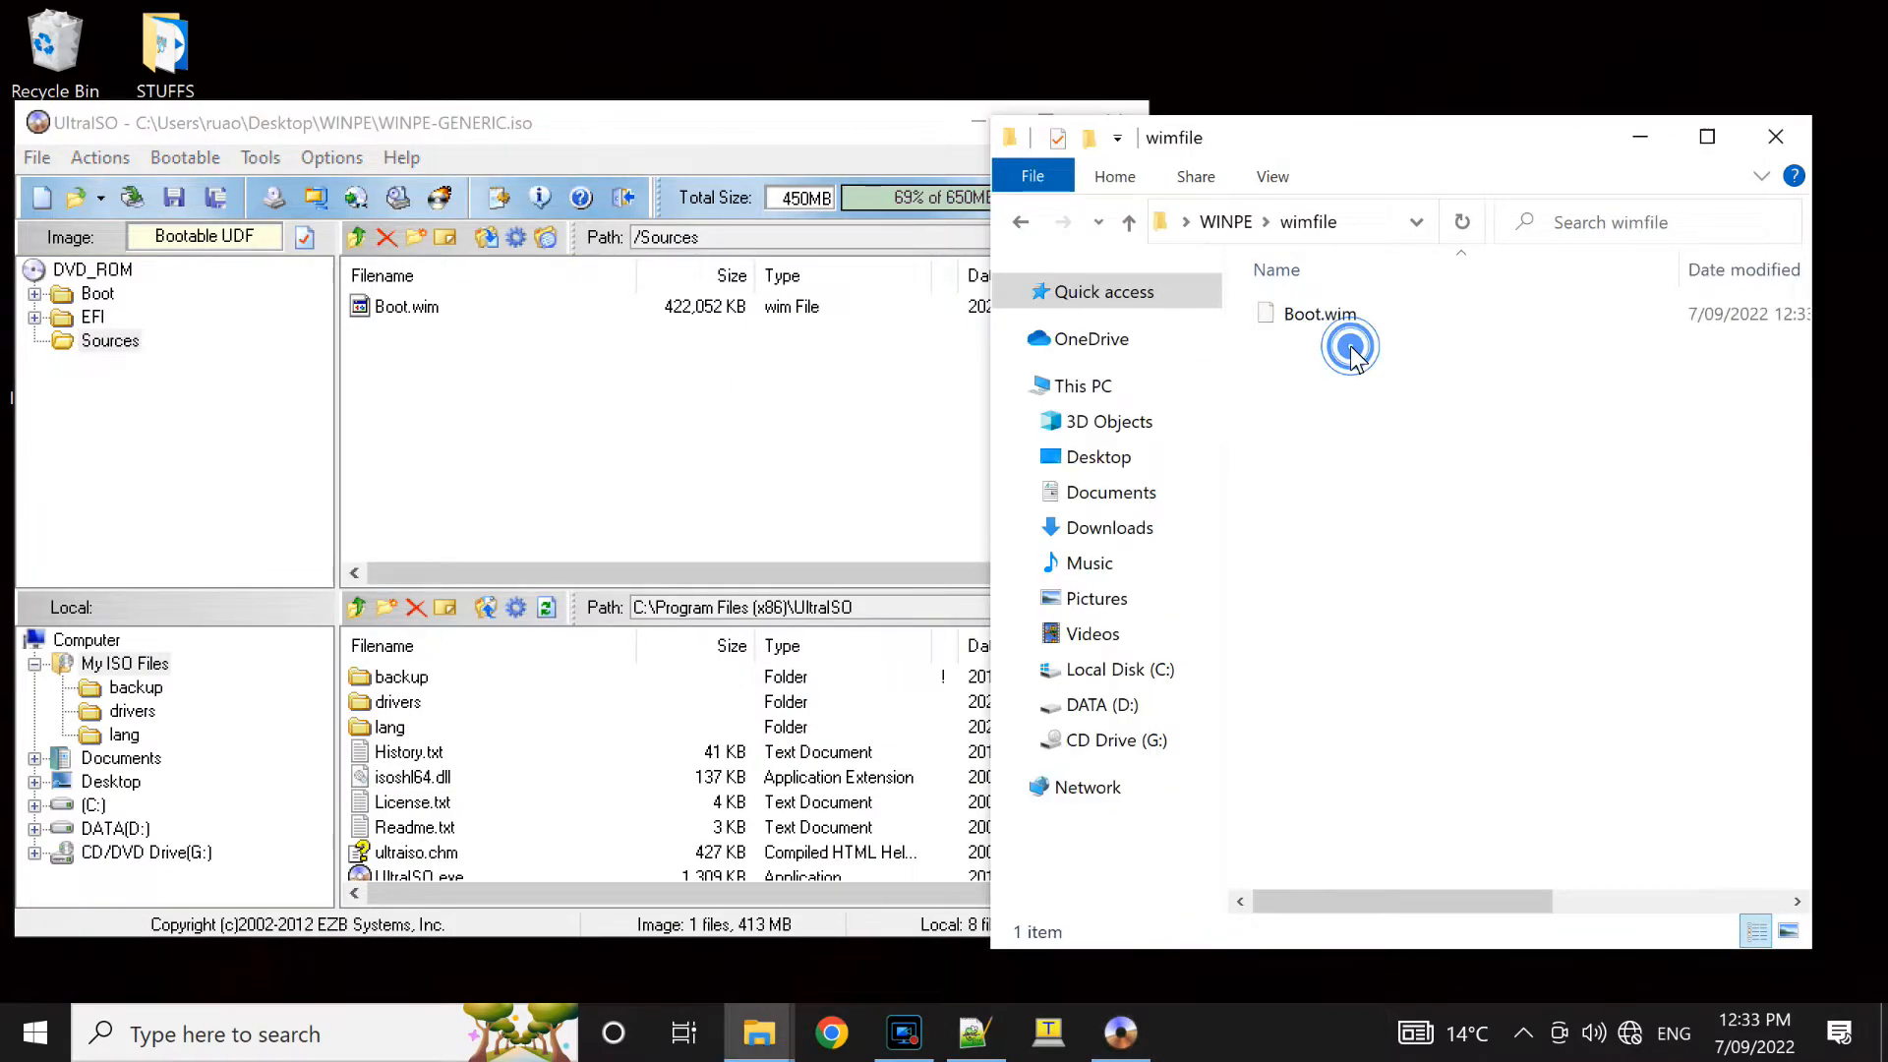
{"action": "mouse_move", "coordinate": [1319, 315]}
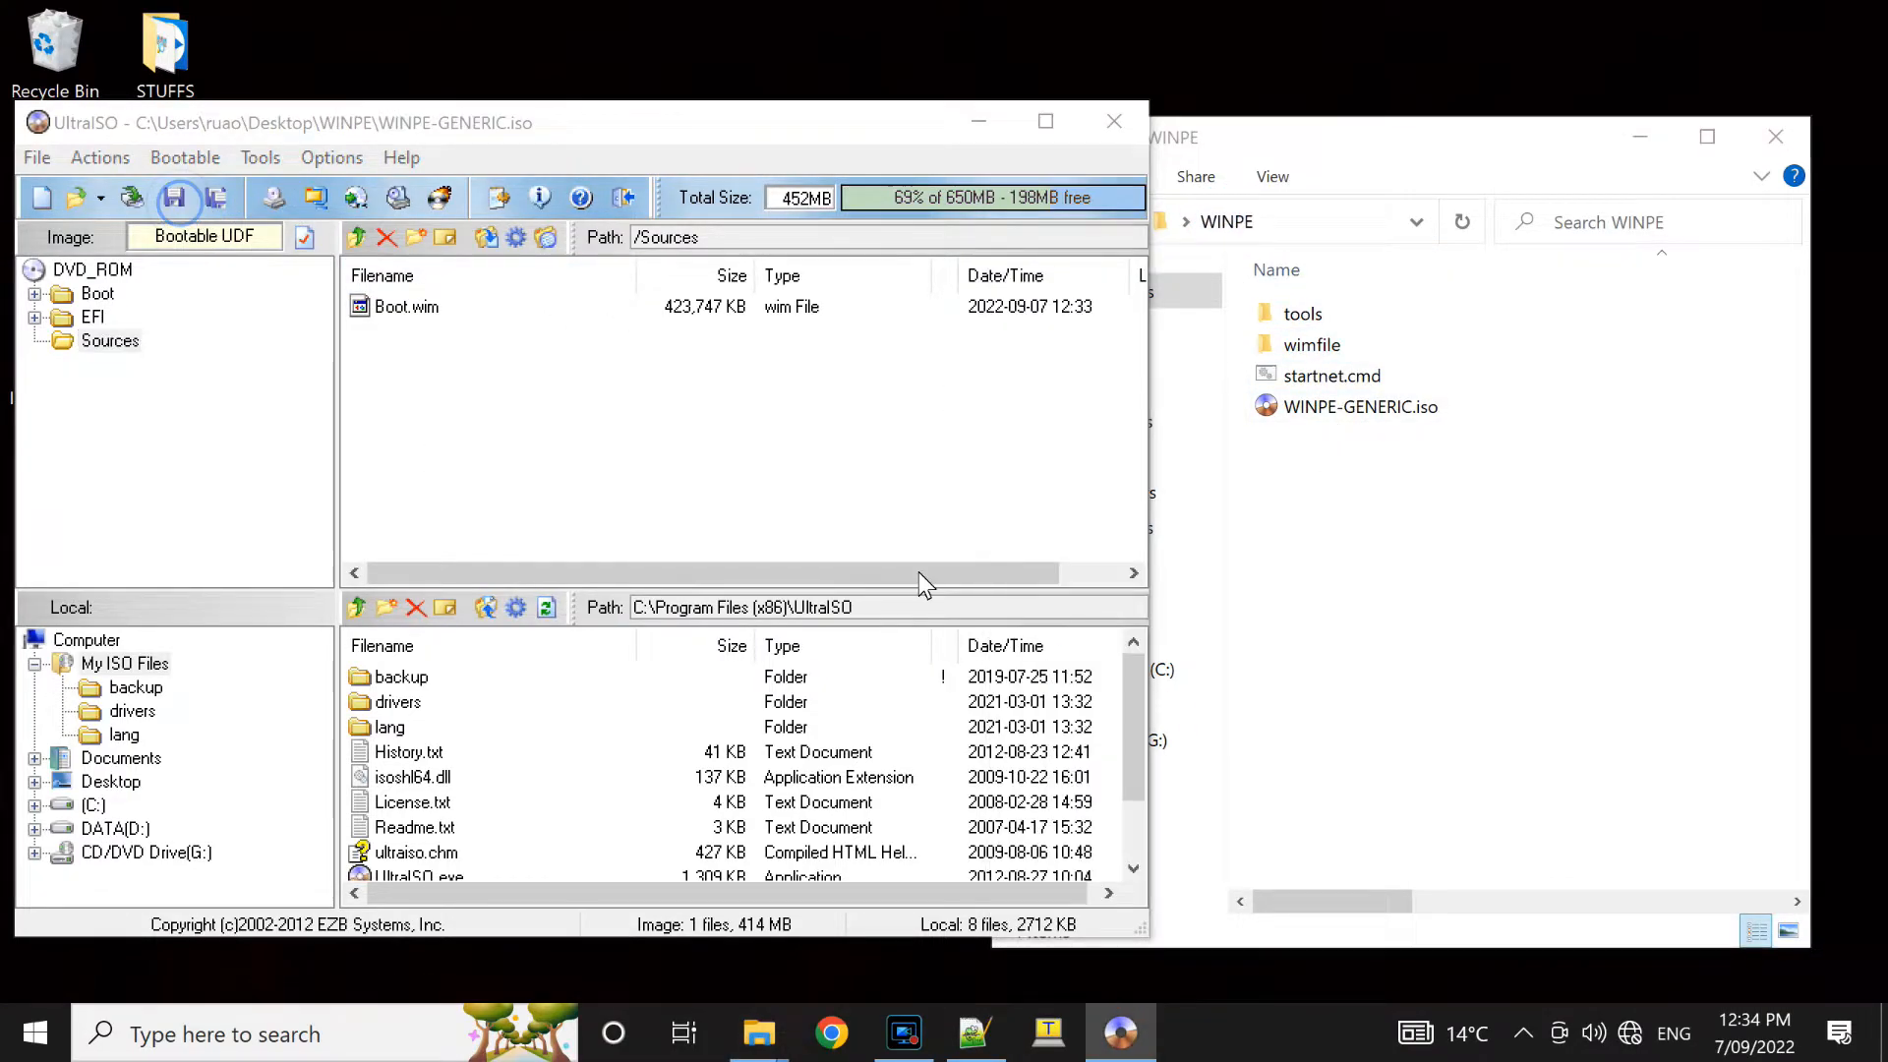
{"action": "left_click", "coordinate": [178, 198]}
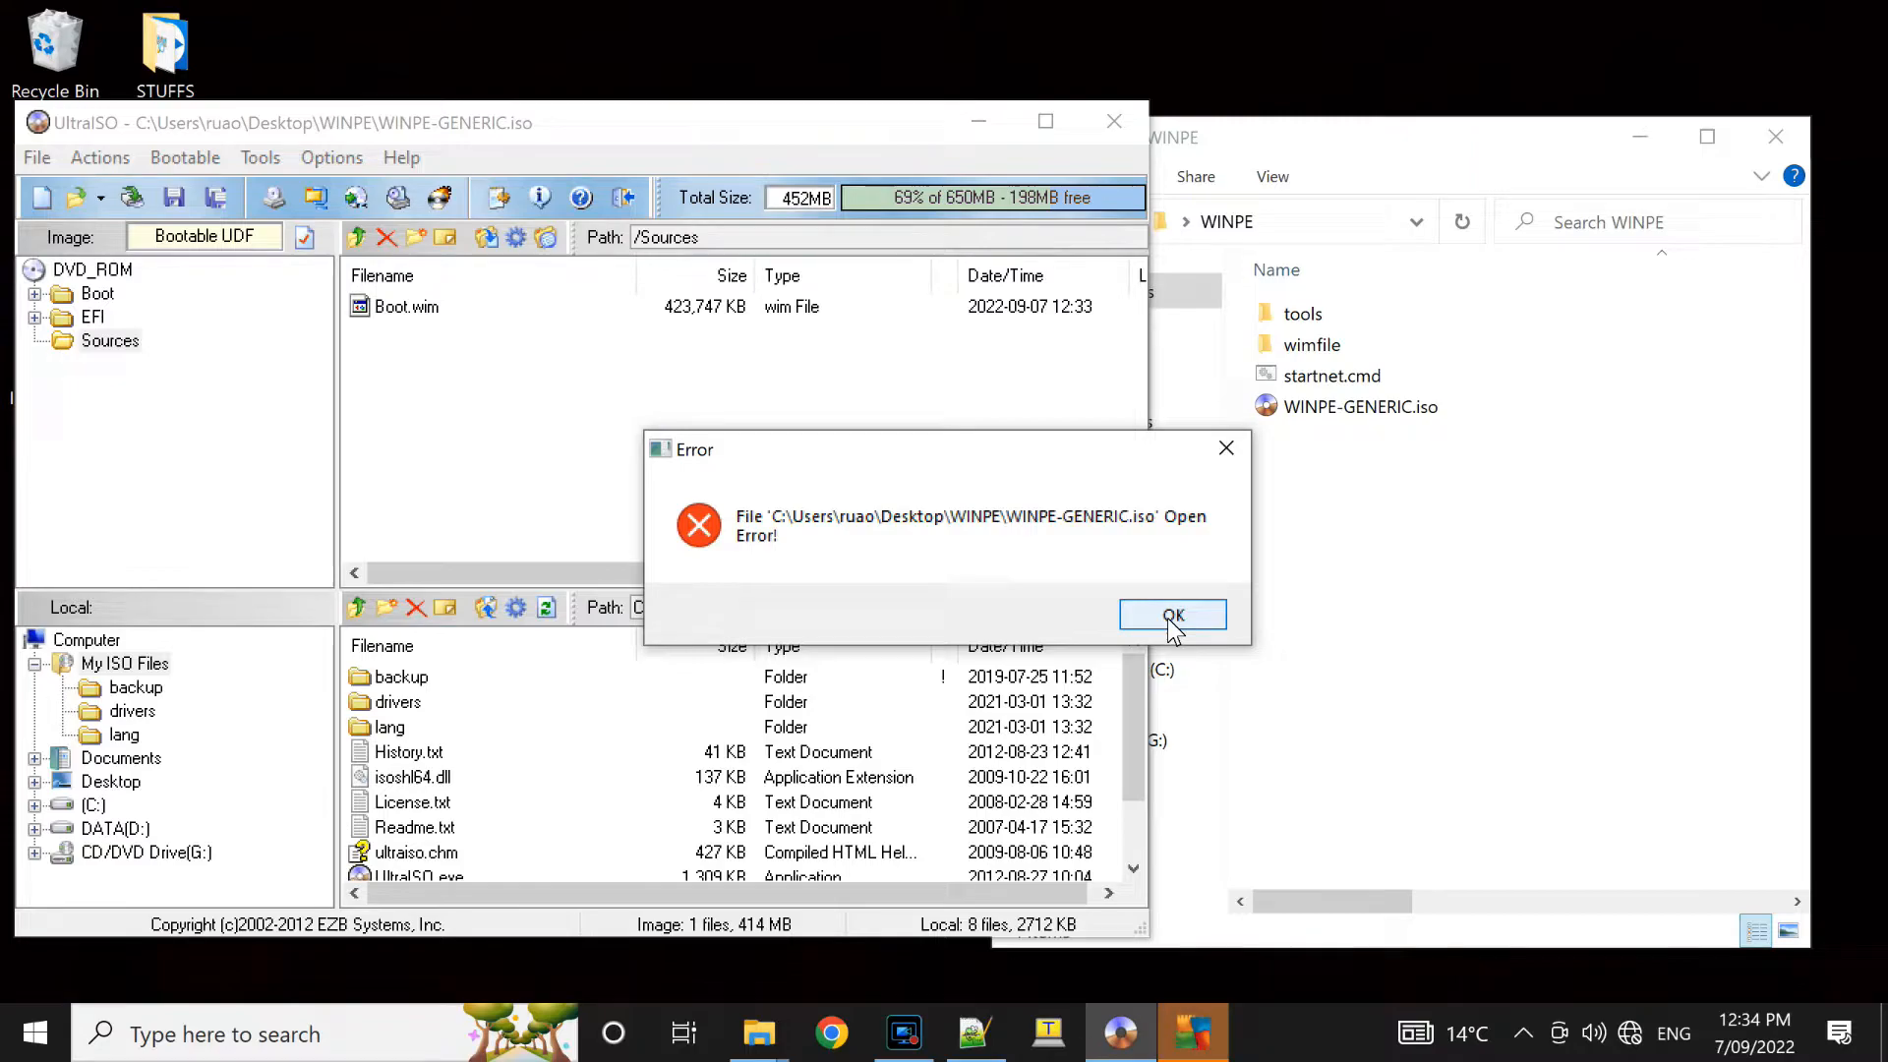
{"action": "left_click", "coordinate": [1170, 613]}
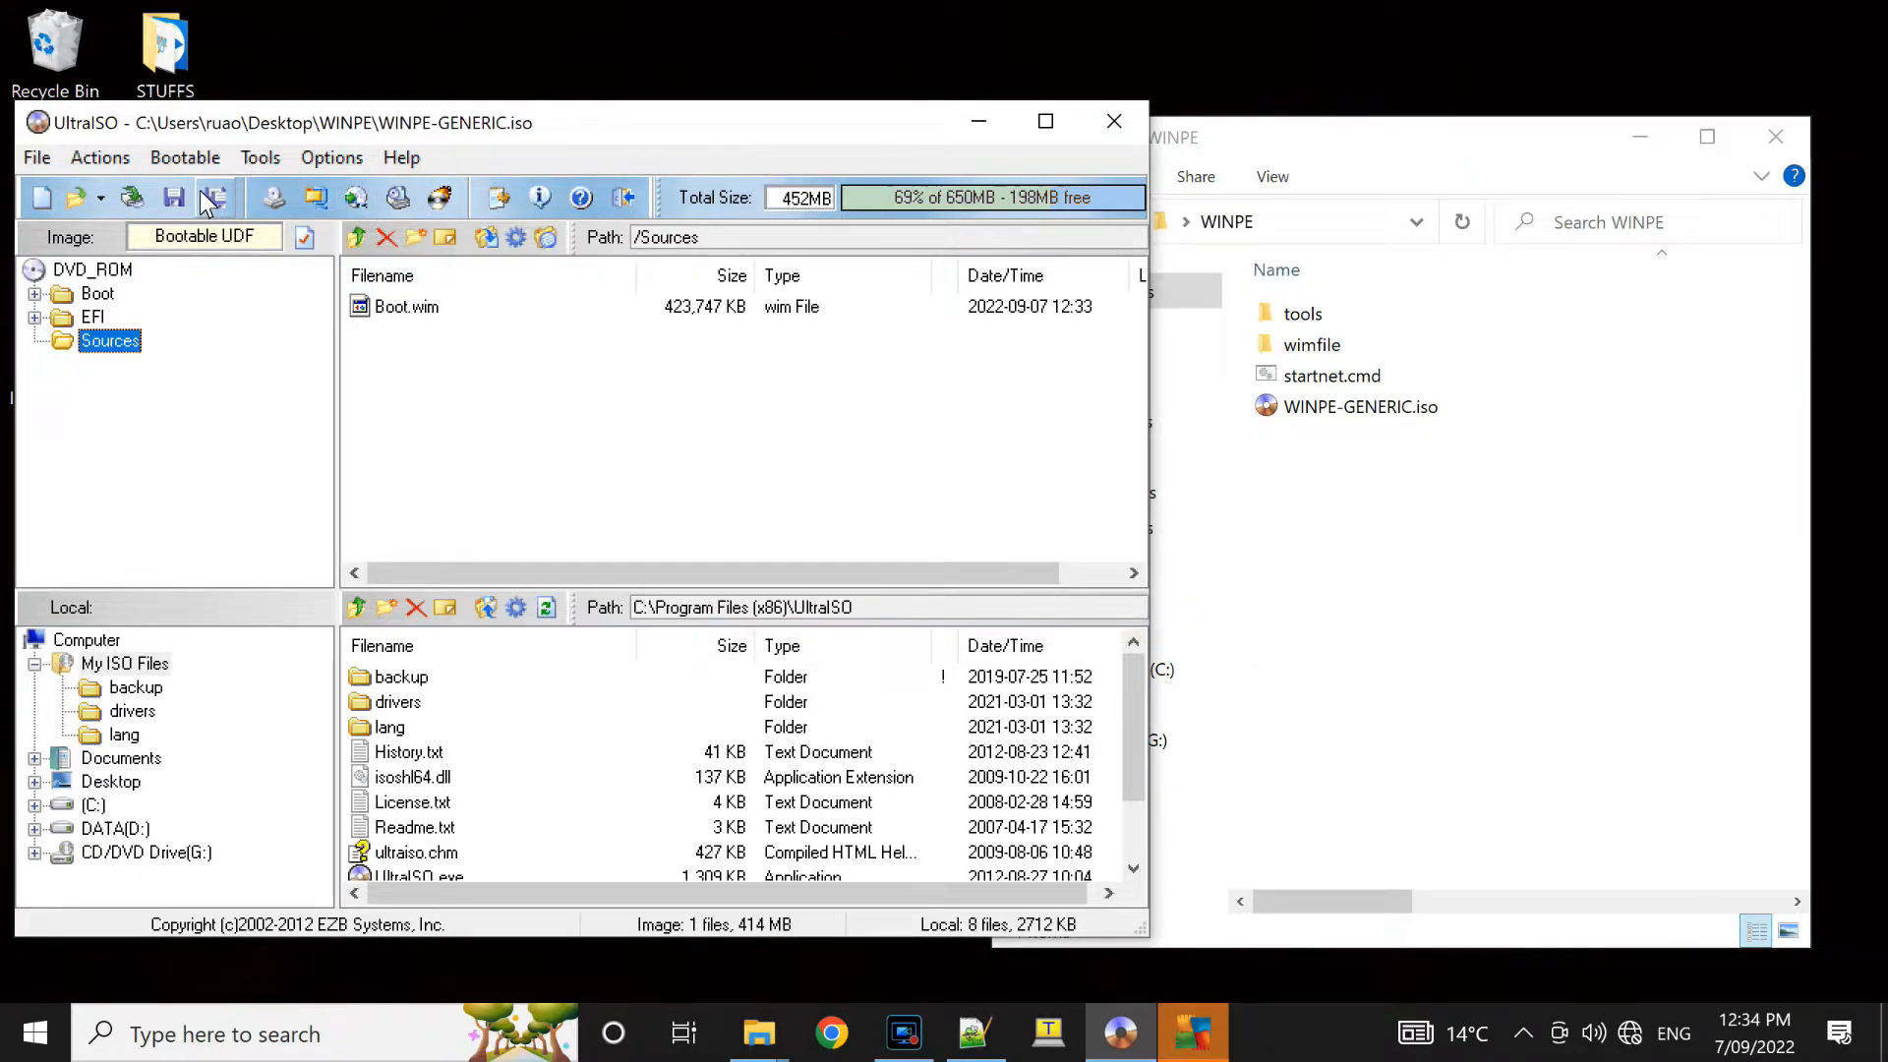
- Allow UltraISO in AVG, save WINPE-GENERIC.iso successfully, and close UltraISO
{"action": "left_click", "coordinate": [214, 198]}
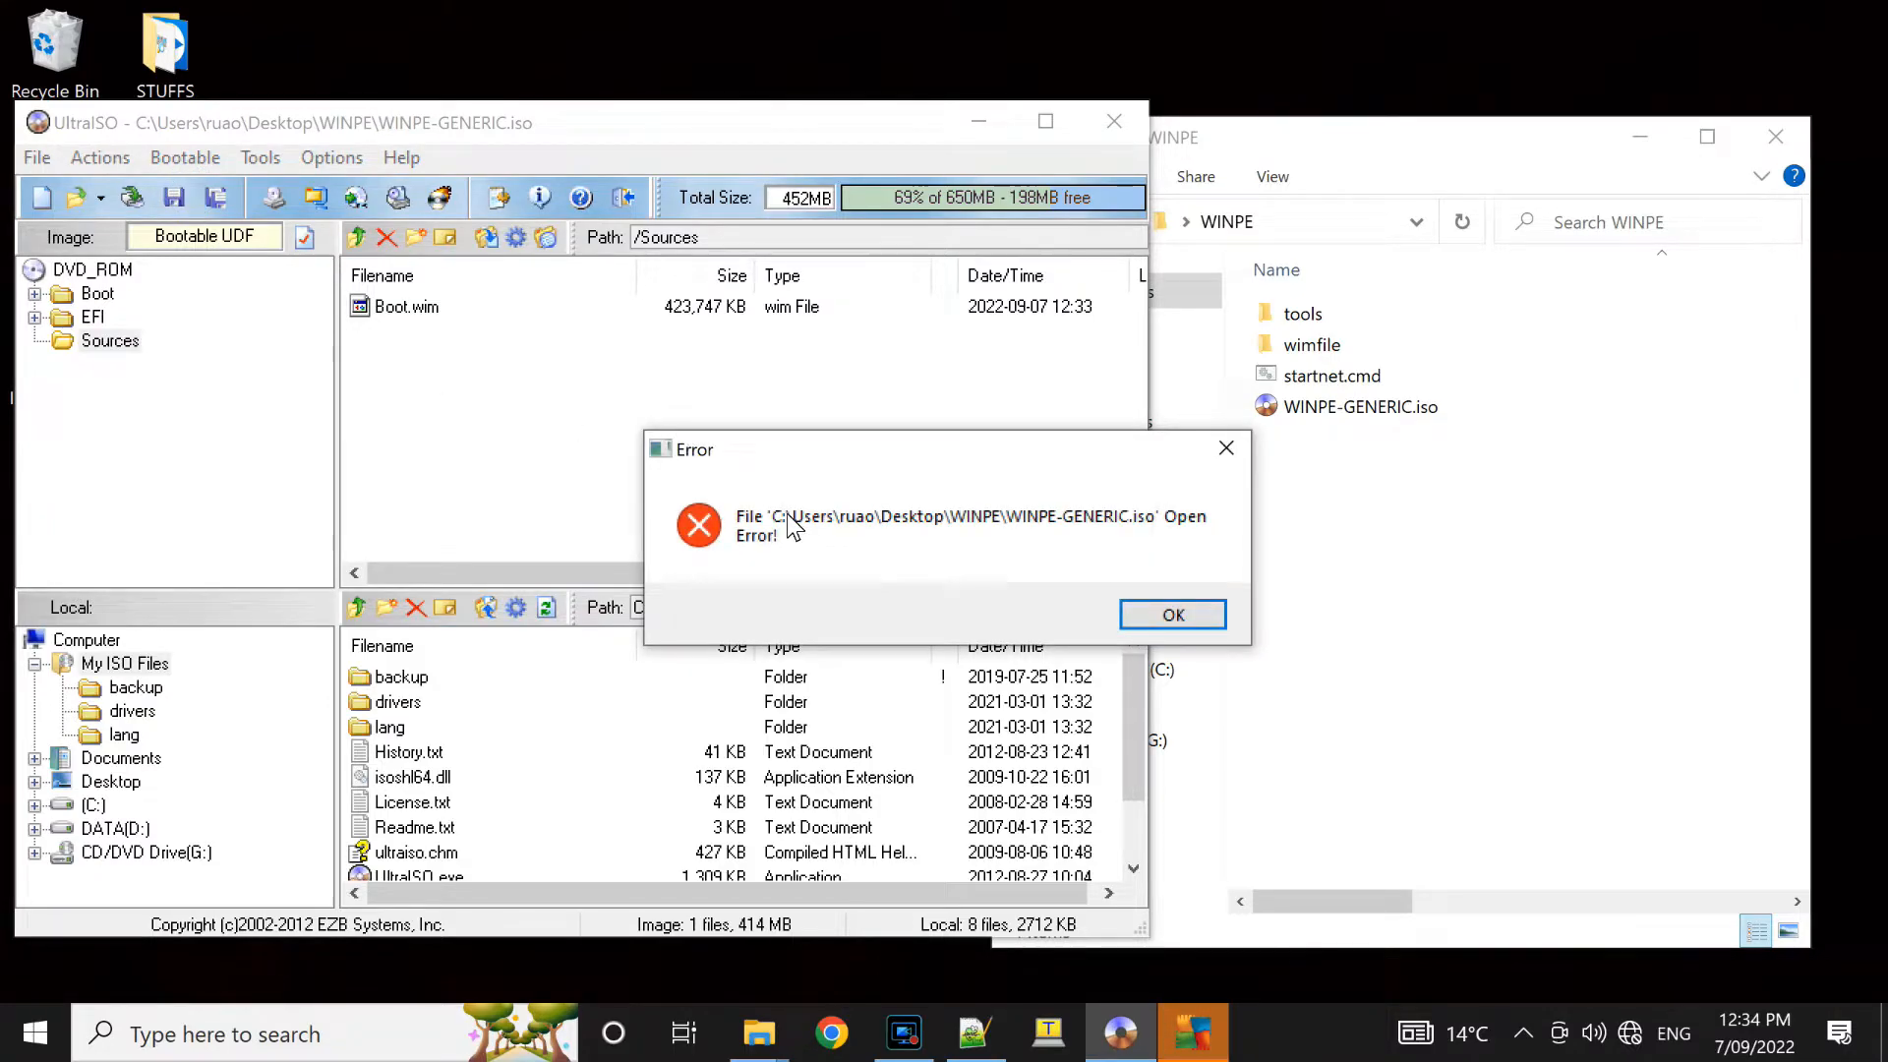
{"action": "left_click", "coordinate": [1171, 613]}
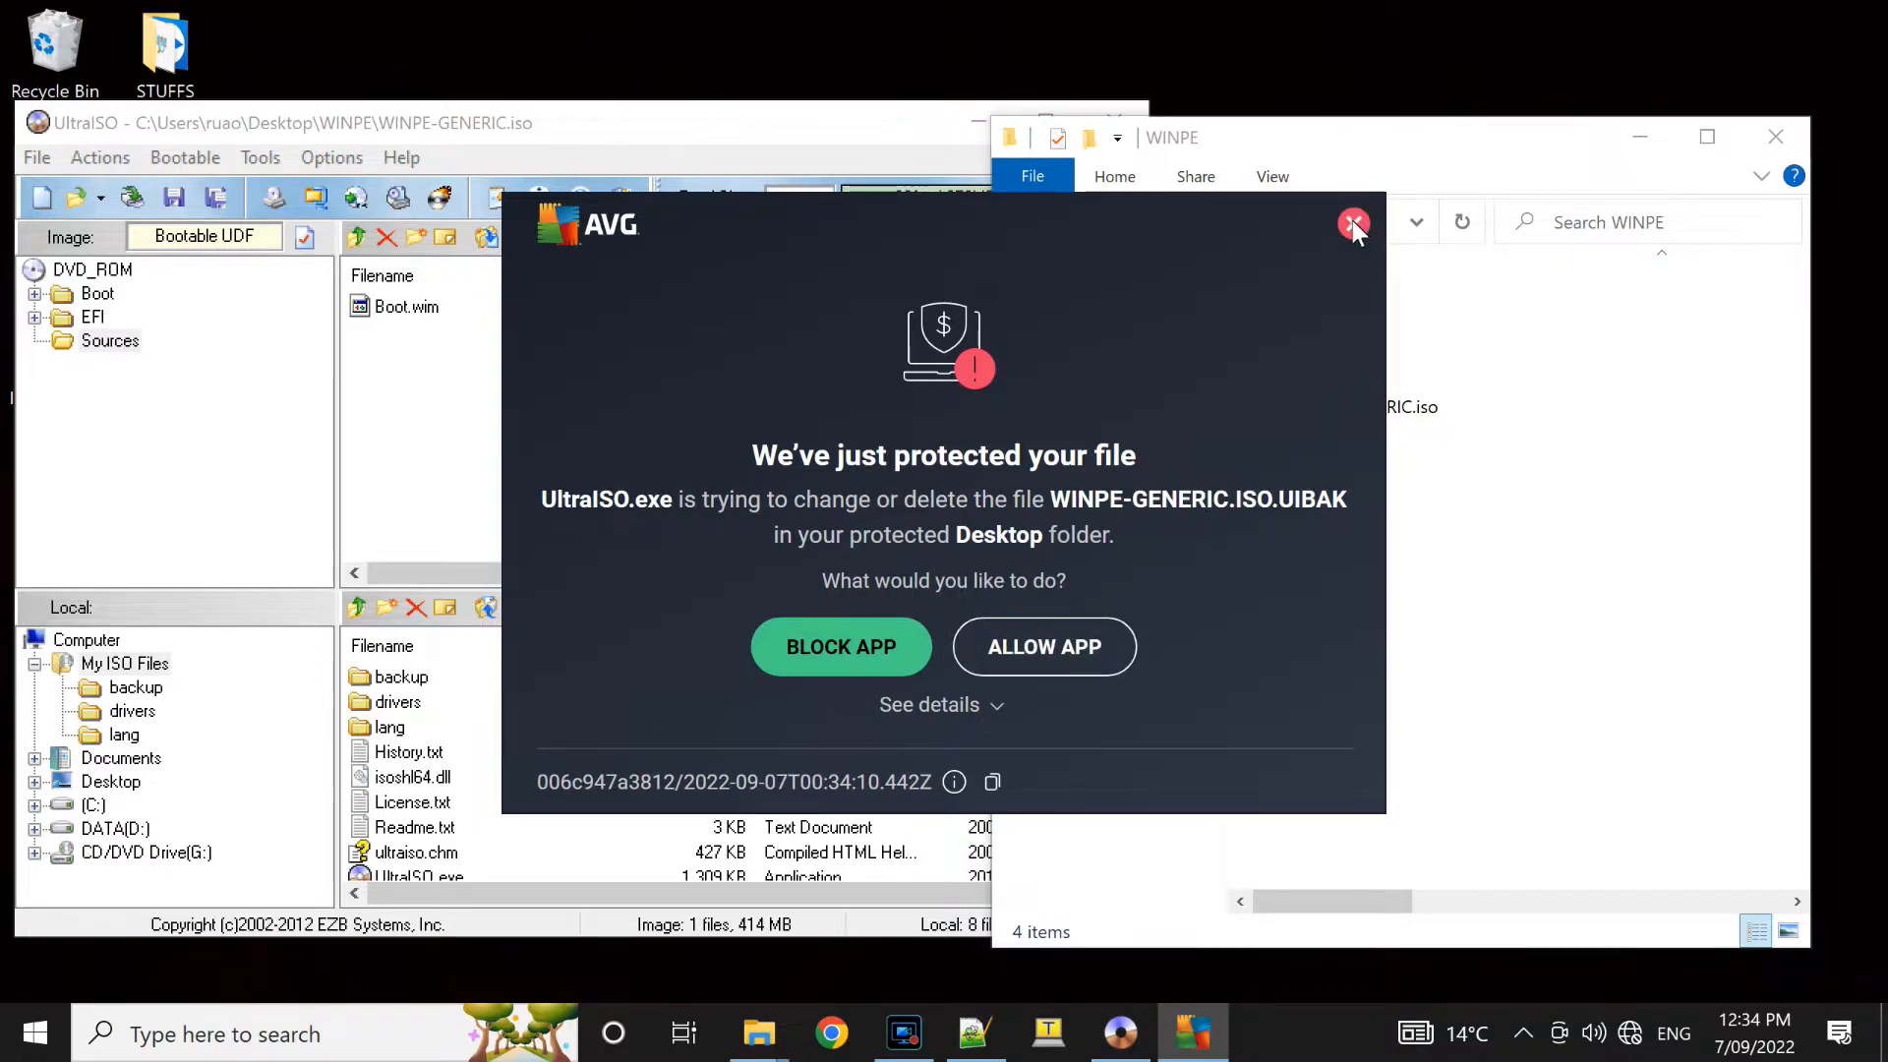
{"action": "left_click", "coordinate": [1042, 647]}
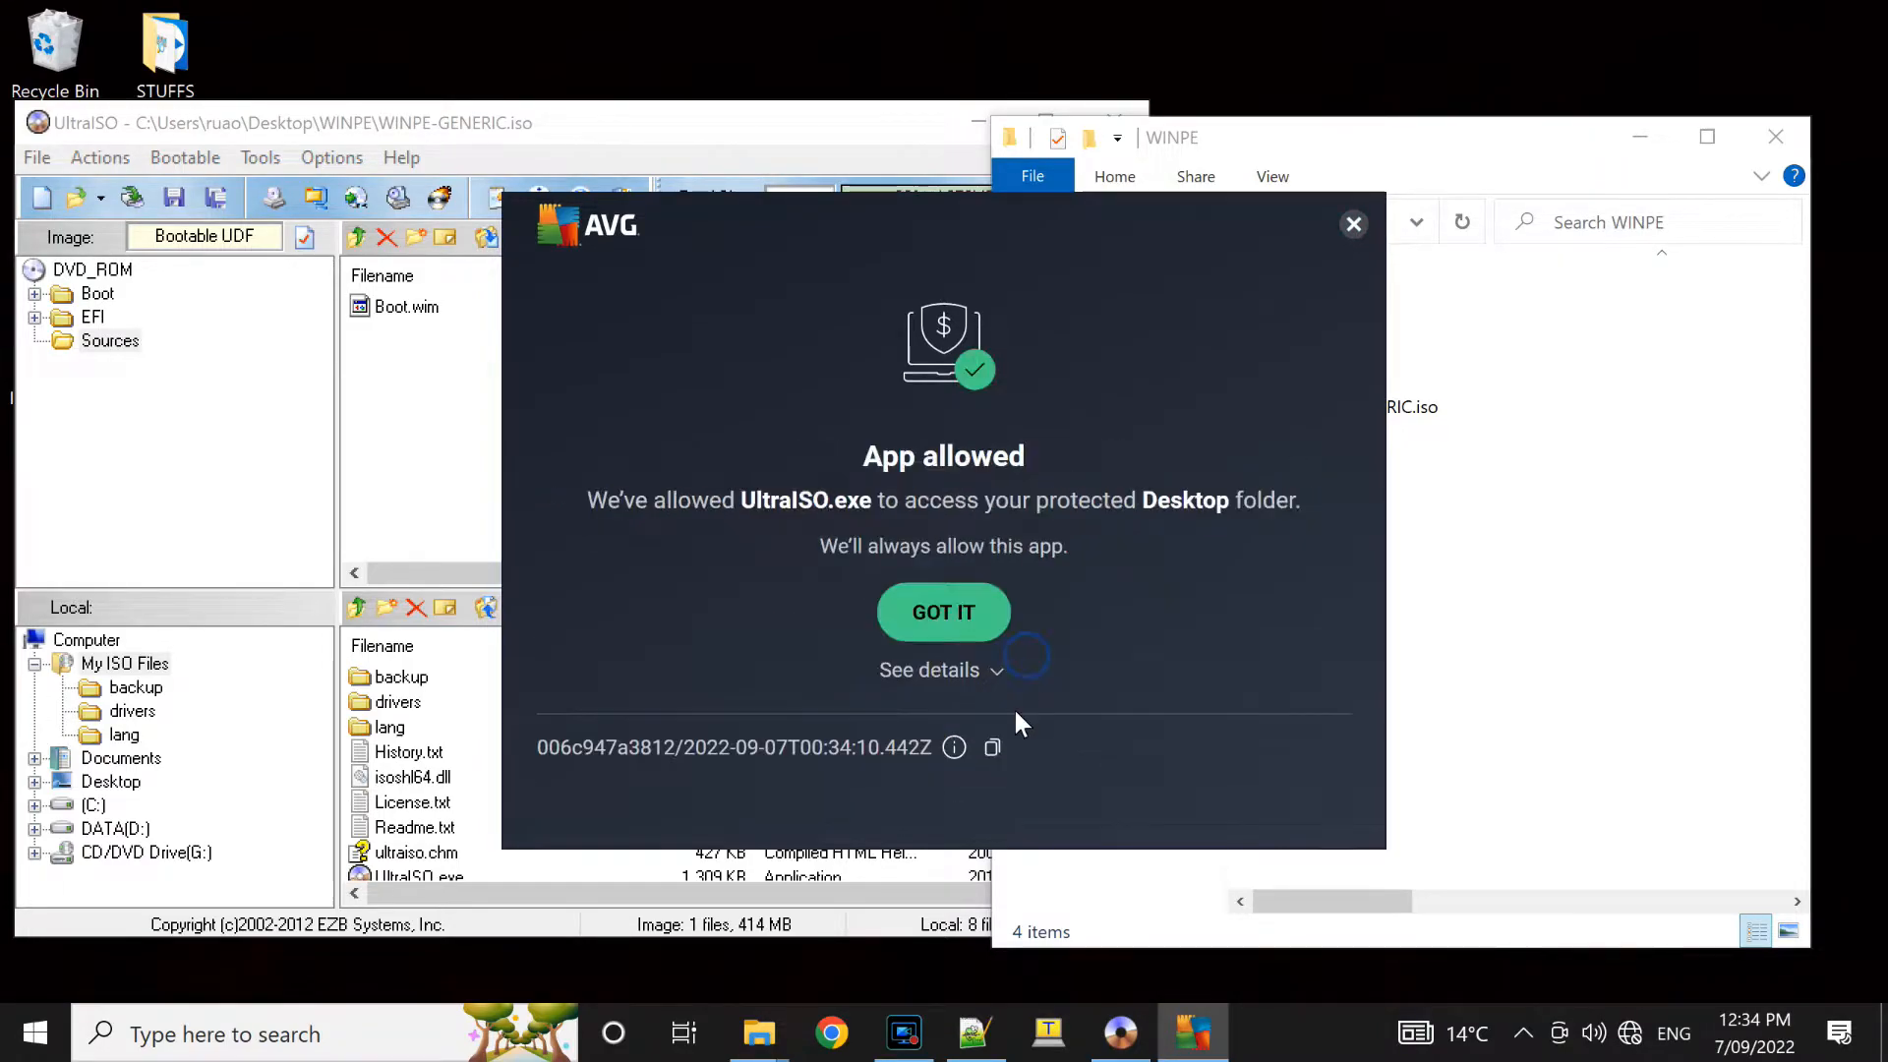
{"action": "left_click", "coordinate": [943, 611]}
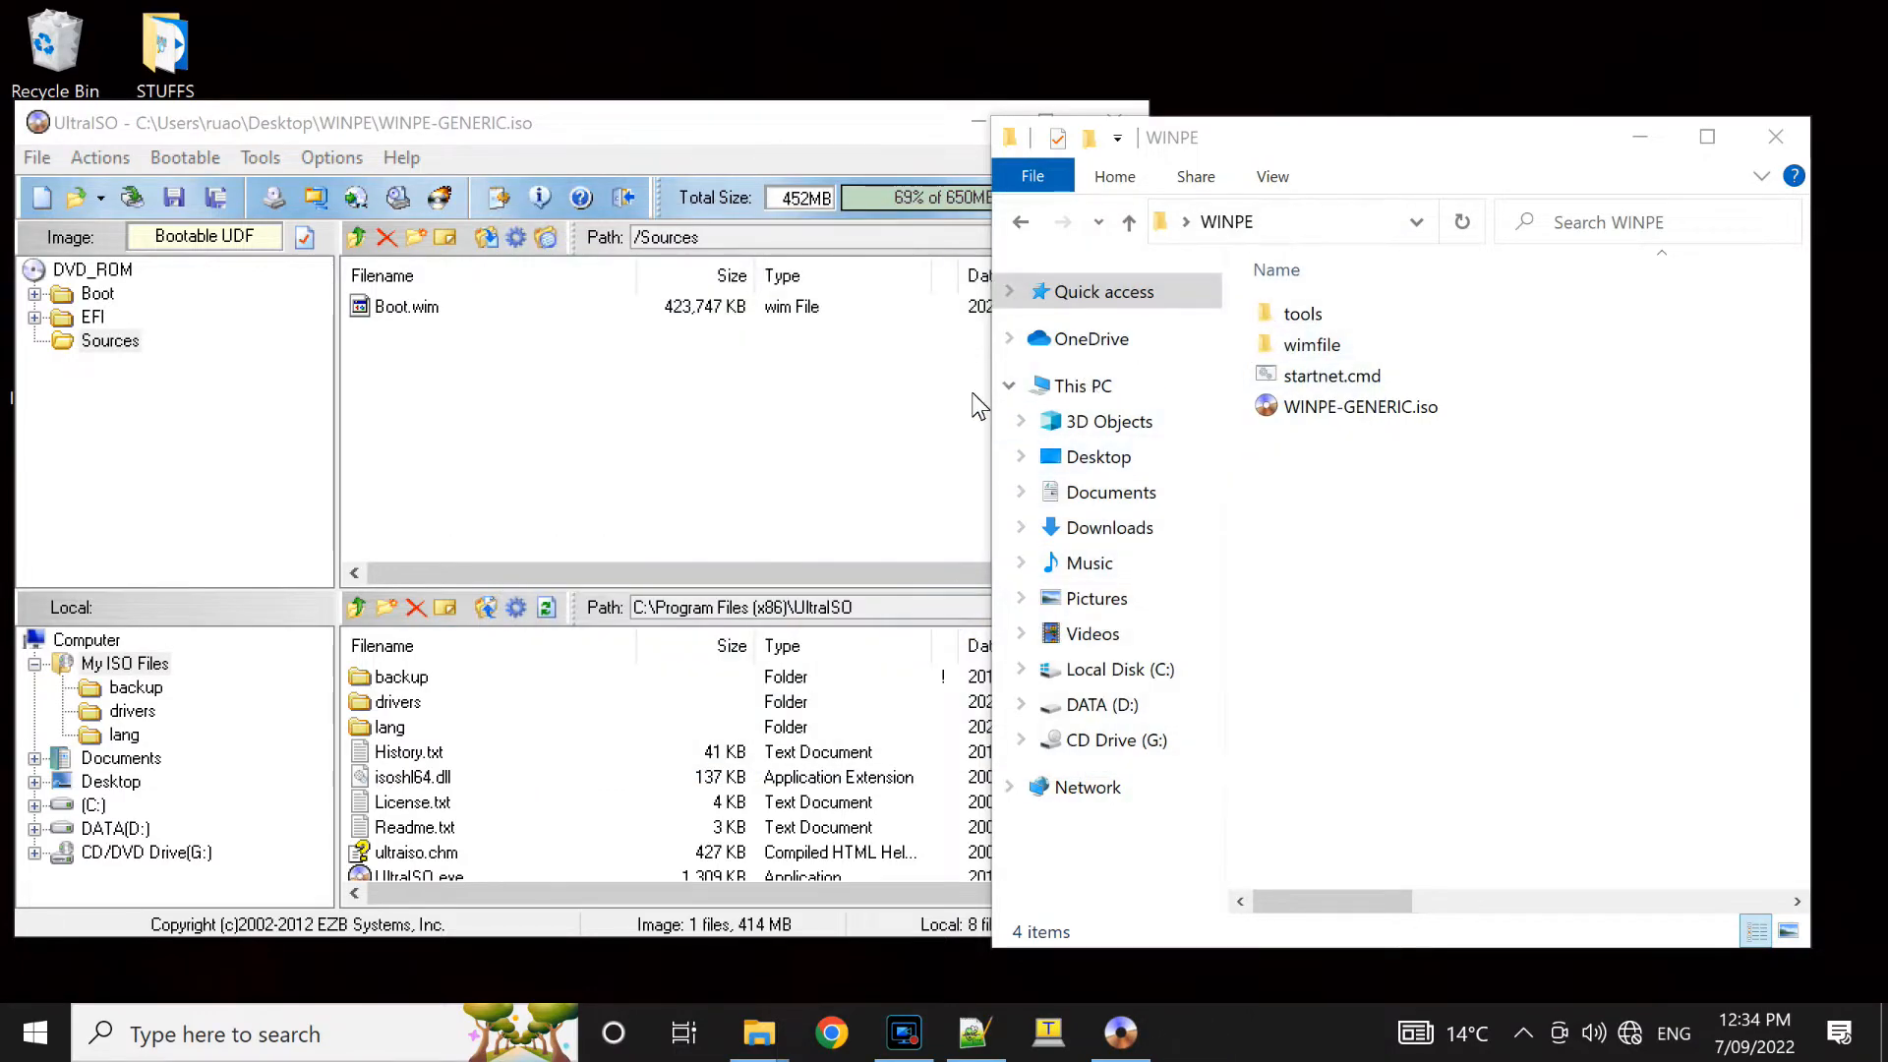
{"action": "left_click", "coordinate": [172, 198]}
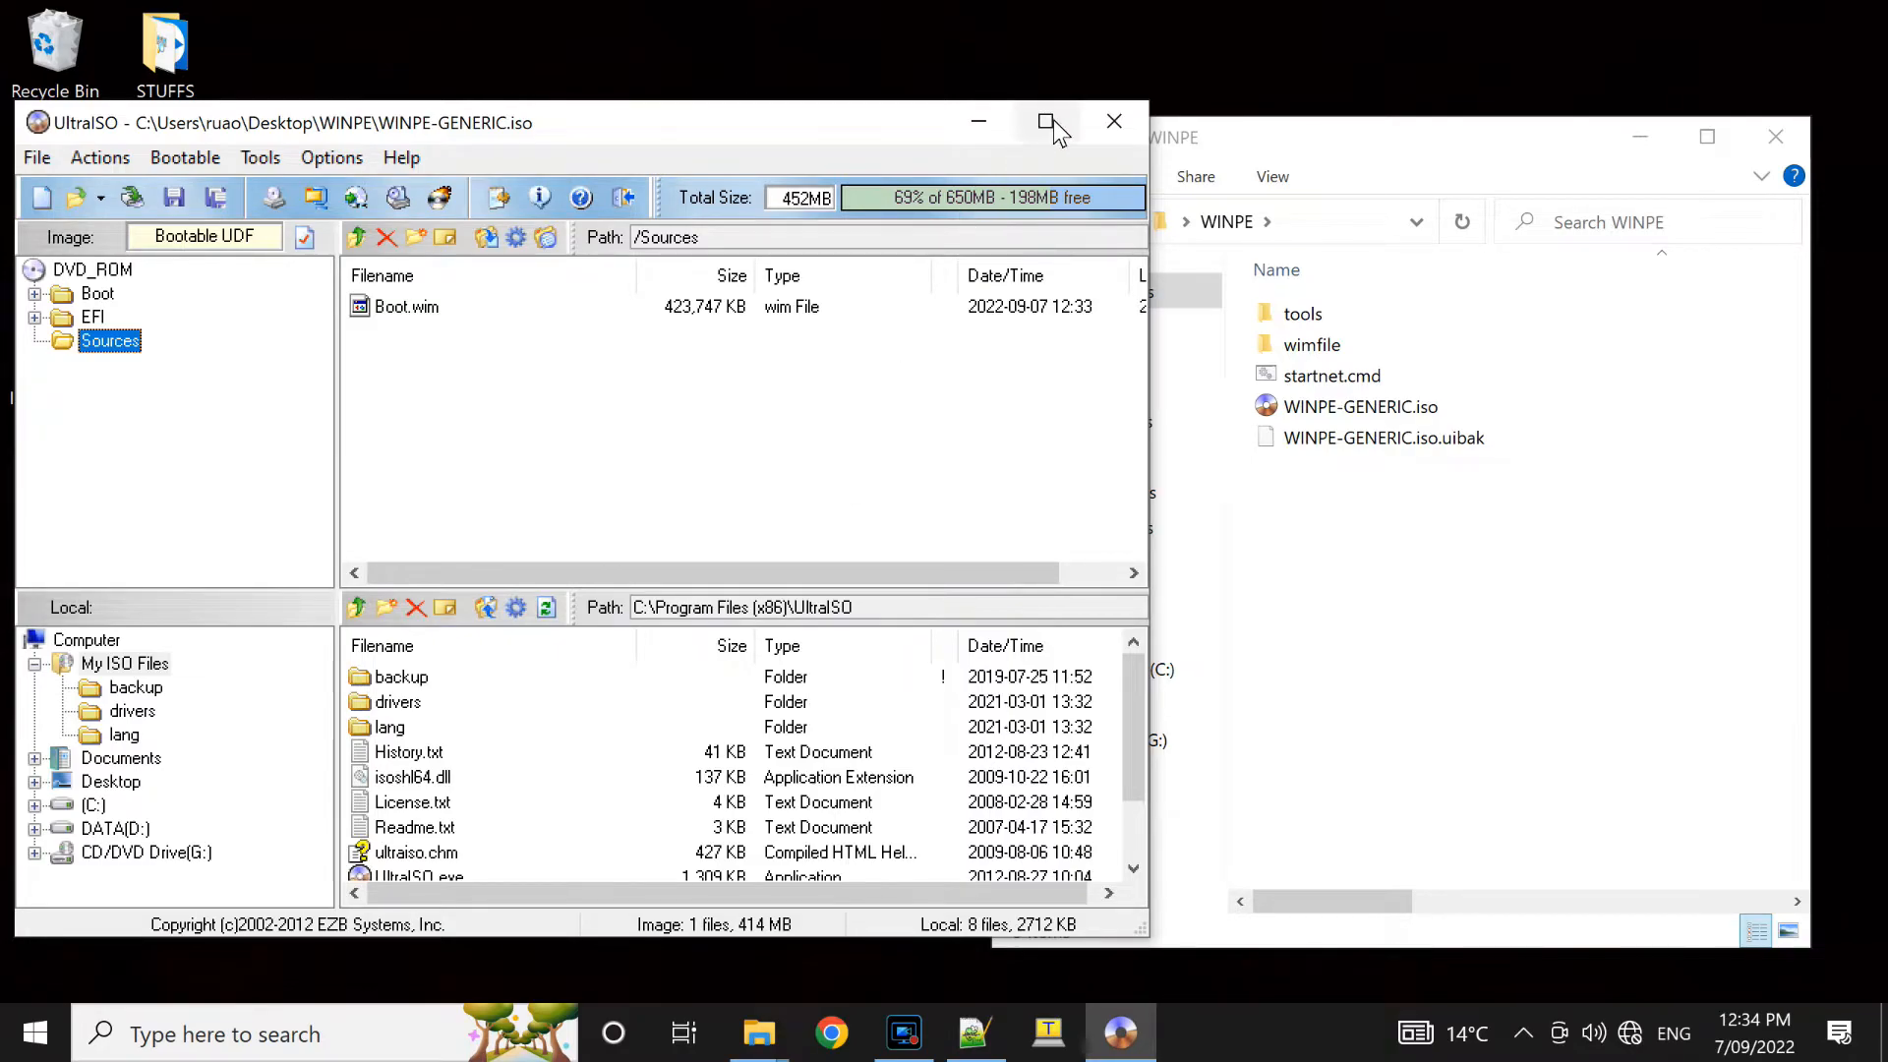
{"action": "mouse_move", "coordinate": [1113, 122]}
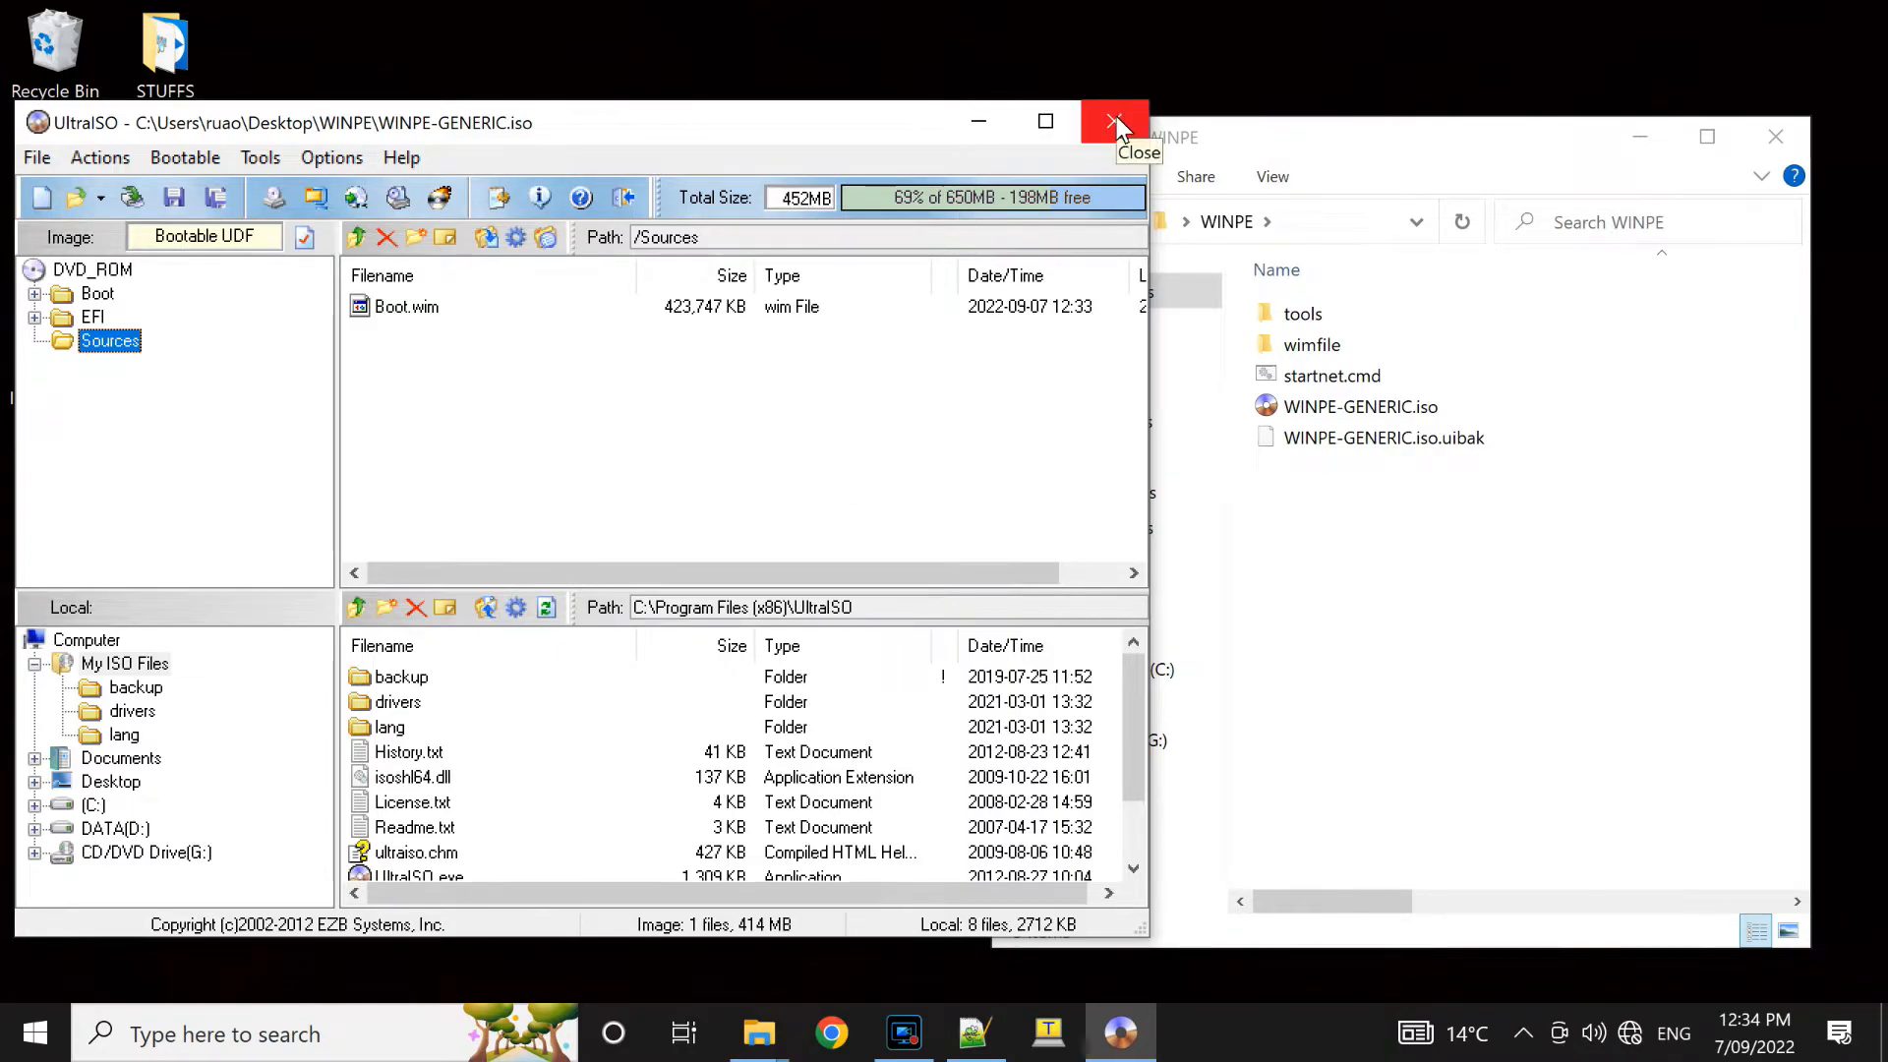
{"action": "left_click", "coordinate": [1113, 122]}
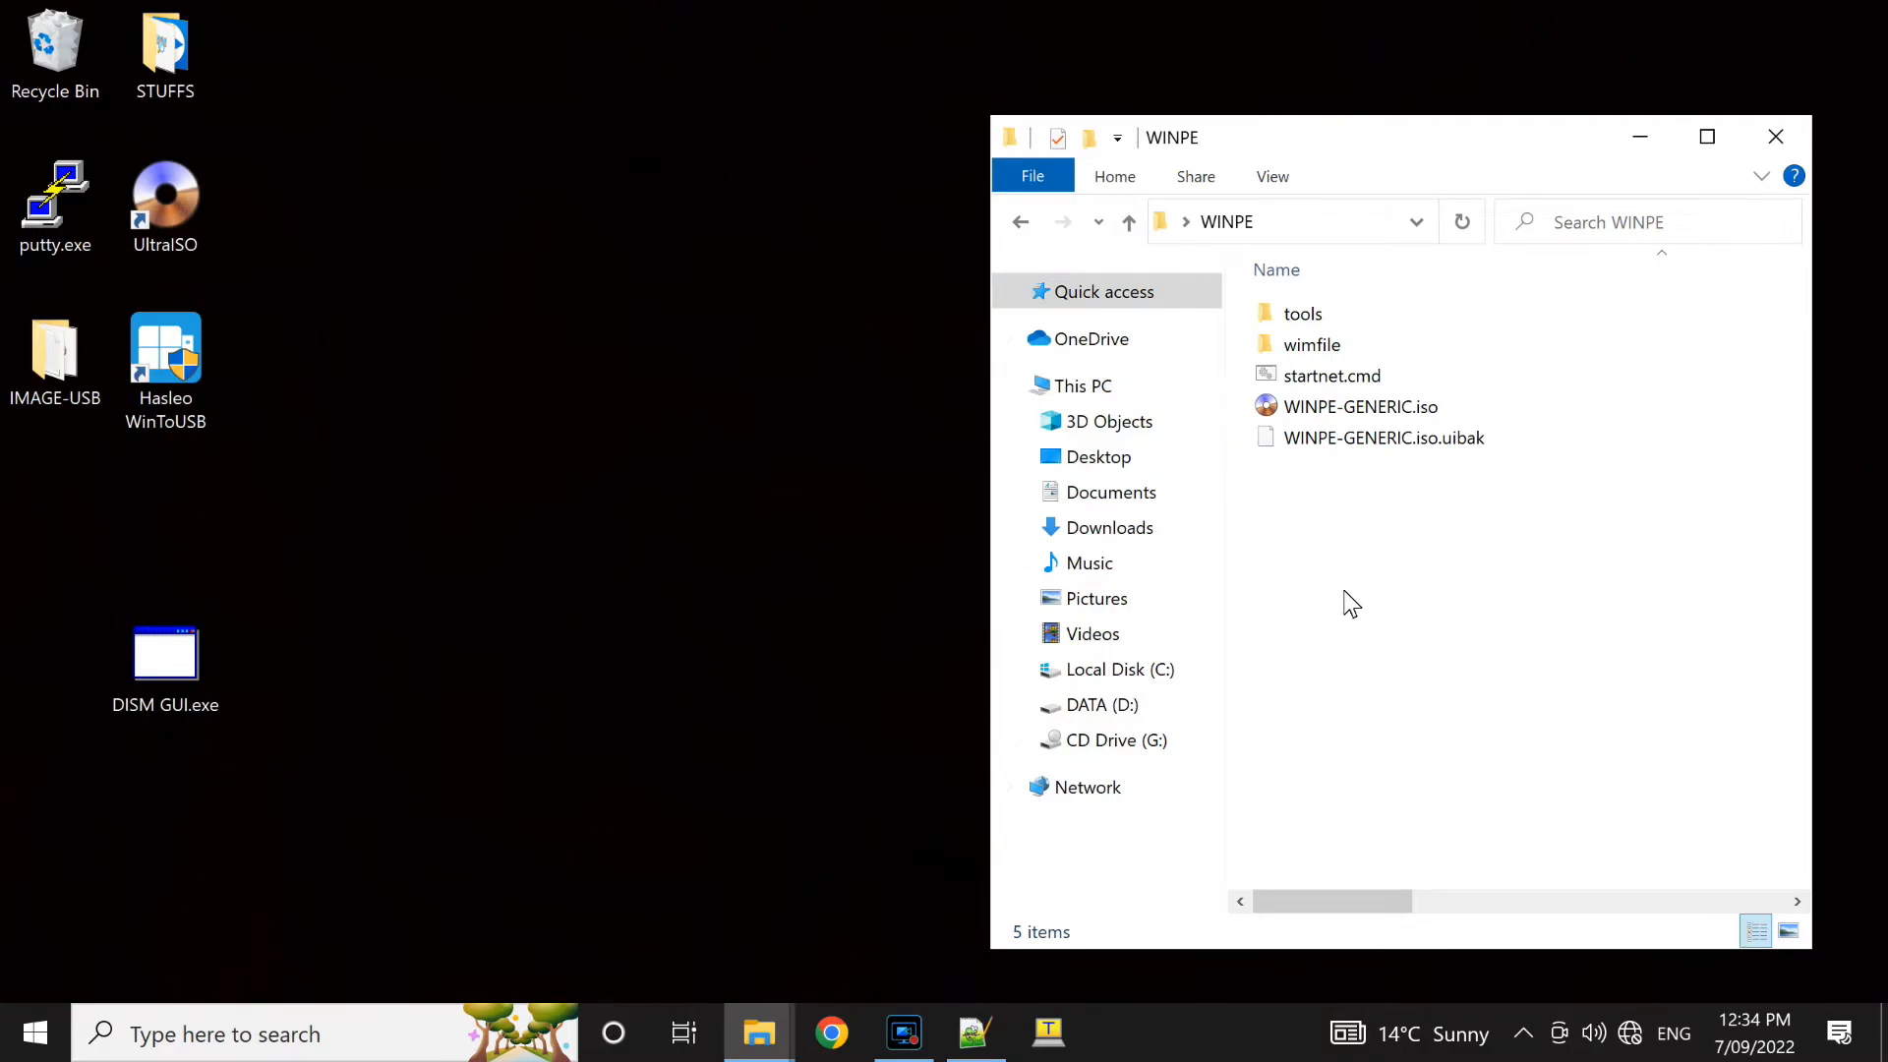
{"action": "mouse_move", "coordinate": [1389, 160]}
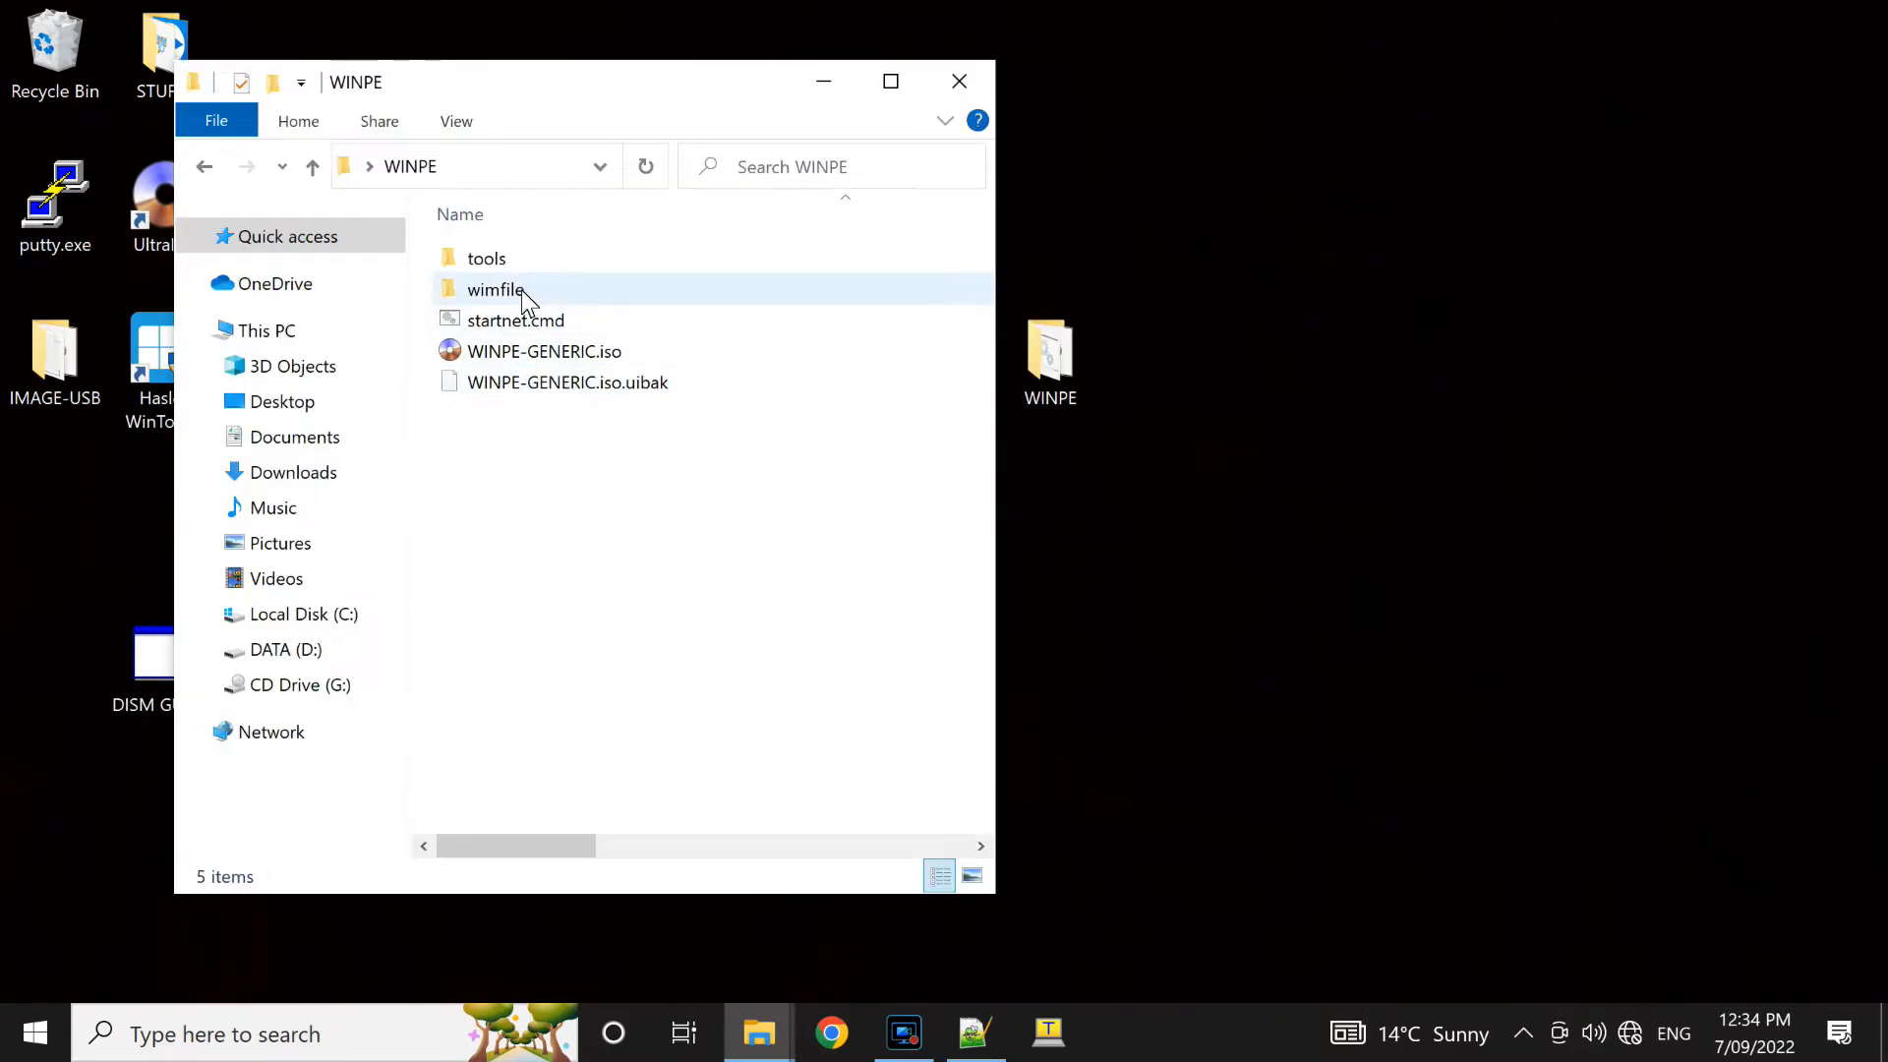
- Reopen startnet.cmd to check its tools\menu.cmd call, then open the tools folder
{"action": "right_click", "coordinate": [514, 318]}
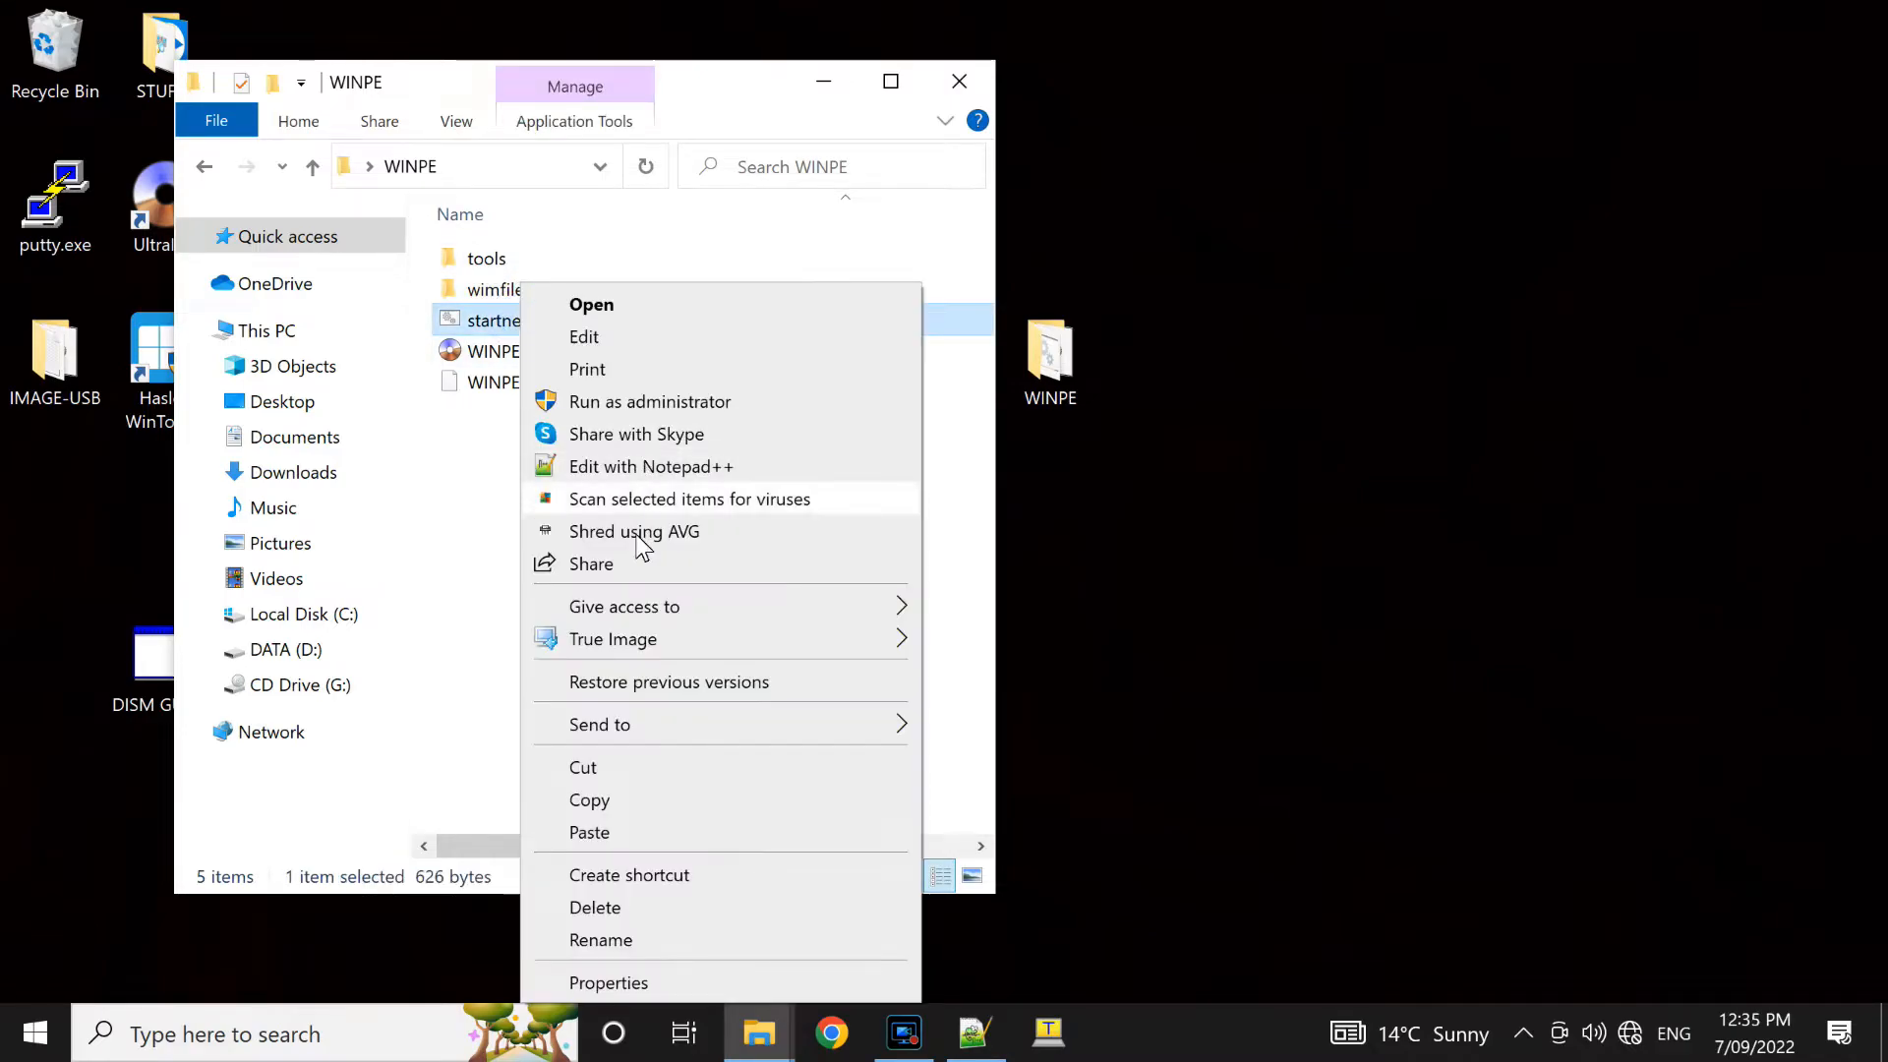
{"action": "mouse_move", "coordinate": [624, 304]}
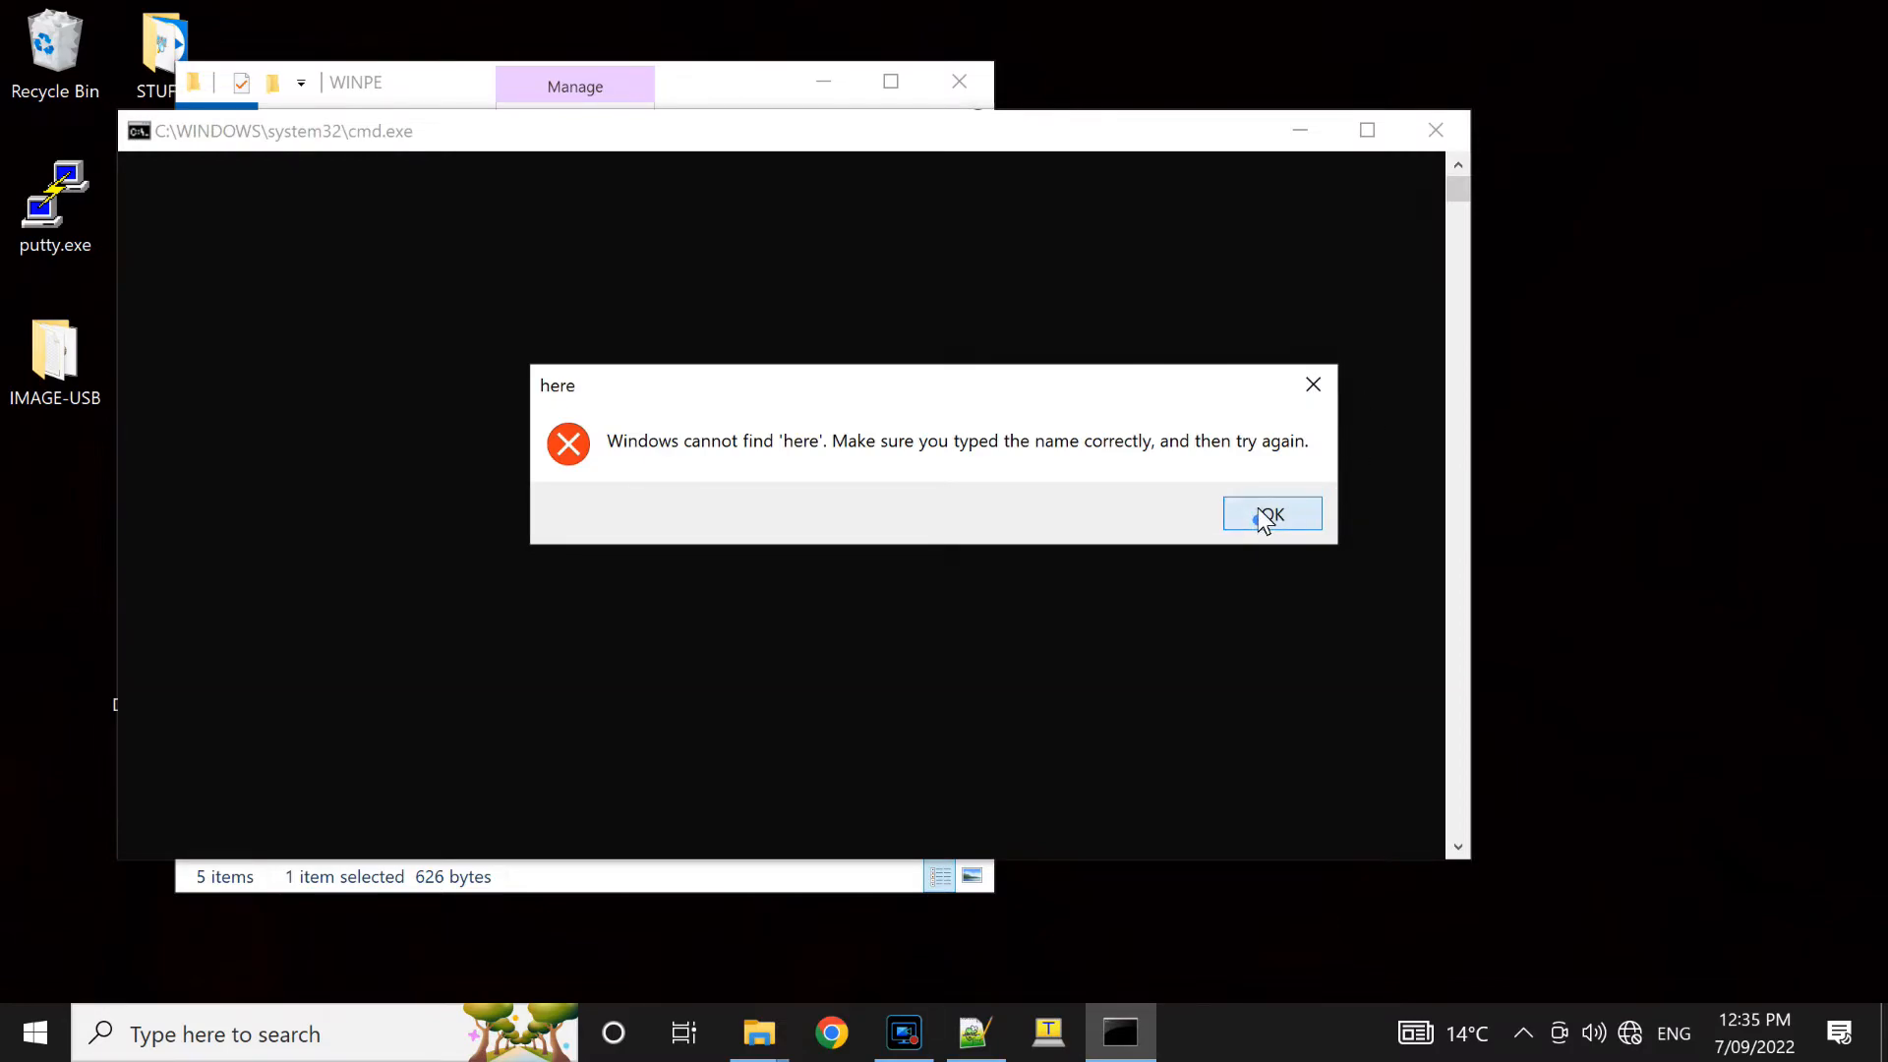
{"action": "left_click", "coordinate": [1272, 515]}
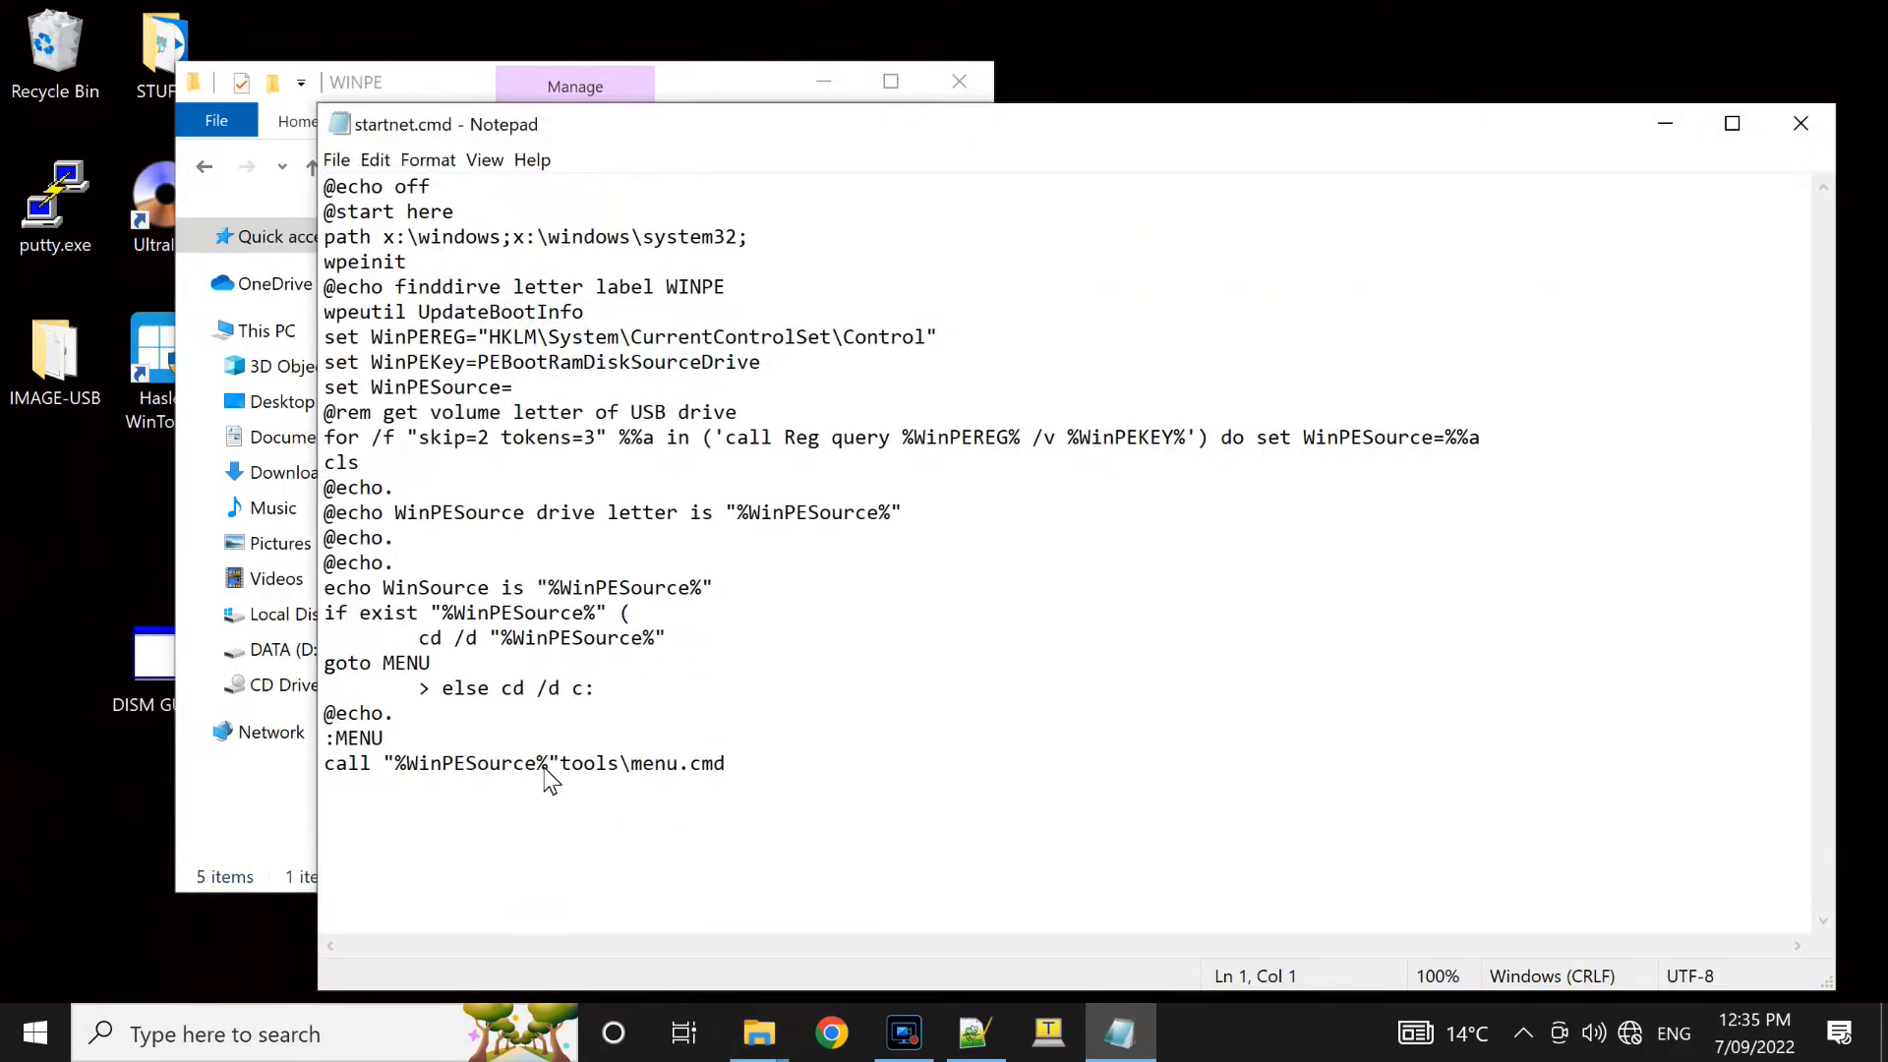
{"action": "left_click", "coordinate": [622, 763]}
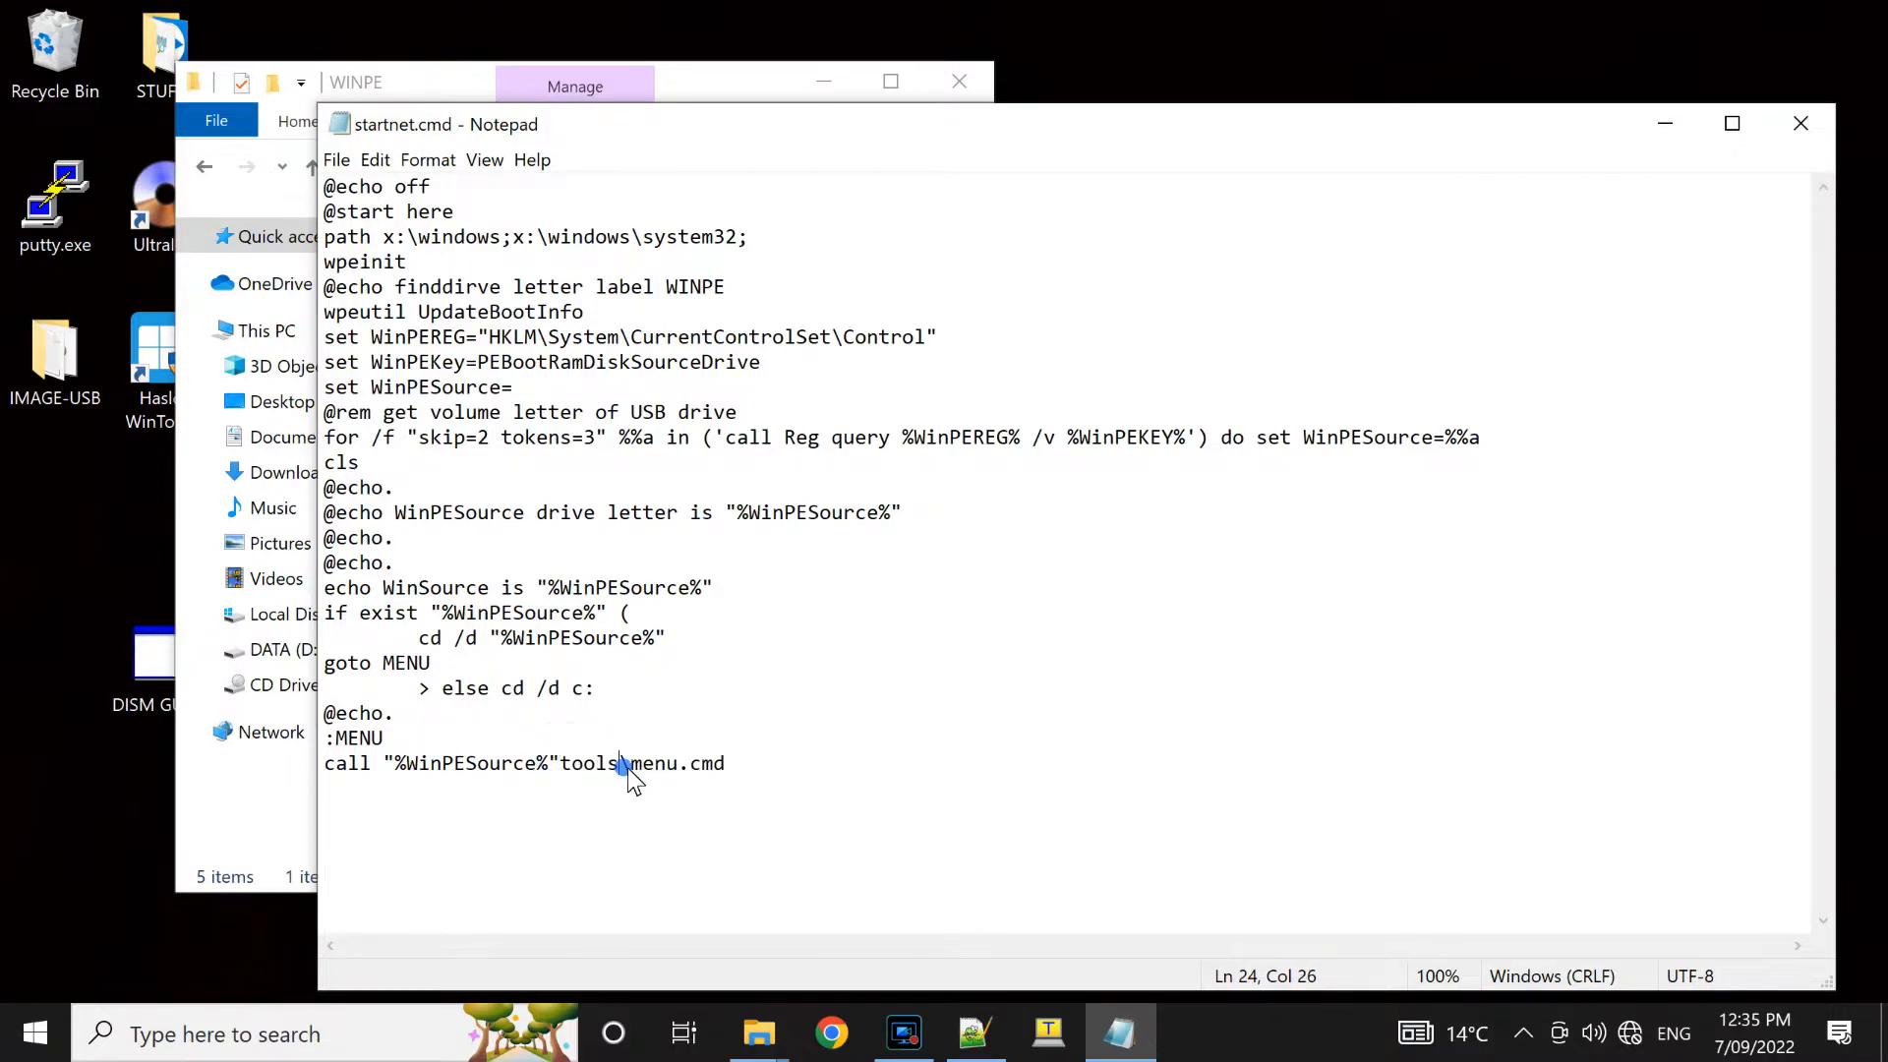
{"action": "double_click", "coordinate": [677, 762]}
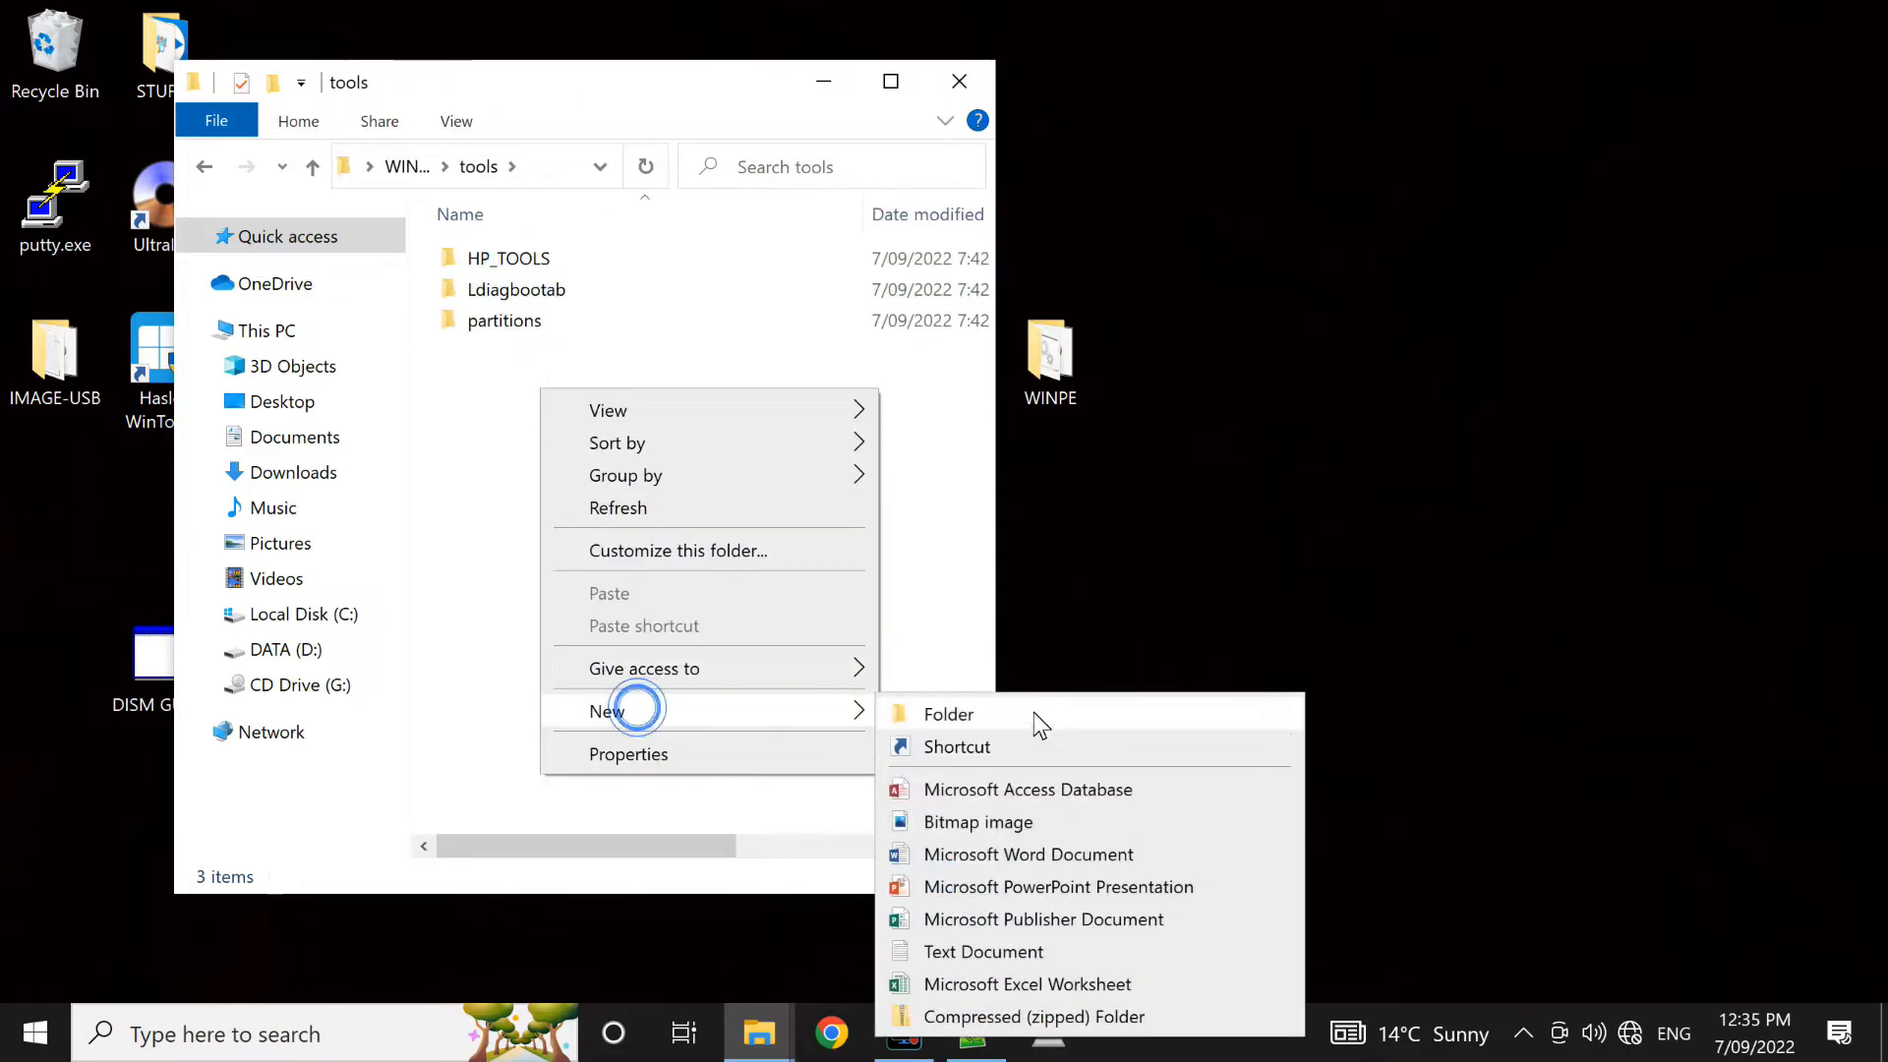
- Create a new menu.cmd file in the tools folder and open it in Notepad
{"action": "left_click", "coordinate": [983, 951]}
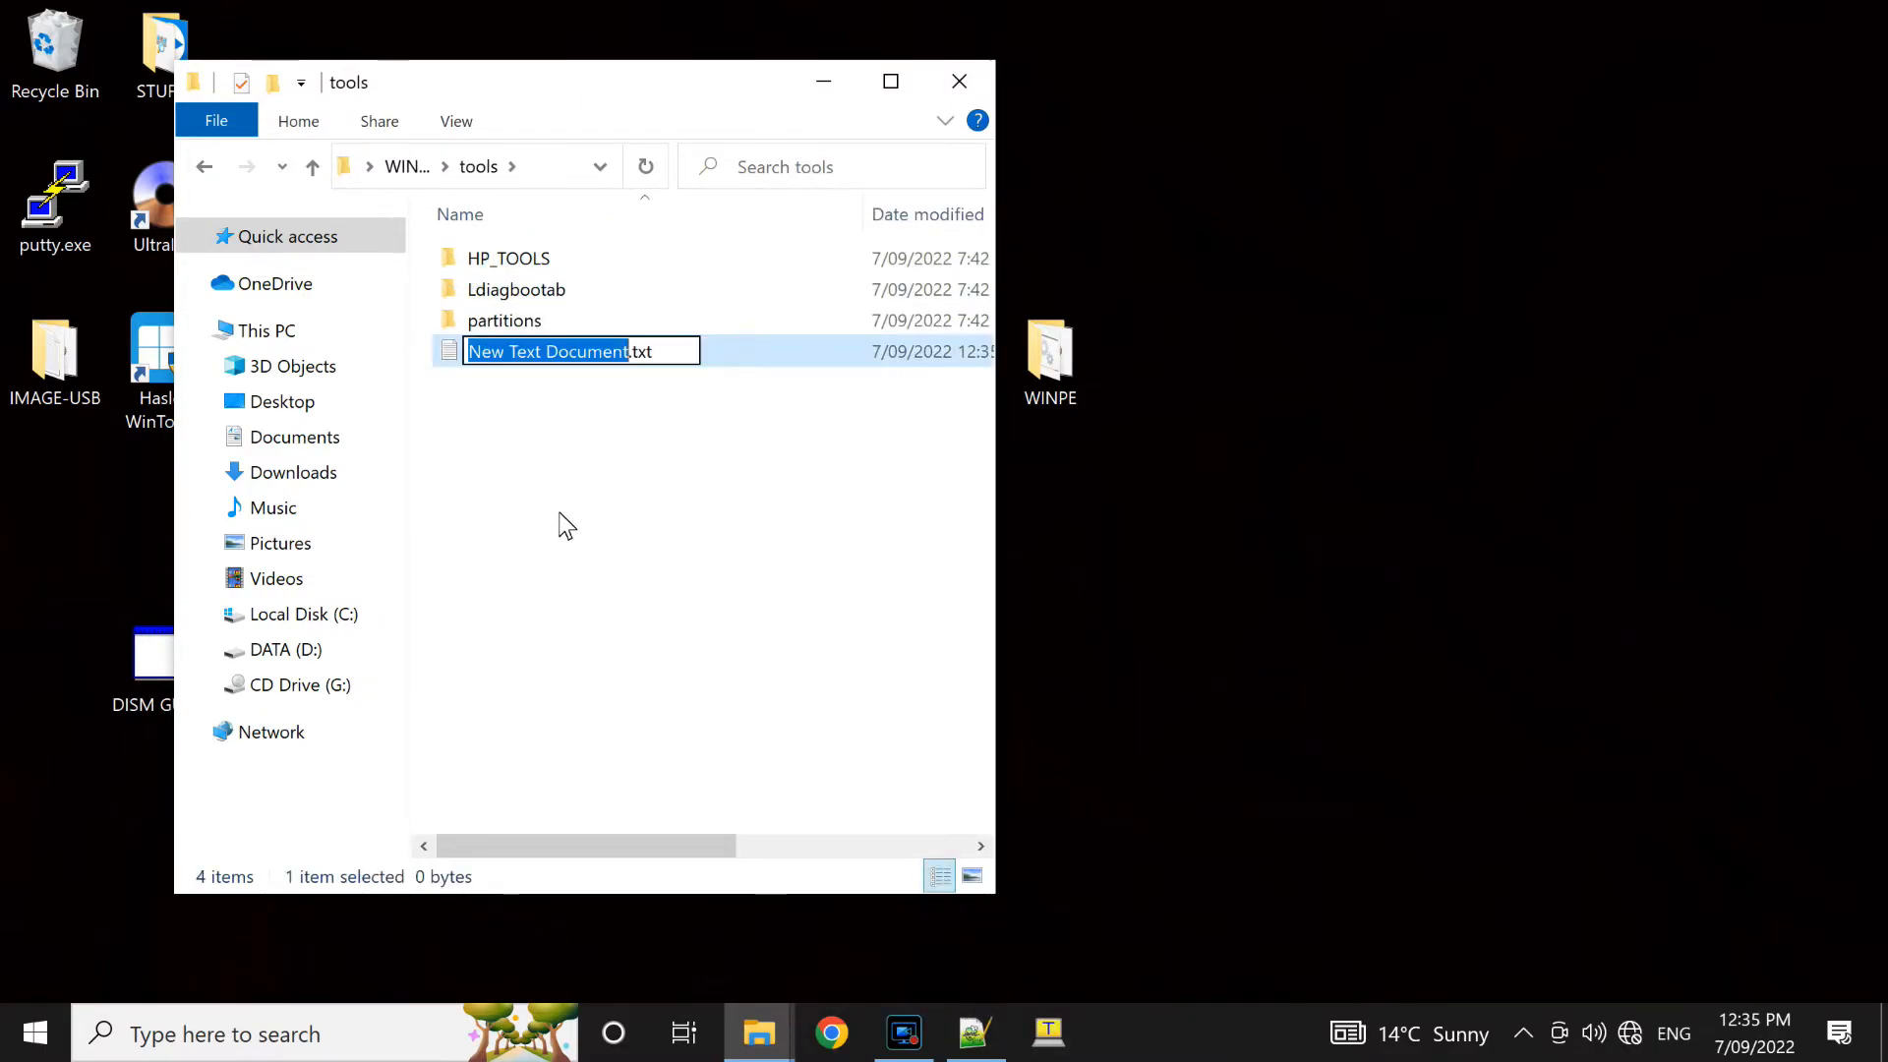
{"action": "type", "text": "menu.cmd"}
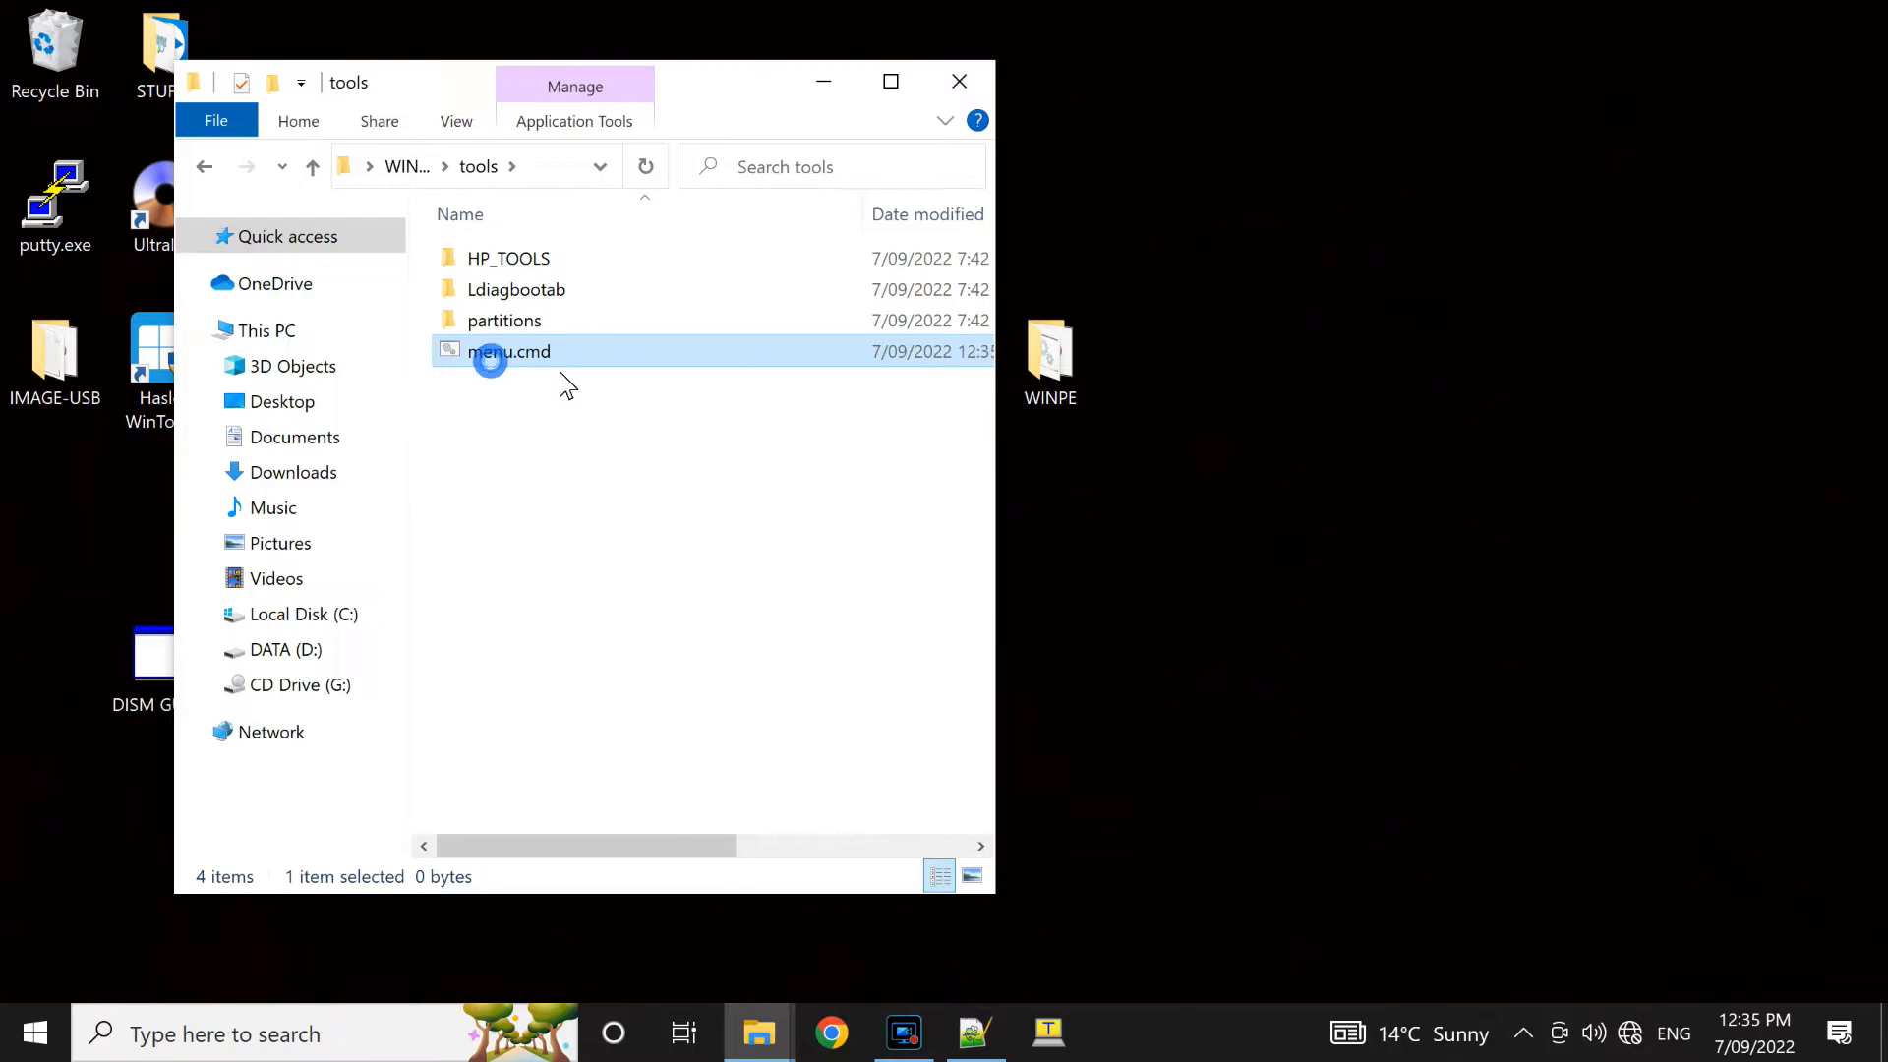
{"action": "double_click", "coordinate": [508, 351]}
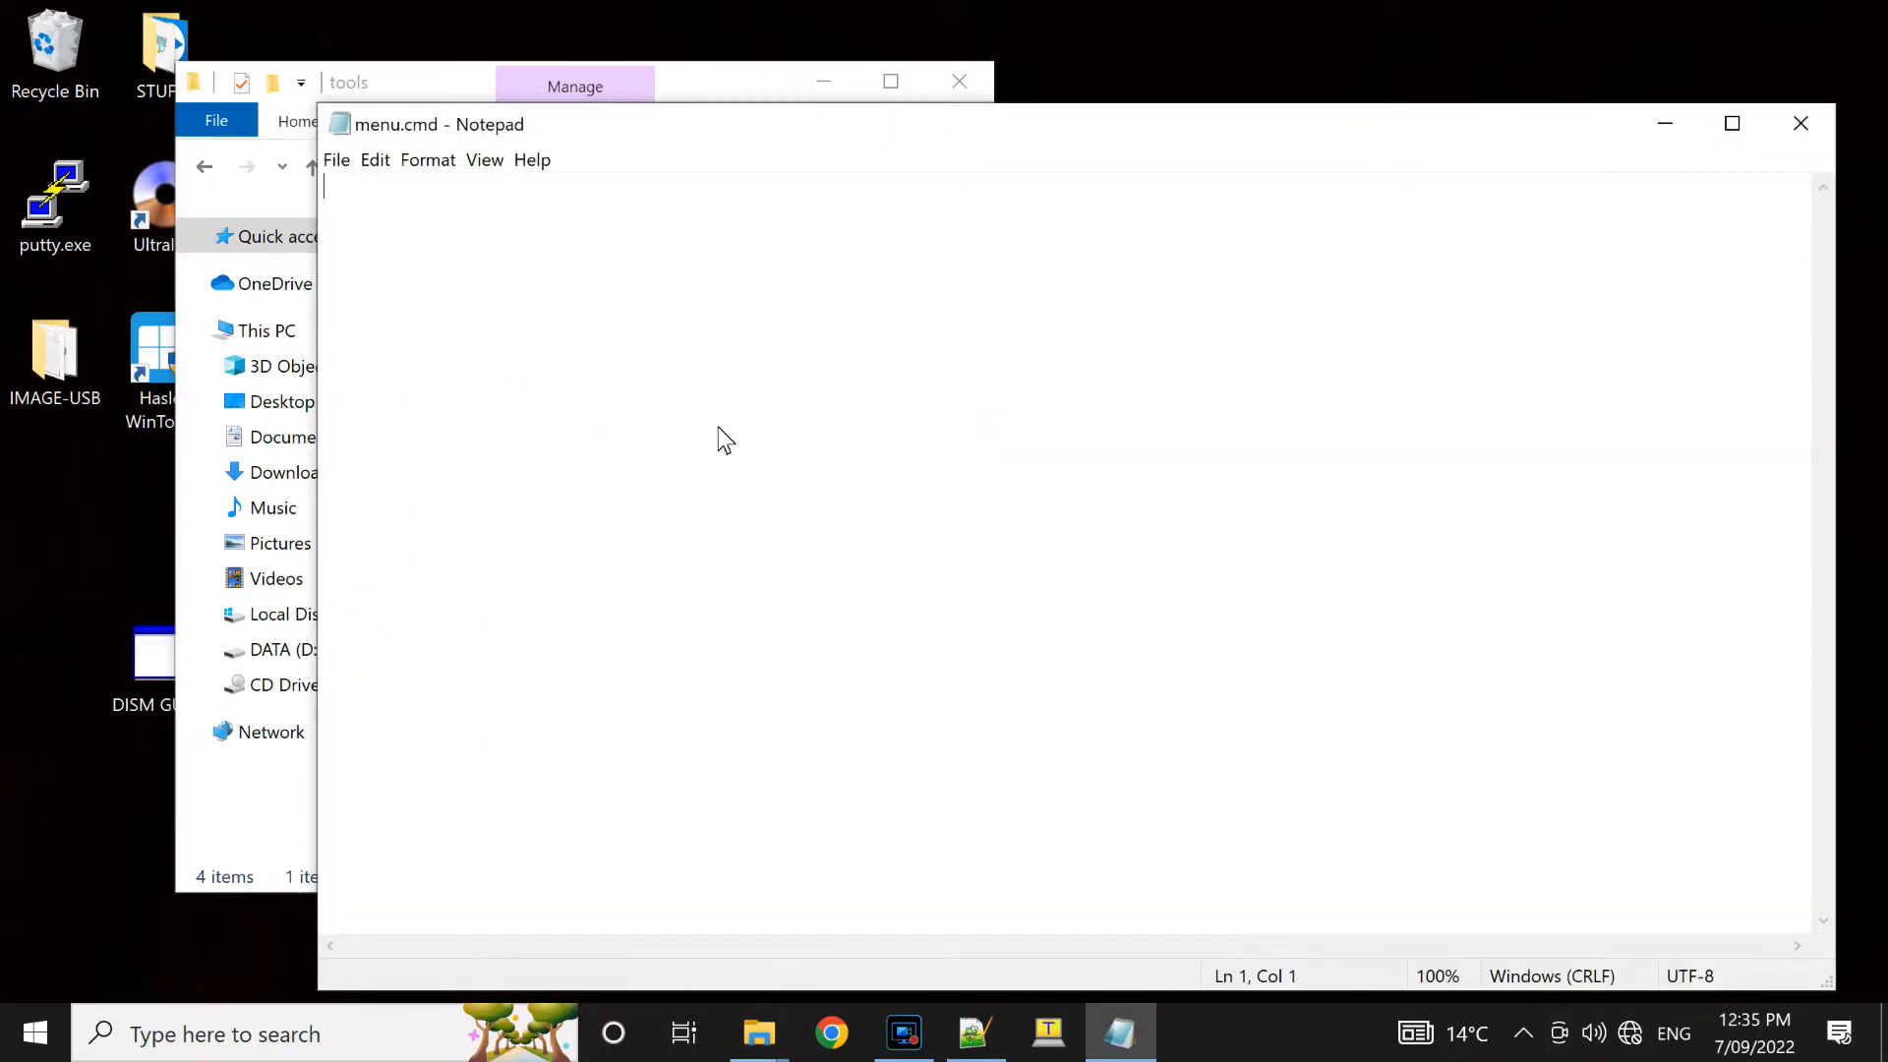
{"action": "type", "text": "@echo off &"}
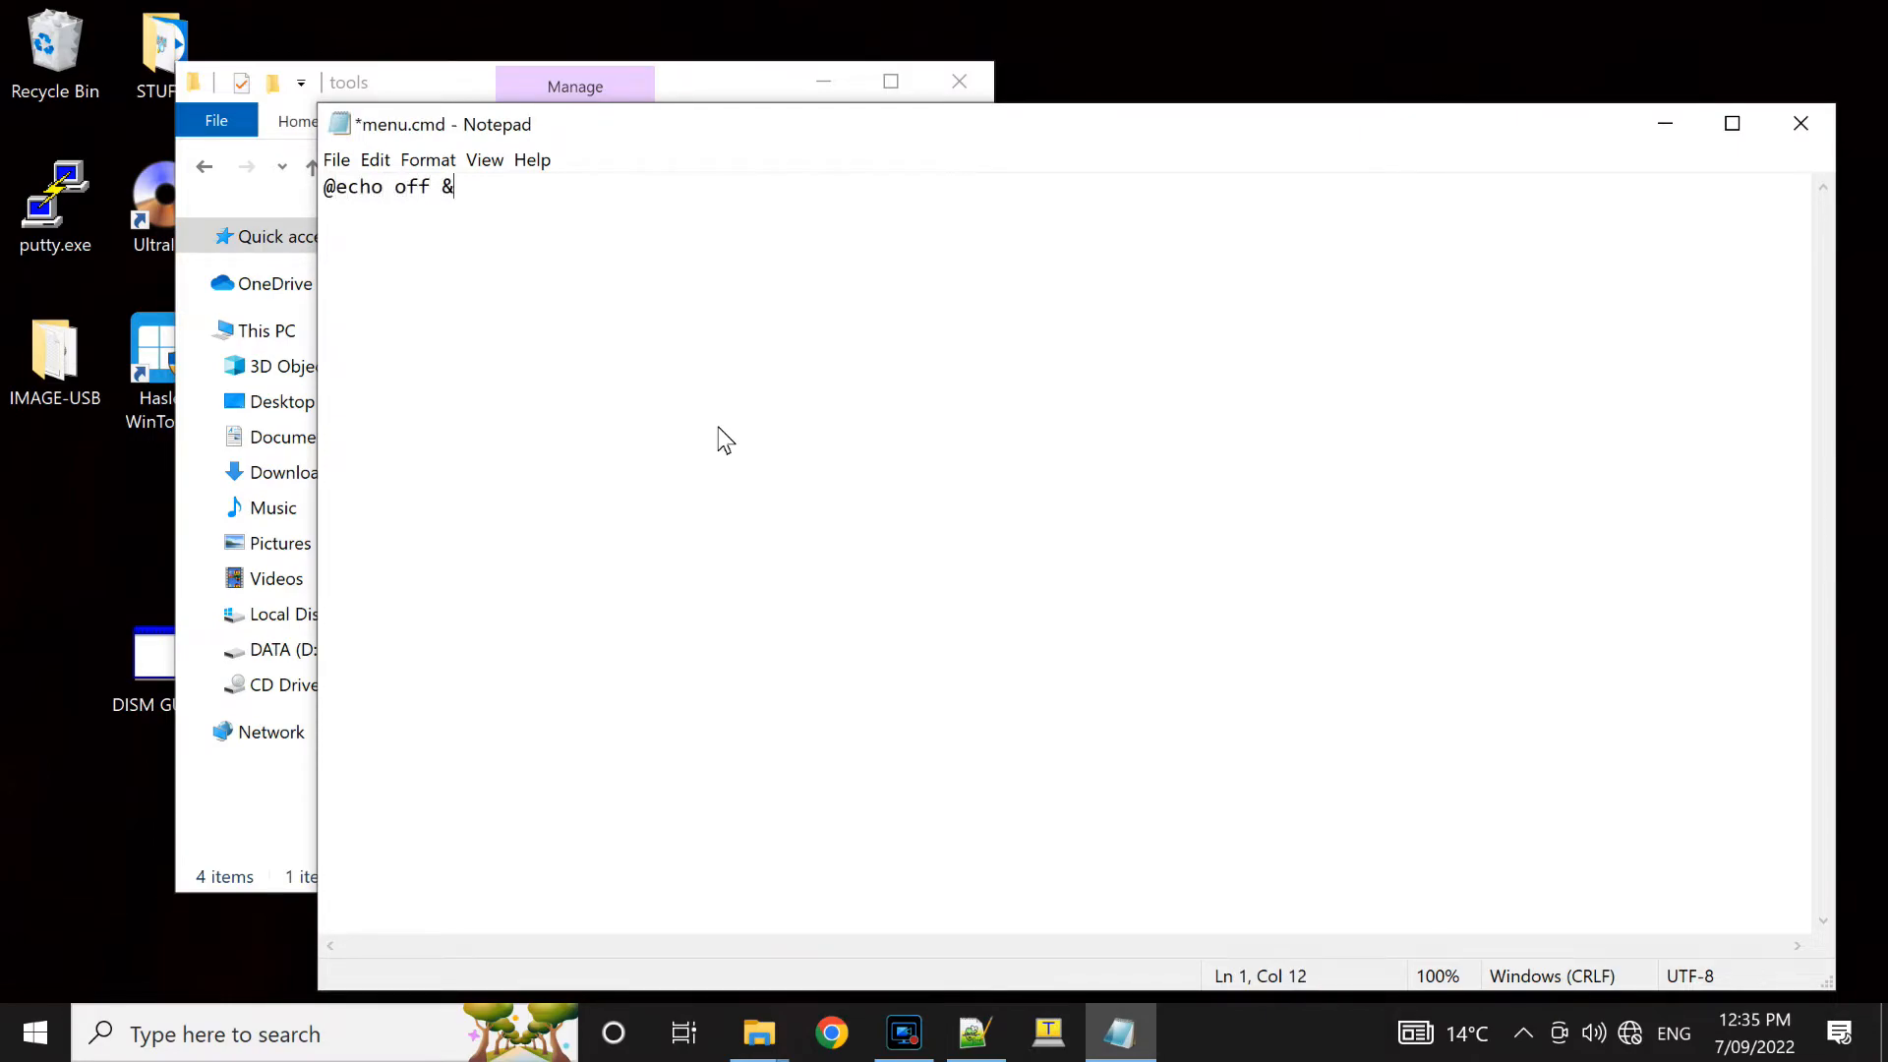
{"action": "type", "text": "color"}
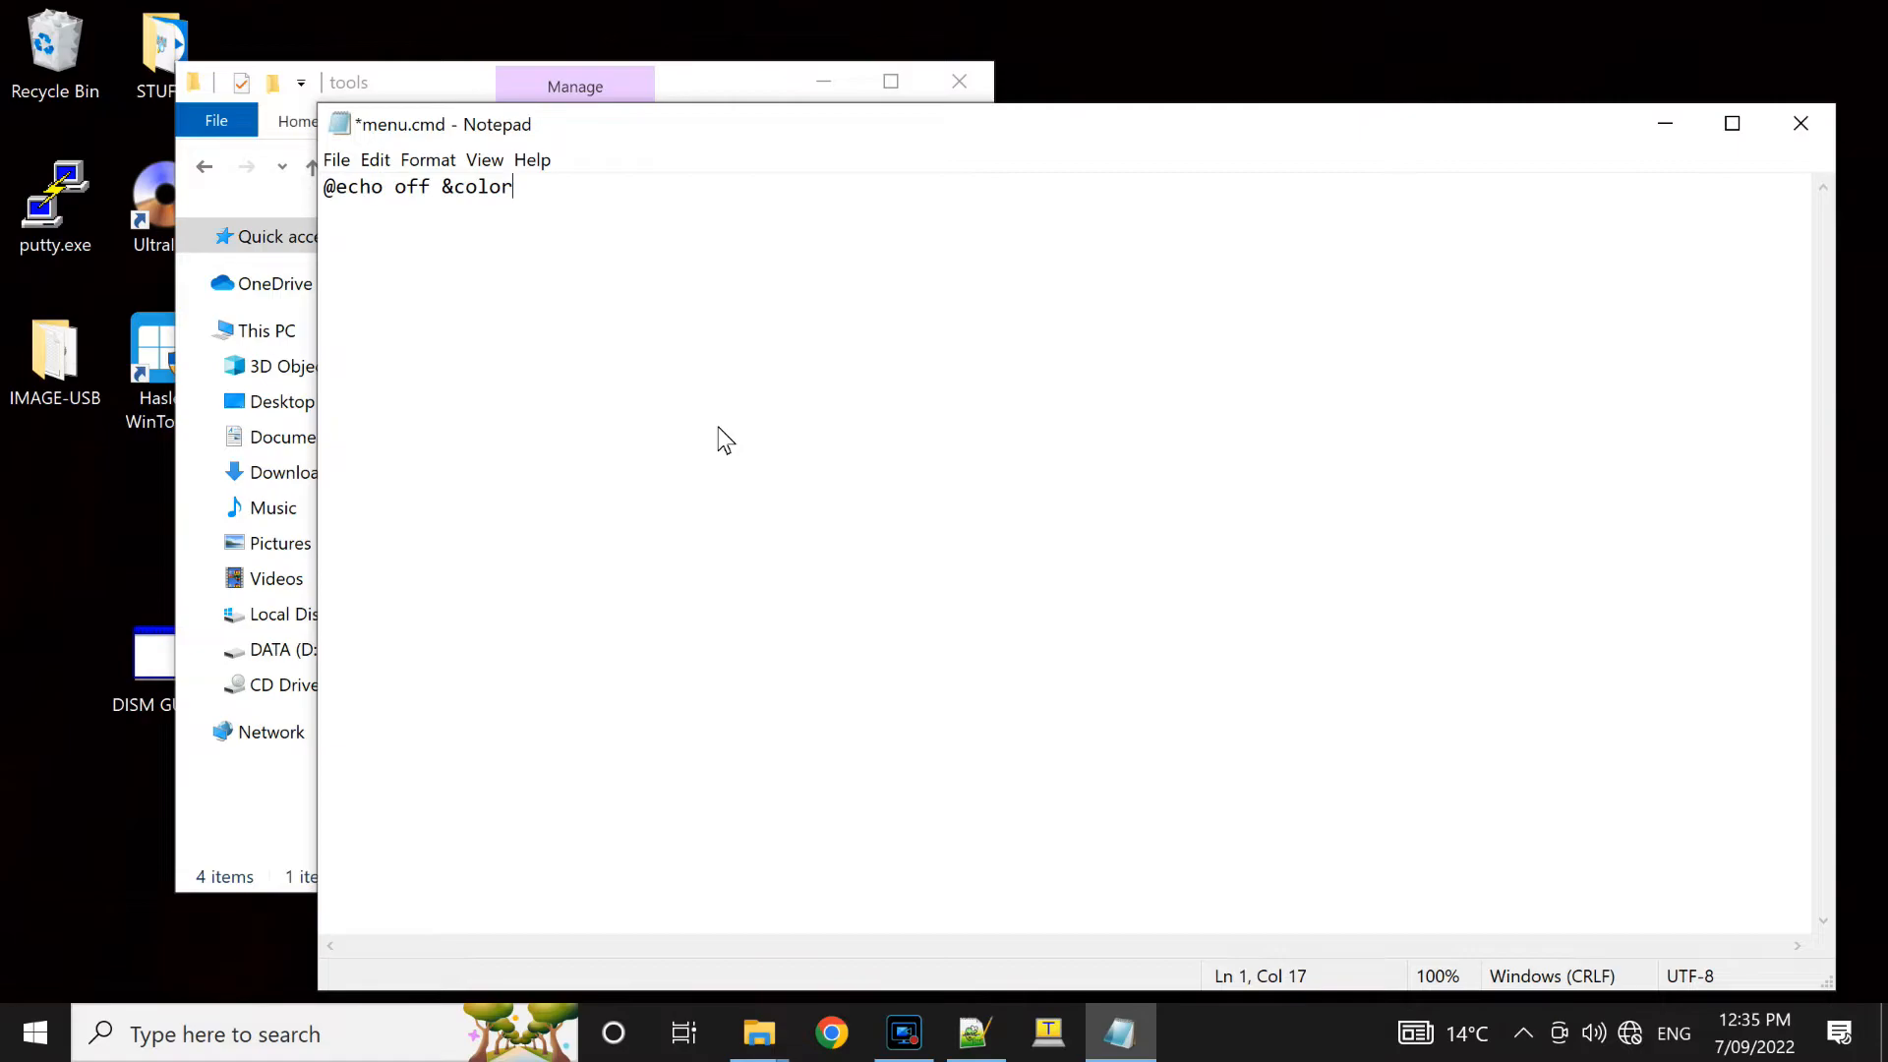
{"action": "type", "text": "1f"}
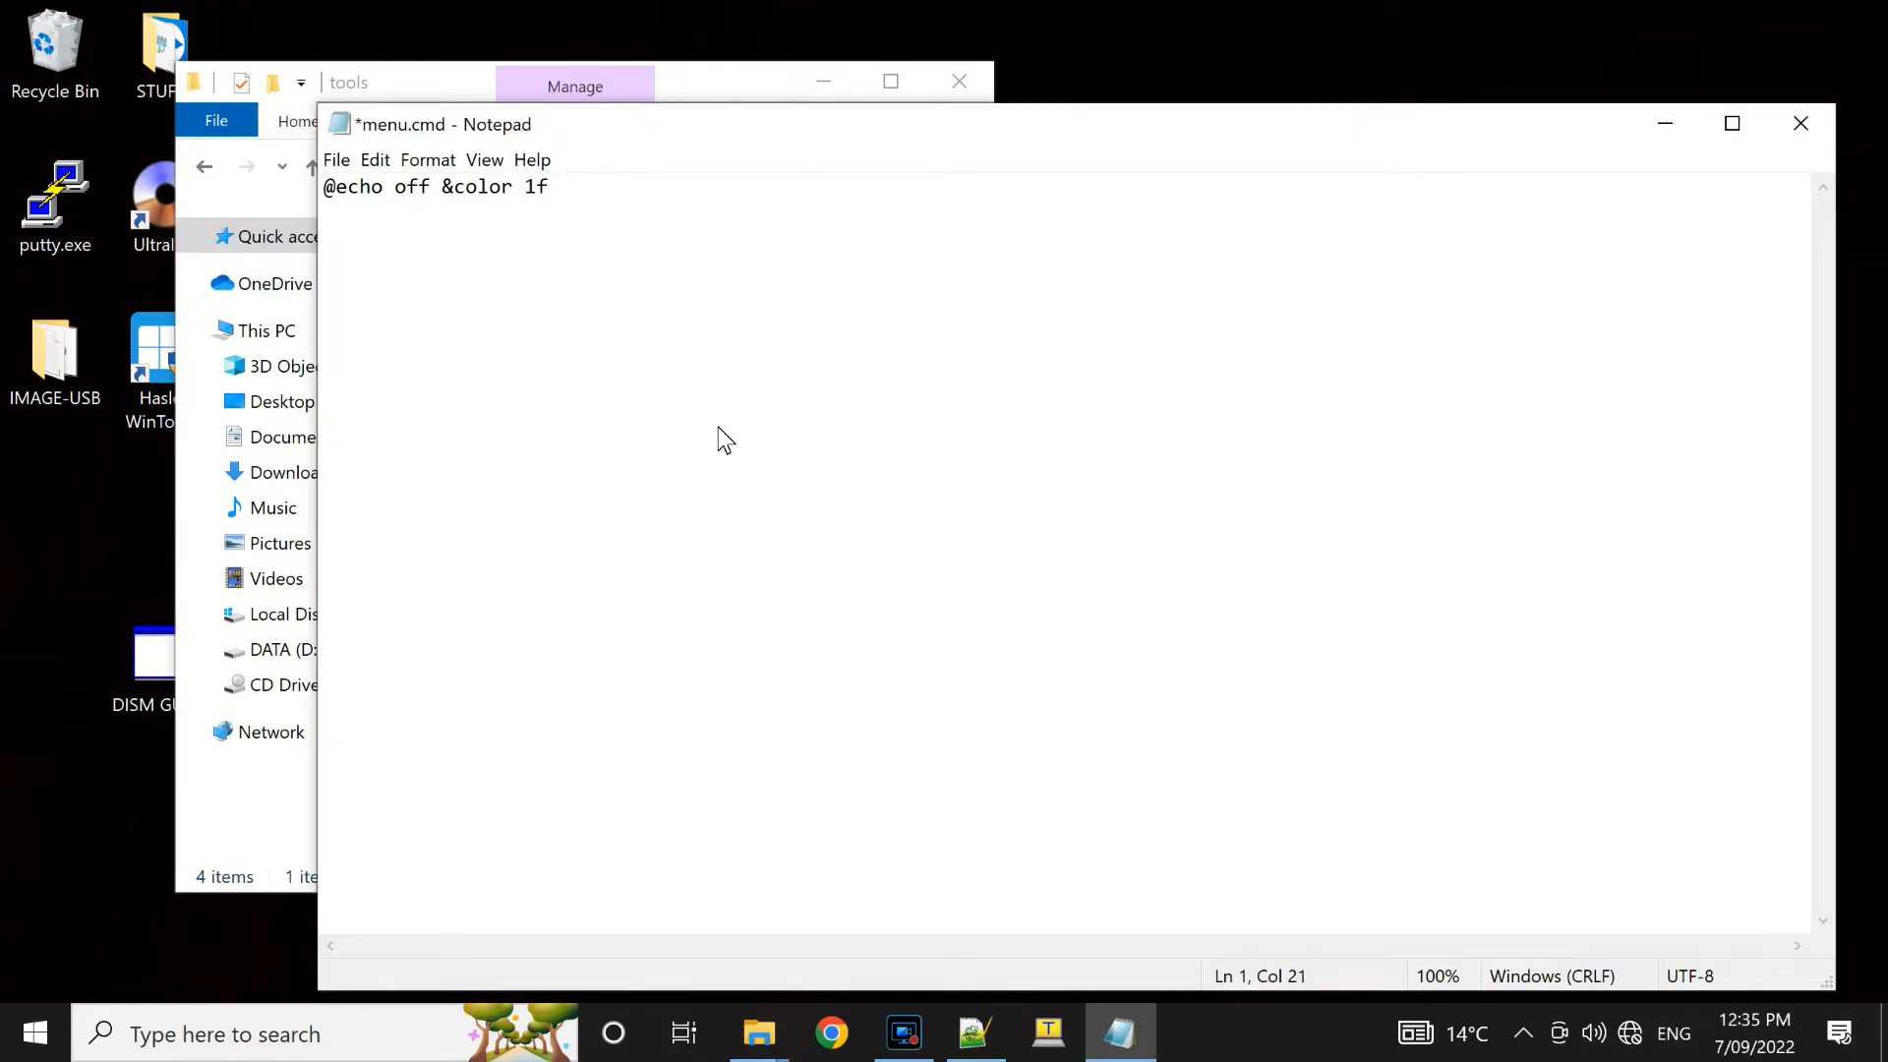
{"action": "type", "text": "&&tit"}
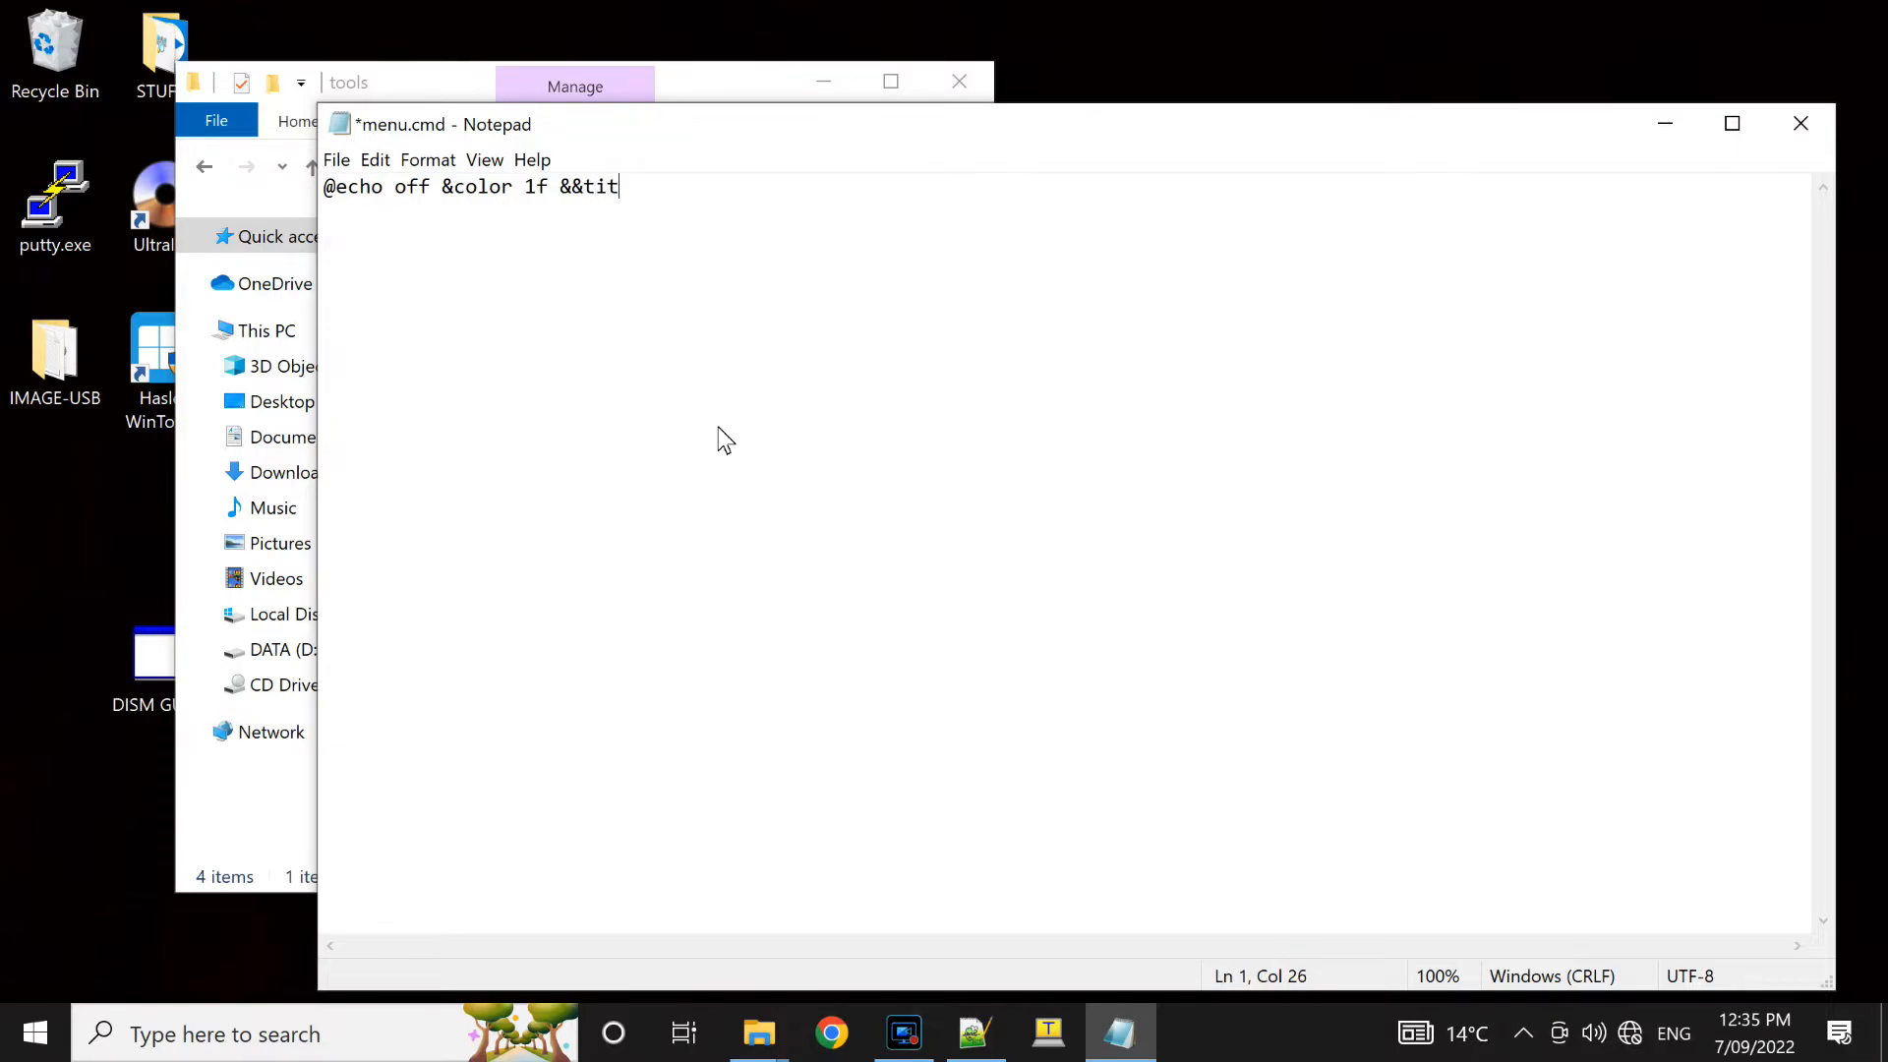
{"action": "type", "text": "\" \""}
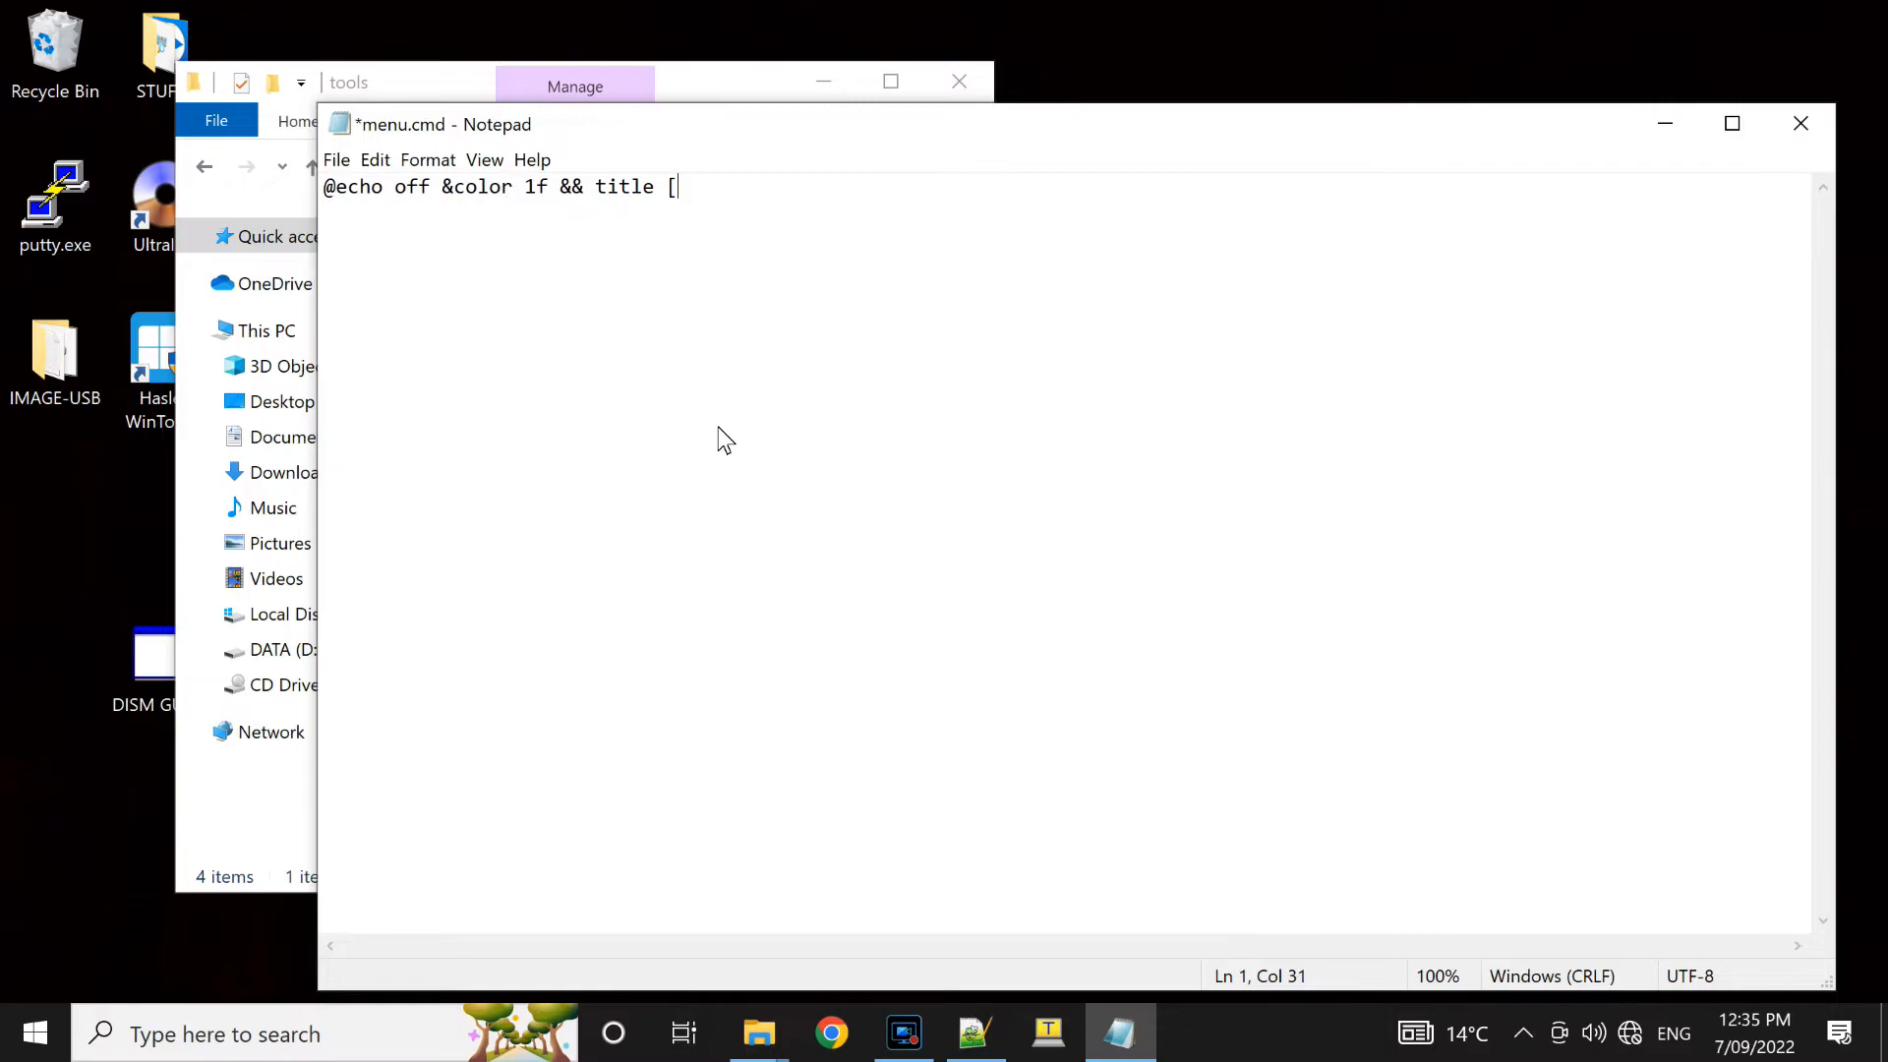
{"action": "type", "text": "Main M"}
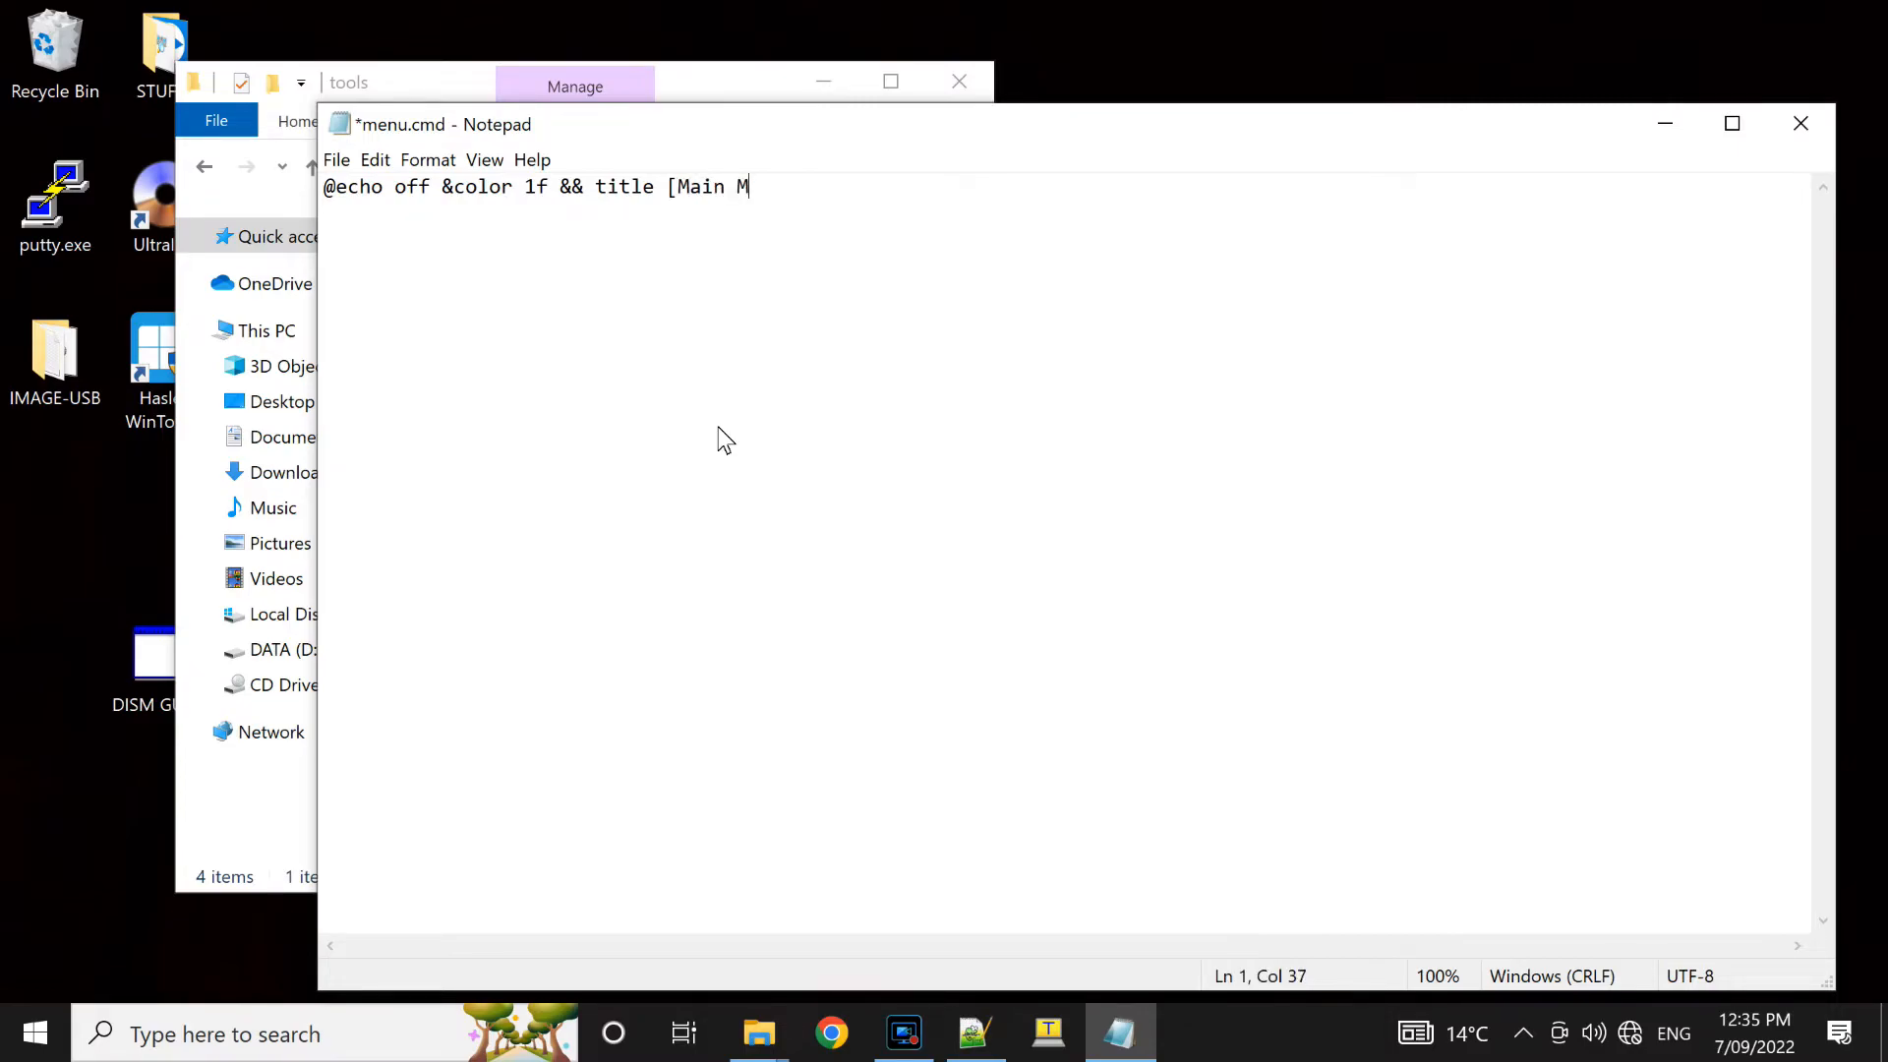
{"action": "type", "text": "ENU"}
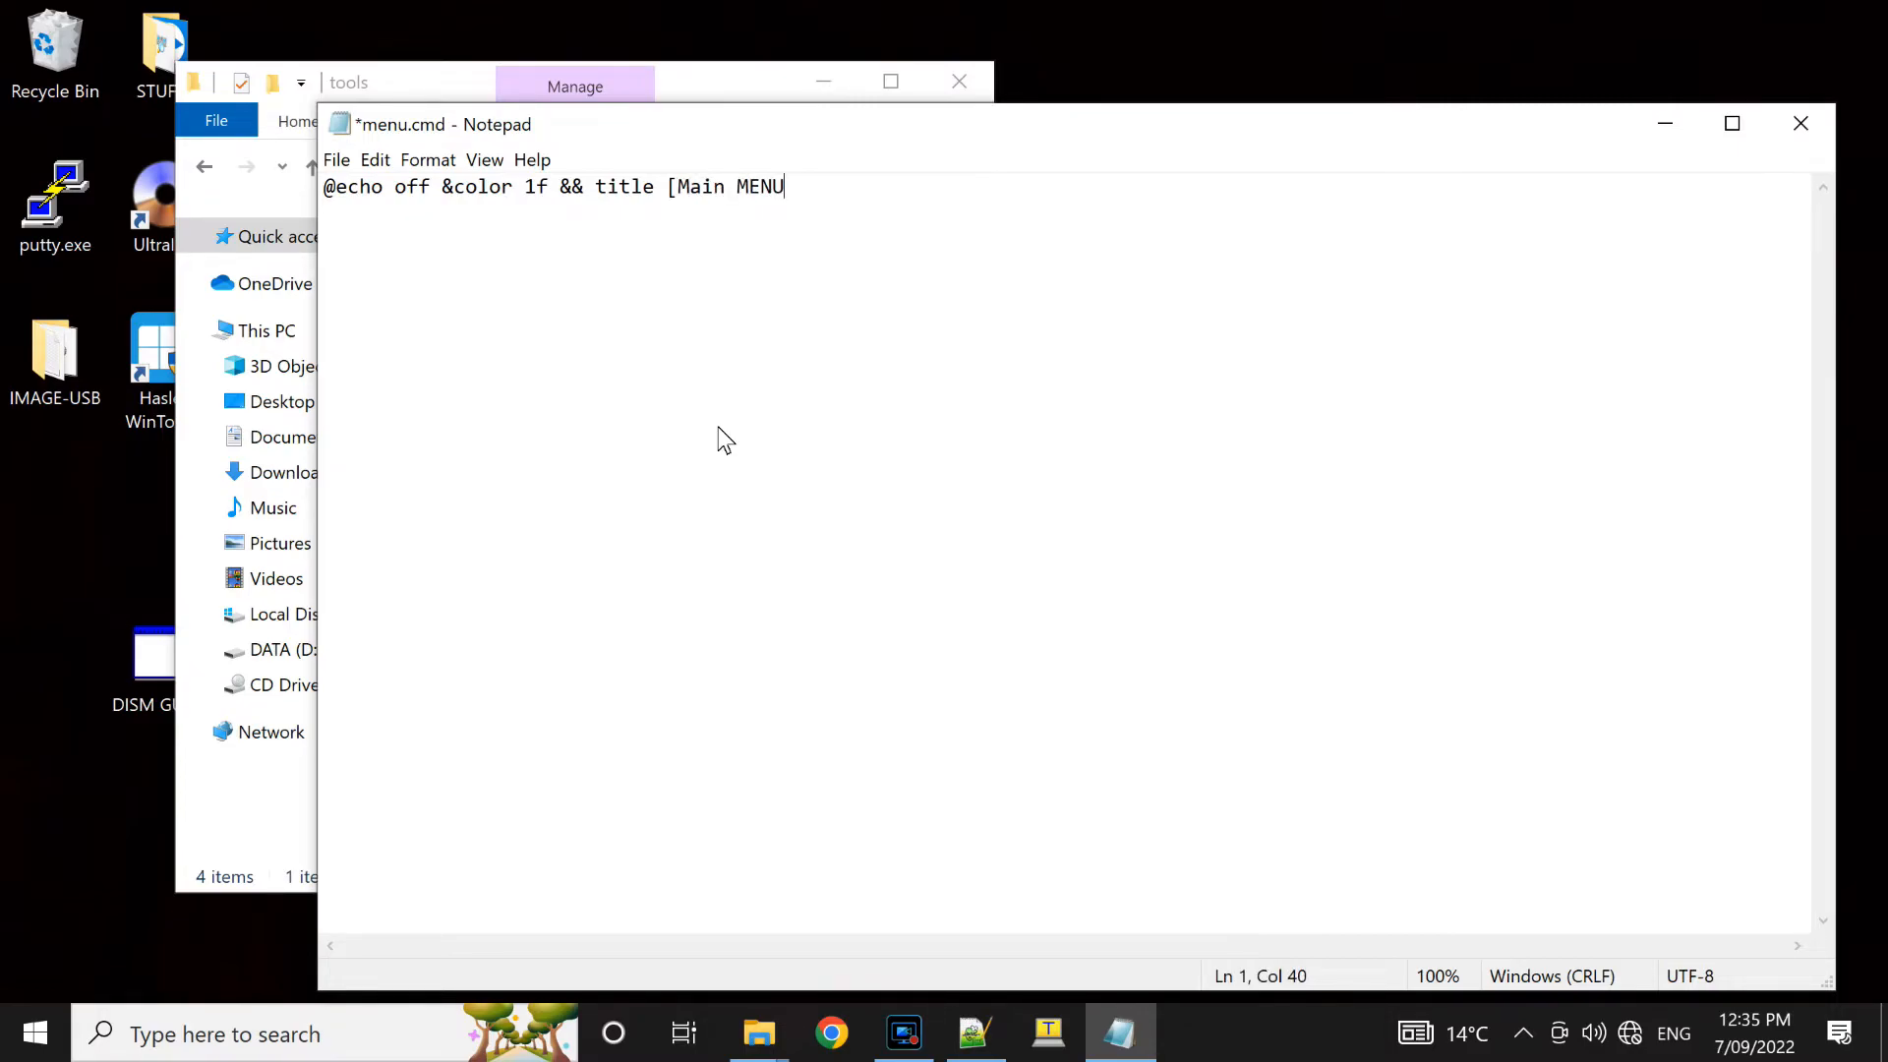
{"action": "type", "text": "- Har"}
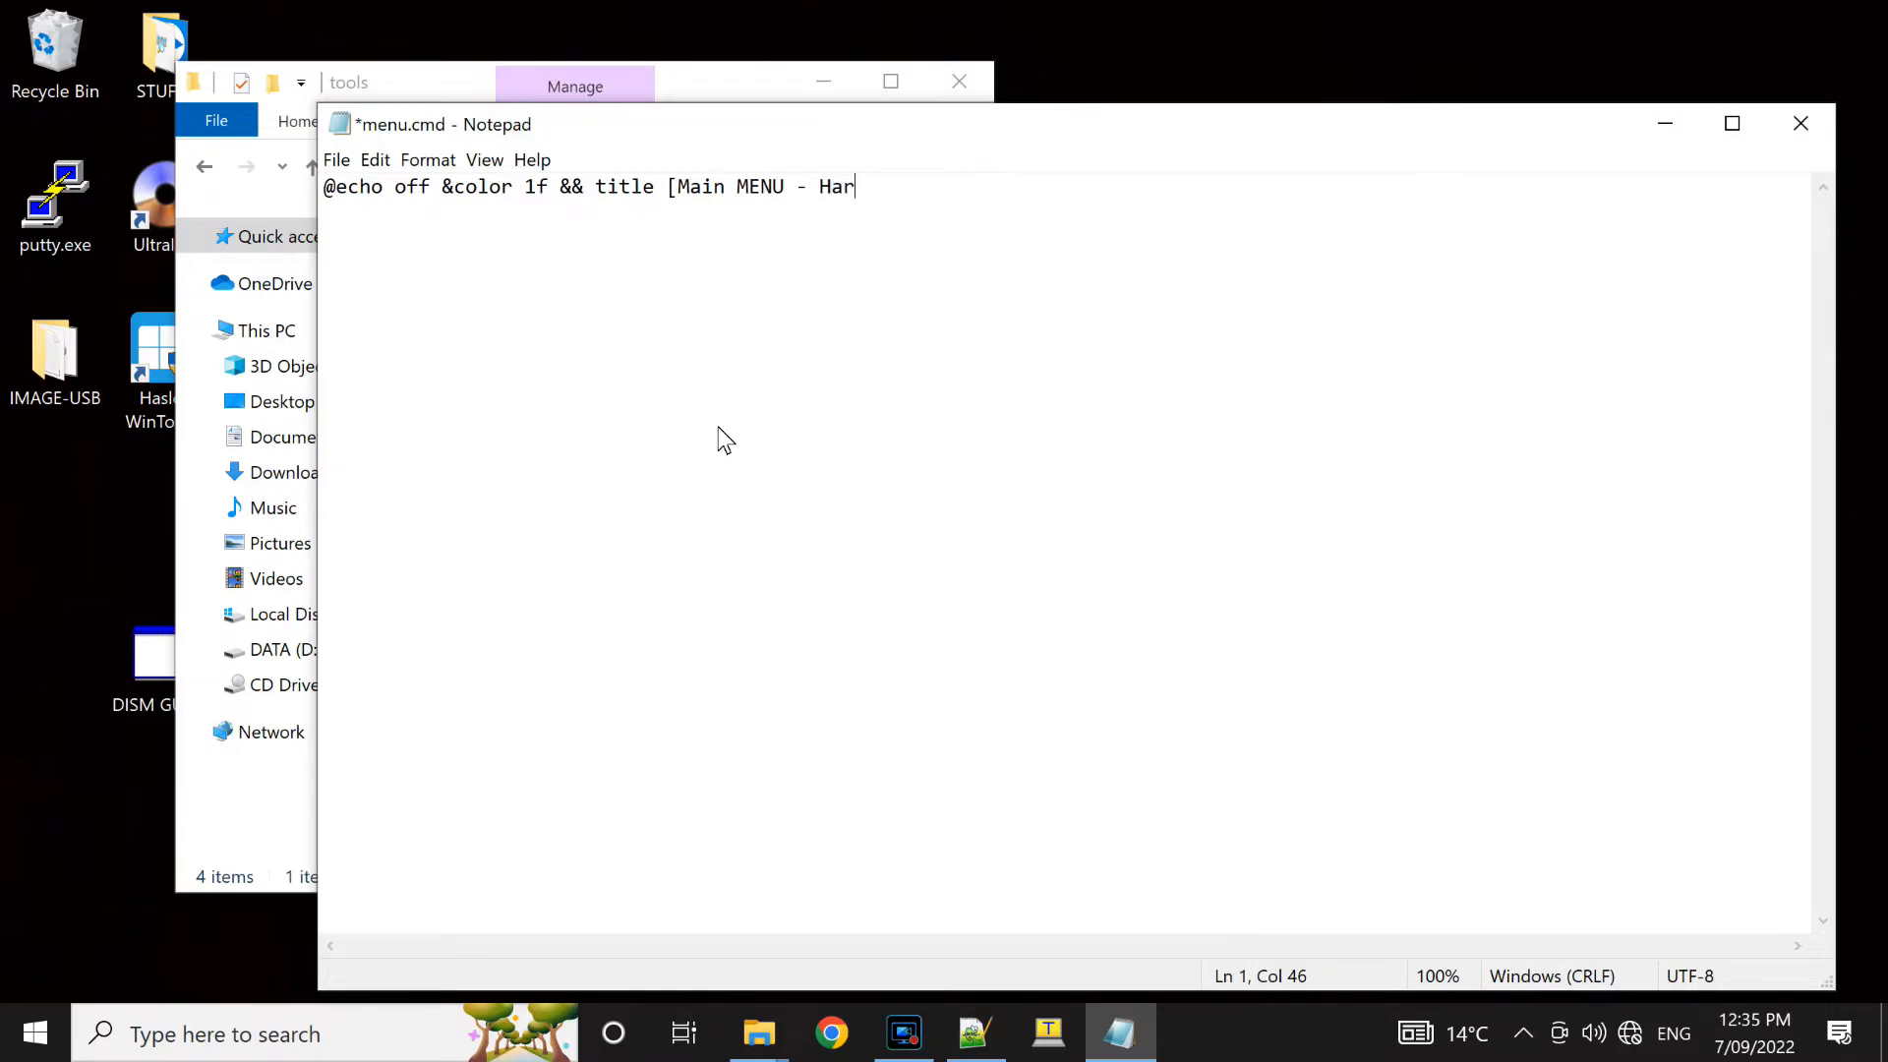
{"action": "key", "text": "Backspace"}
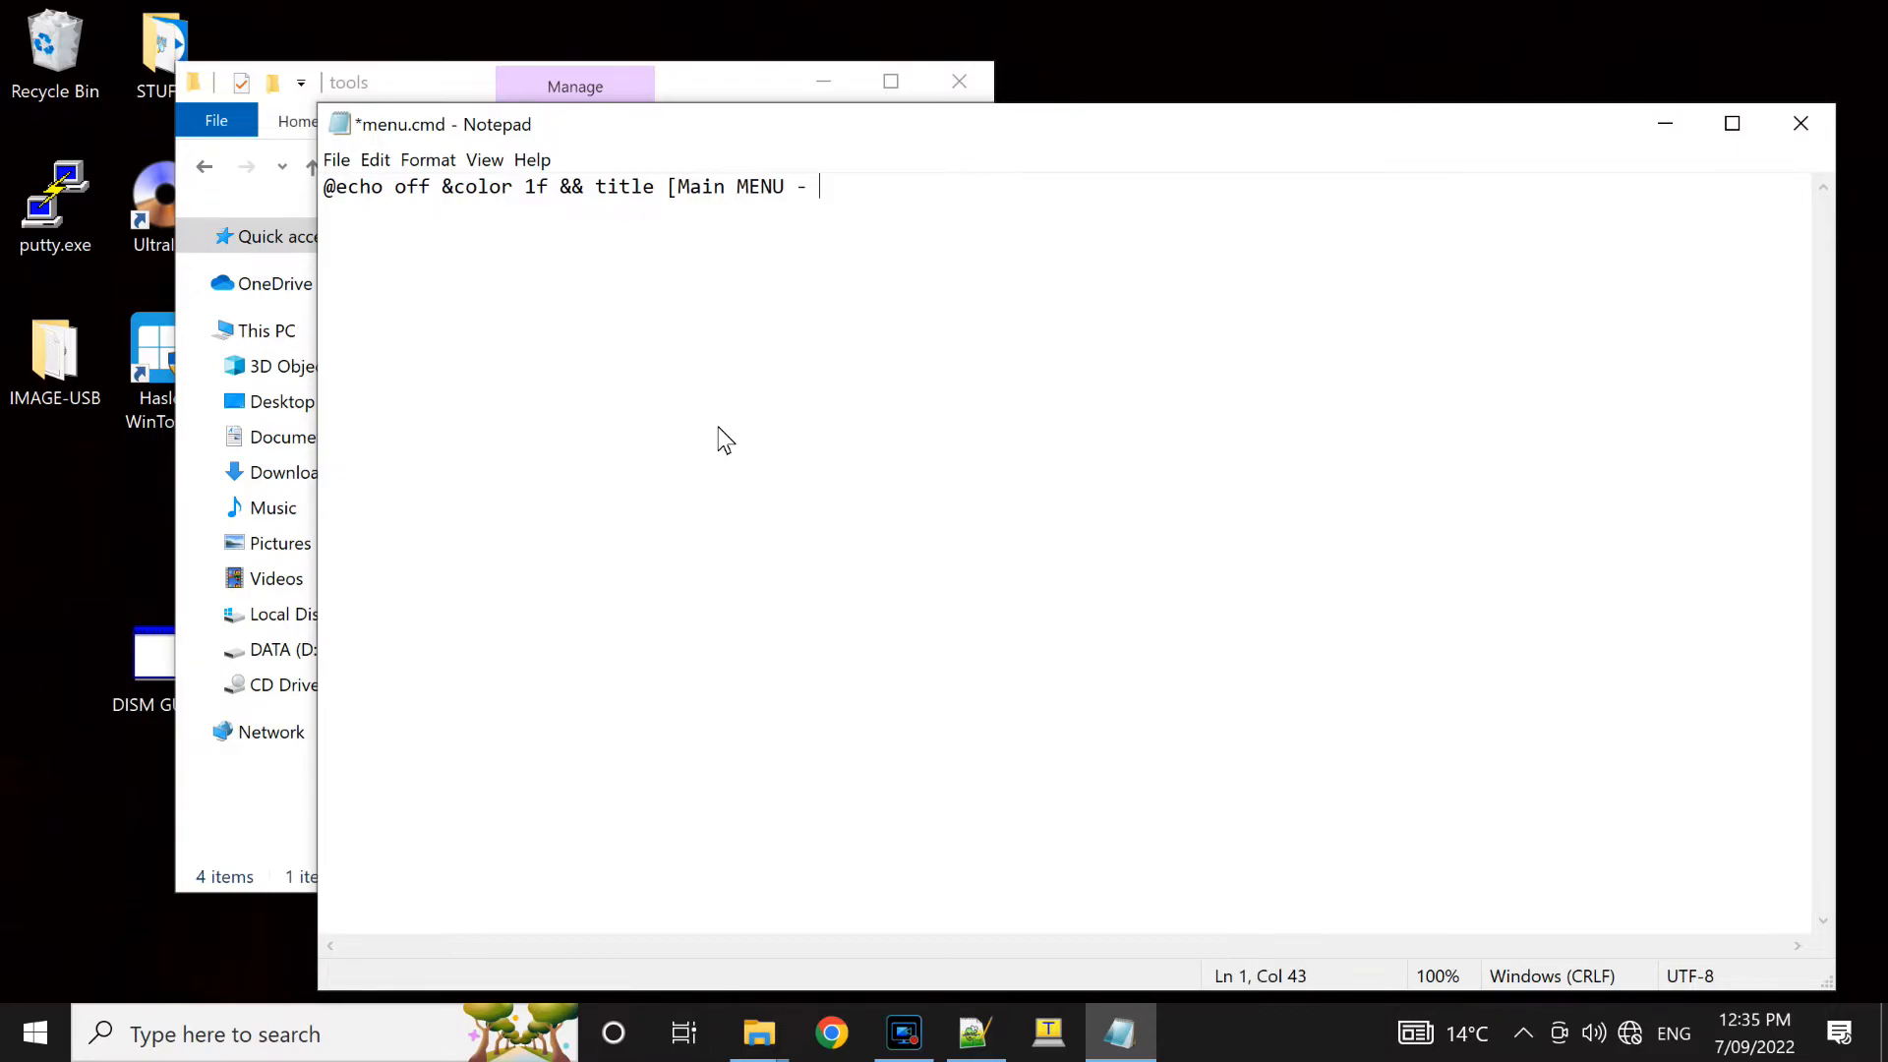
{"action": "type", "text": "Your titl"}
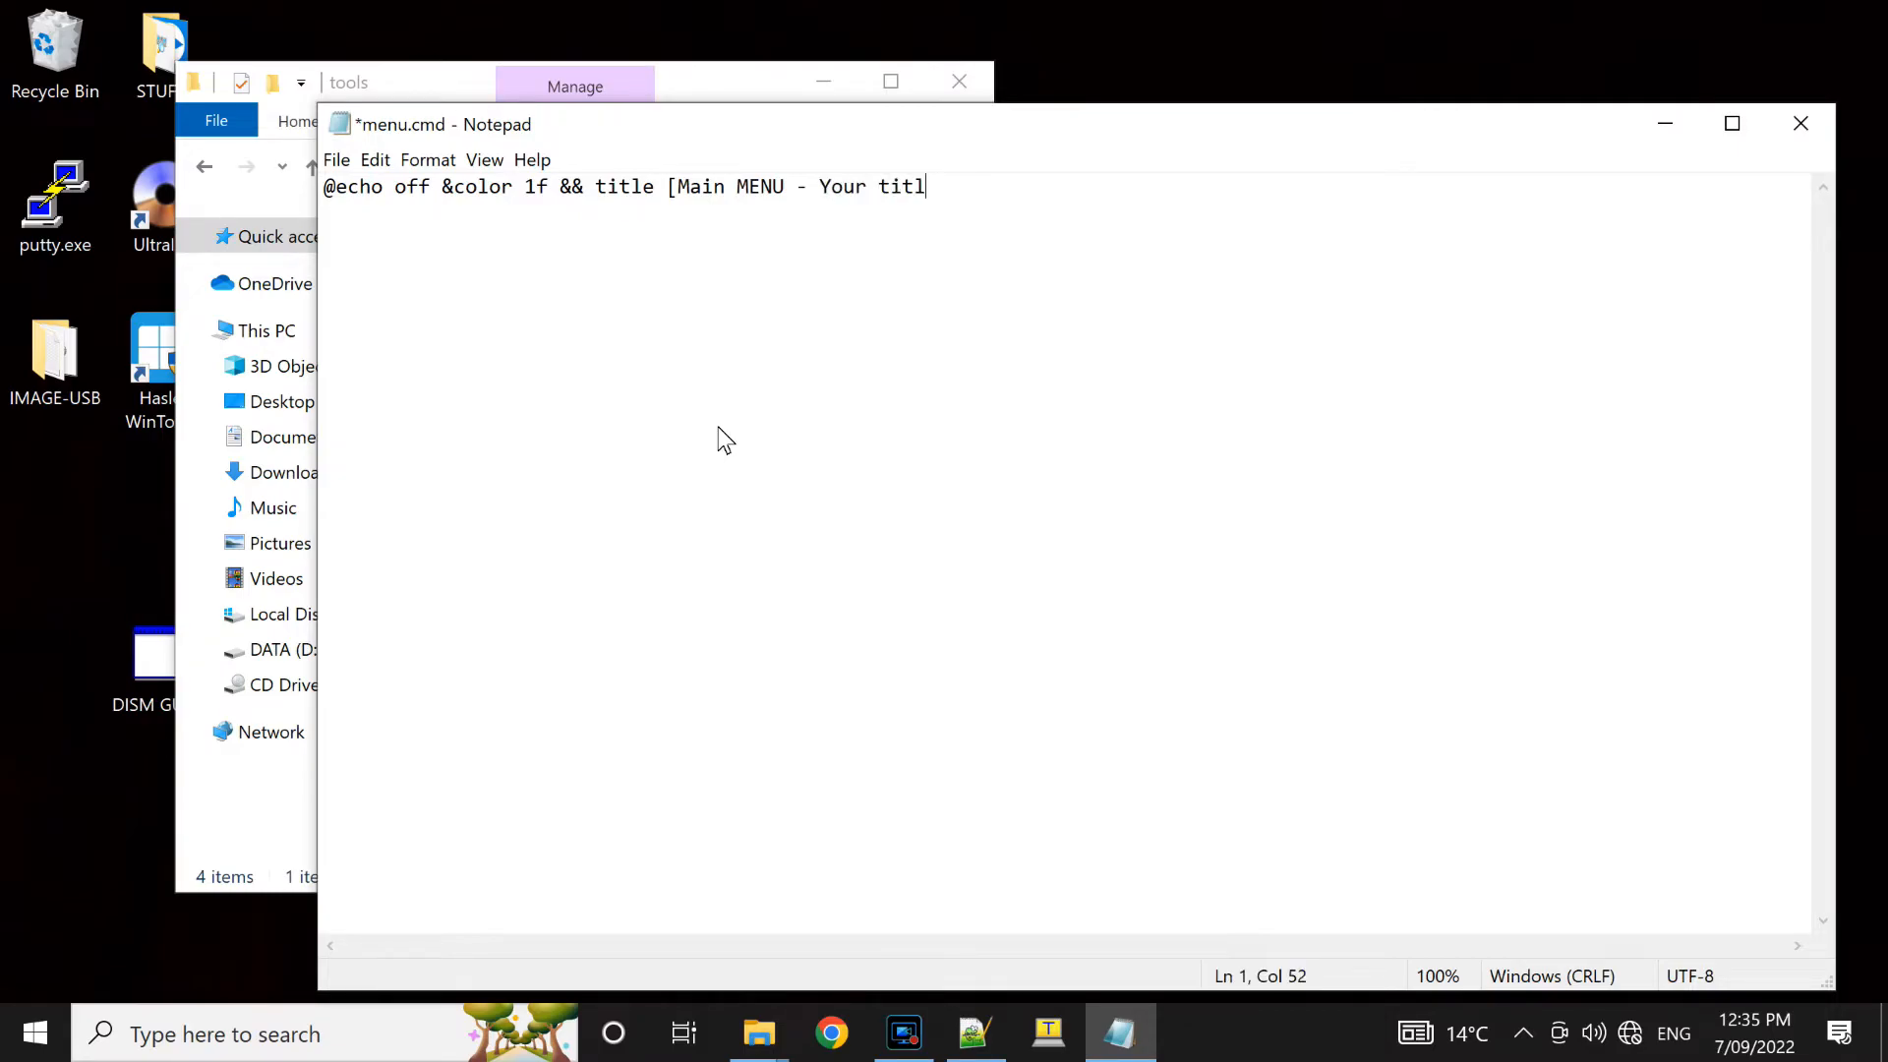
{"action": "key", "text": "Backspace"}
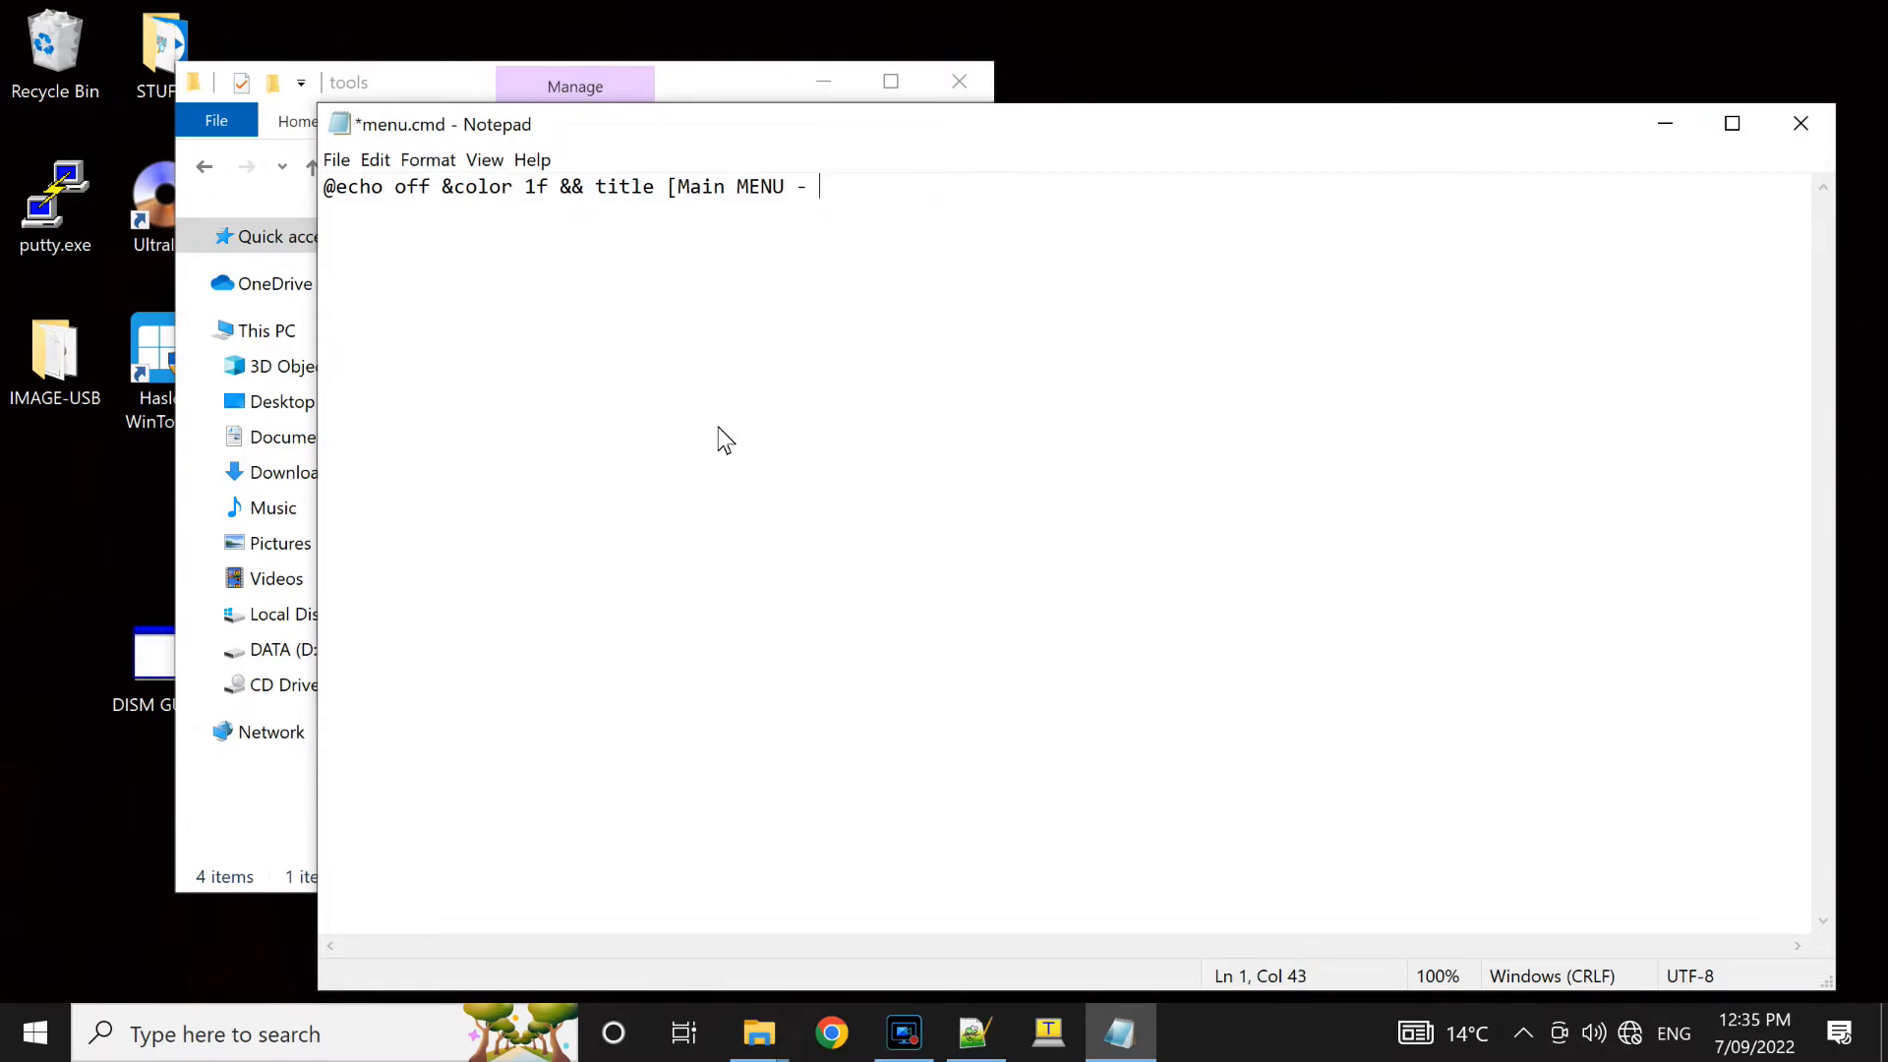
{"action": "type", "text": "Hardw"}
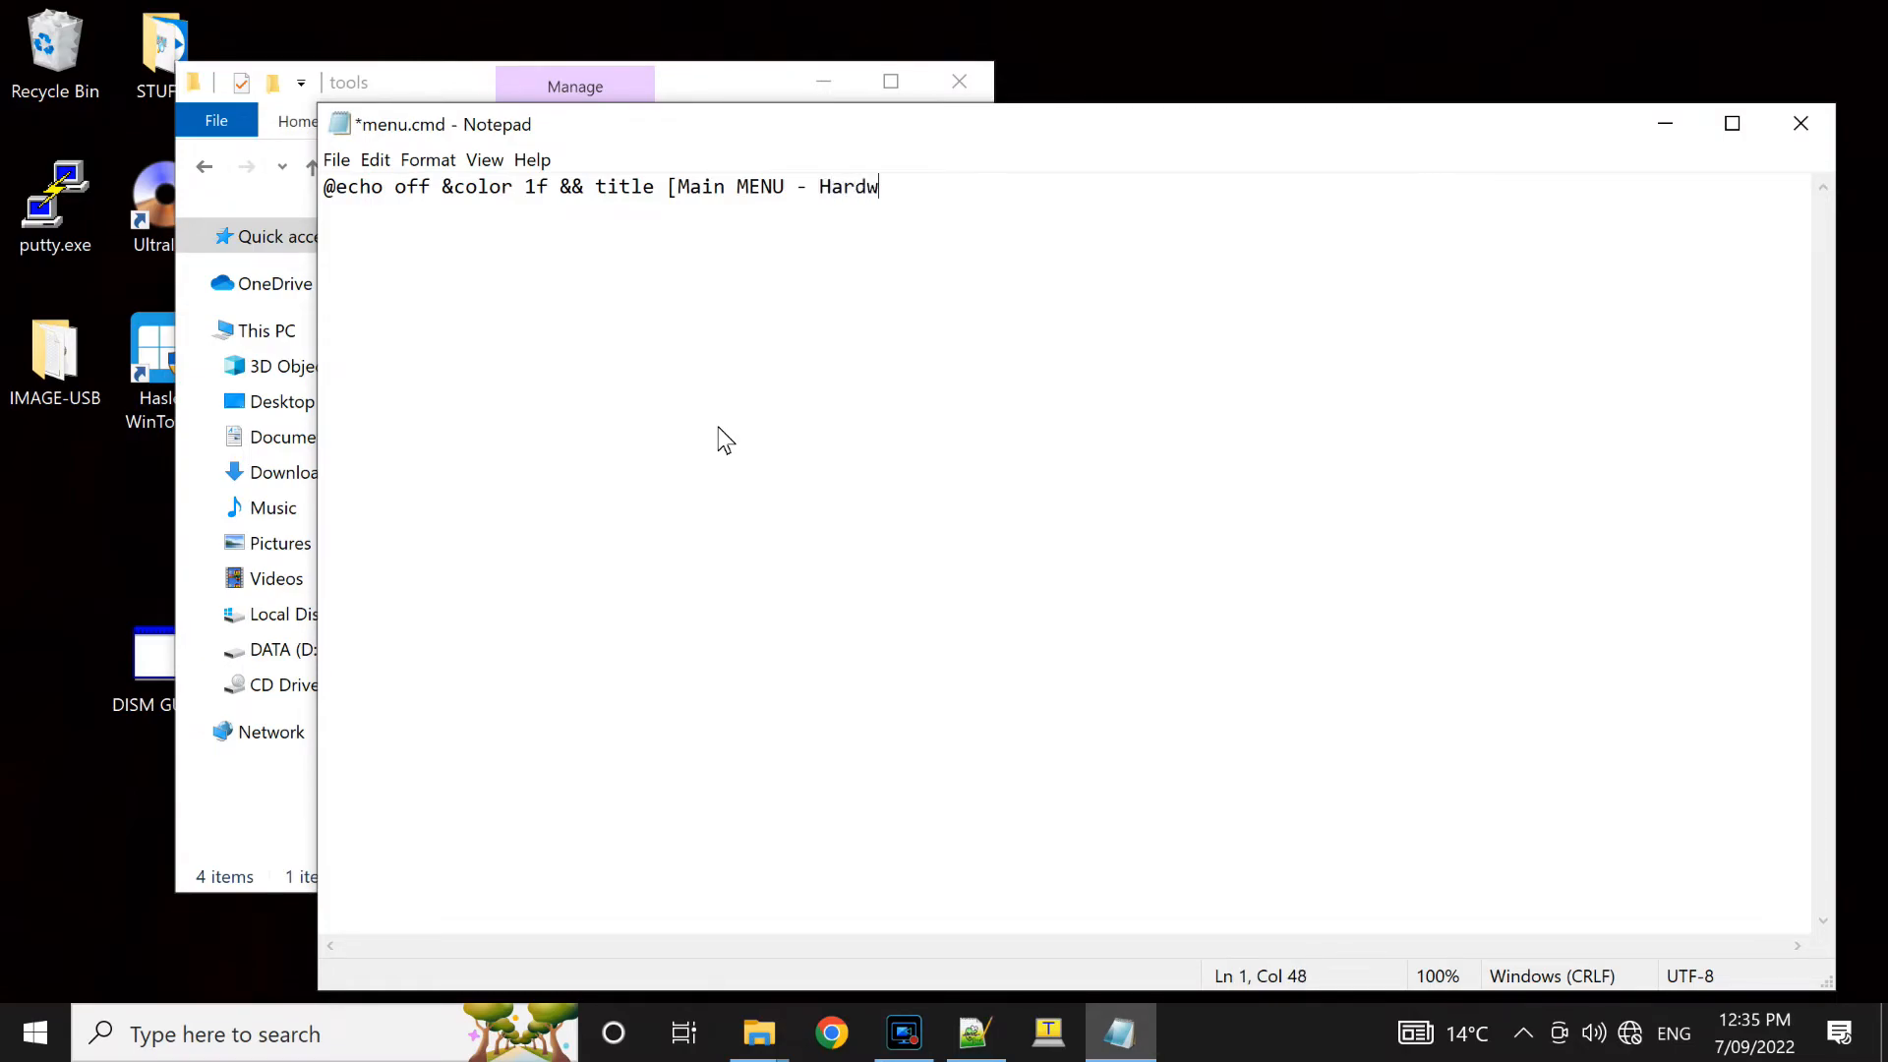
{"action": "type", "text": "are Diagnostic Tools]"}
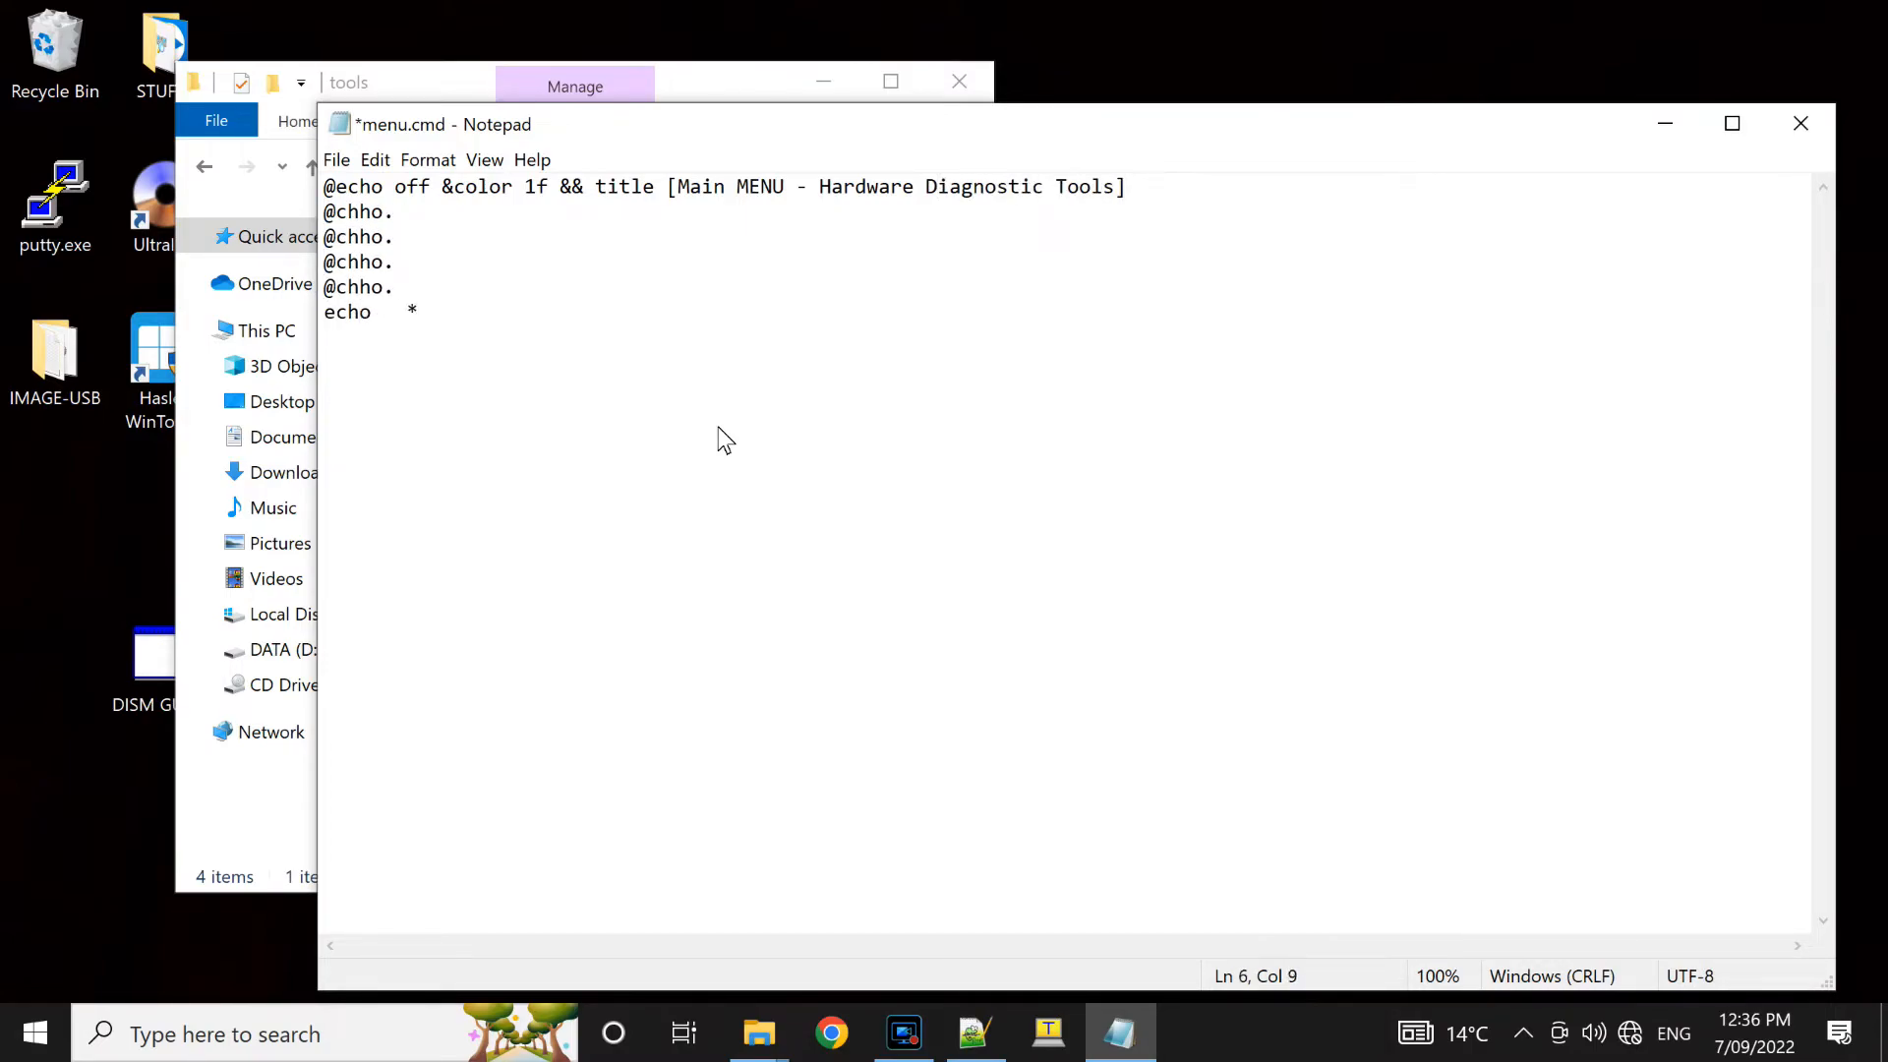
{"action": "type", "text": "***** Main Menu - Hardware Diagnostic Tools *****"}
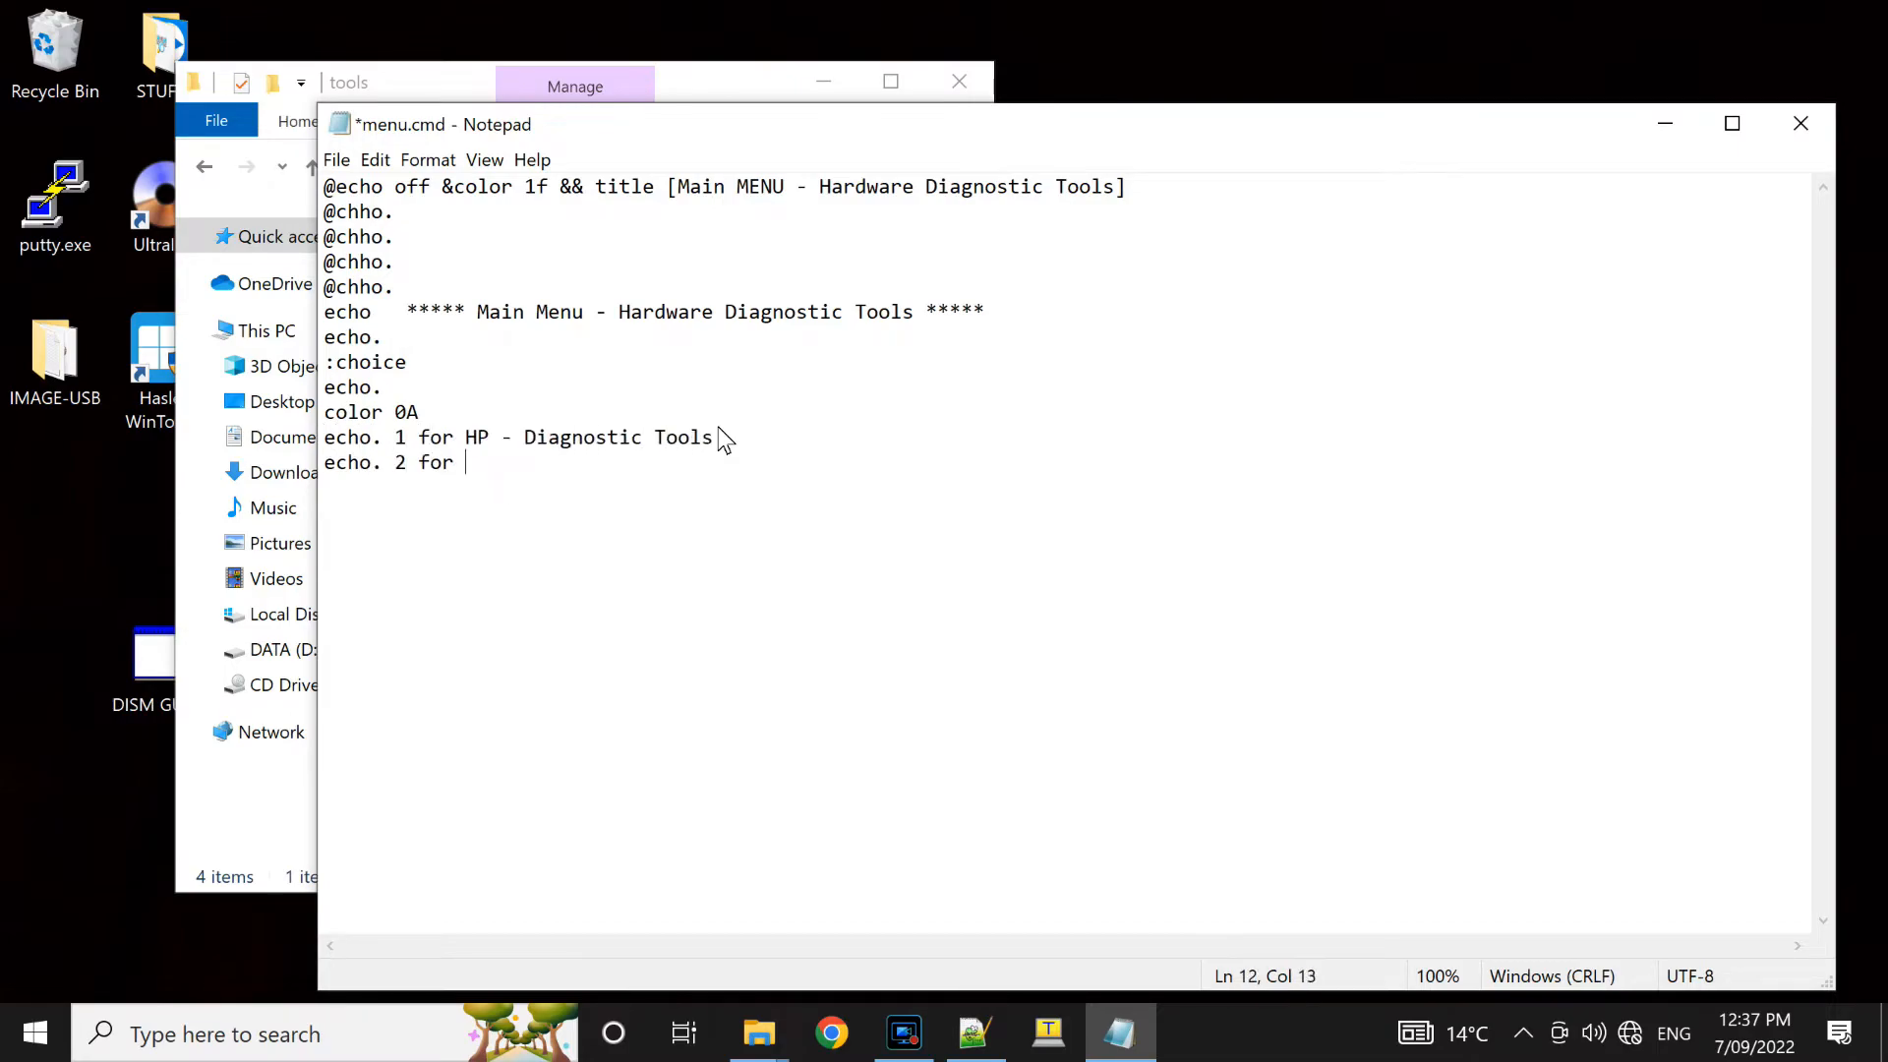
- Add the Lenovo option, choice prompt, and if/goto branches to HPDIAGS and END
{"action": "type", "text": "Lenovo Diagnostic Tools"}
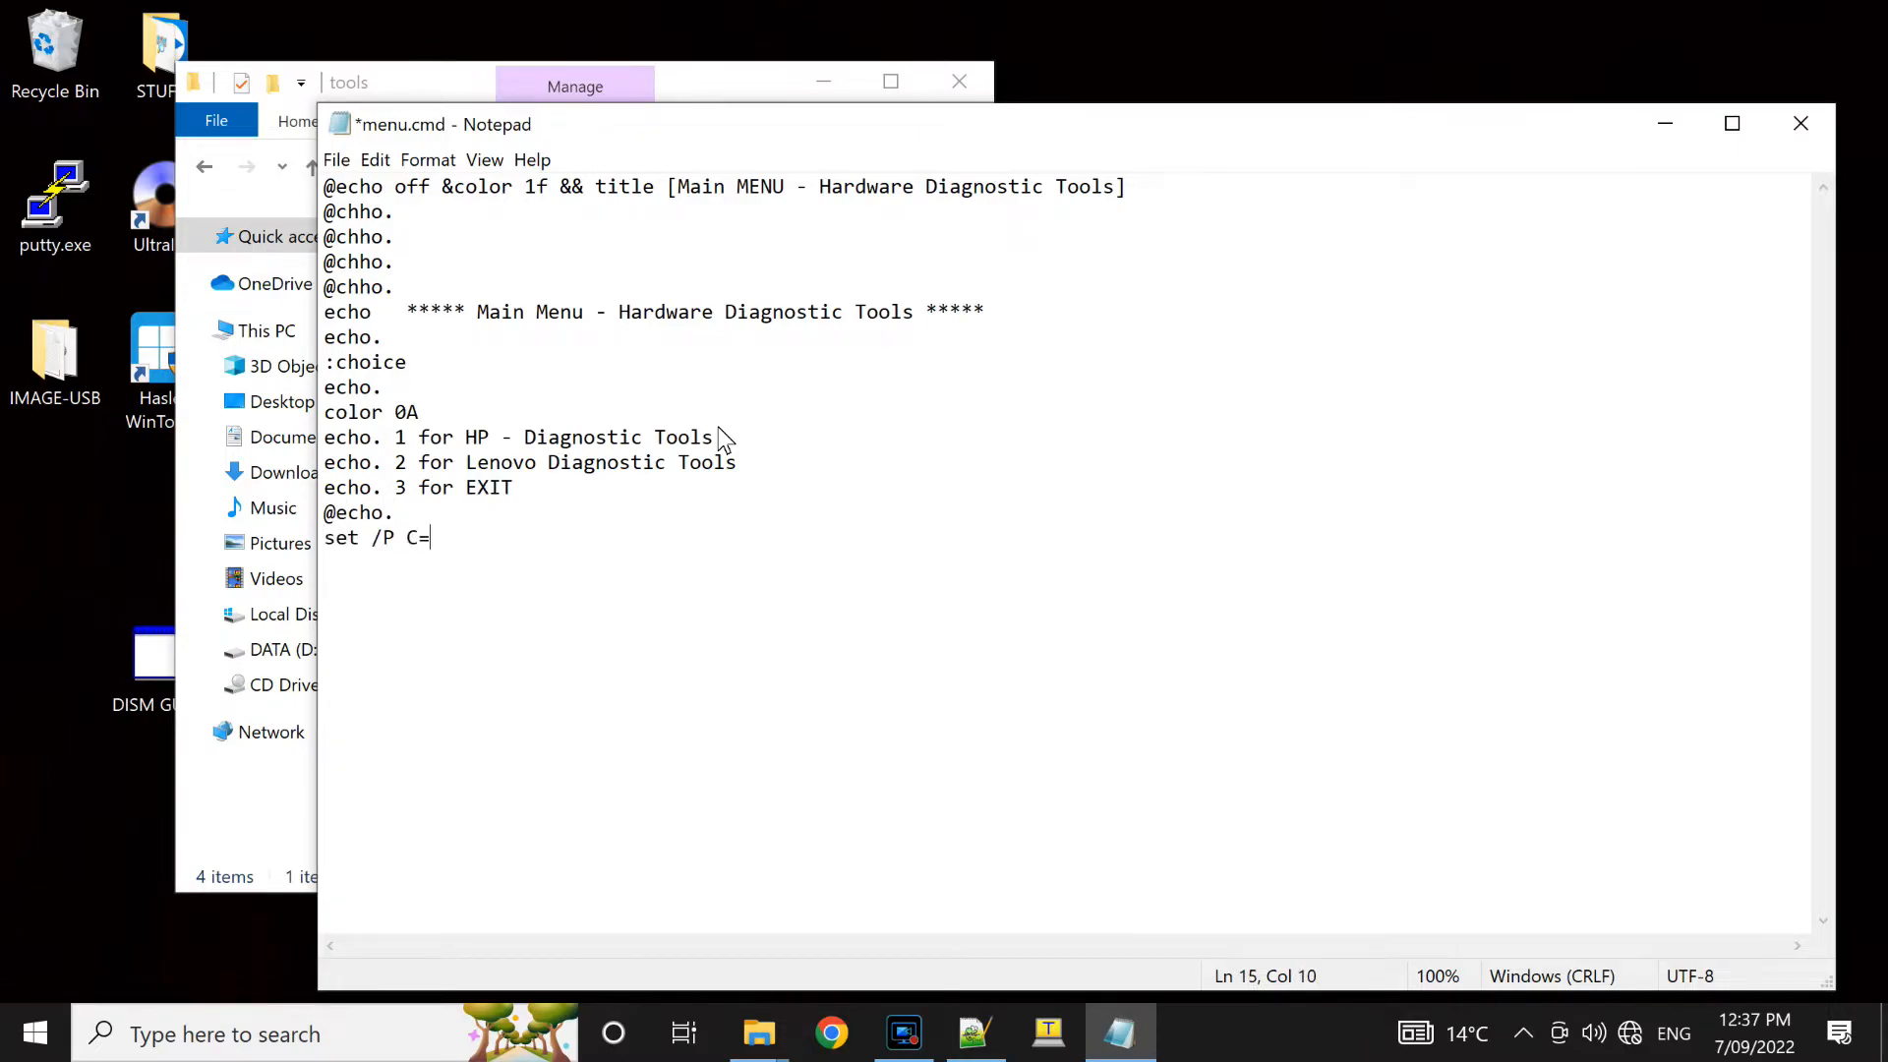
{"action": "type", "text": "[1,2,3,4]?"}
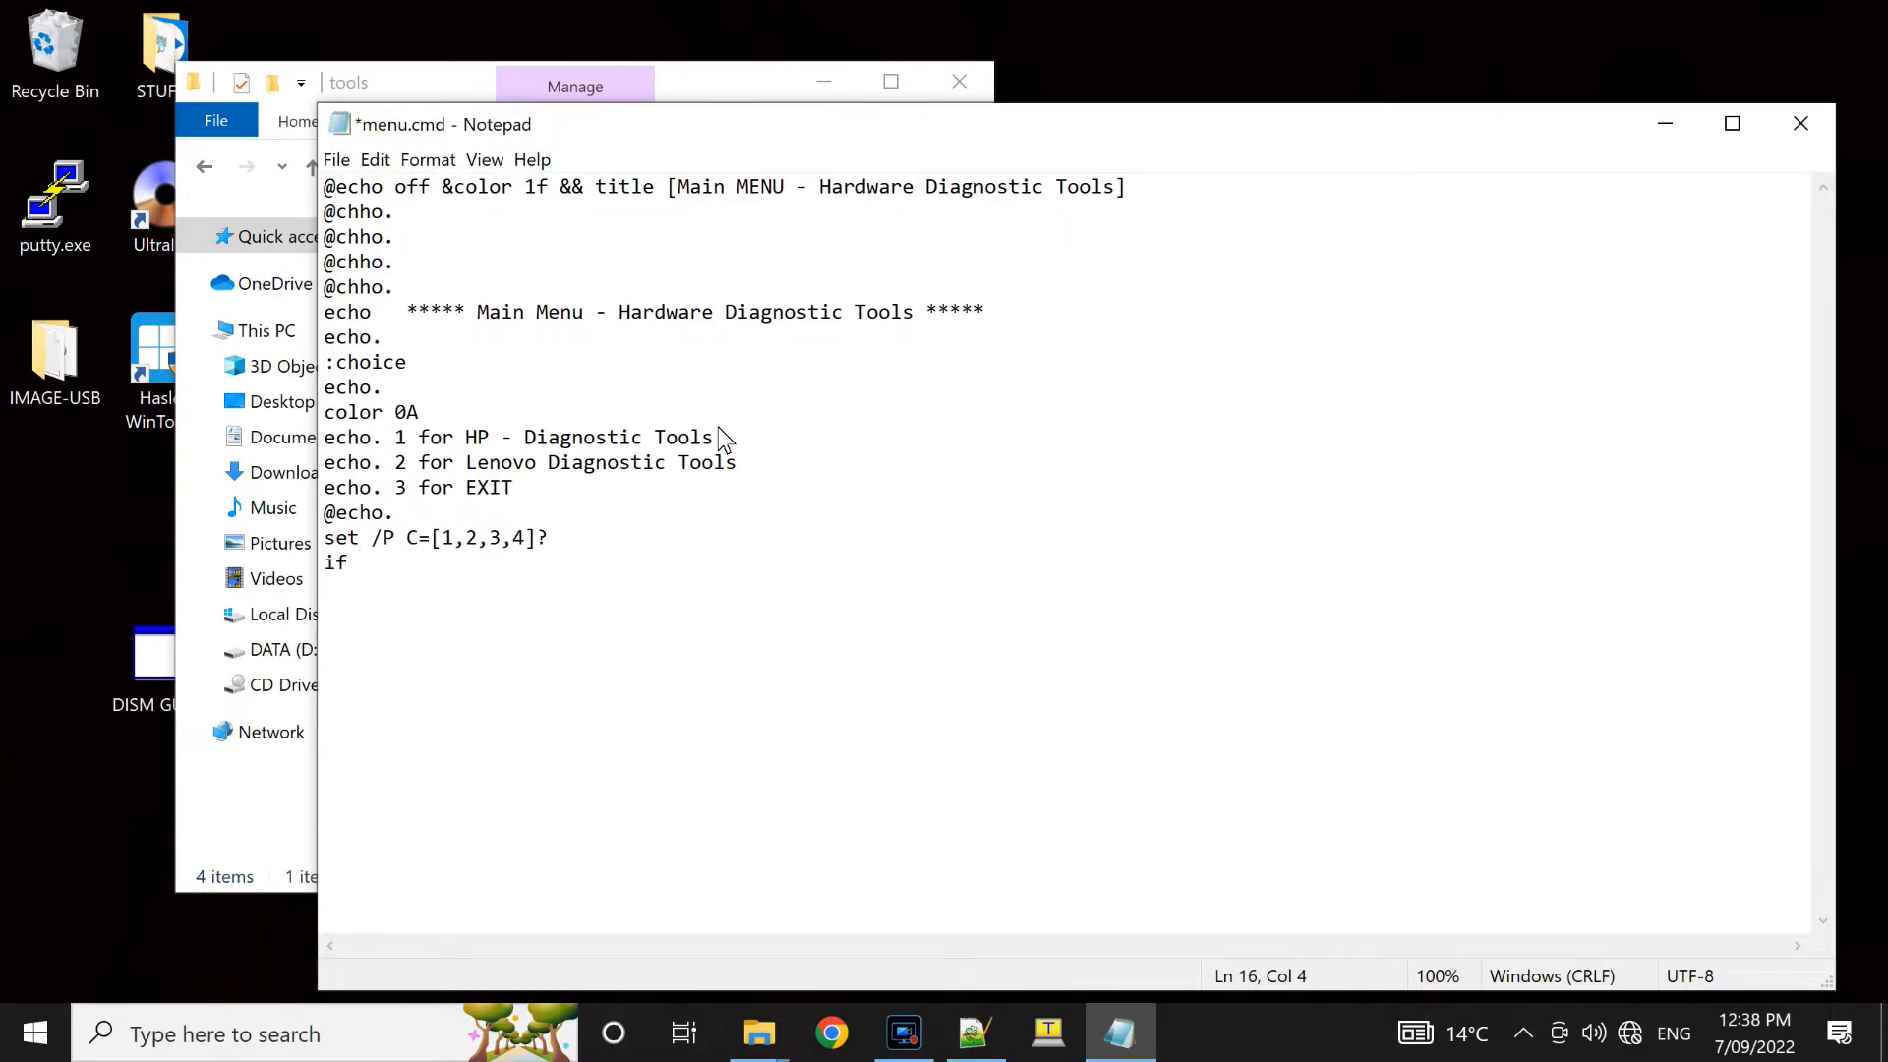
{"action": "type", "text": "\"%C%\"==\"1"}
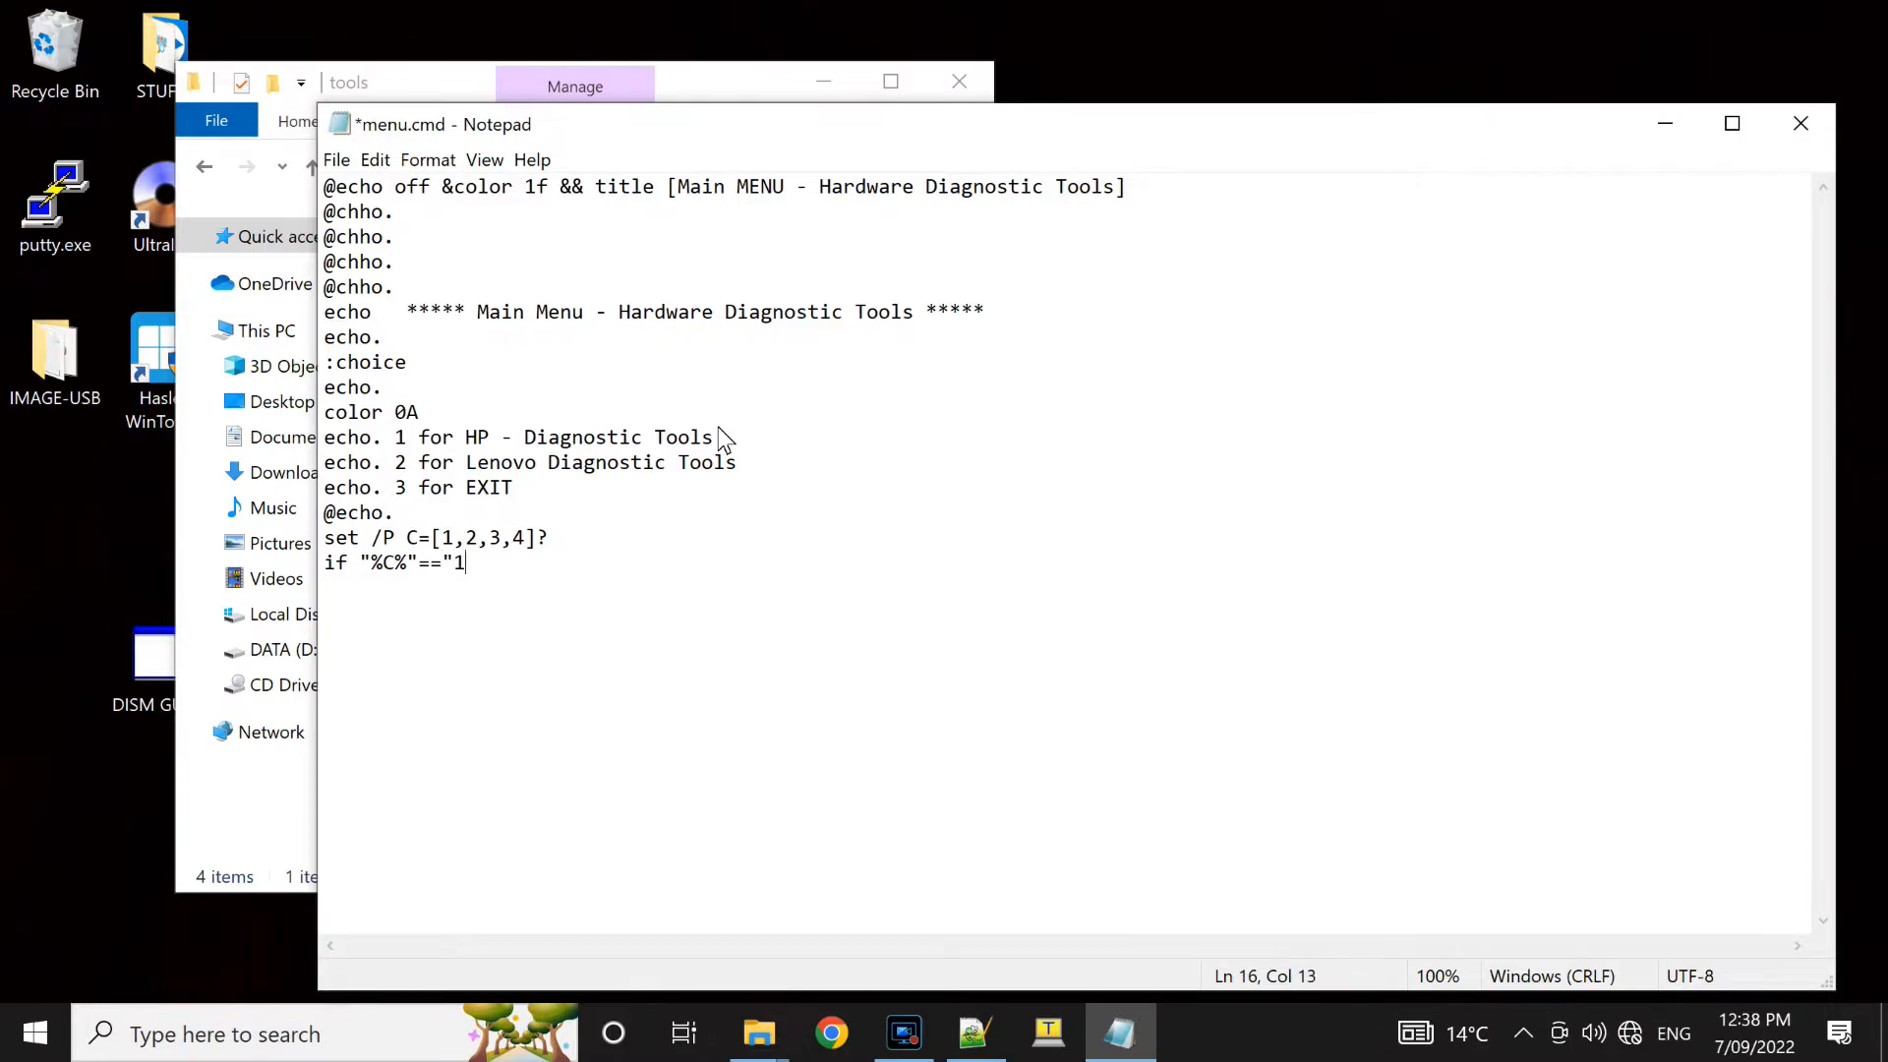
{"action": "type", "text": "\" goto HPDIAGS"}
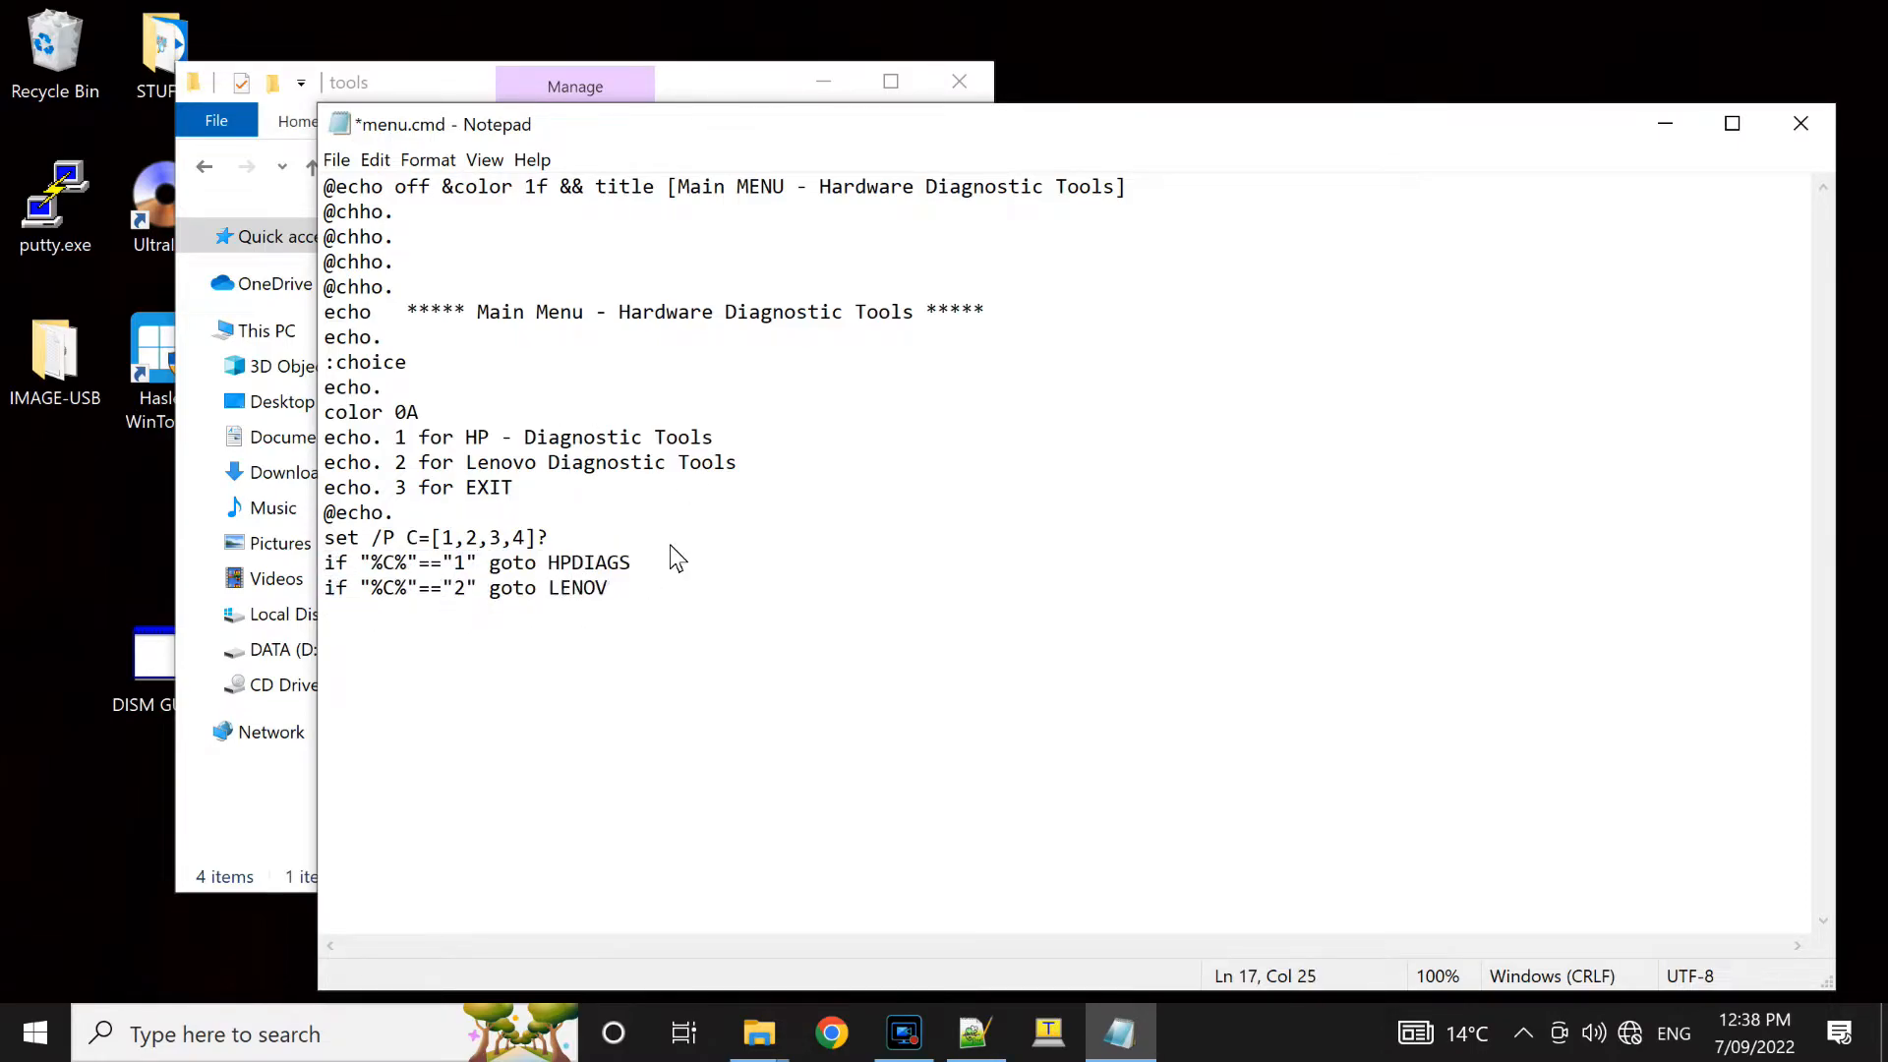
{"action": "type", "text": "if \"%C%\"==\"3\" goto"}
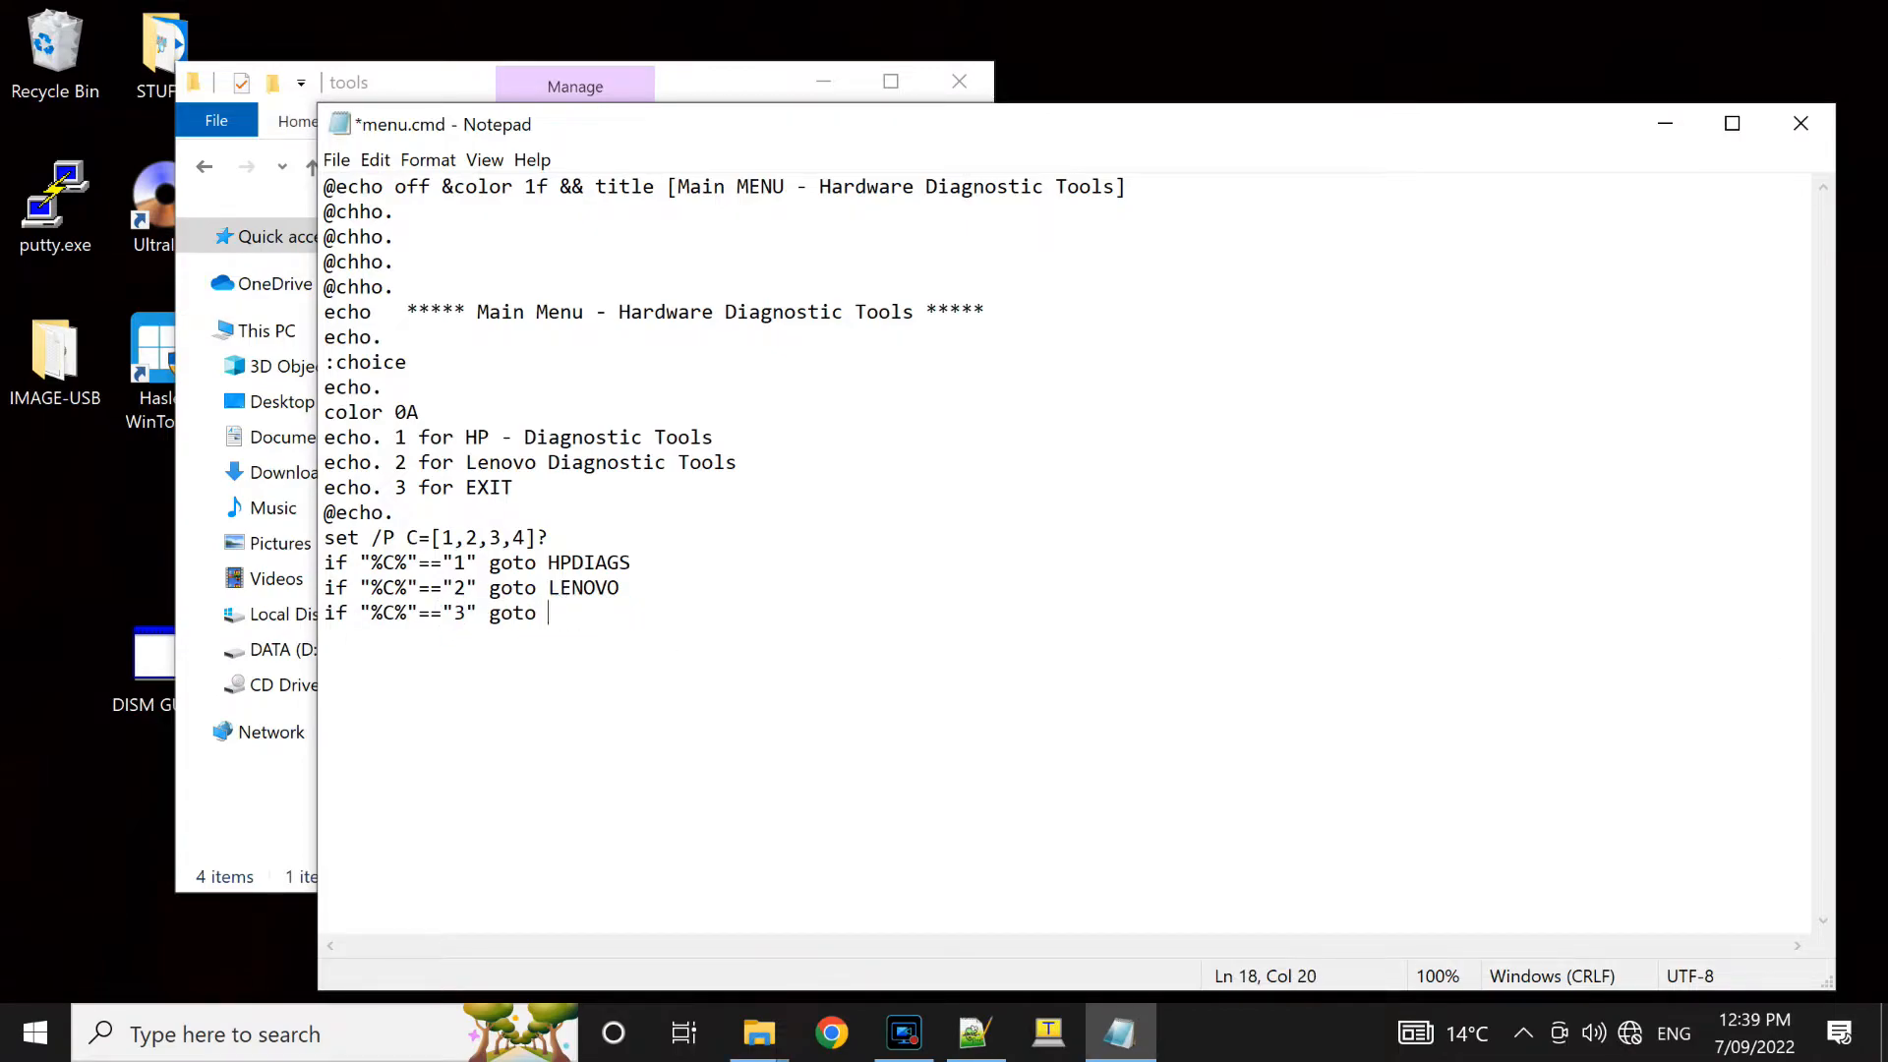
{"action": "type", "text": "END"}
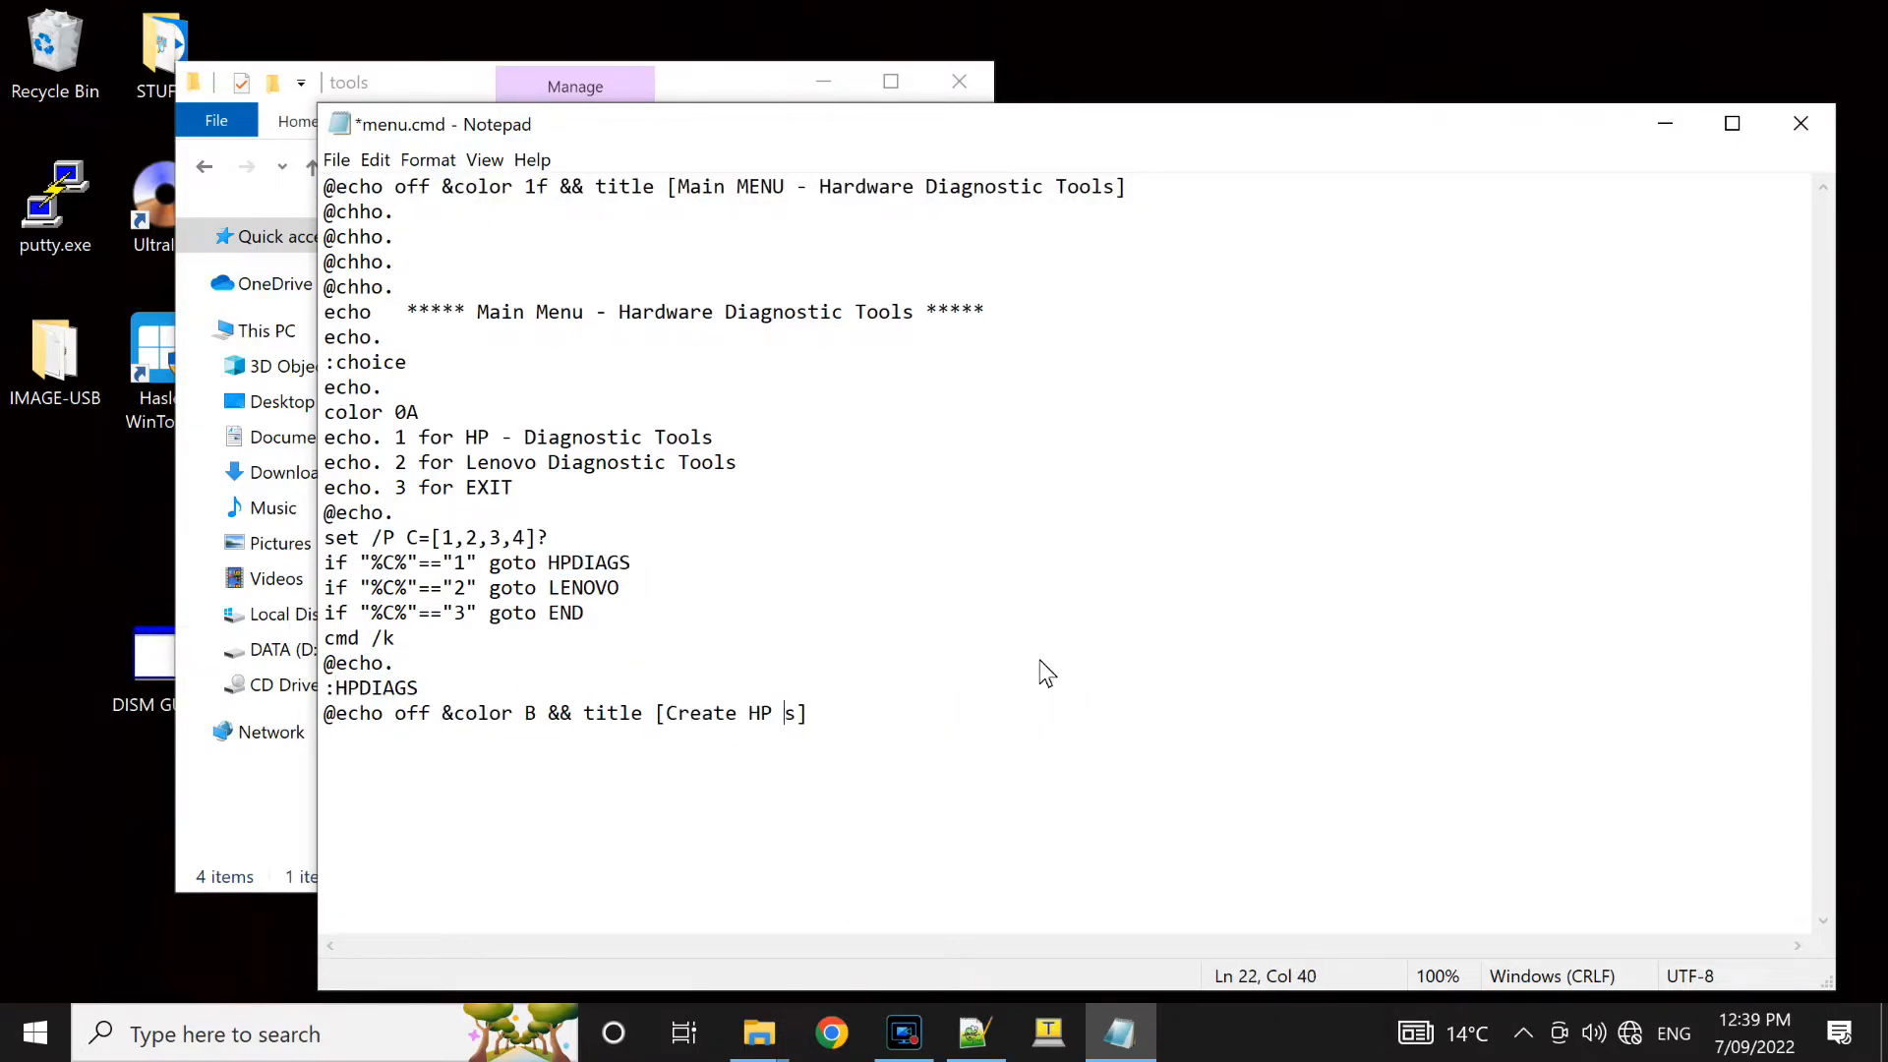
- Add the HPDIAGS block running diskpart /s %WinPESource%tools\partitions\hppart.txt
{"action": "type", "text": "Diagnostic Partitions and Copying Files...."}
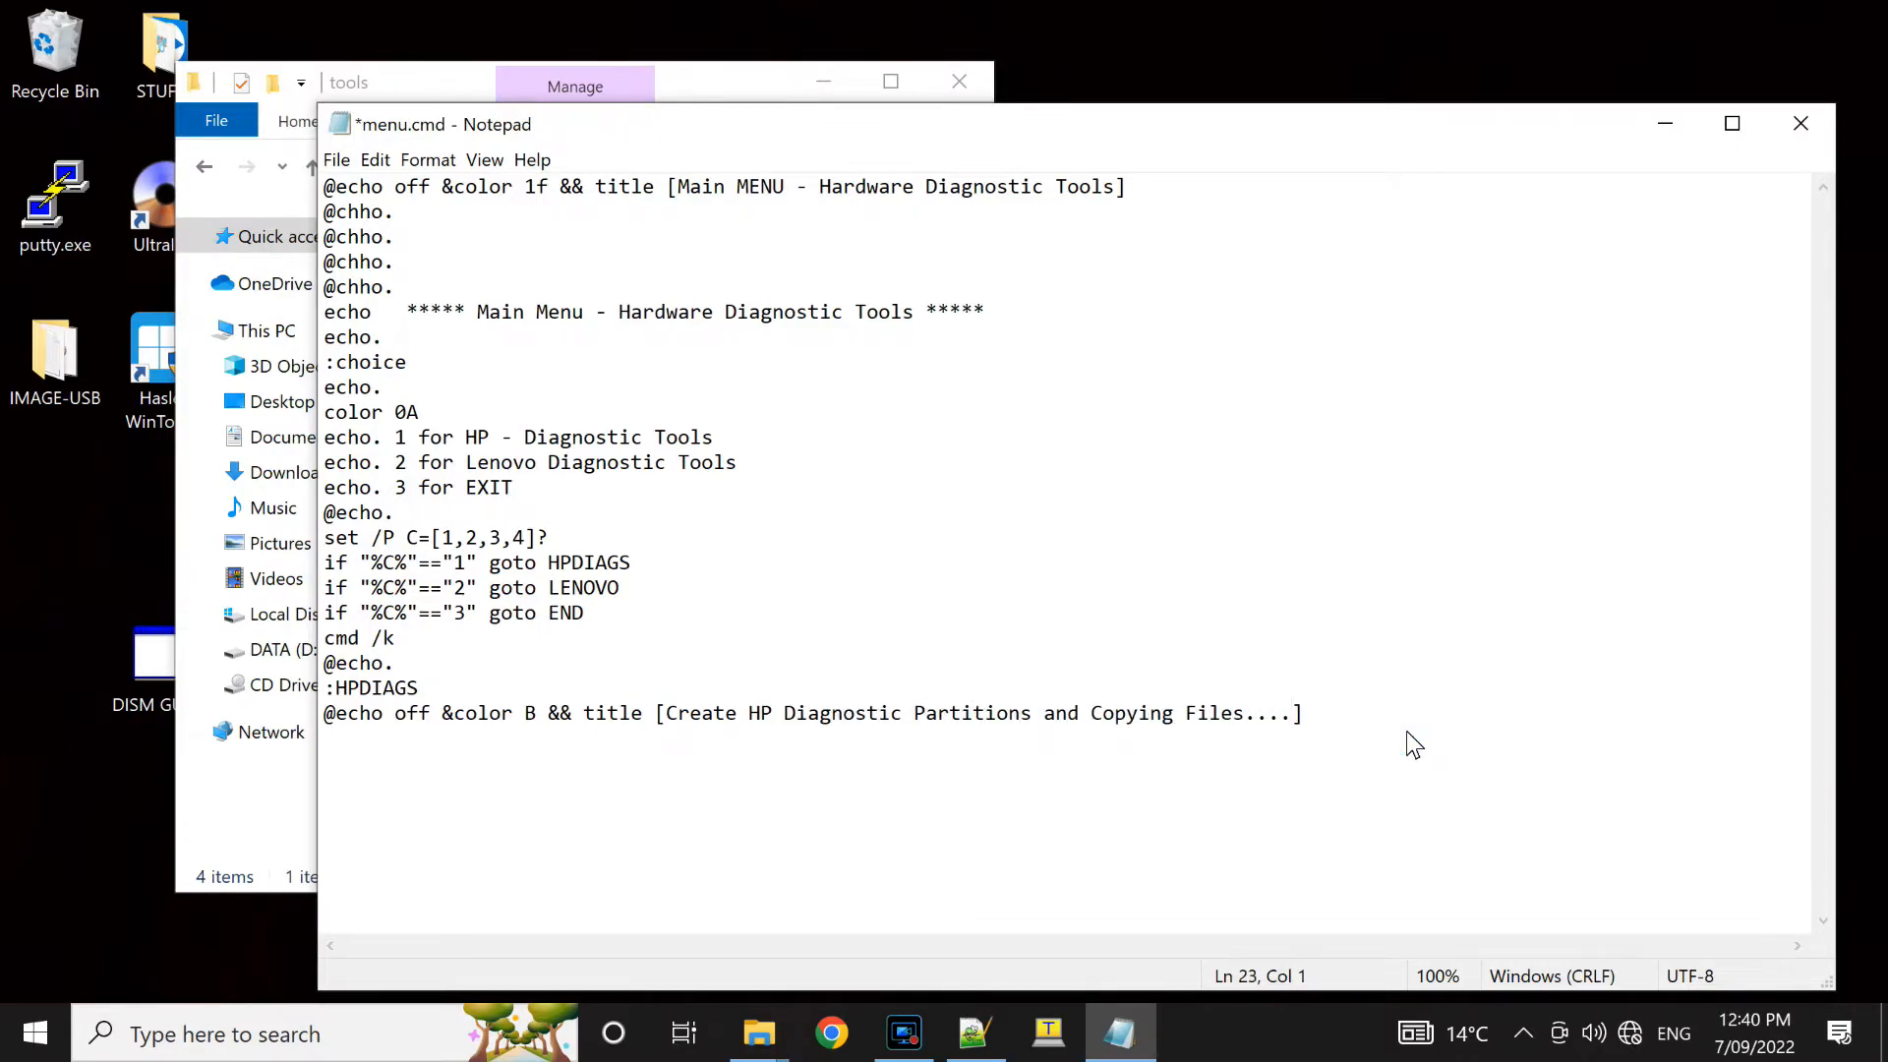
{"action": "type", "text": "@echo clean all hard drive partitions"}
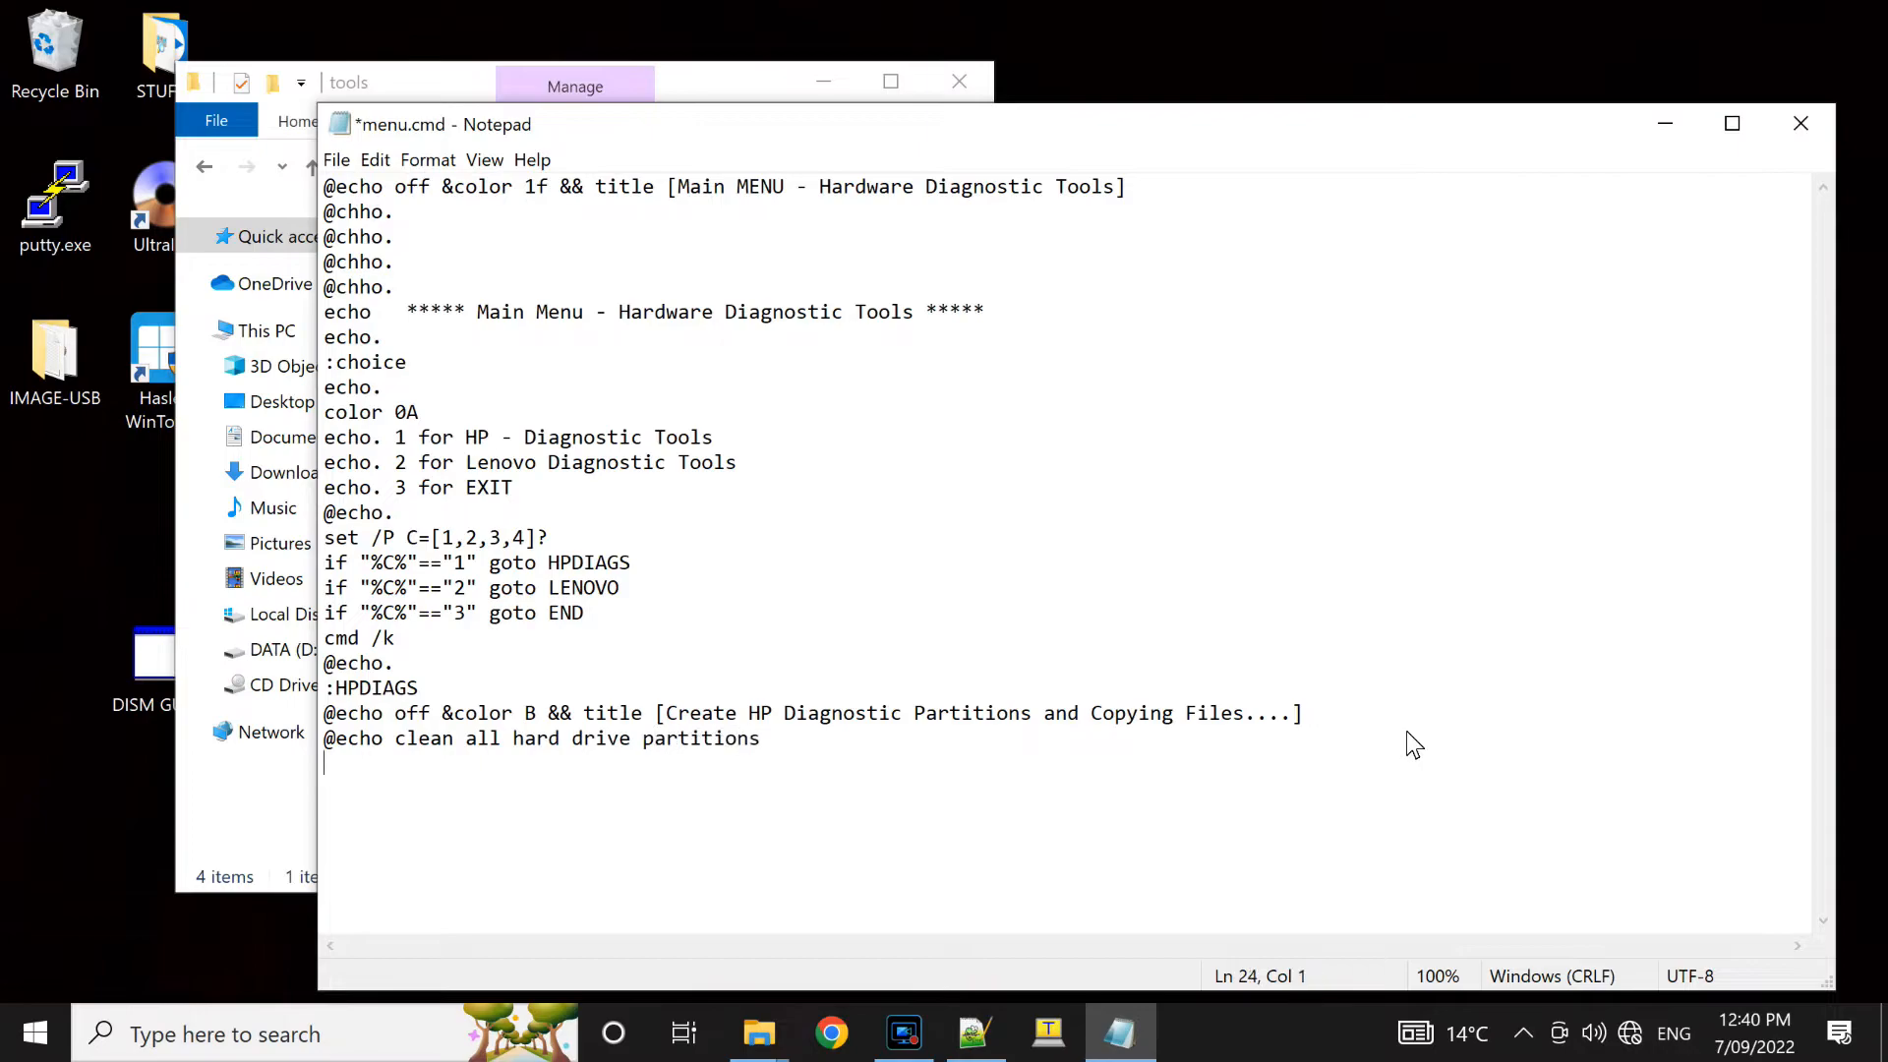
{"action": "type", "text": "diskpart /s %WinPESource%tools\\"}
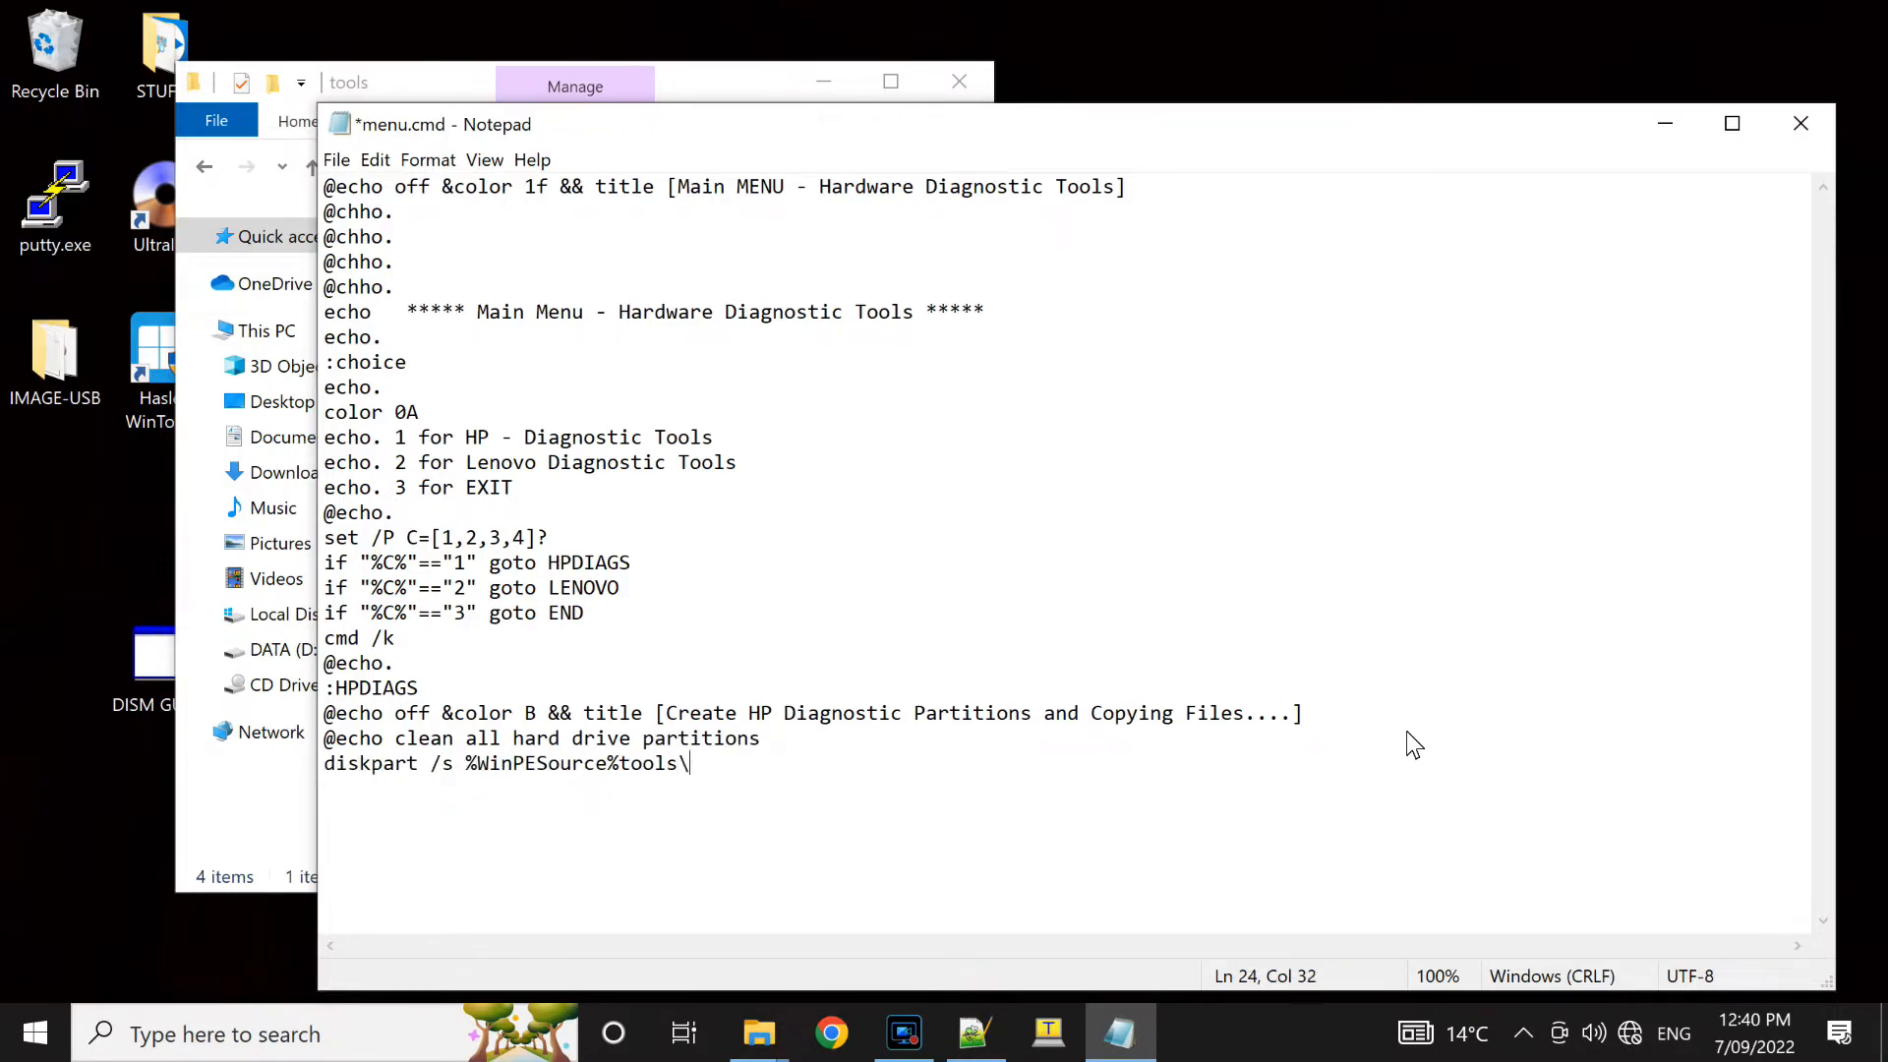
{"action": "type", "text": "partitions\\hp"}
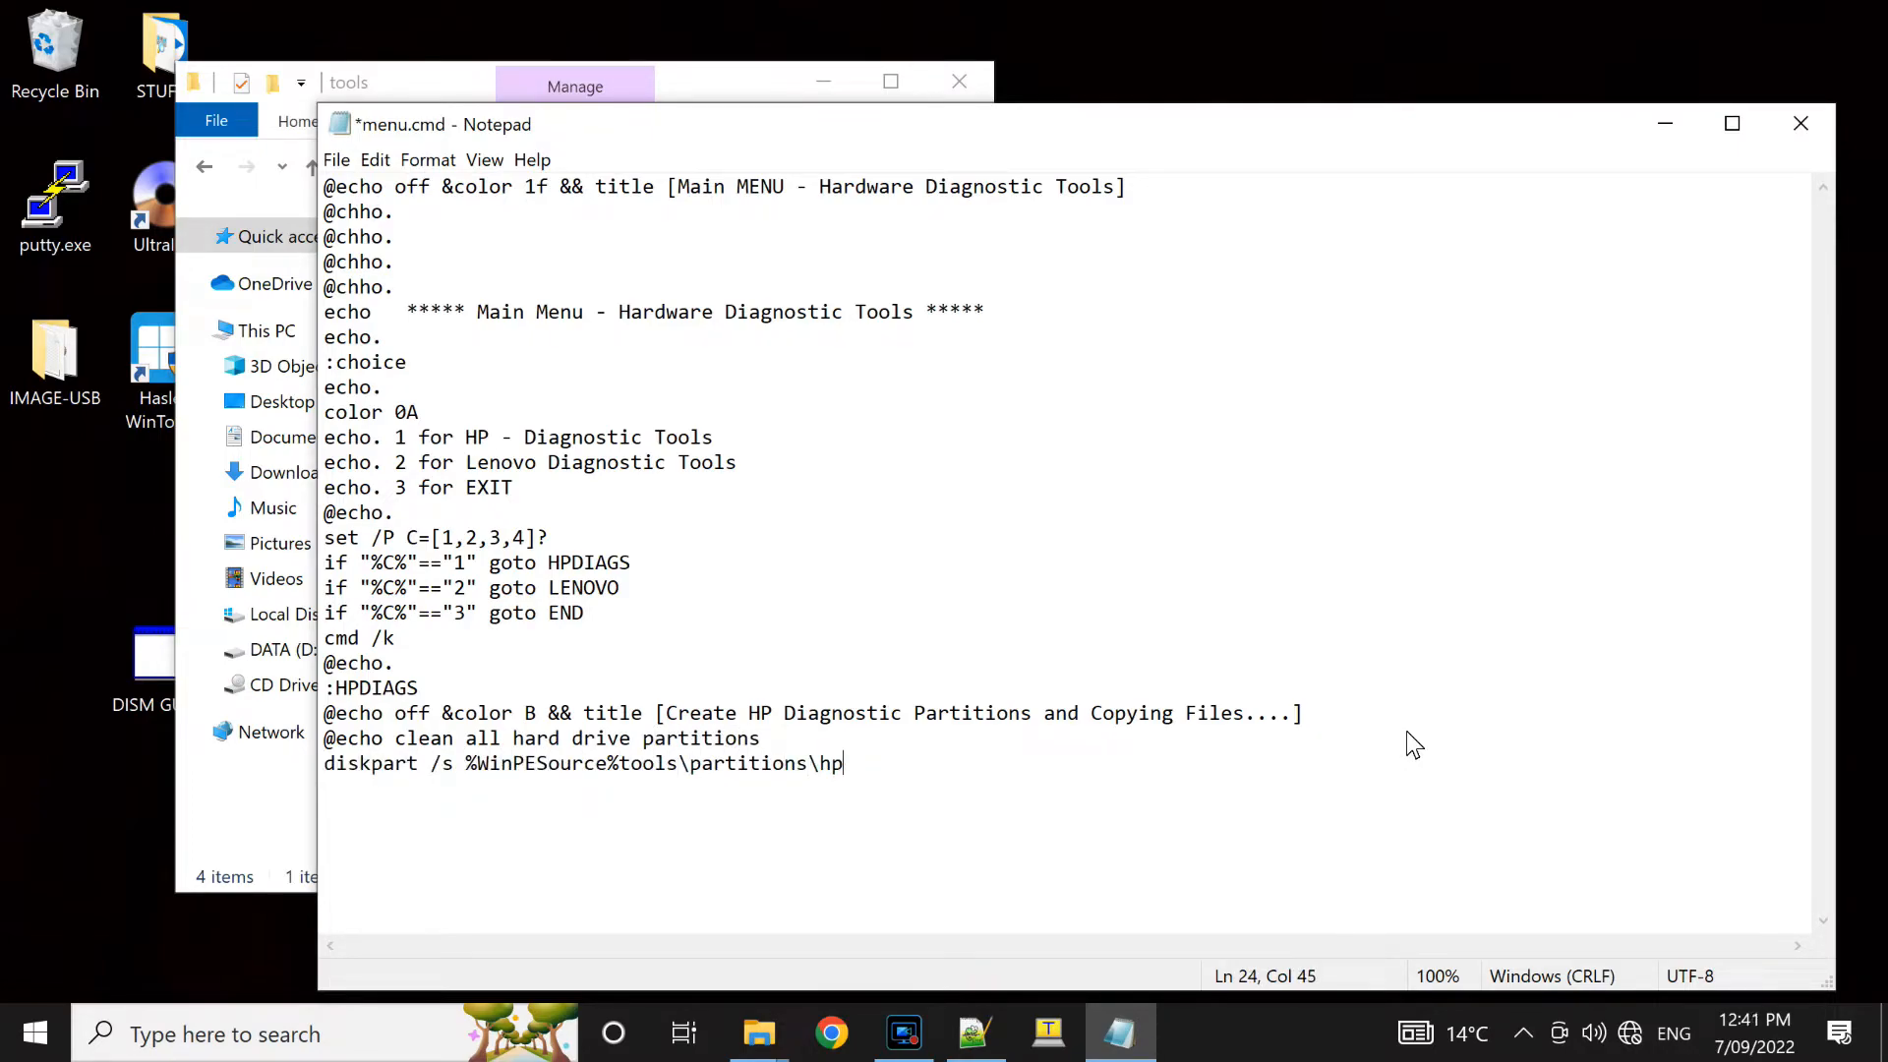
{"action": "type", "text": "part.txt"}
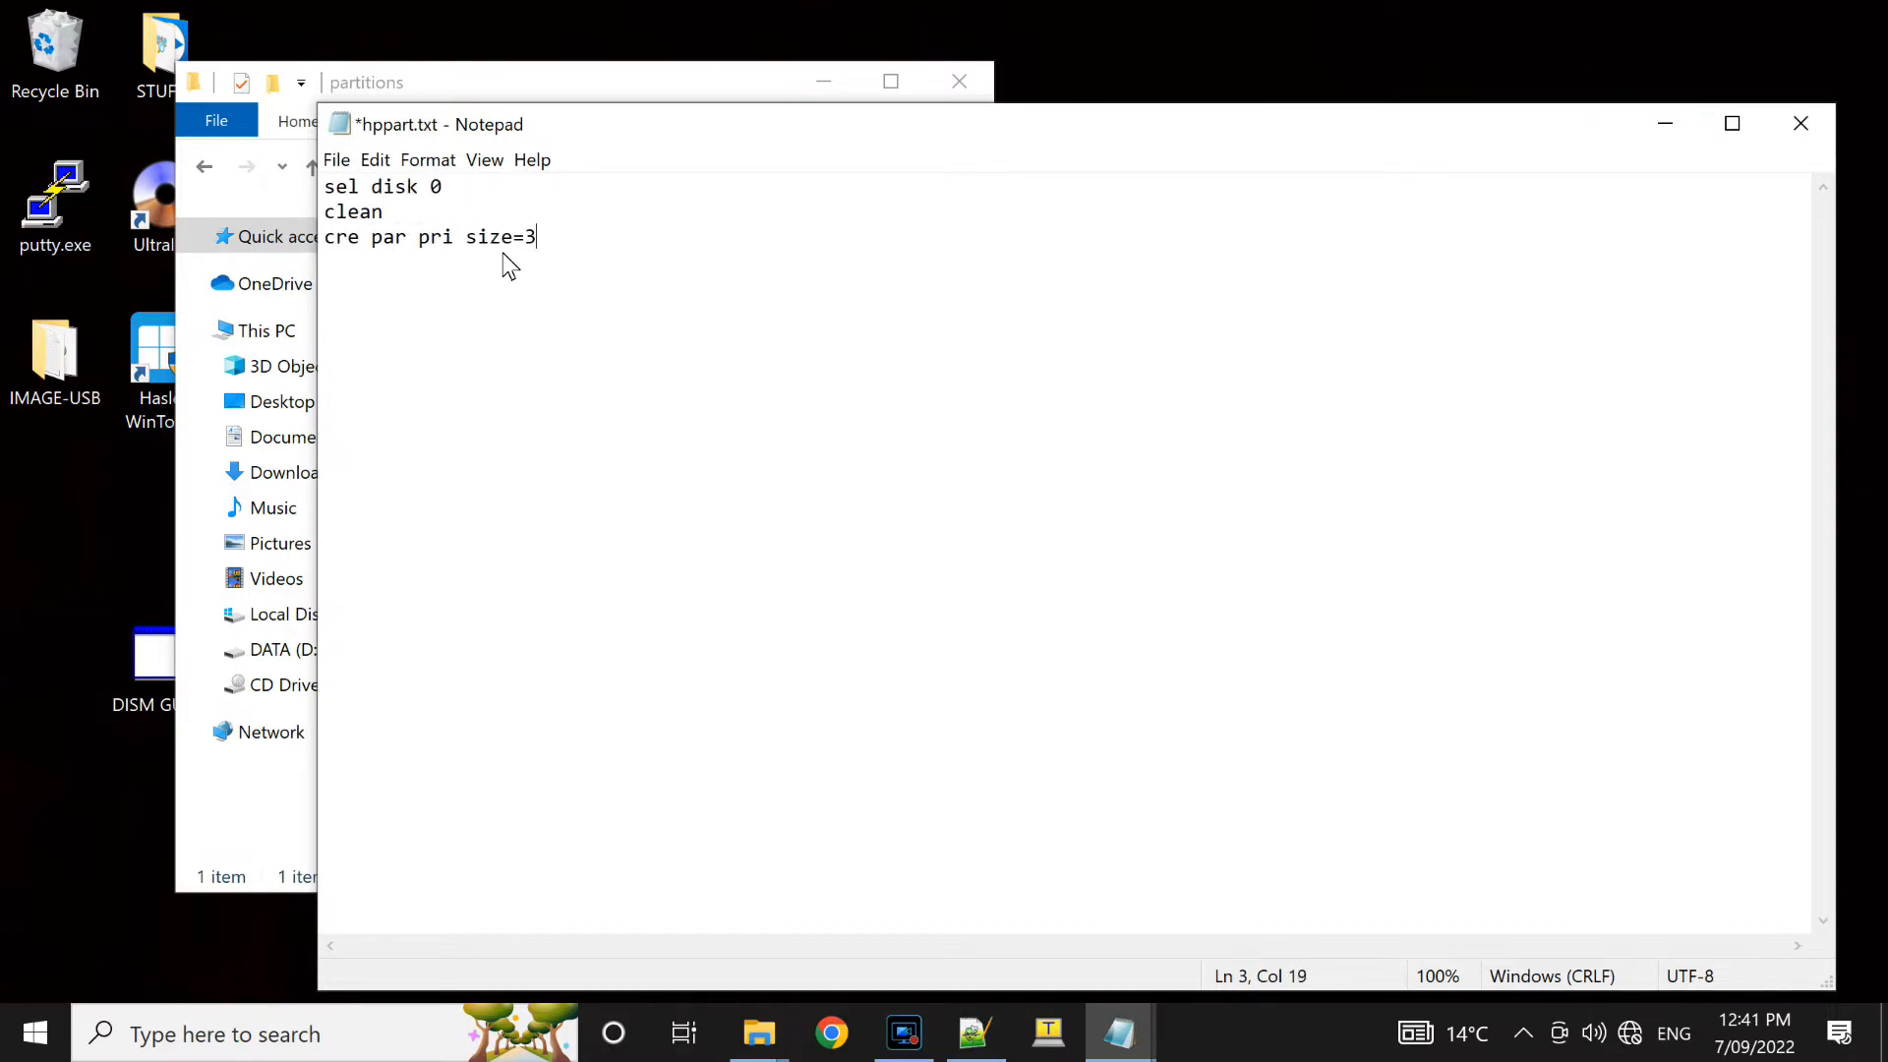
- Complete hppart.txt with size=30000 and a quick FAT32 HP_TOOLS format, then return to menu.cmd
{"action": "type", "text": "0000"}
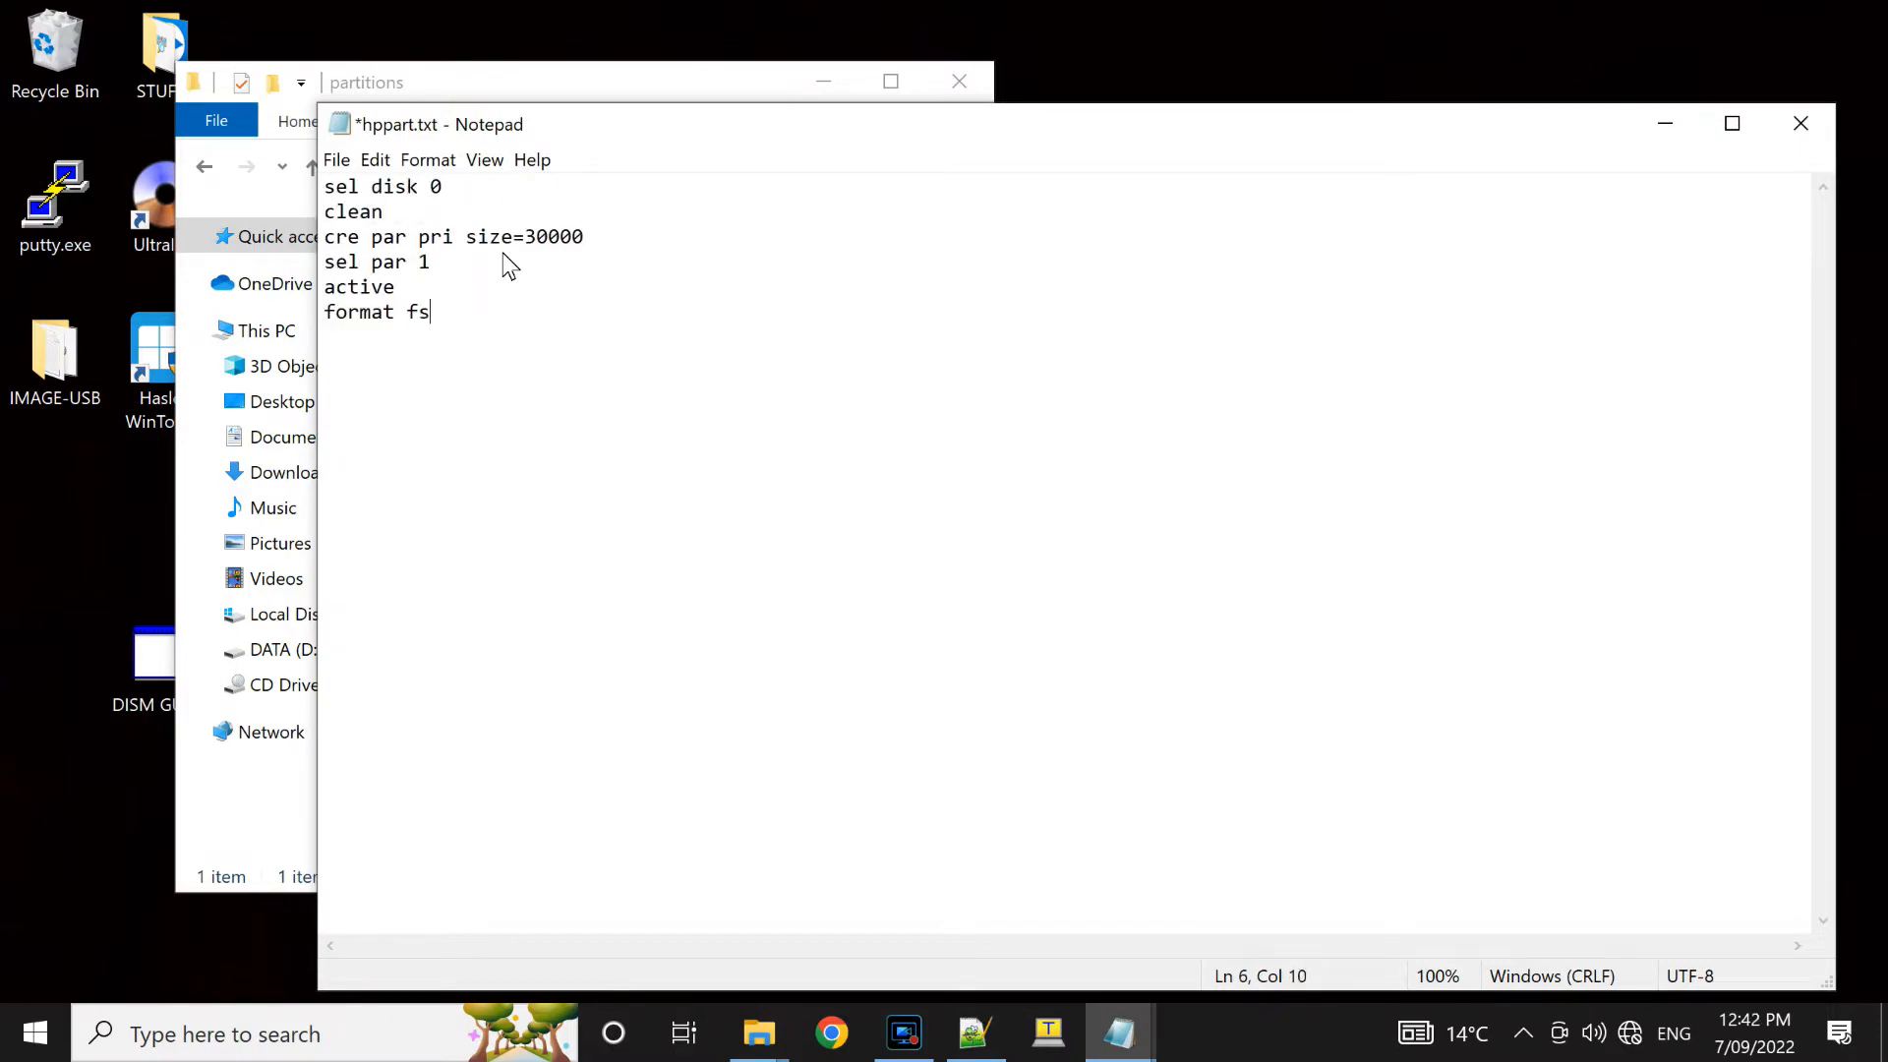
{"action": "type", "text": "=fat32 label=HP_TOOLS quick"}
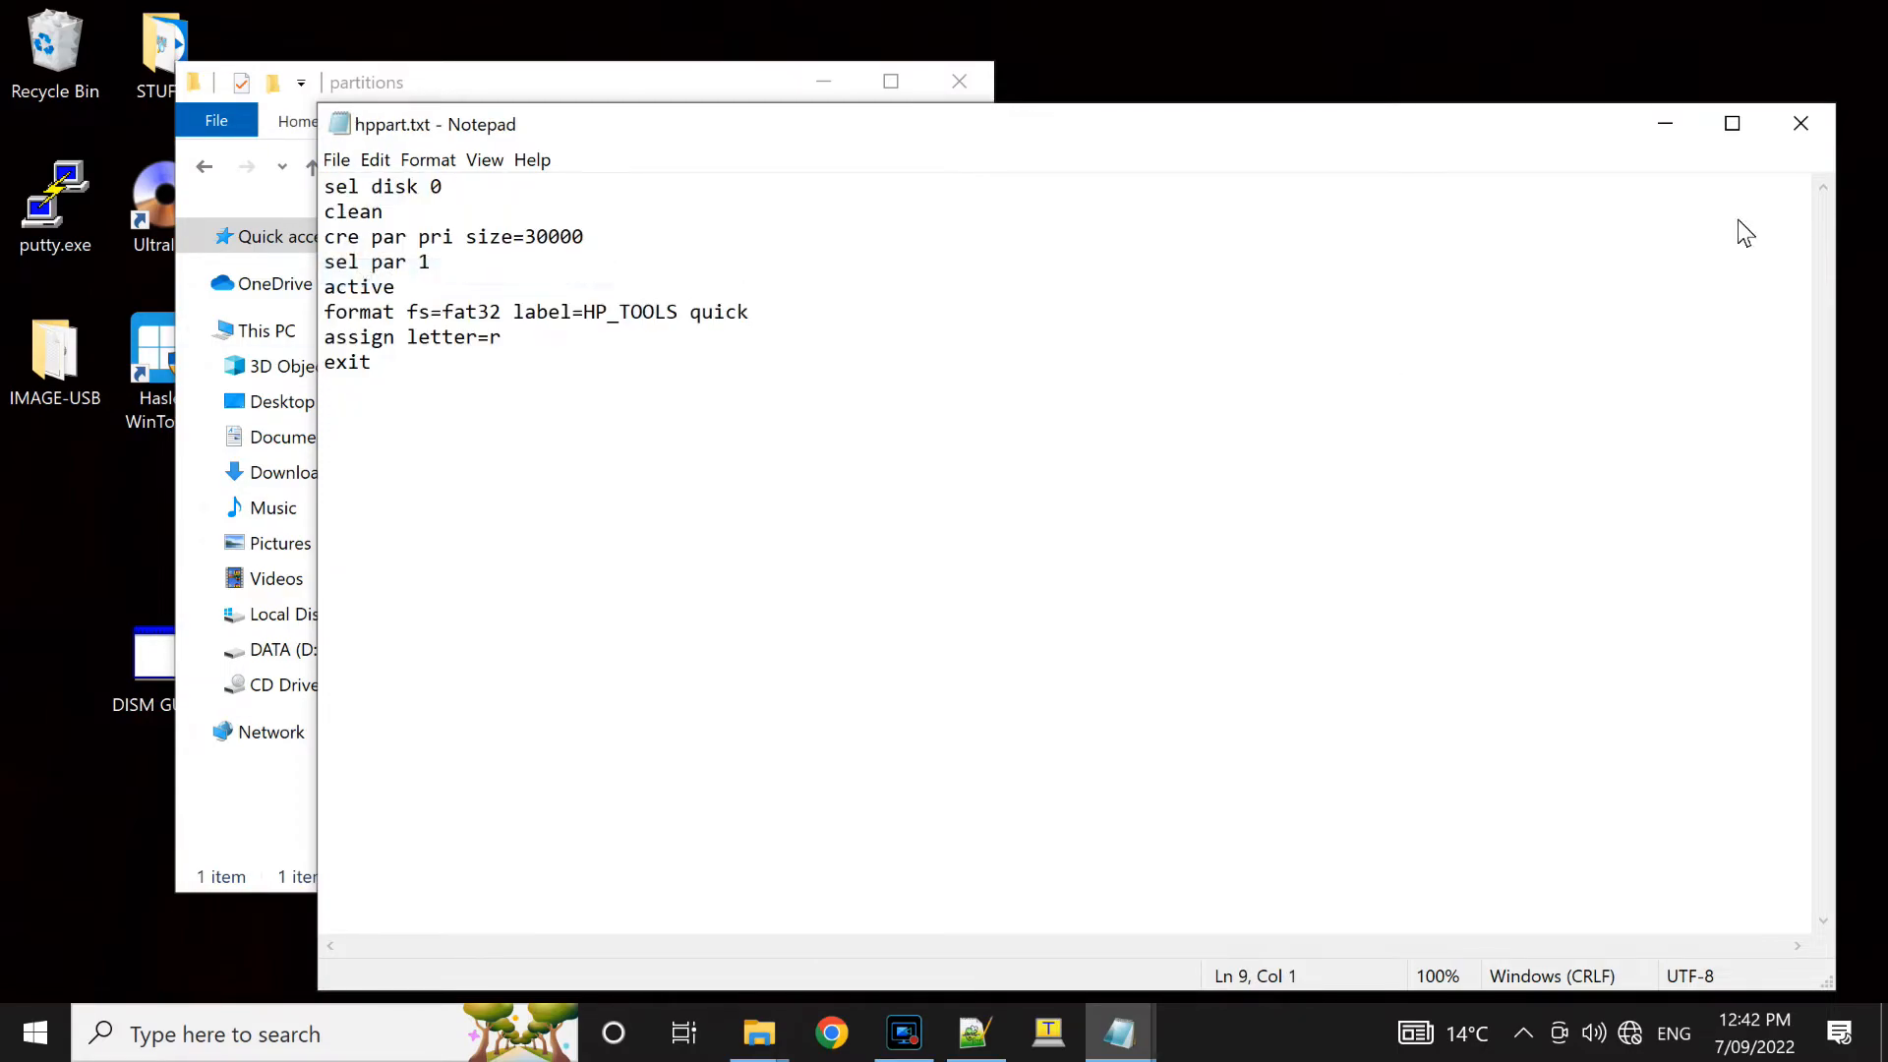
{"action": "left_click", "coordinate": [975, 1034]}
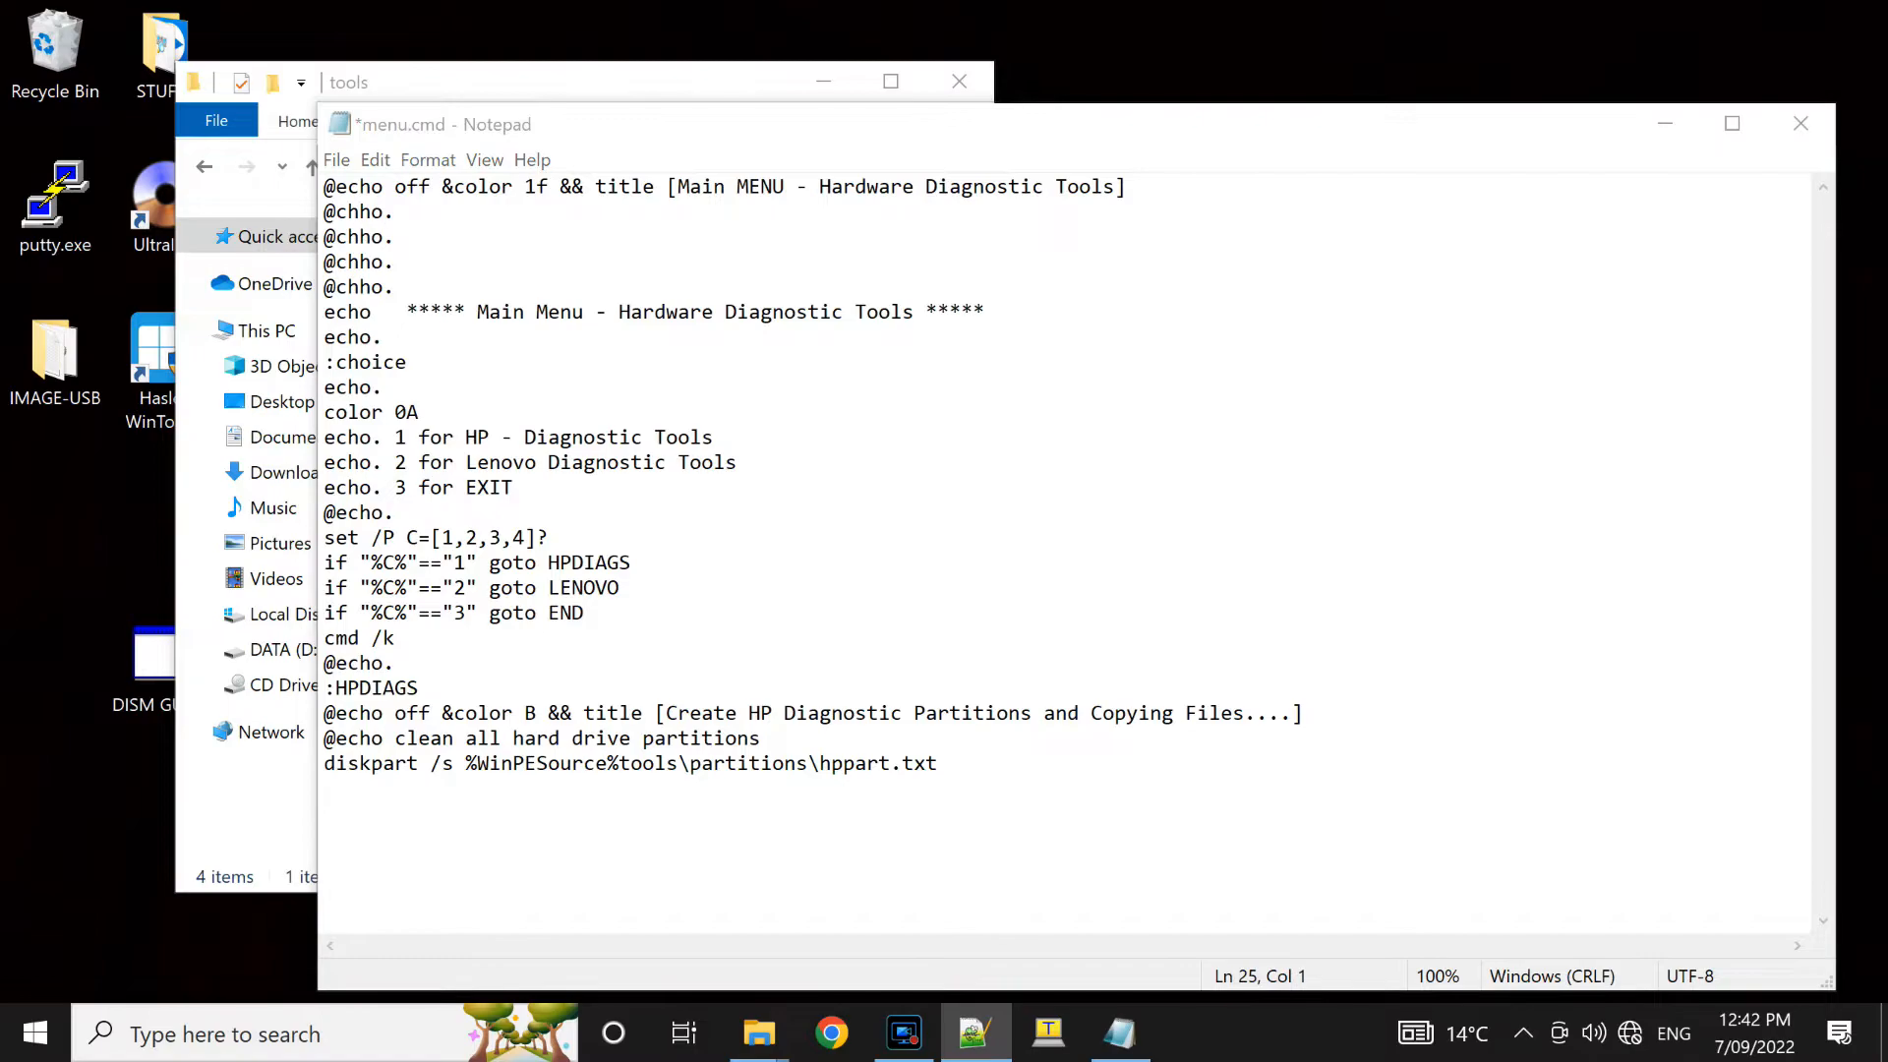
- Add xcopy of Ldiagbootab files to r:, completion and remove-USB messages, and pause to HPDIAGS
{"action": "type", "text": "@echo copying all"}
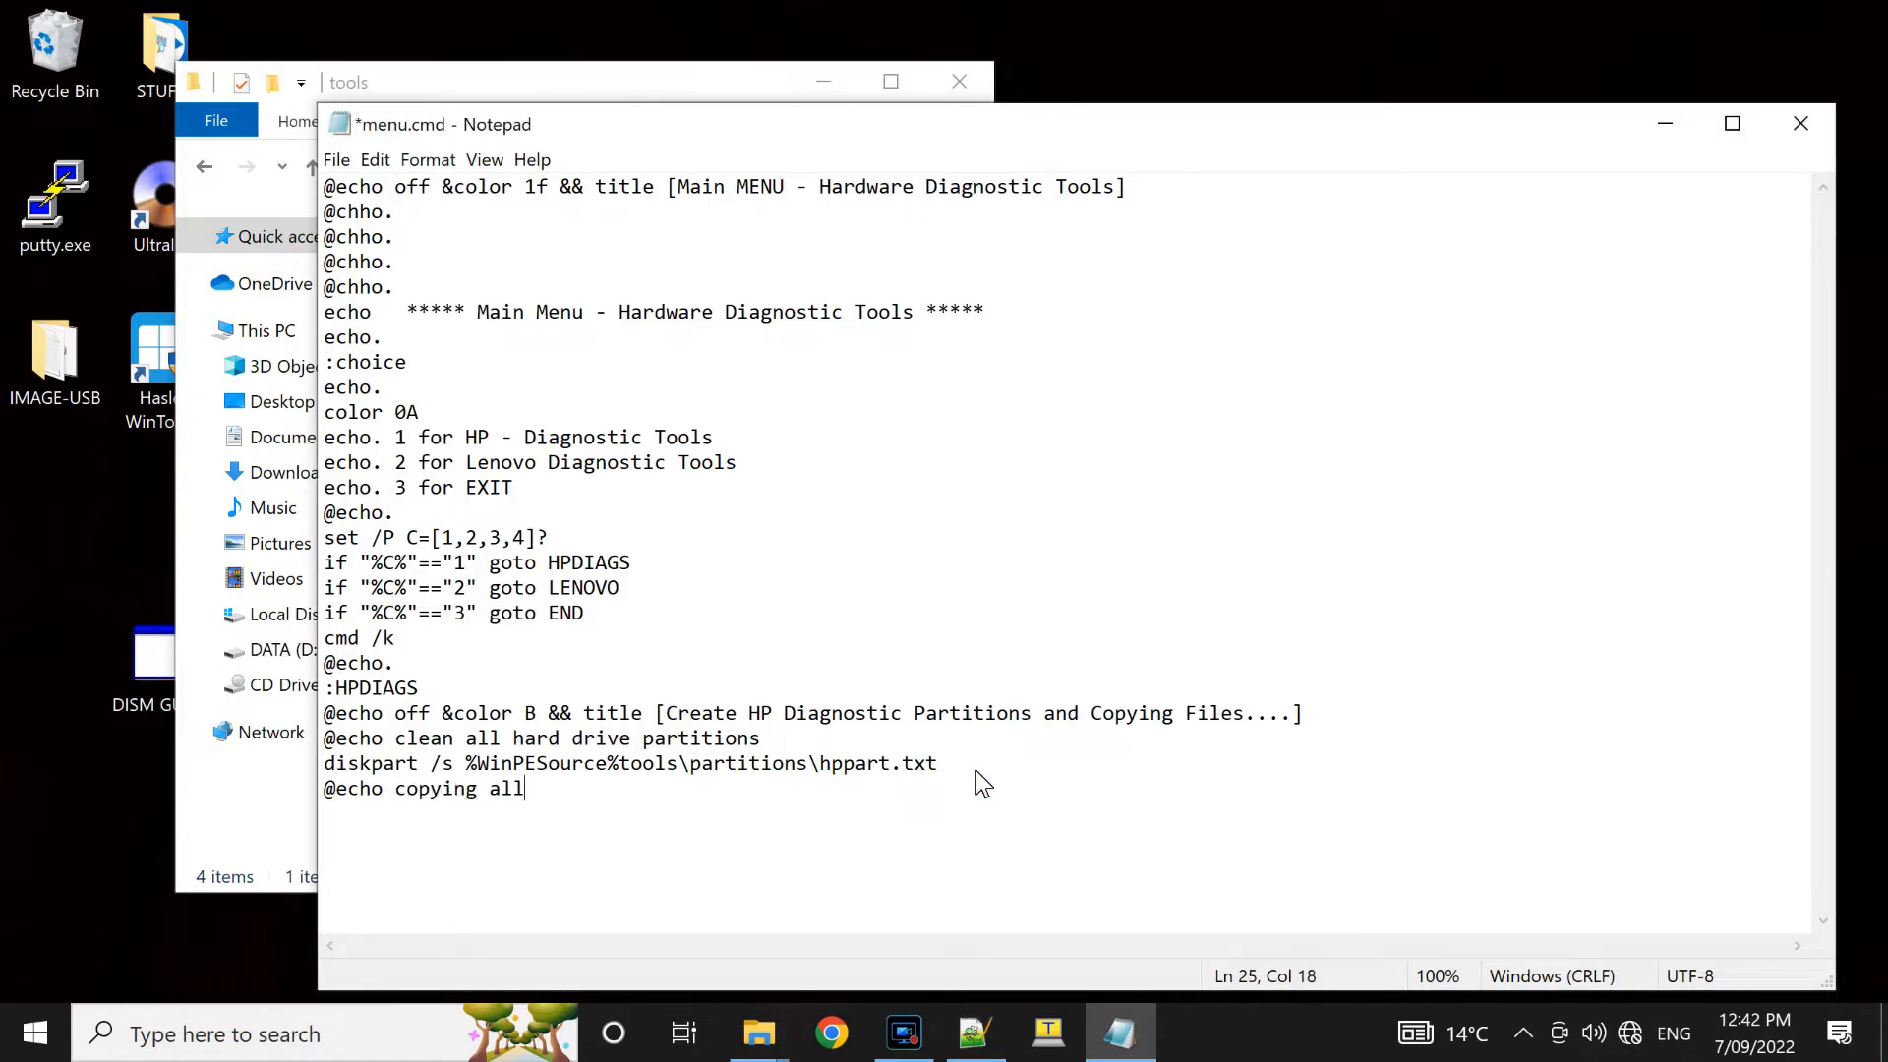
{"action": "type", "text": "files...."}
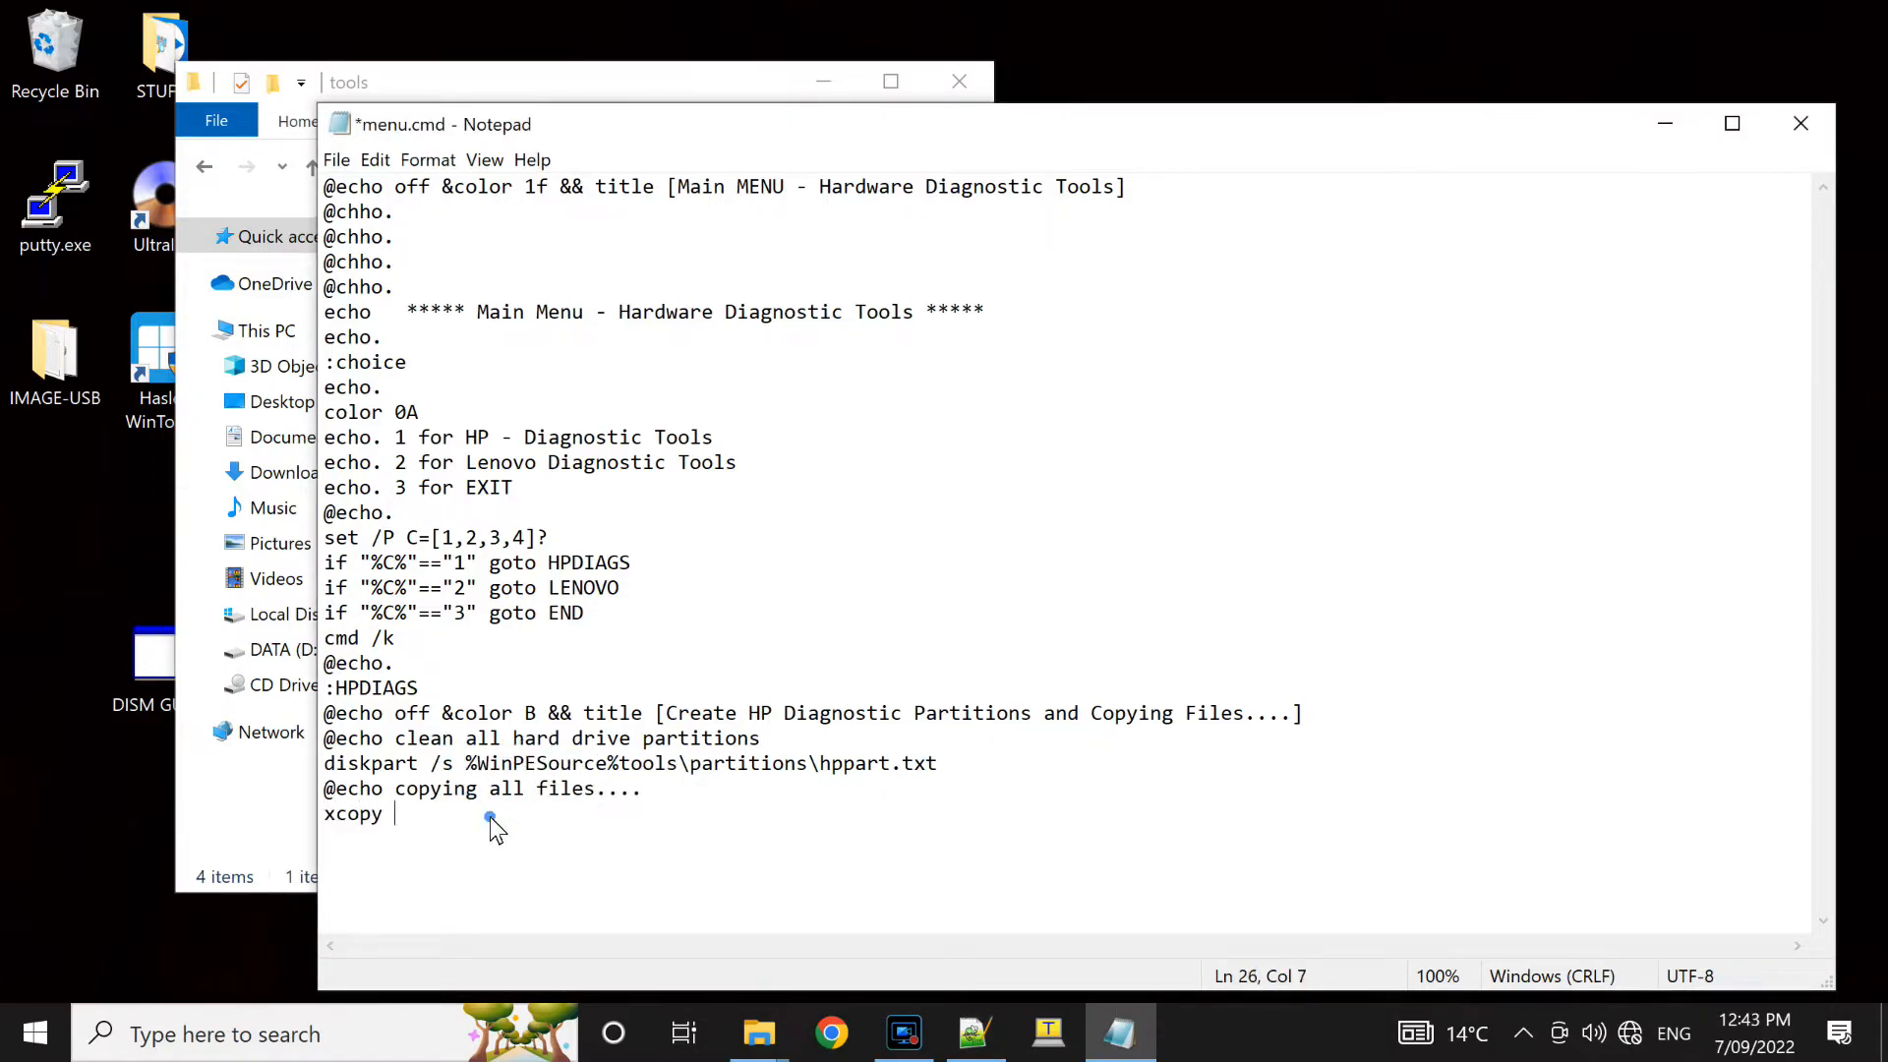
{"action": "type", "text": "%WinPESource%tools\\ldiagboot"}
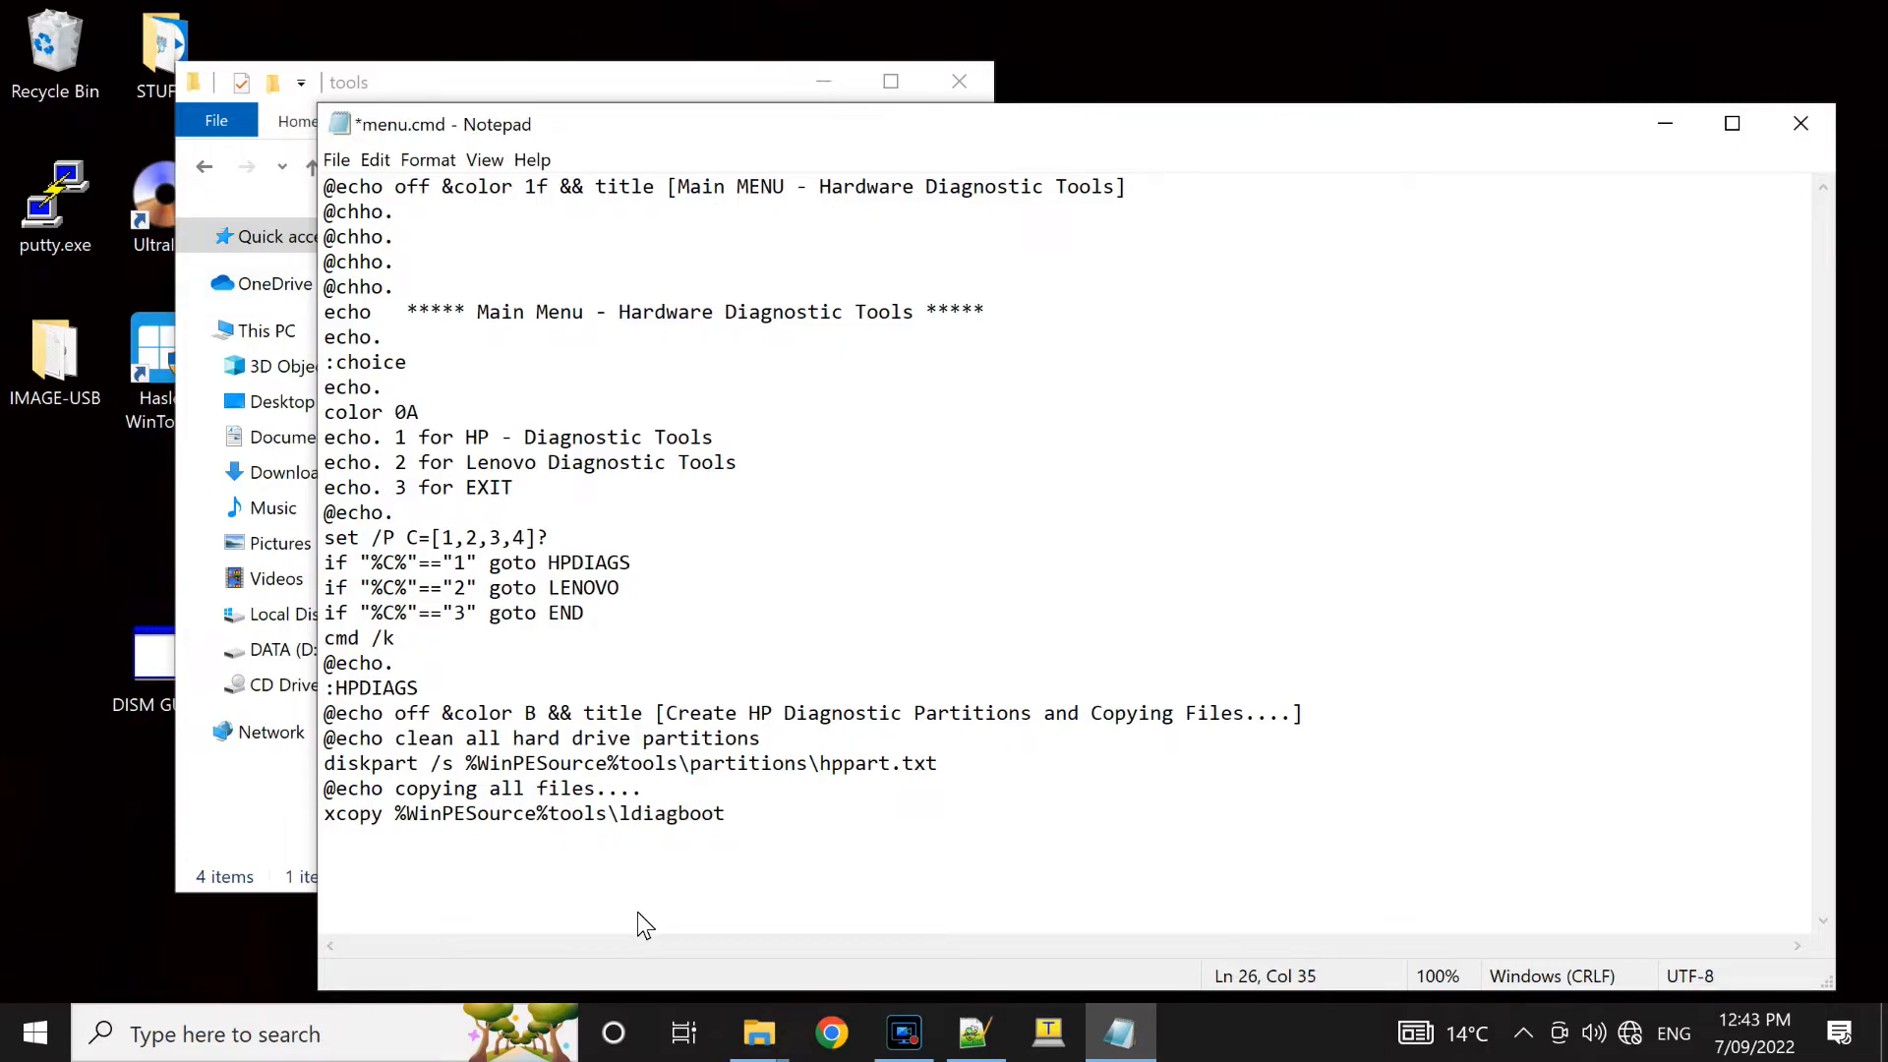
{"action": "key", "text": "BackSpace"}
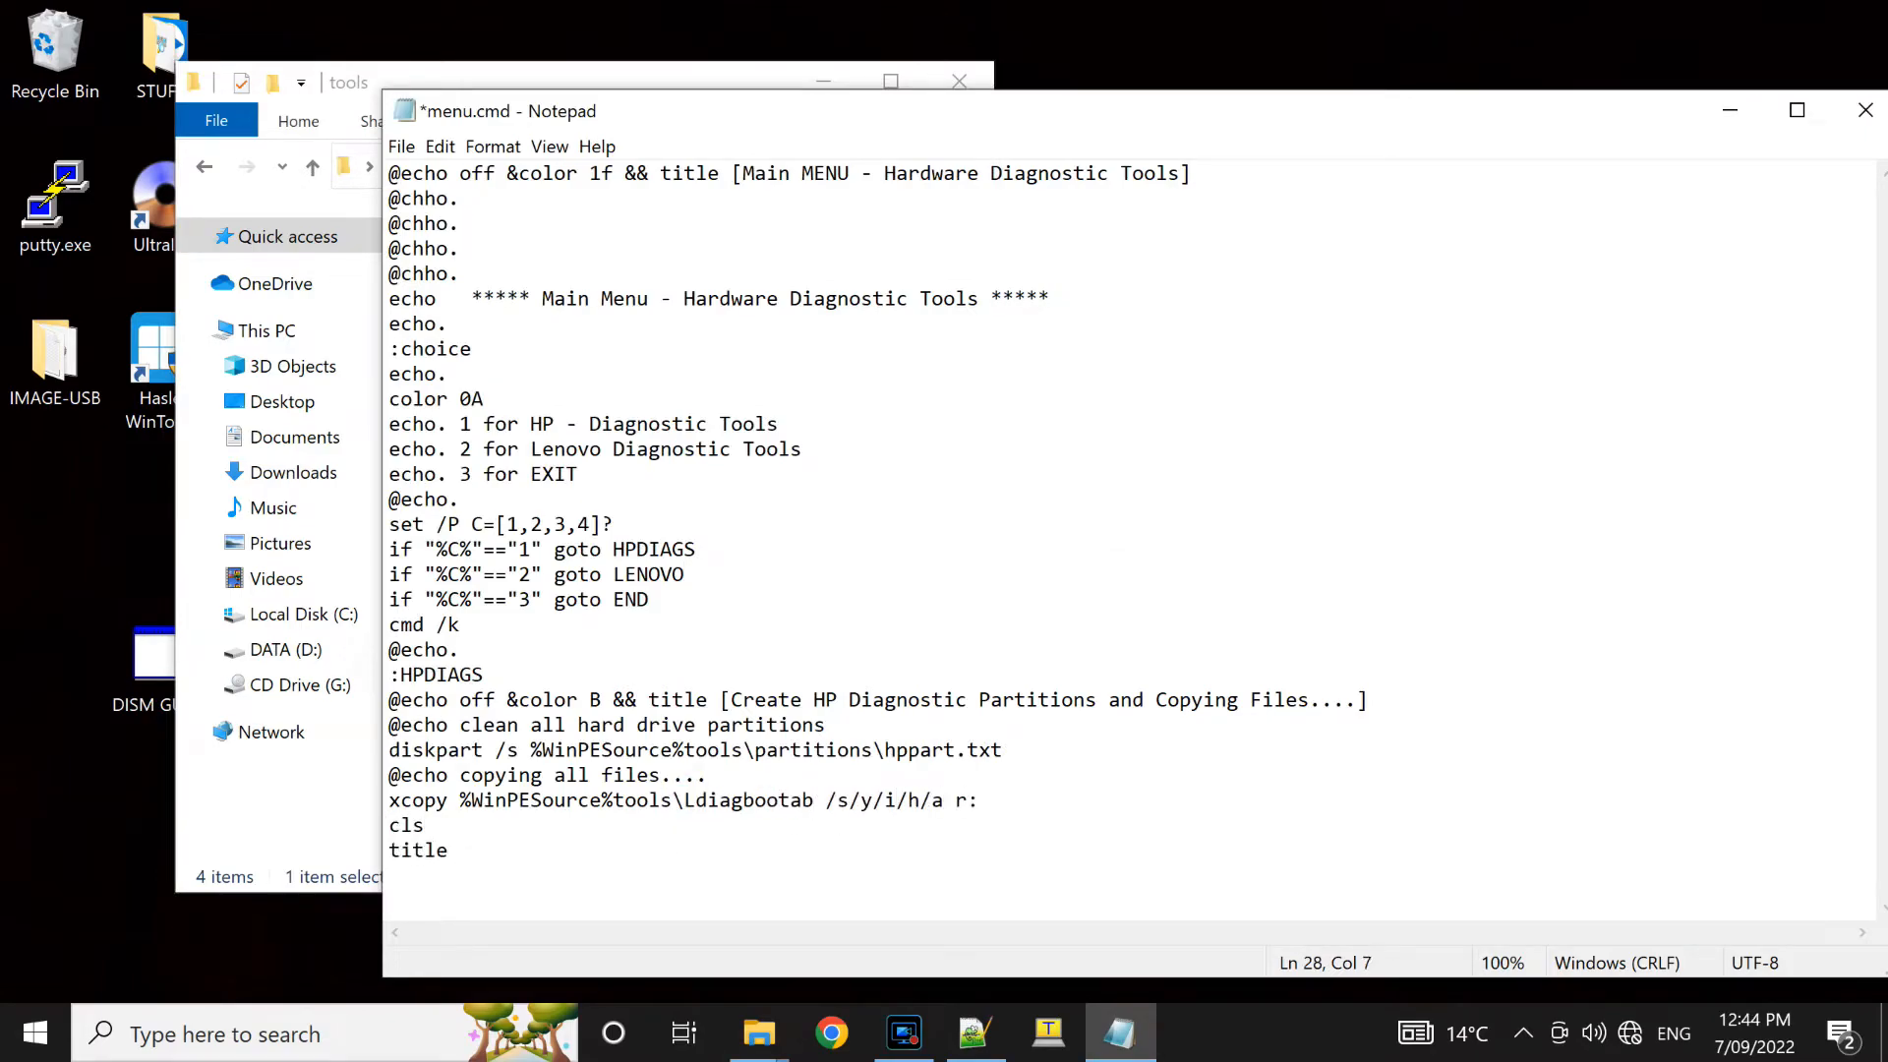
{"action": "type", "text": "&color B && title [Removing USB key...."}
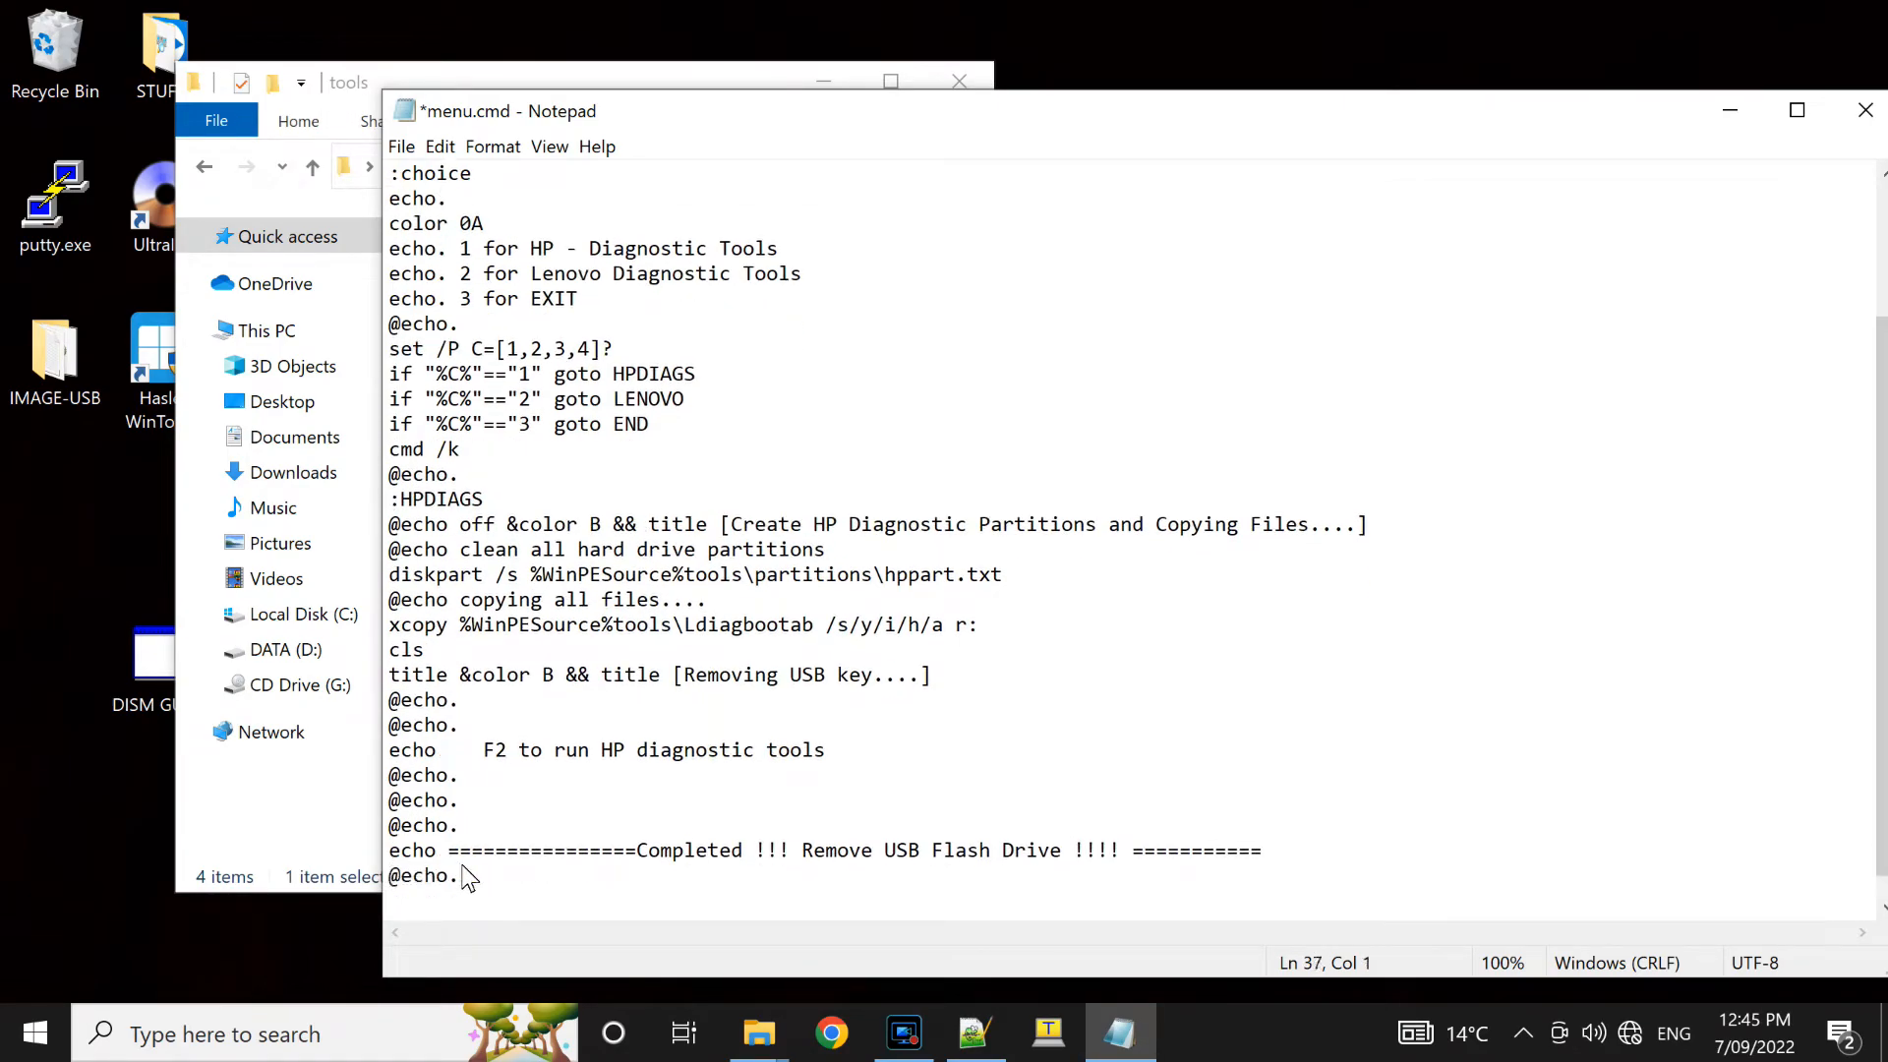
{"action": "type", "text": "pause"}
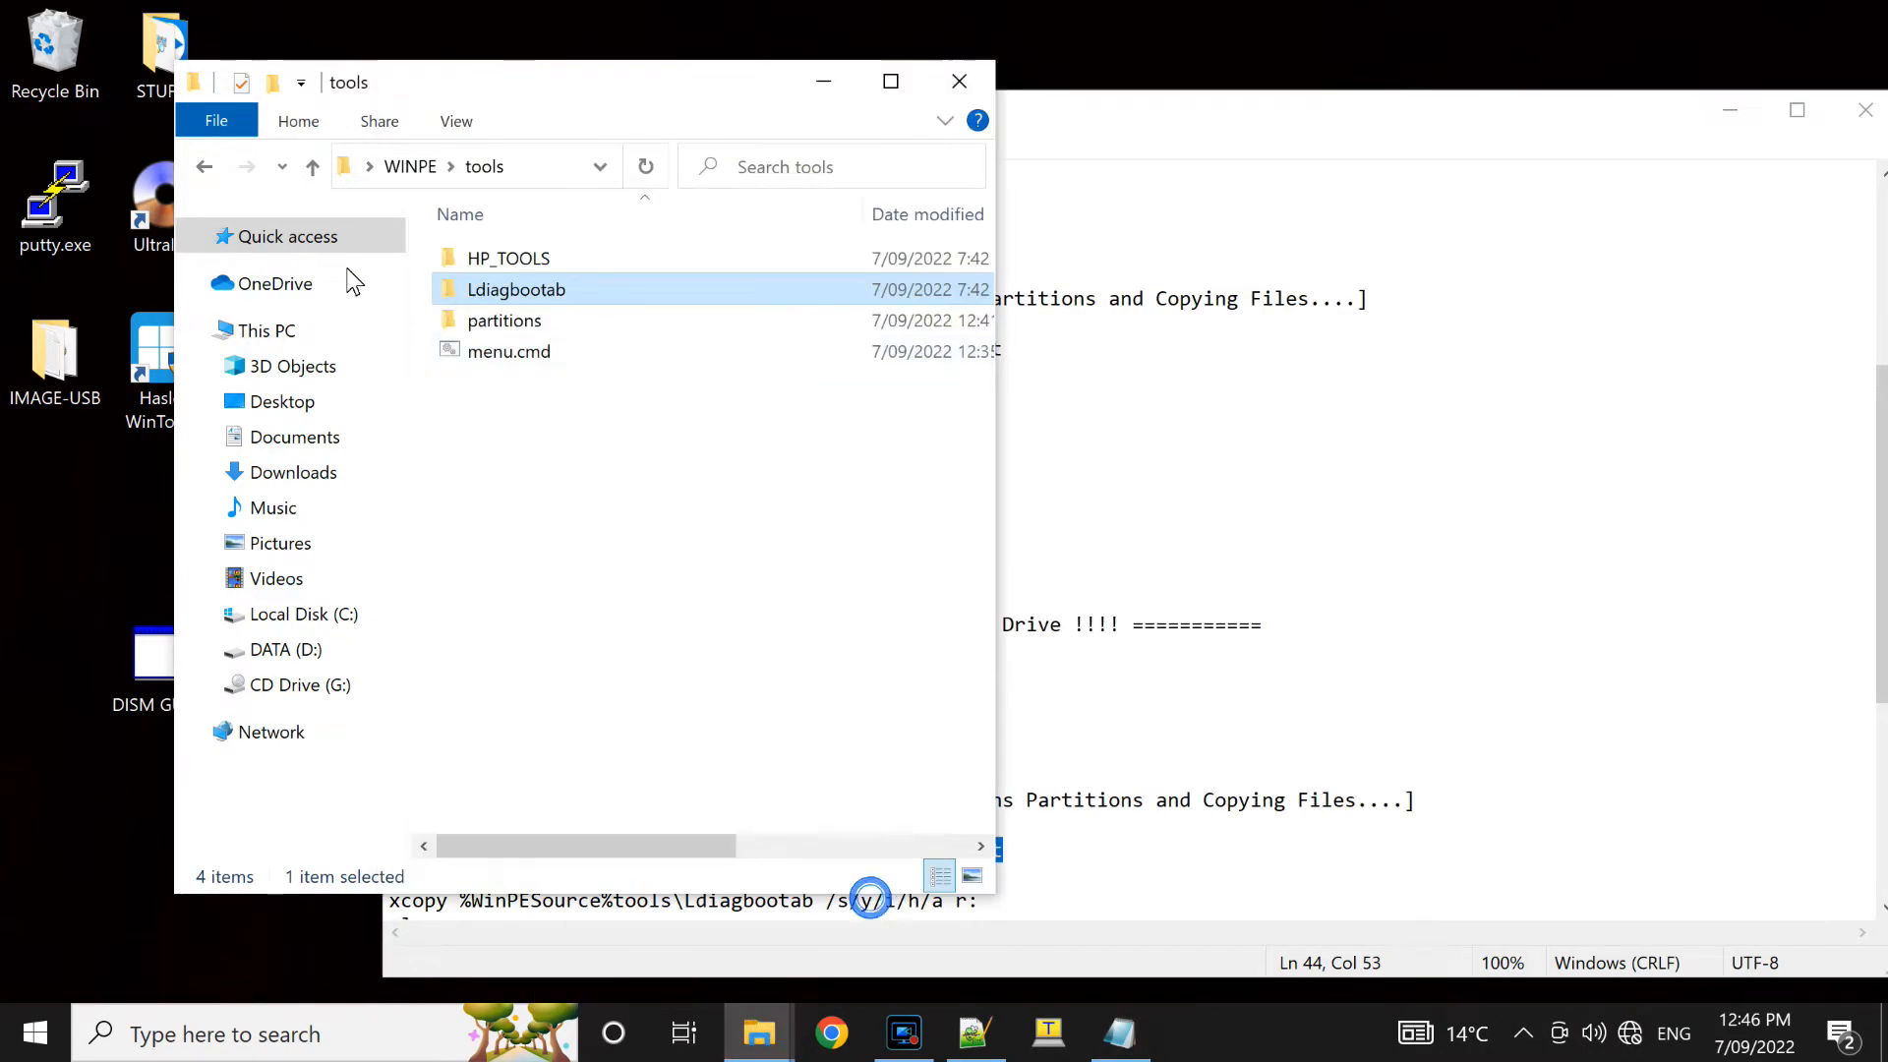
- Write lenovo.txt selecting disk 0, size=30000, and quick FAT32 format labelled LDIAGBOOTAB
{"action": "left_click", "coordinate": [1120, 1032]}
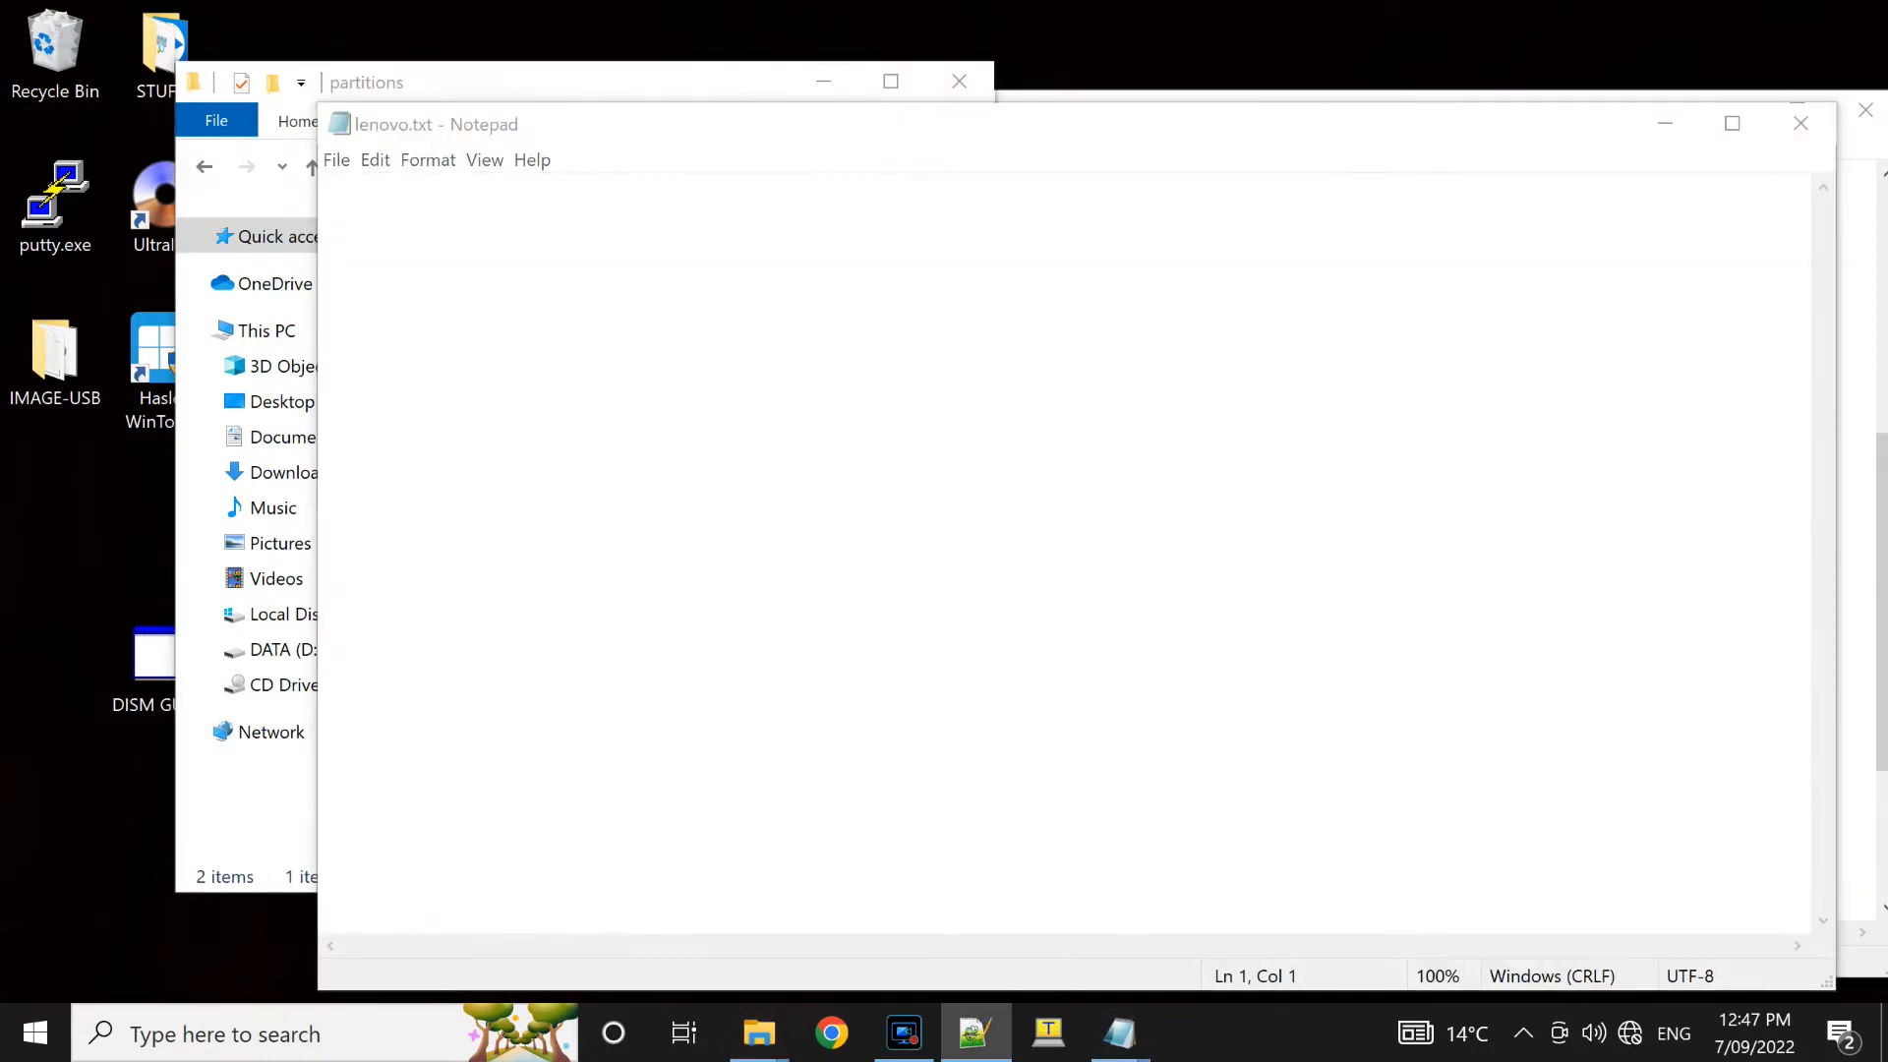
{"action": "type", "text": "sel disk 0"}
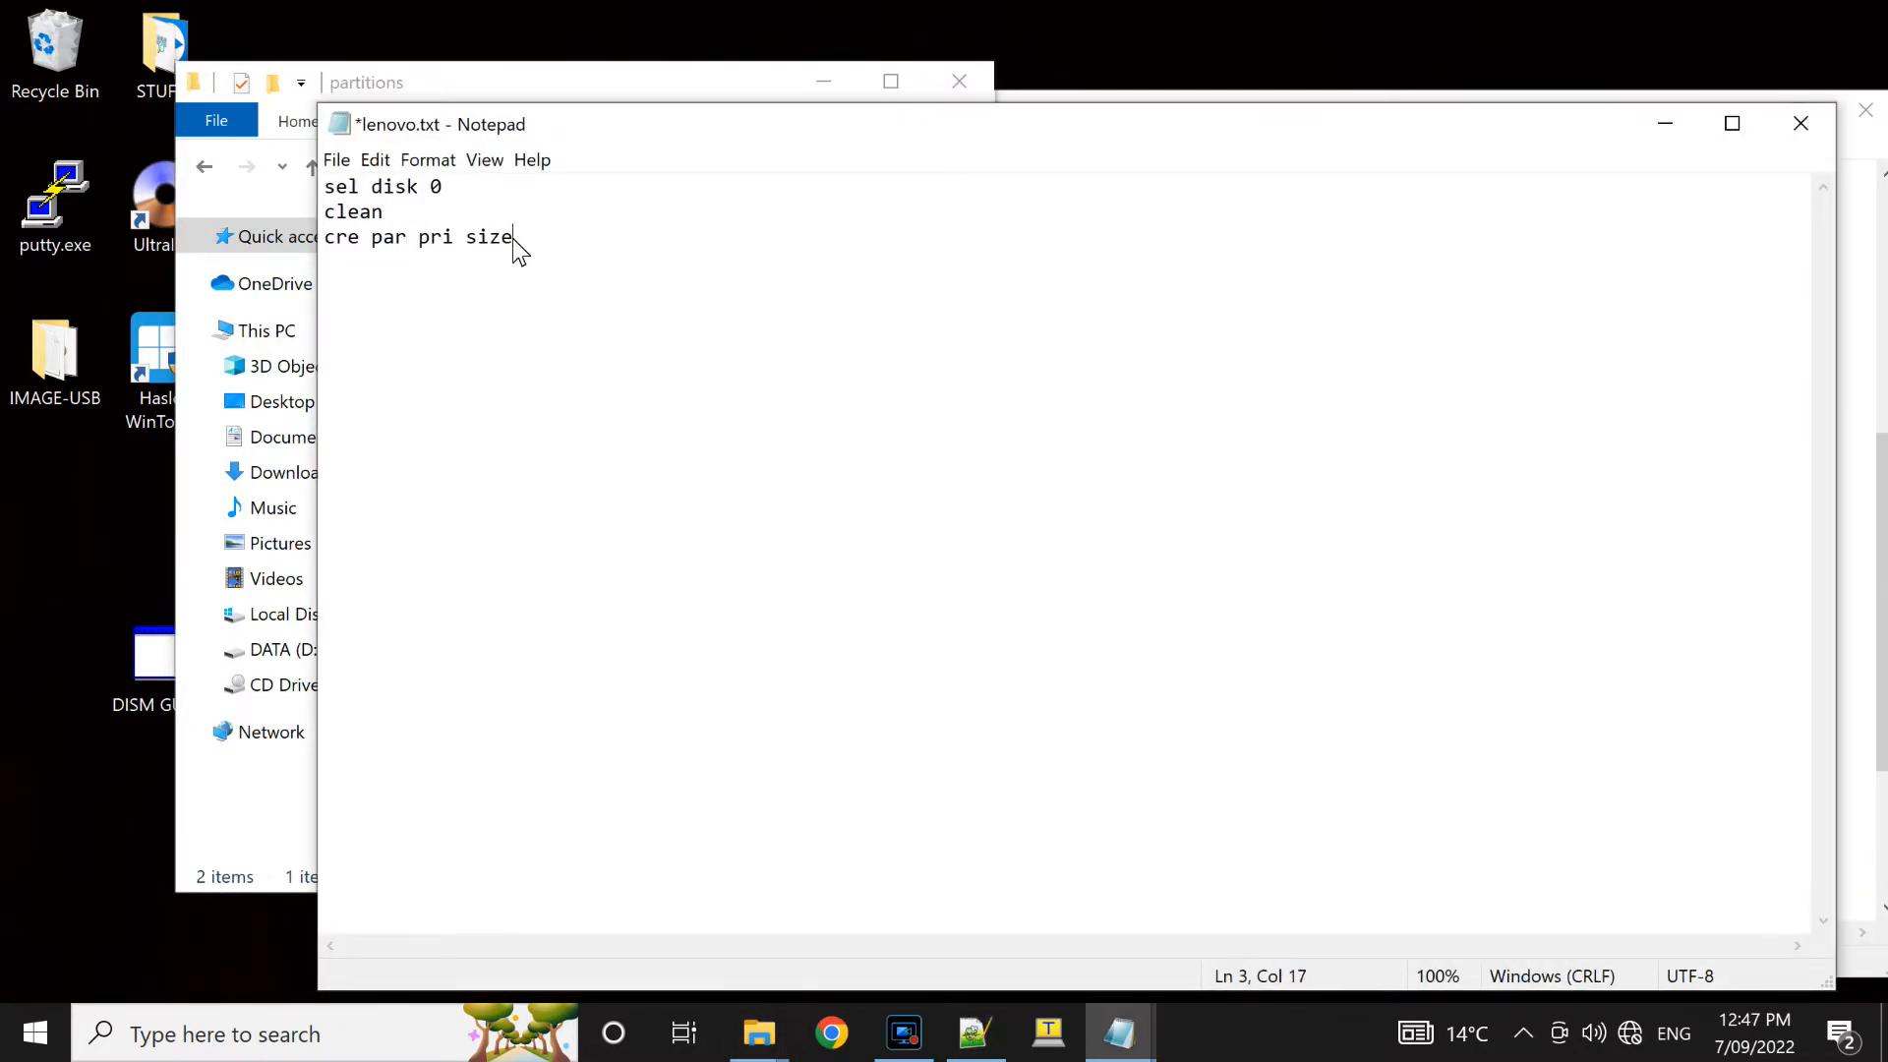
{"action": "type", "text": "=30000"}
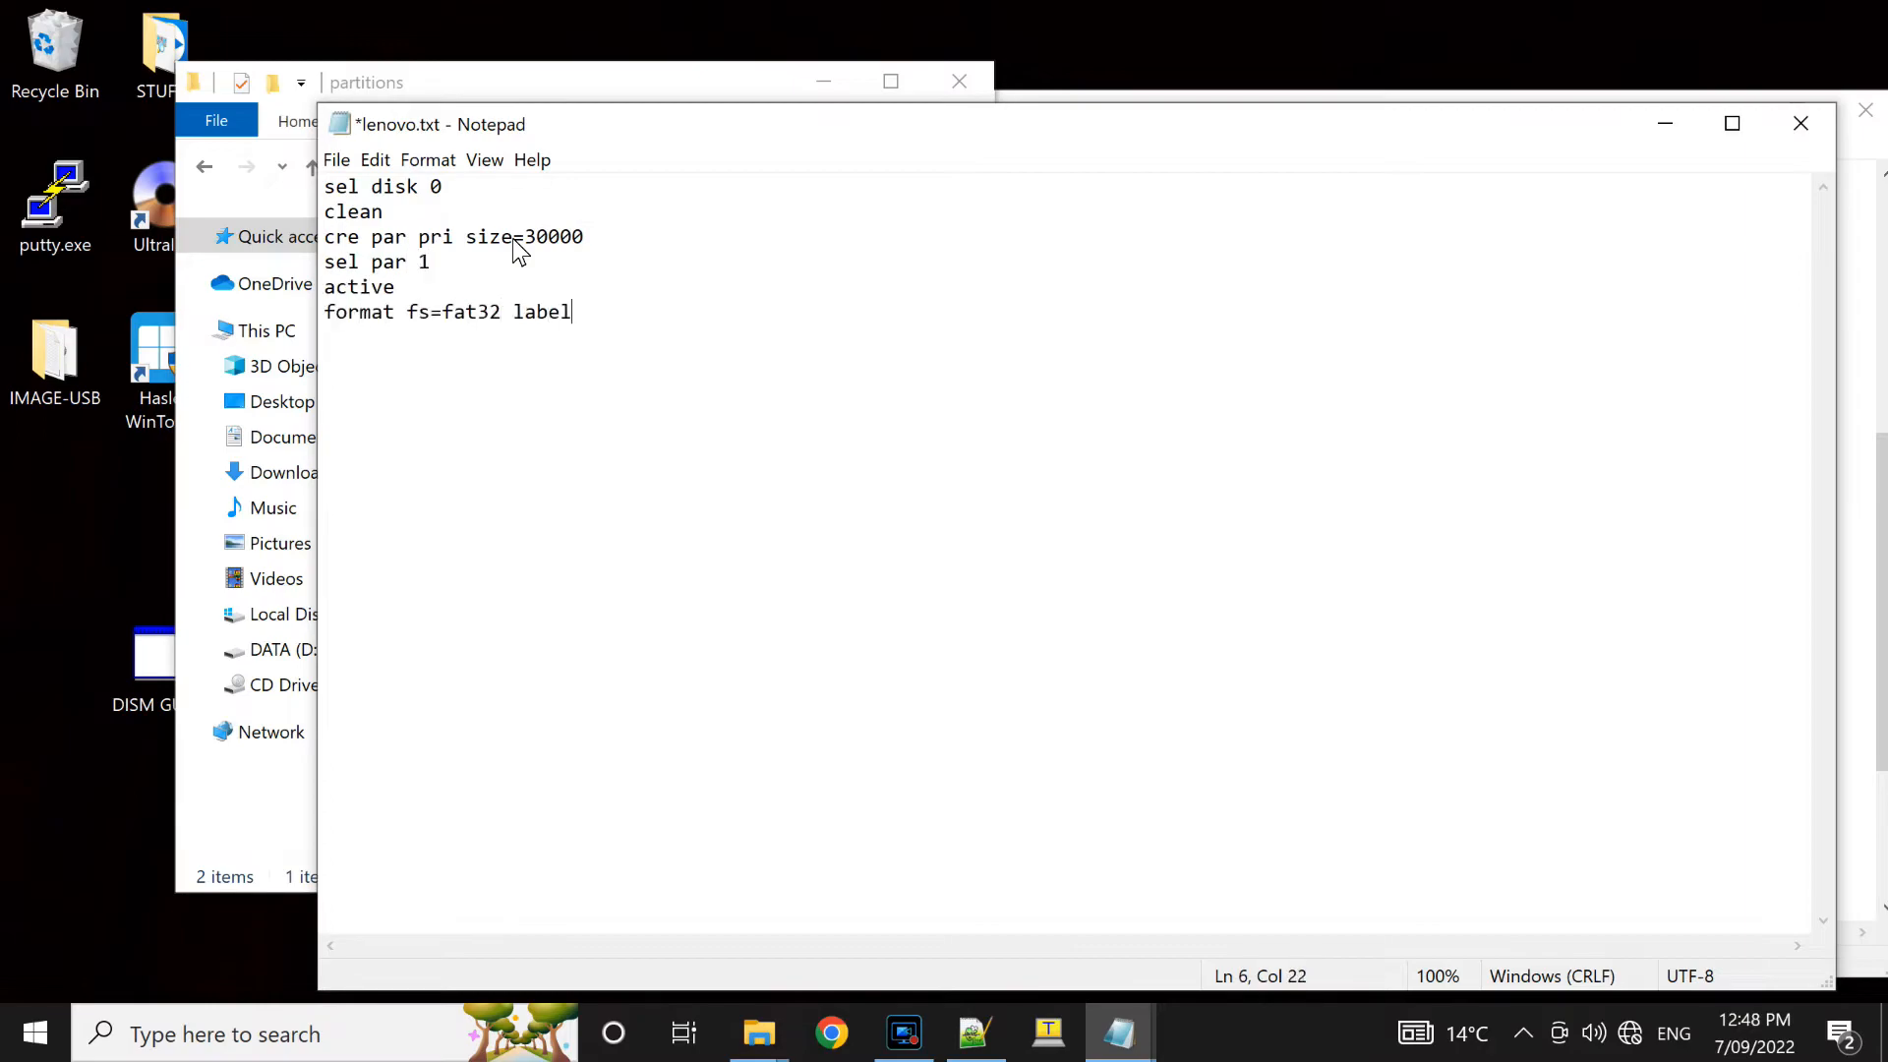
{"action": "type", "text": "=LDIAGBOOTAB quick"}
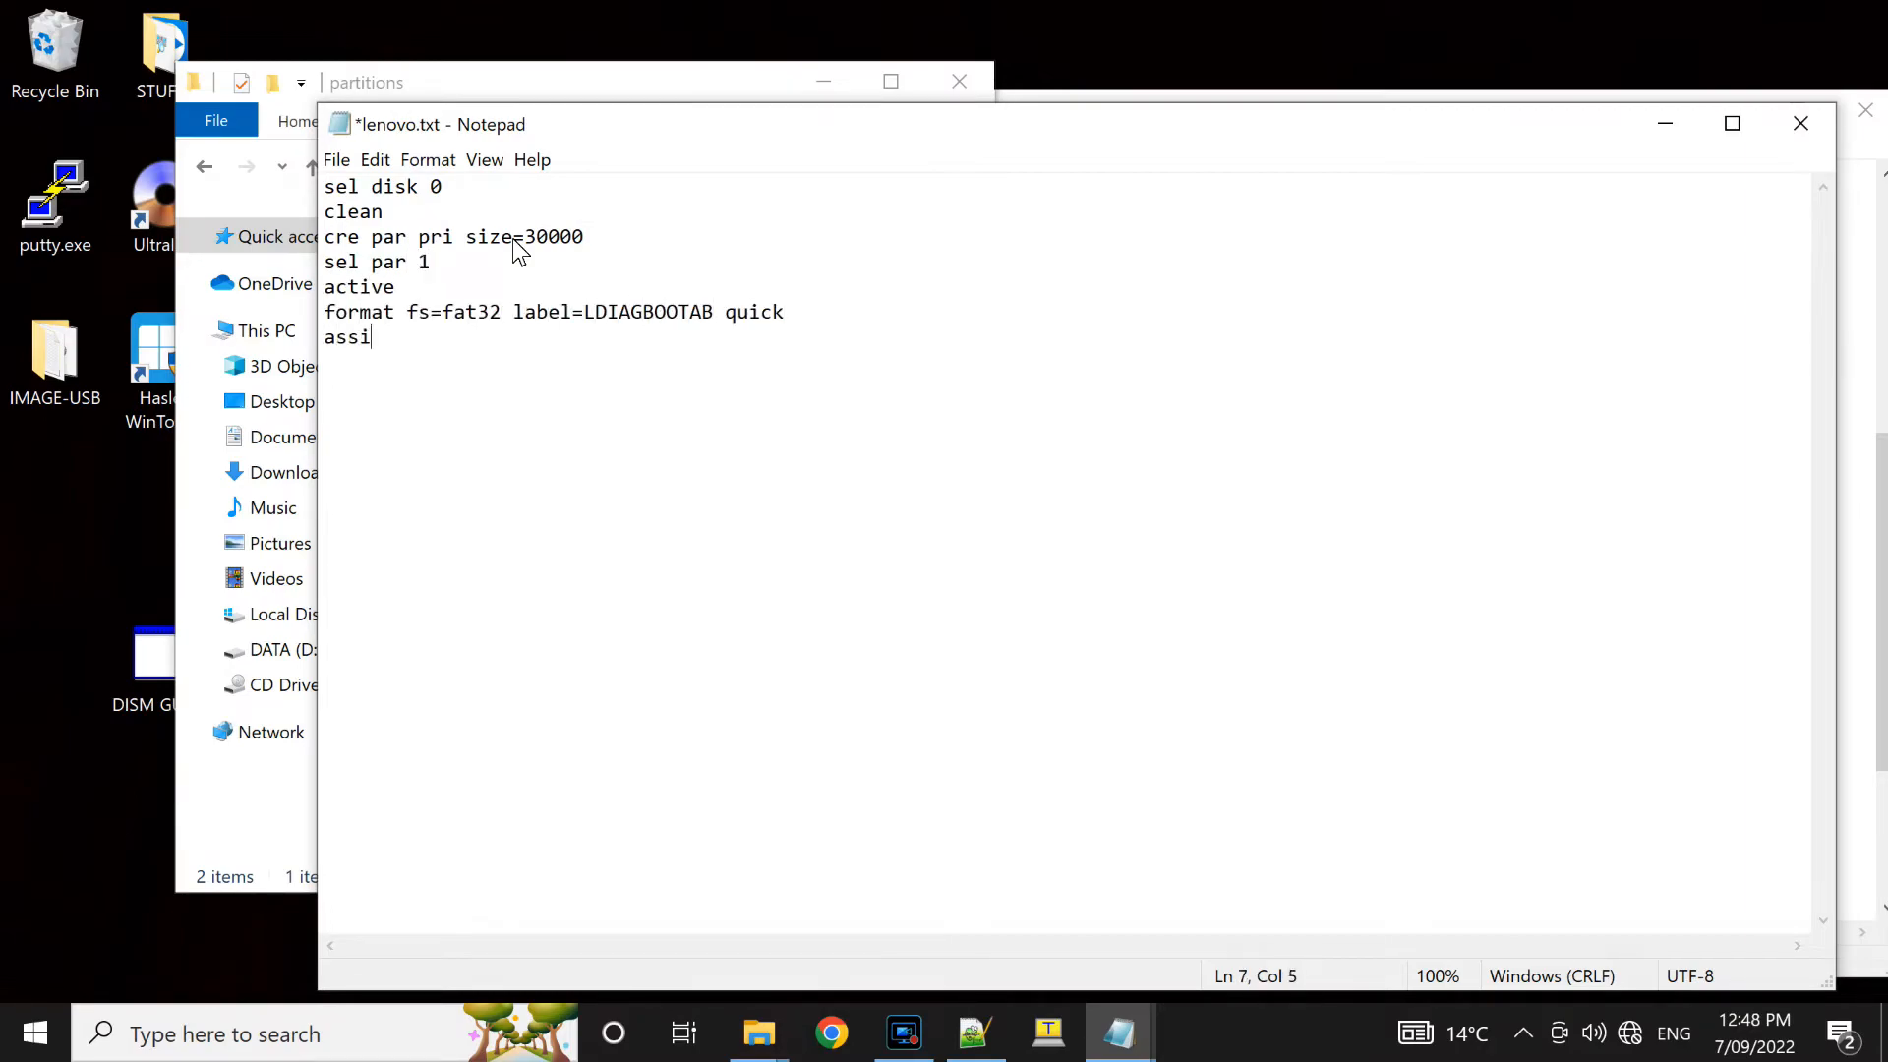
{"action": "left_click", "coordinate": [336, 159]}
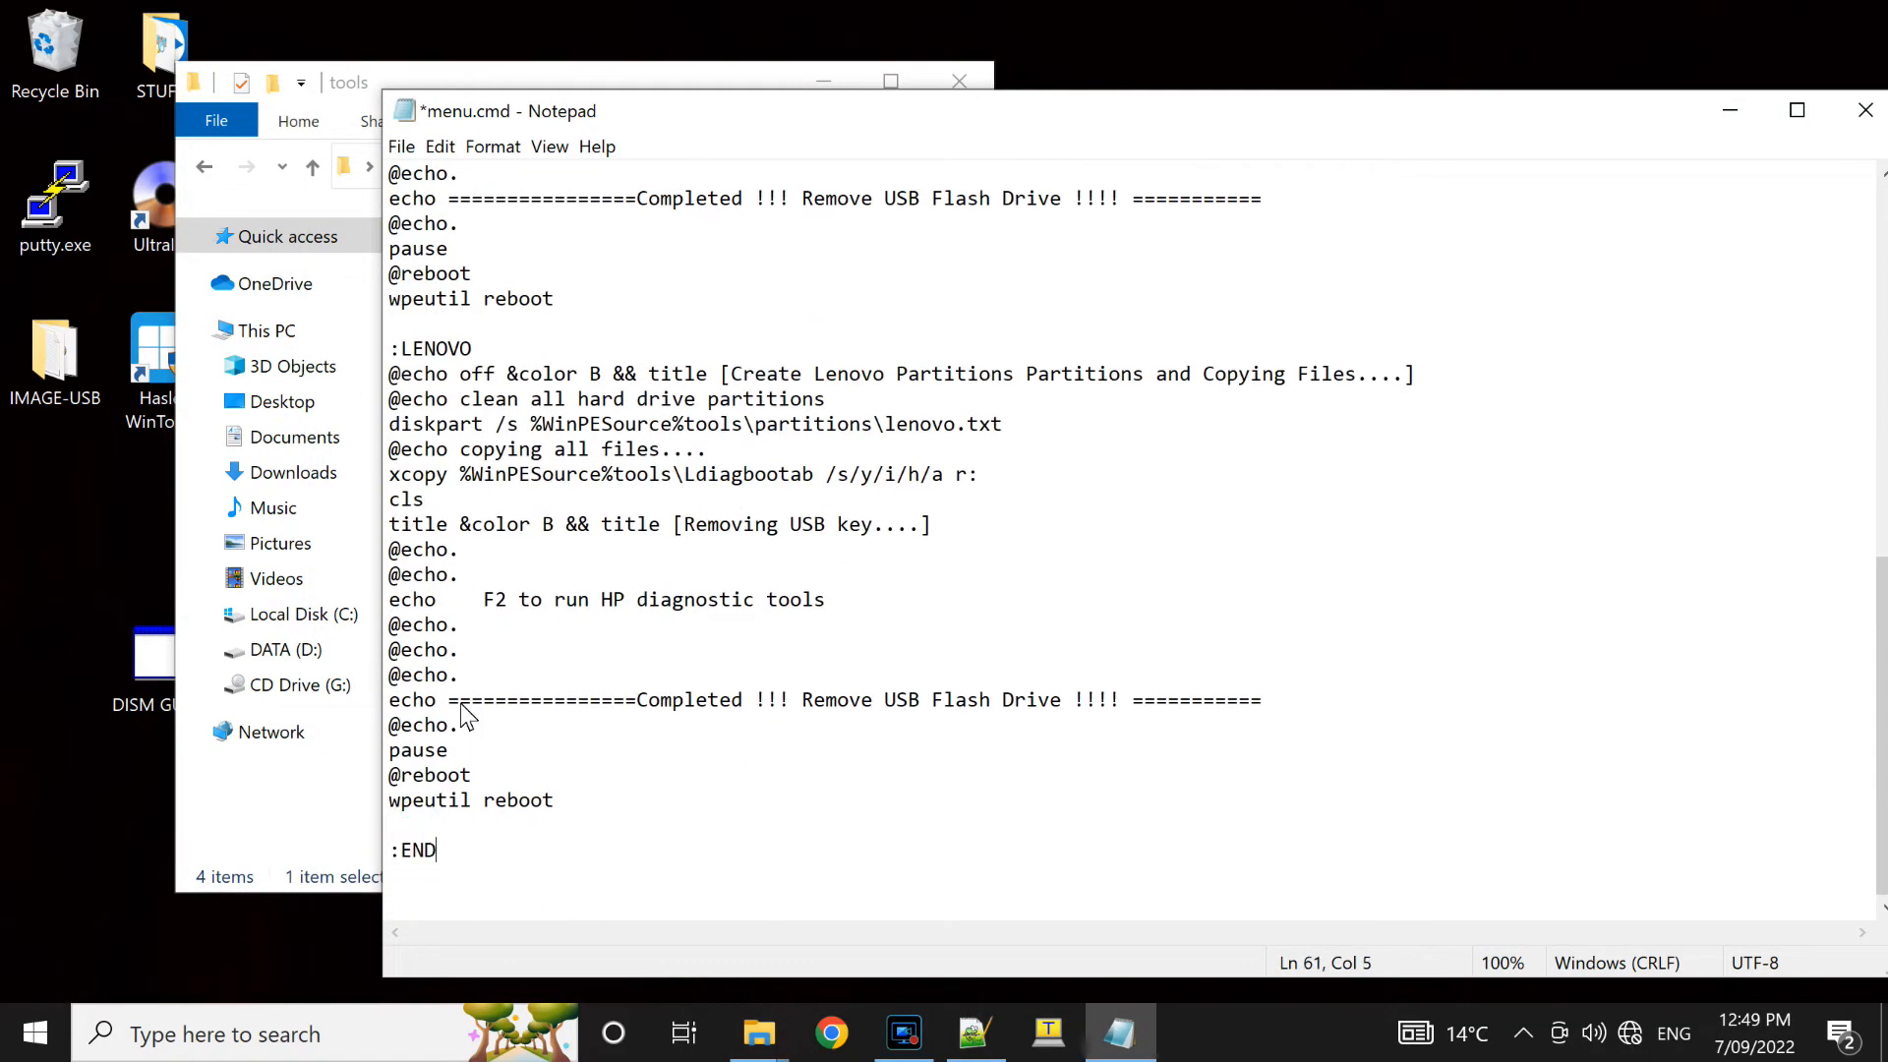
{"action": "type", "text": "@echo Press any key to shutdown"}
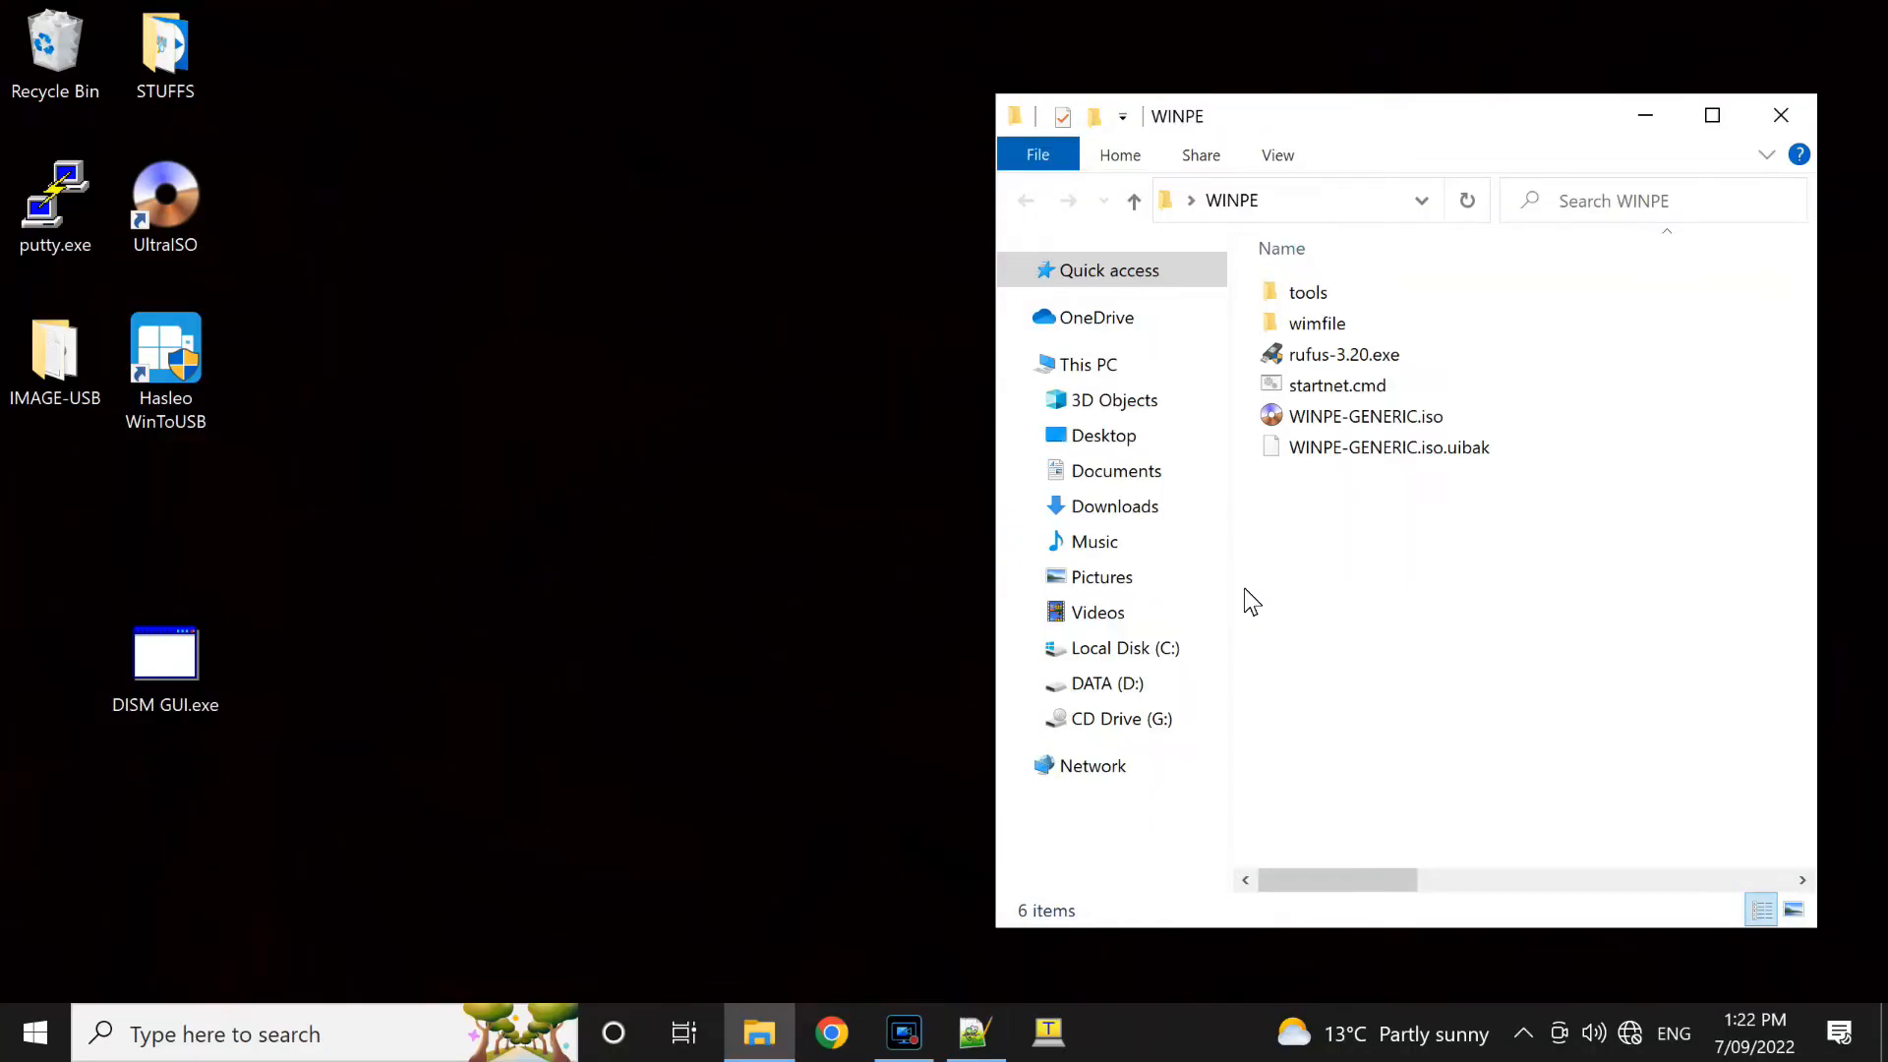
{"action": "right_click", "coordinate": [1338, 384]}
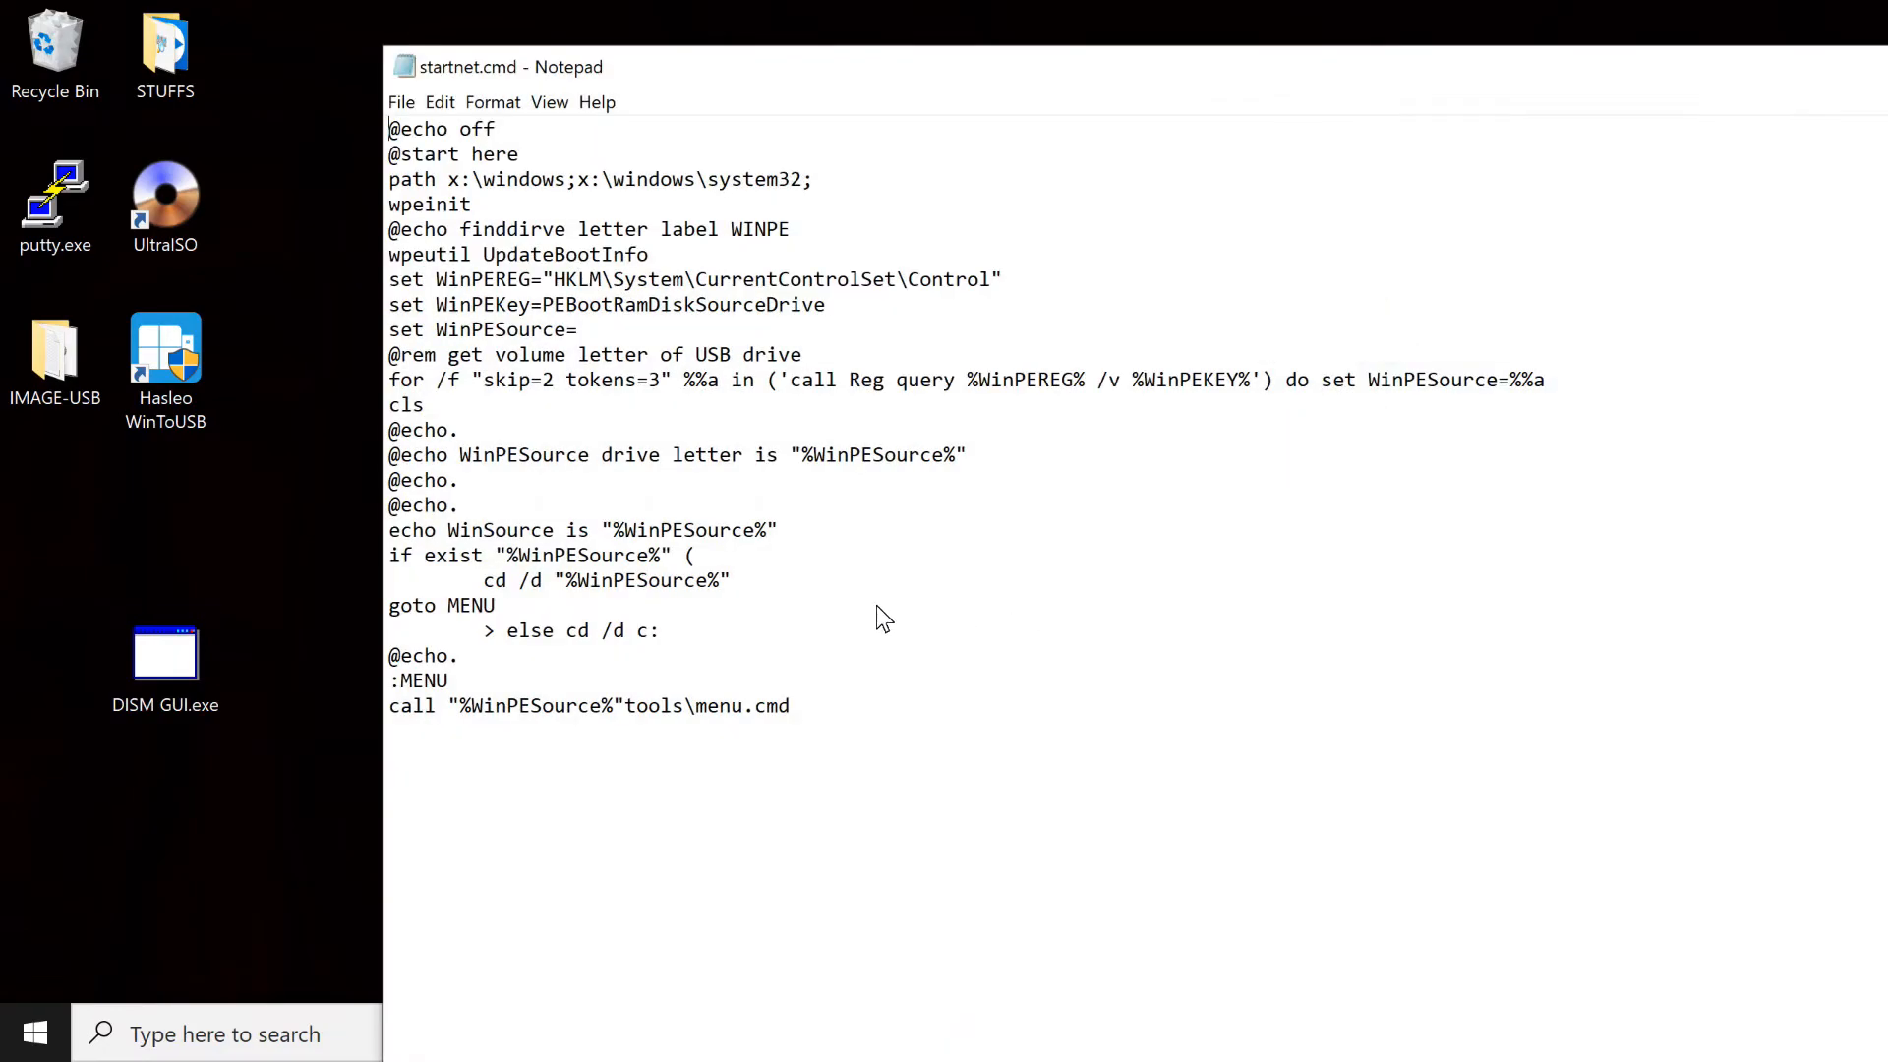
{"action": "mouse_move", "coordinate": [499, 587]}
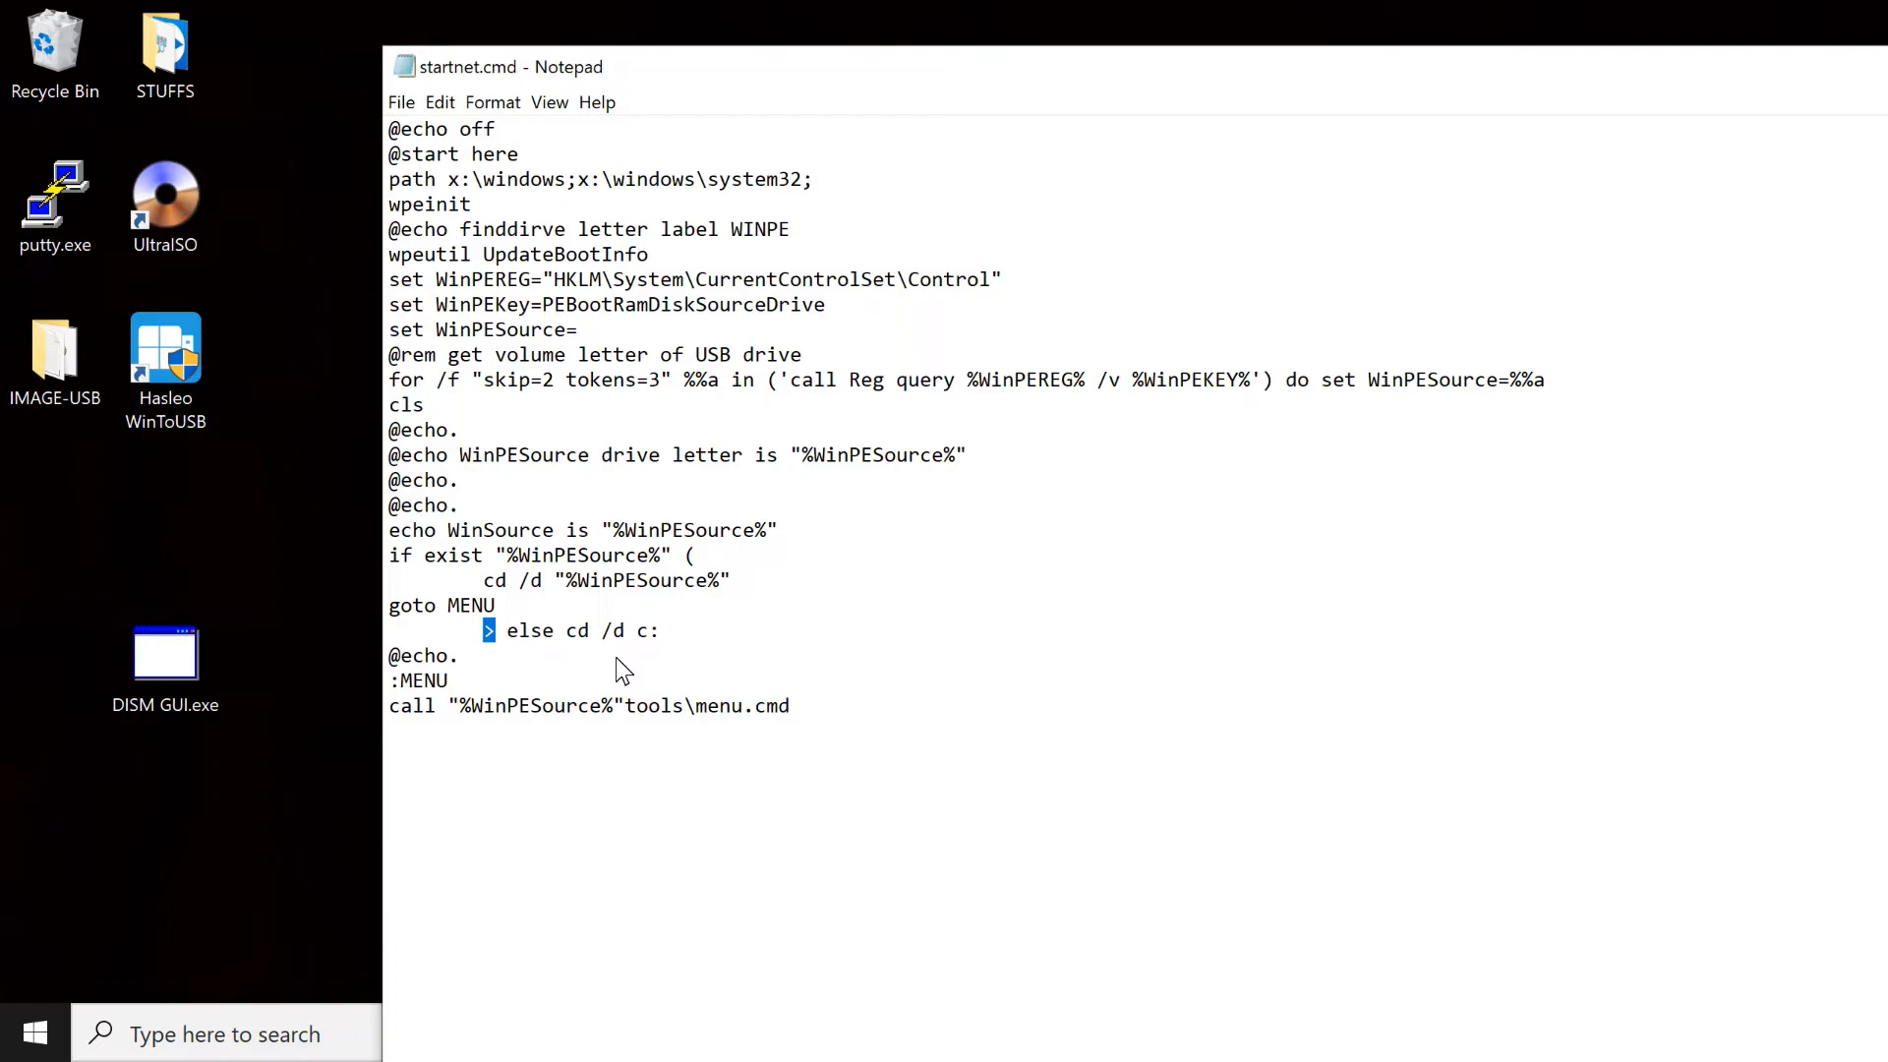
{"action": "type", "text": ")"}
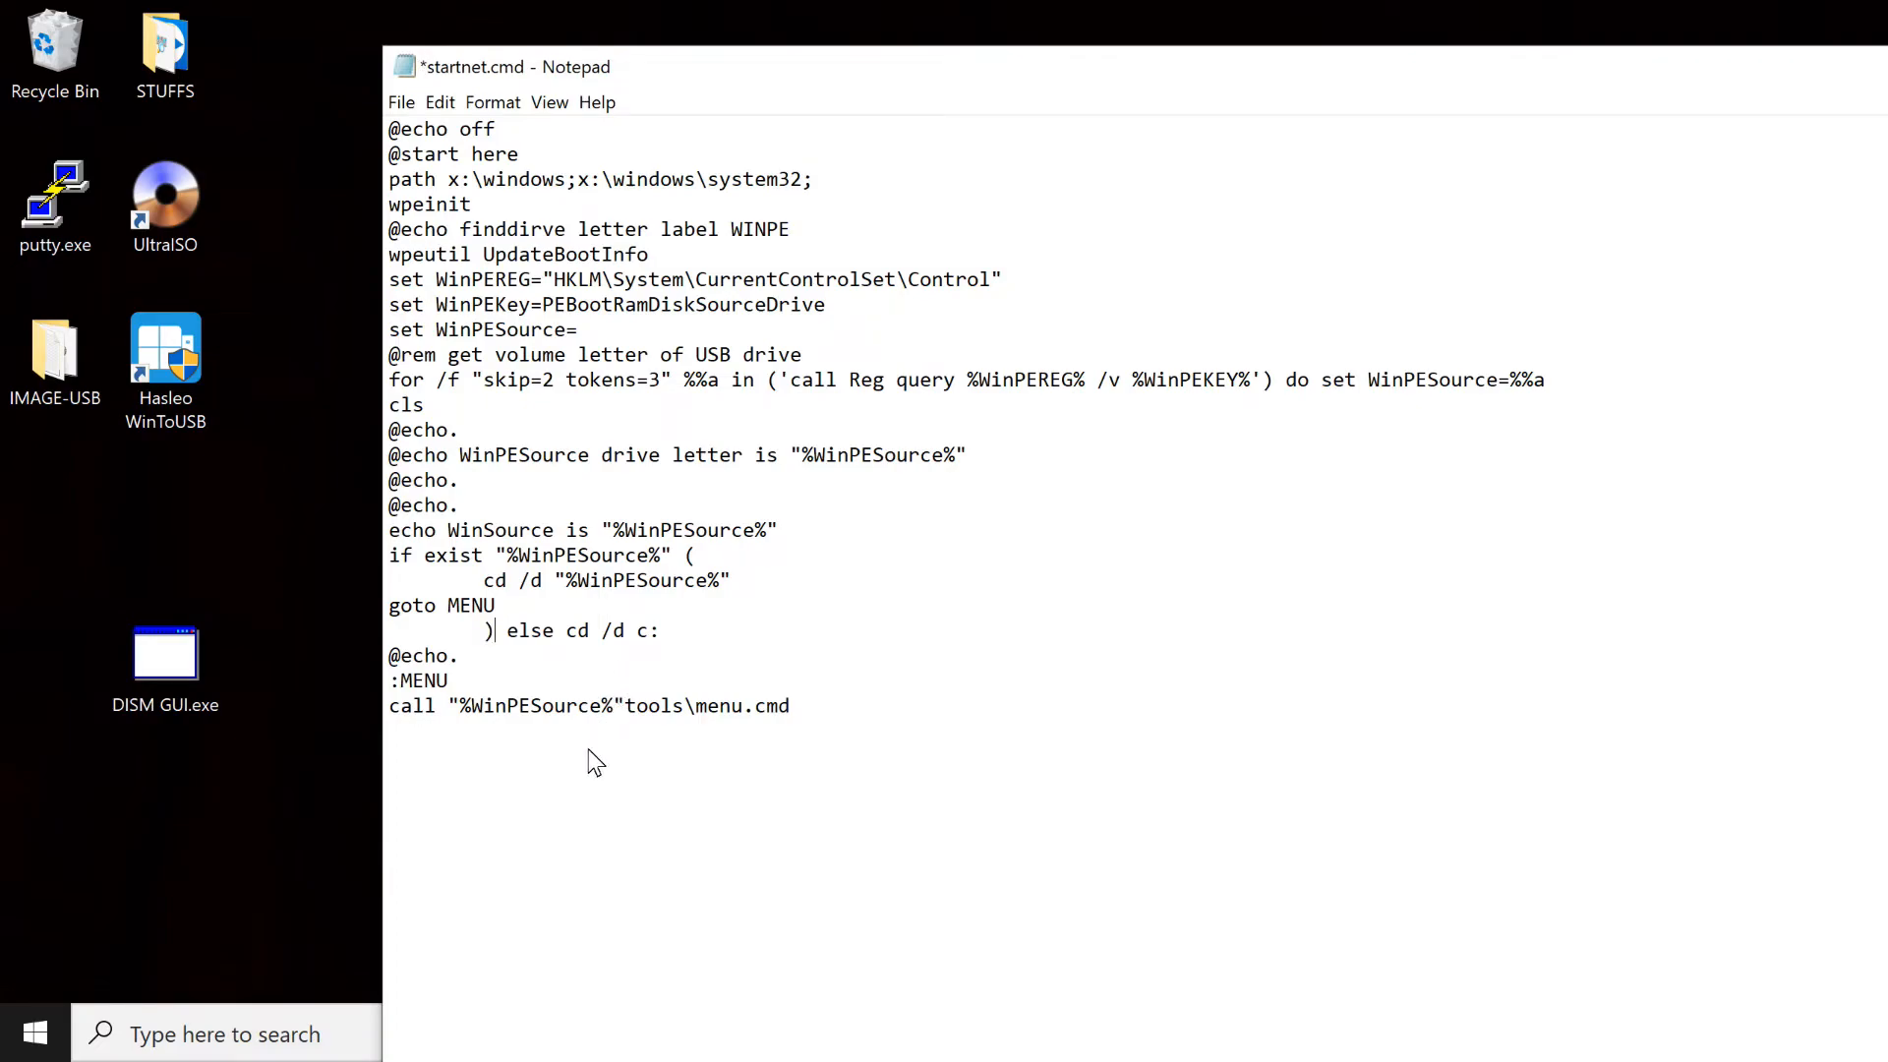
{"action": "mouse_move", "coordinate": [546, 472]}
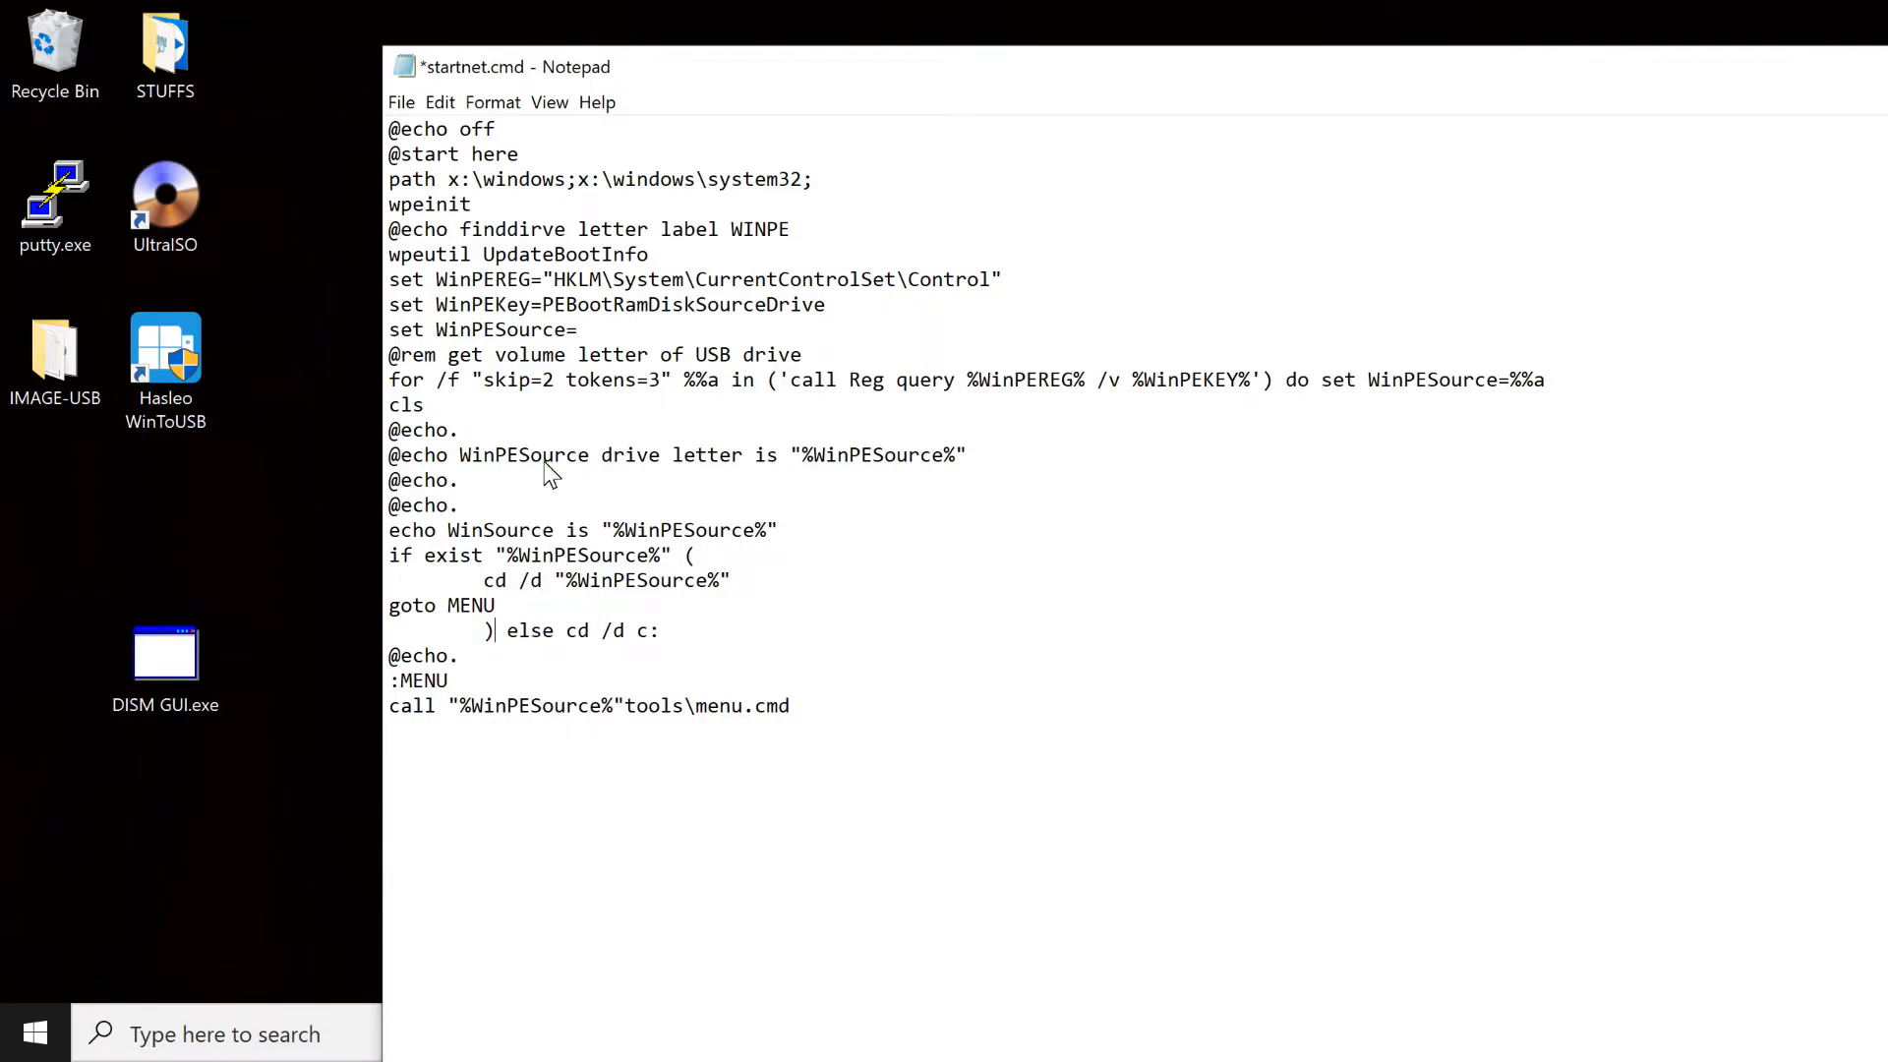
{"action": "mouse_move", "coordinate": [510, 169]}
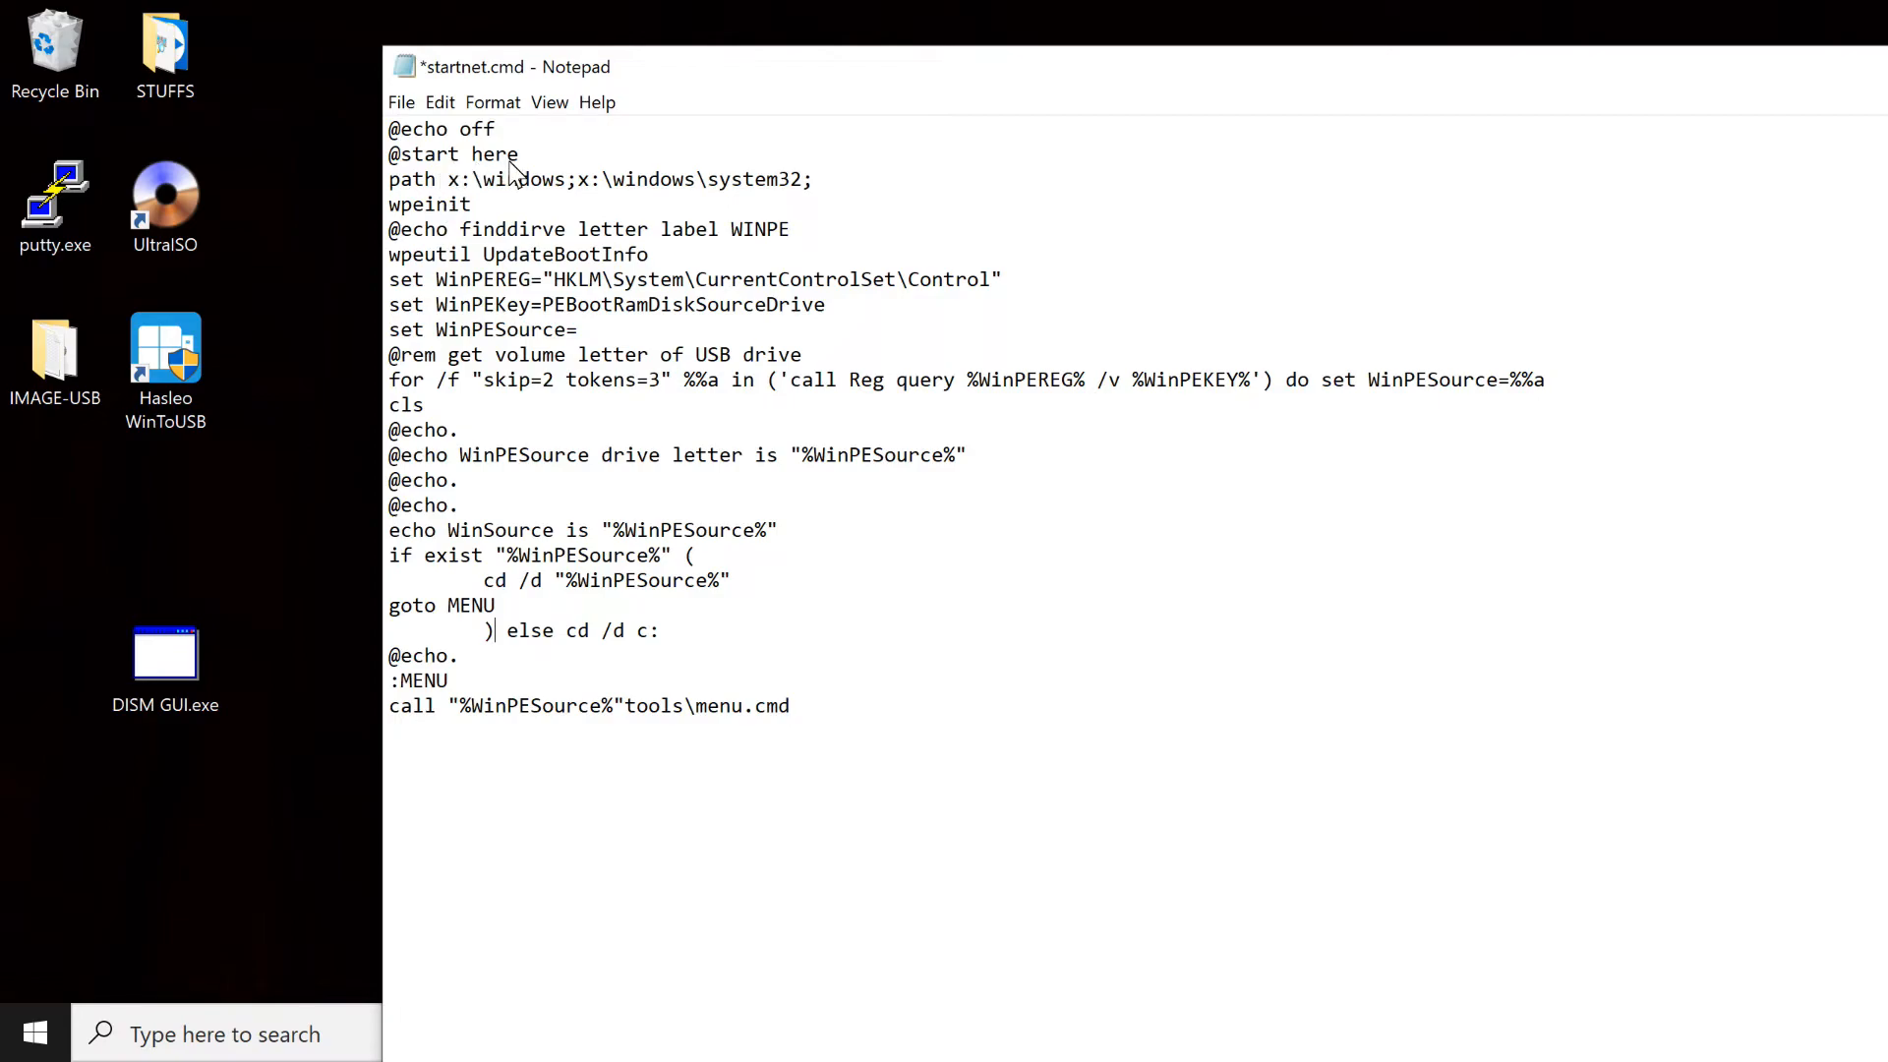
{"action": "double_click", "coordinate": [454, 153]}
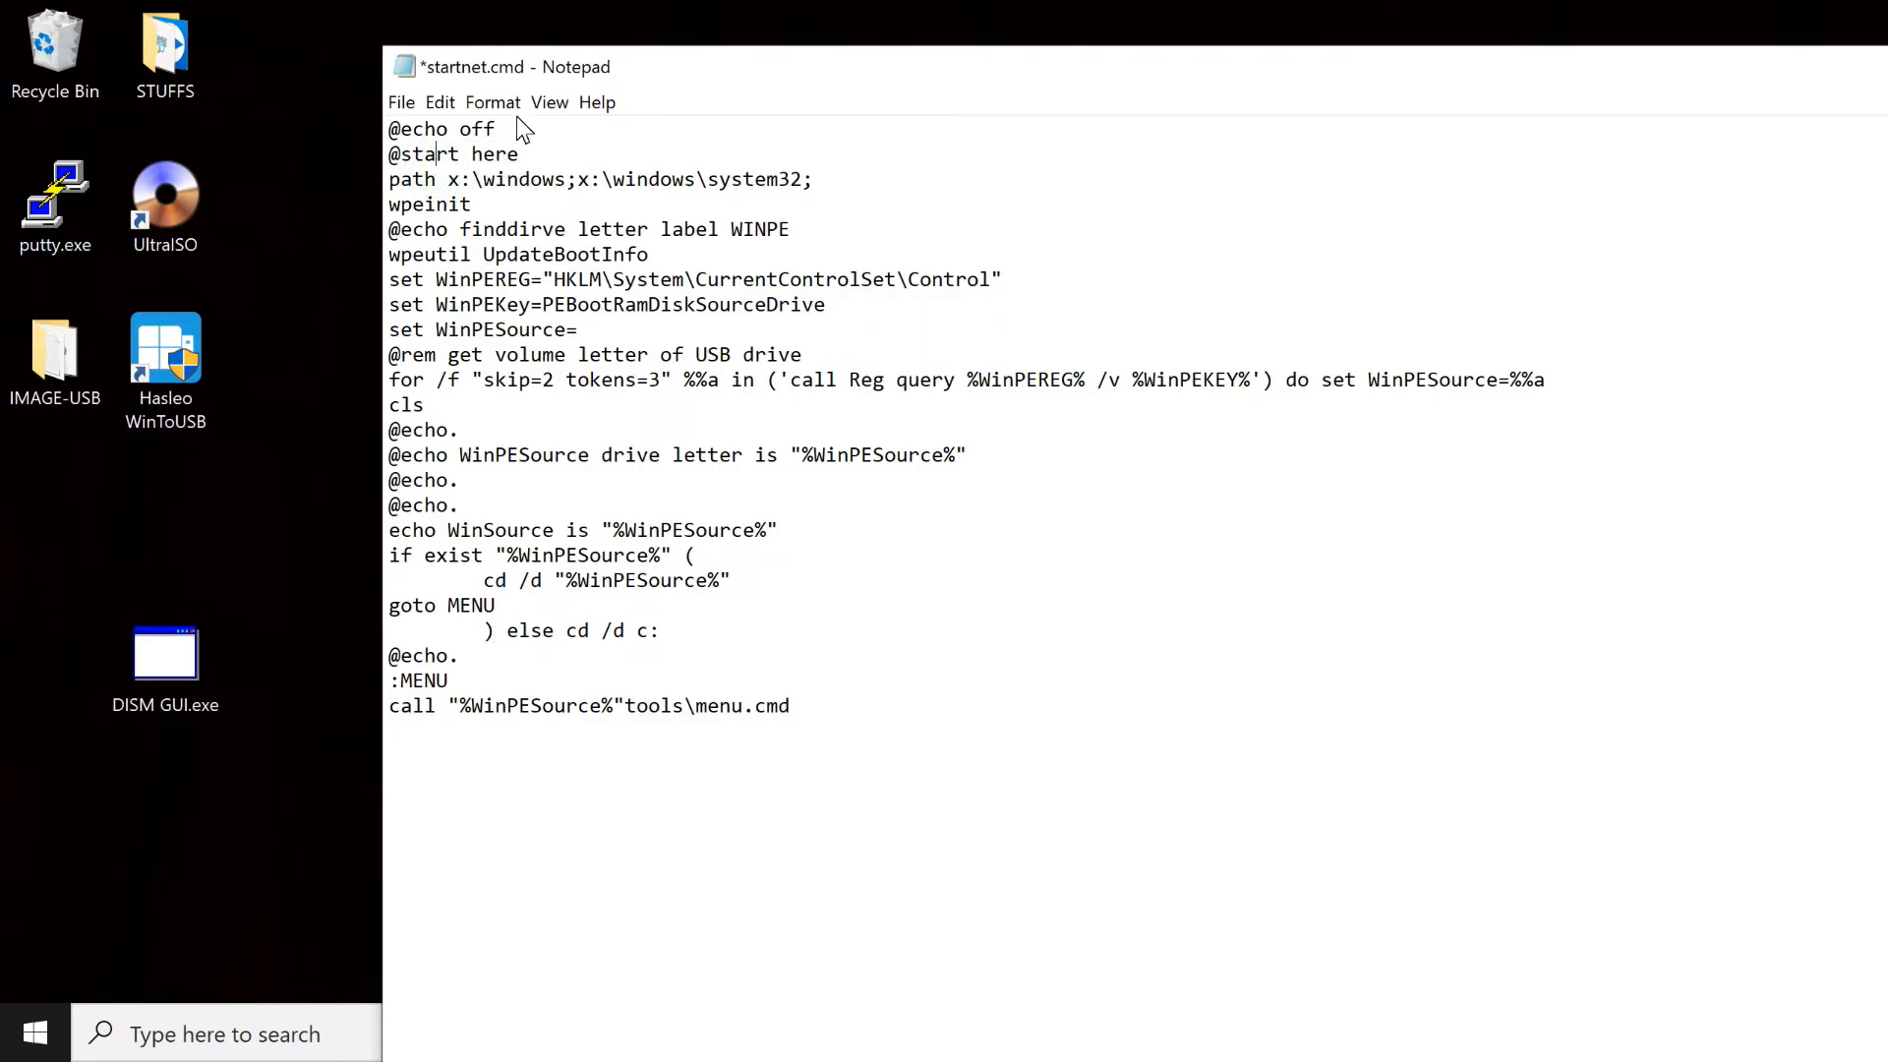
{"action": "type", "text": "0"}
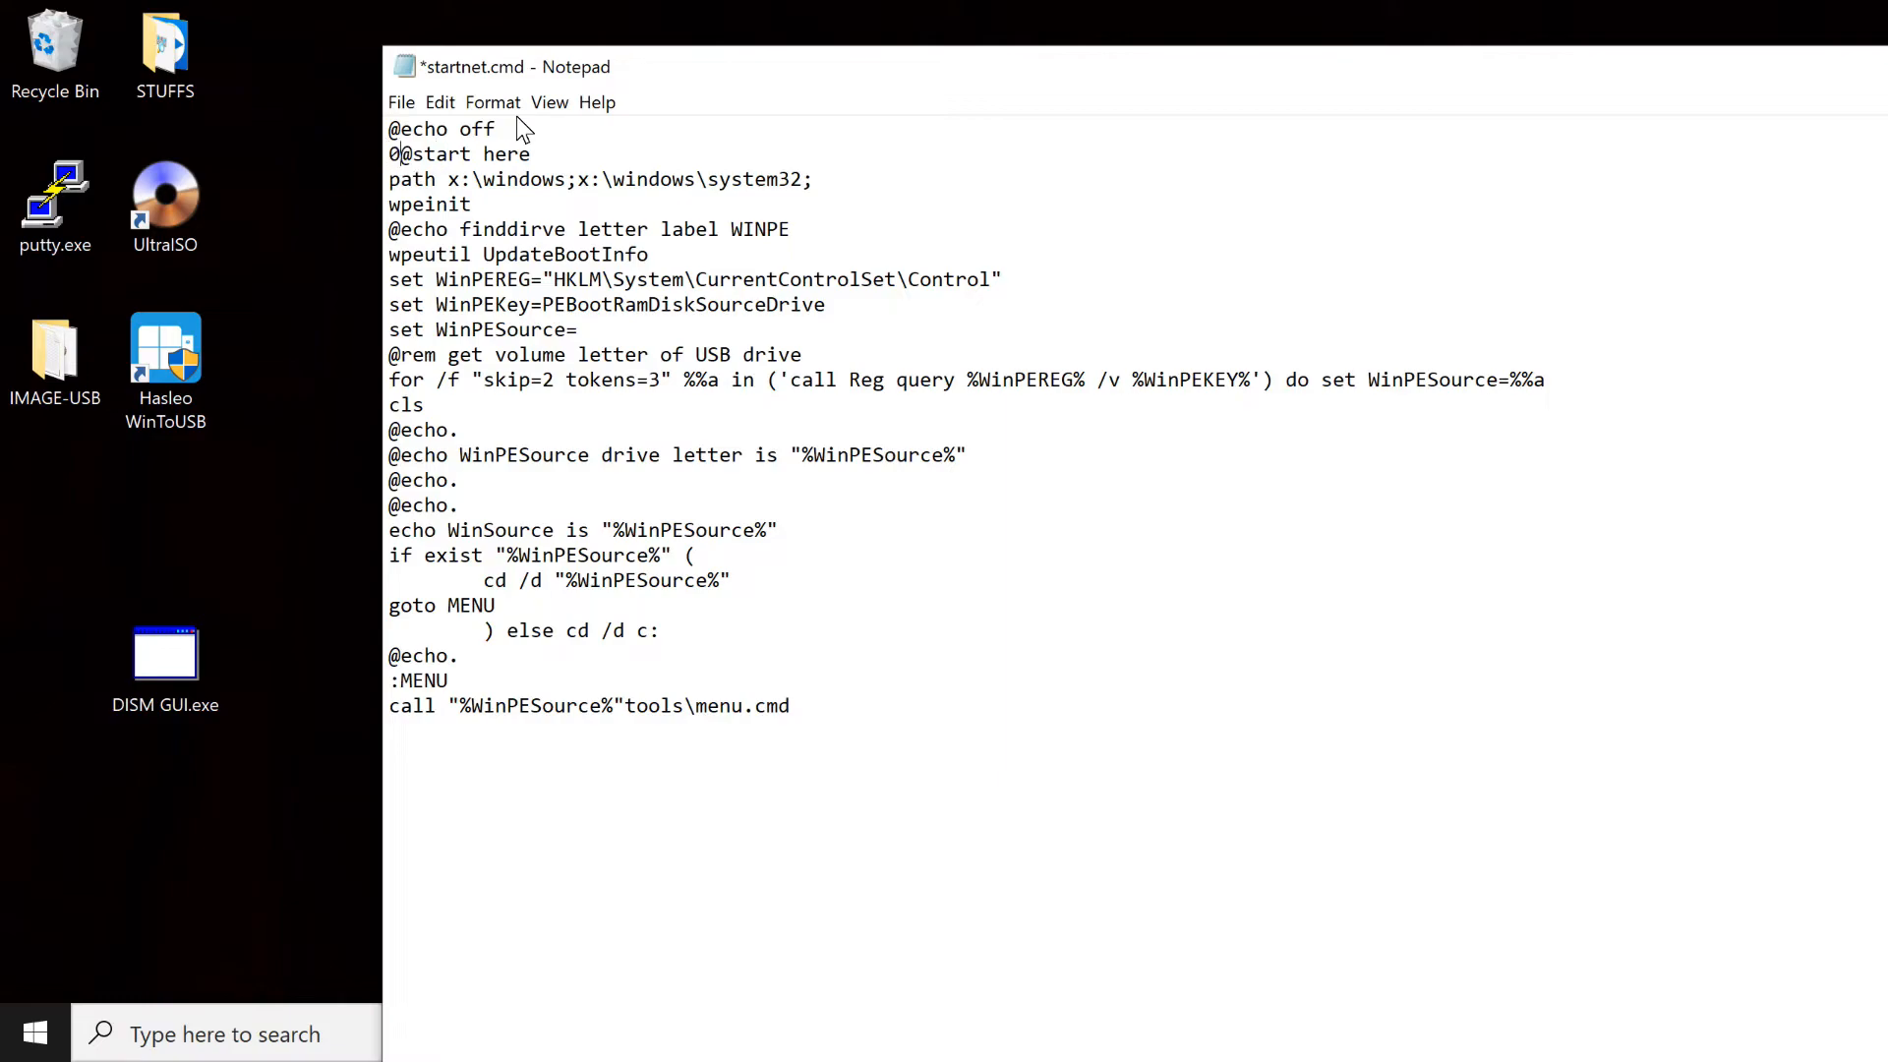
{"action": "key", "text": "Backspace"}
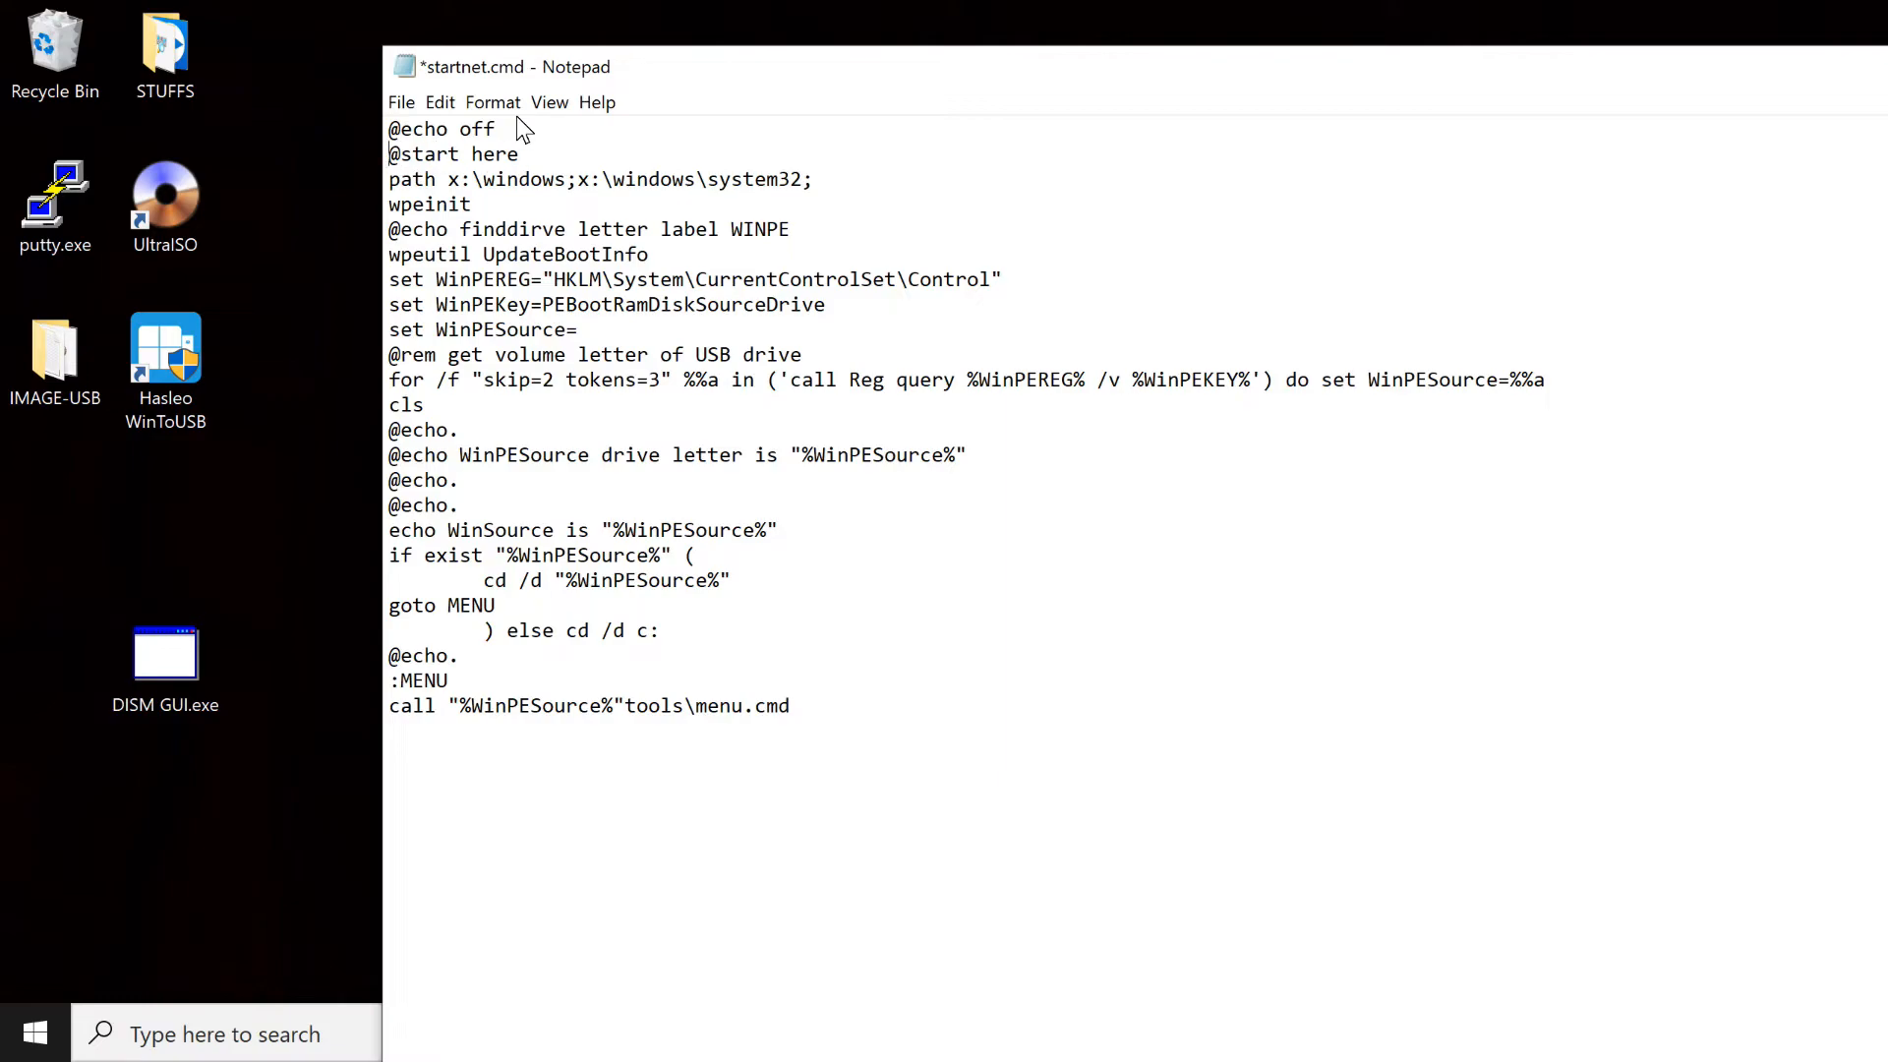
{"action": "type", "text": "E"}
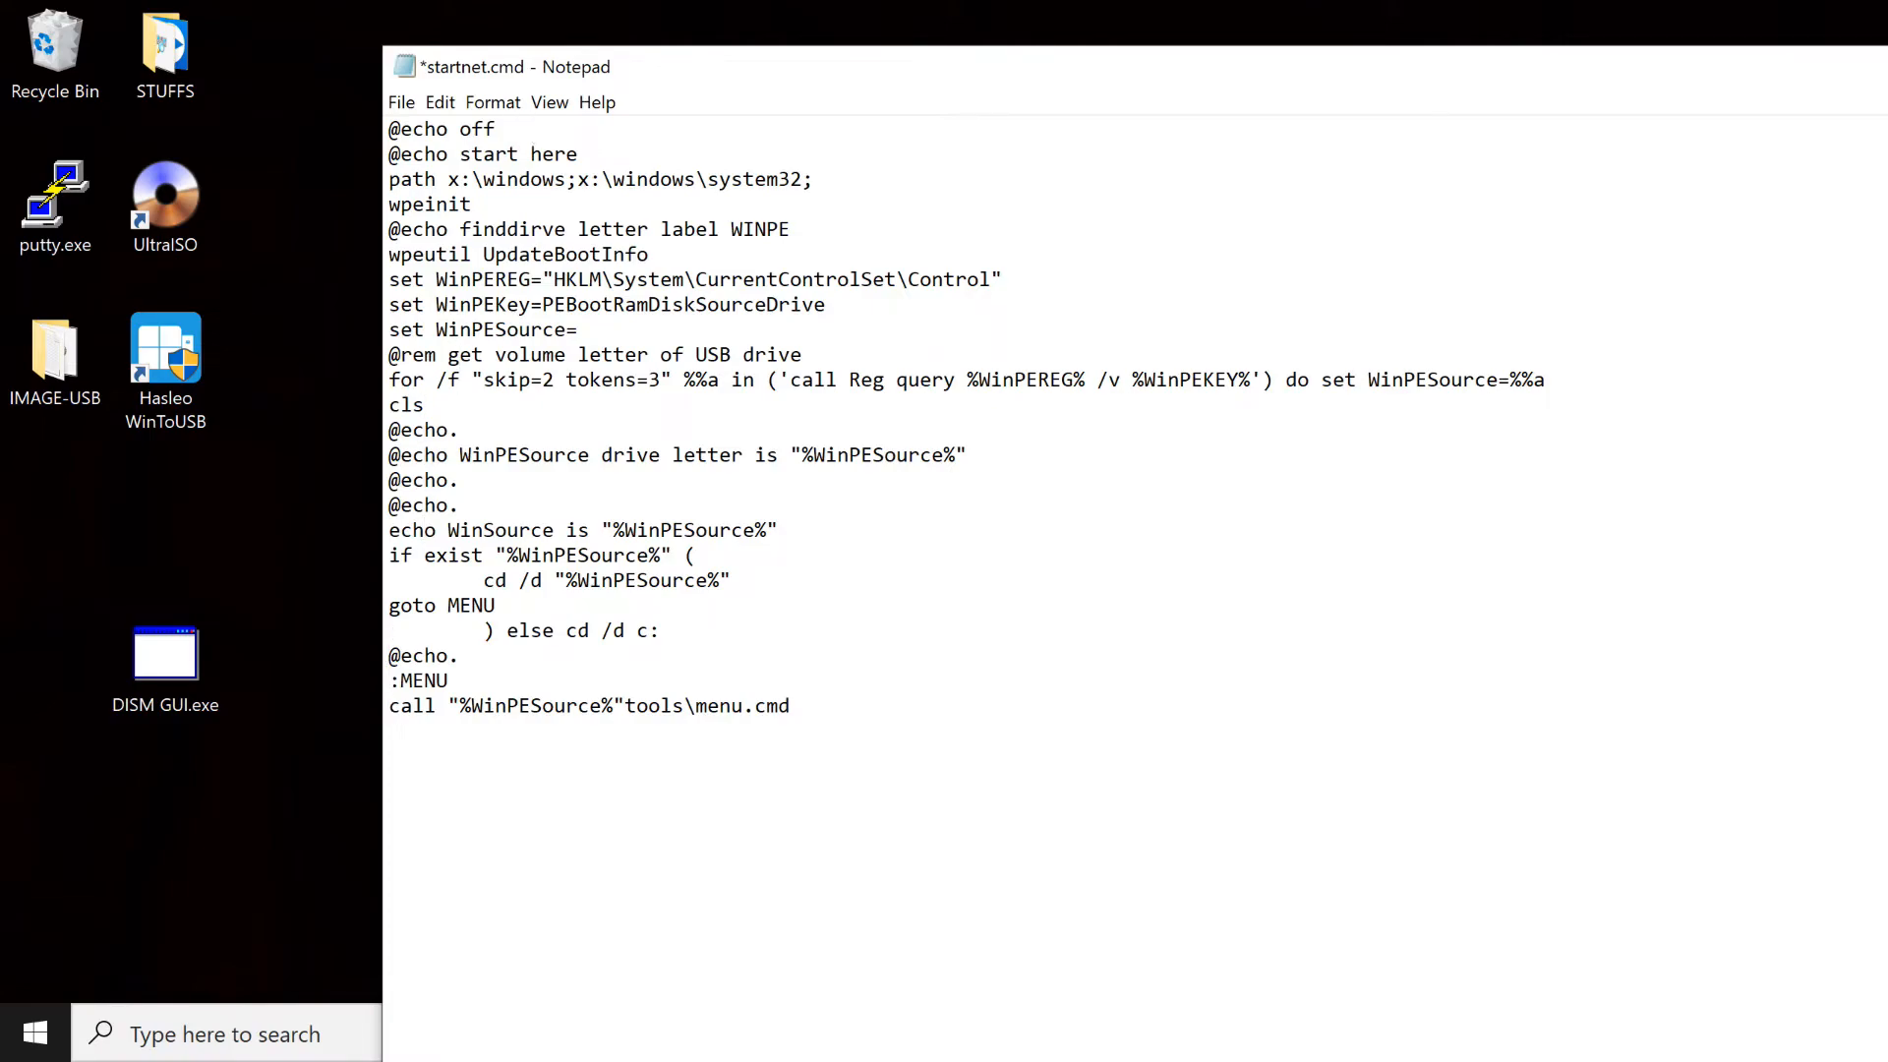
{"action": "left_click", "coordinate": [400, 101]}
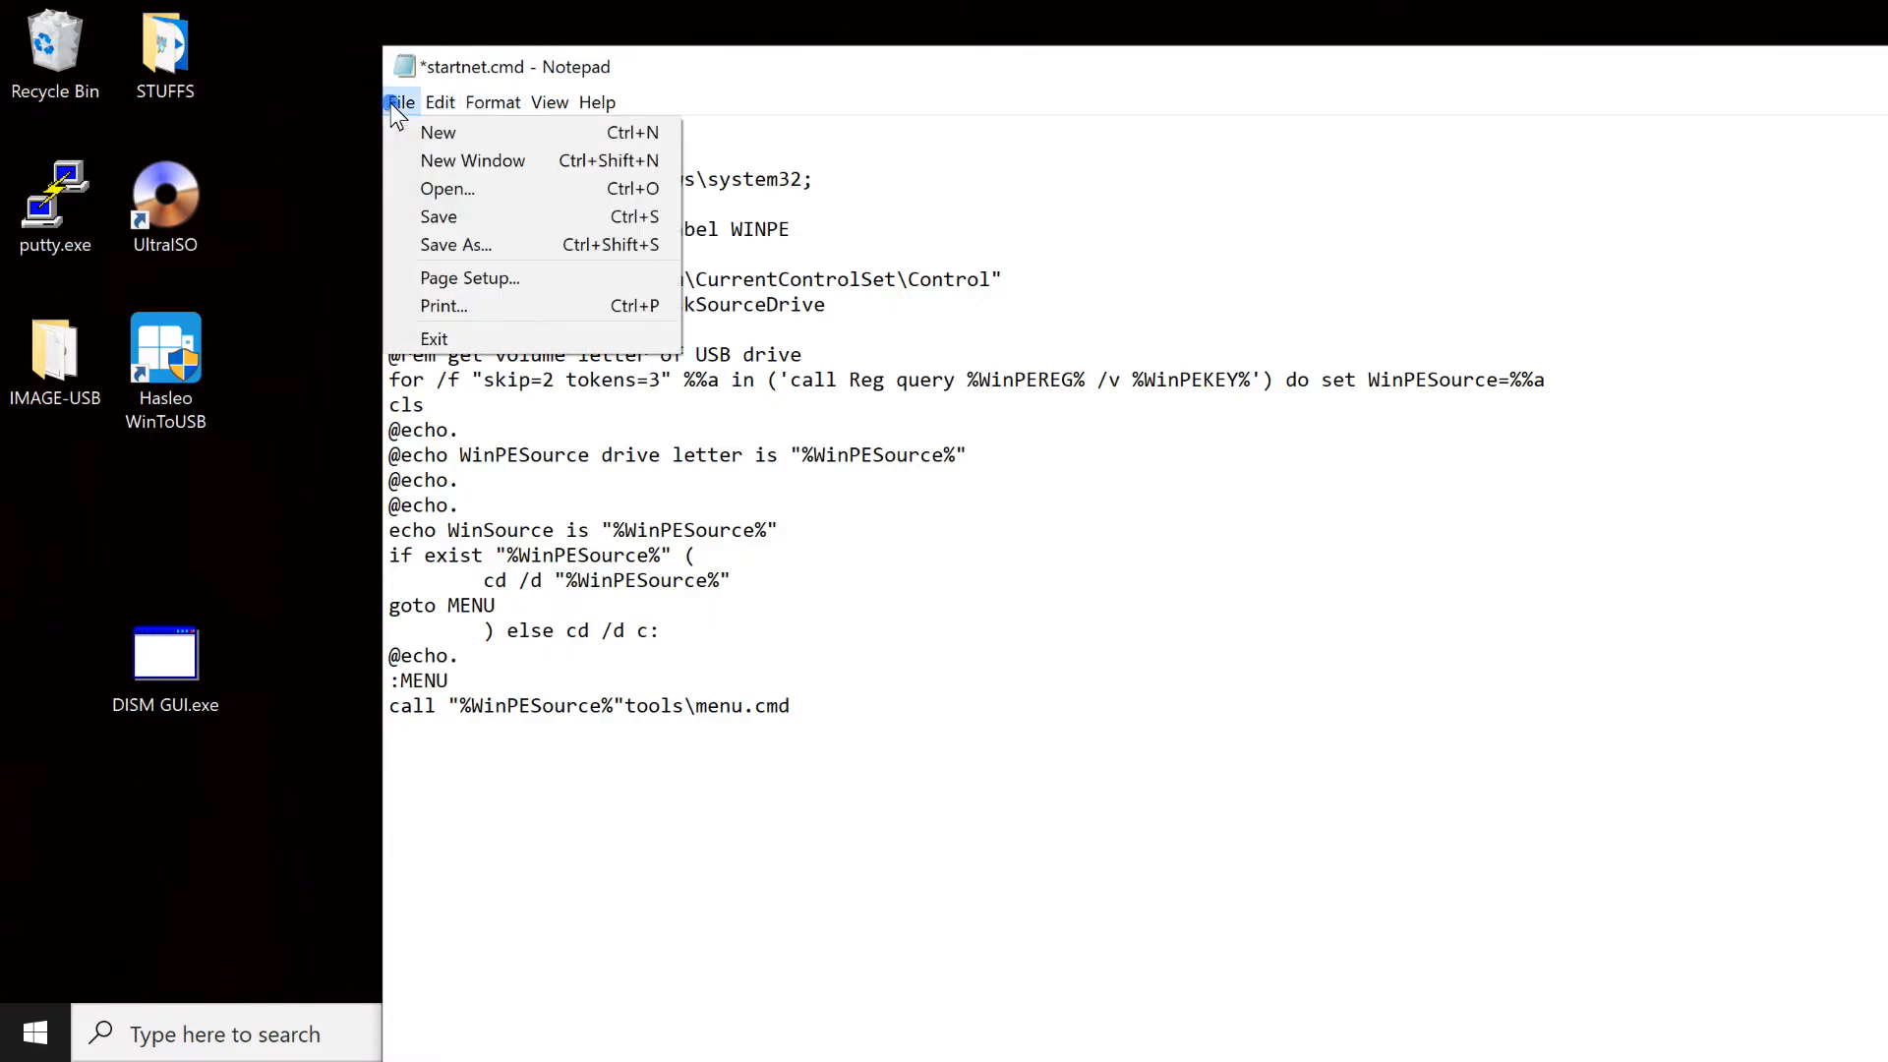
{"action": "left_click", "coordinate": [438, 216]}
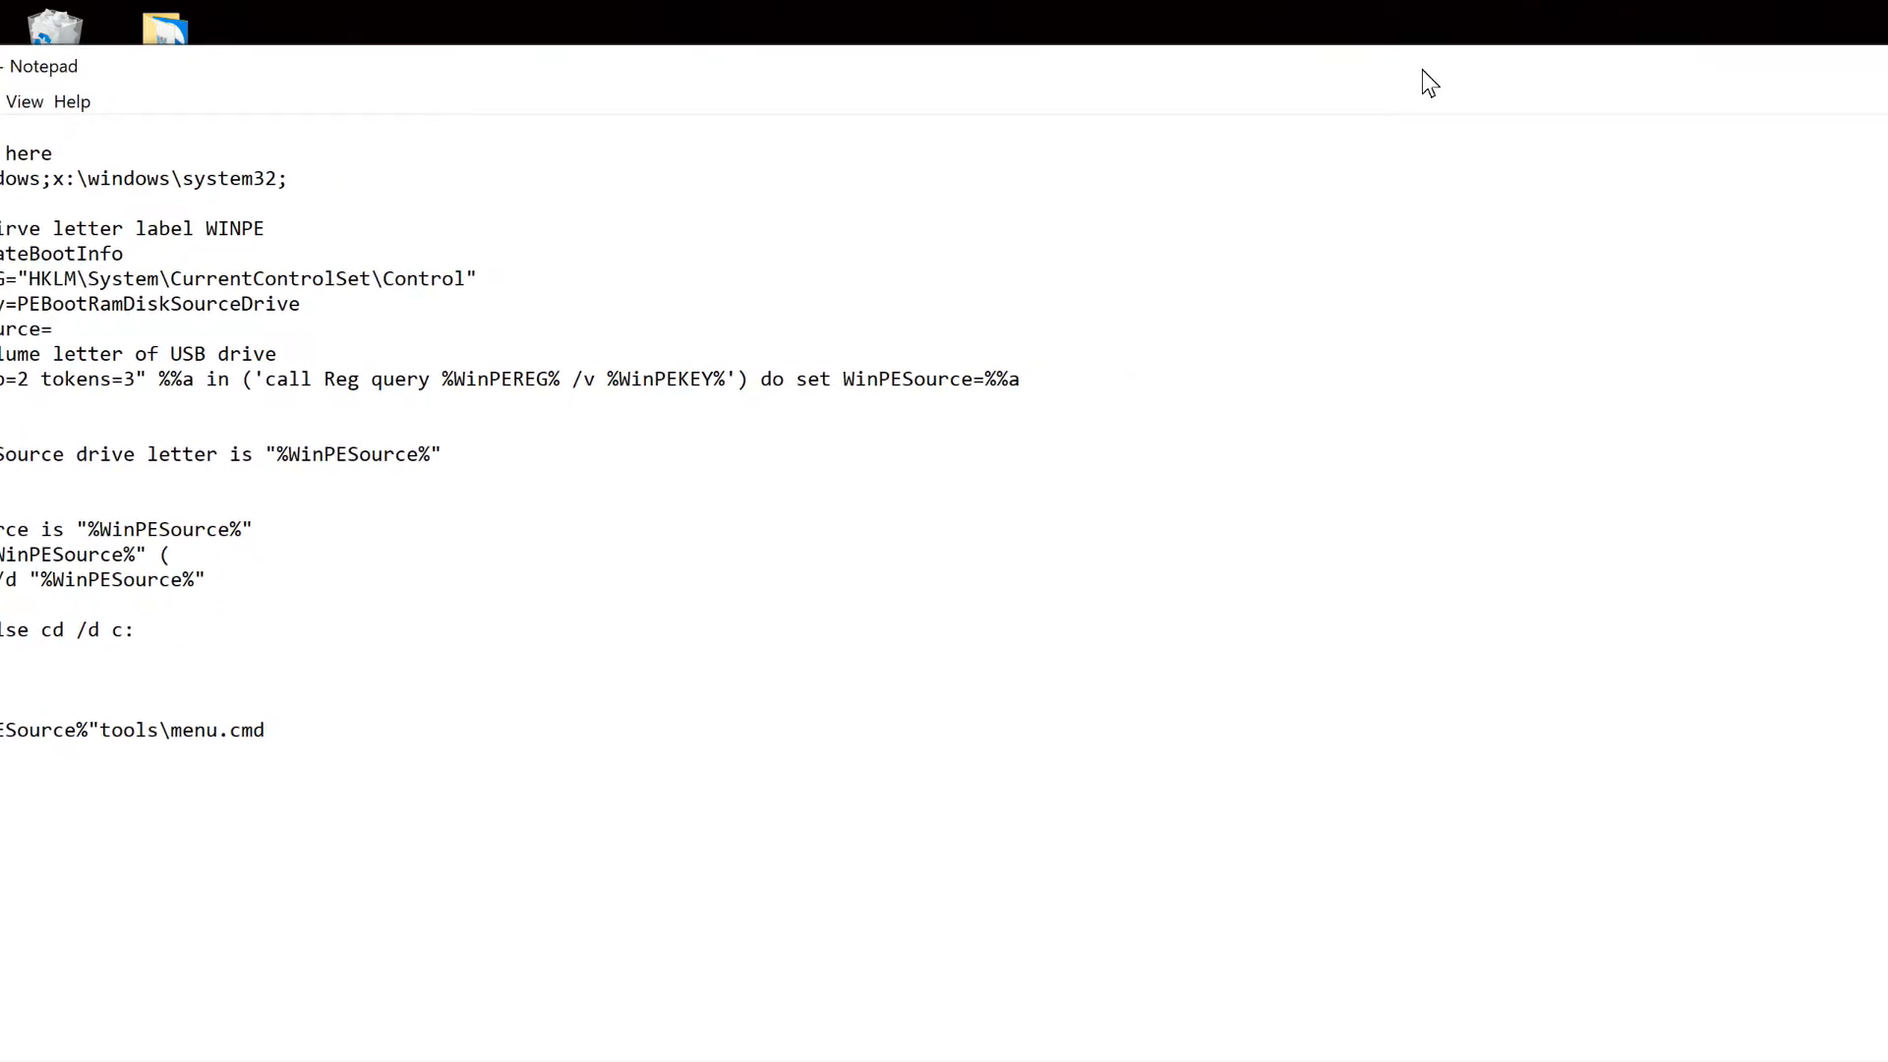
- Exit Notepad and bring up the context menu for the DISM GUI desktop icon
{"action": "left_click", "coordinate": [32, 102]}
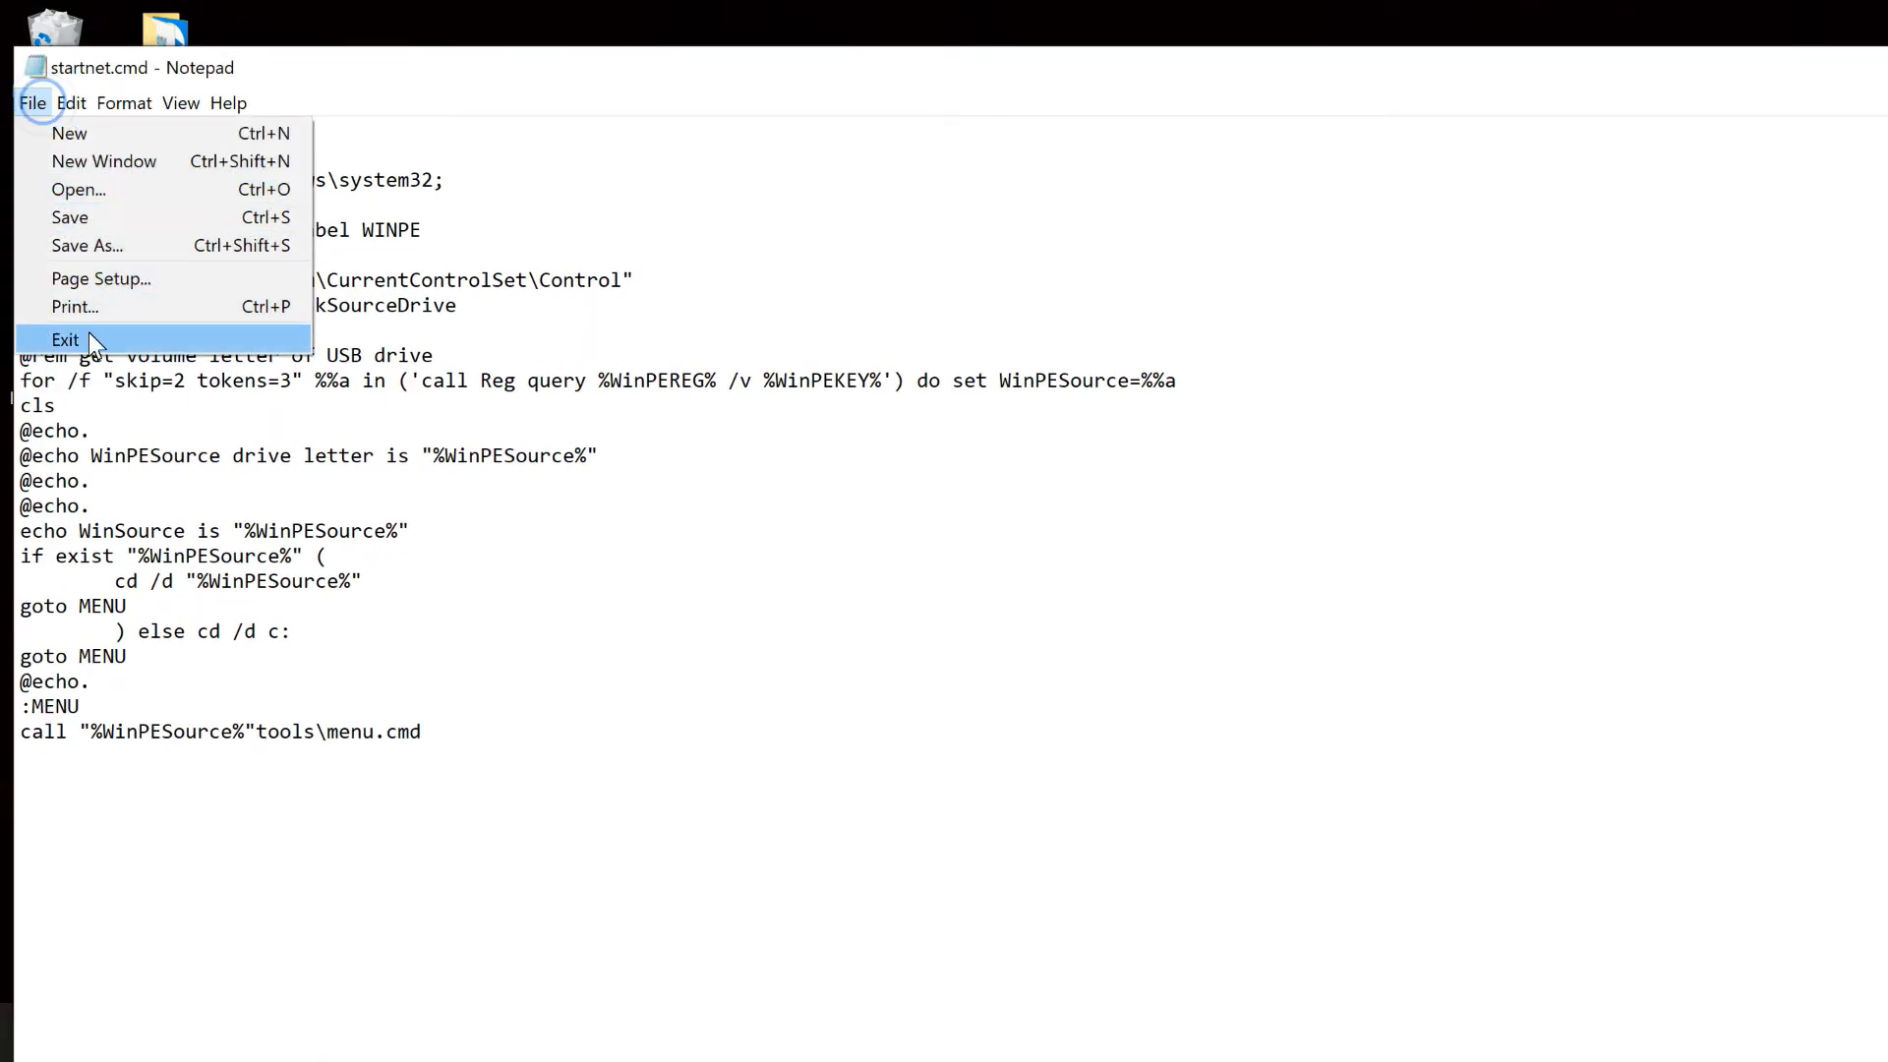
{"action": "left_click", "coordinate": [65, 340]}
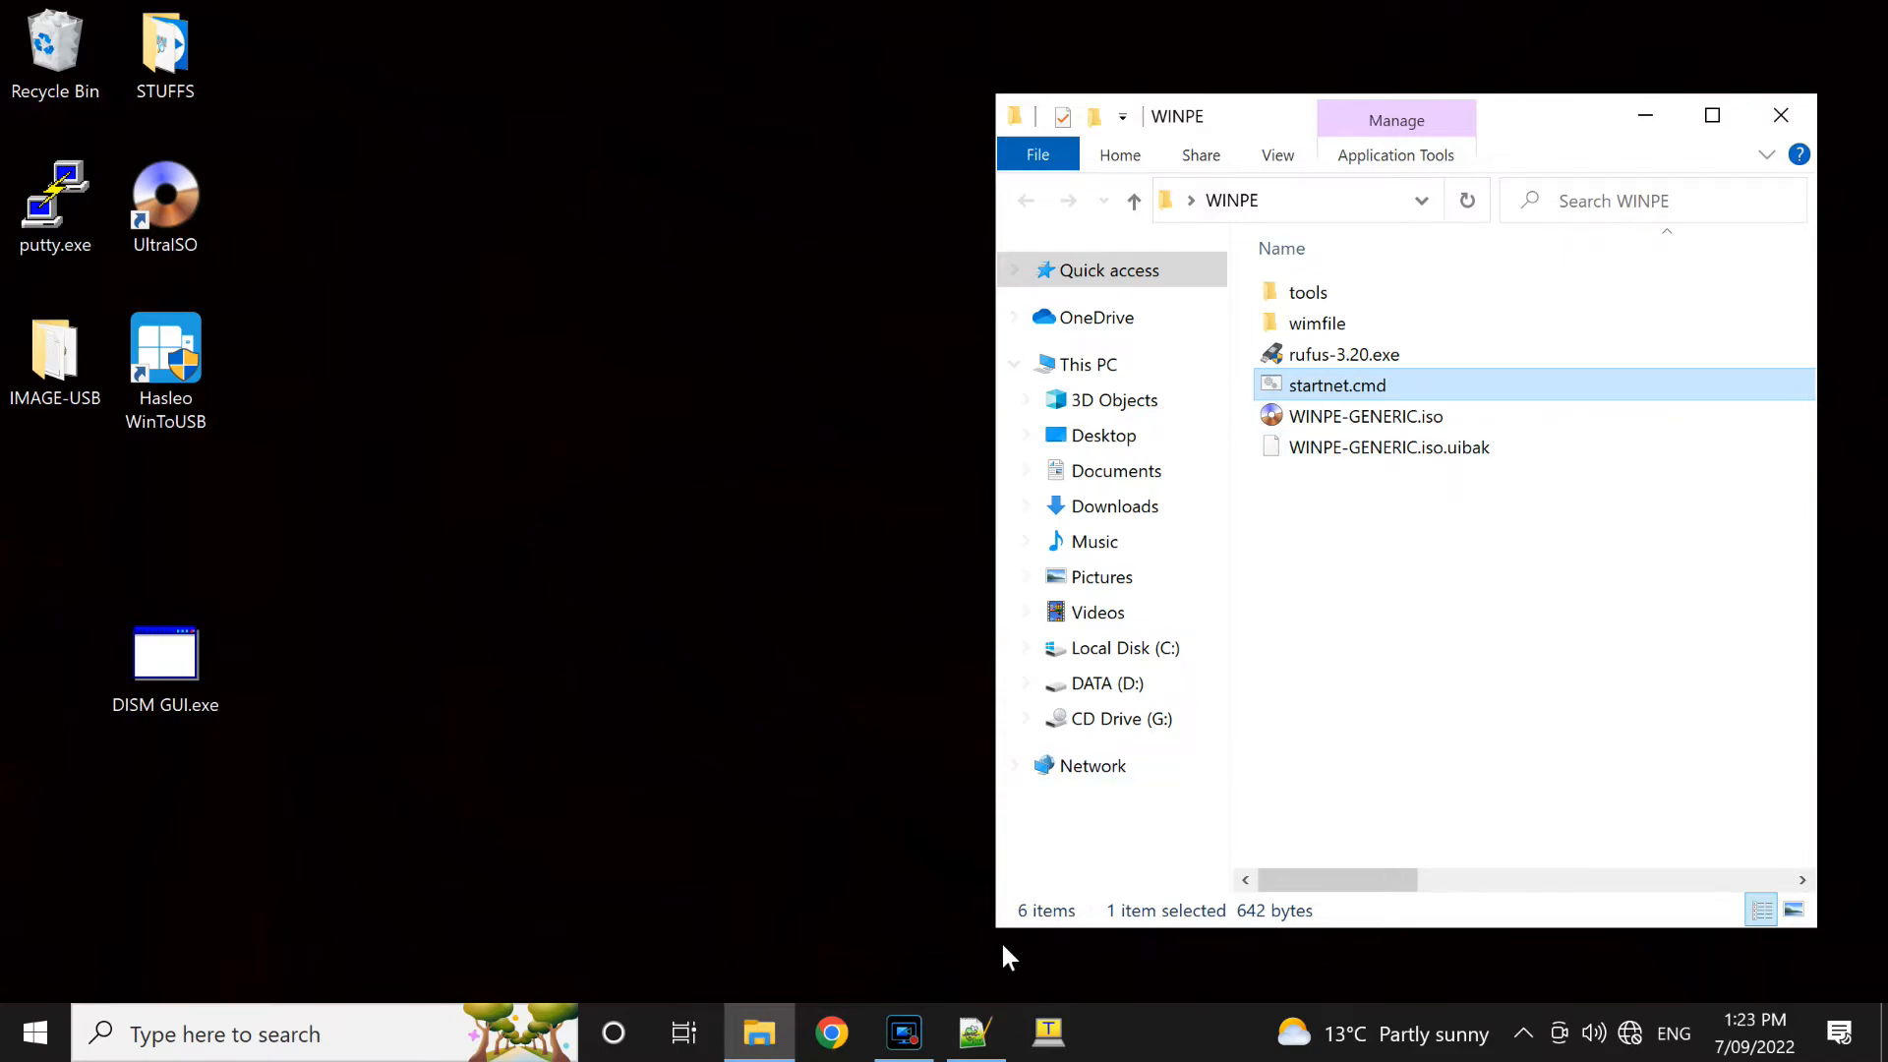
{"action": "right_click", "coordinate": [165, 650]}
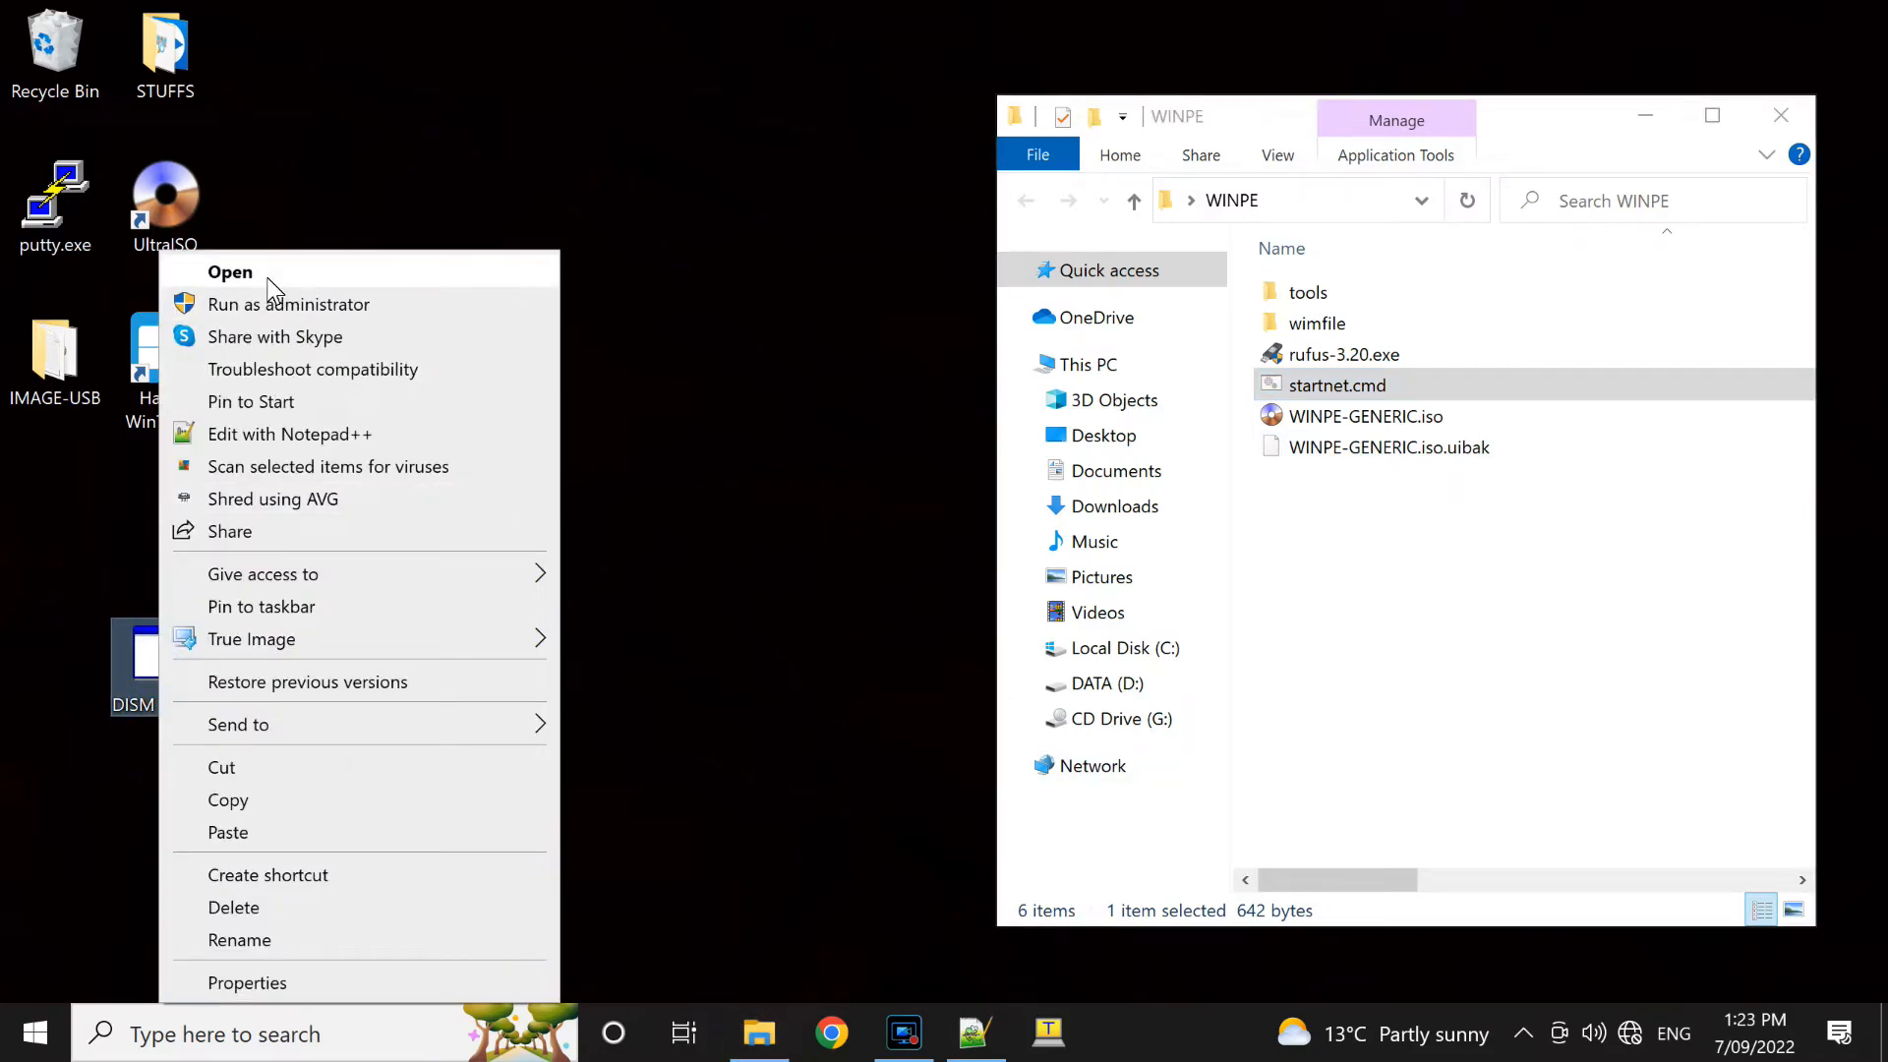
{"action": "mouse_move", "coordinate": [274, 304]}
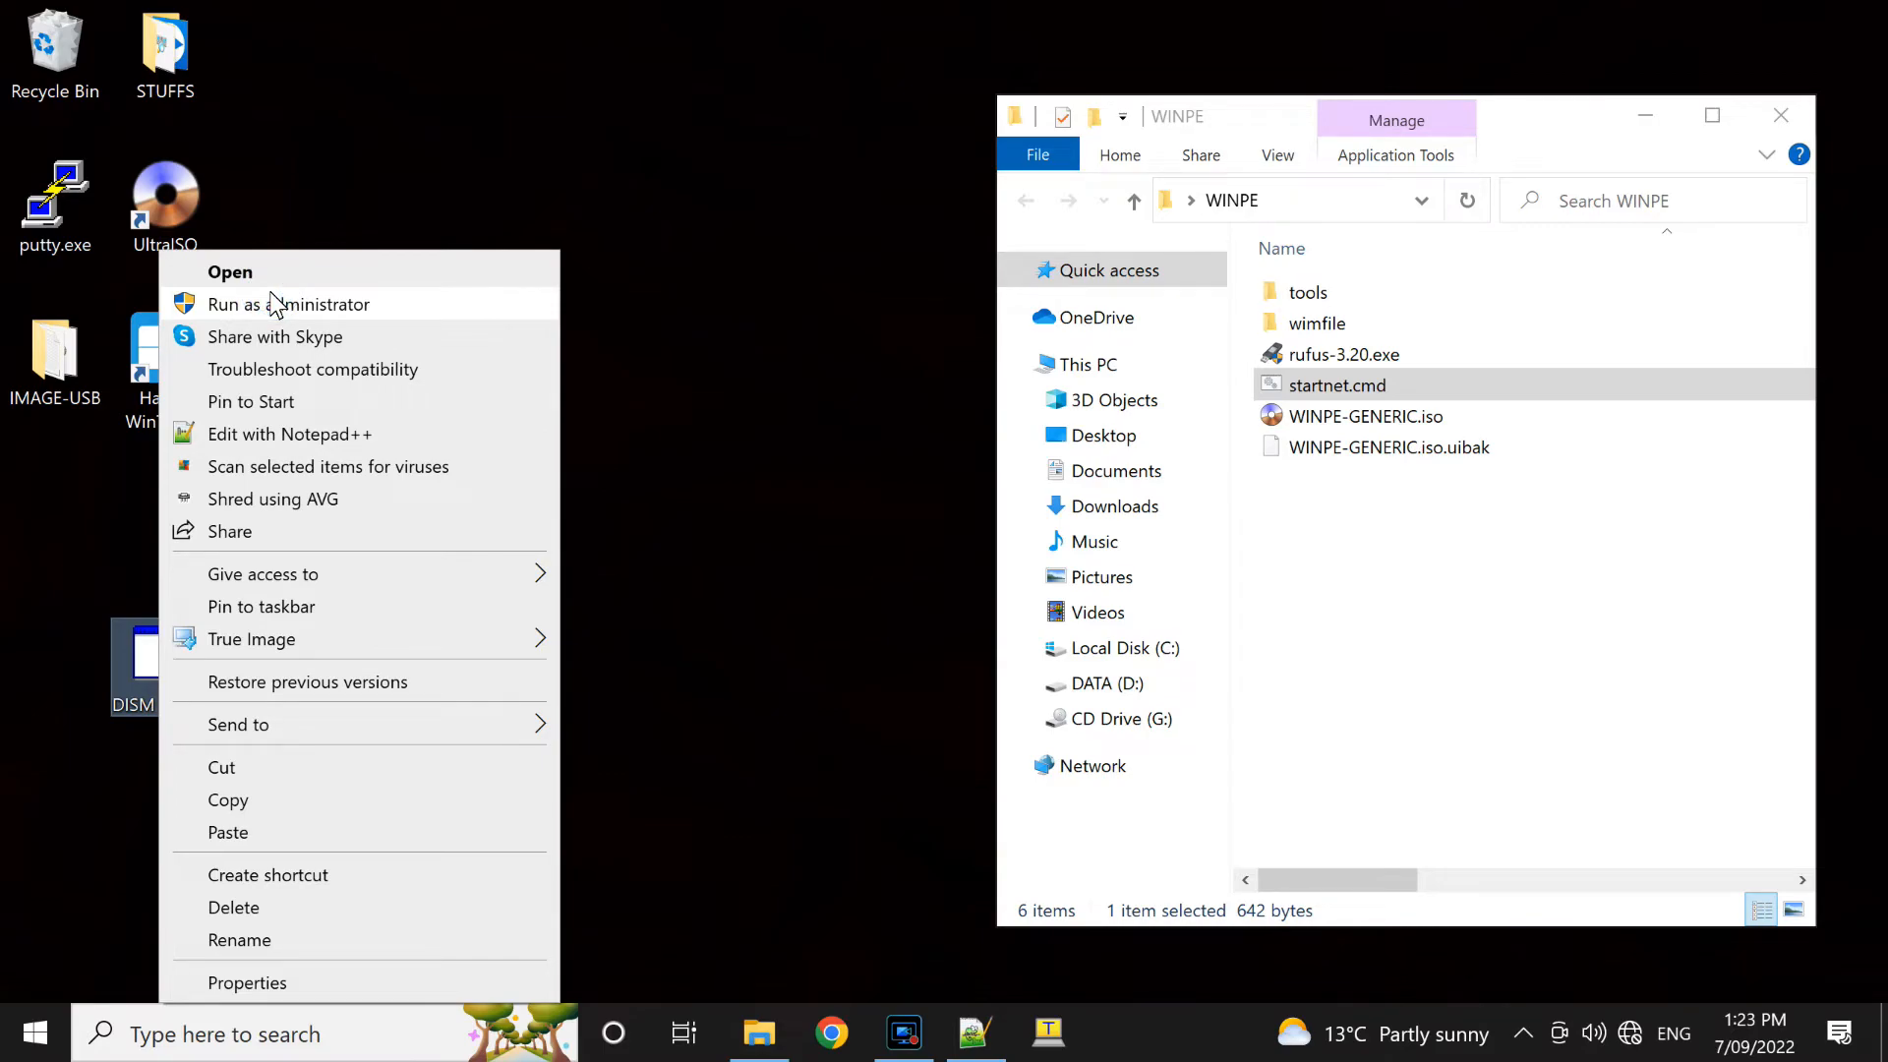
- Mount WINPE\wimfile\boot.wim into c:\temp using DISM GUI run as administrator
{"action": "left_click", "coordinate": [286, 304]}
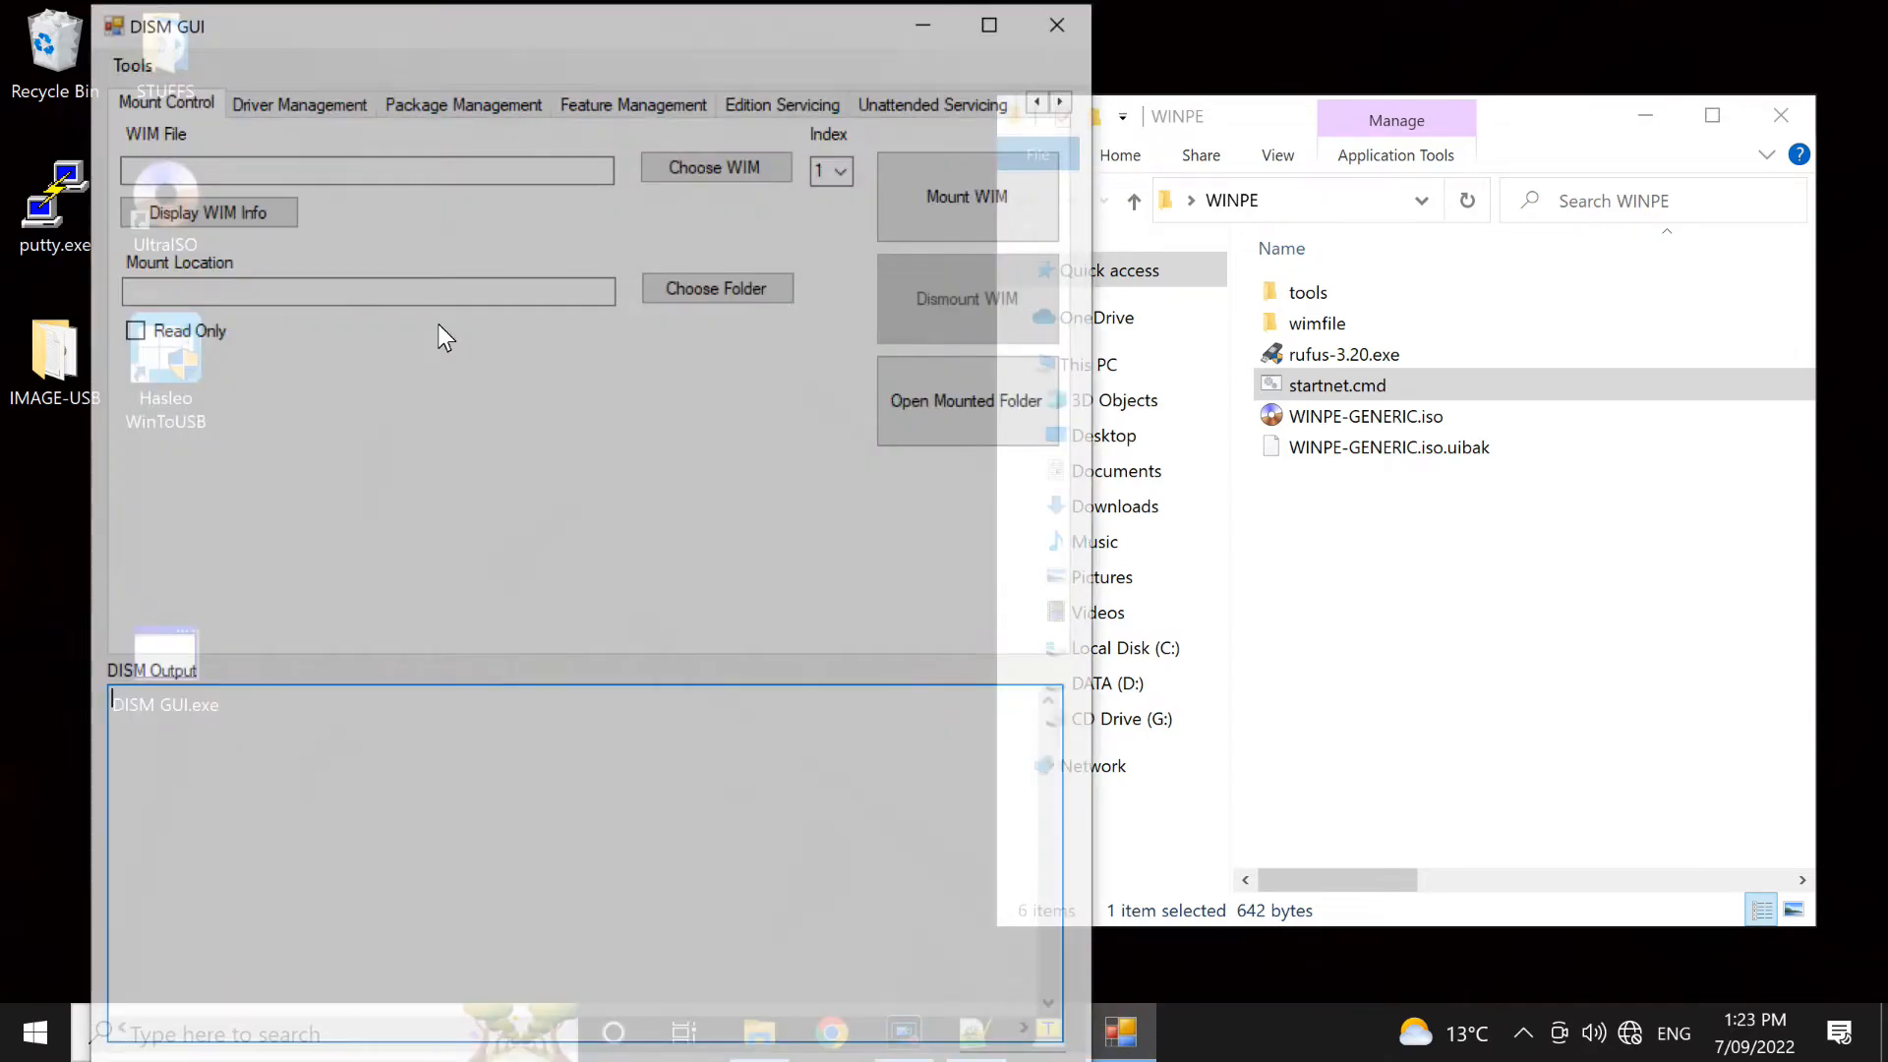
{"action": "double_click", "coordinate": [1318, 322]}
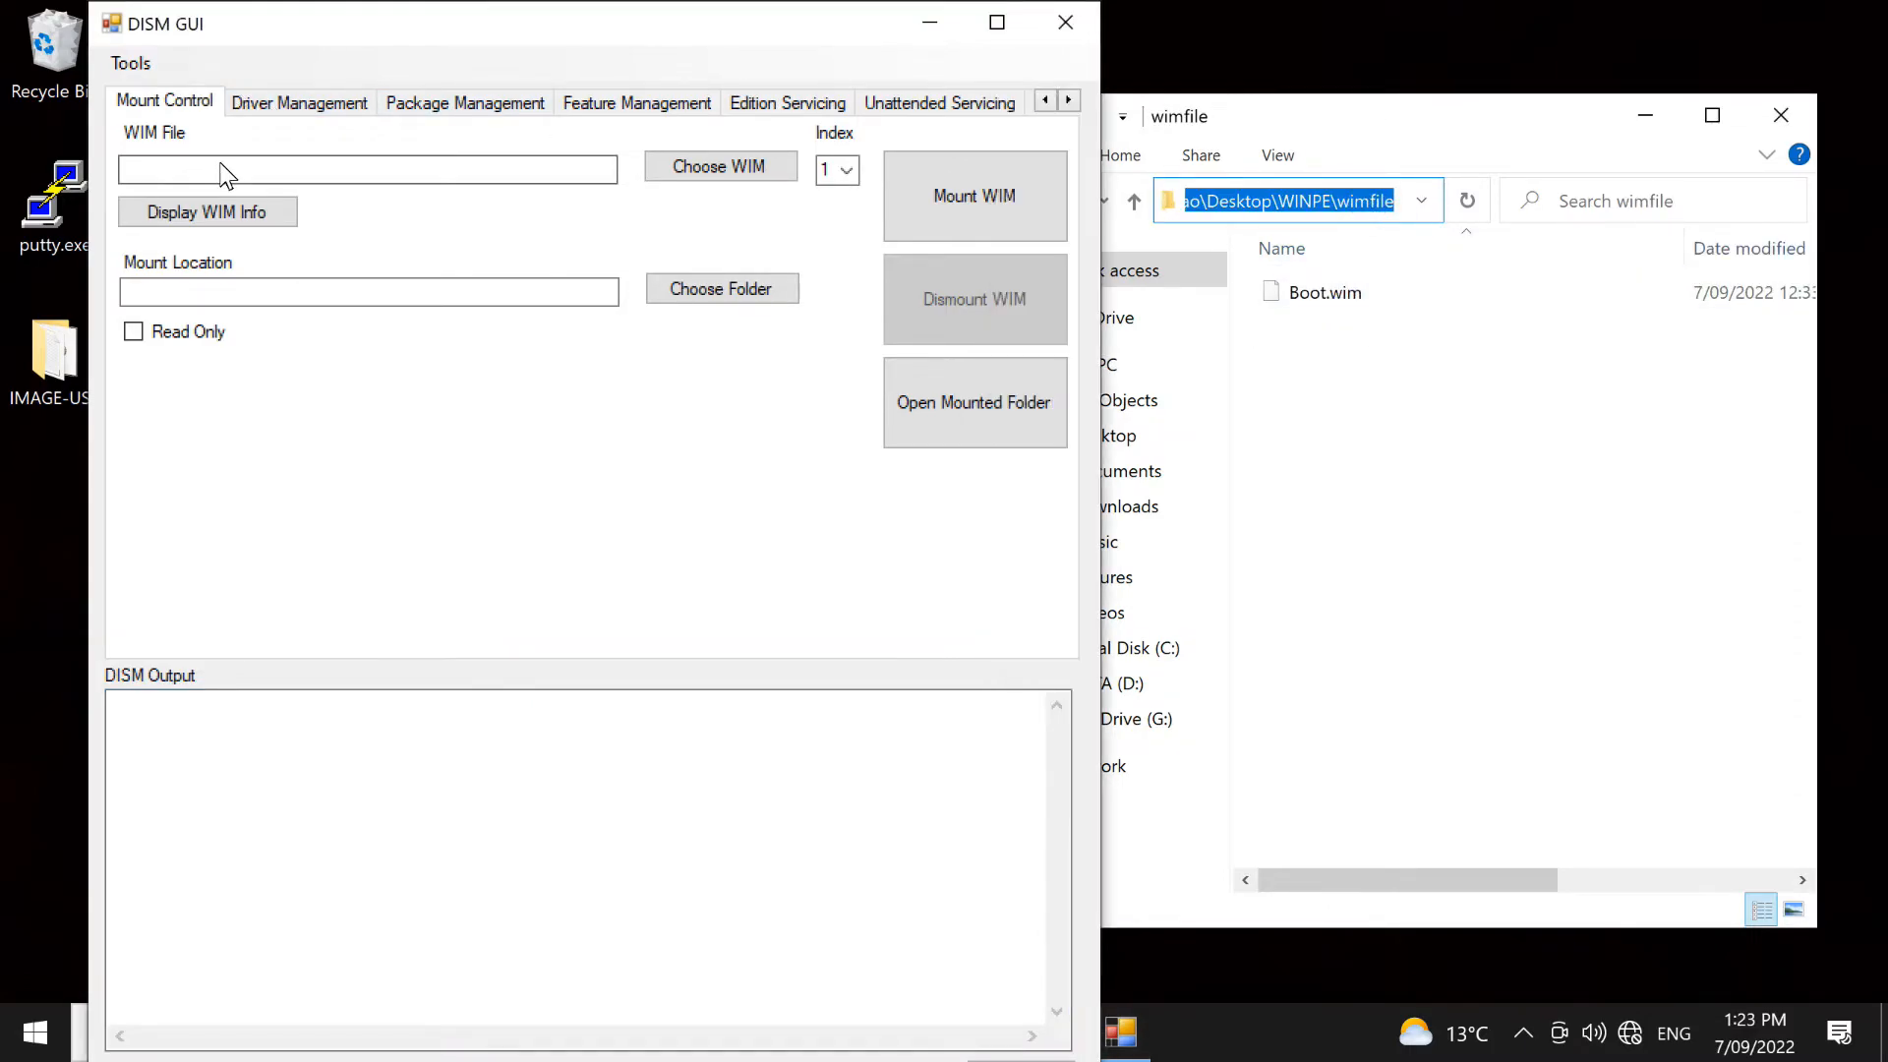
{"action": "type", "text": "C:\\Users\\ruac\\Desktop\\WINPE\\wimfile\\boot"}
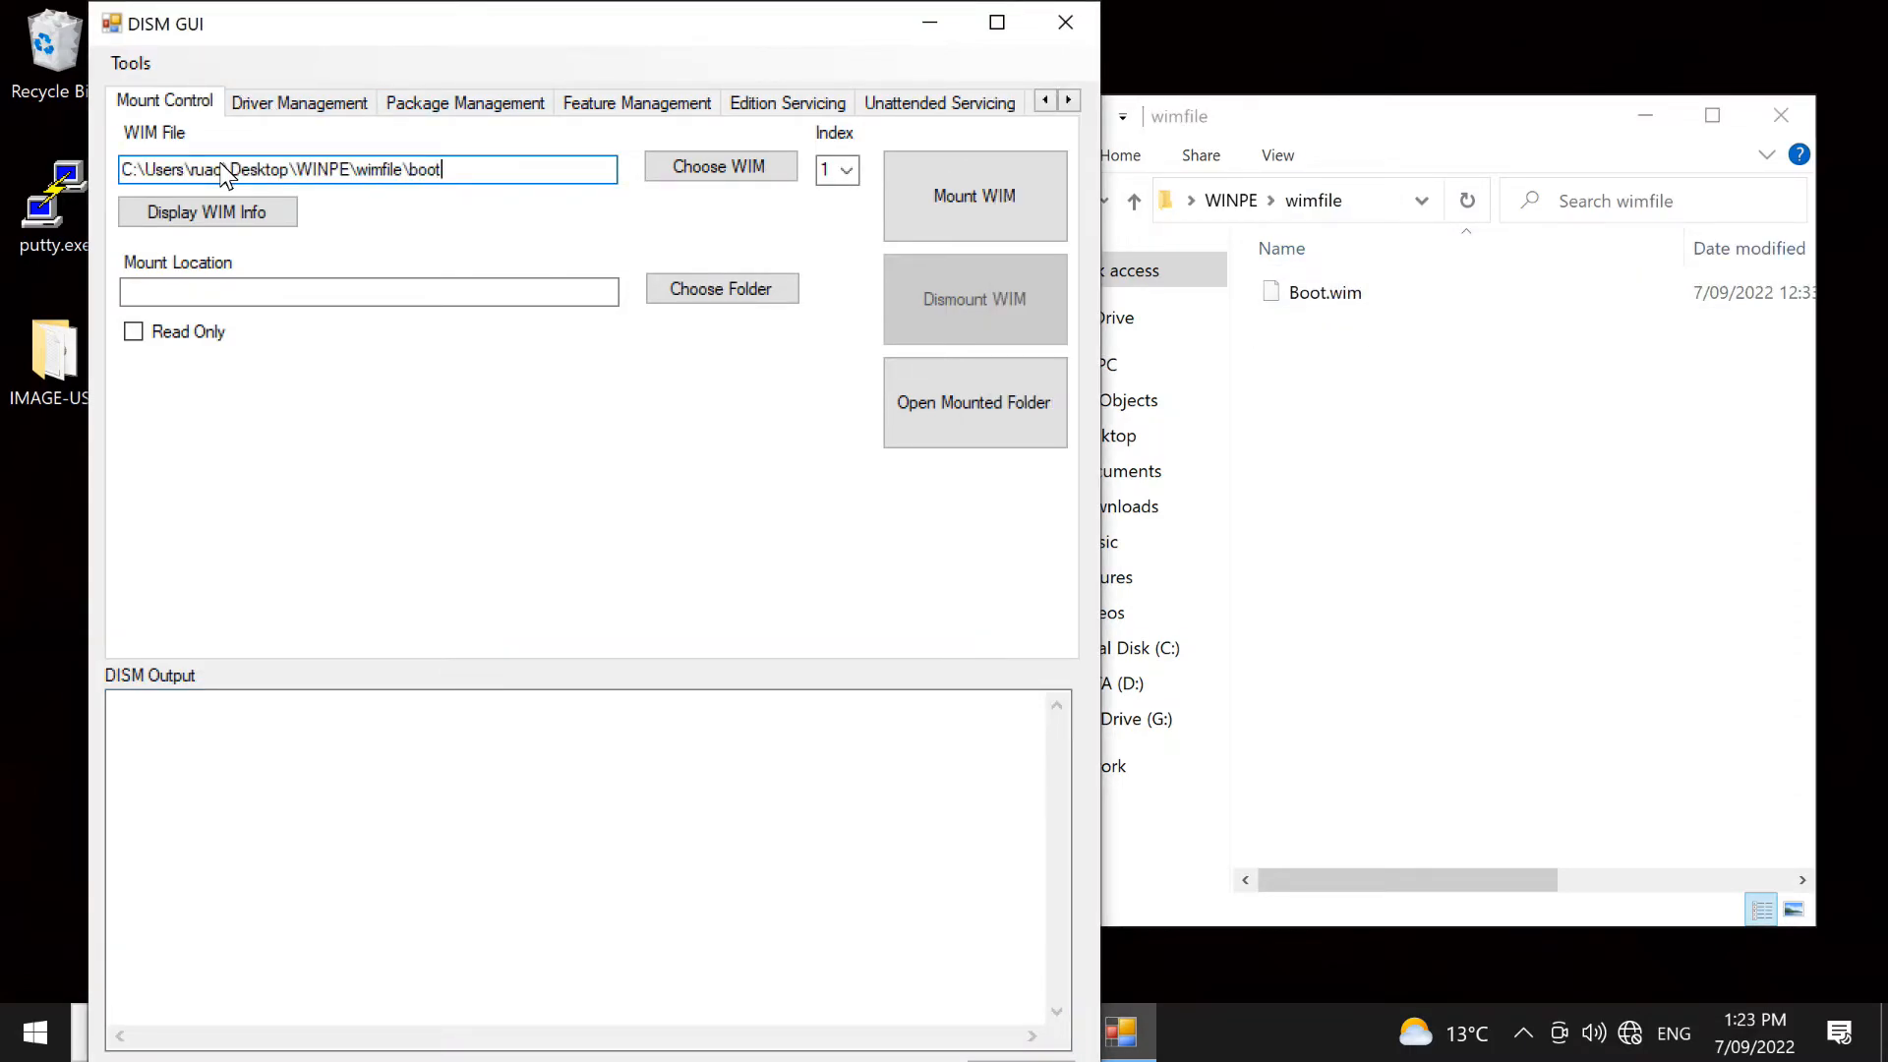
{"action": "type", "text": ".wim"}
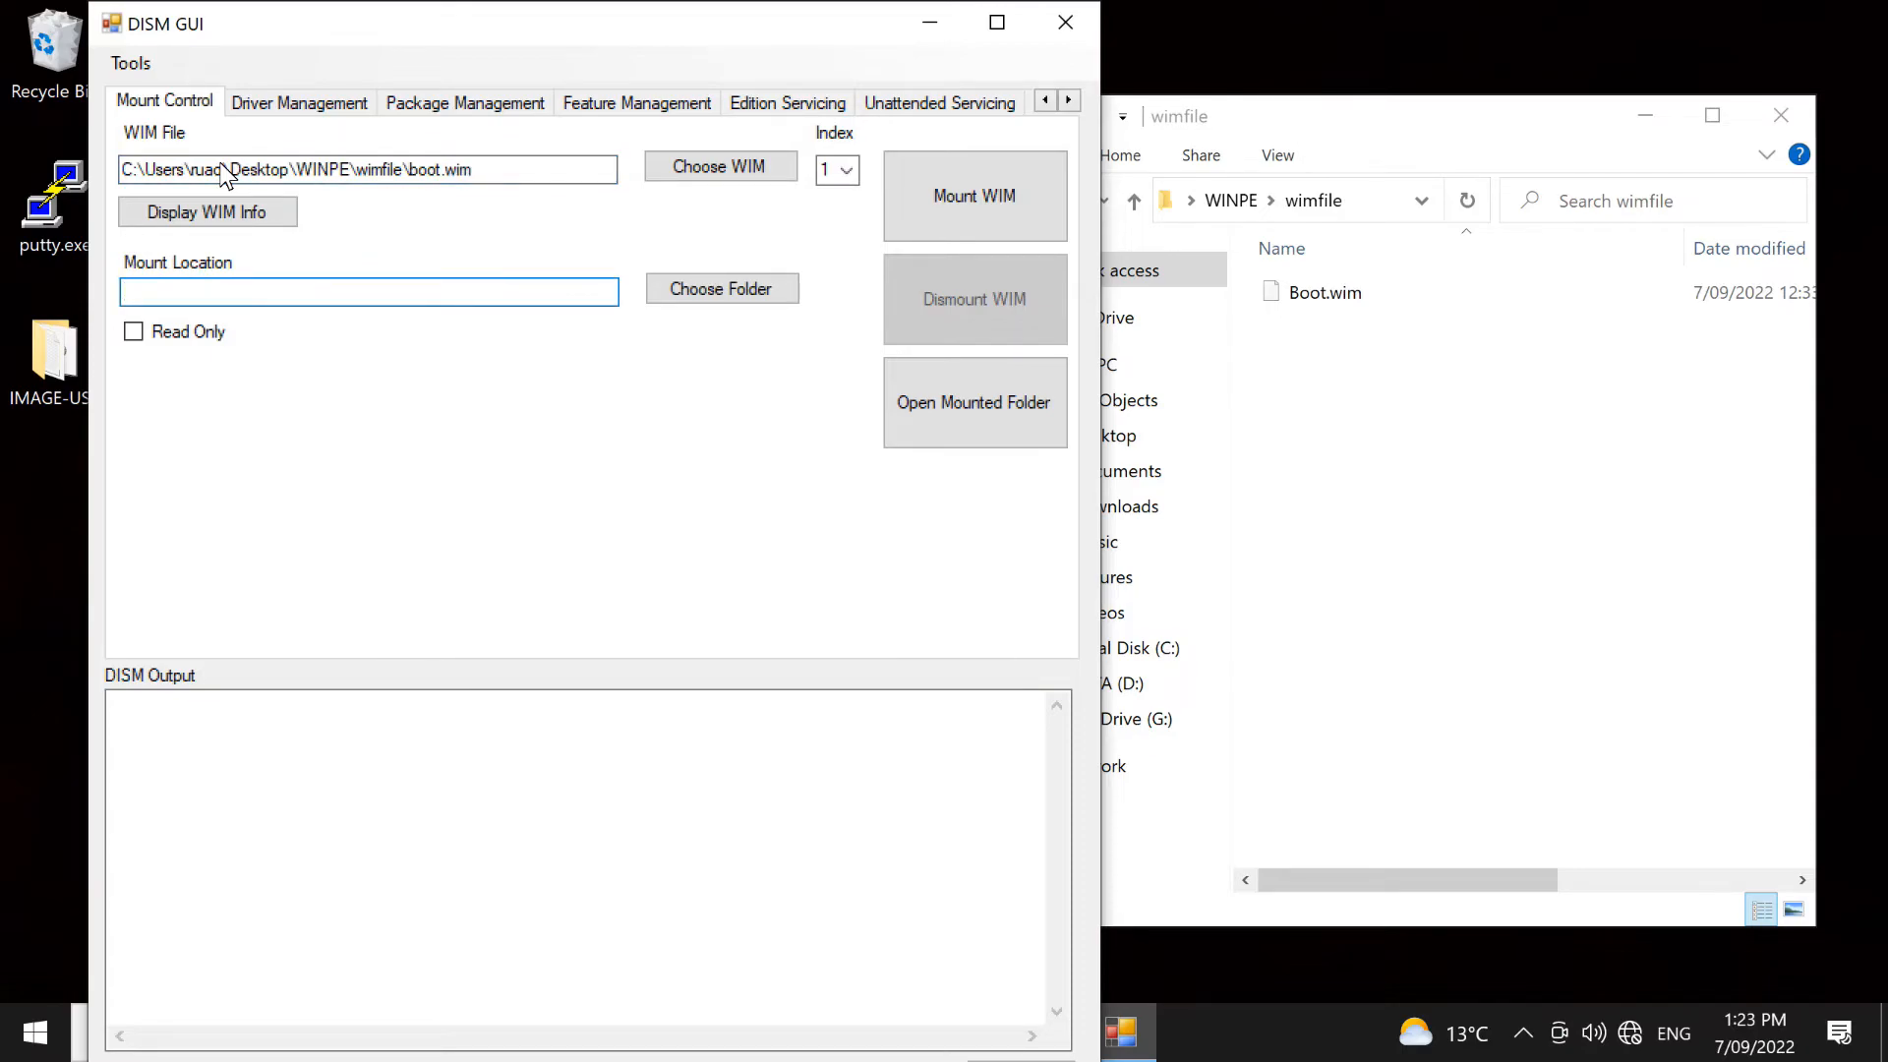
{"action": "type", "text": "c:\\temp"}
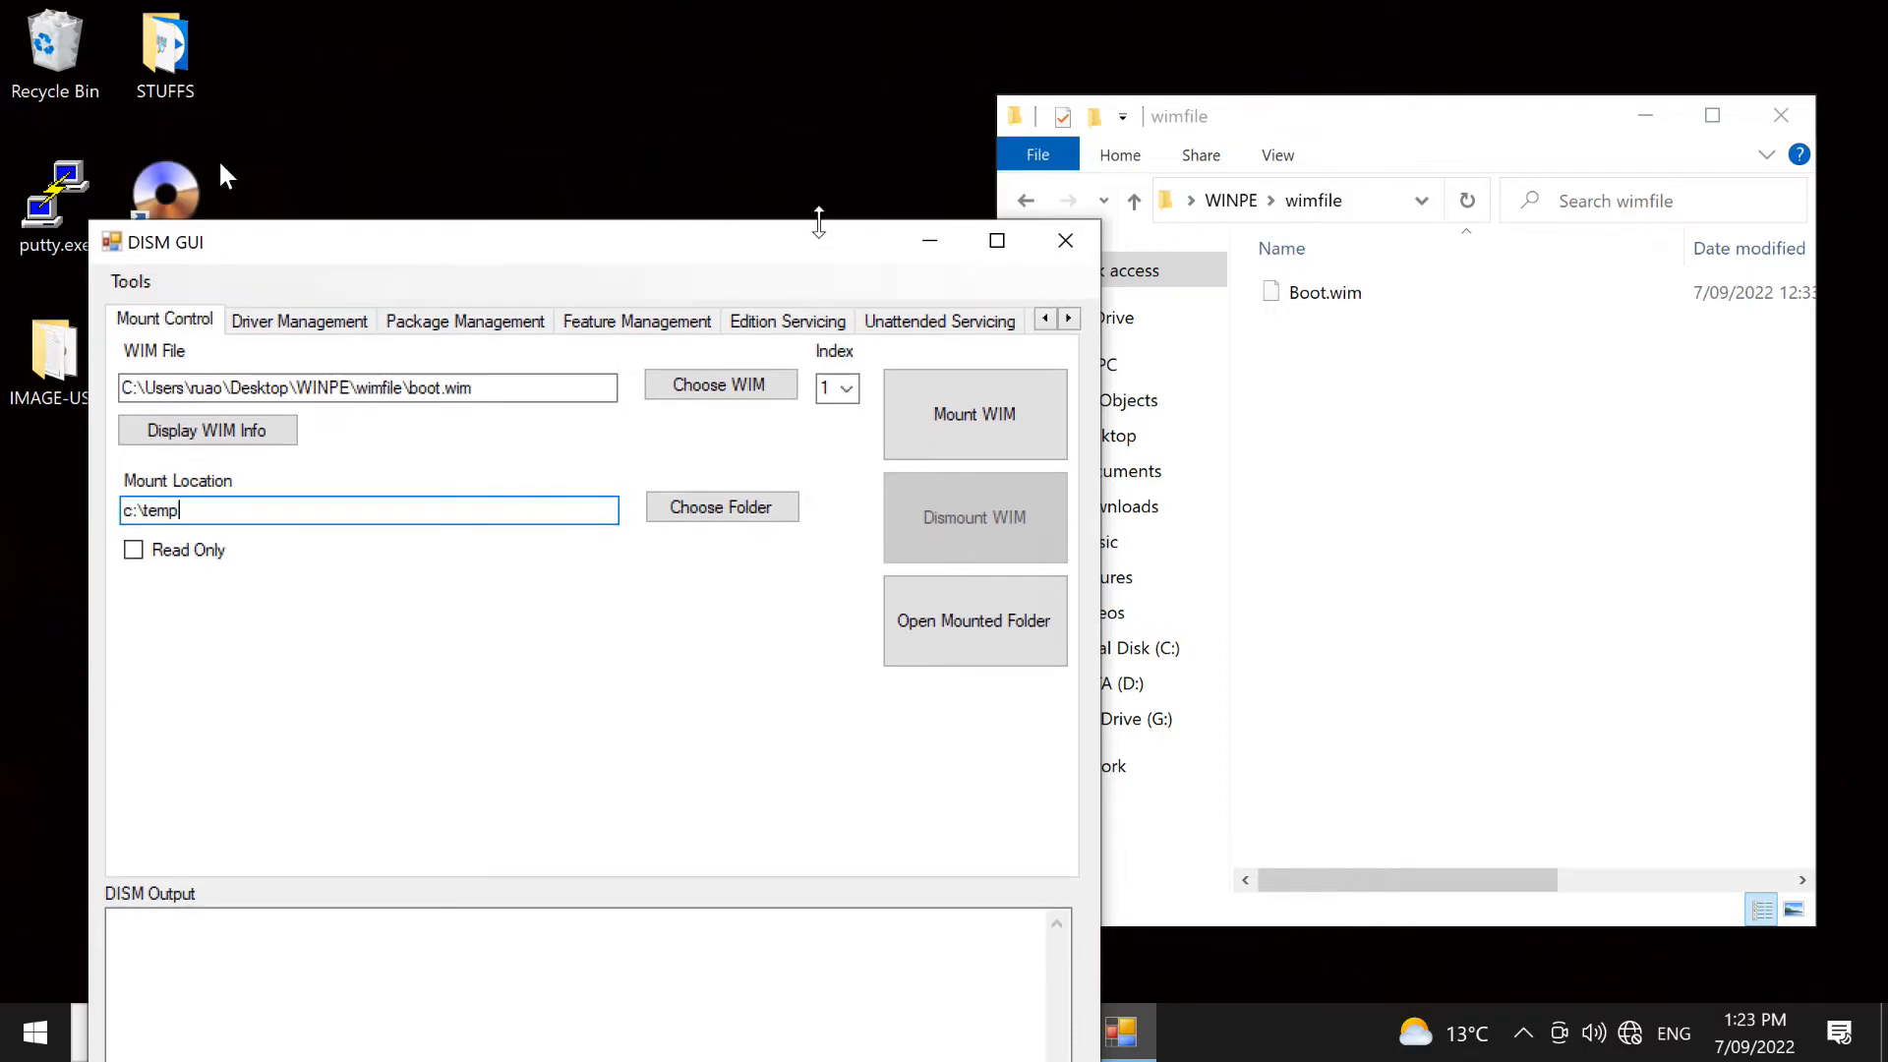
{"action": "left_click", "coordinate": [974, 414]}
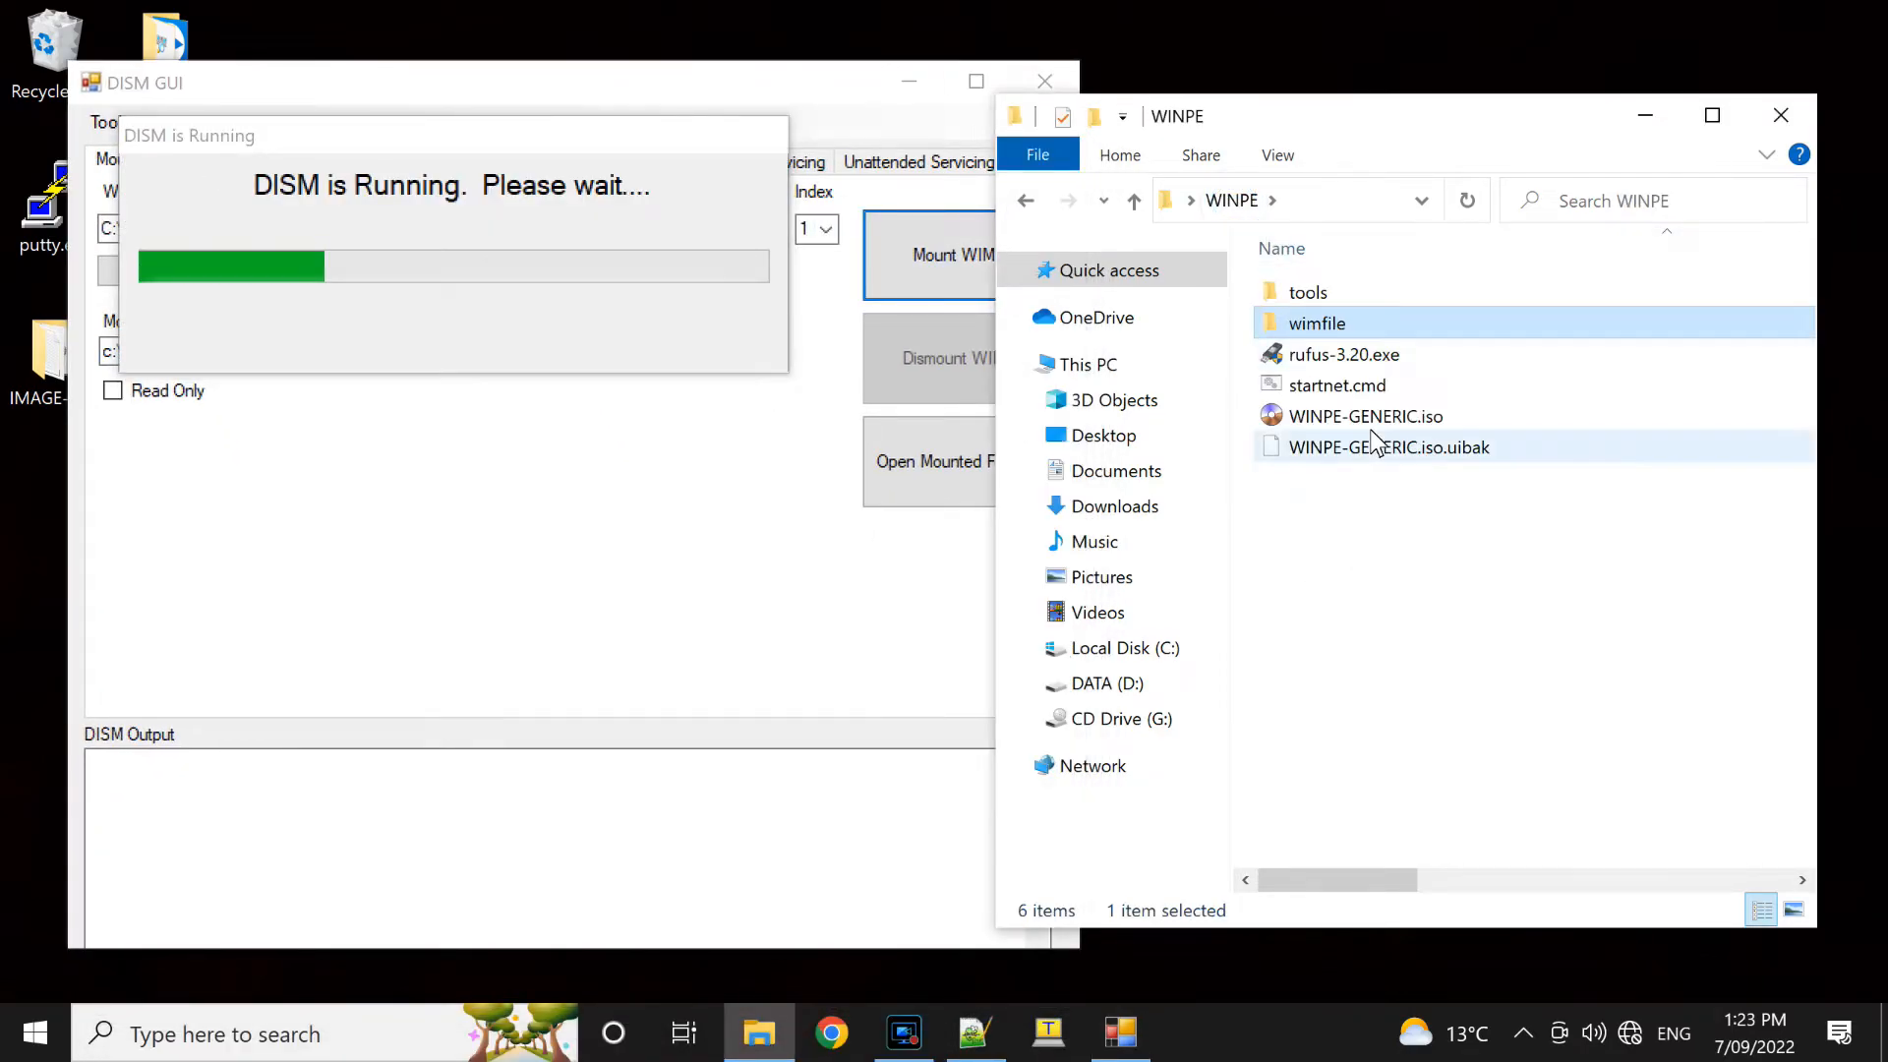
{"action": "right_click", "coordinate": [1337, 384]}
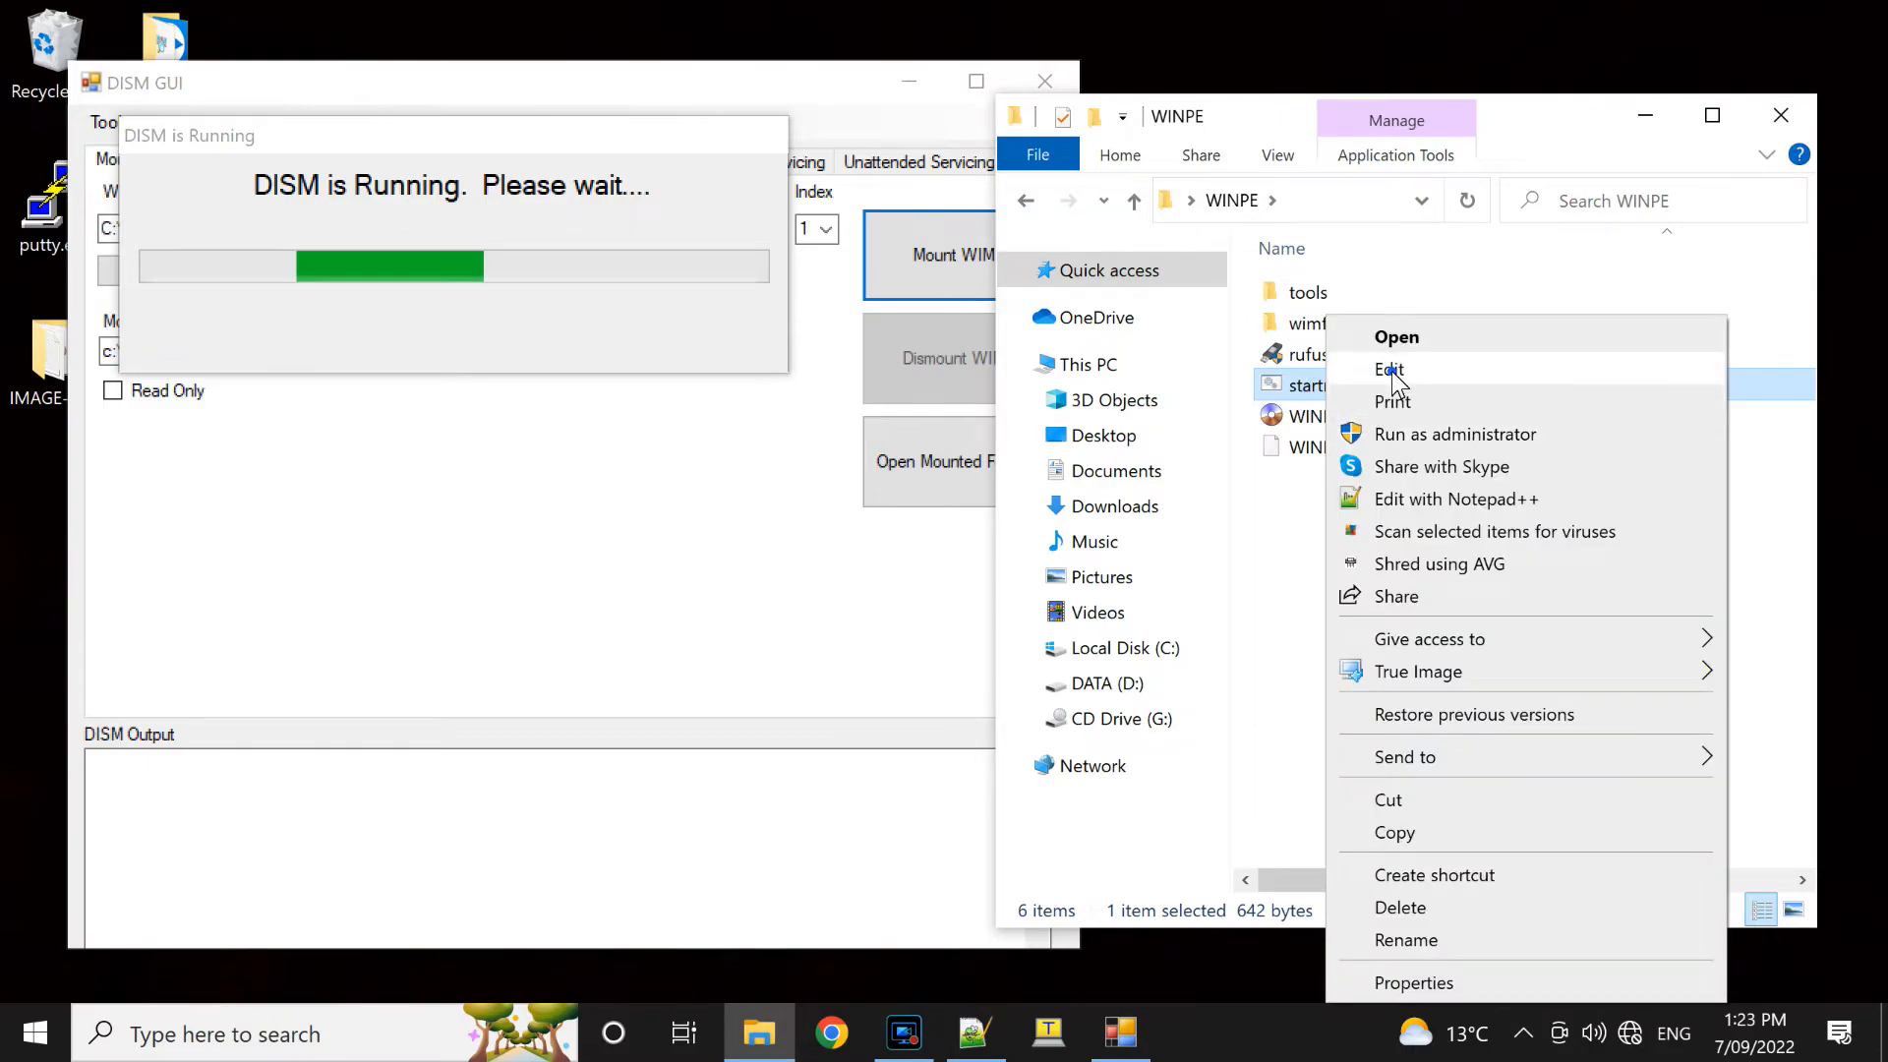
{"action": "left_click", "coordinate": [1390, 370]}
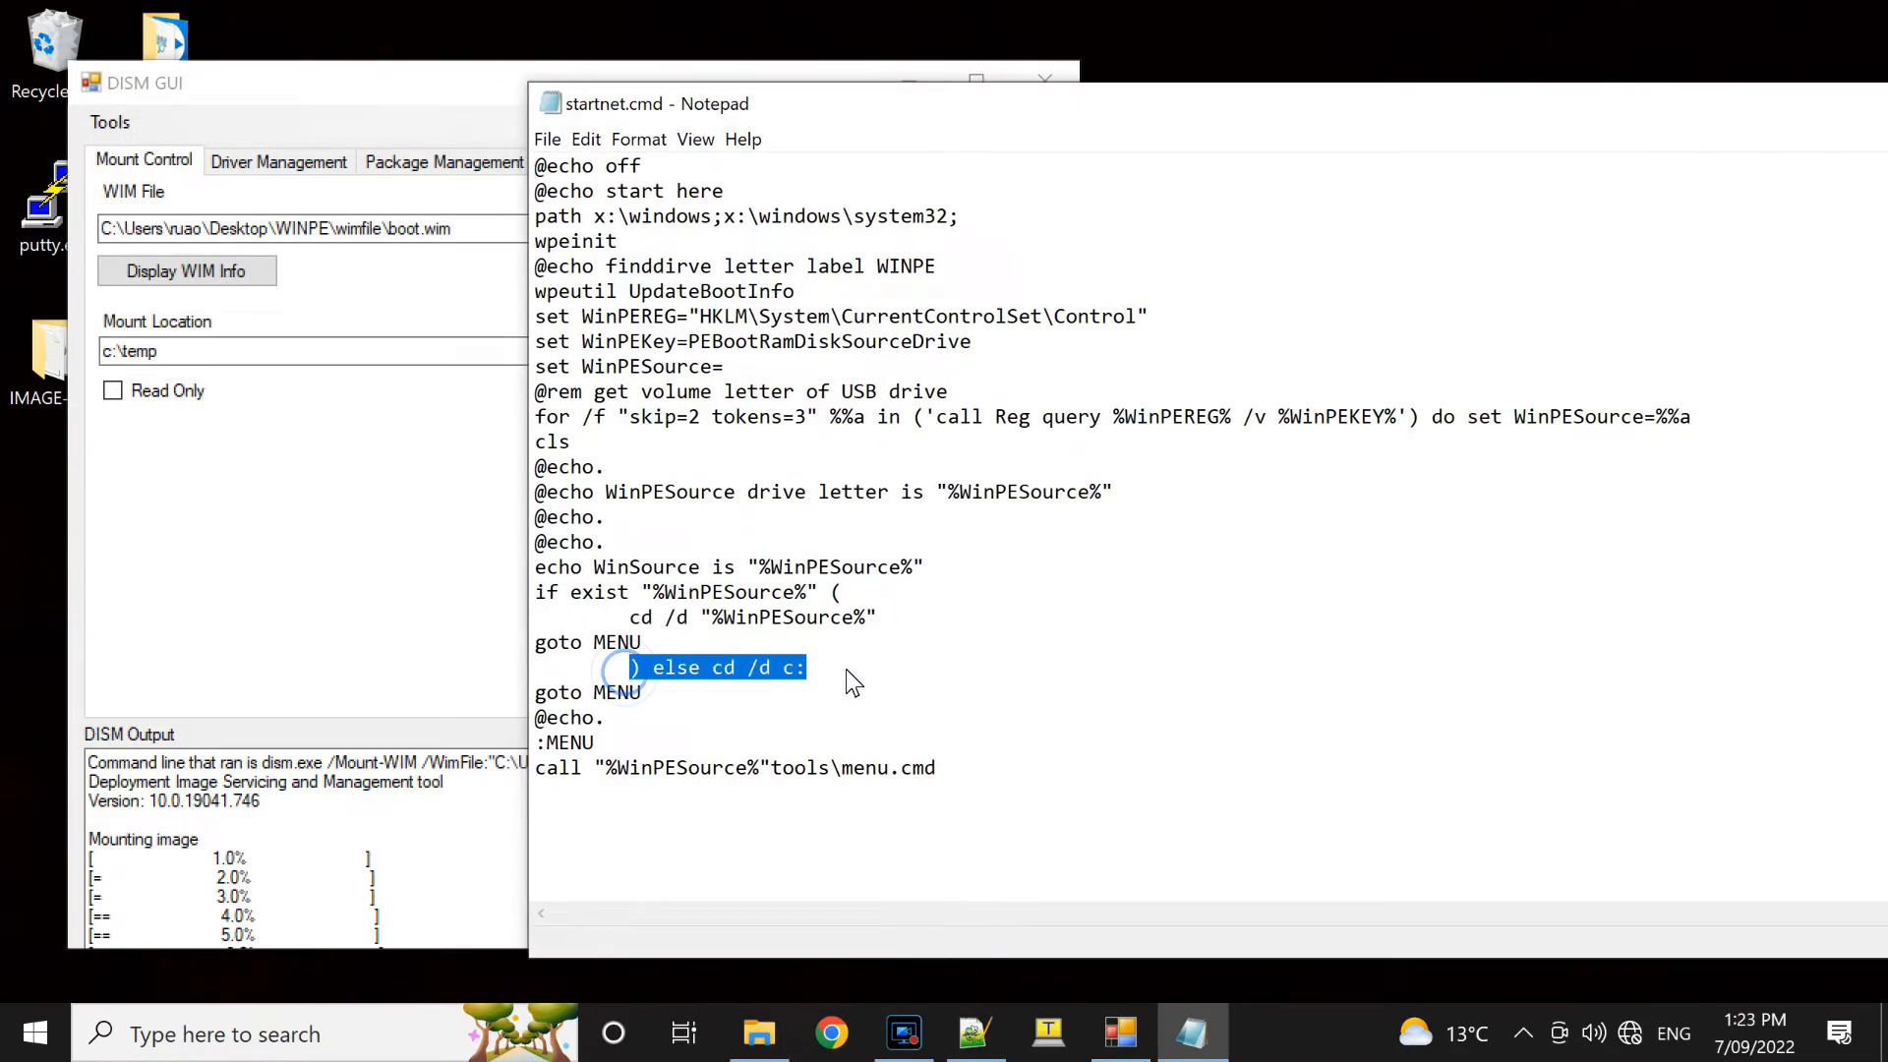
{"action": "double_click", "coordinate": [613, 692]}
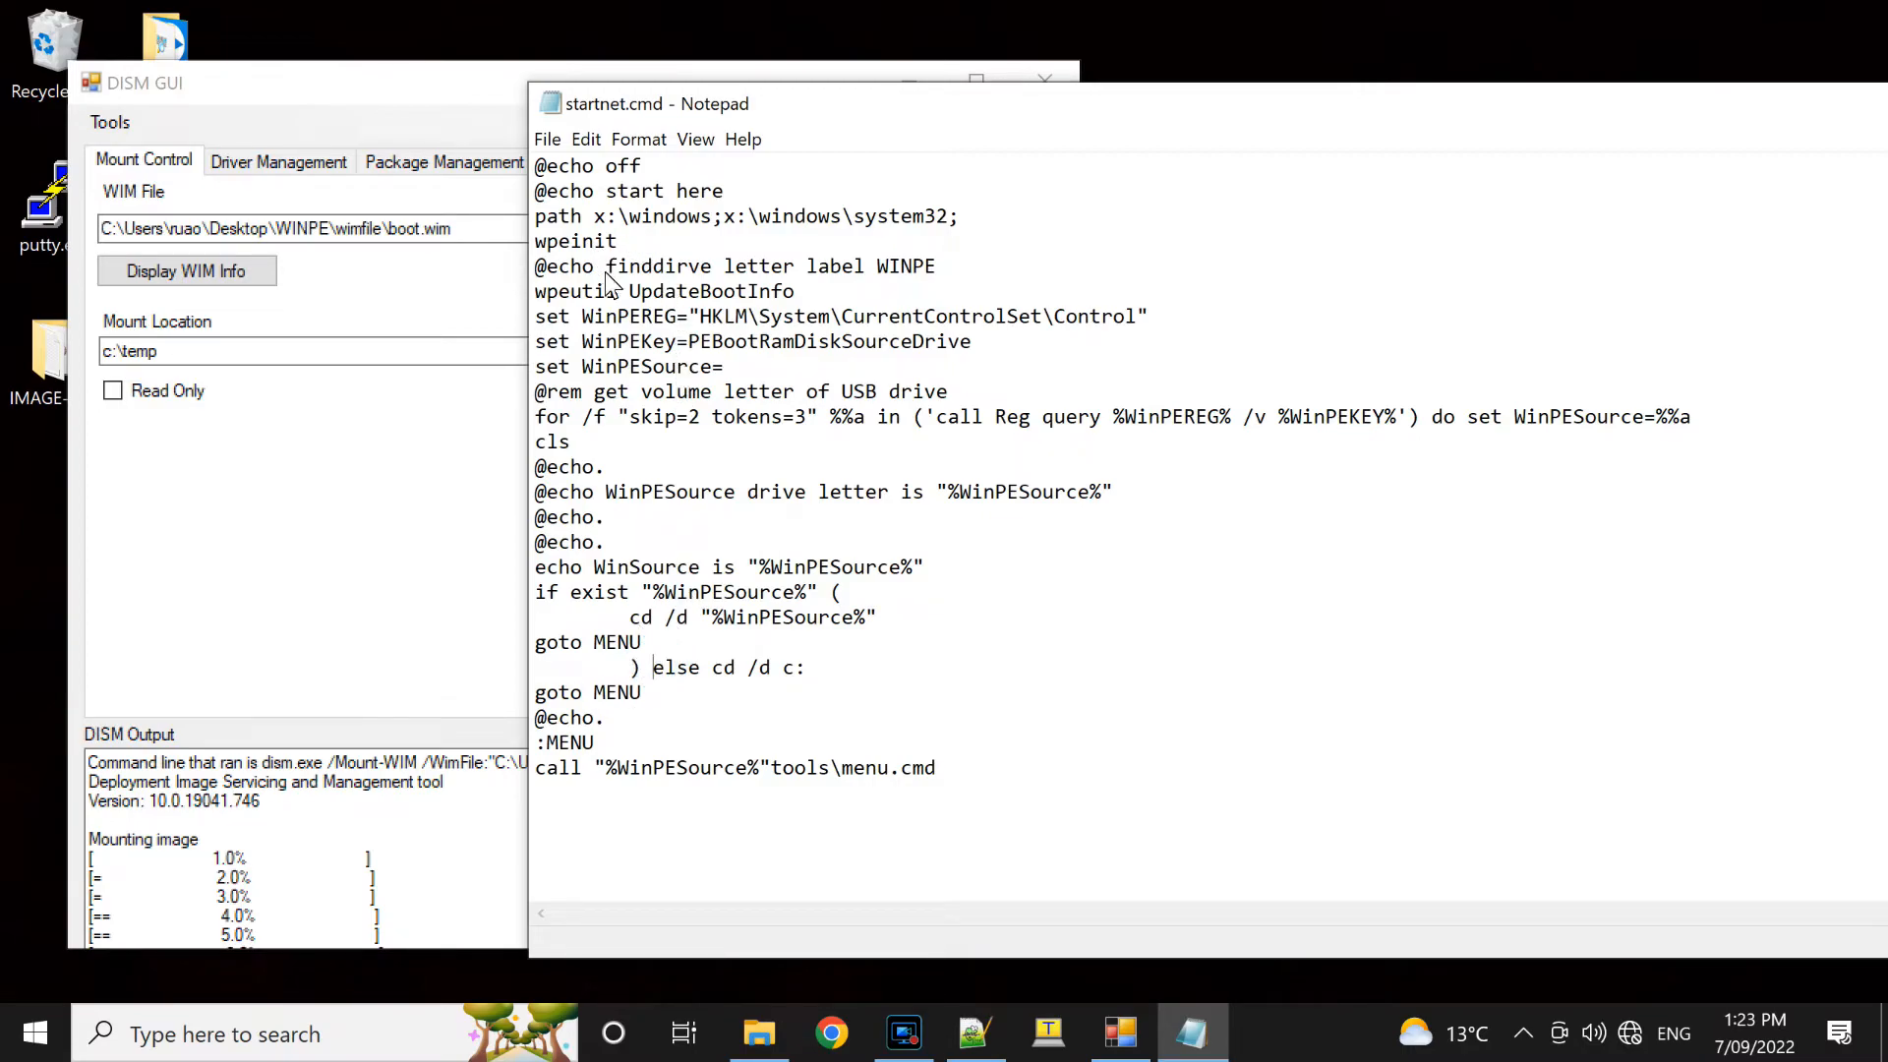
{"action": "double_click", "coordinate": [566, 190]}
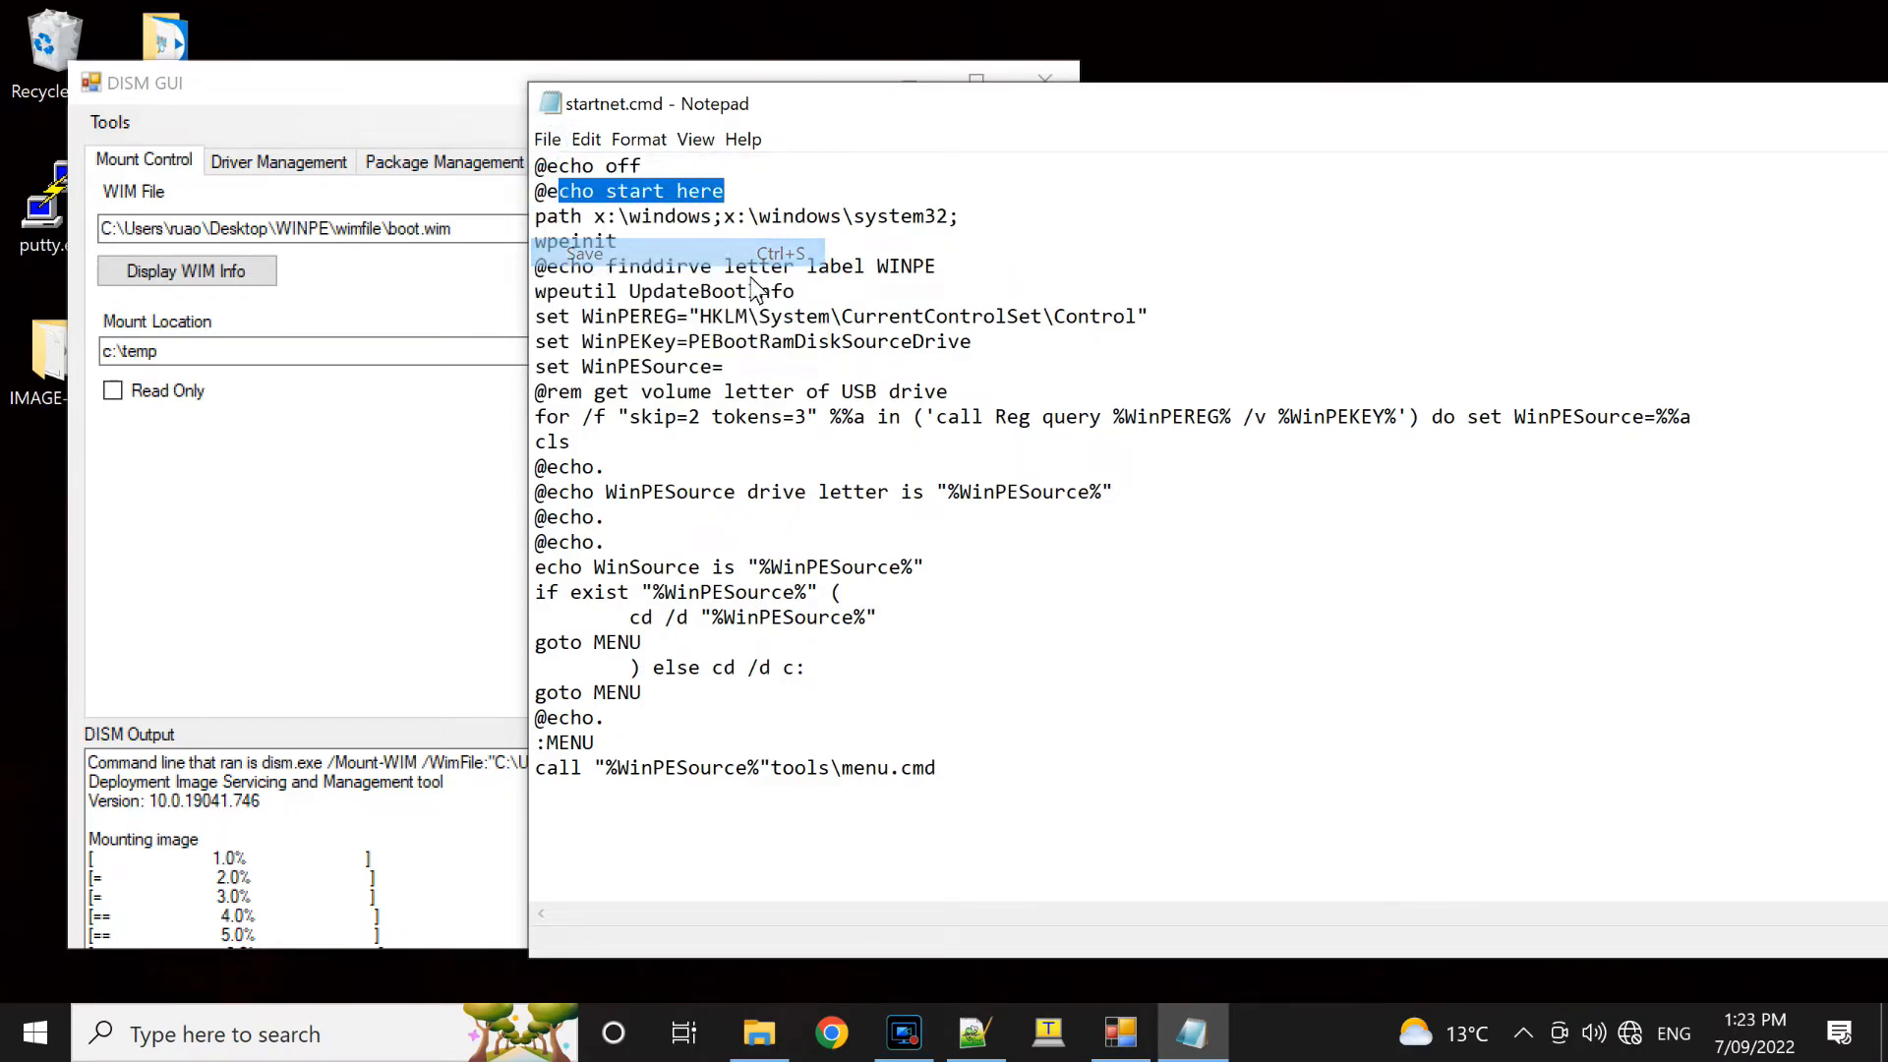
{"action": "left_click", "coordinate": [545, 138]}
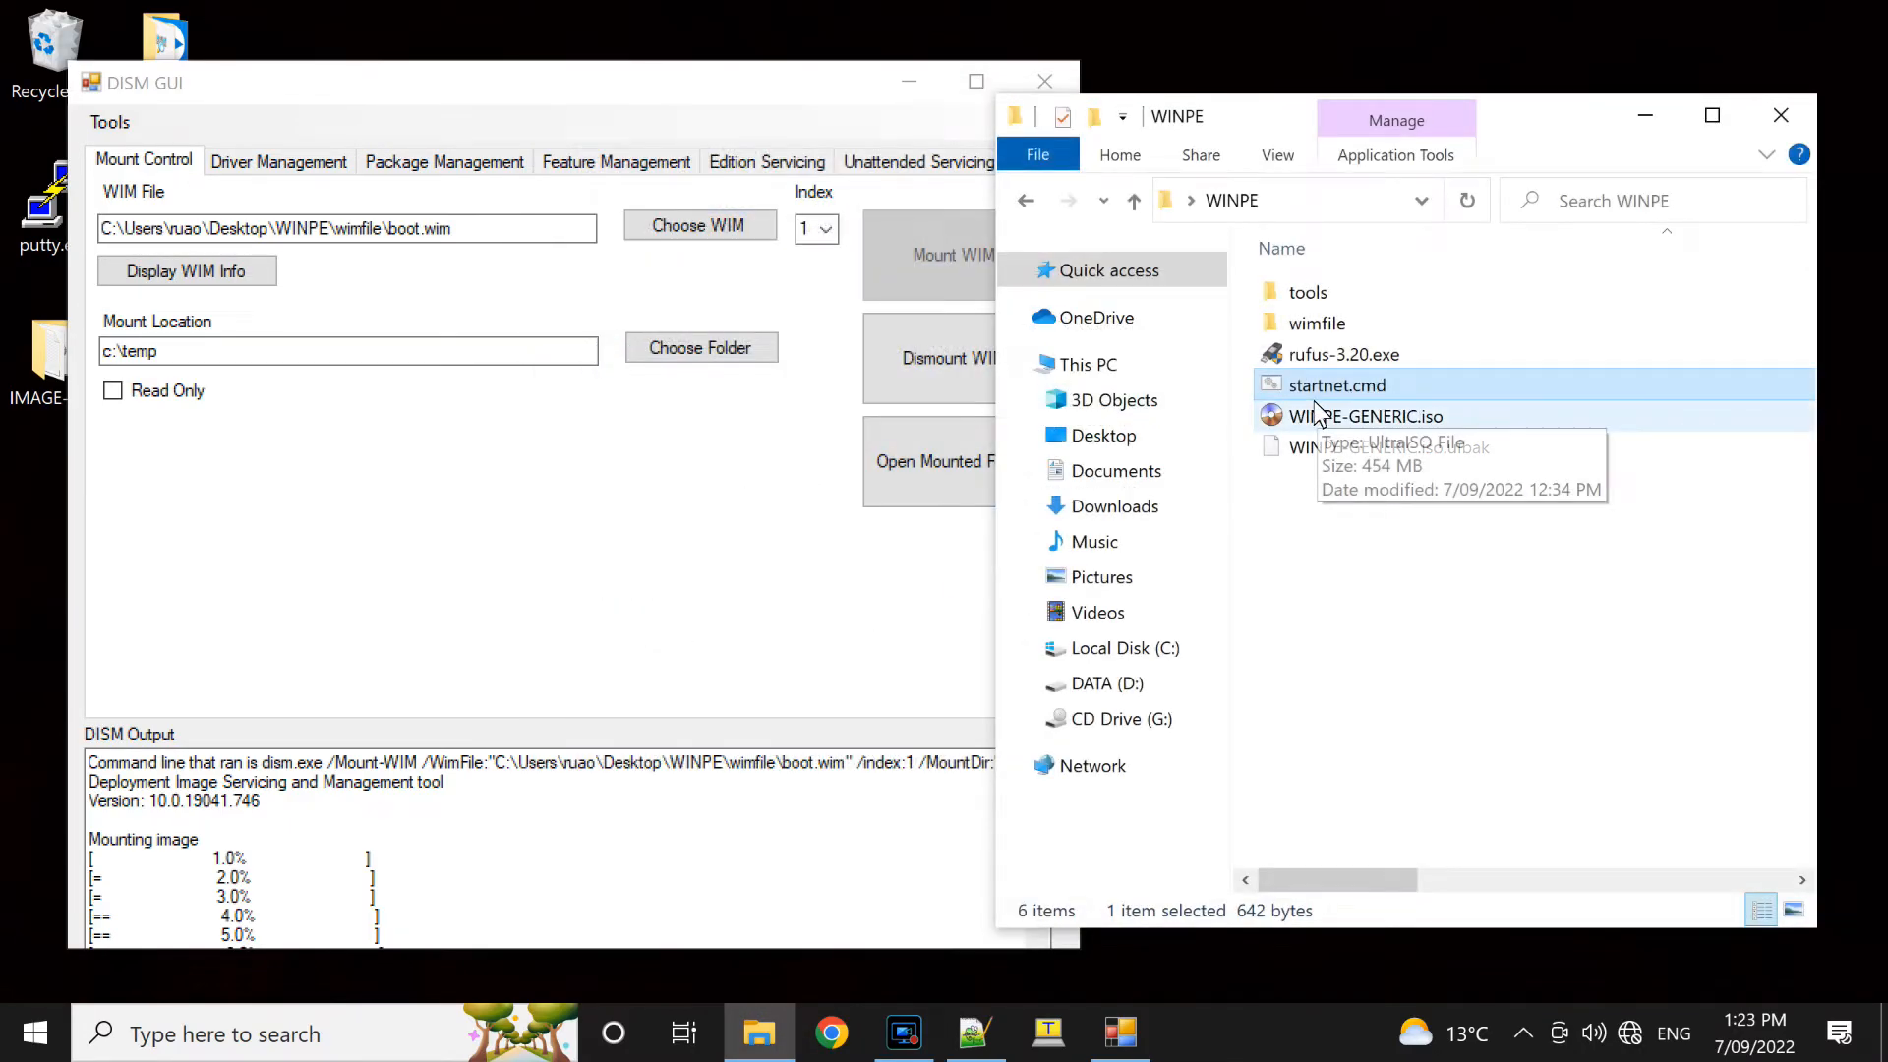
- Take the fixed startnet.cmd and browse a new window to C:\Temp\Windows
{"action": "right_click", "coordinate": [1336, 385]}
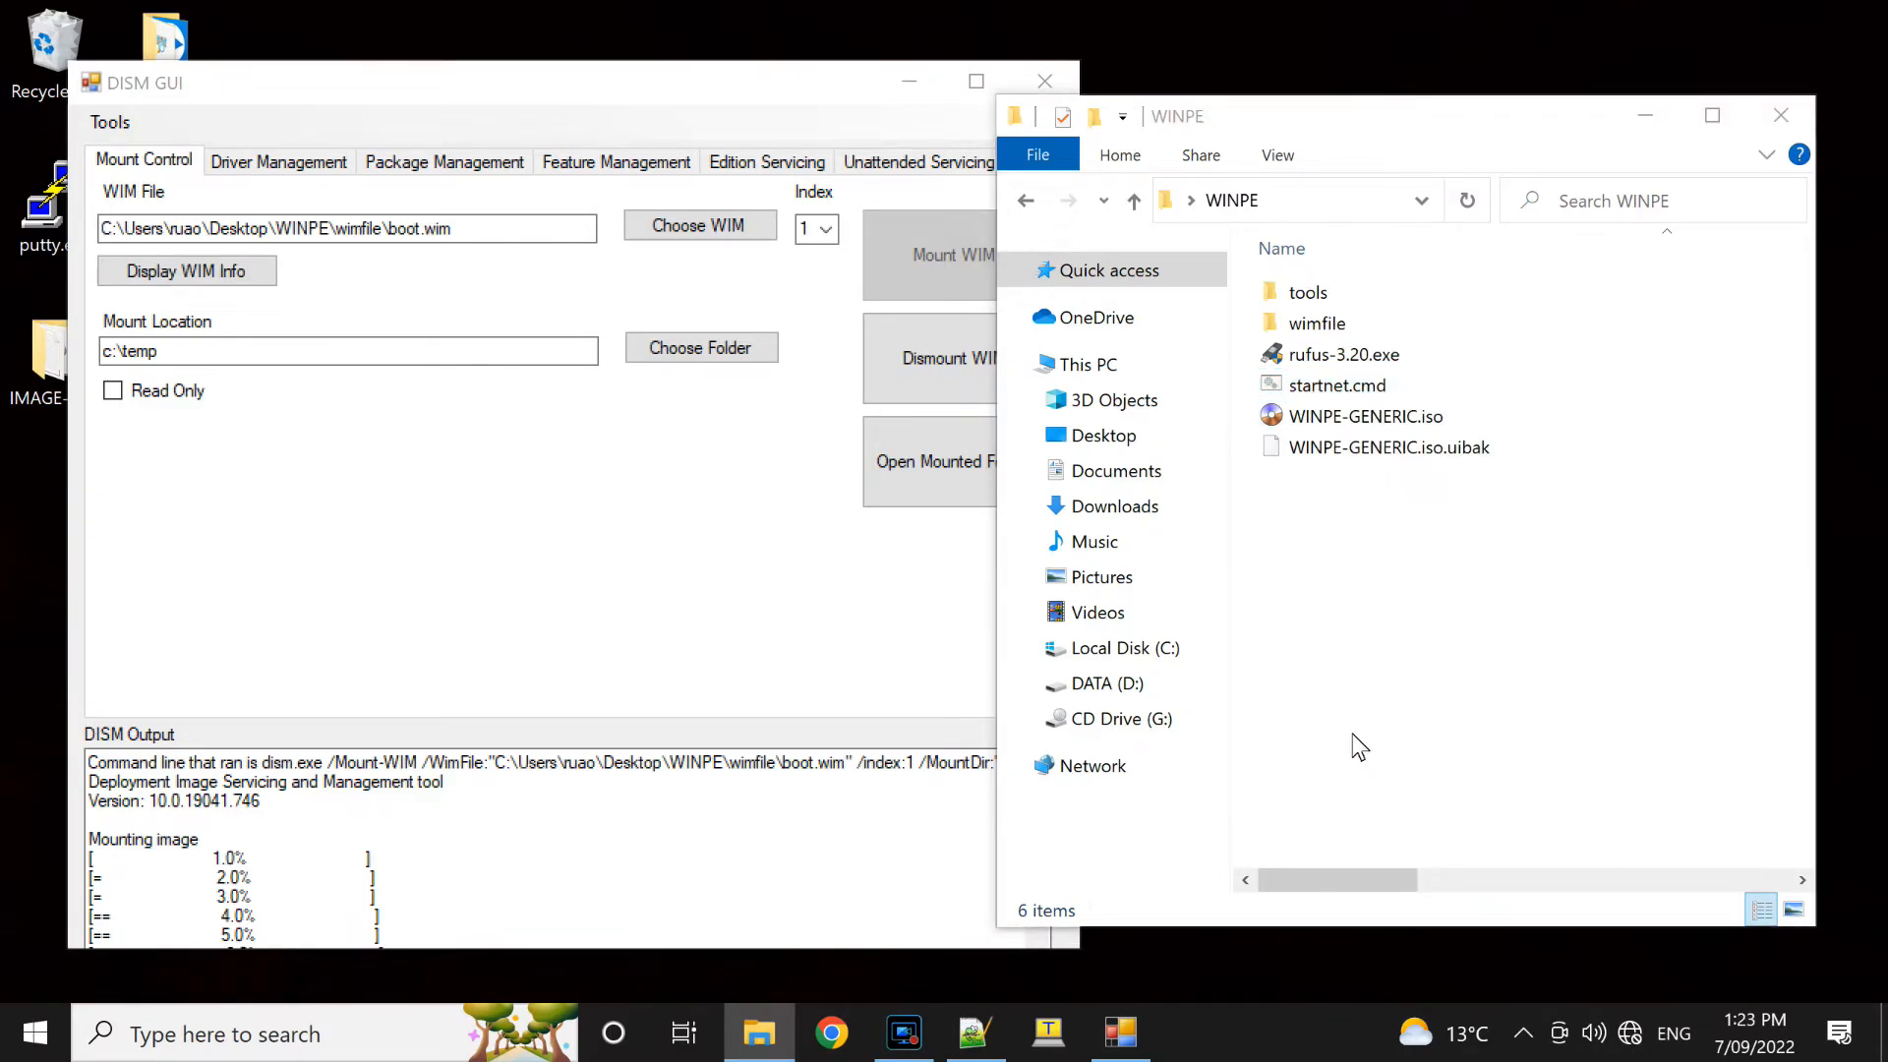
{"action": "left_click", "coordinate": [758, 1033]}
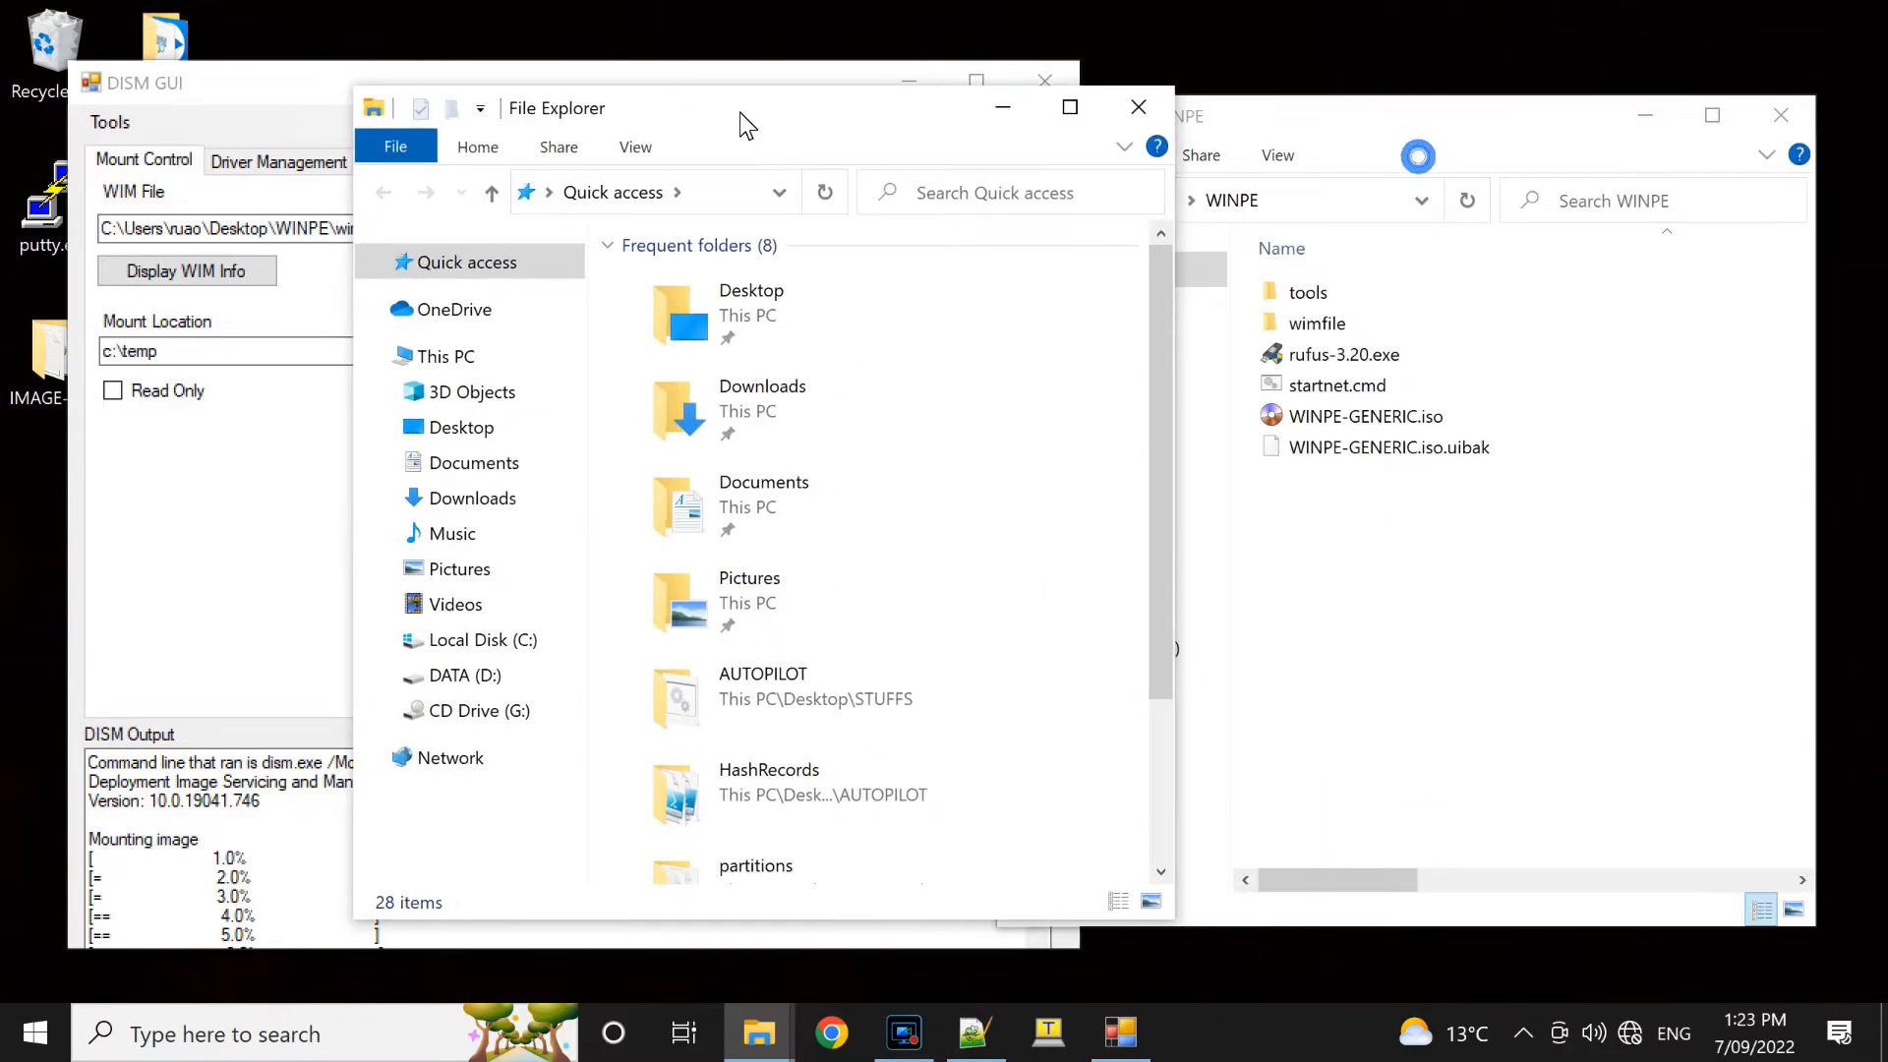
{"action": "left_click", "coordinate": [349, 627]}
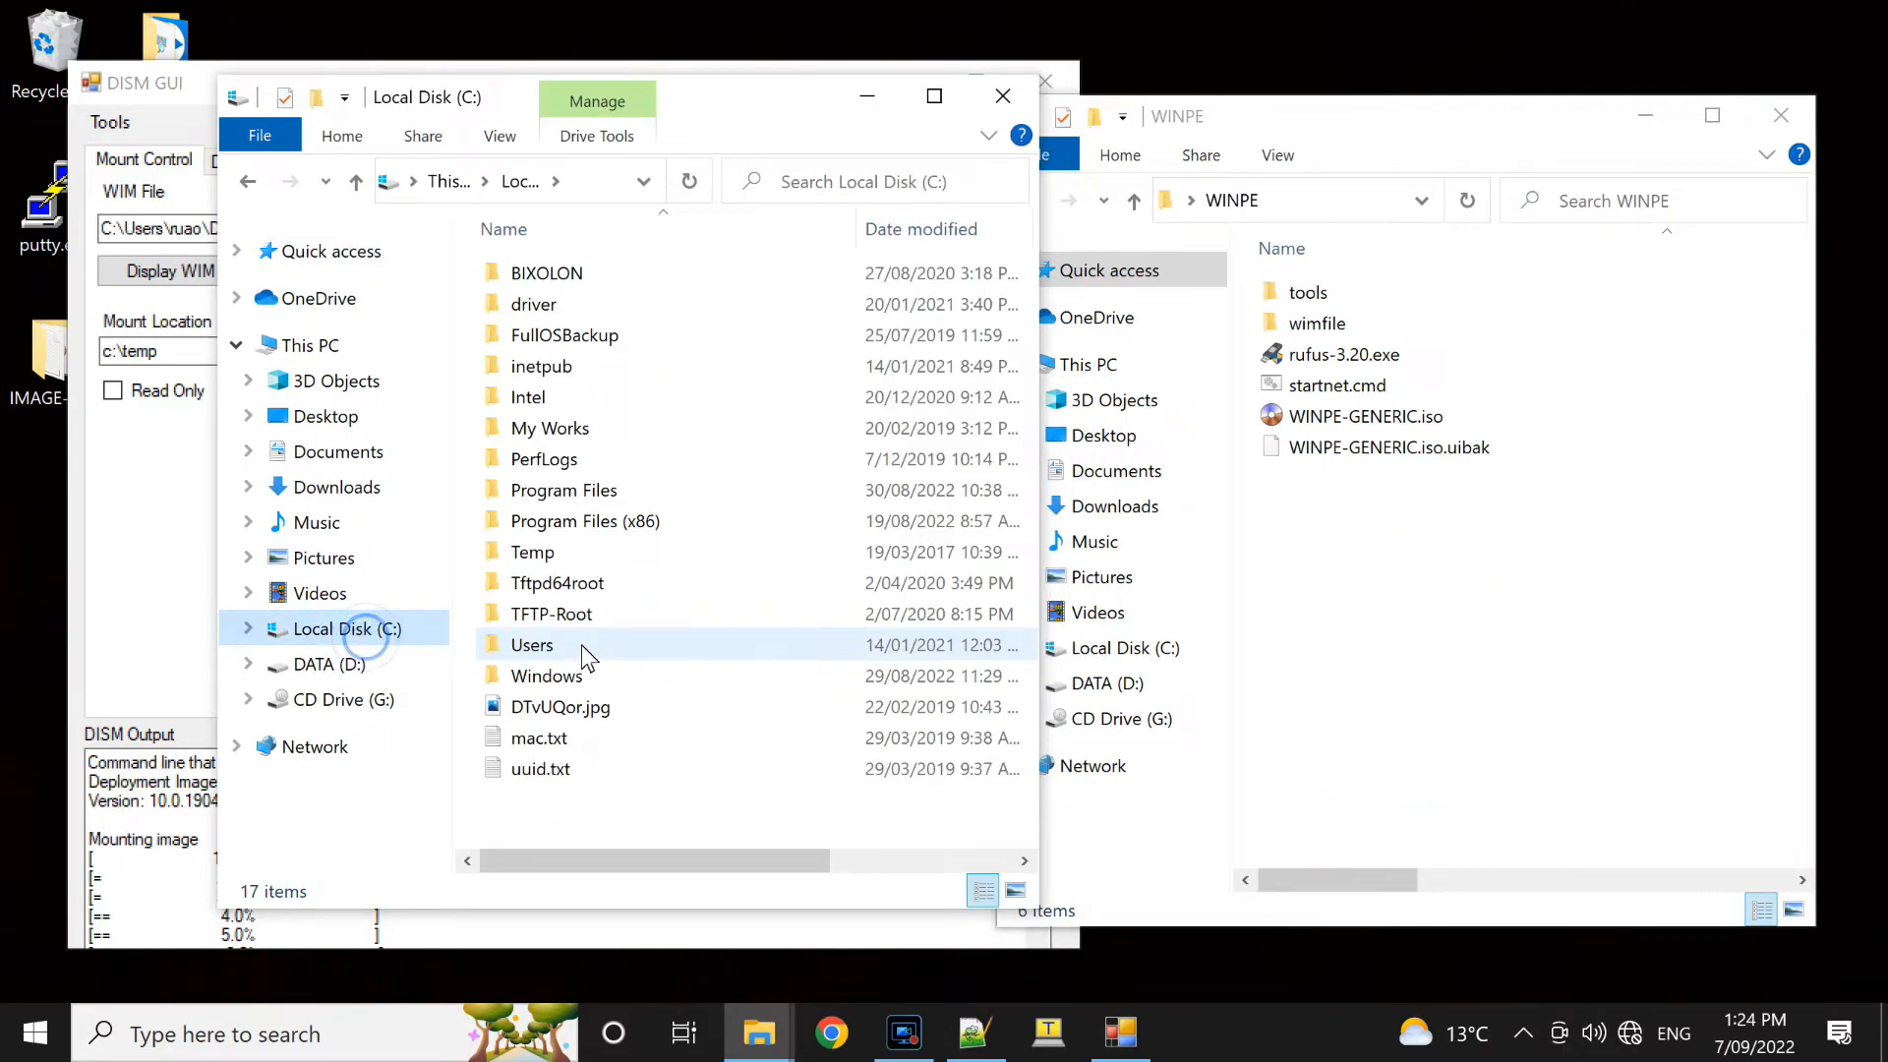
{"action": "double_click", "coordinate": [532, 552]}
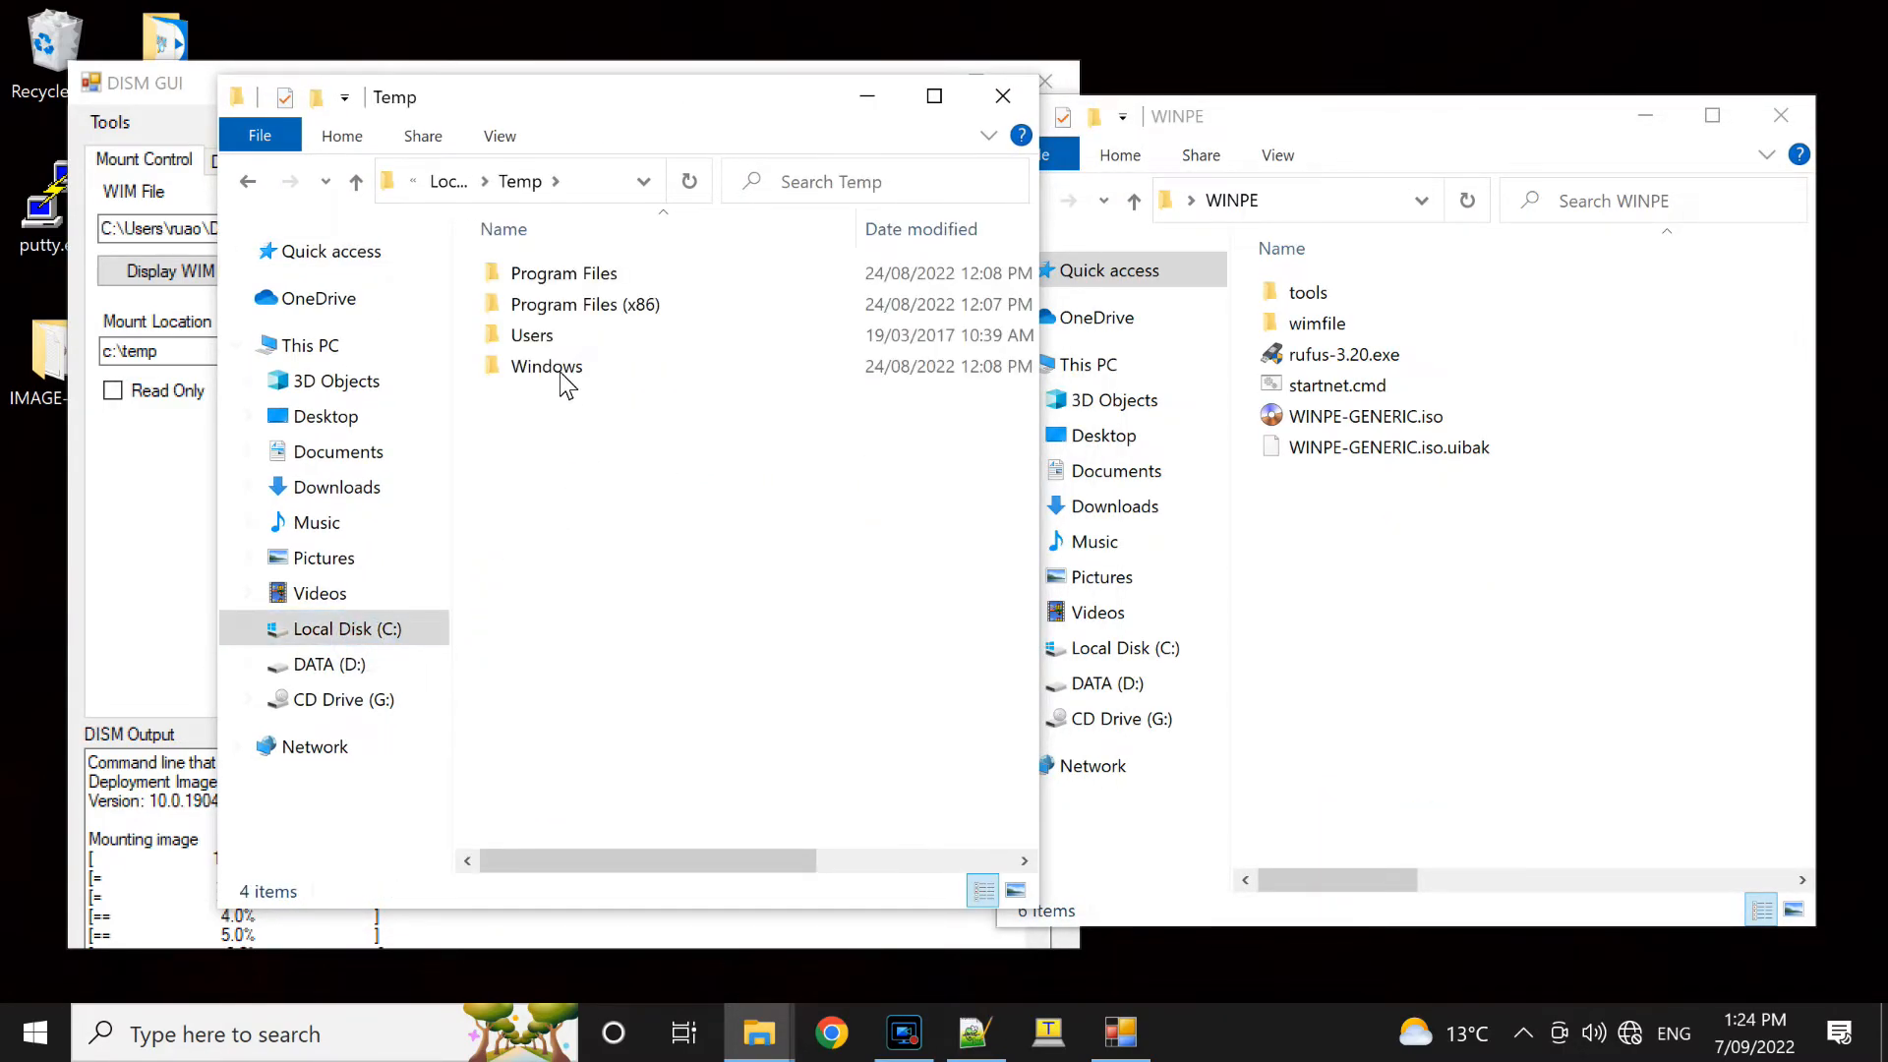
{"action": "double_click", "coordinate": [546, 366]}
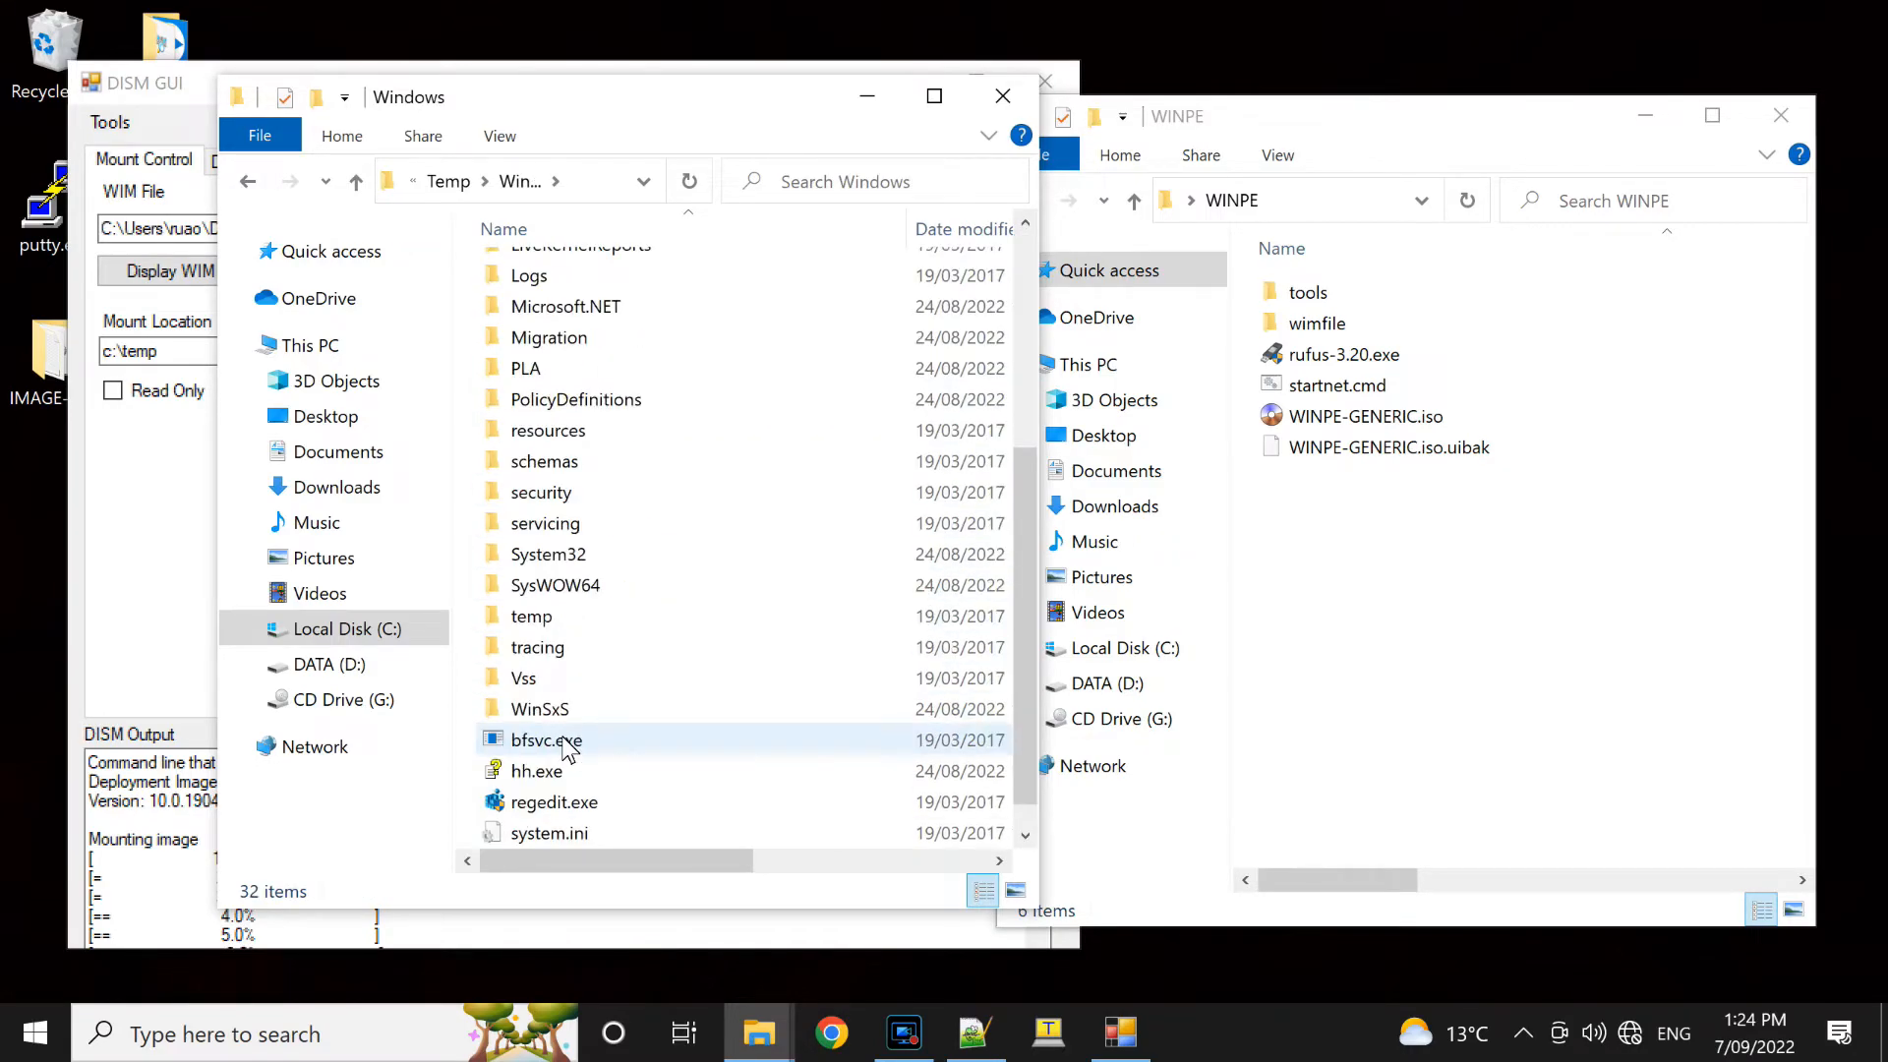
- Paste startnet.cmd into System32, replacing the old file with administrator permission
{"action": "right_click", "coordinate": [548, 553]}
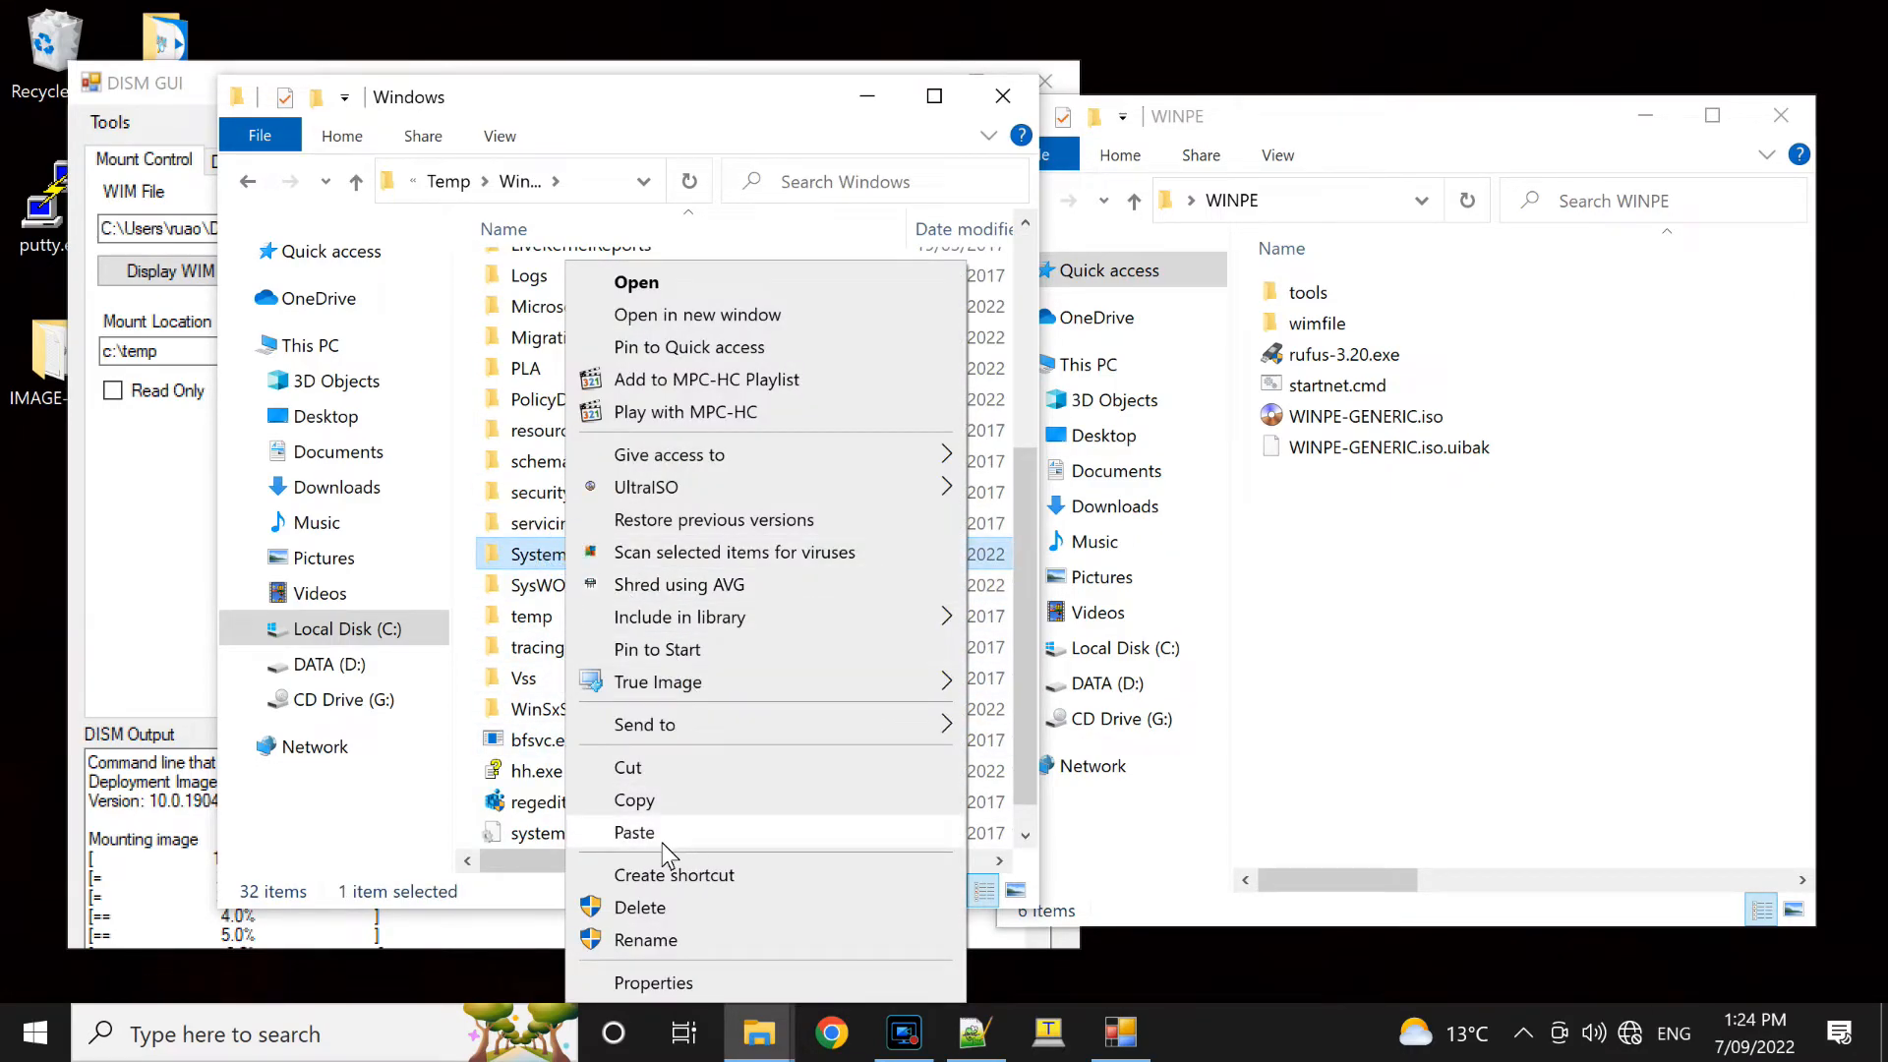
{"action": "left_click", "coordinate": [633, 832]}
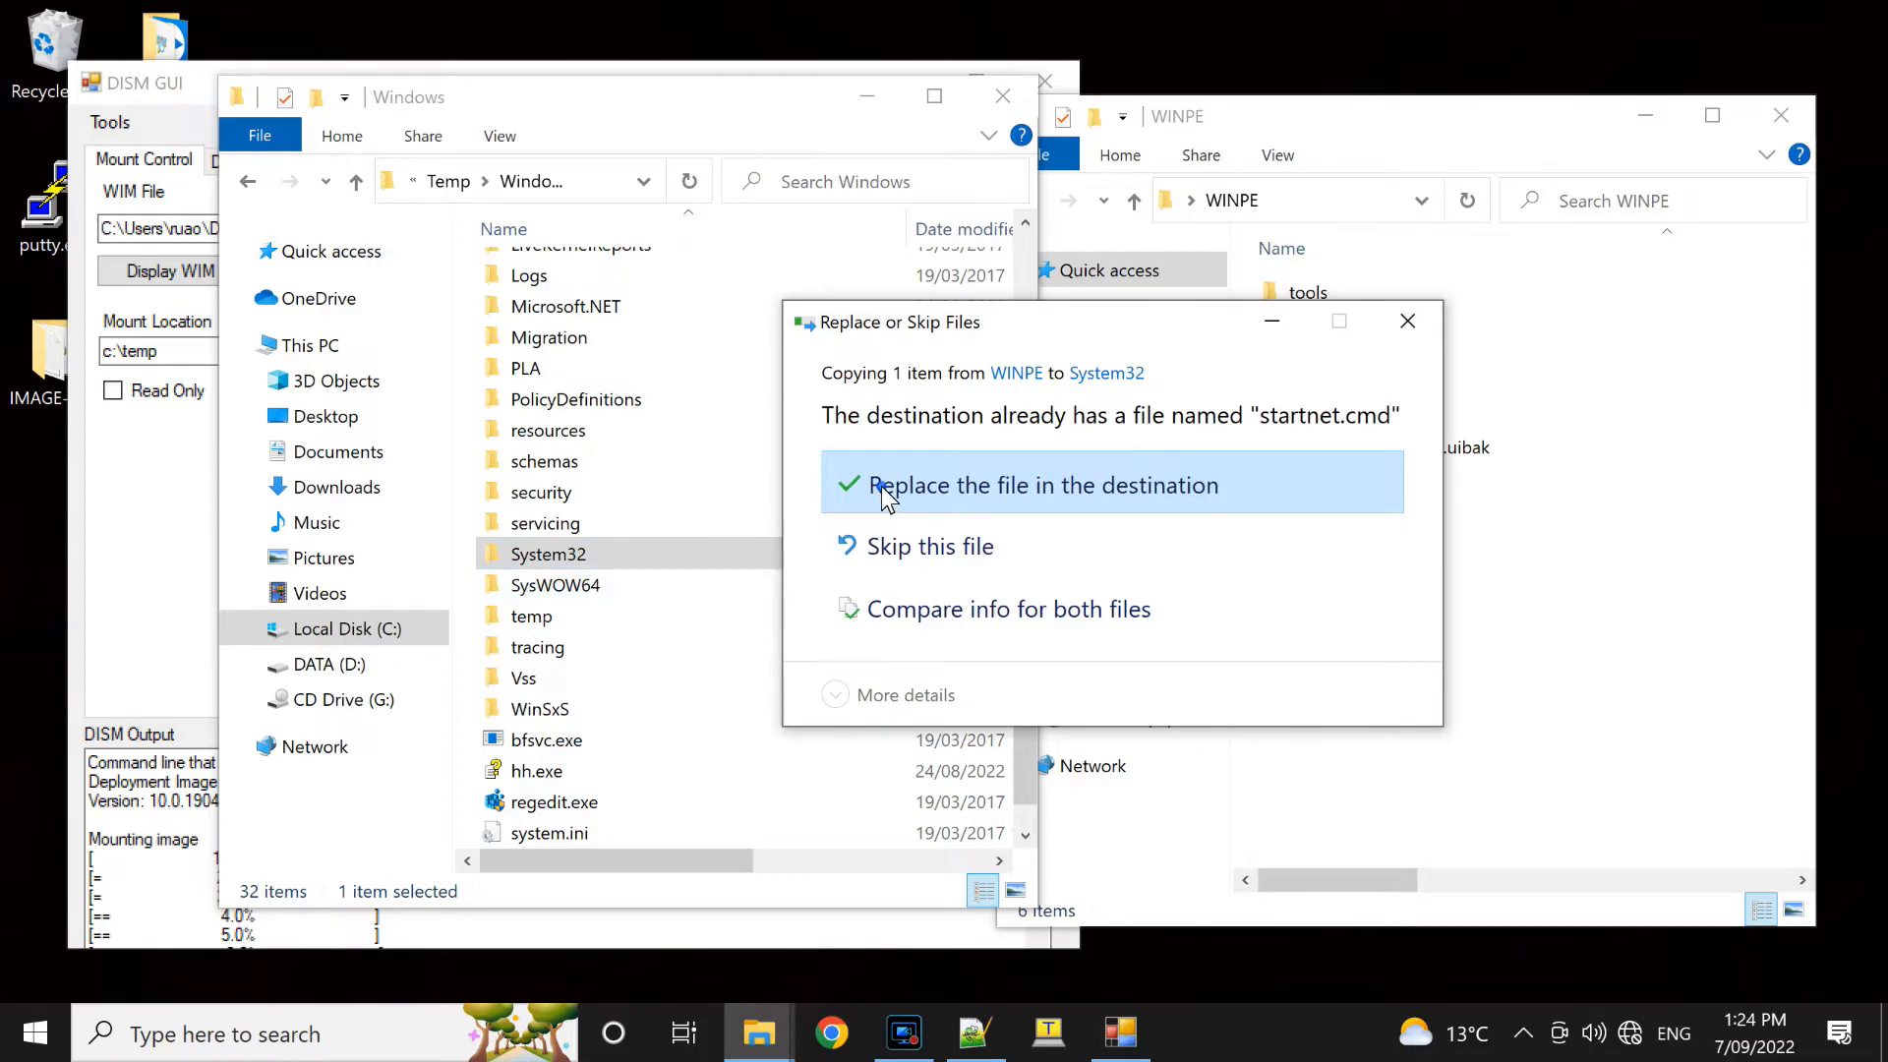
{"action": "left_click", "coordinate": [1047, 484]}
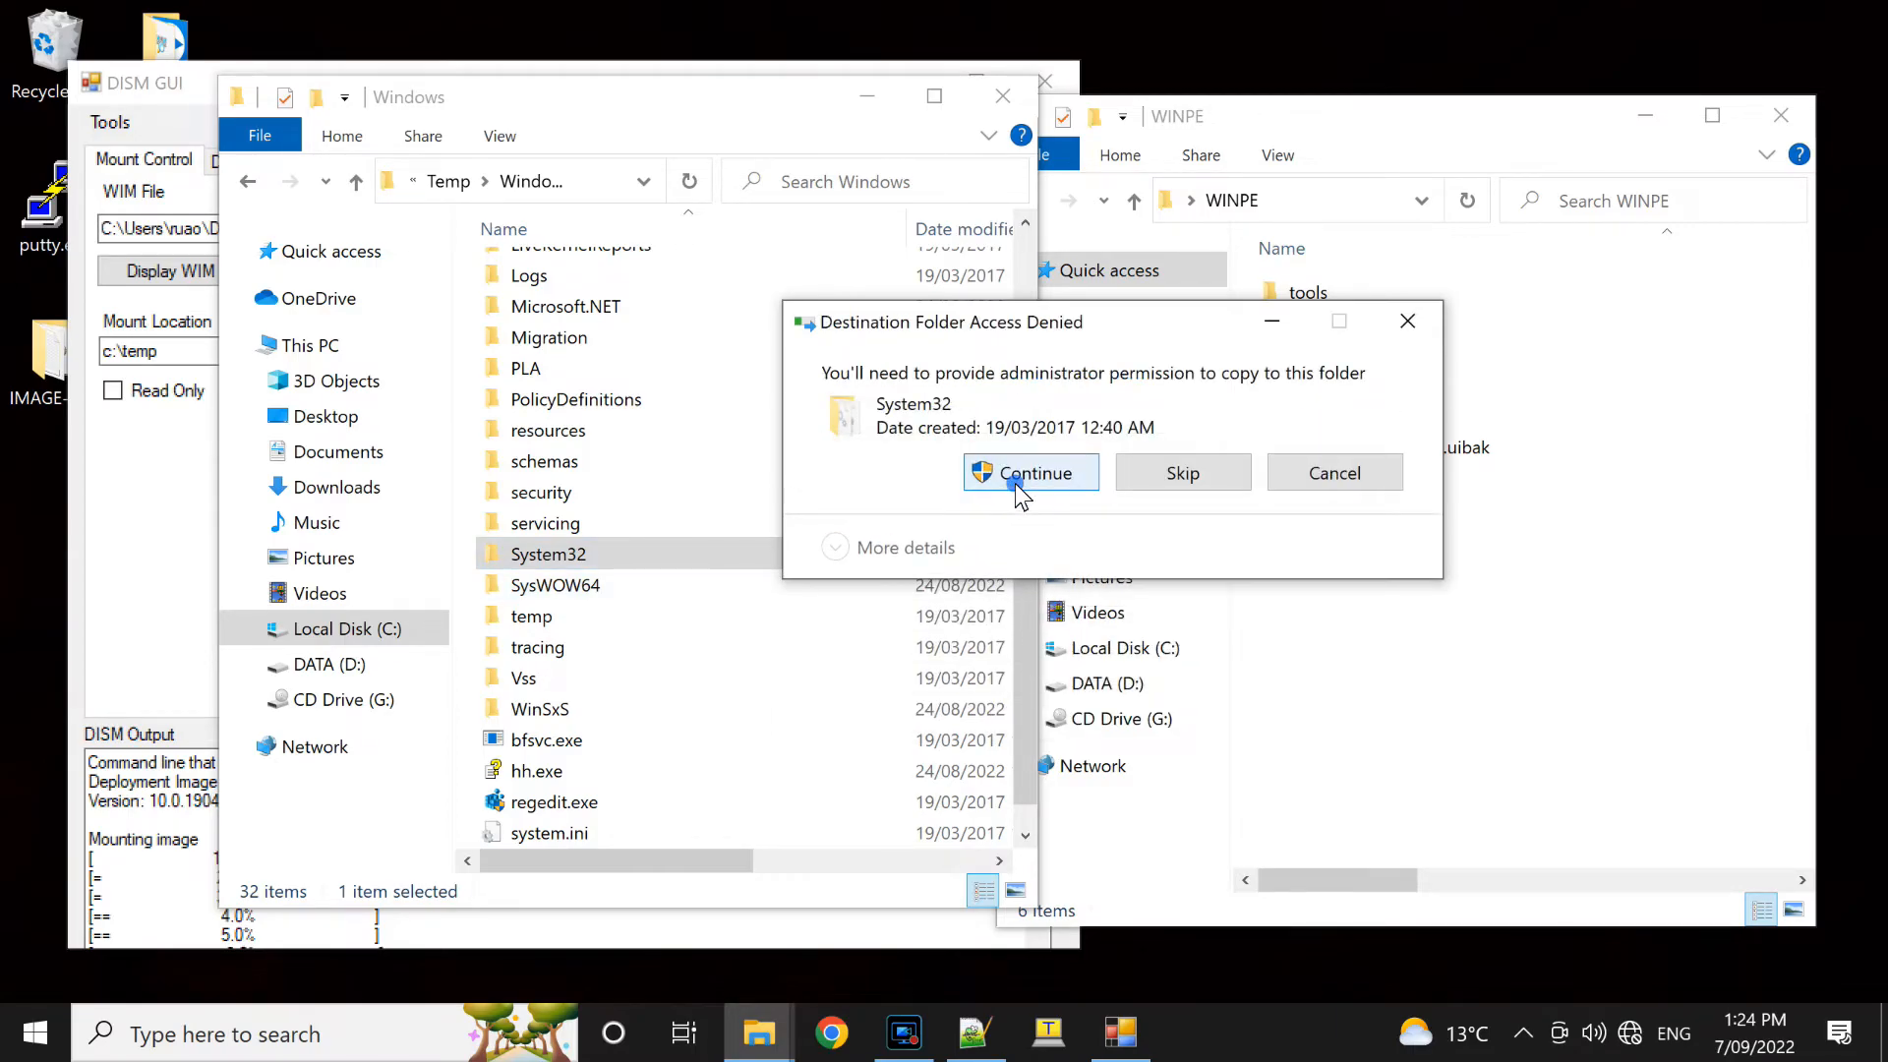
{"action": "left_click", "coordinate": [1029, 472]}
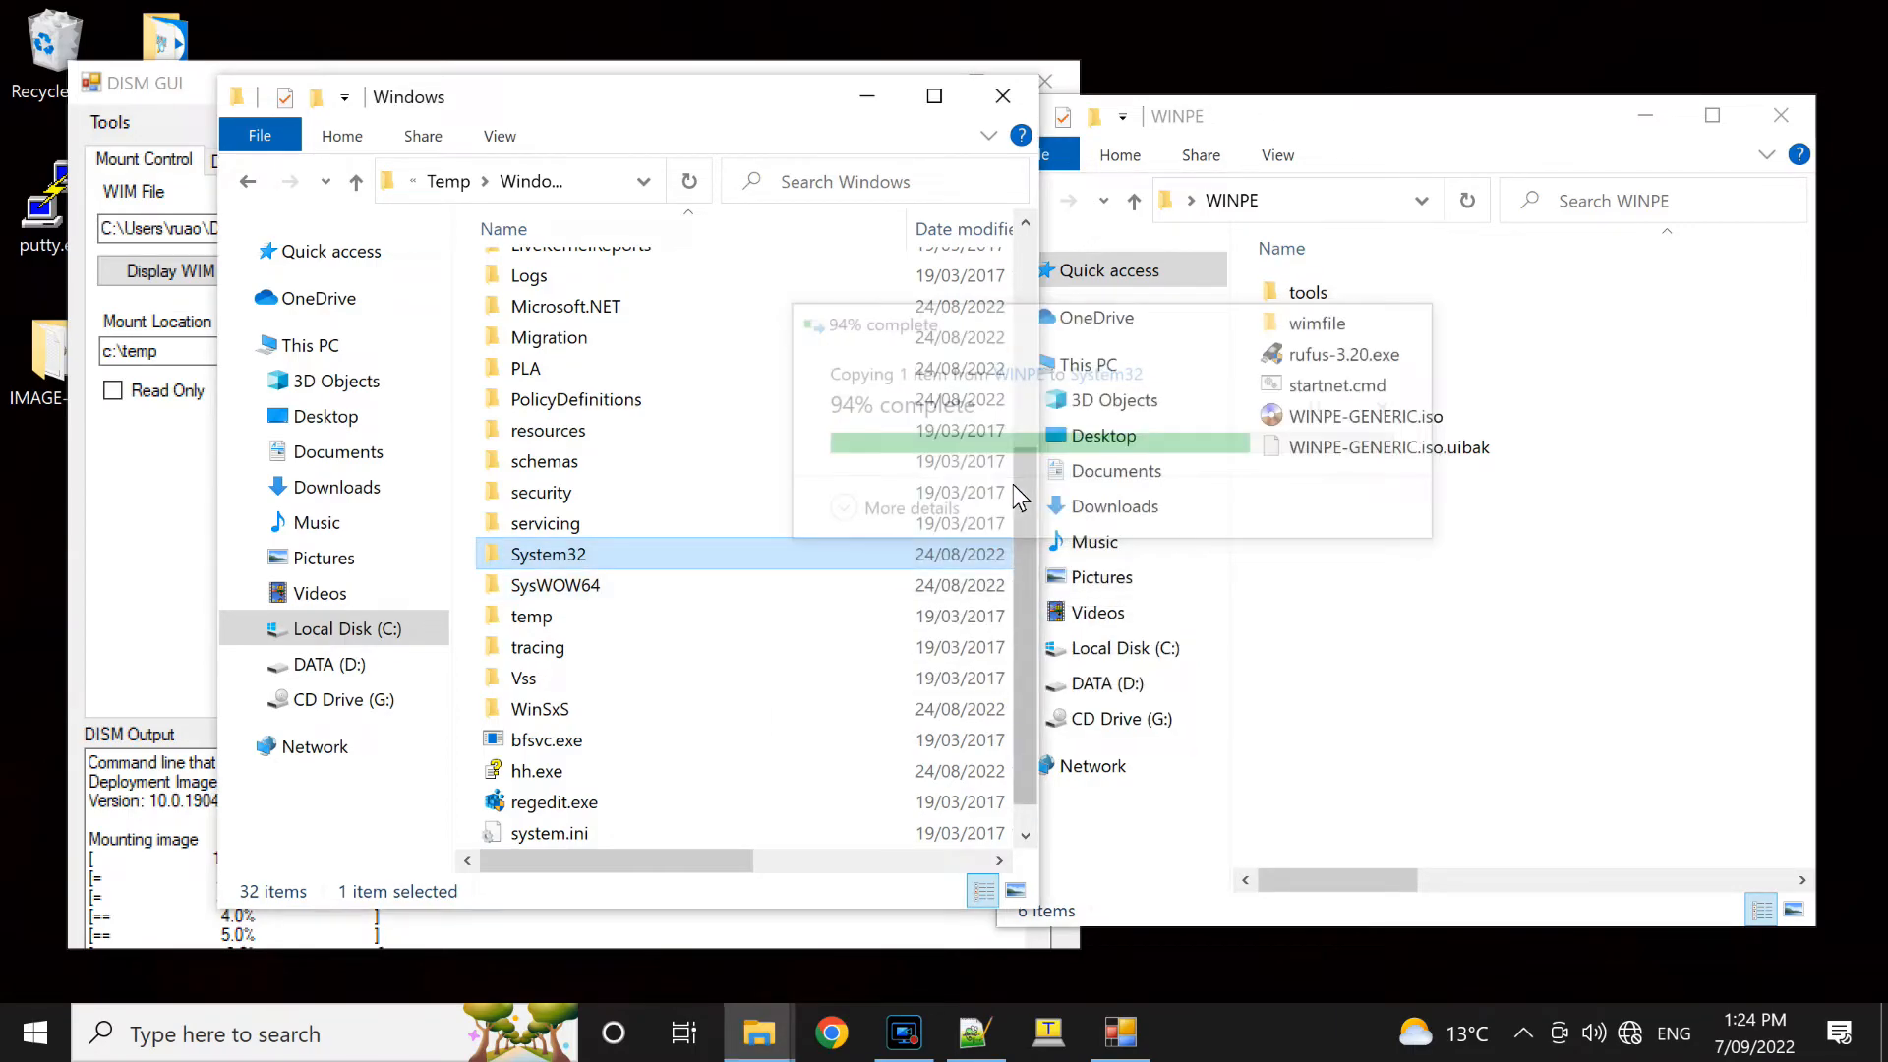
{"action": "left_click", "coordinate": [1001, 95]}
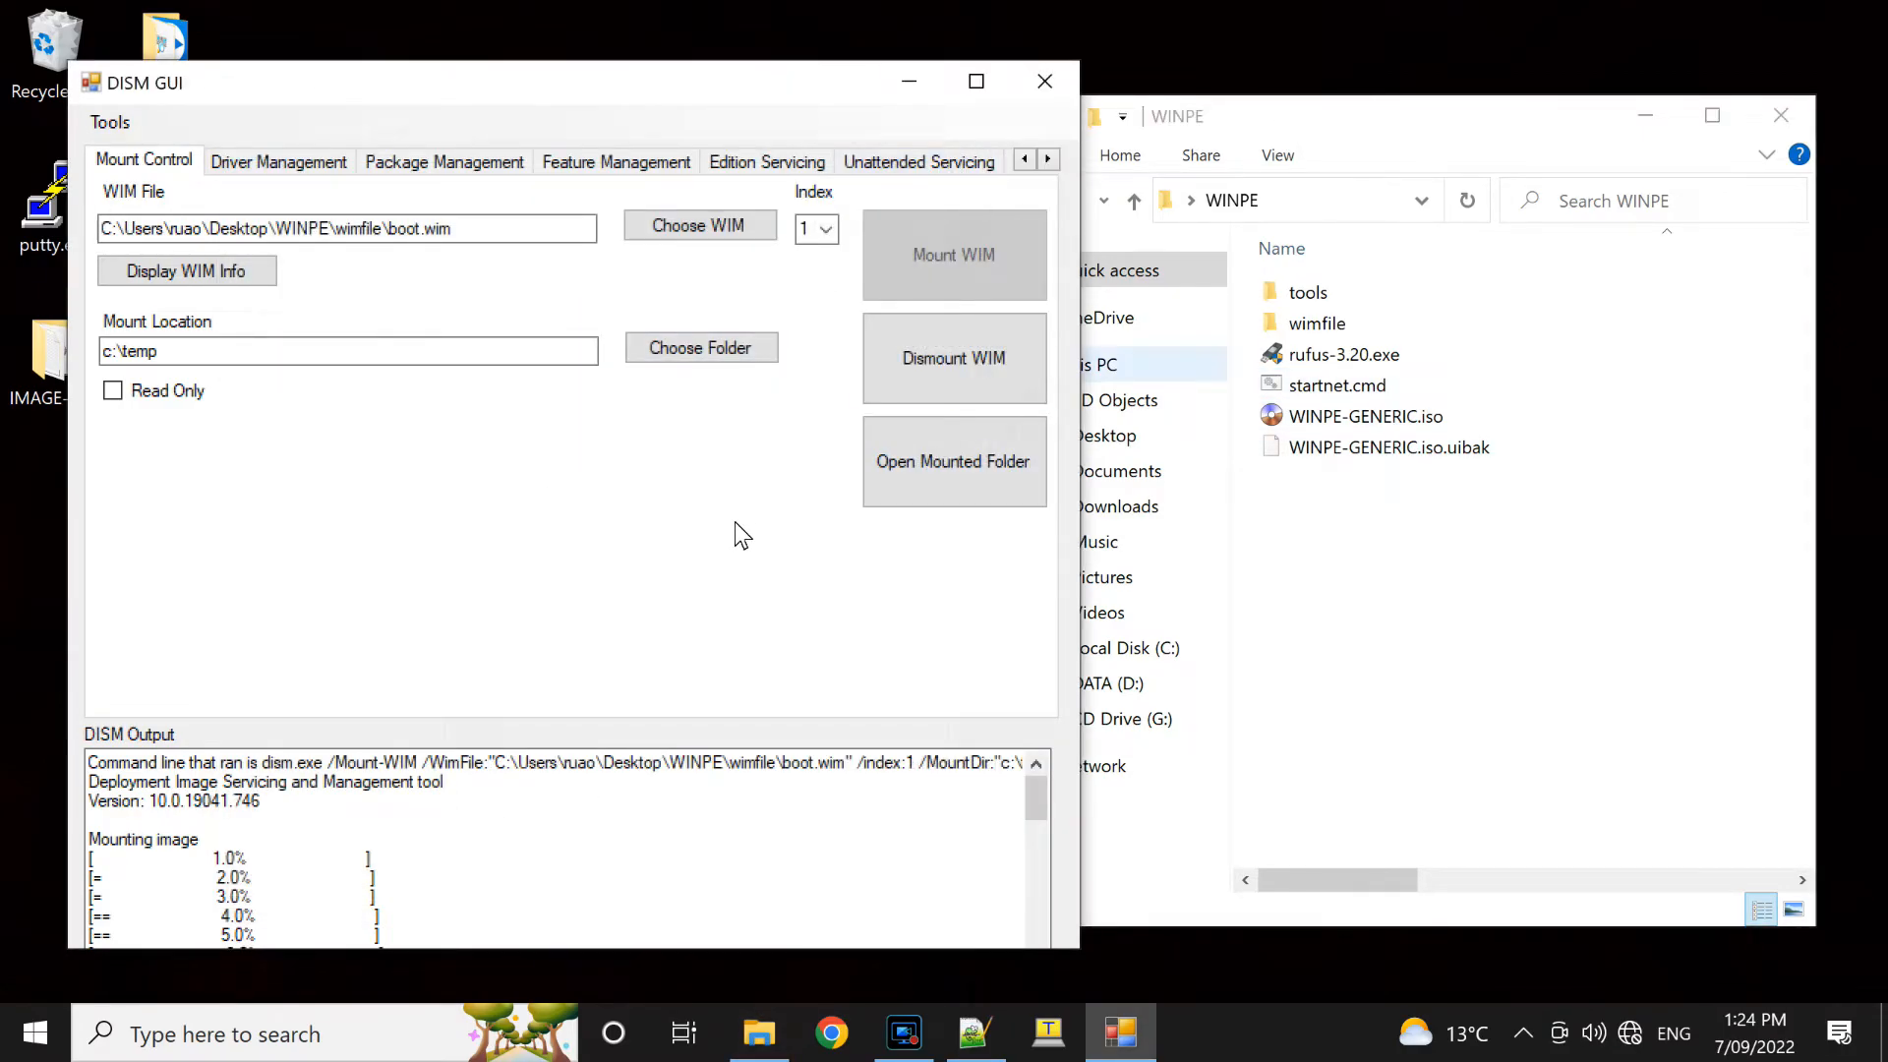
- Dismount boot.wim from c:\temp committing the changes, then close DISM GUI
{"action": "left_click", "coordinate": [953, 357]}
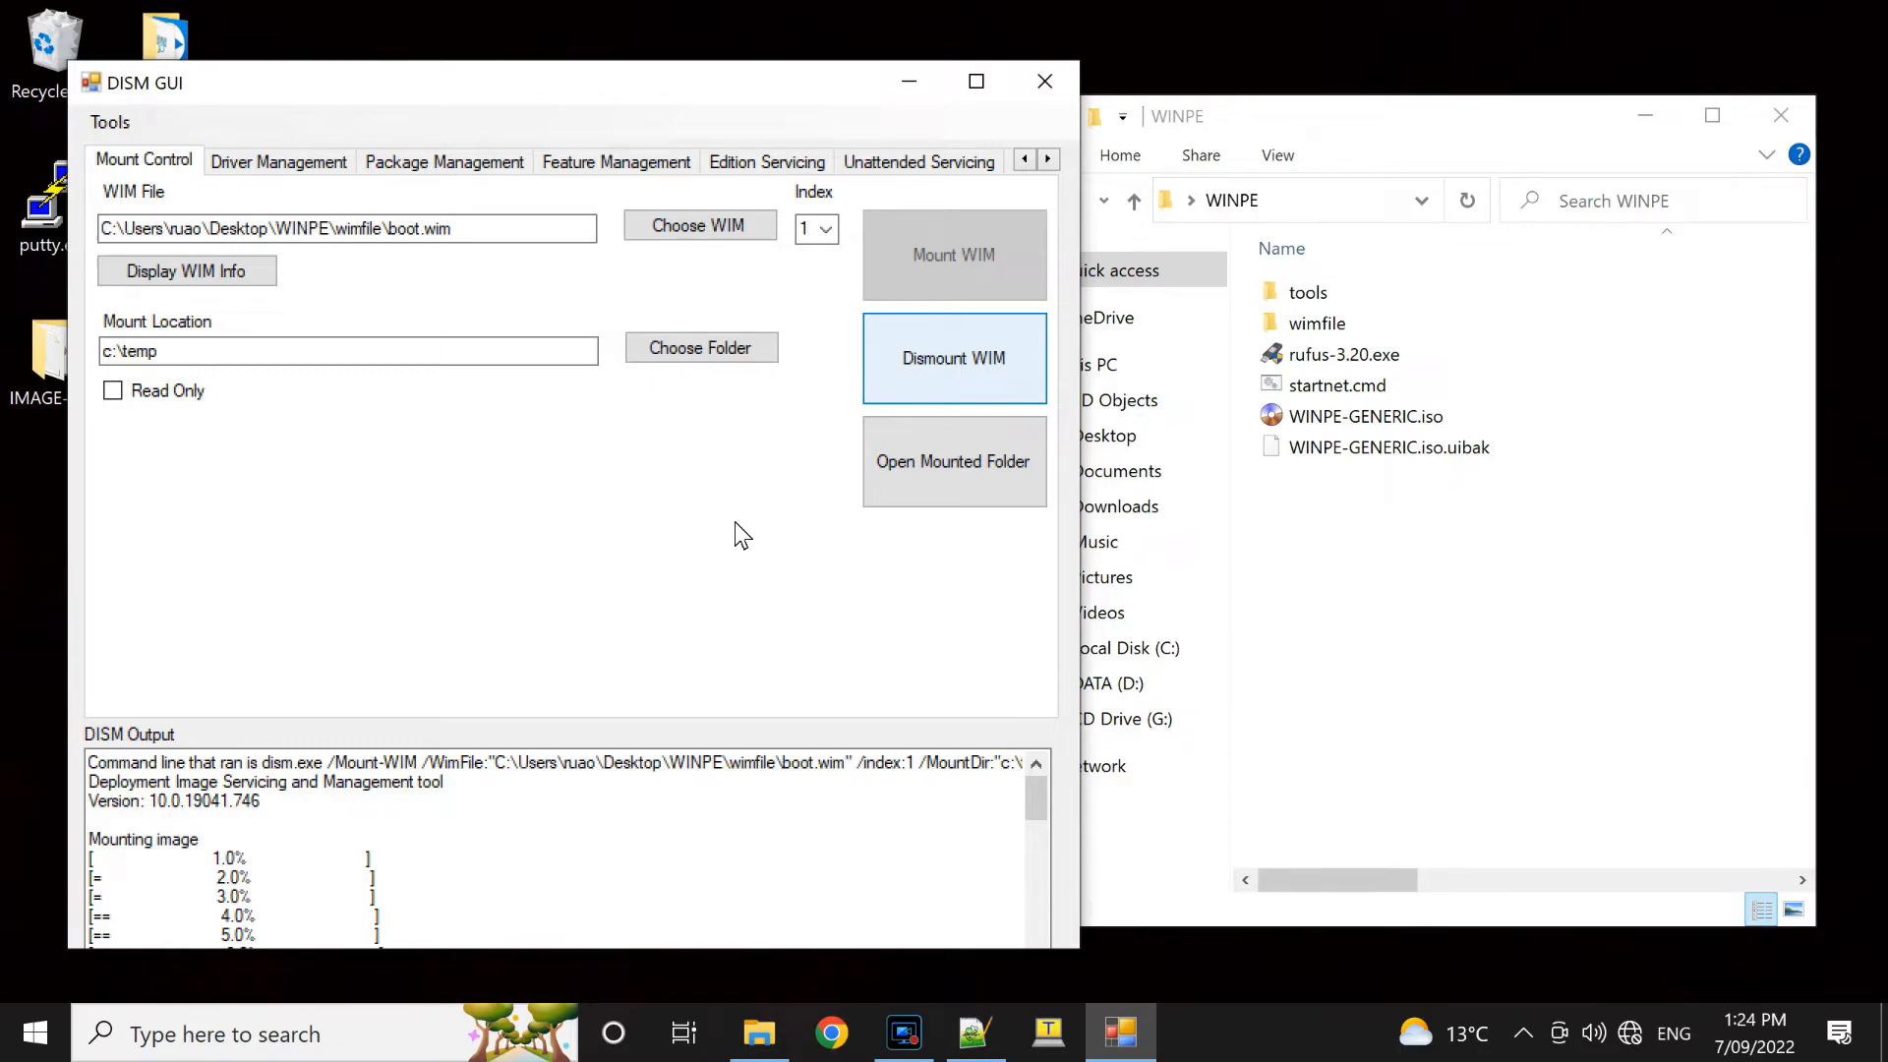
{"action": "left_click", "coordinate": [953, 358]}
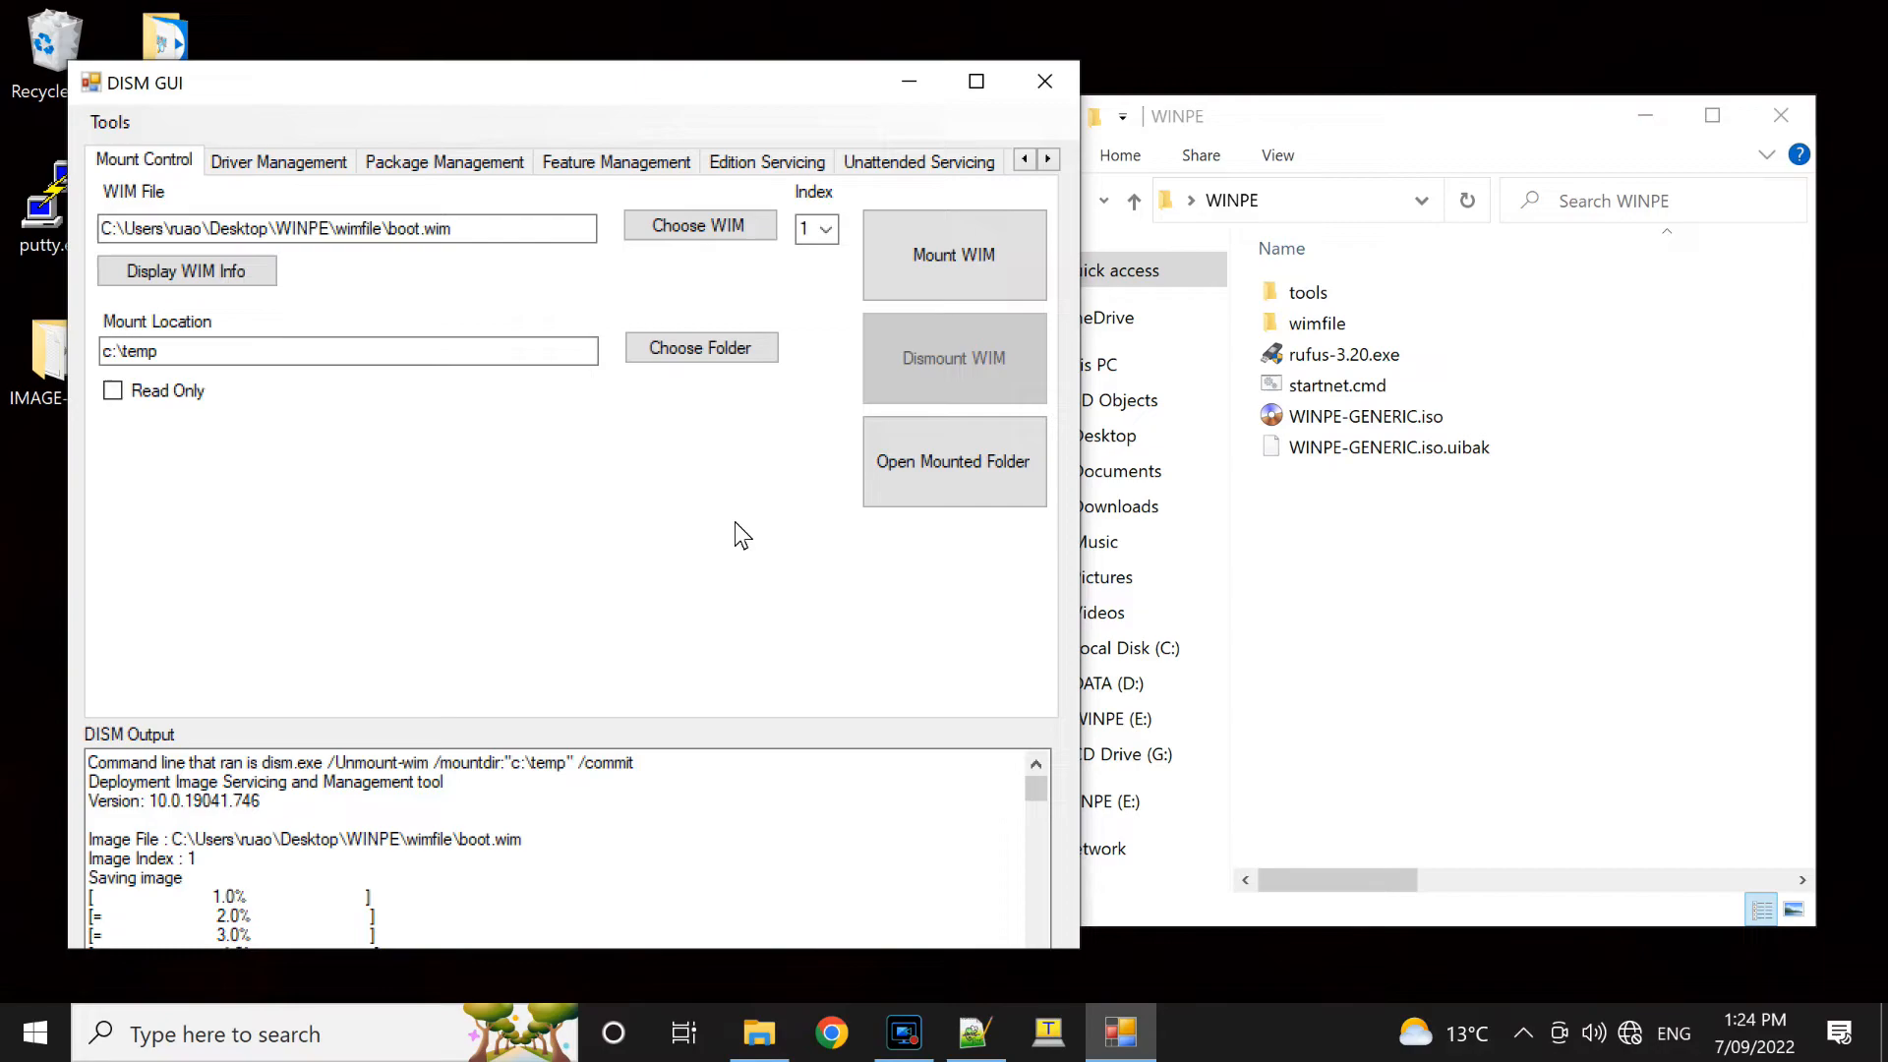
{"action": "mouse_move", "coordinate": [1043, 81]}
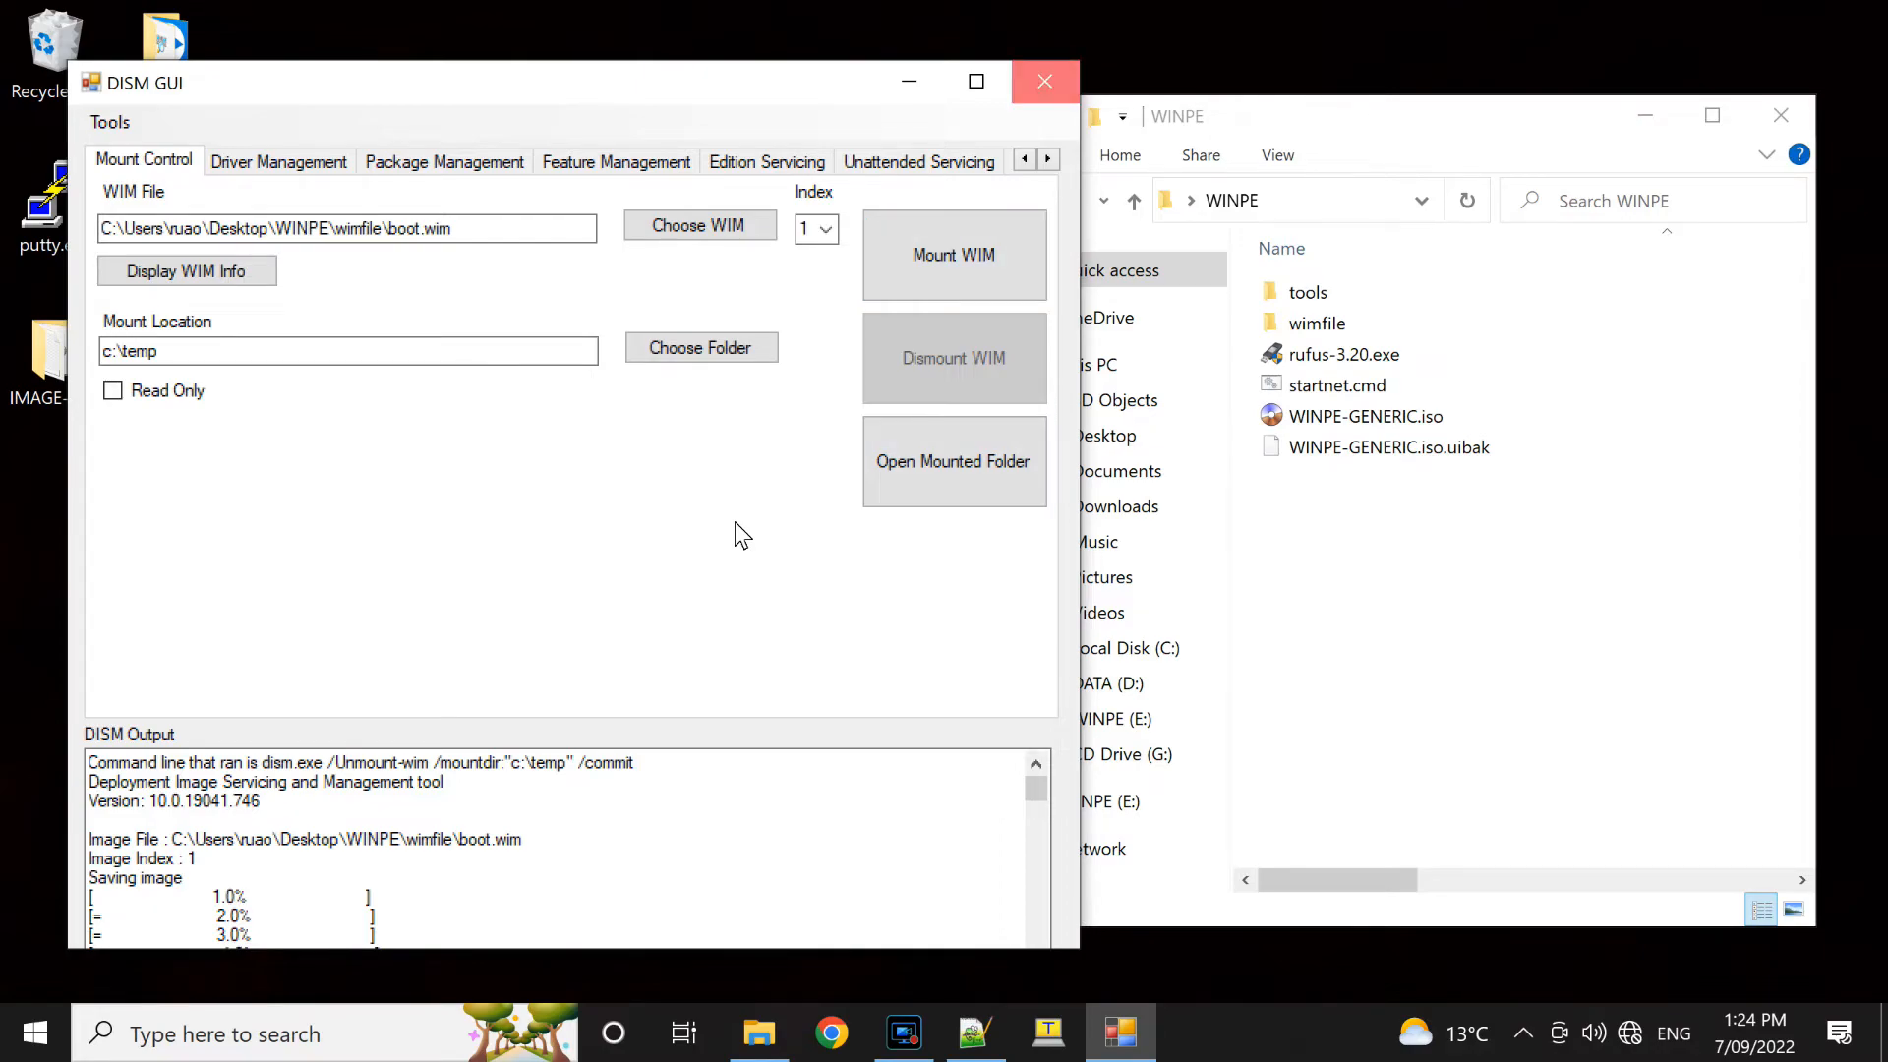
{"action": "left_click", "coordinate": [1042, 81]}
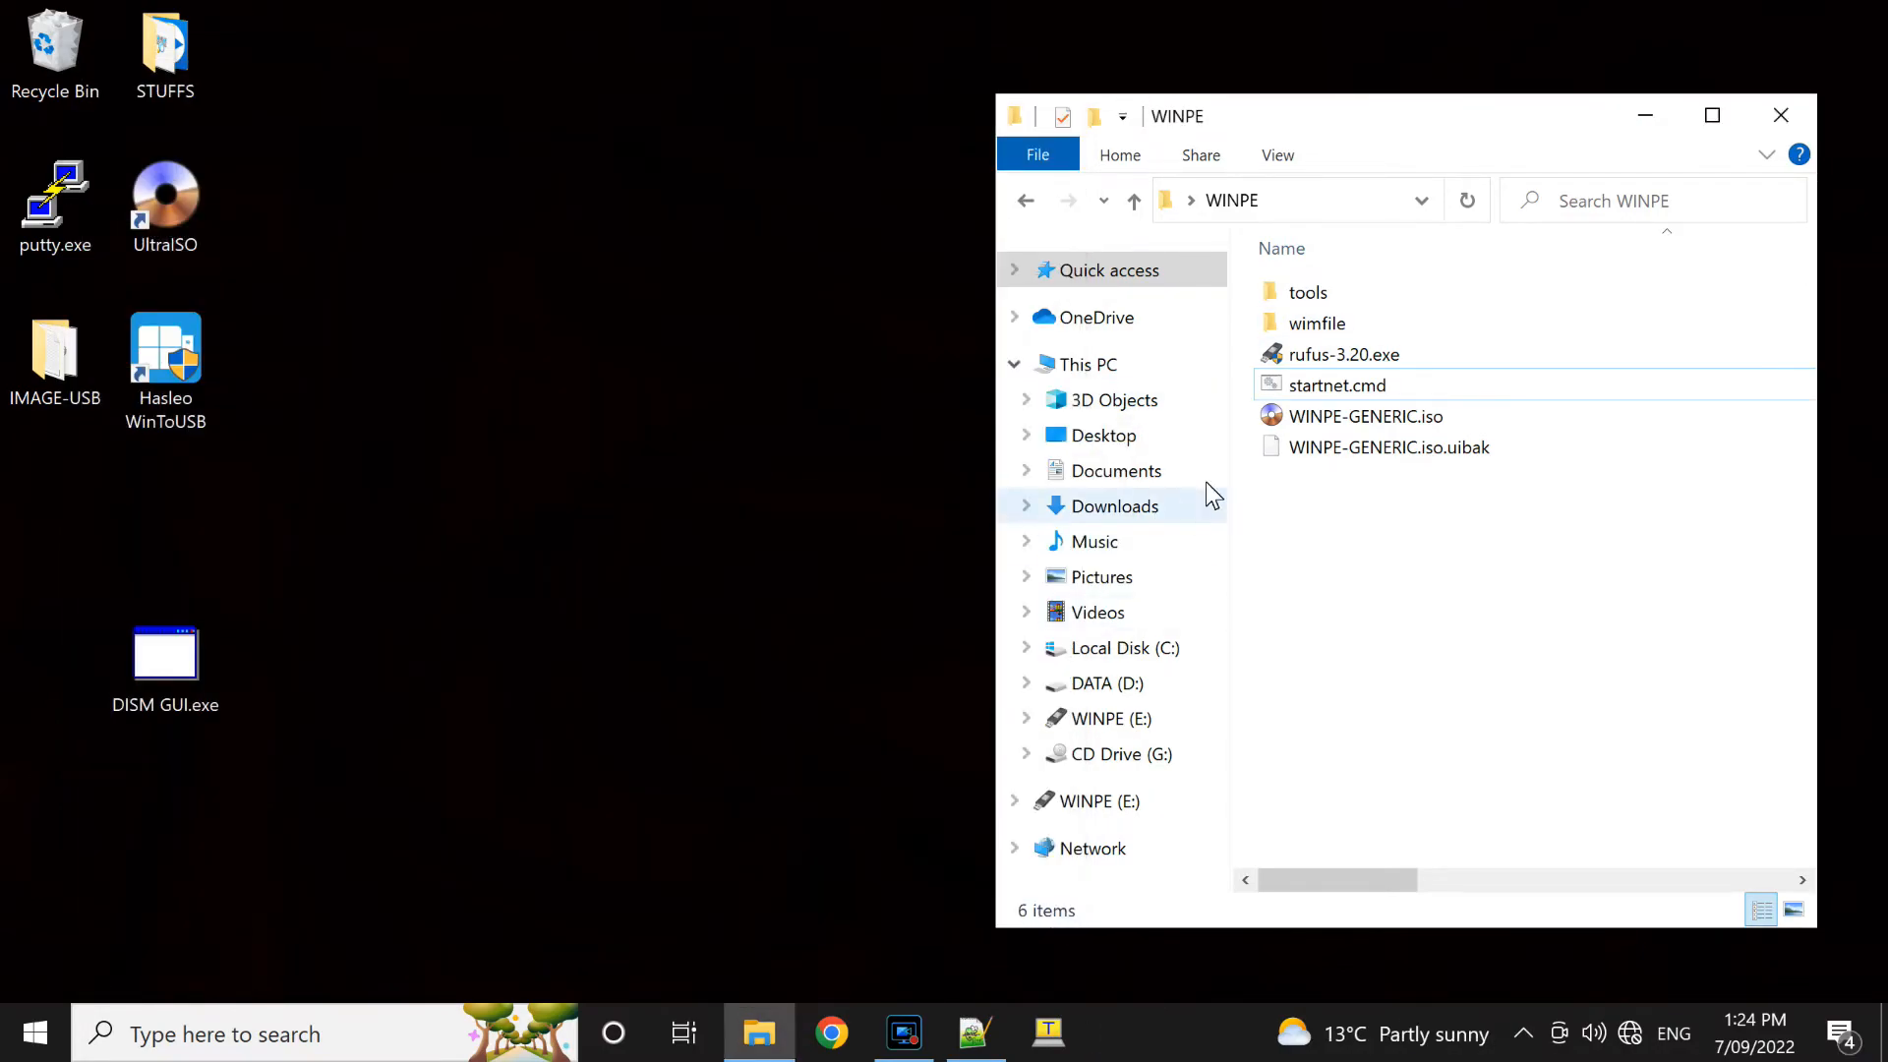
- Replace Boot.wim in WINPE-GENERIC.iso's /Sources with the updated copy, save, and close UltraISO
{"action": "left_click", "coordinate": [1367, 415]}
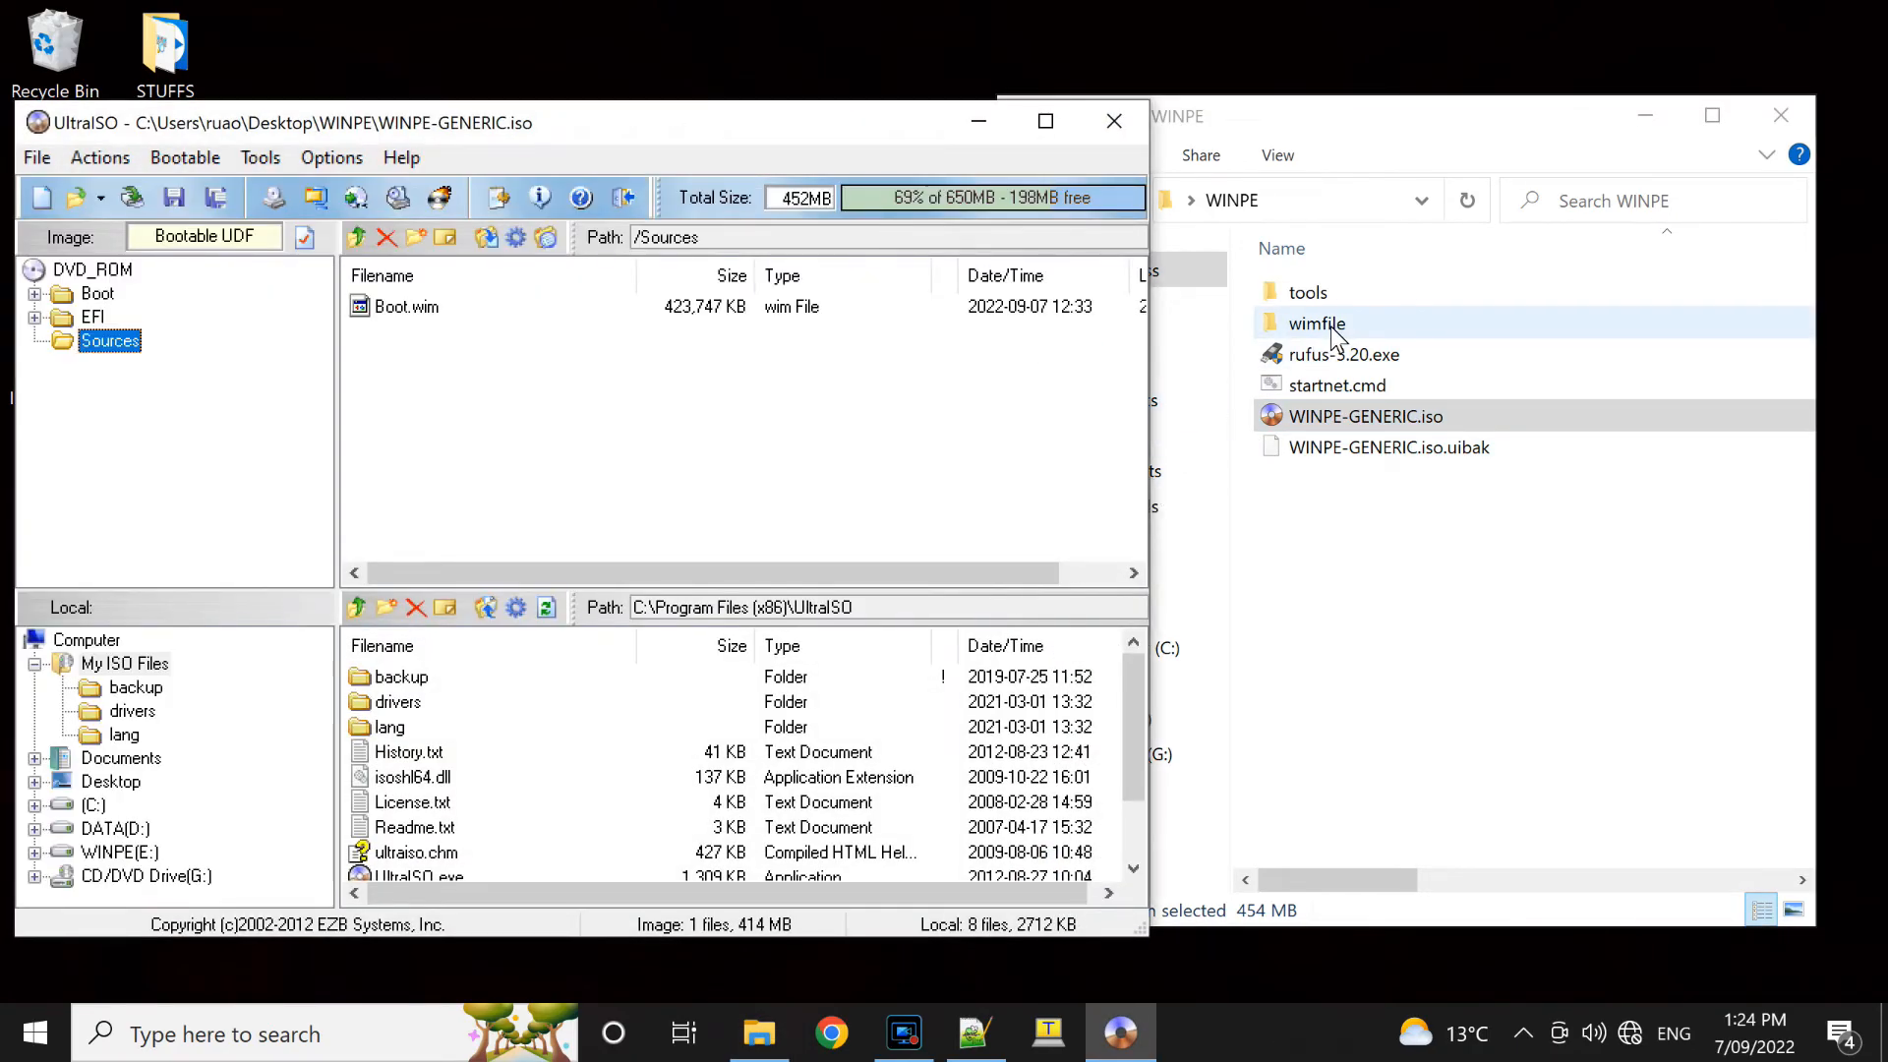
{"action": "double_click", "coordinate": [1316, 322]}
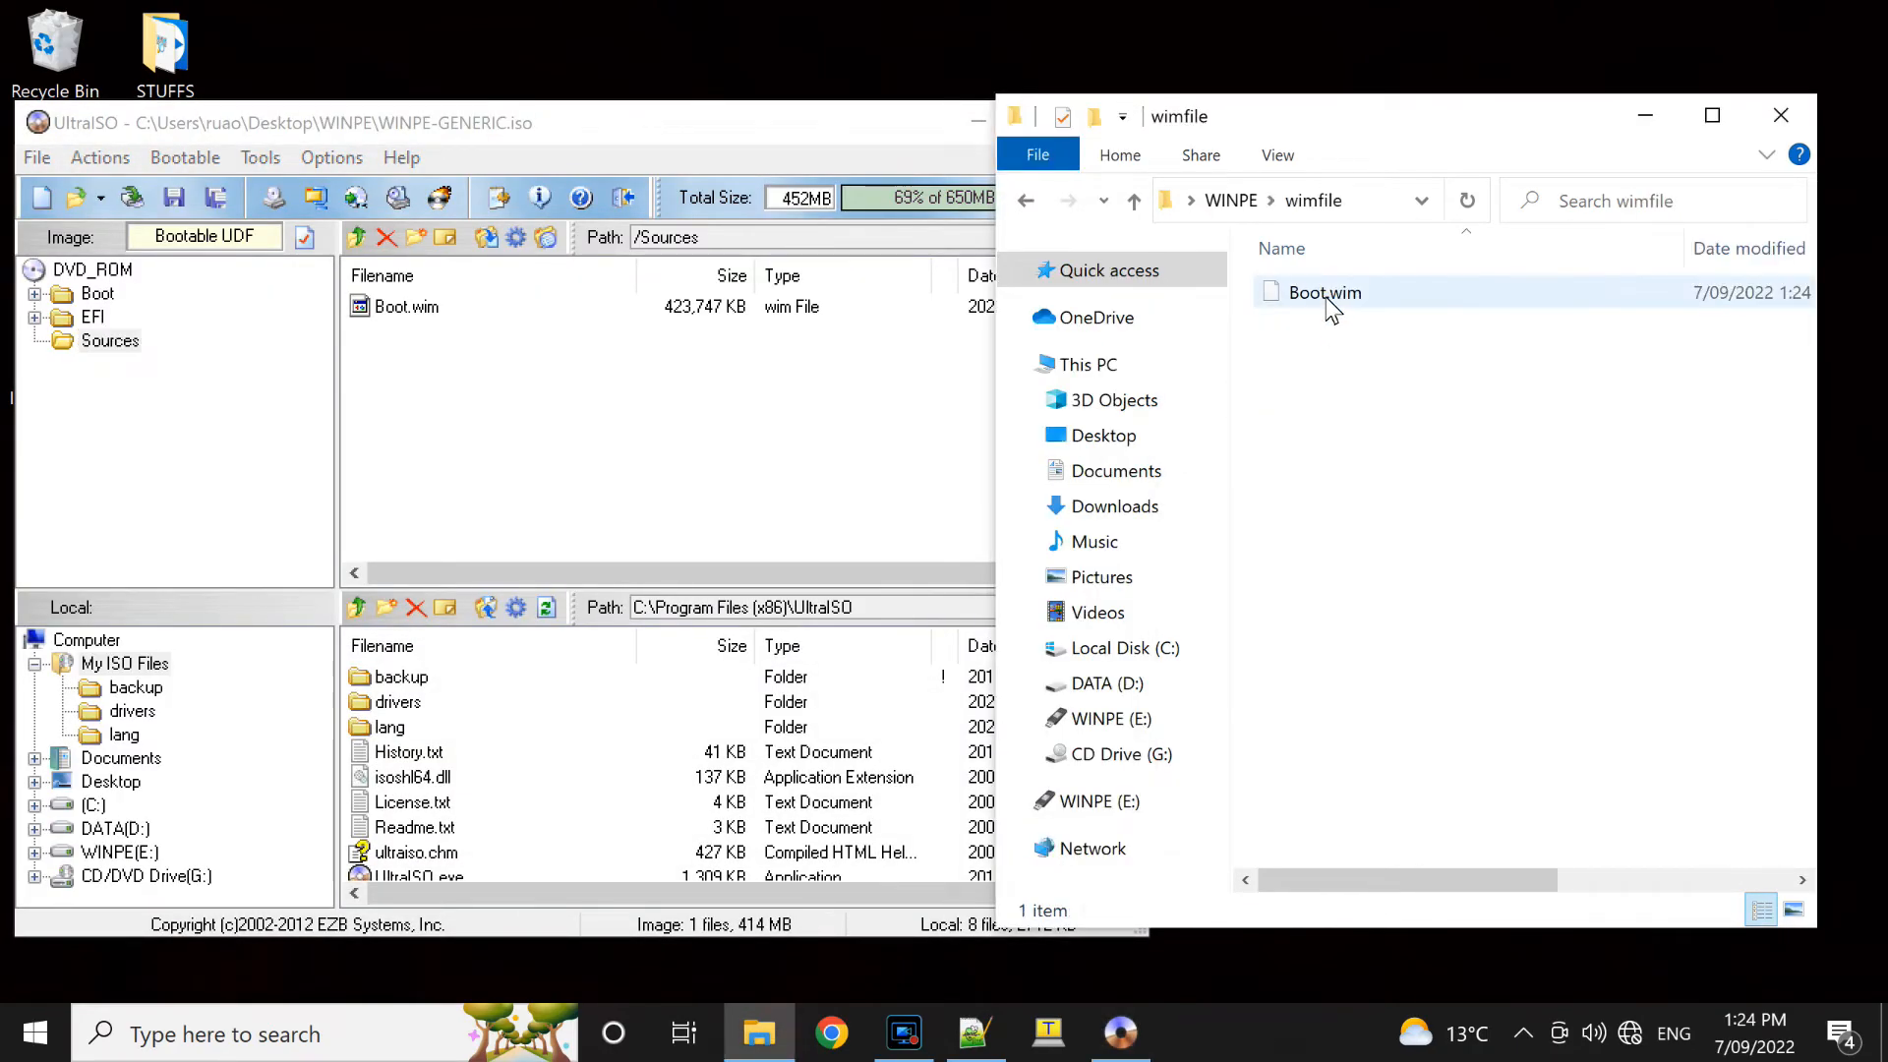
{"action": "left_click", "coordinate": [1324, 292]}
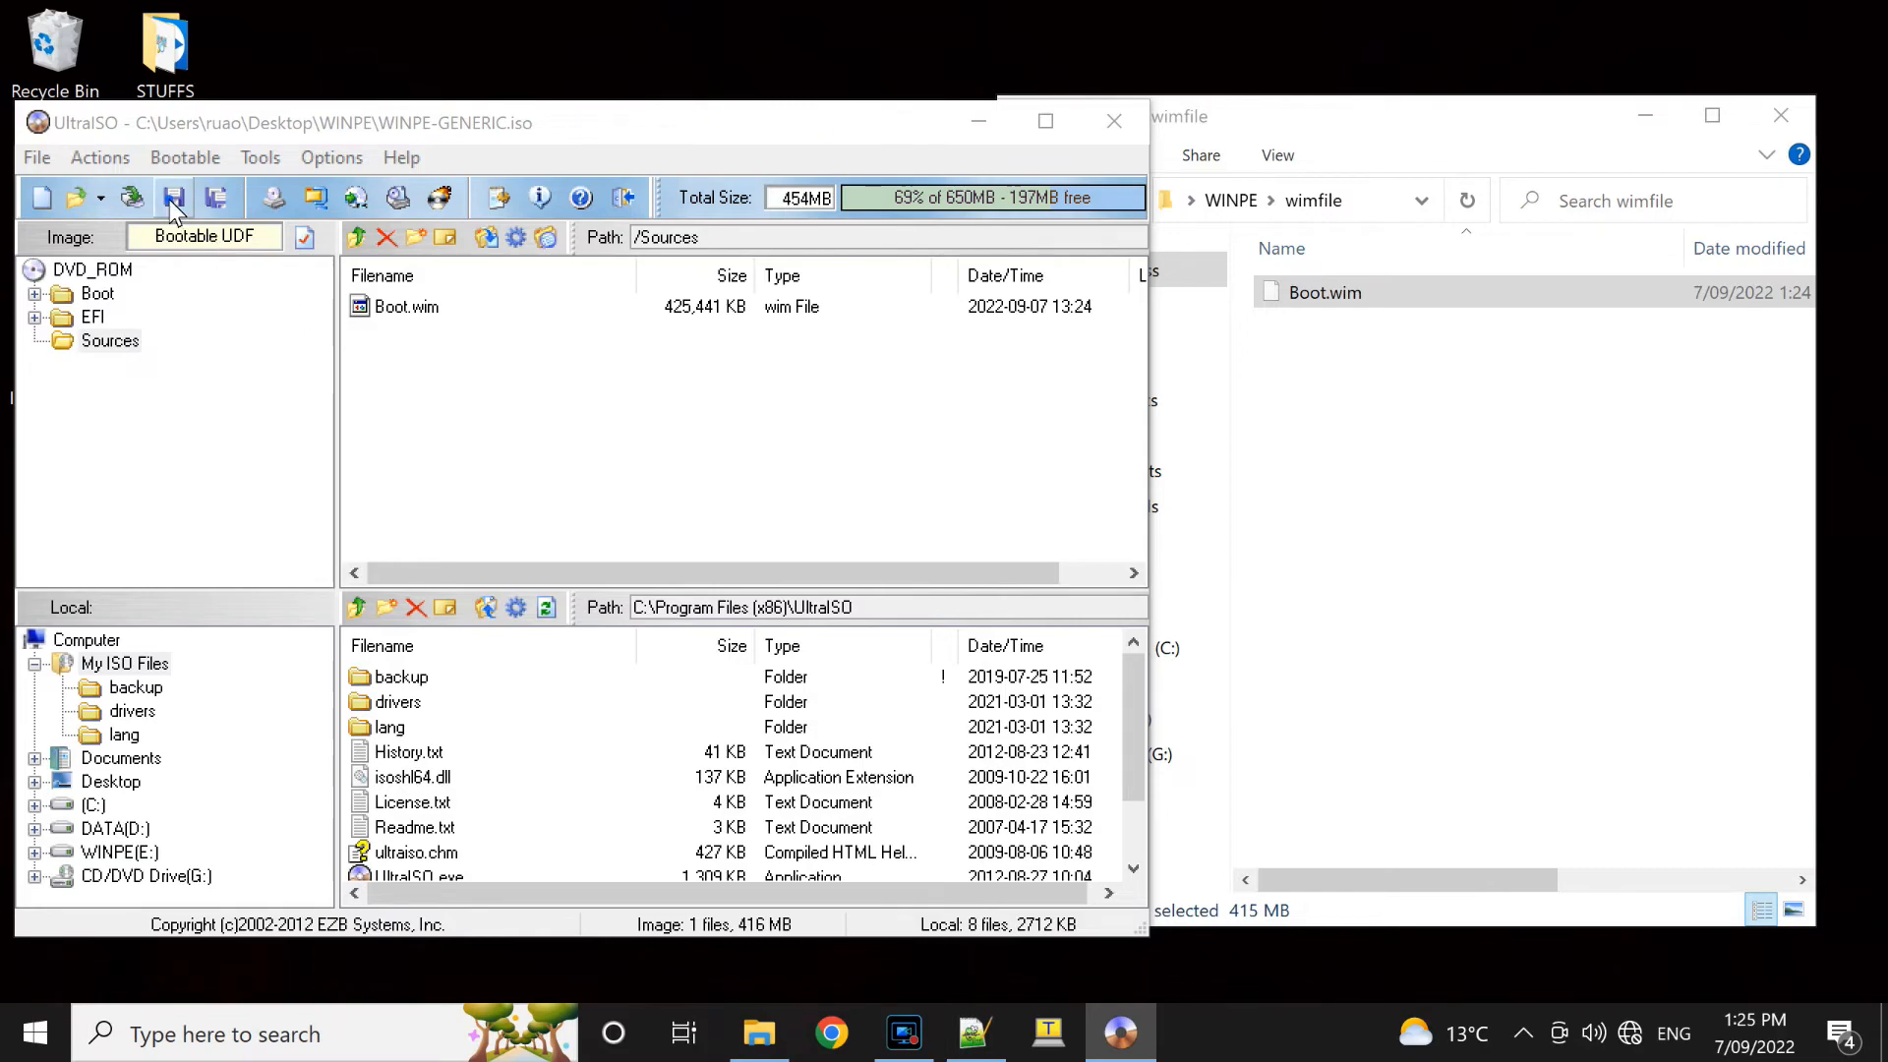
{"action": "left_click", "coordinate": [109, 341]}
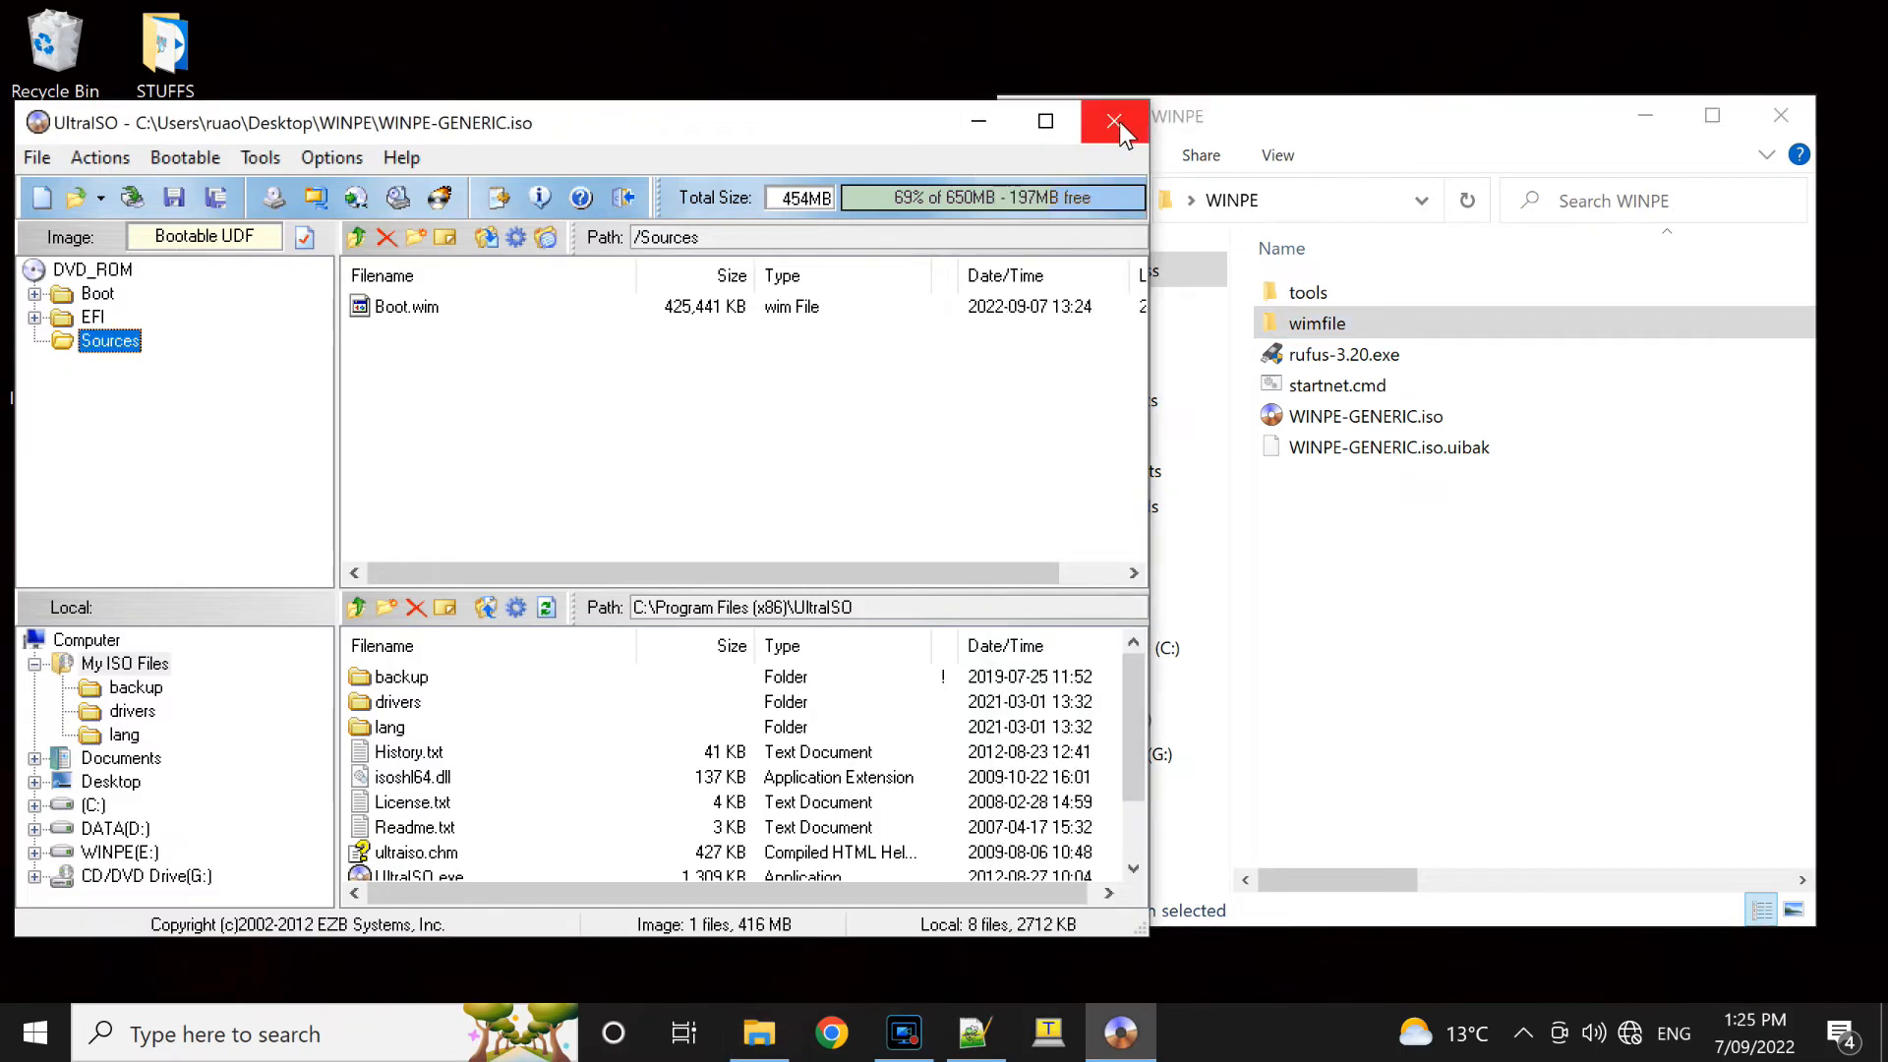
{"action": "left_click", "coordinate": [1111, 122]}
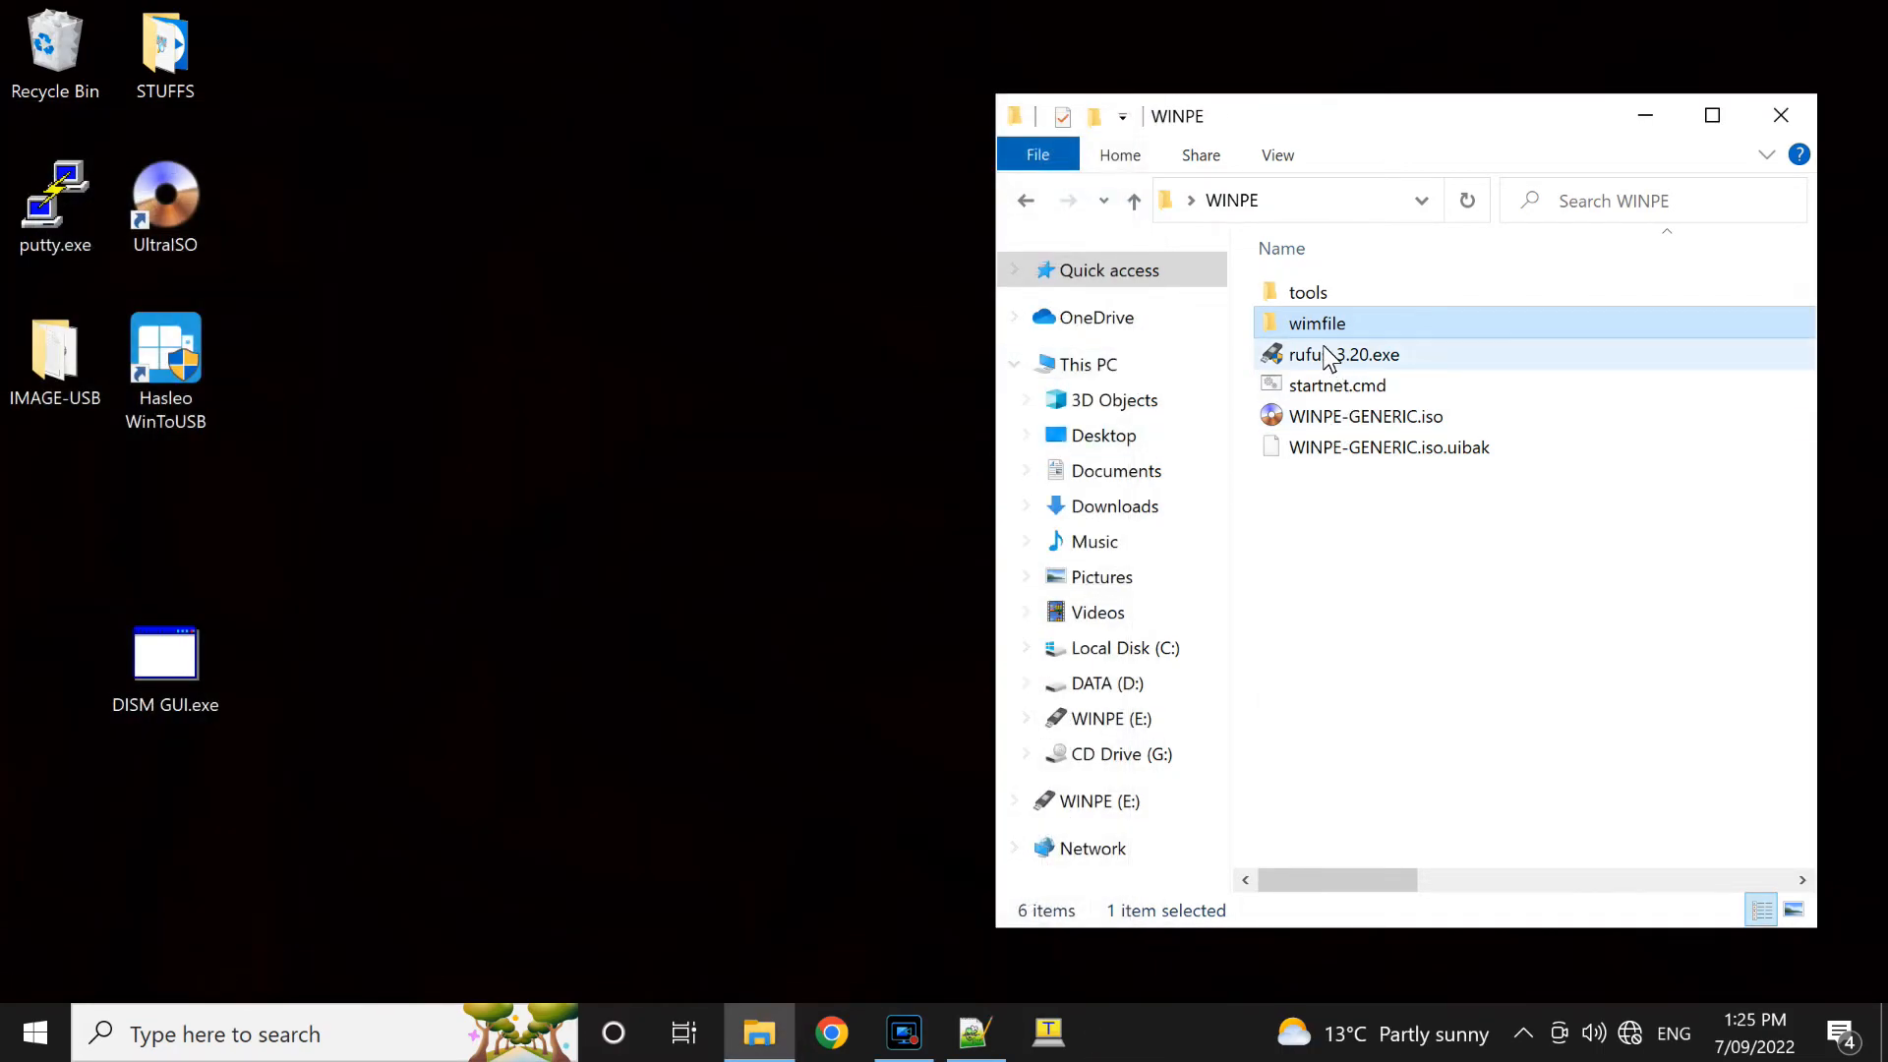
- Run Rufus as administrator with WINPE-GENERIC.iso selected and volume label WINPE
{"action": "right_click", "coordinate": [1345, 354]}
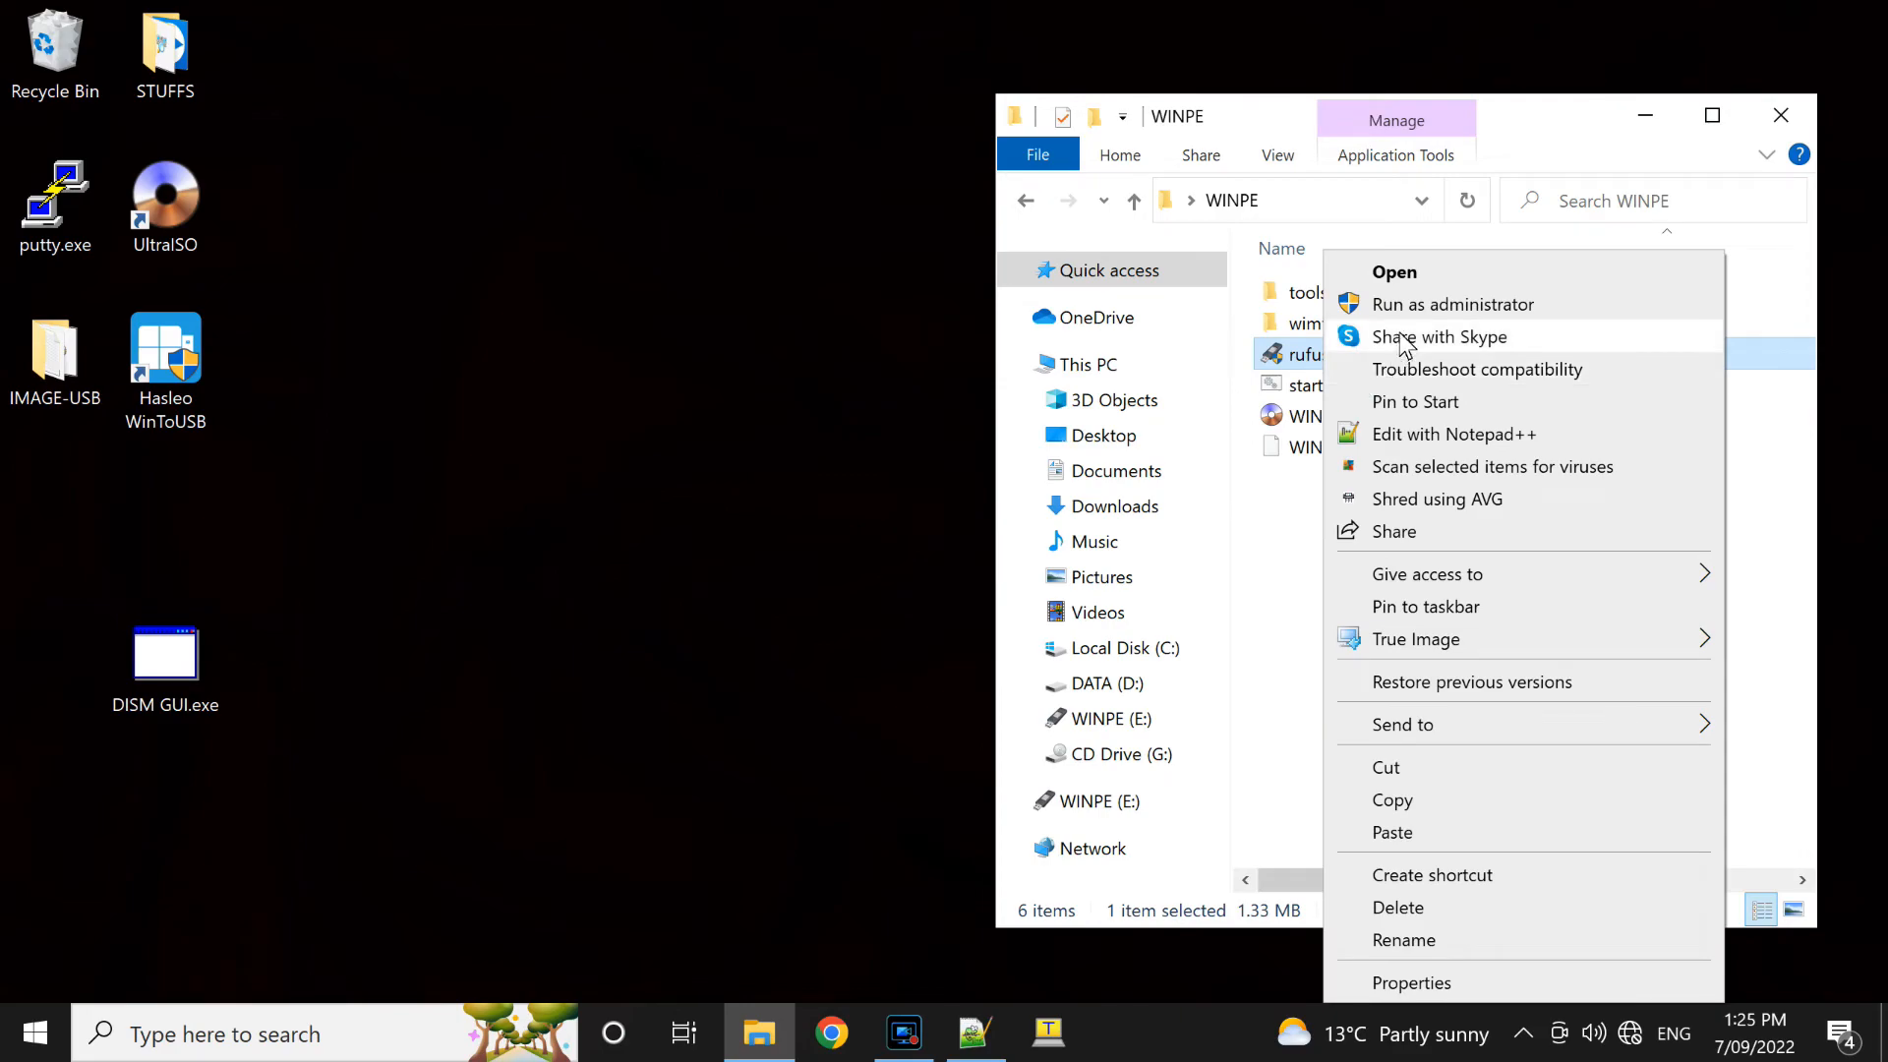
{"action": "left_click", "coordinate": [1394, 271]}
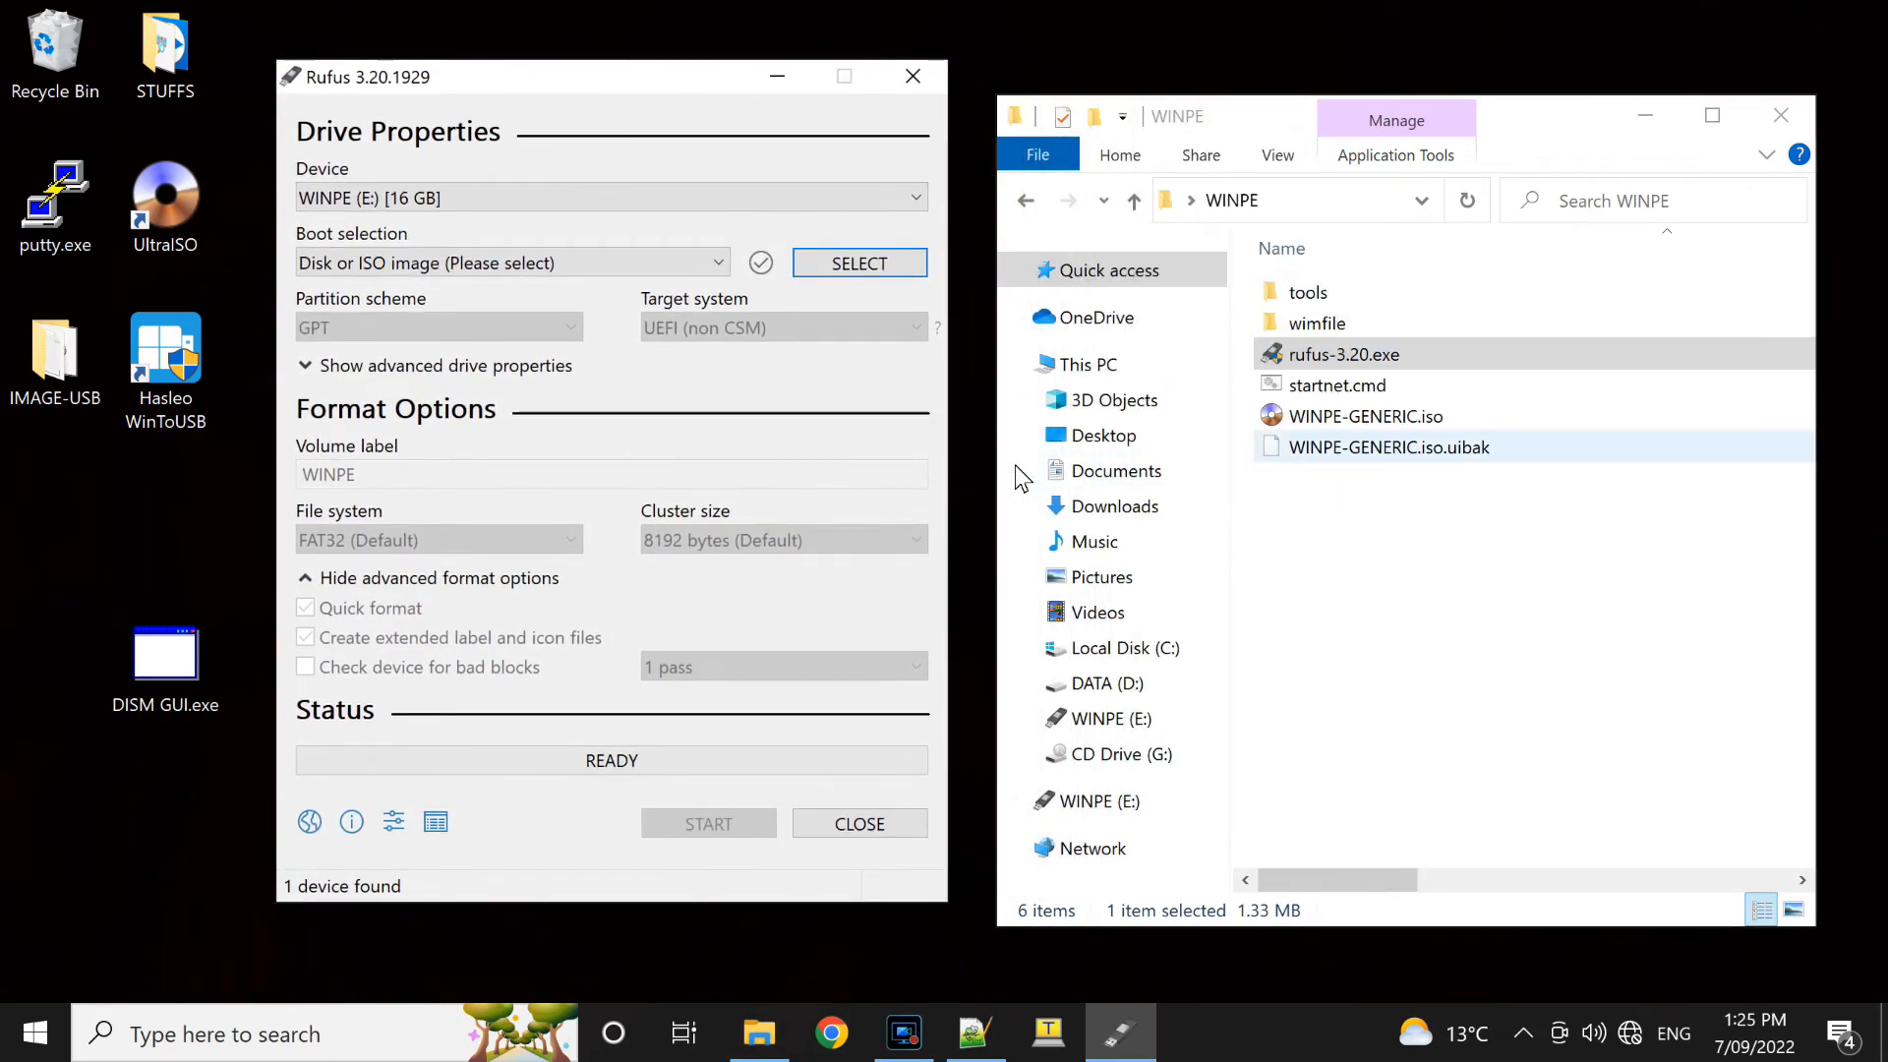
{"action": "left_click", "coordinate": [1367, 415]}
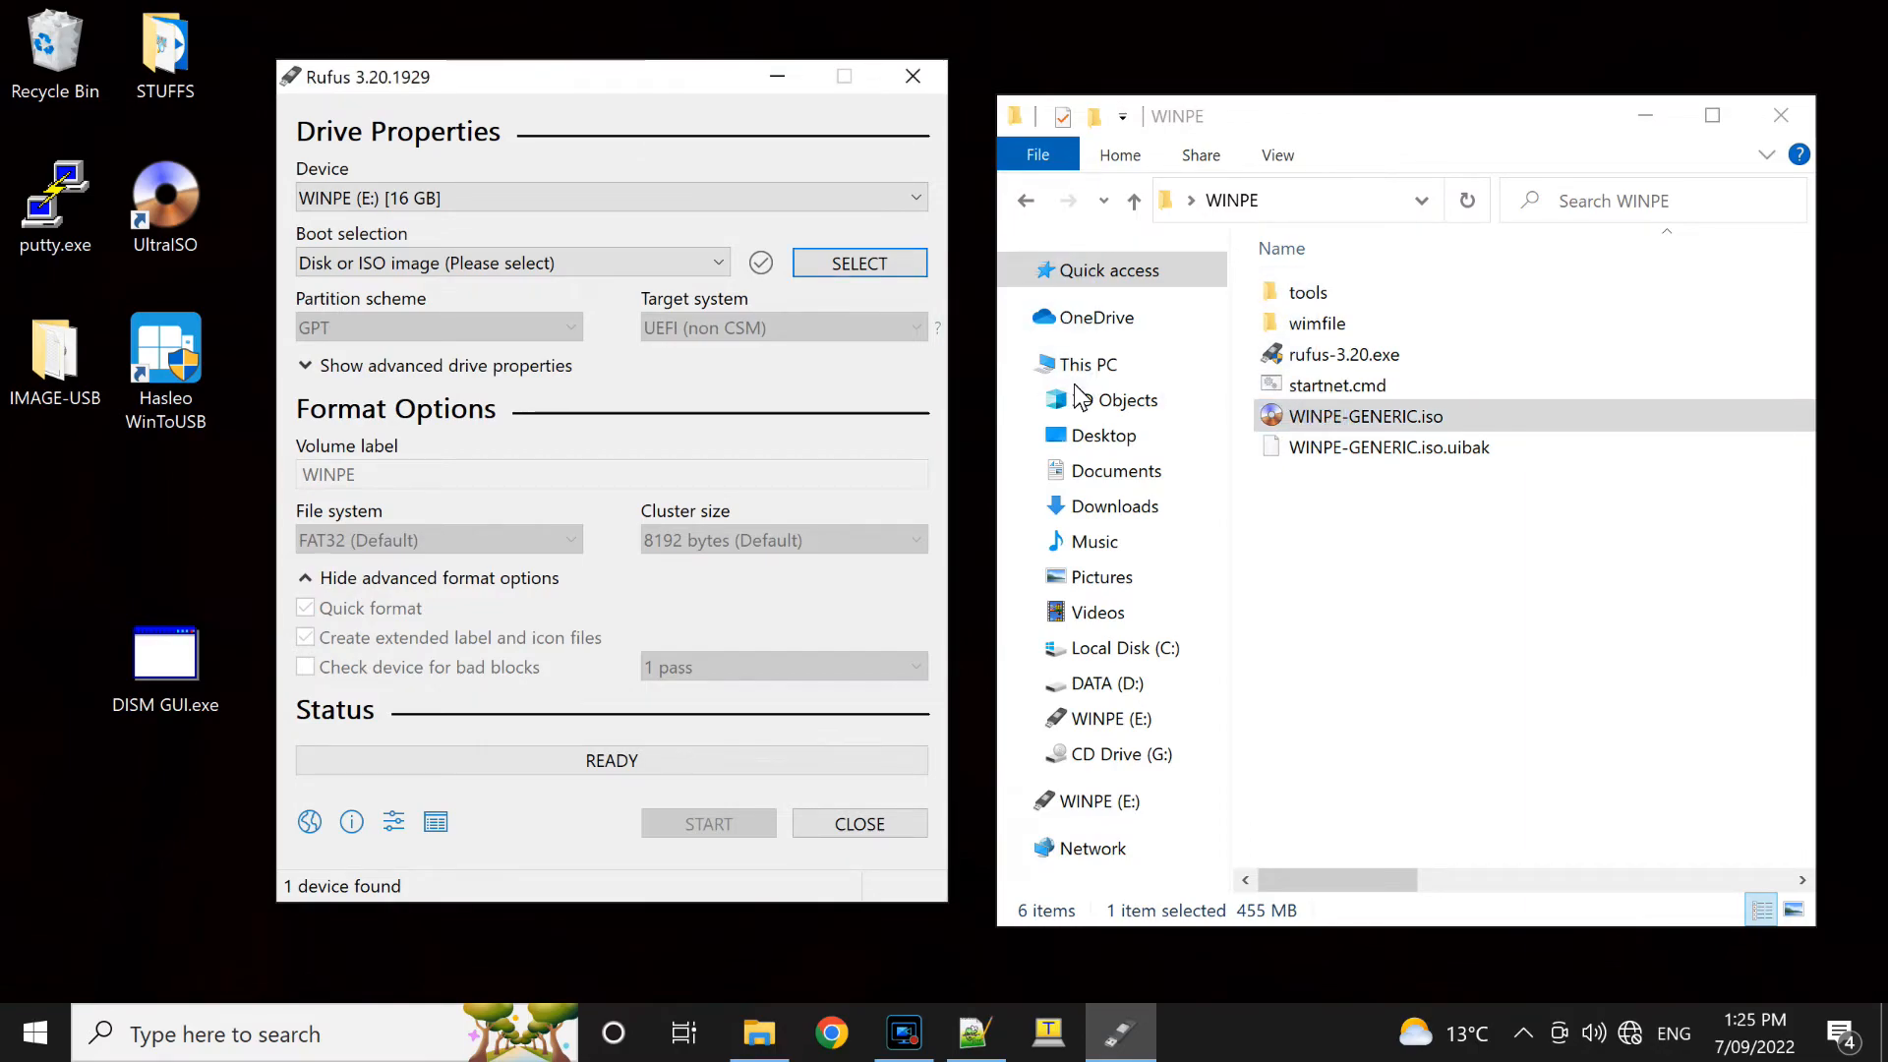
{"action": "left_click", "coordinate": [858, 263]}
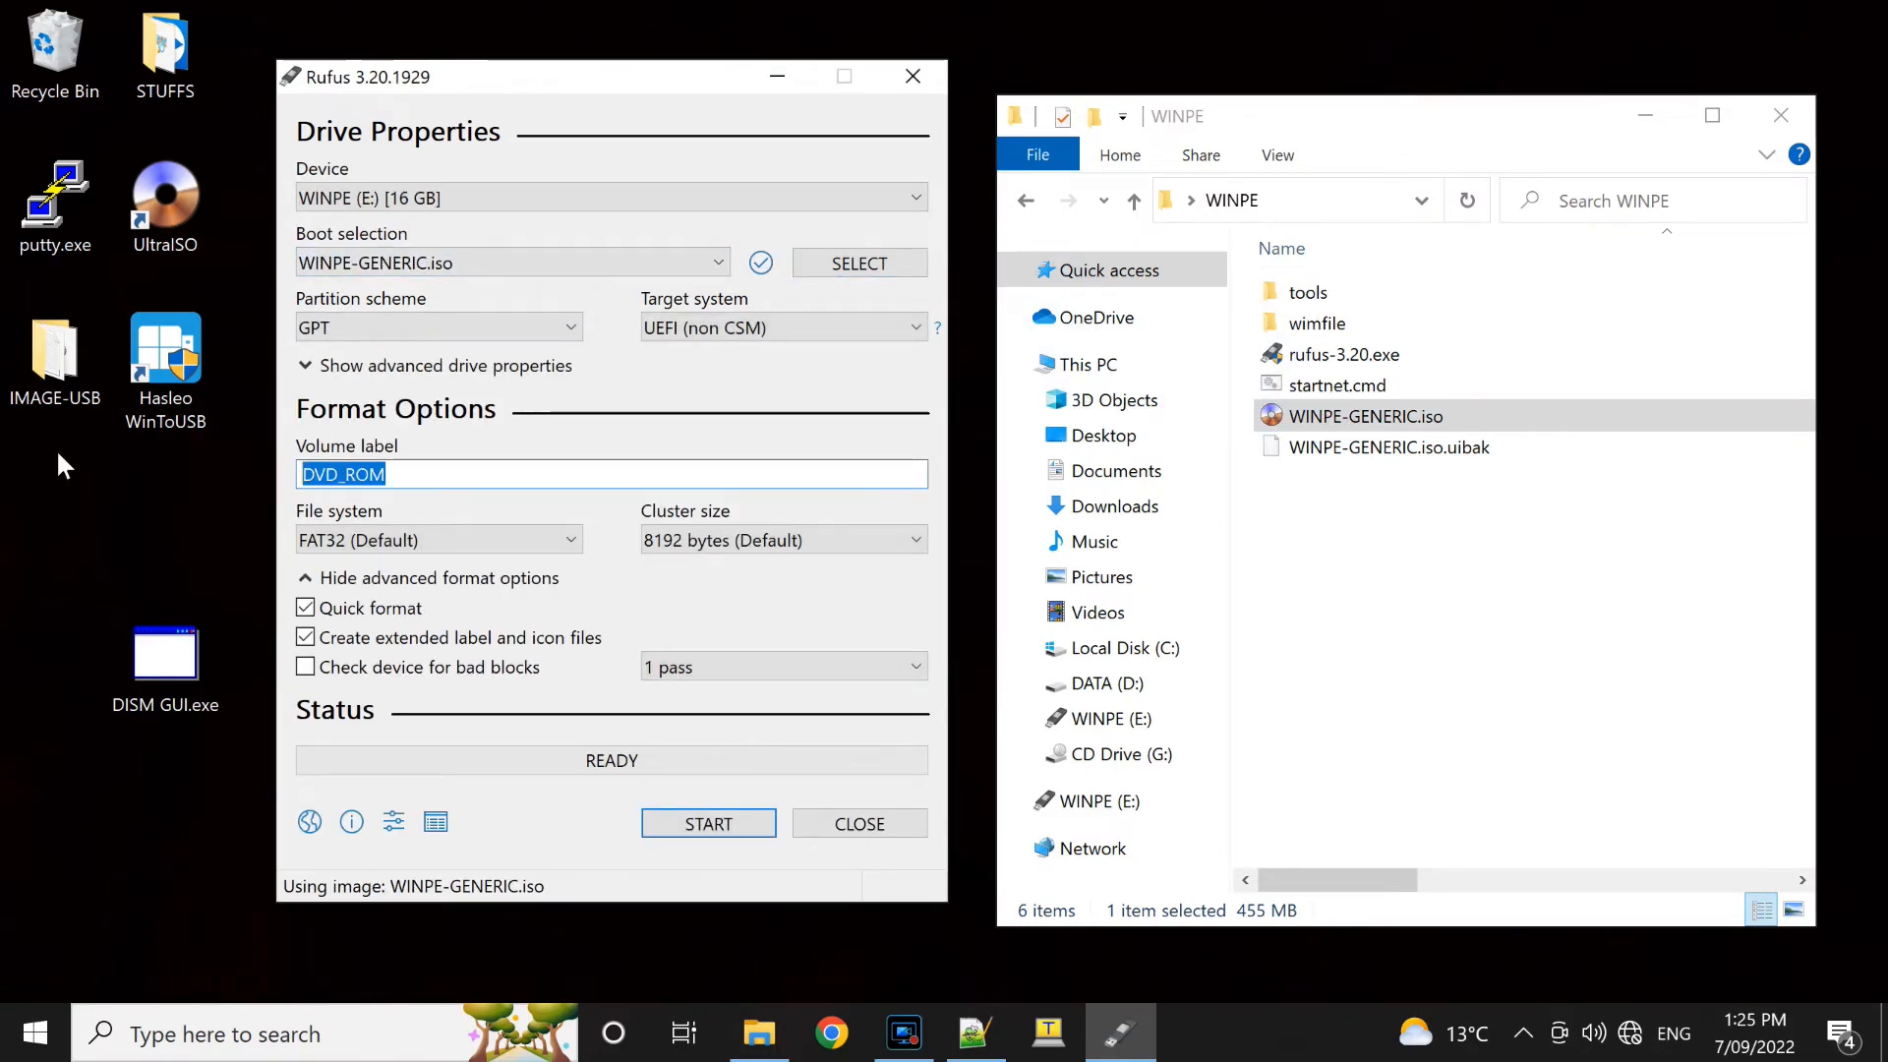
{"action": "type", "text": "WINPE"}
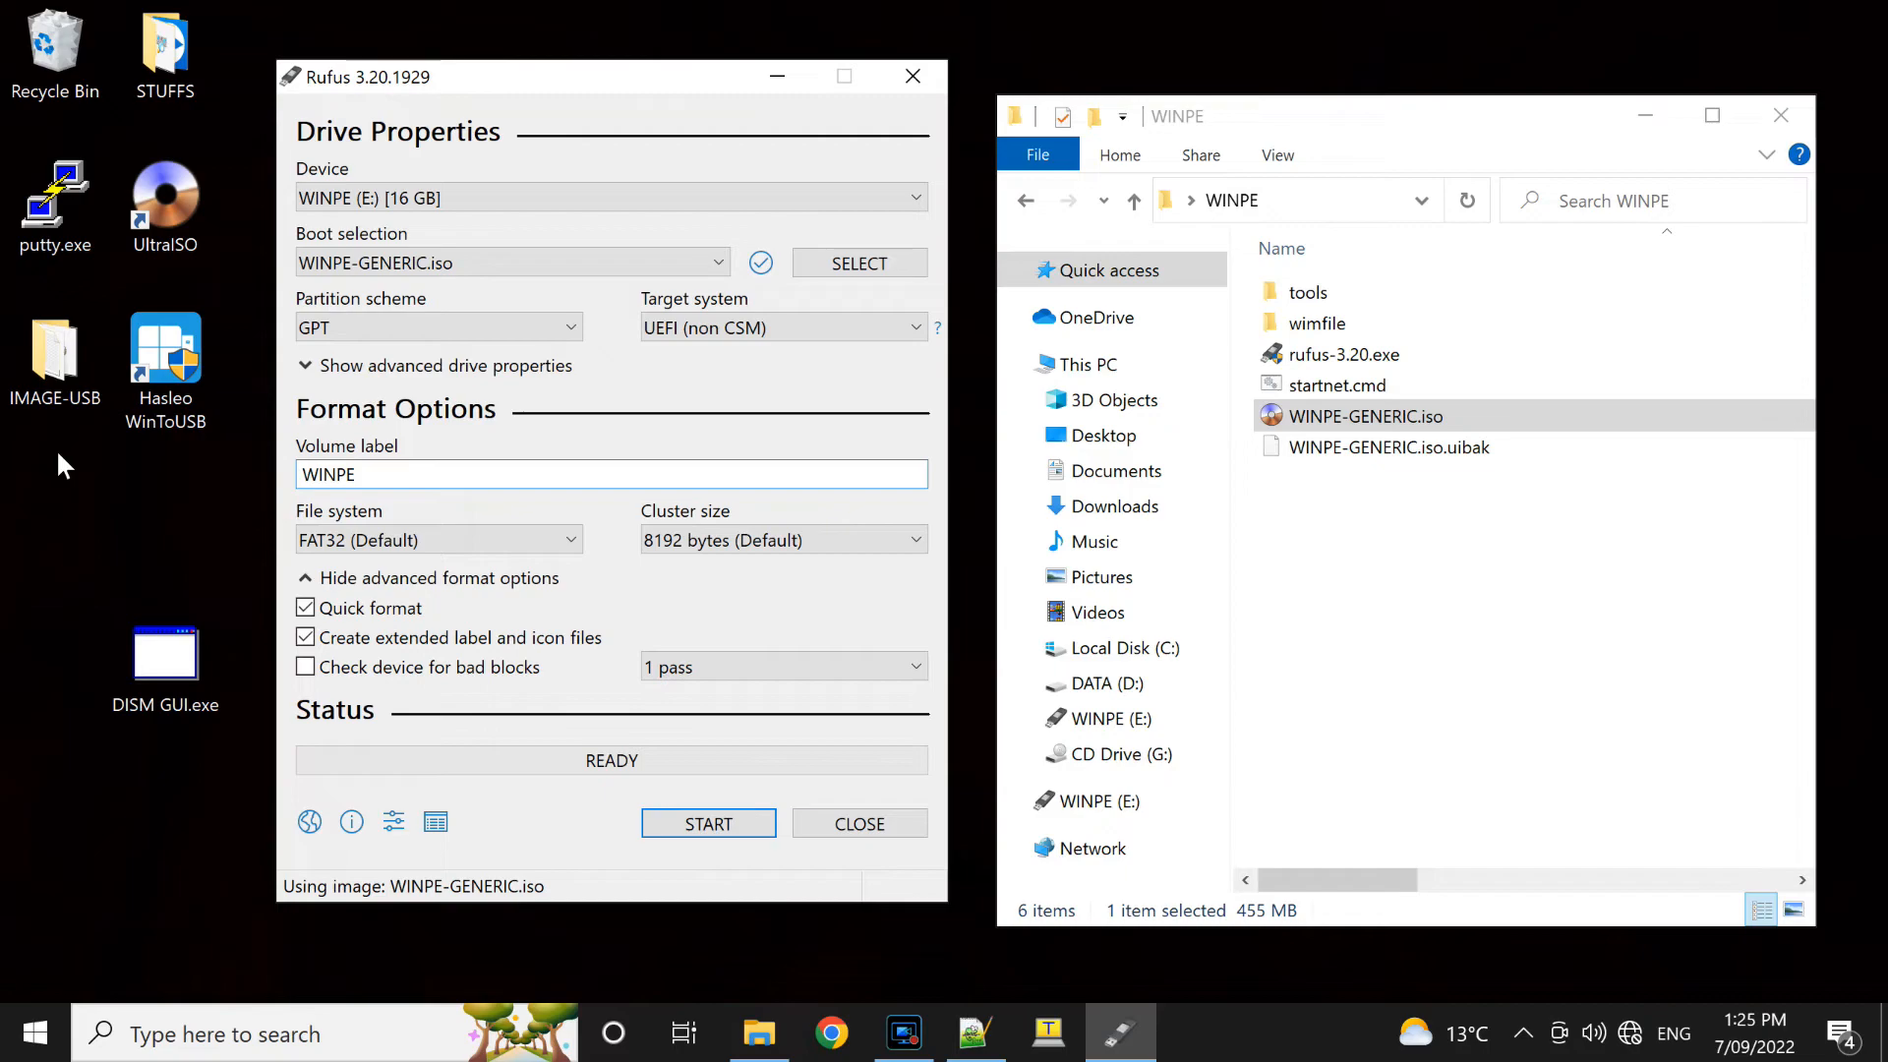
- Start writing in ISO image mode and accept erasing the WINPE drive
{"action": "left_click", "coordinate": [708, 824]}
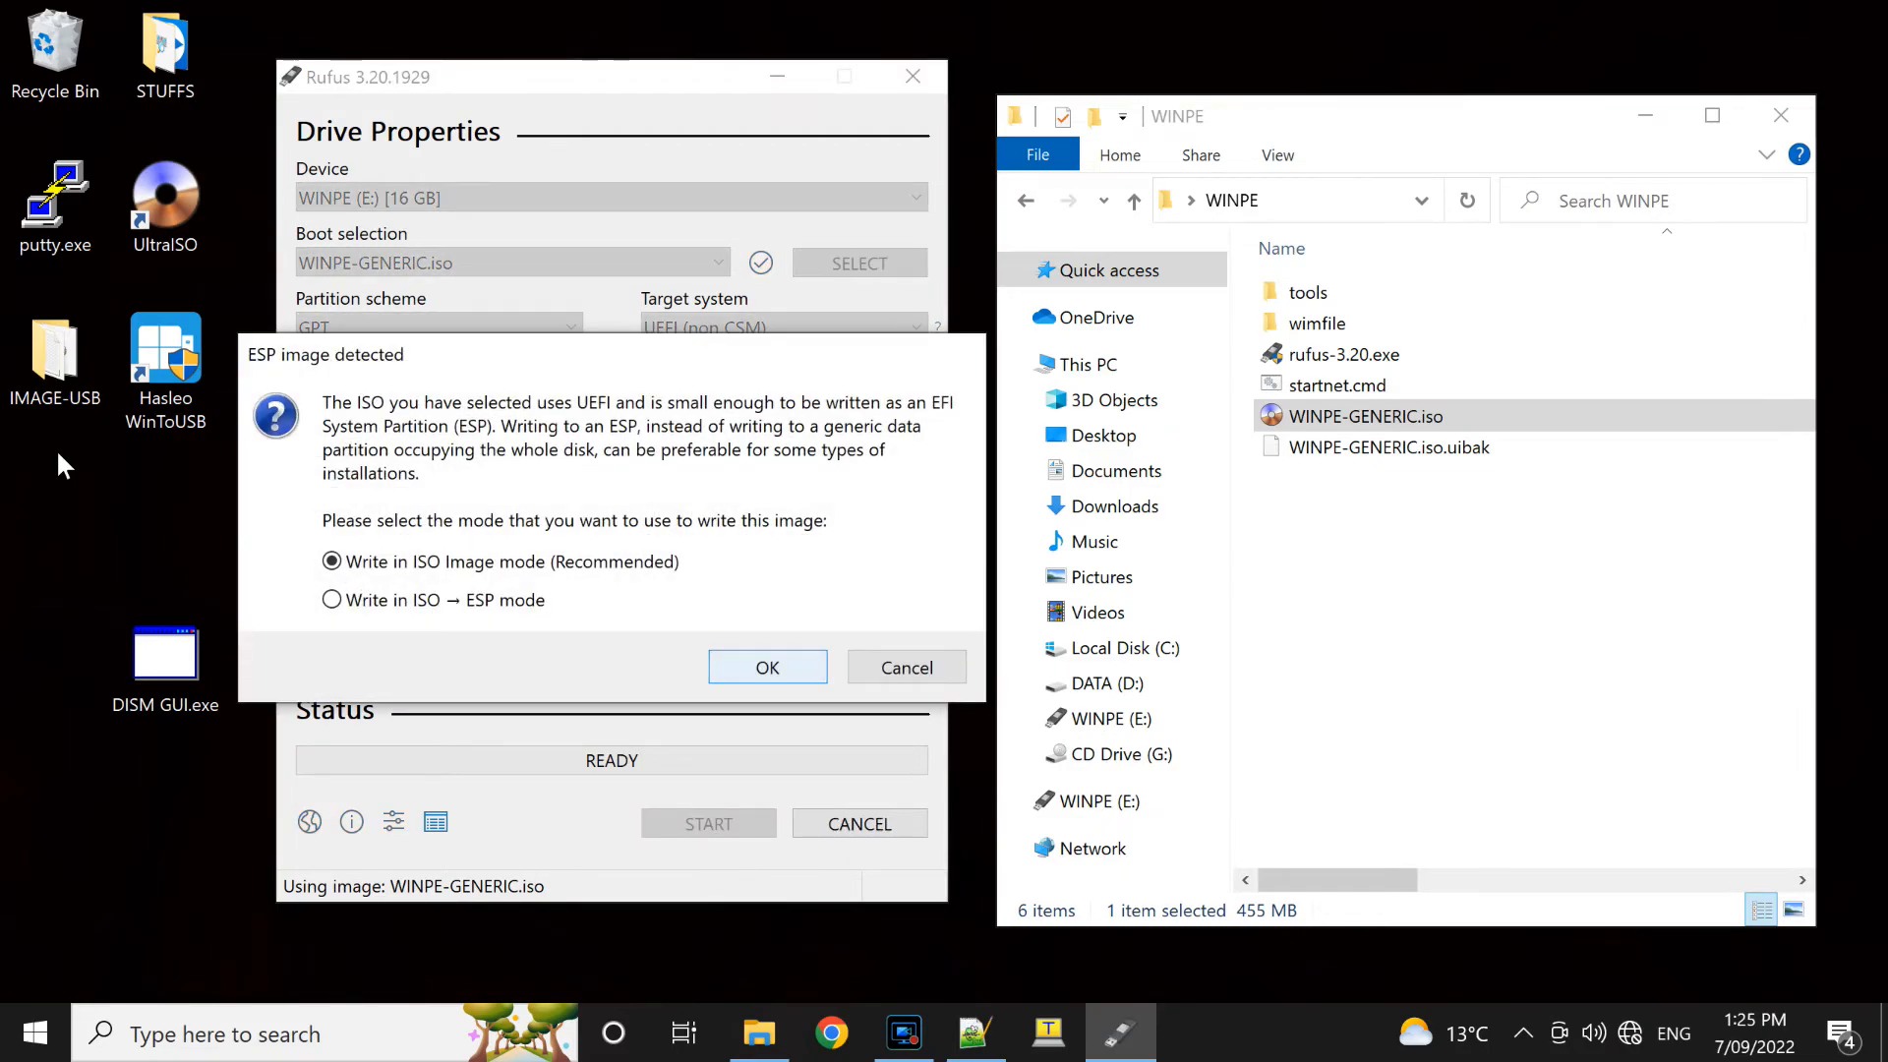
{"action": "left_click", "coordinate": [766, 667]}
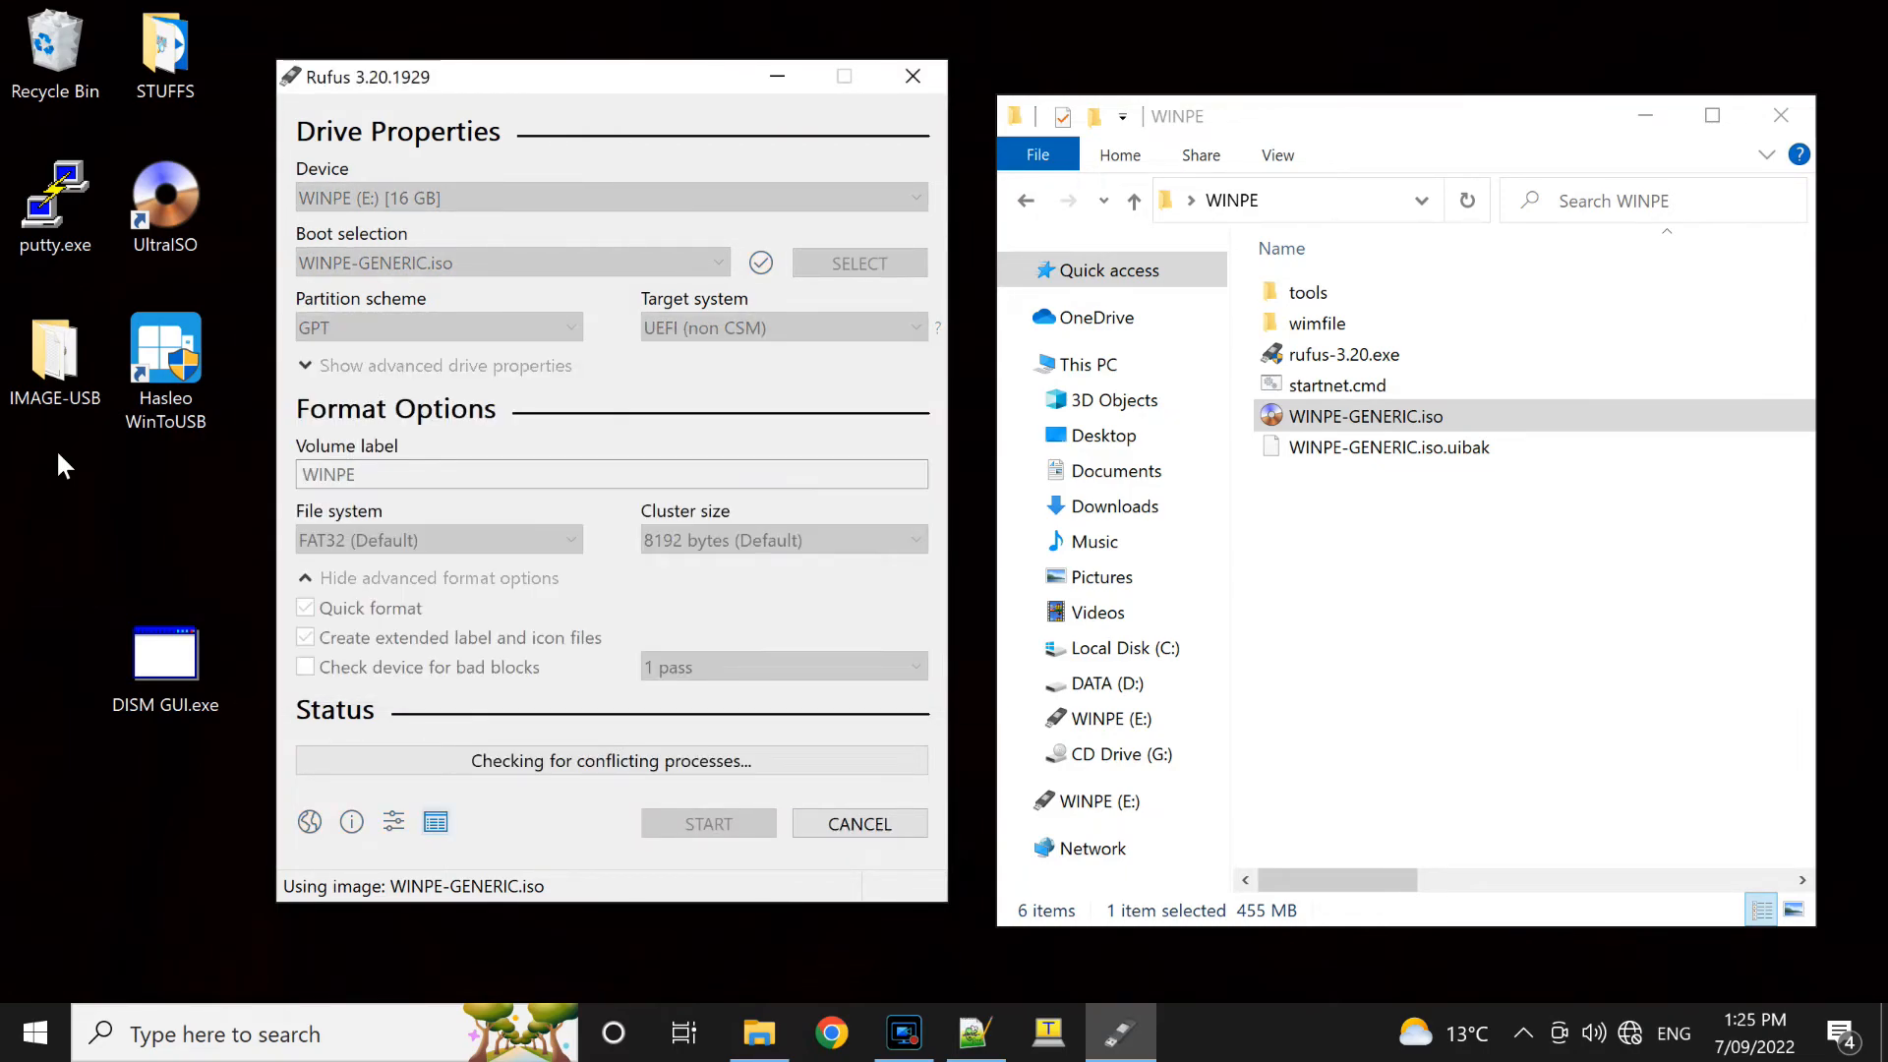
{"action": "left_click", "coordinate": [708, 824]}
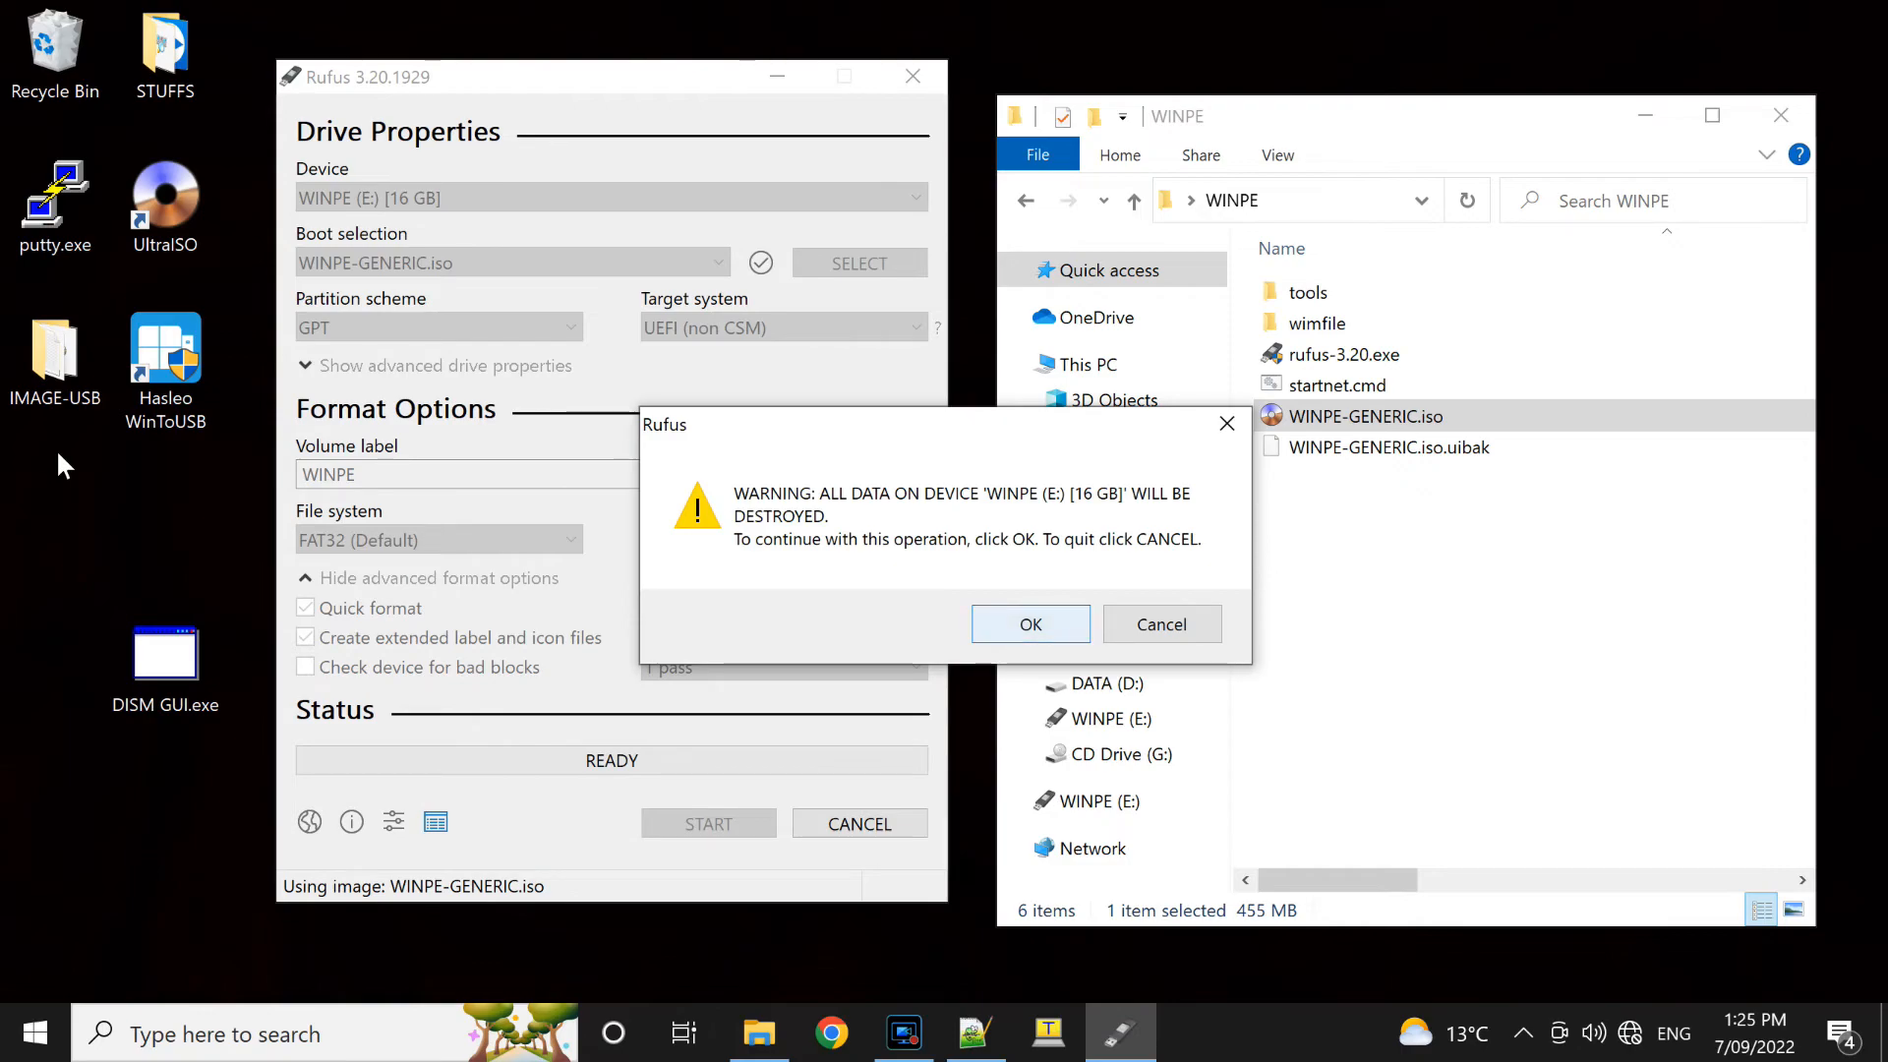
{"action": "left_click", "coordinate": [1028, 624]}
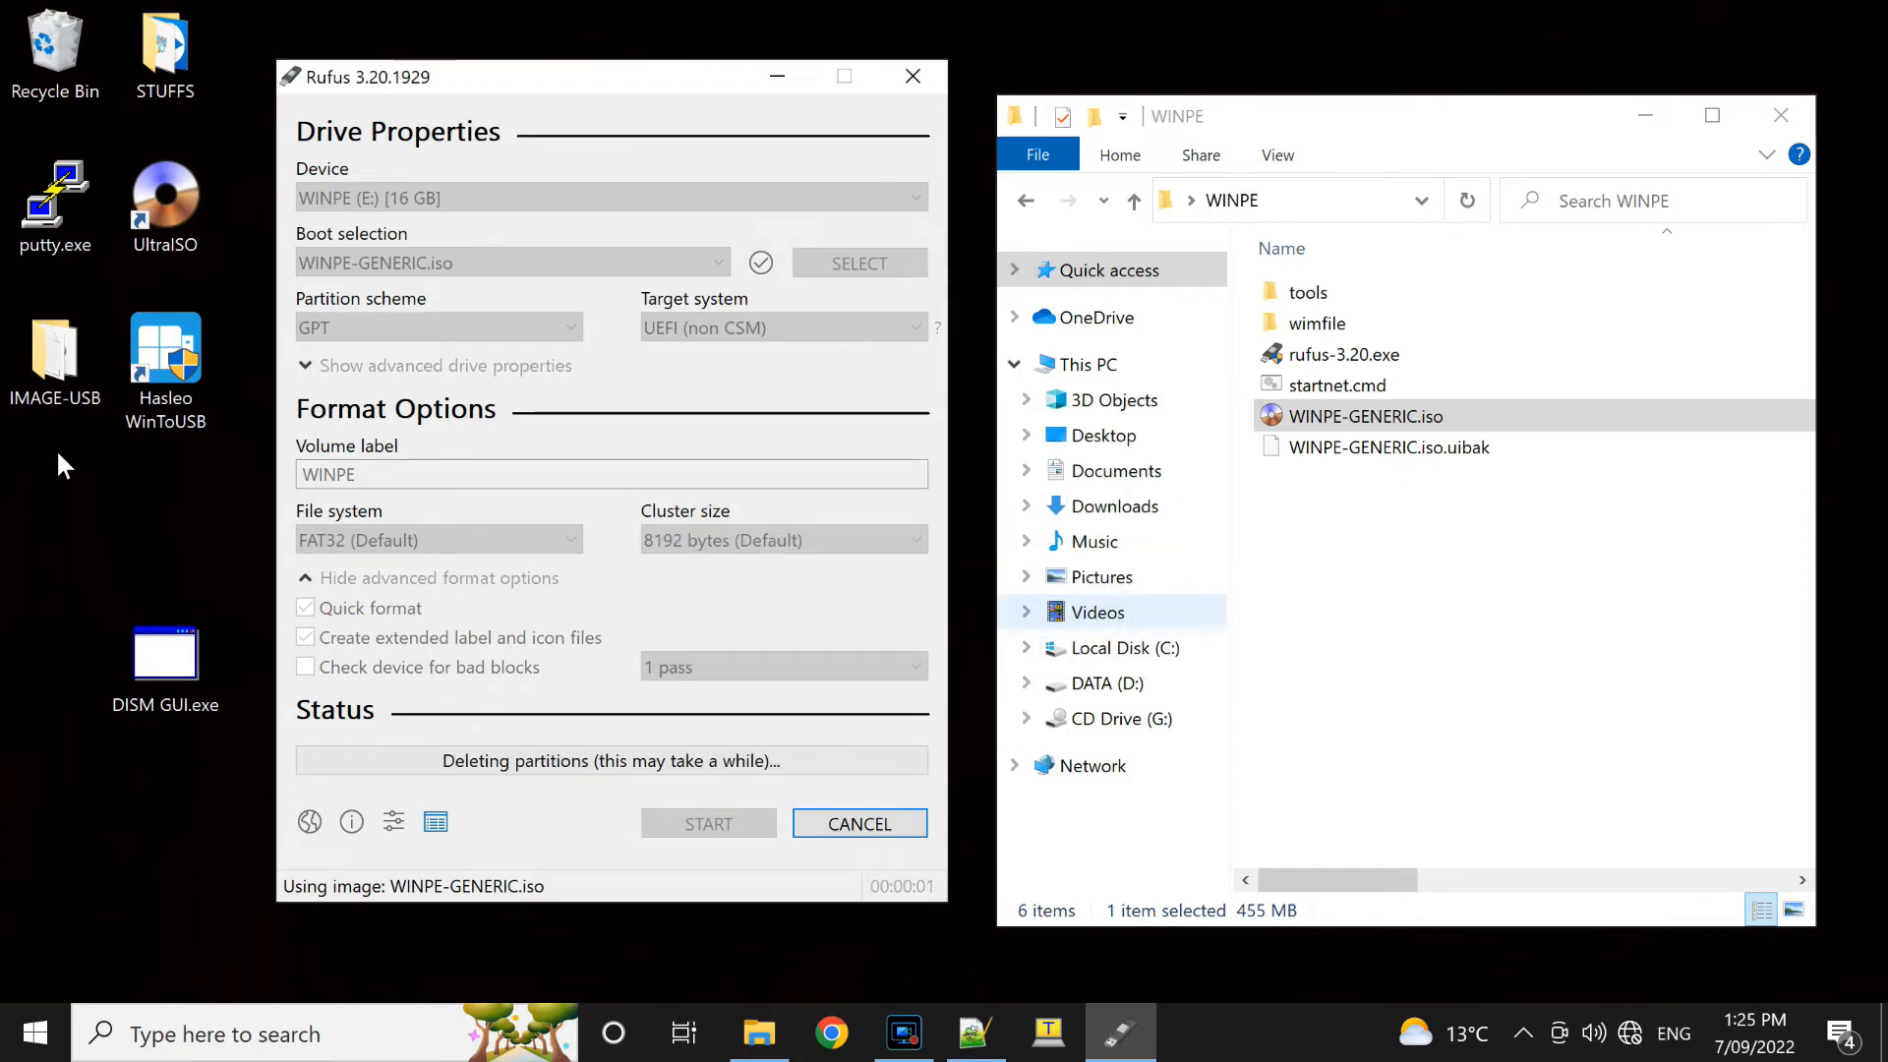